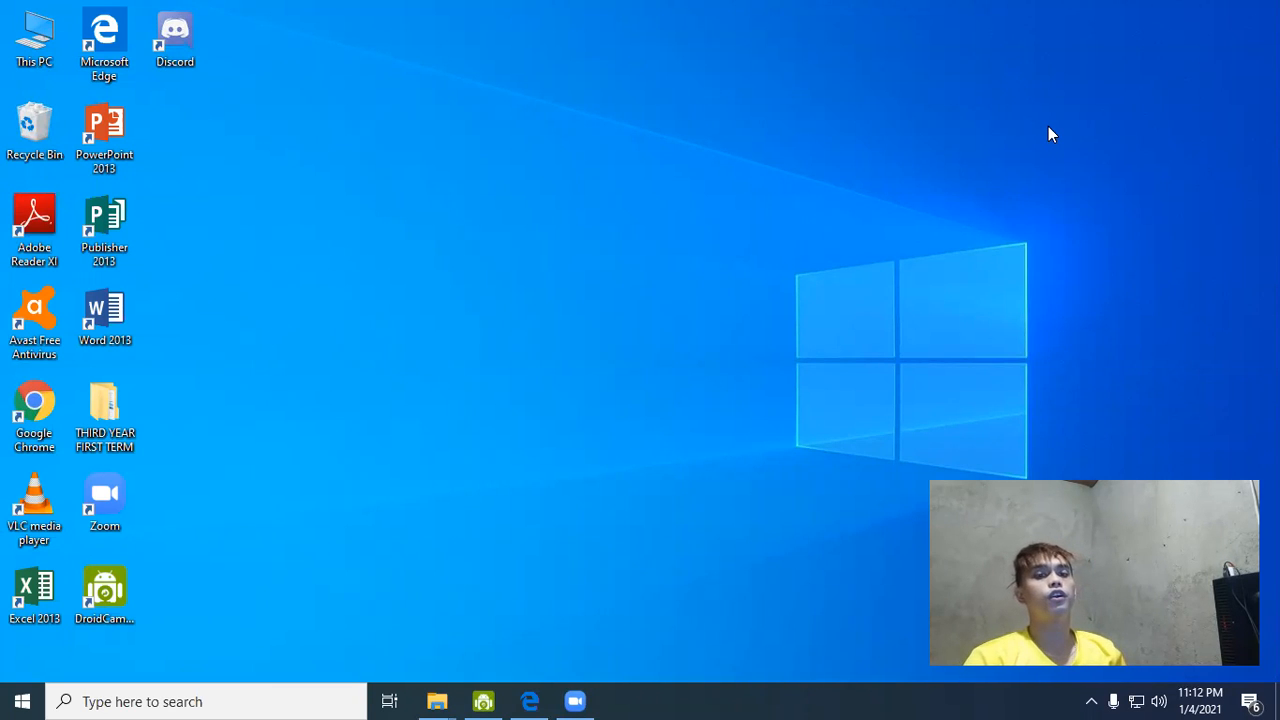
mouse_move(1010, 188)
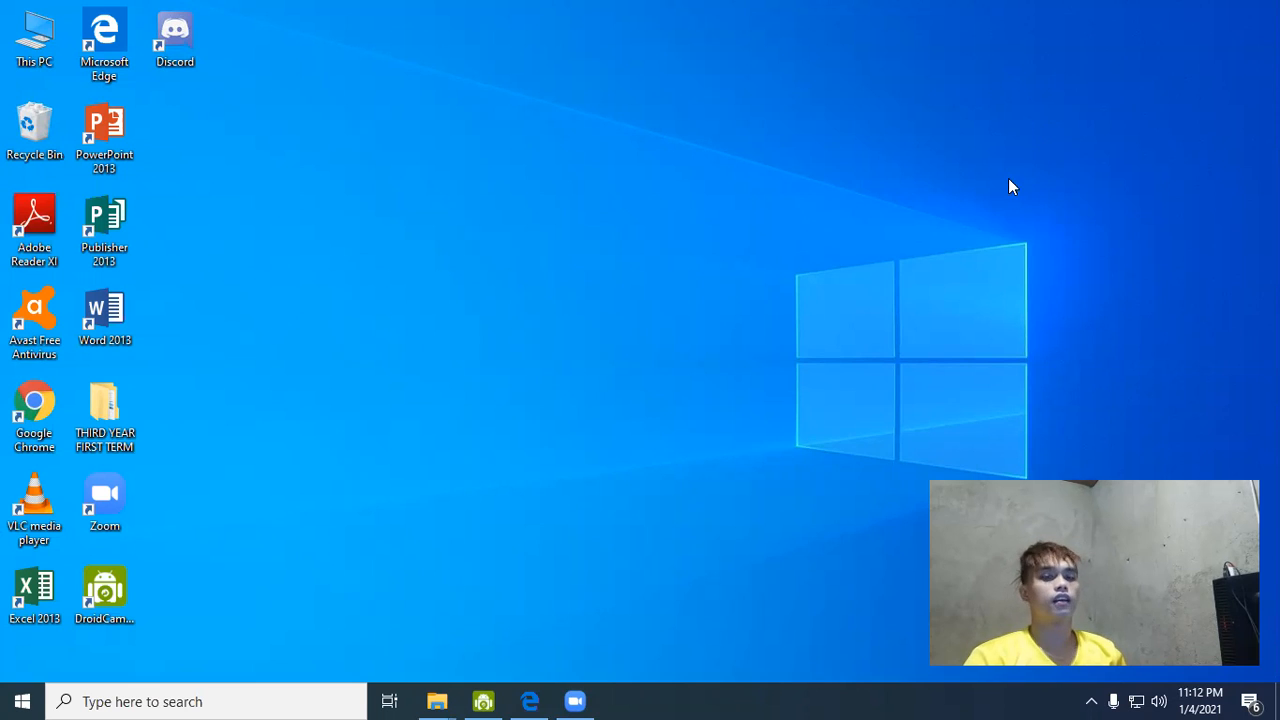
mouse_move(1112, 228)
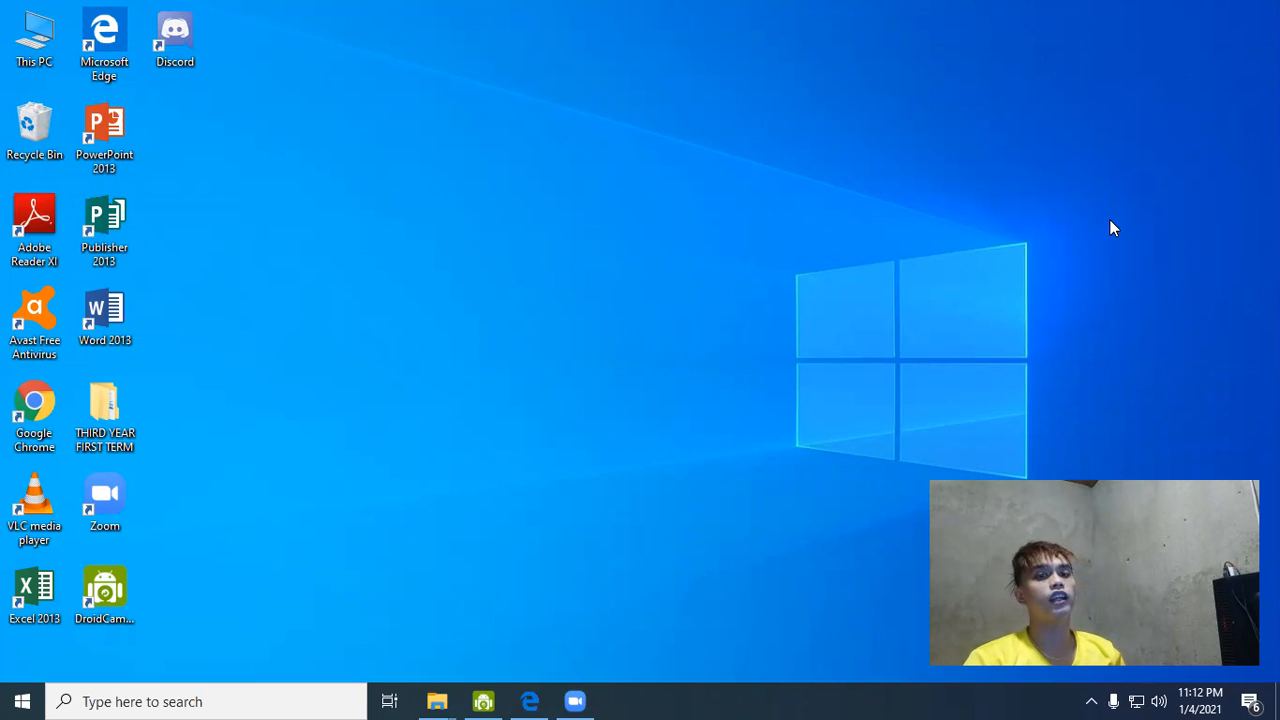
mouse_move(1104, 256)
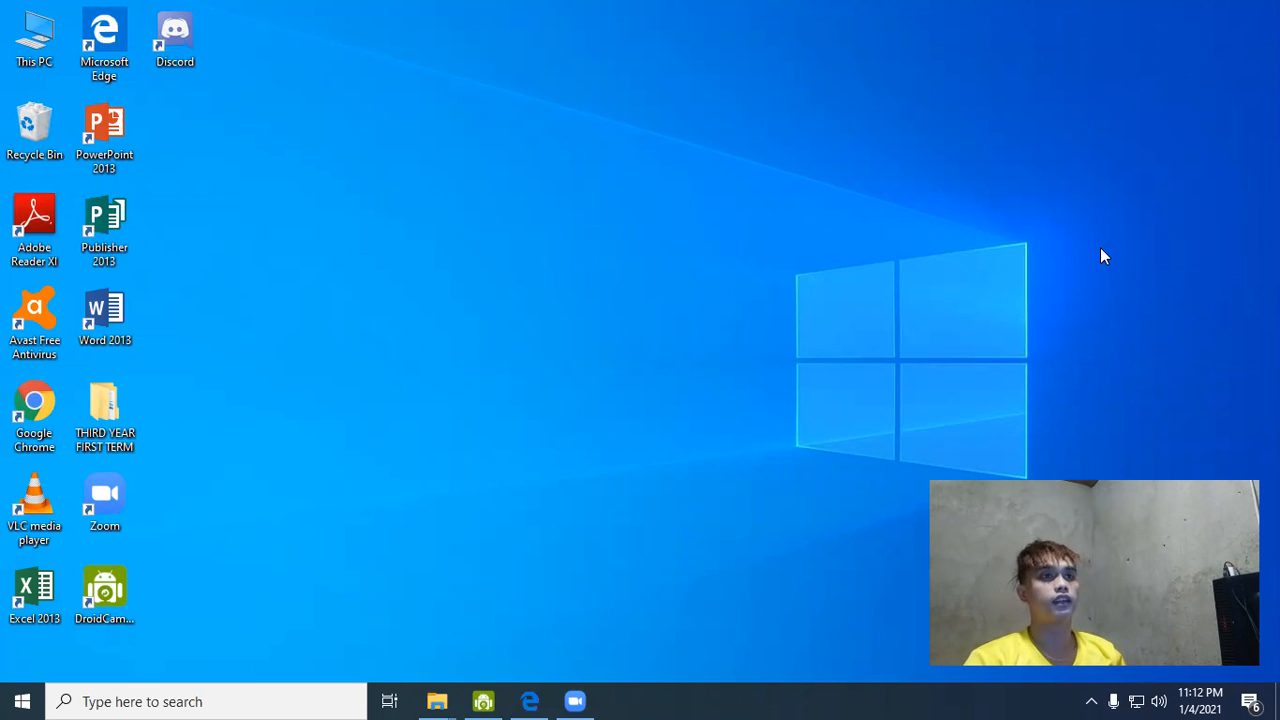
mouse_move(1096, 276)
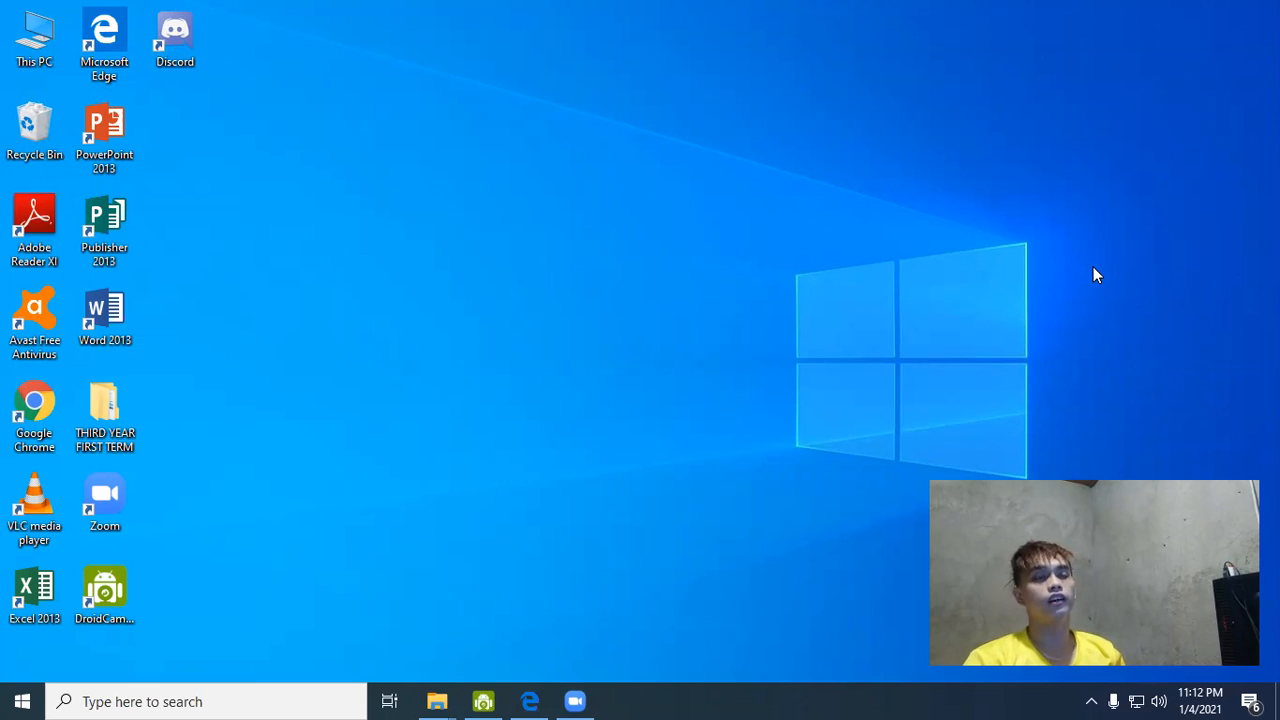
mouse_move(1100, 292)
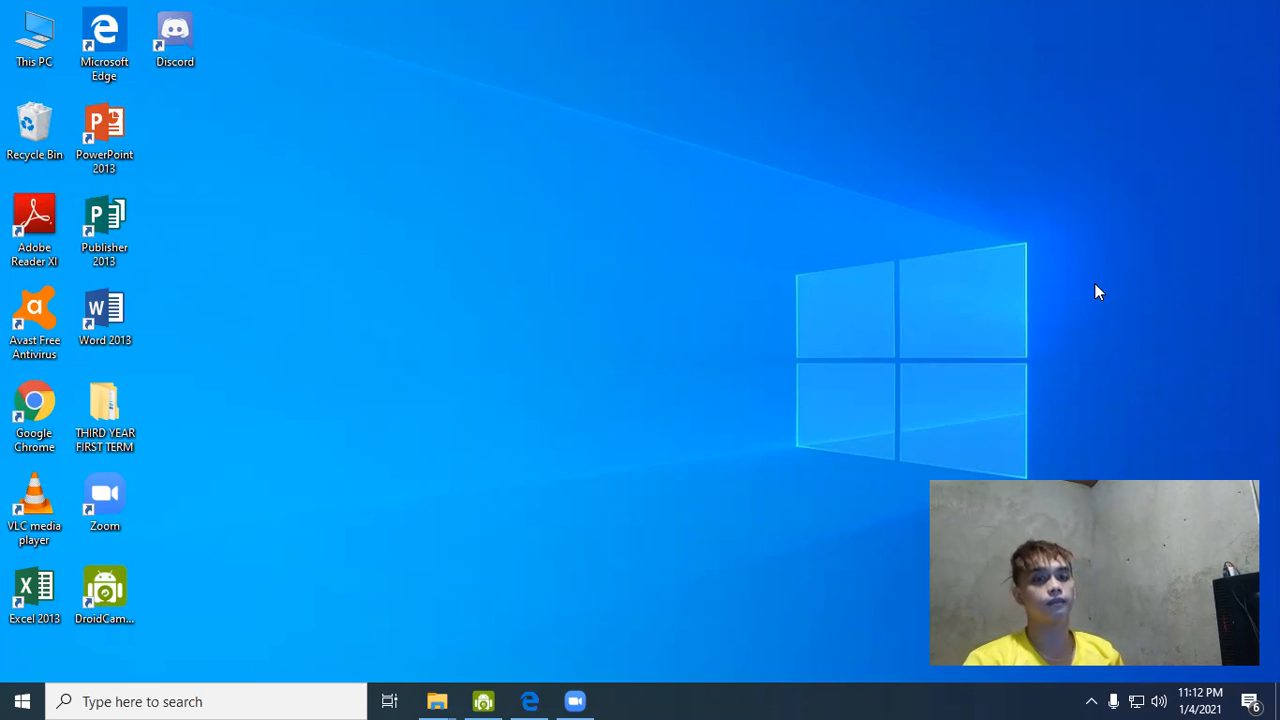
mouse_move(1050, 316)
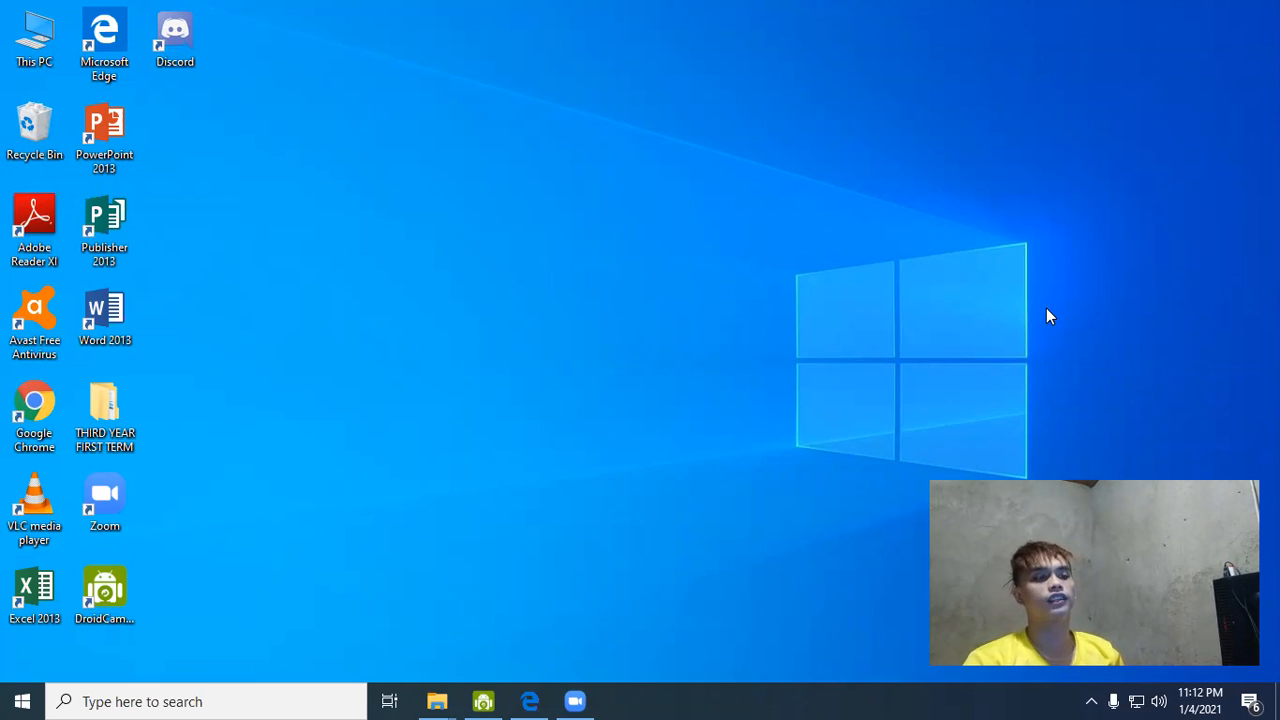
mouse_move(698, 474)
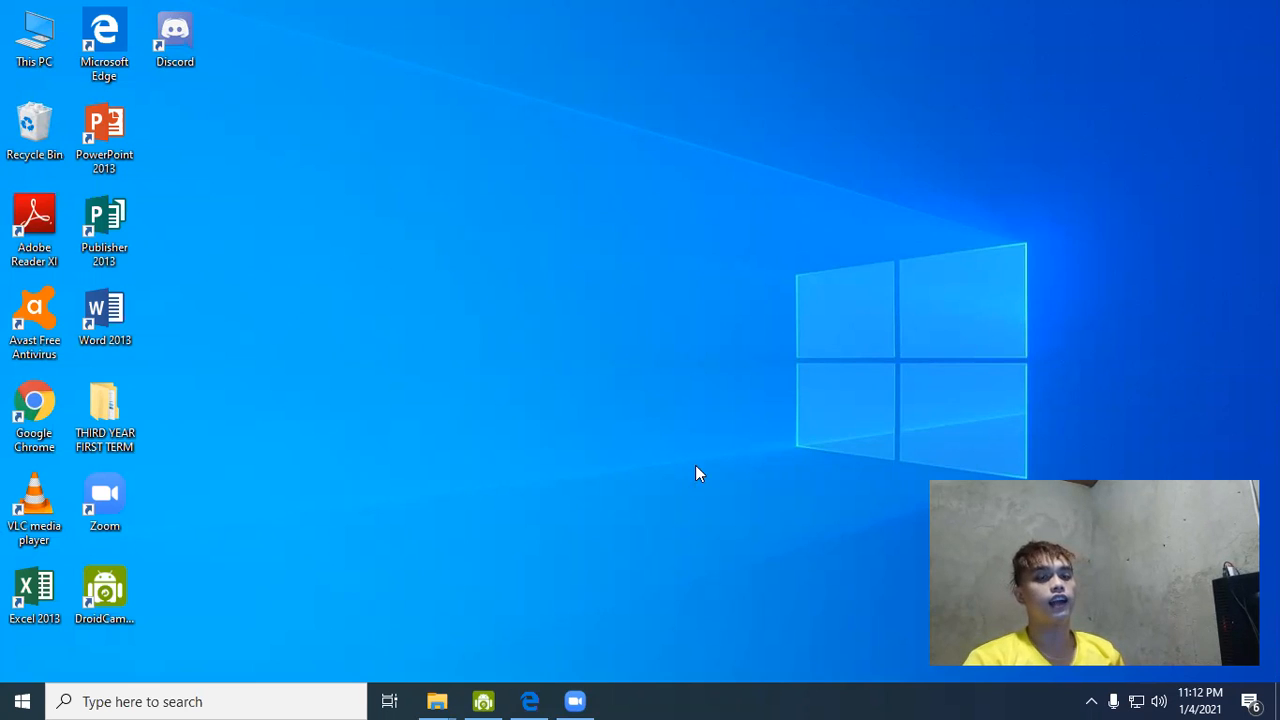
mouse_move(34, 400)
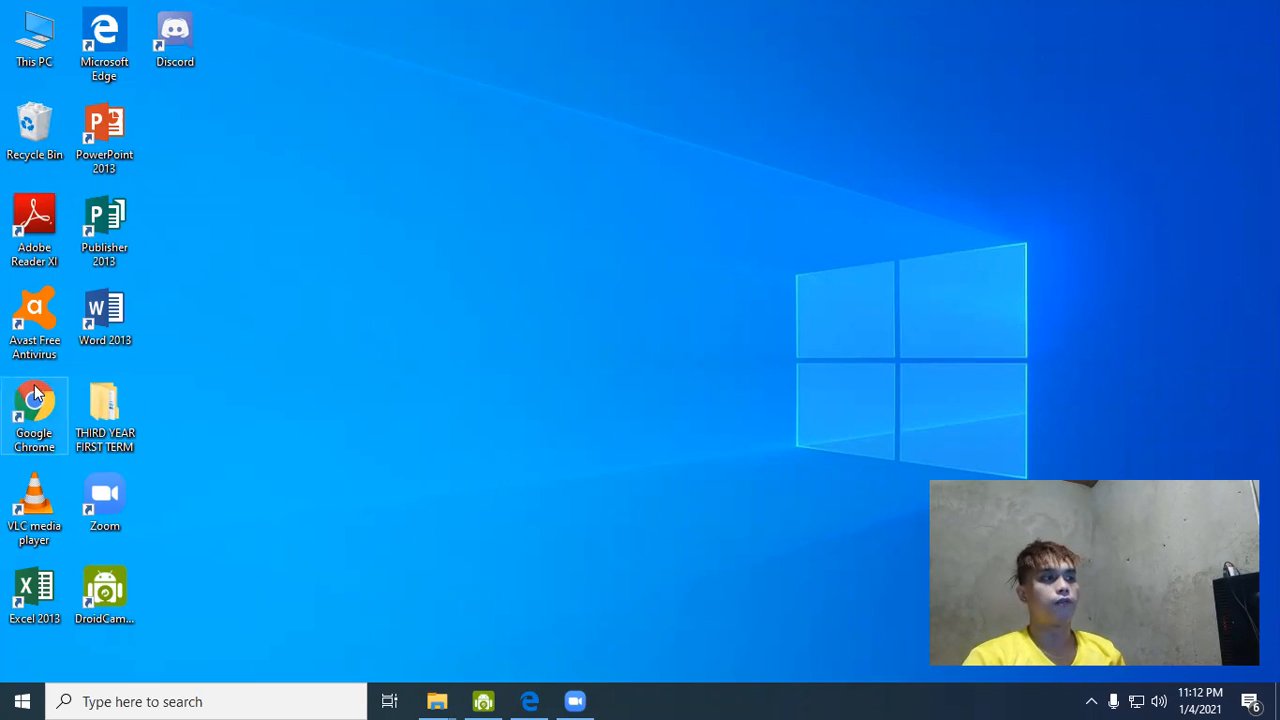
Launch Chrome, search Google for 'discord', and land on the discord.com homepage.
right_click(34, 414)
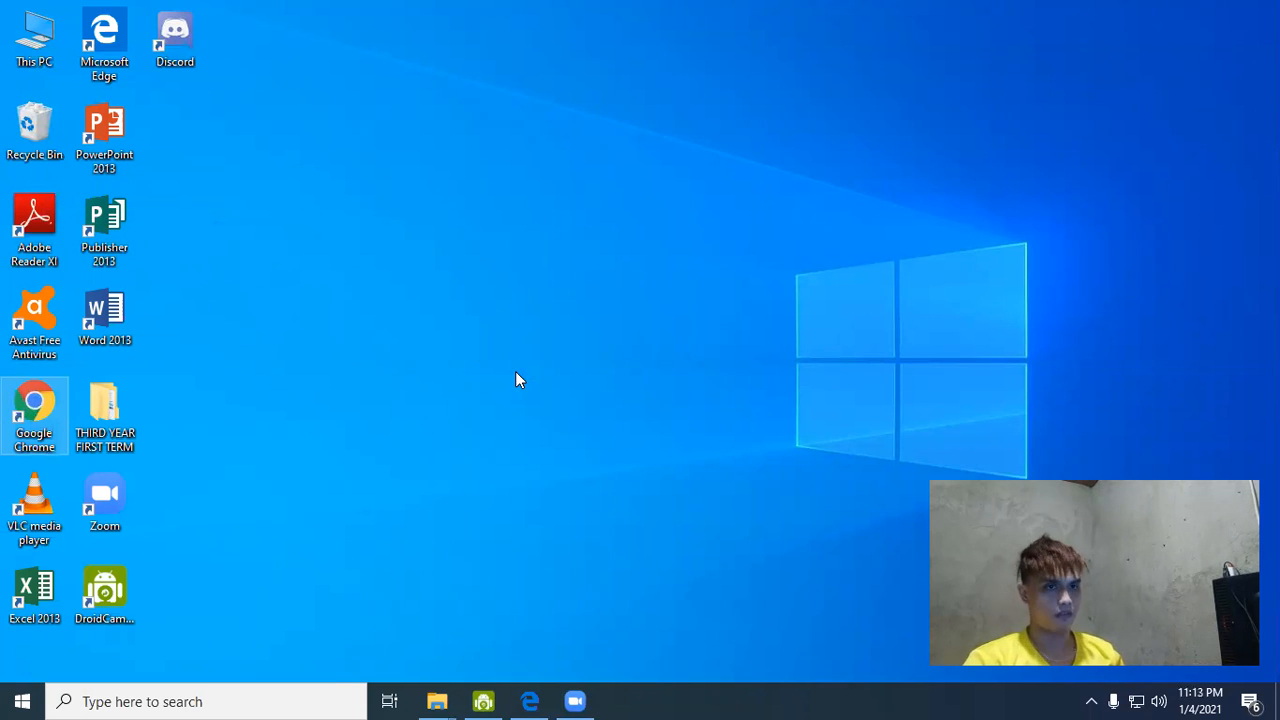
double_click(34, 400)
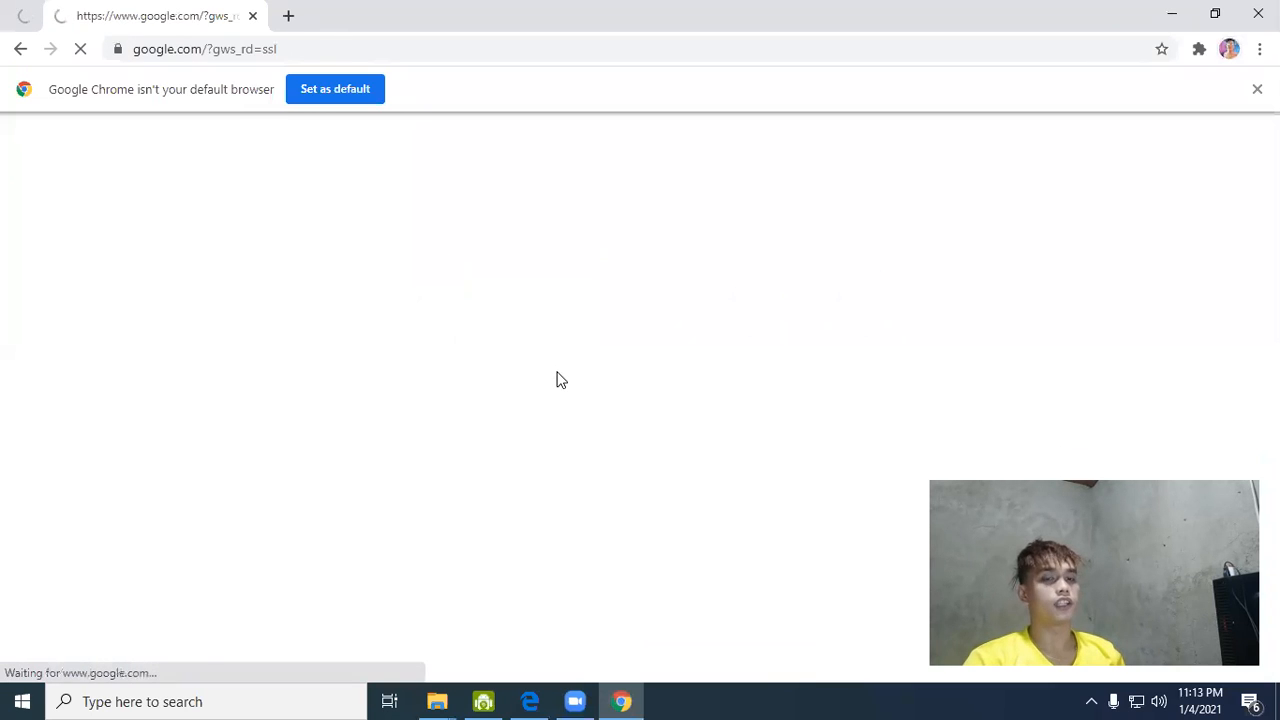
type("d")
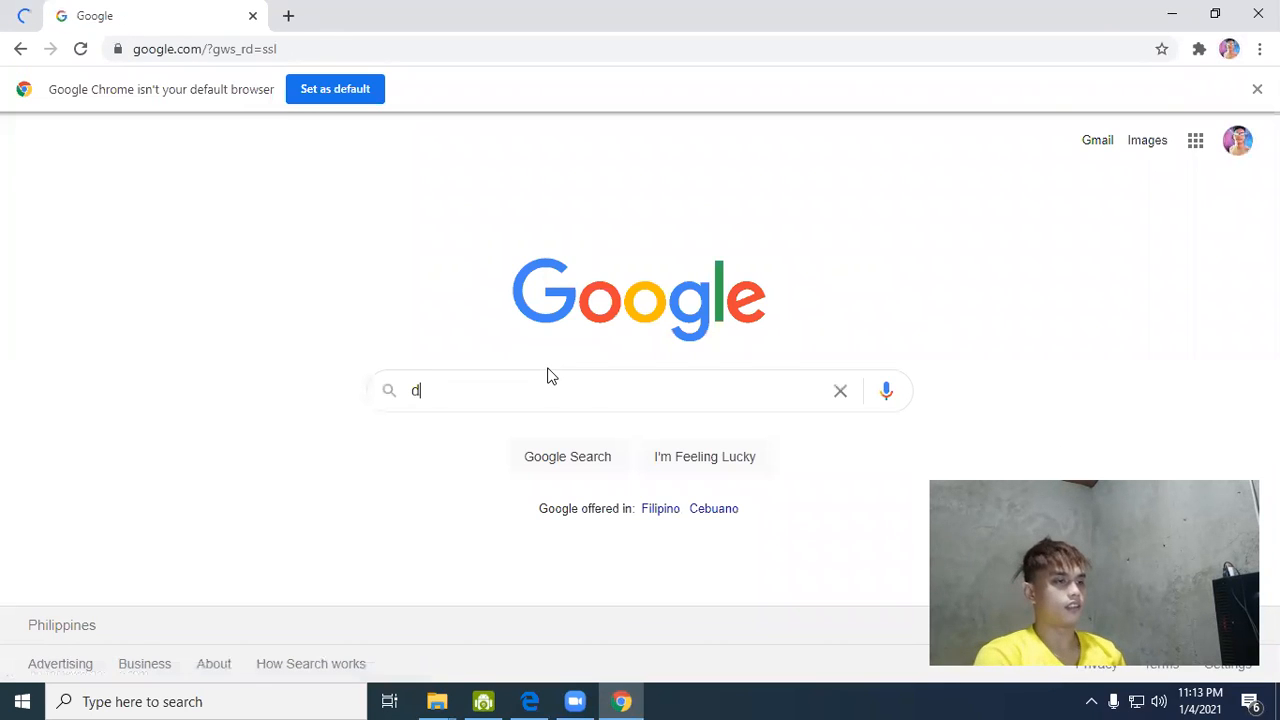
type("iscord")
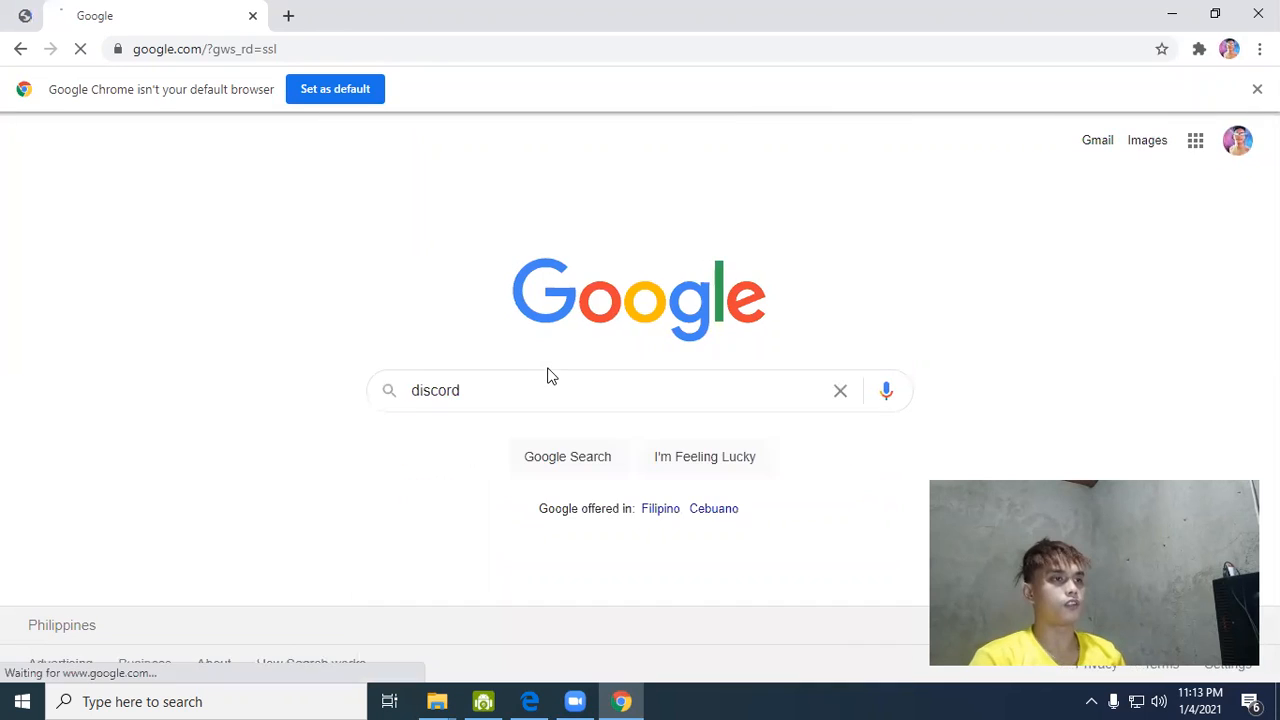
left_click(568, 456)
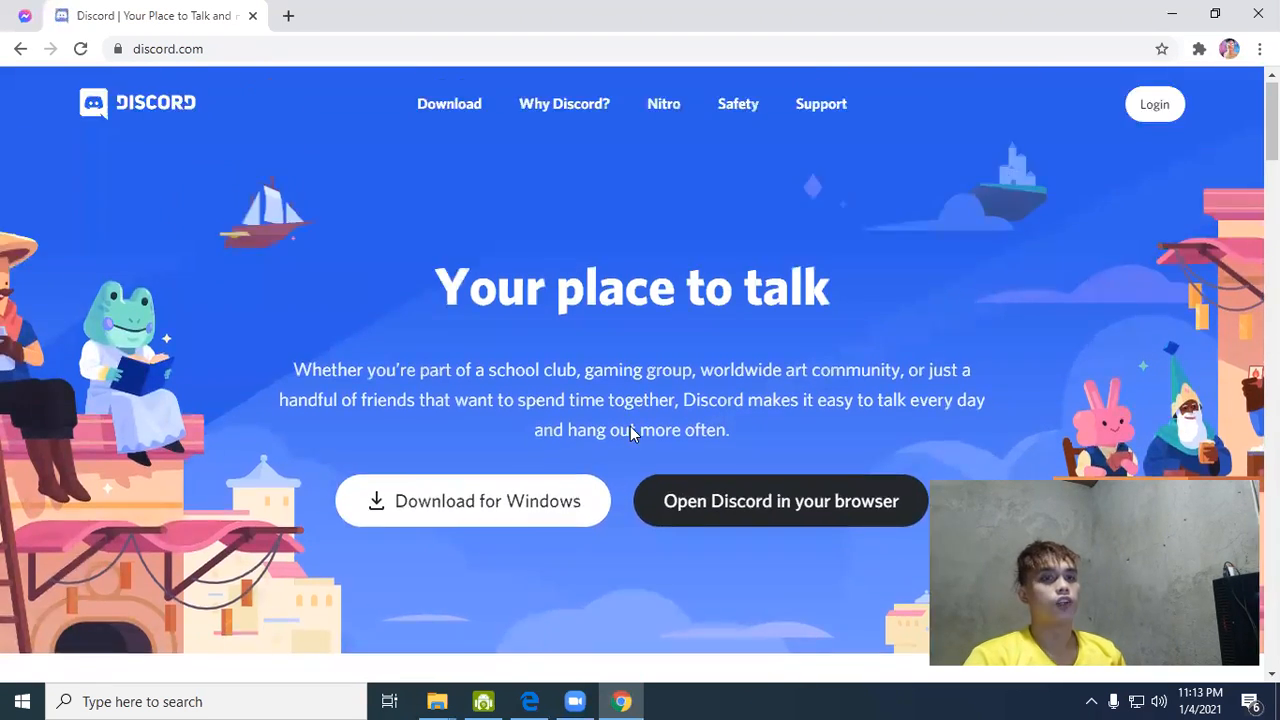
mouse_move(596, 444)
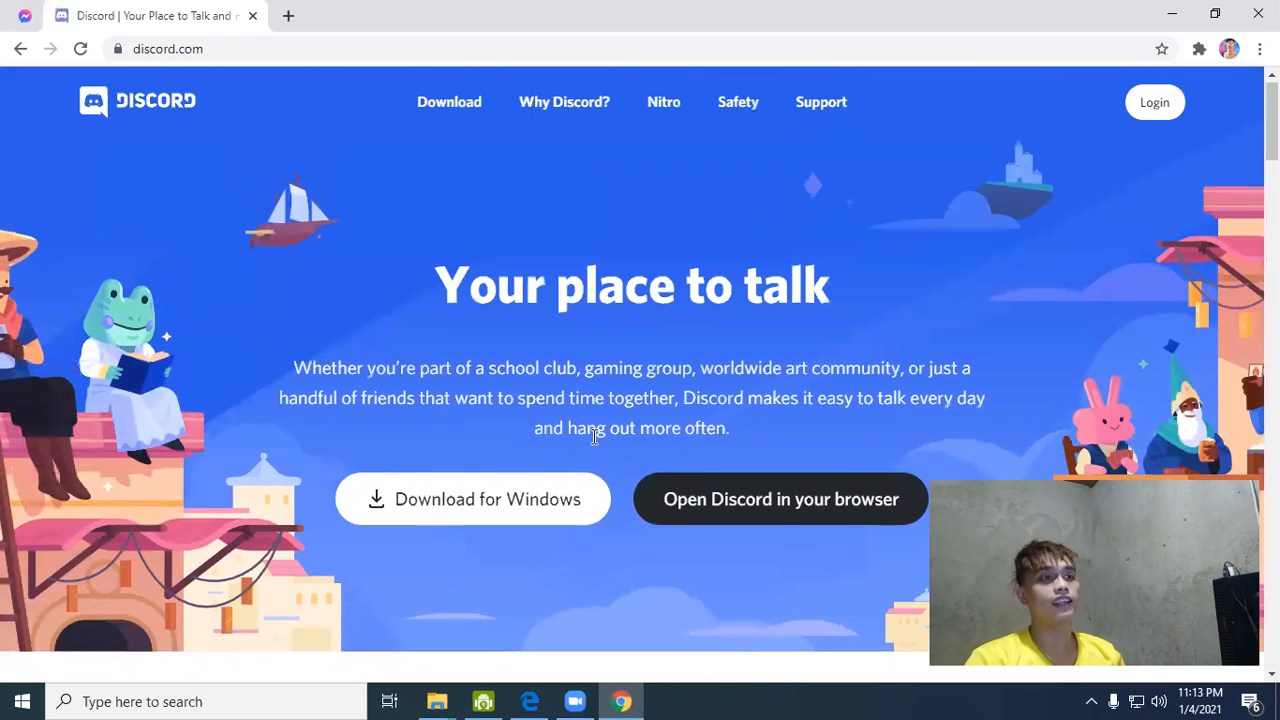
scroll("down", 3)
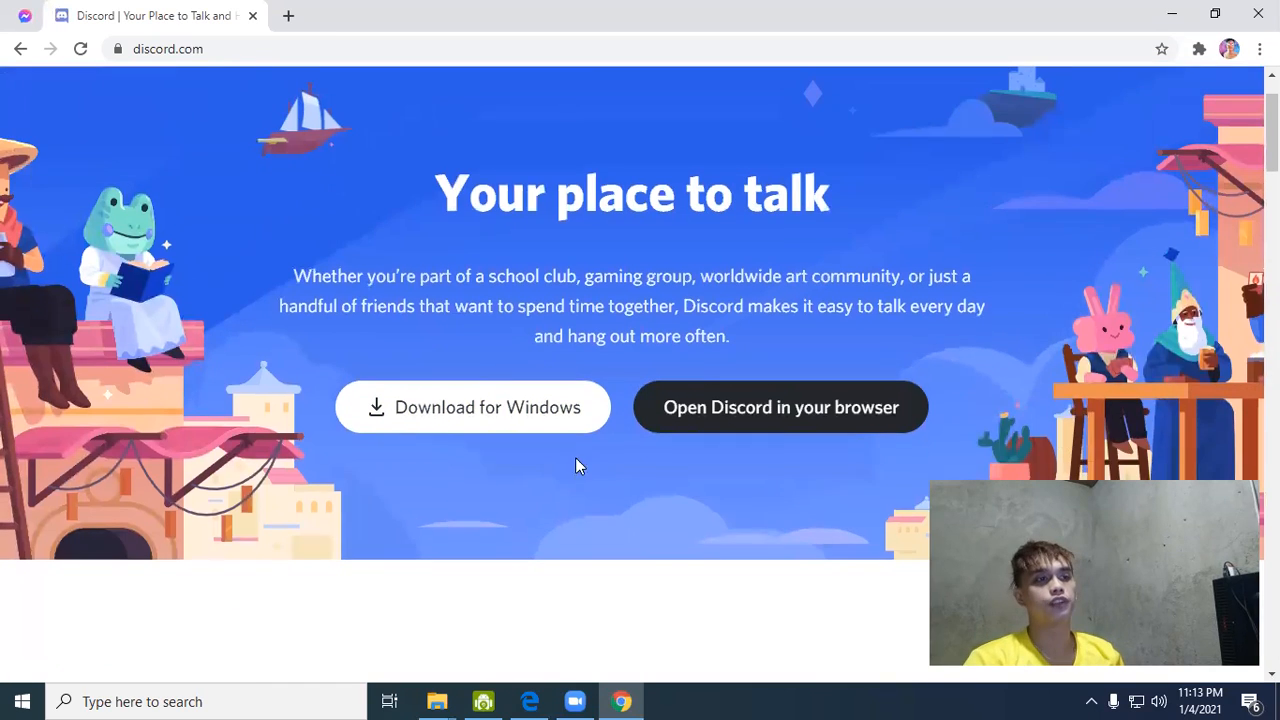
scroll("up", 3)
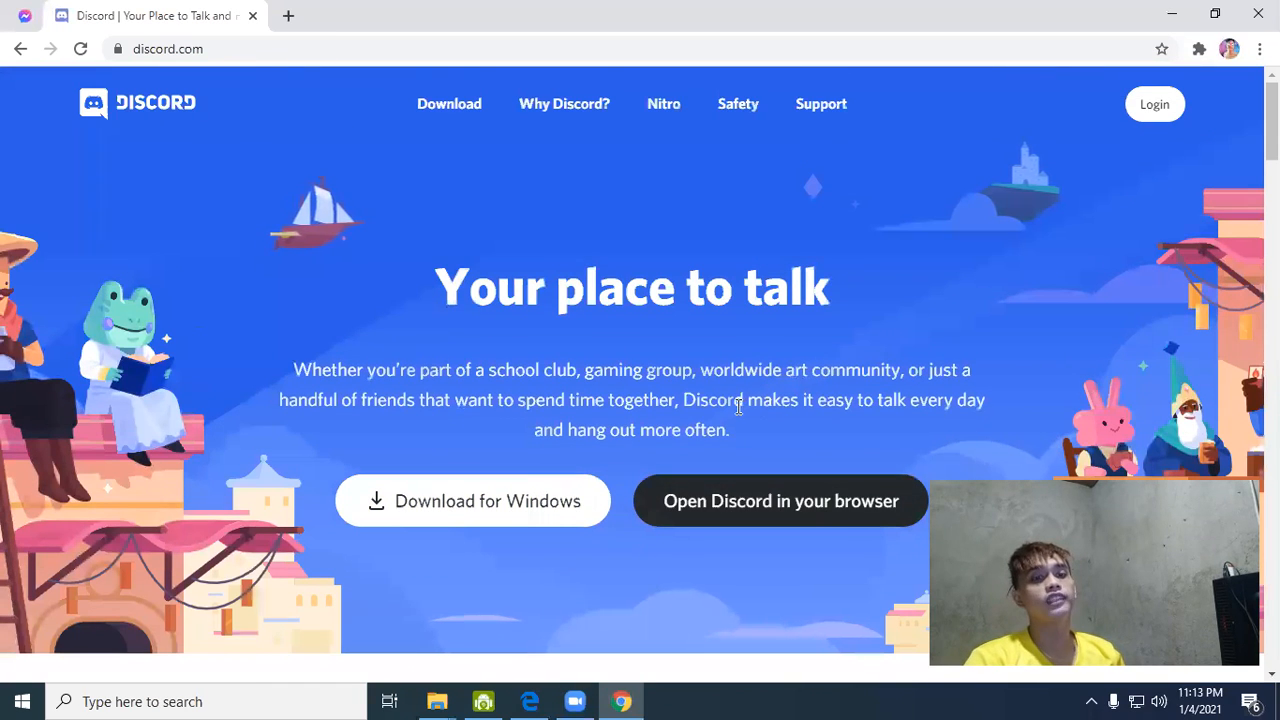
mouse_move(1156, 104)
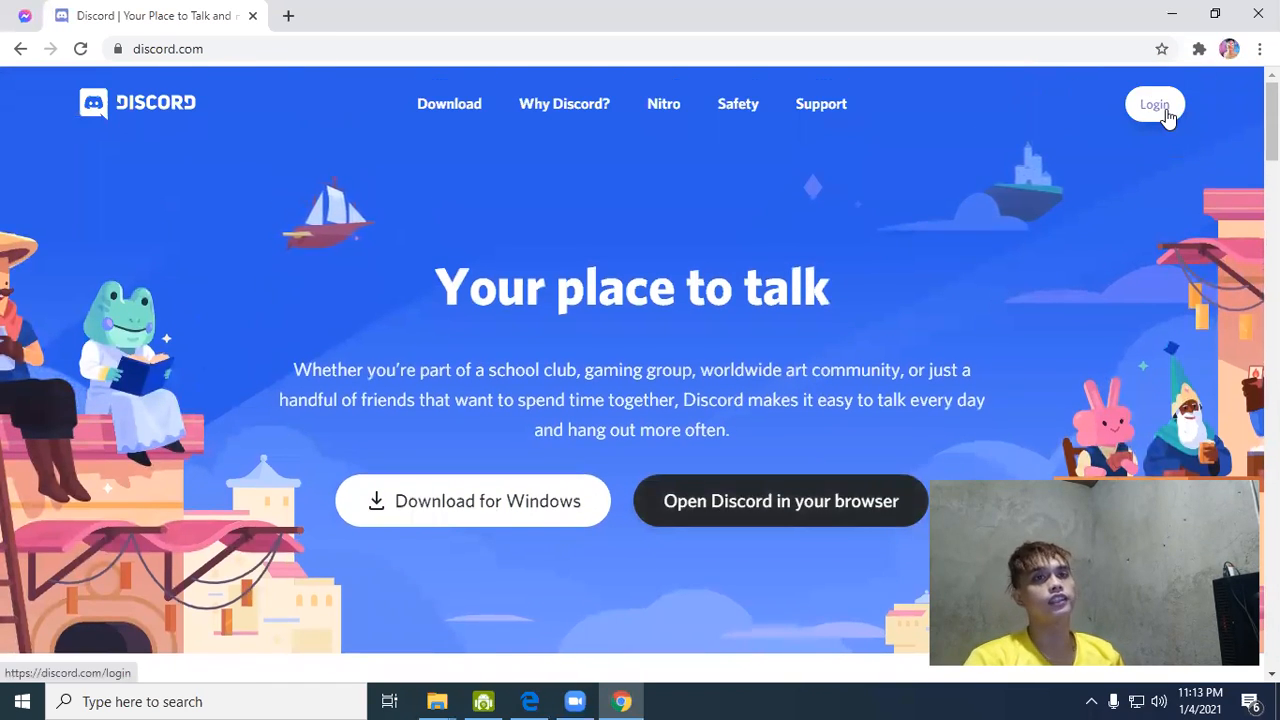
Reach the Discord sign-in form, briefly passing through the Register page and back.
left_click(1154, 104)
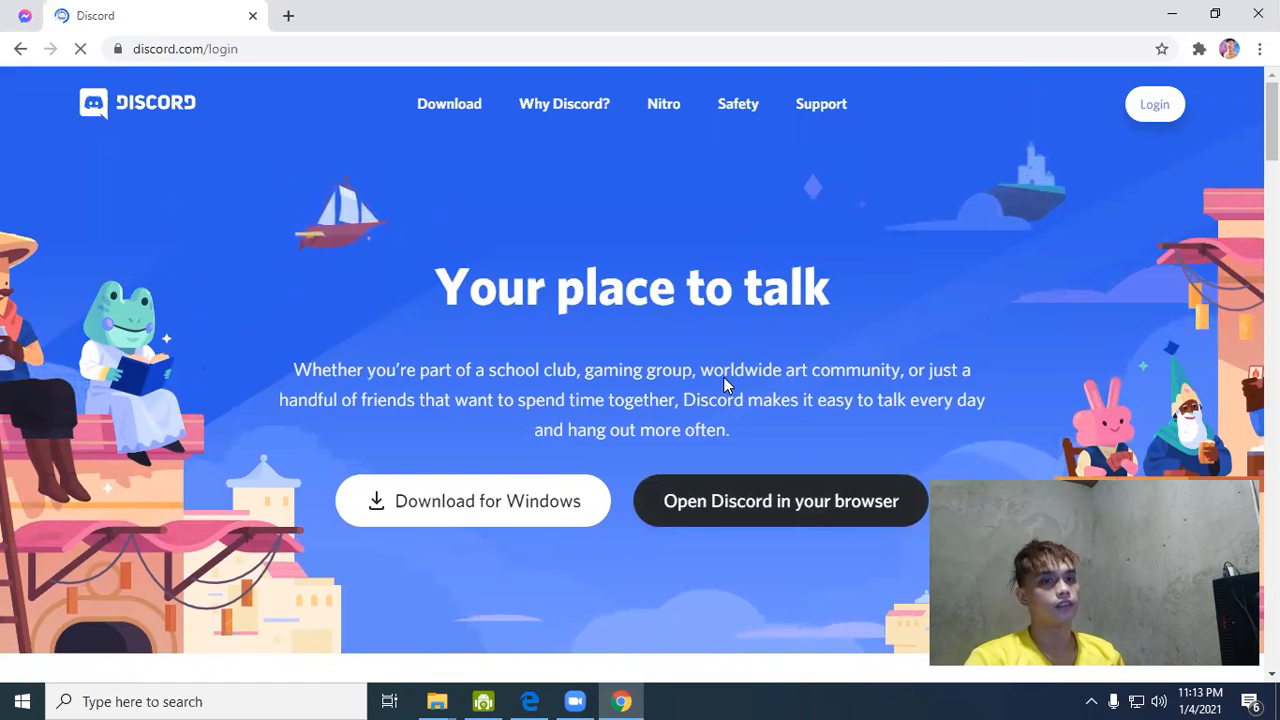
left_click(1154, 104)
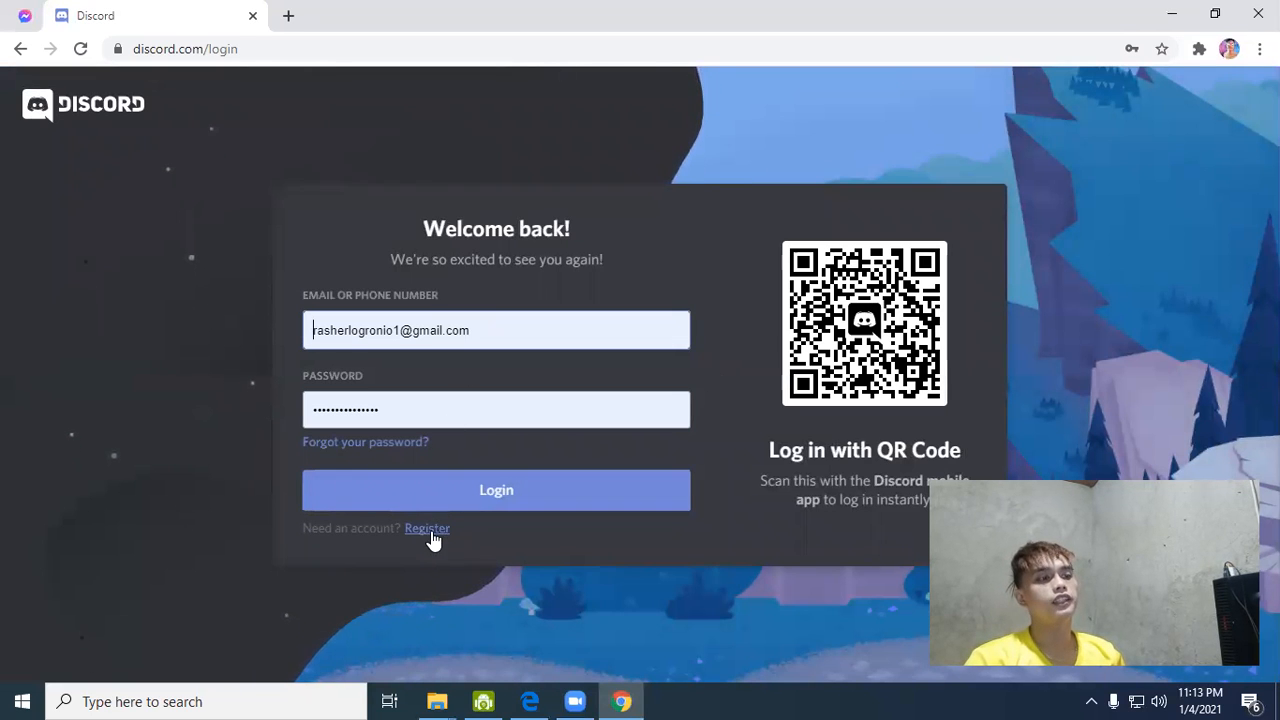
left_click(428, 528)
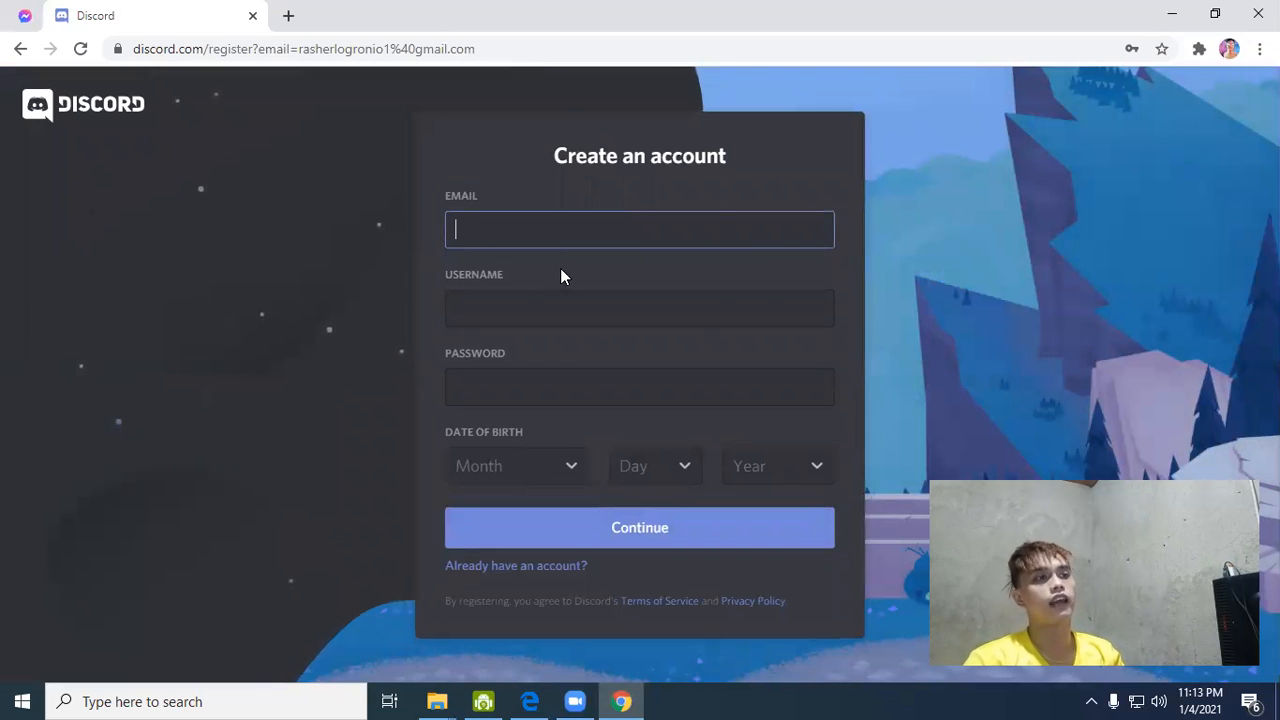
left_click(640, 308)
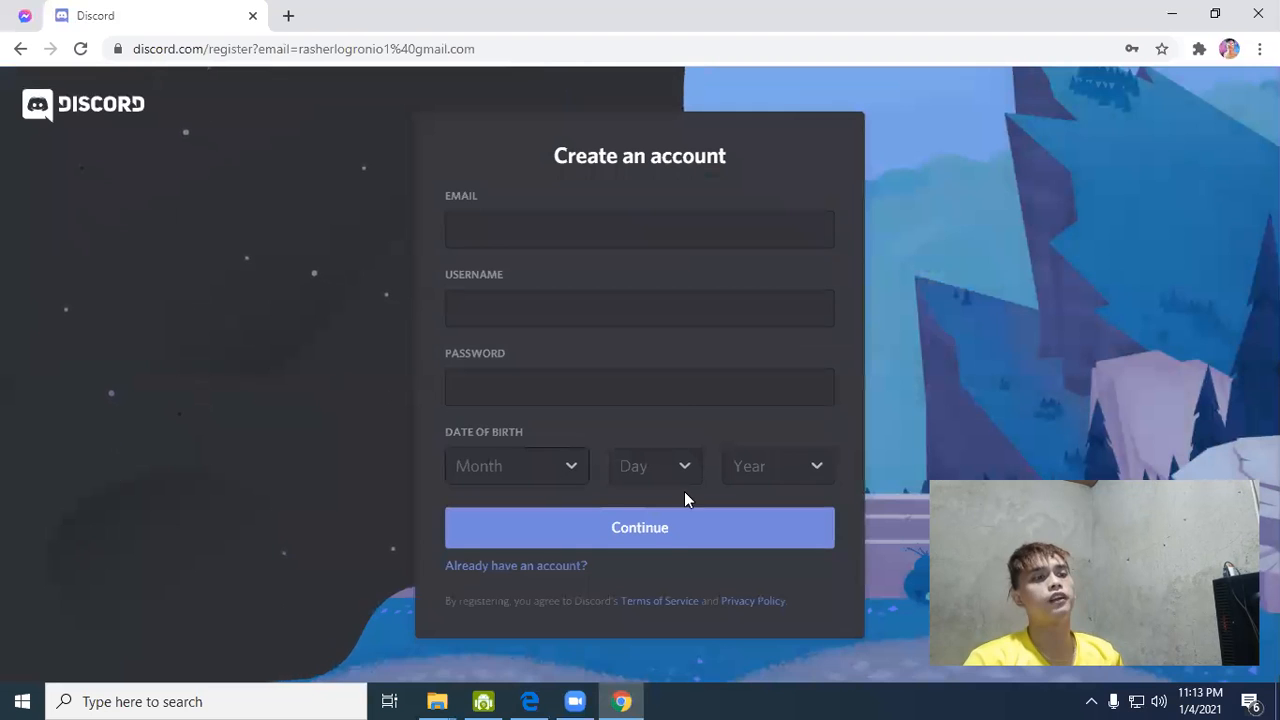
mouse_move(576, 570)
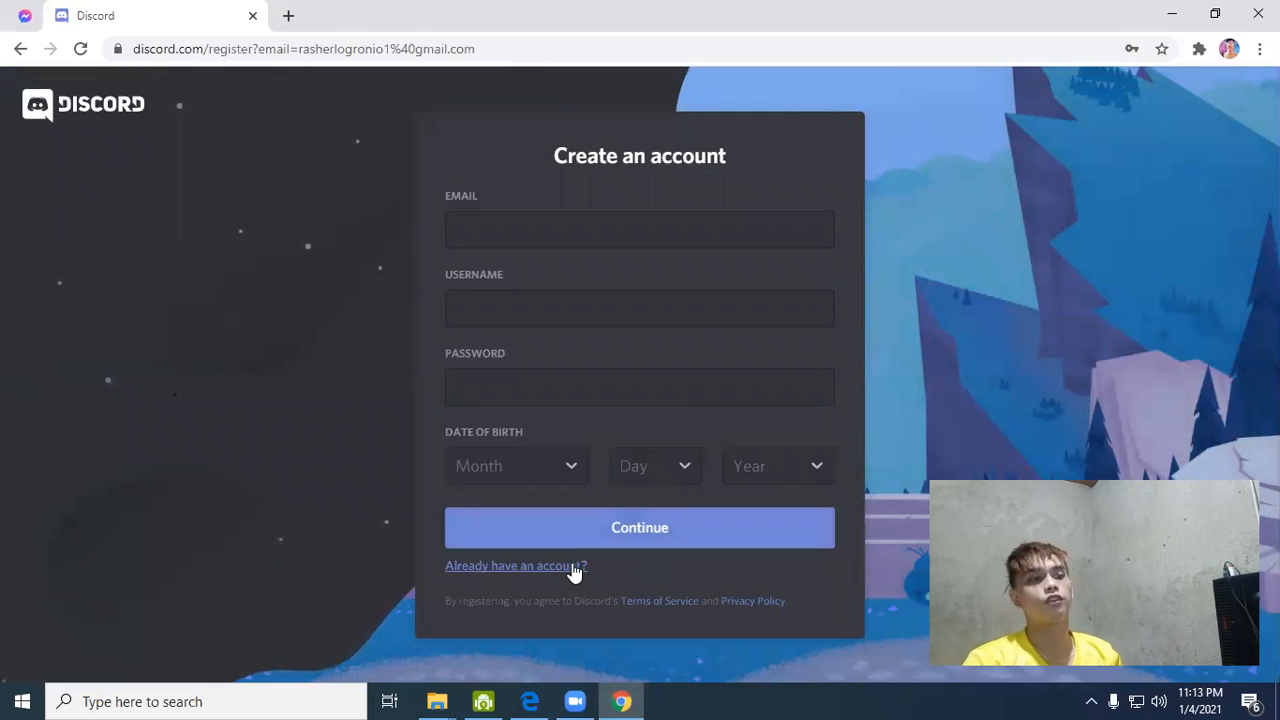
left_click(516, 564)
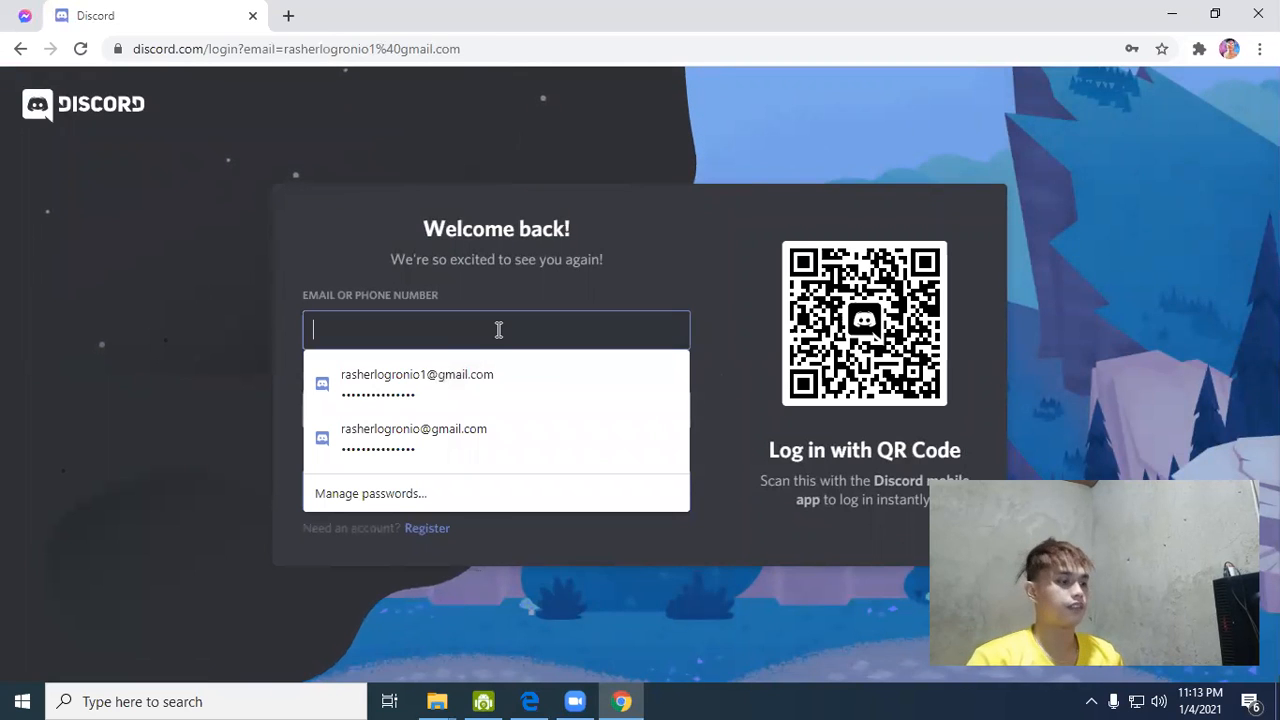
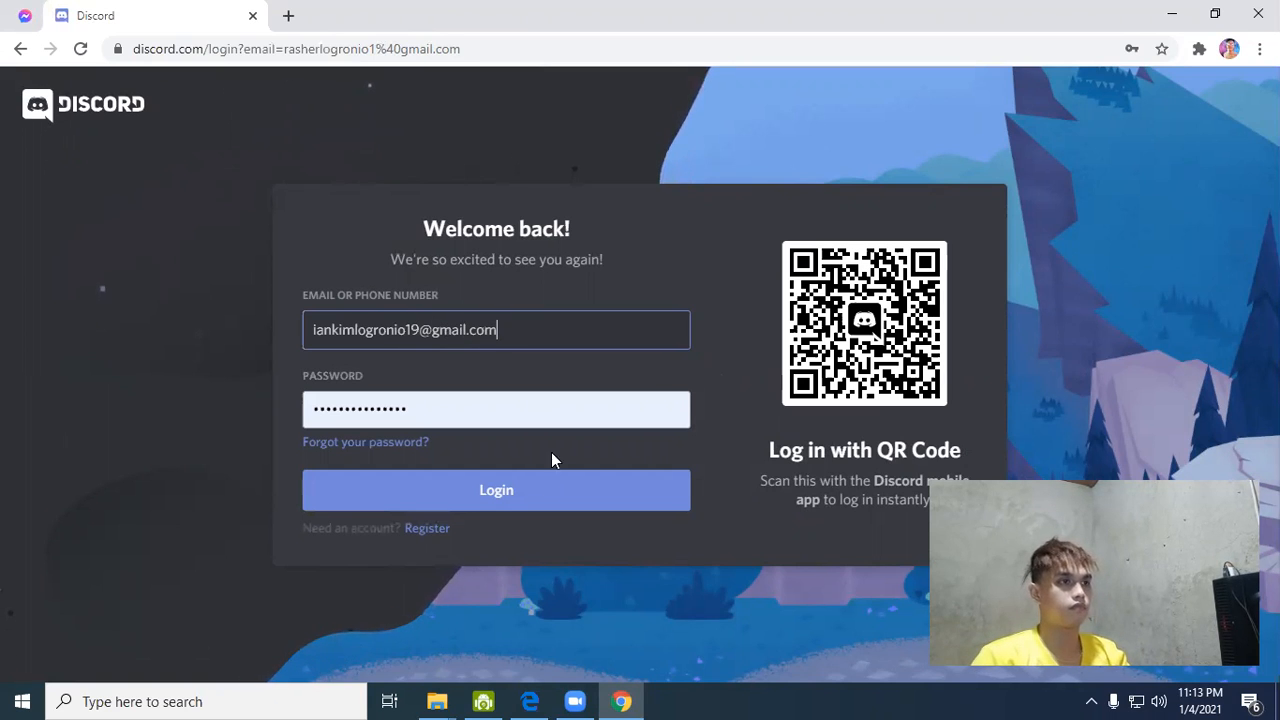
left_click(496, 490)
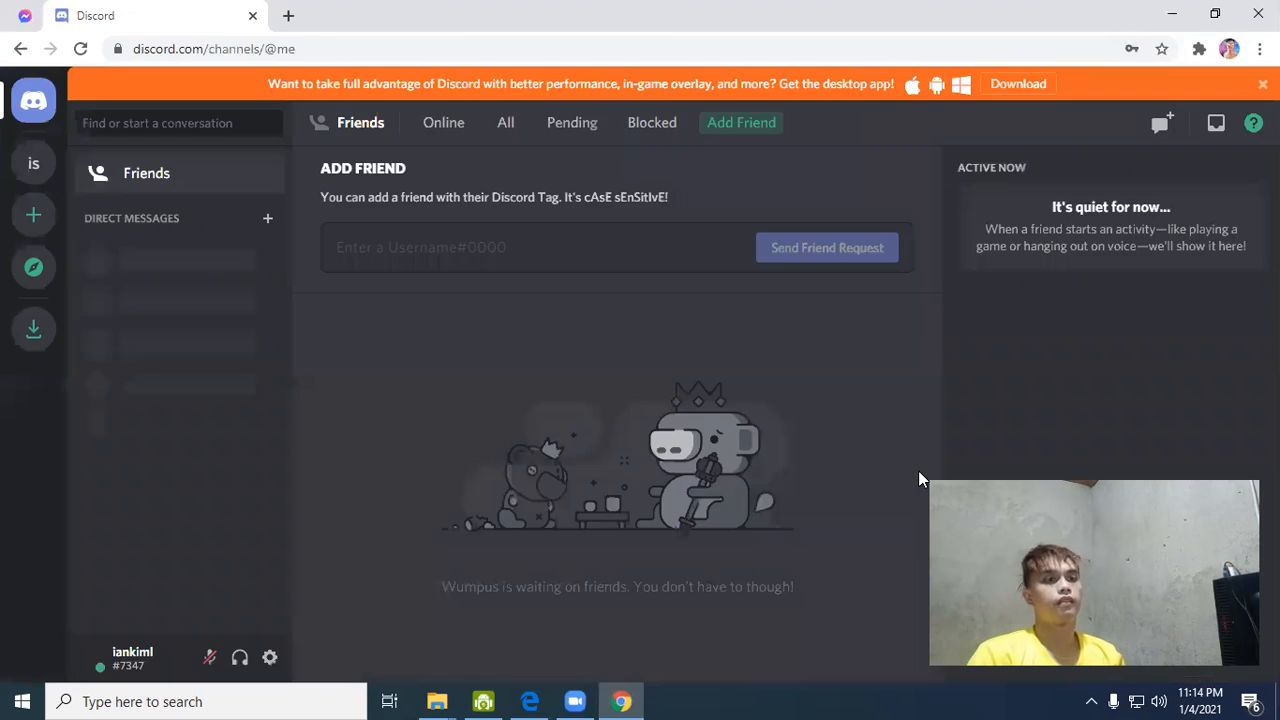
mouse_move(616, 420)
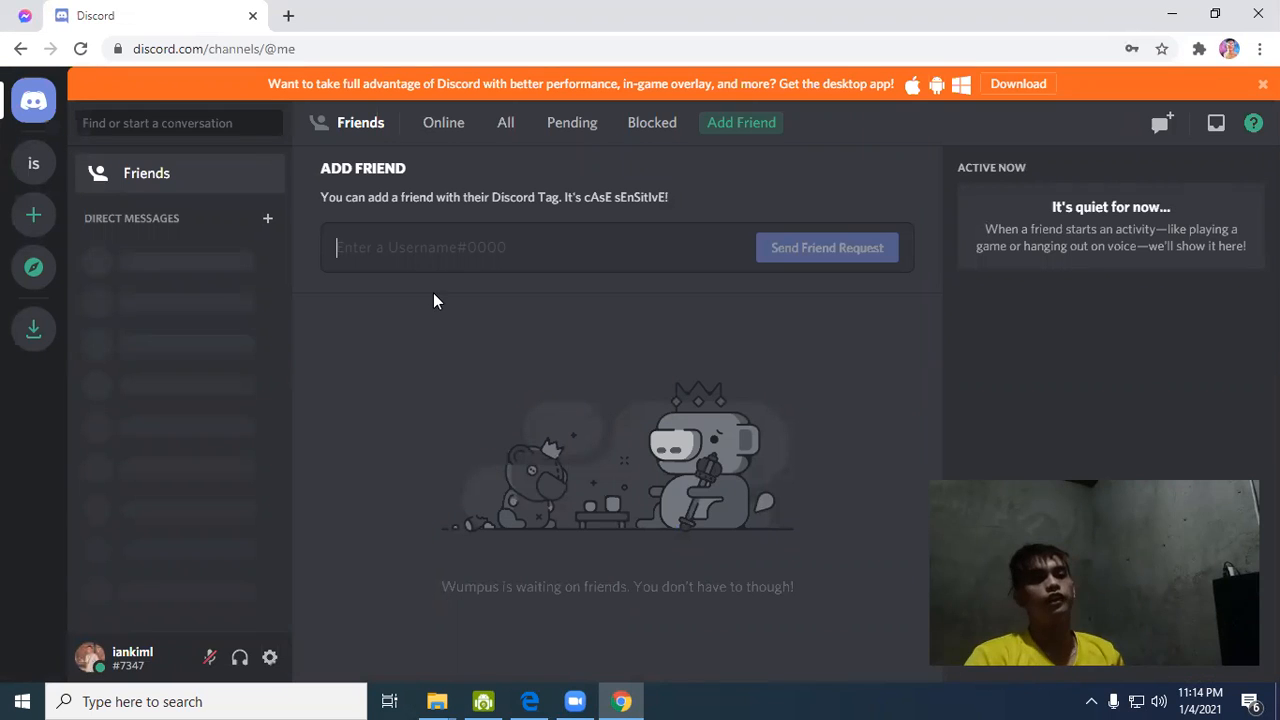
mouse_move(556, 292)
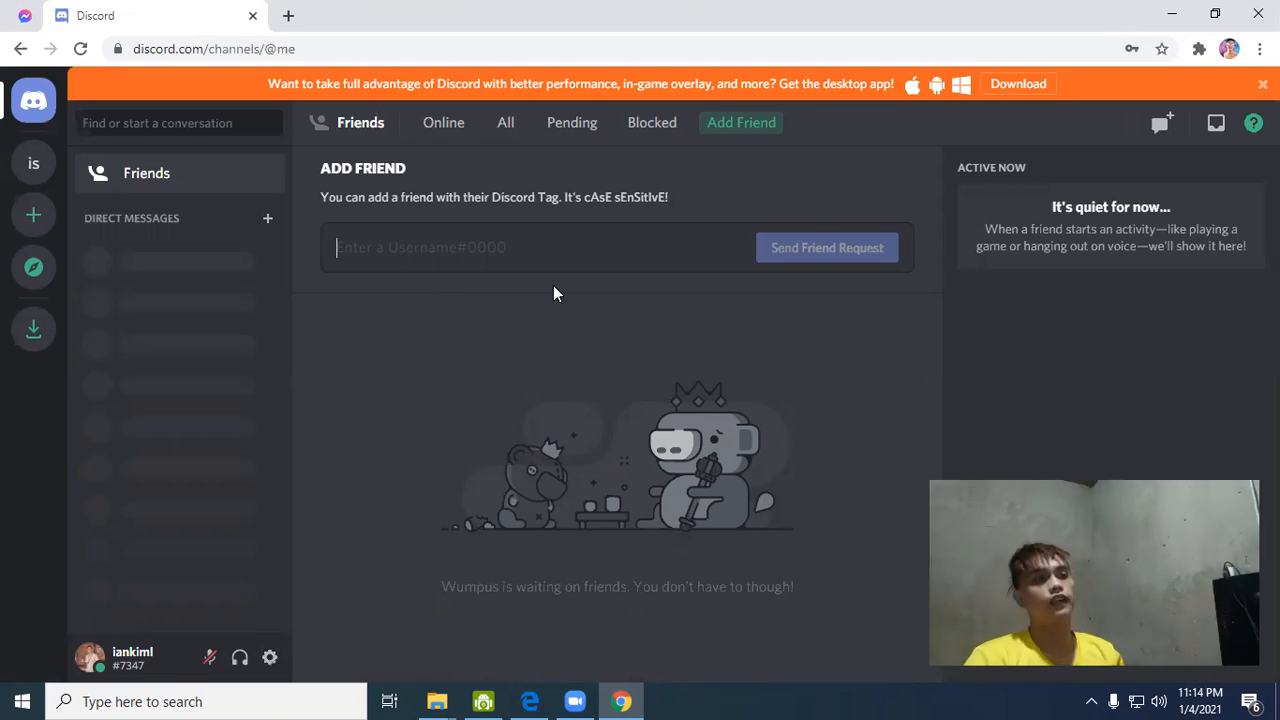
mouse_move(96, 240)
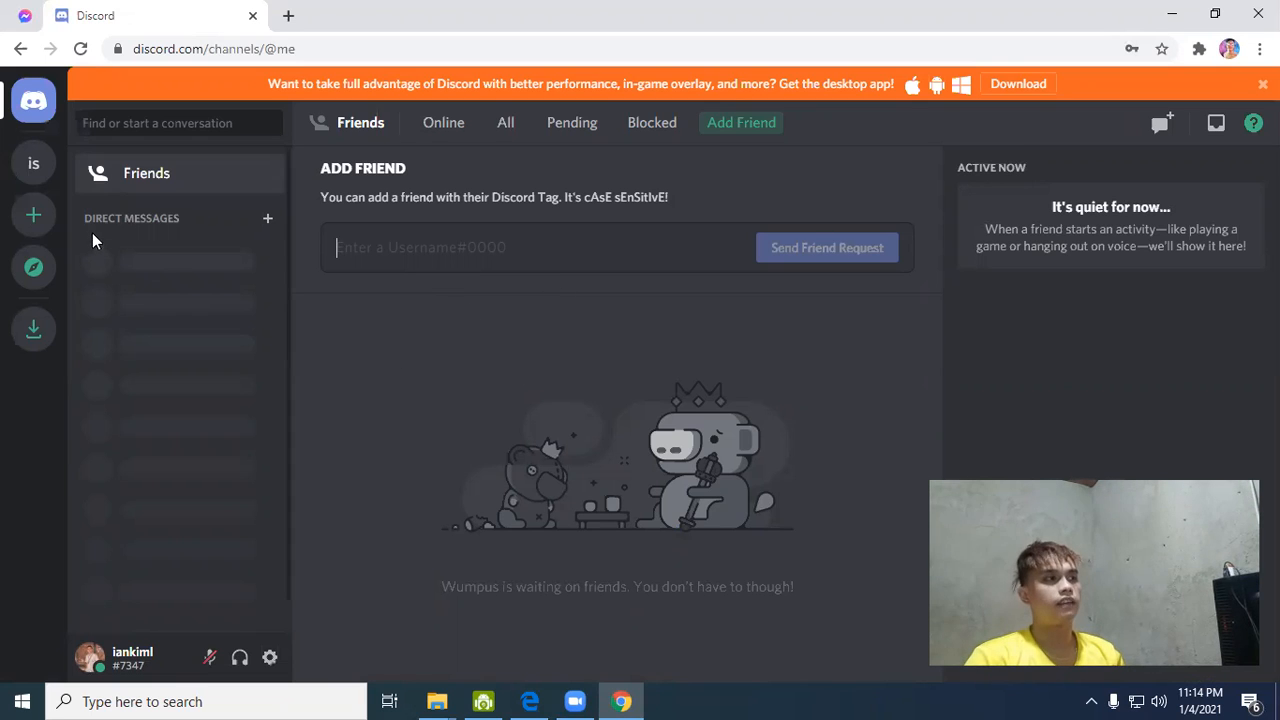
mouse_move(360, 644)
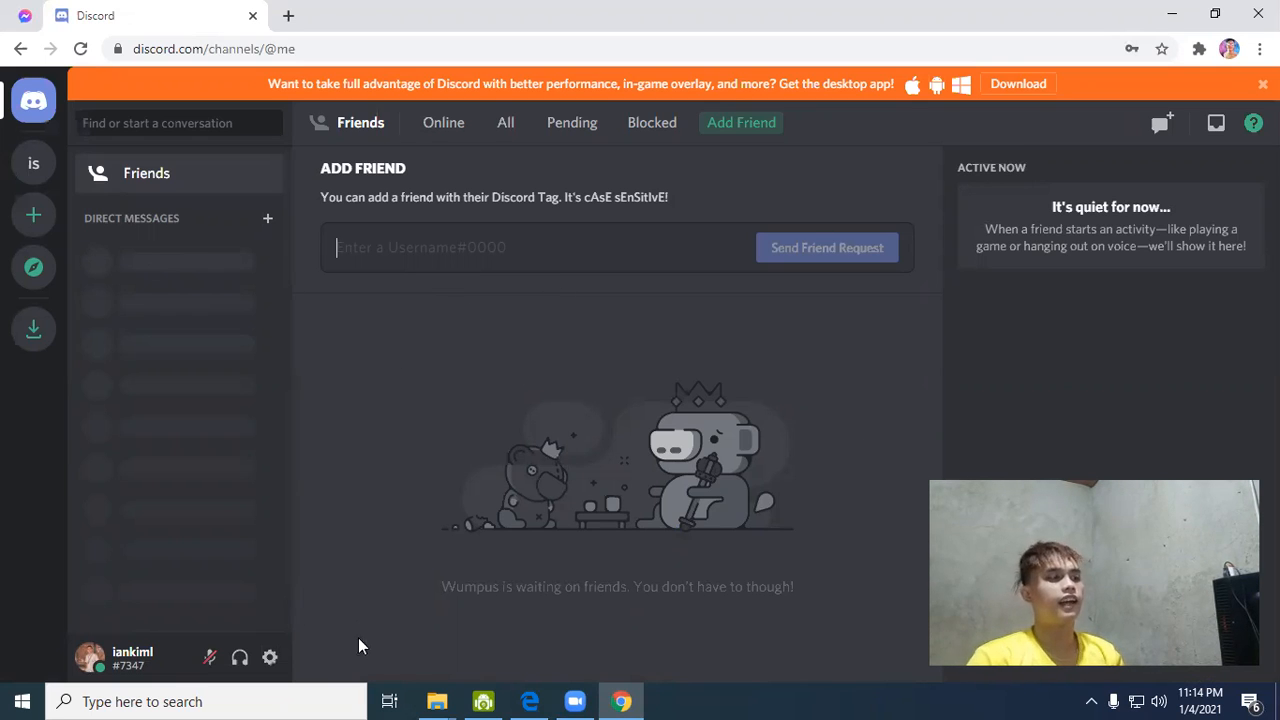
mouse_move(516, 620)
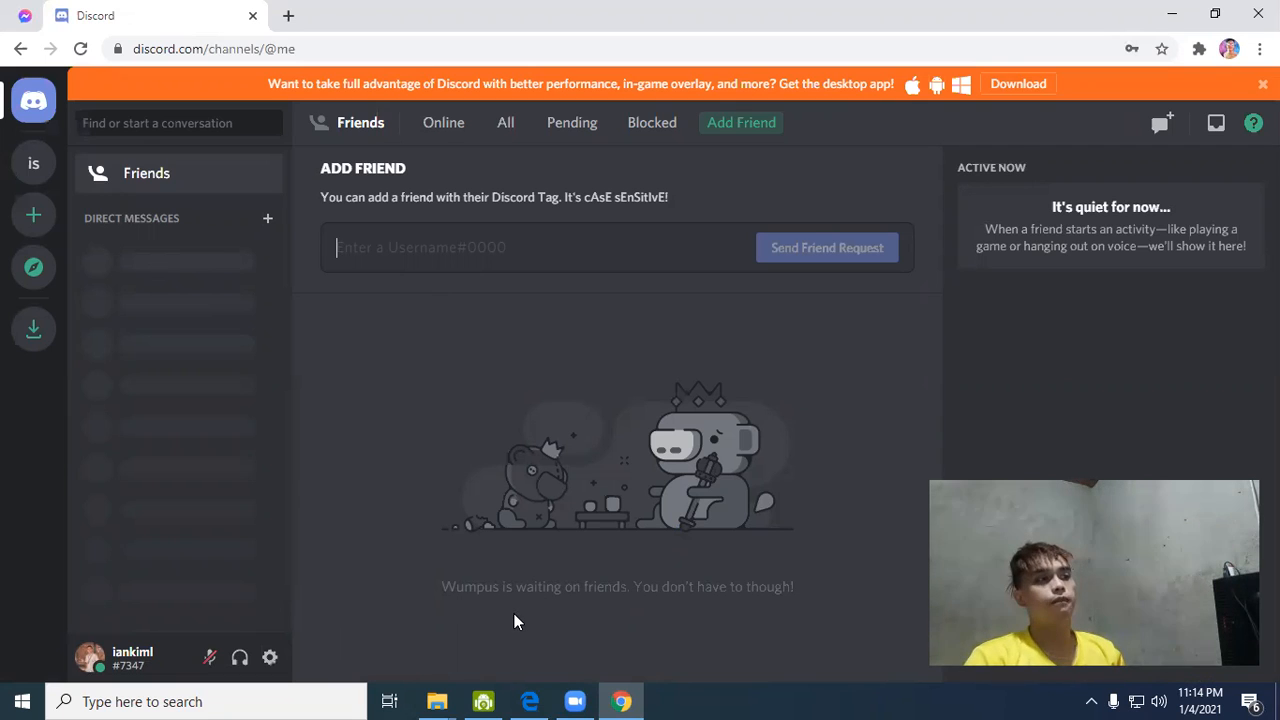
mouse_move(920, 584)
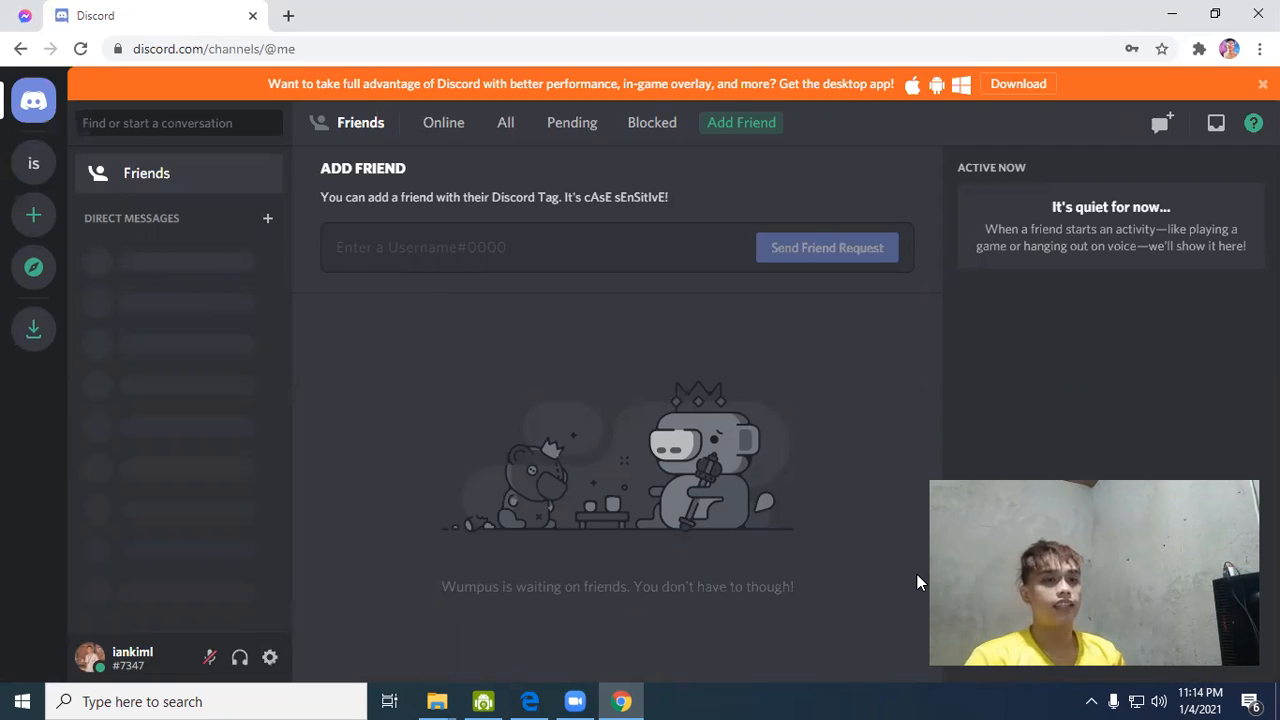
mouse_move(510, 484)
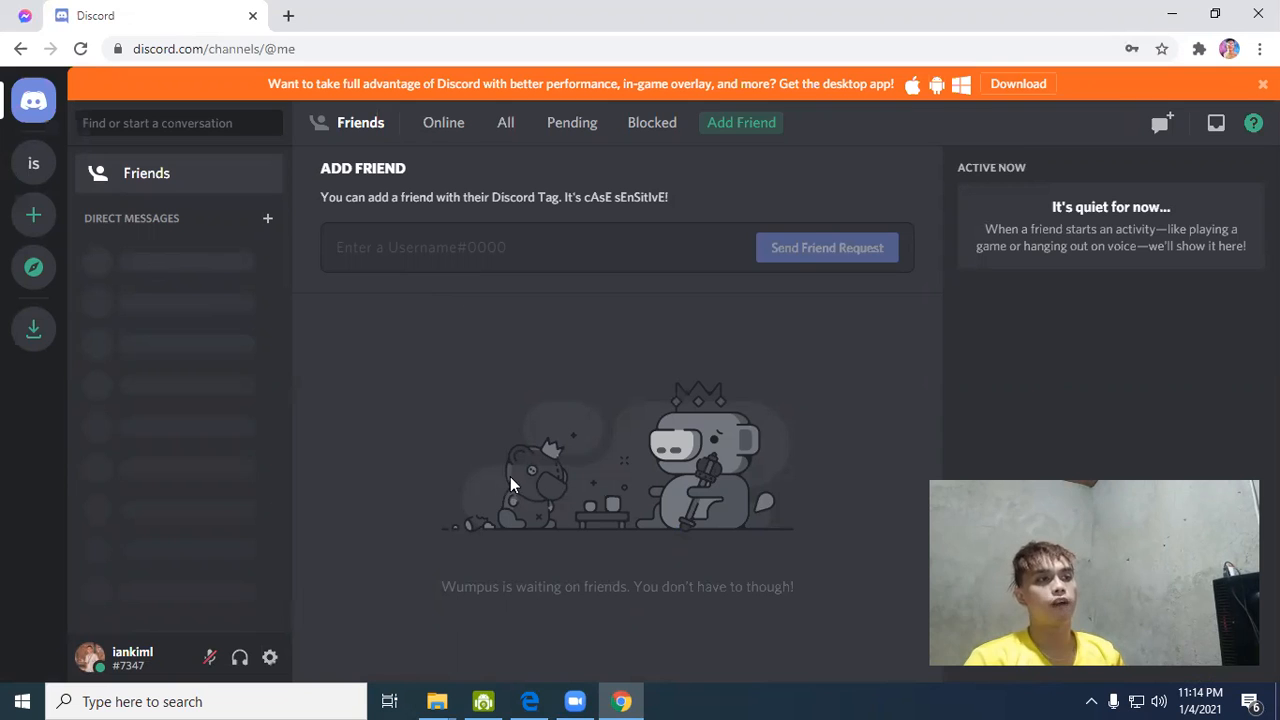
mouse_move(270, 658)
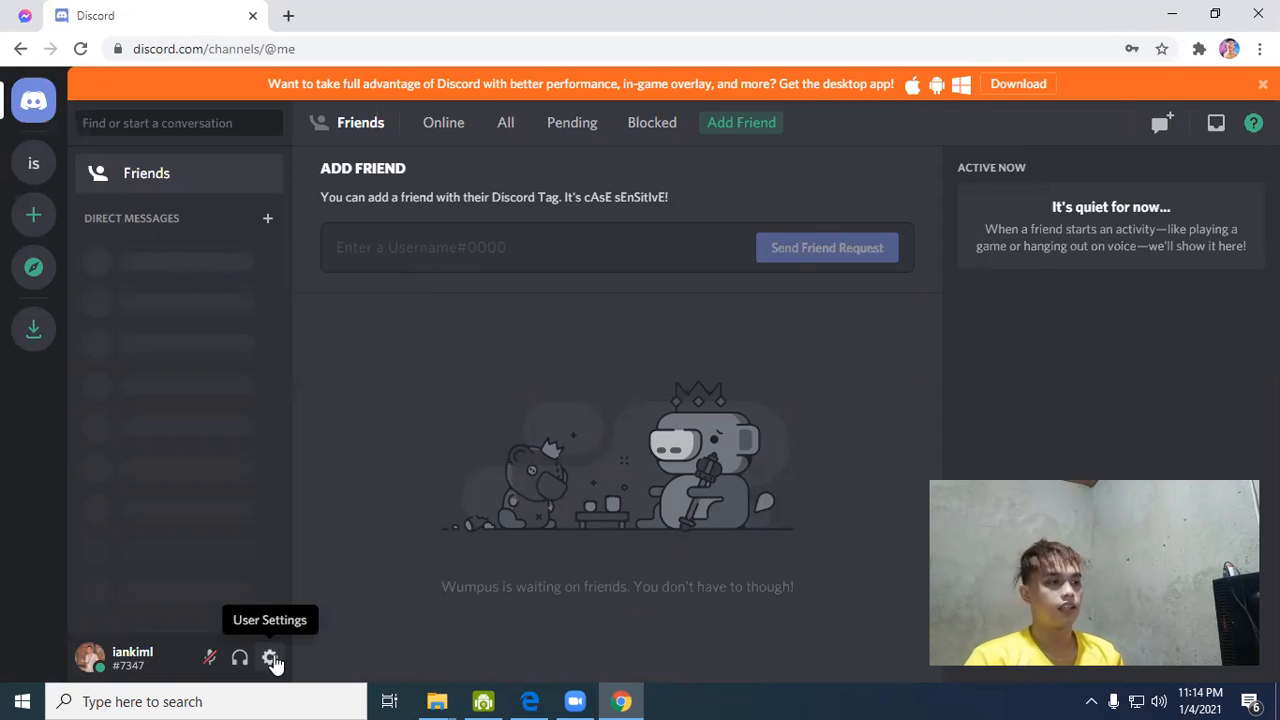
left_click(270, 658)
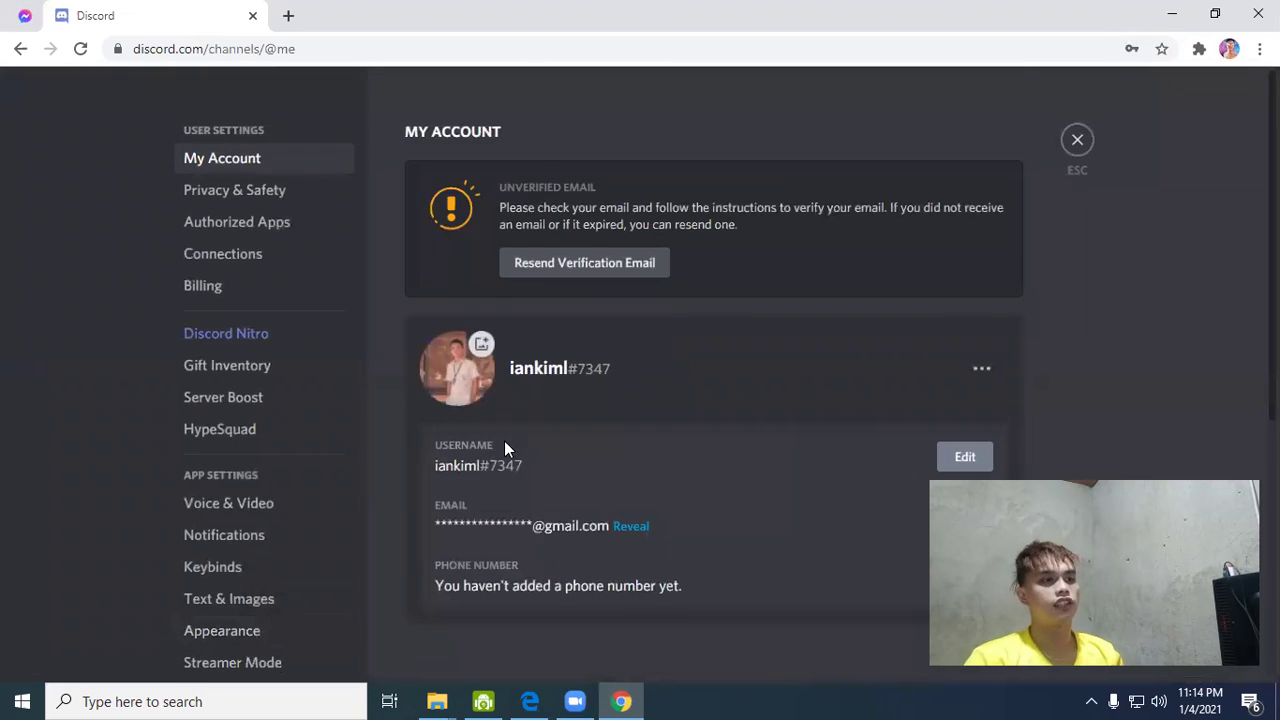
mouse_move(456, 368)
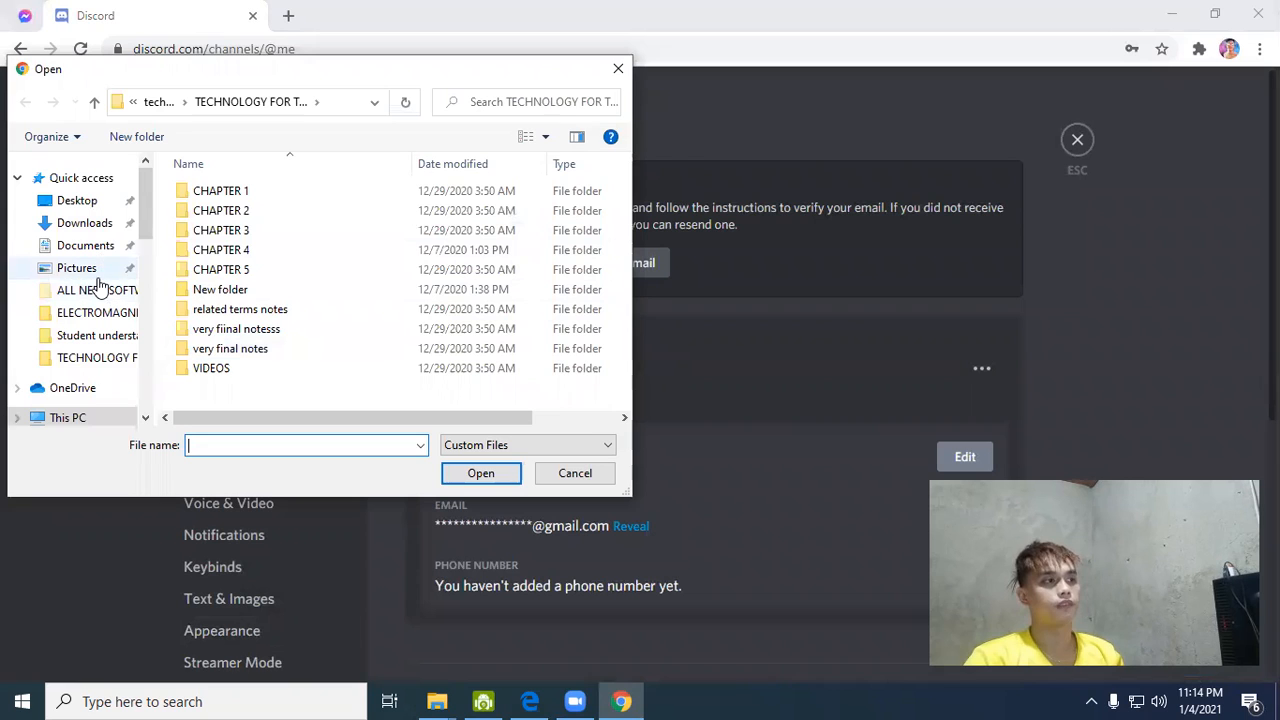
left_click(76, 268)
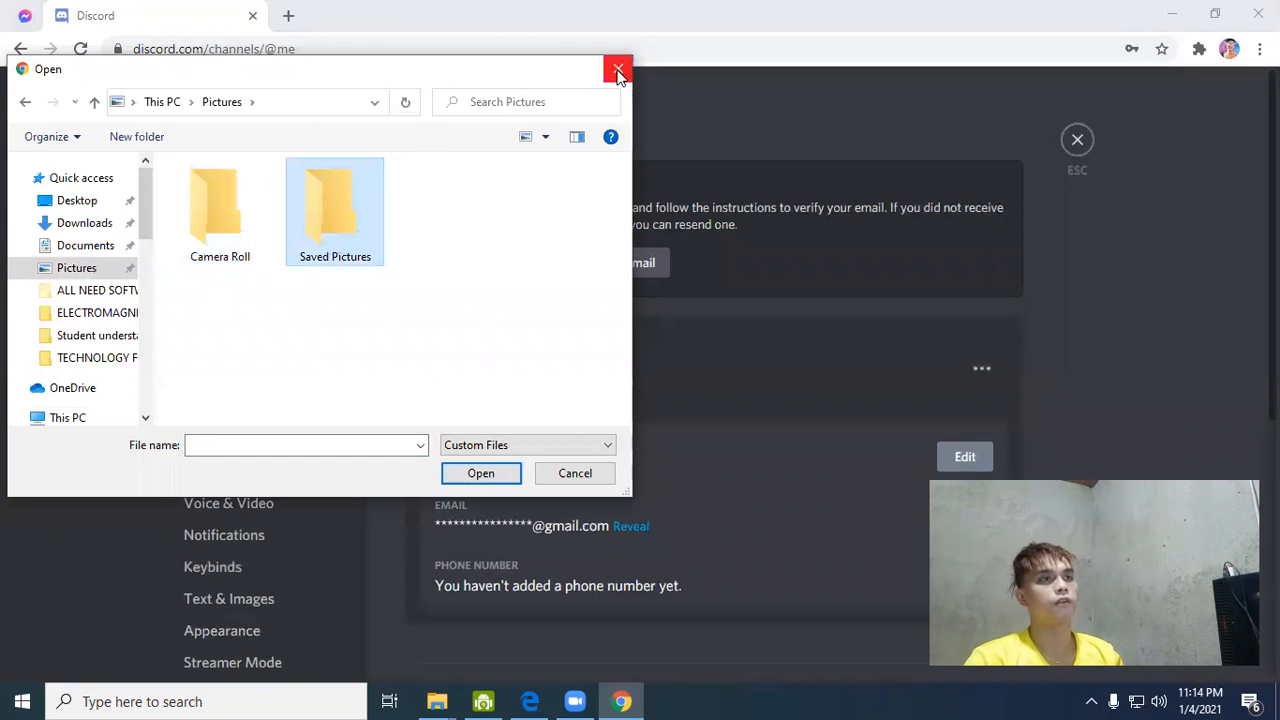
left_click(618, 72)
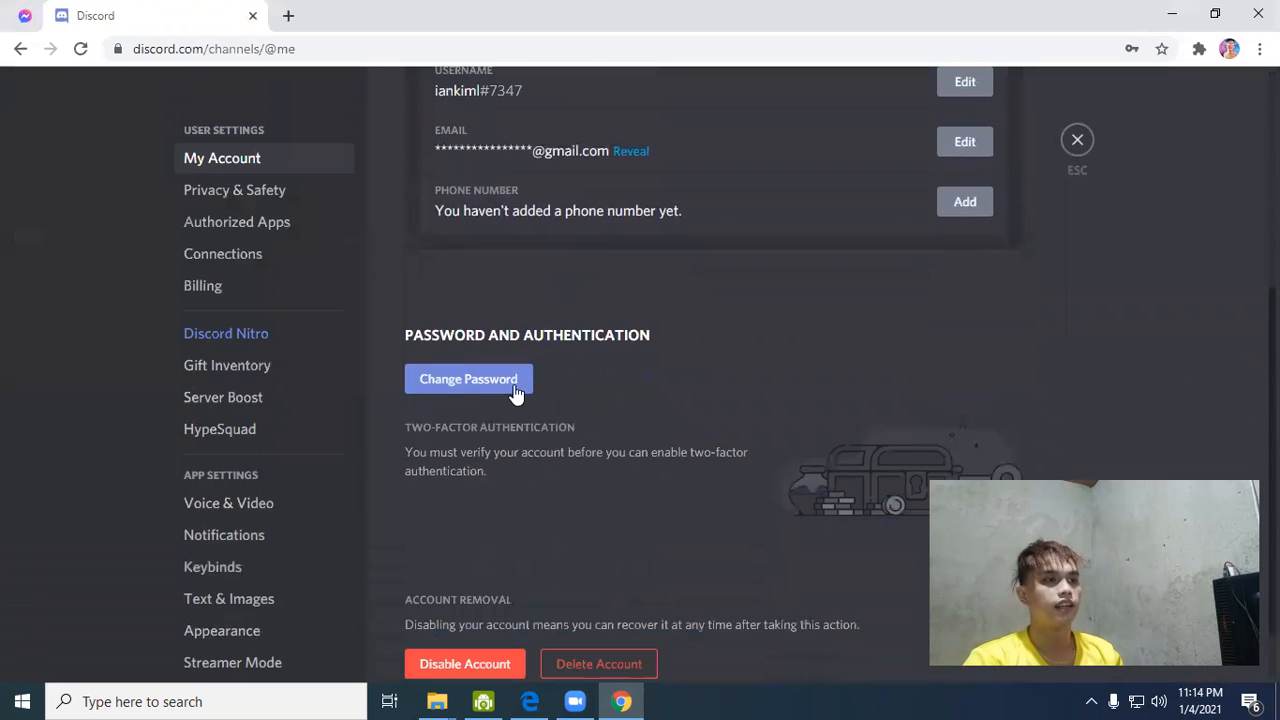
scroll("down", 3)
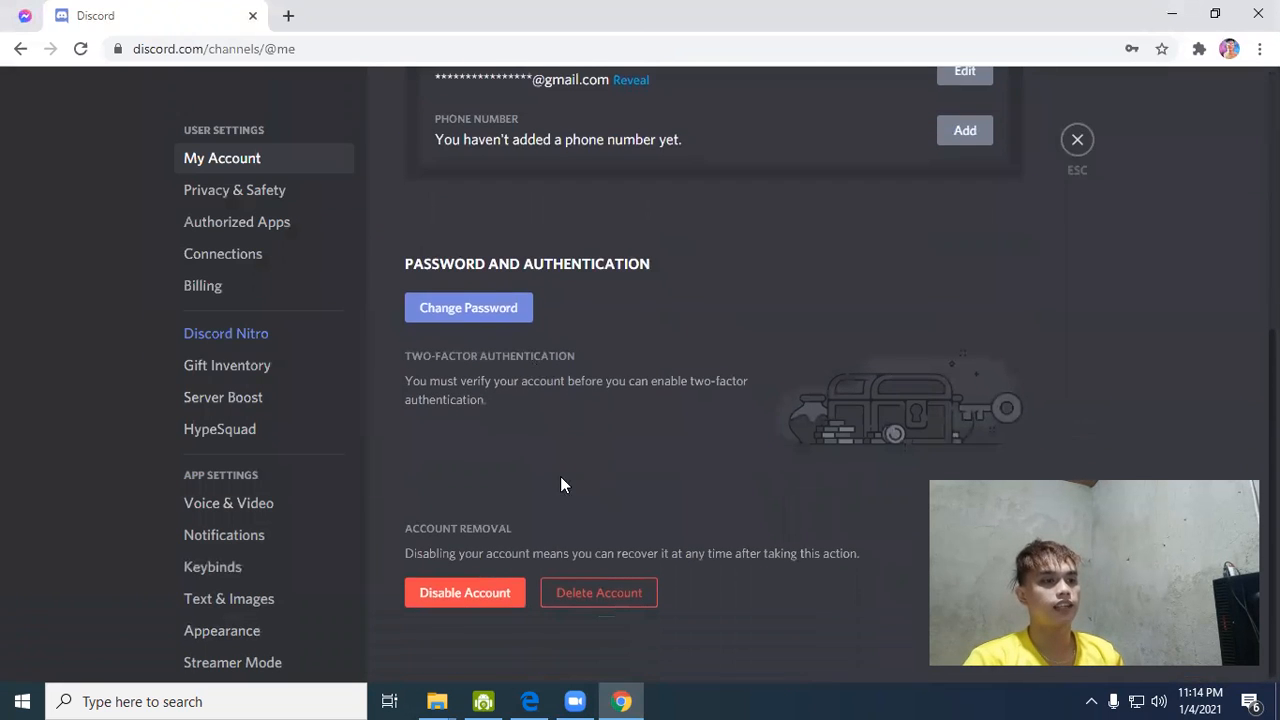
scroll("up", 3)
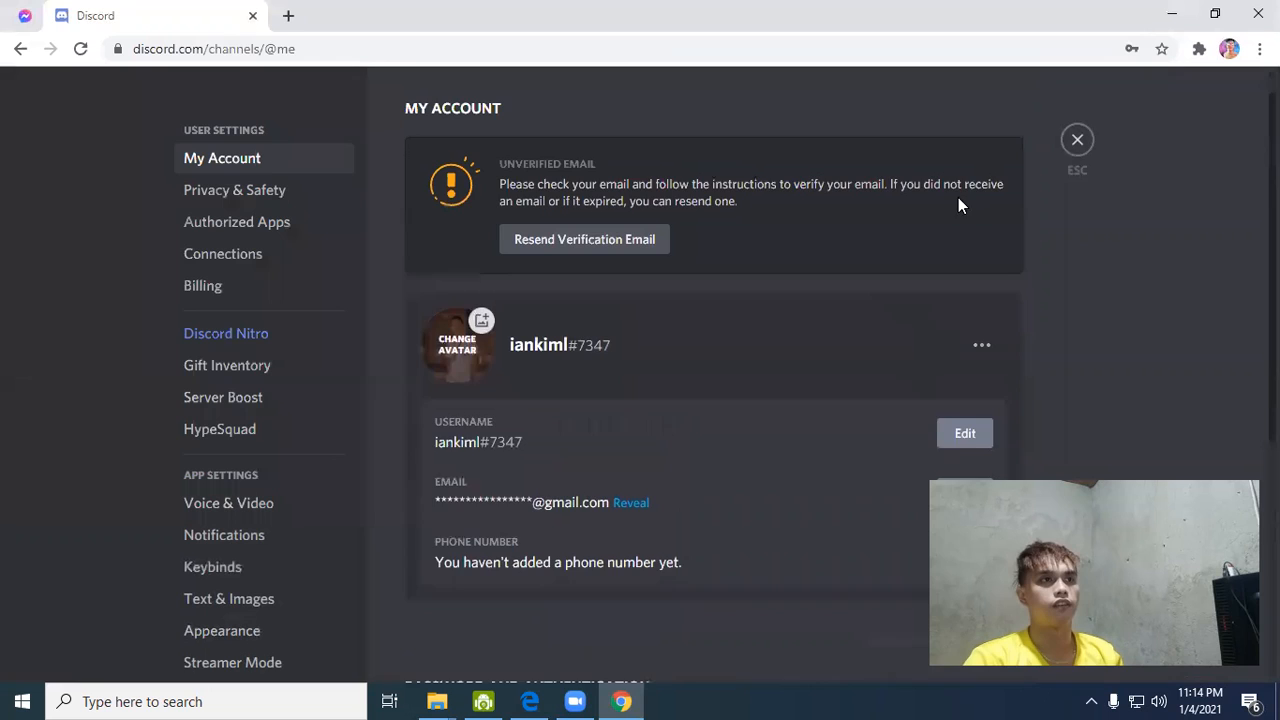
left_click(1076, 140)
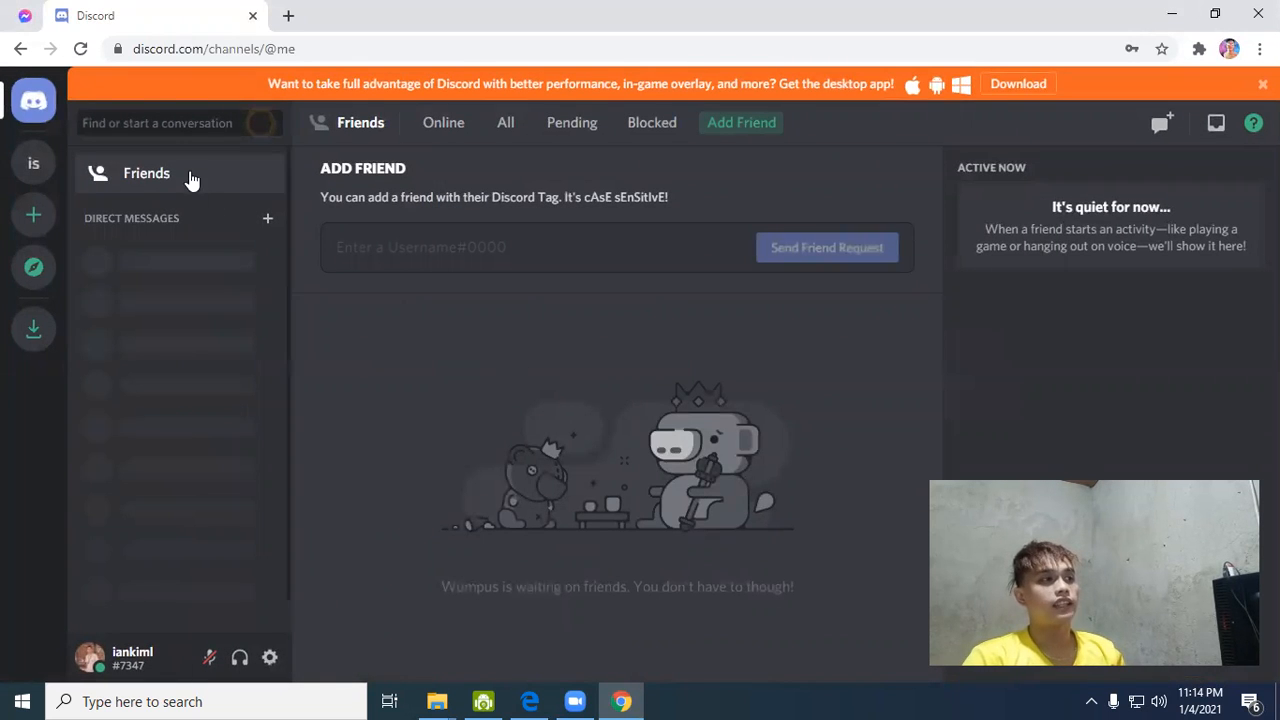
mouse_move(492, 380)
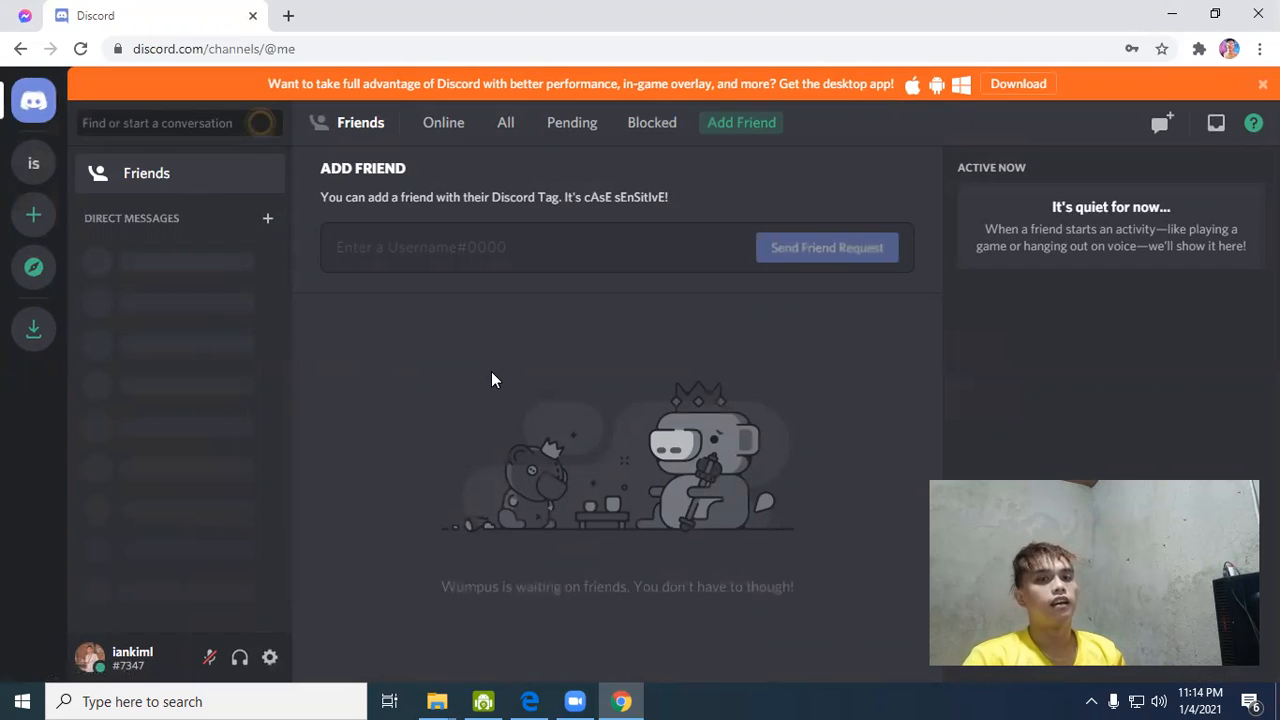
mouse_move(508, 432)
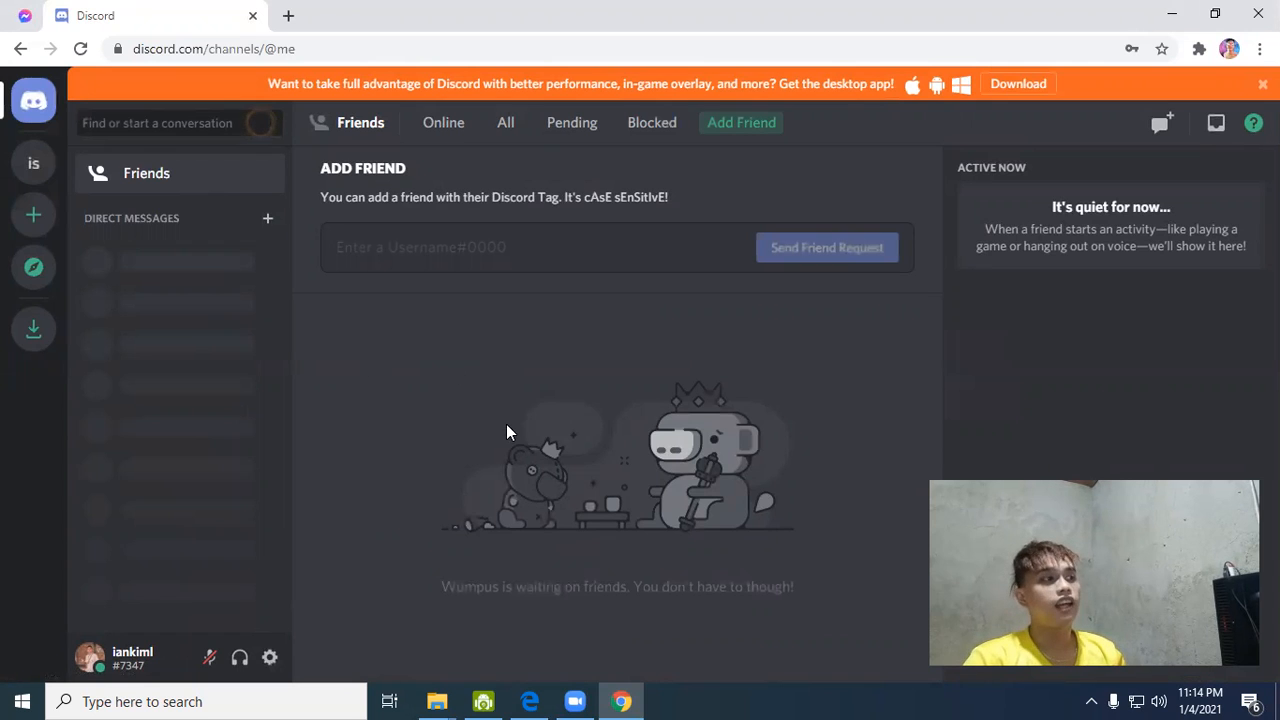
mouse_move(472, 394)
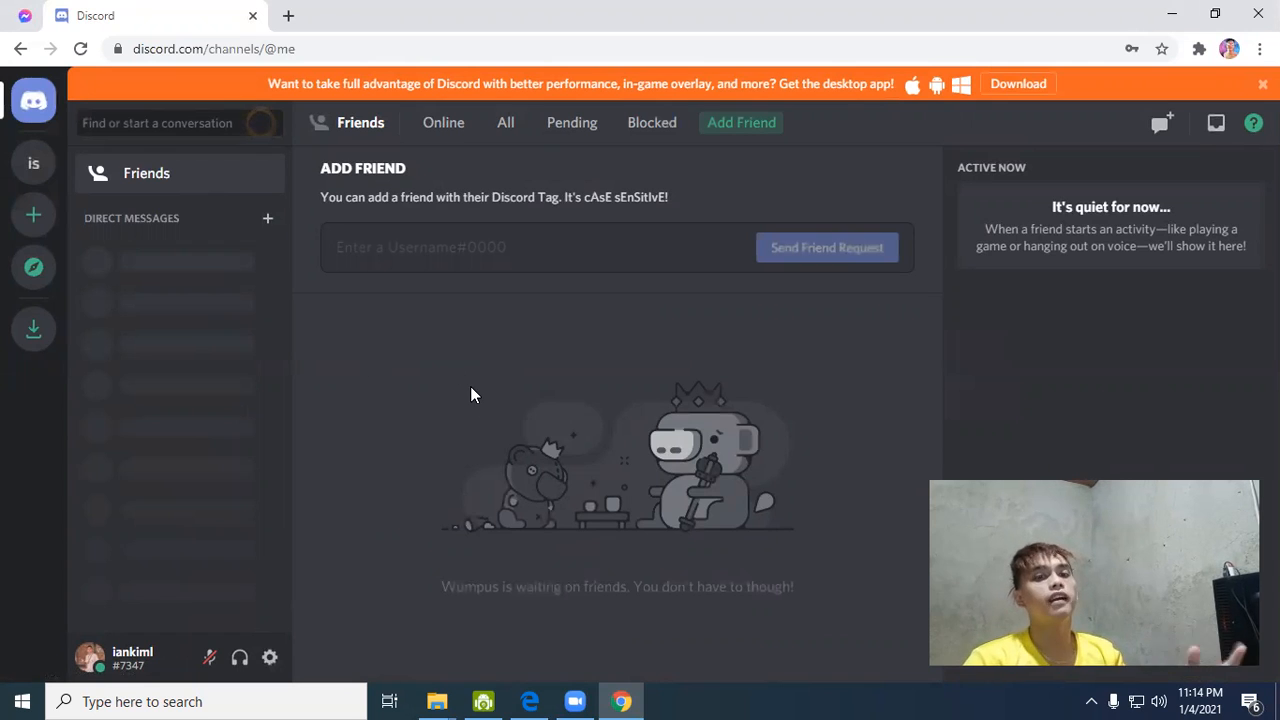
mouse_move(222, 304)
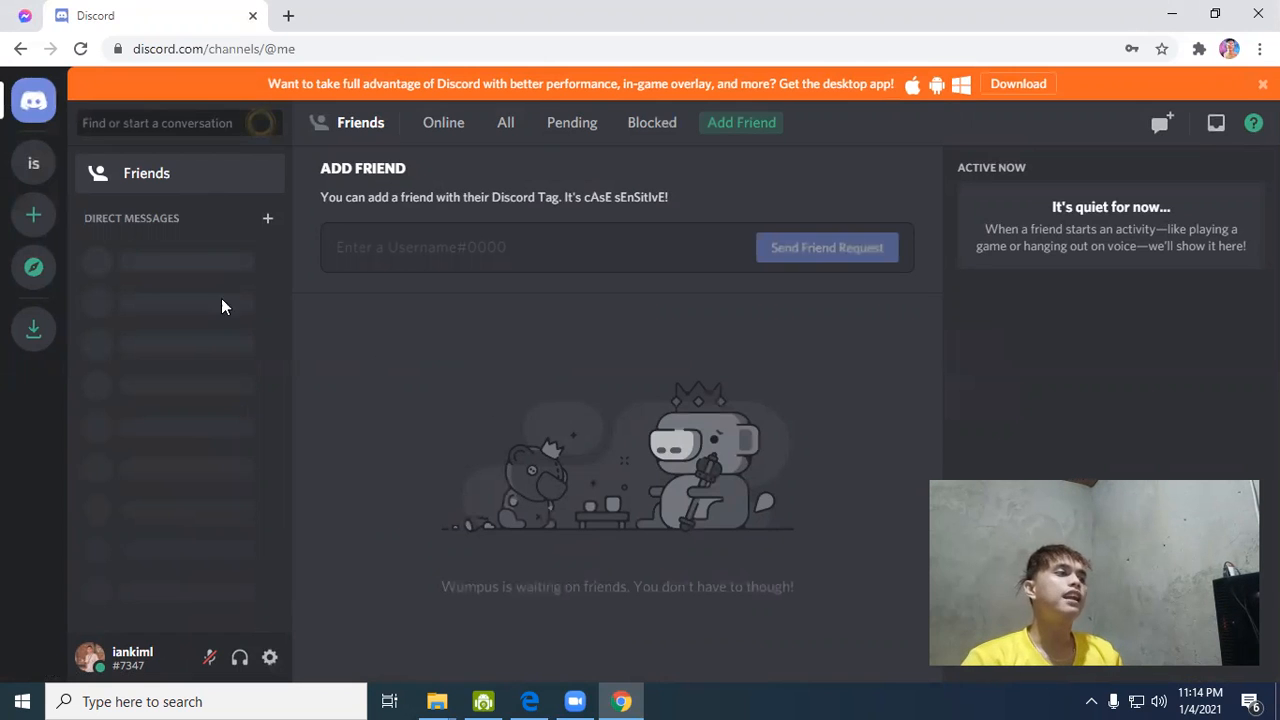
mouse_move(32, 214)
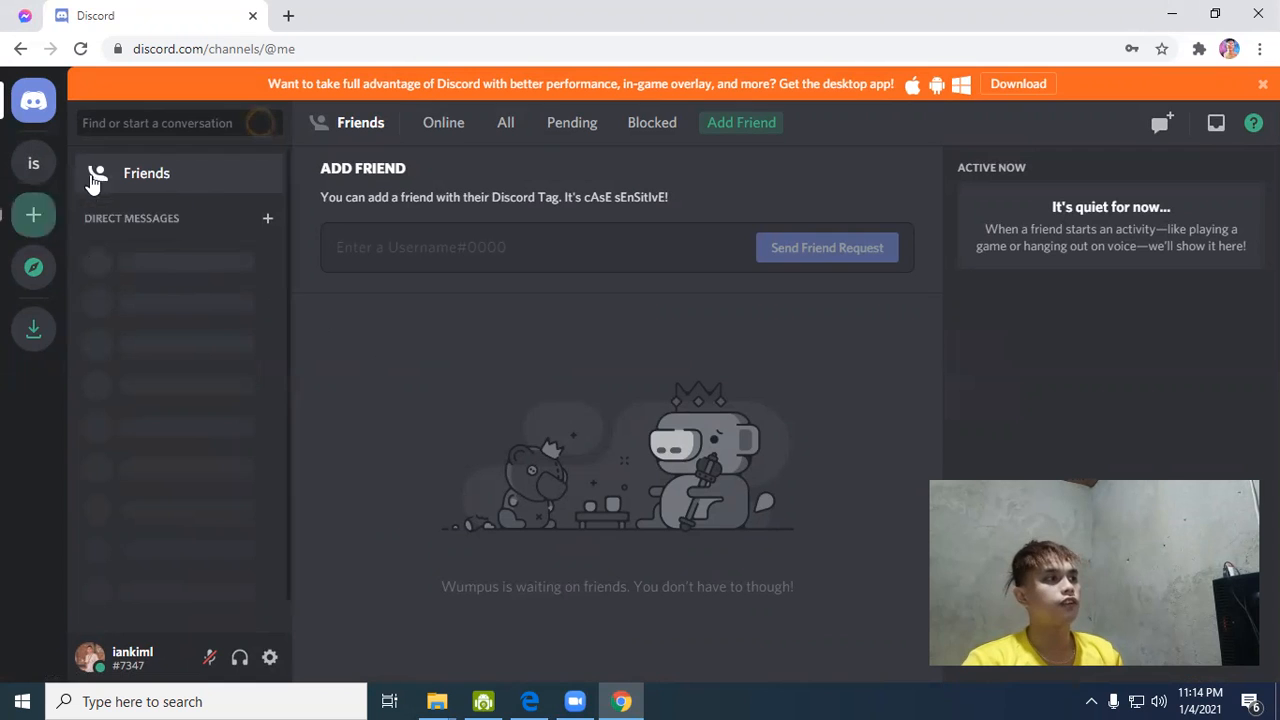
mouse_move(32, 214)
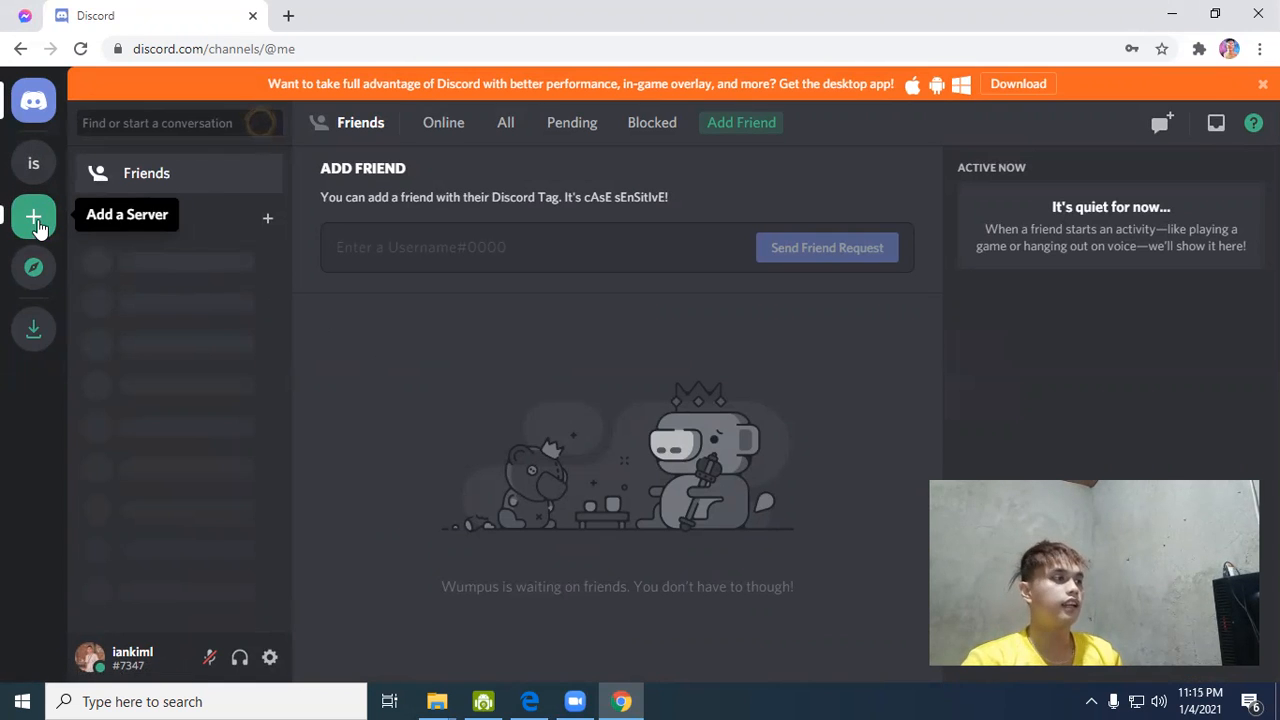
Bring up the Create a server dialog and browse its template list without choosing one.
left_click(32, 216)
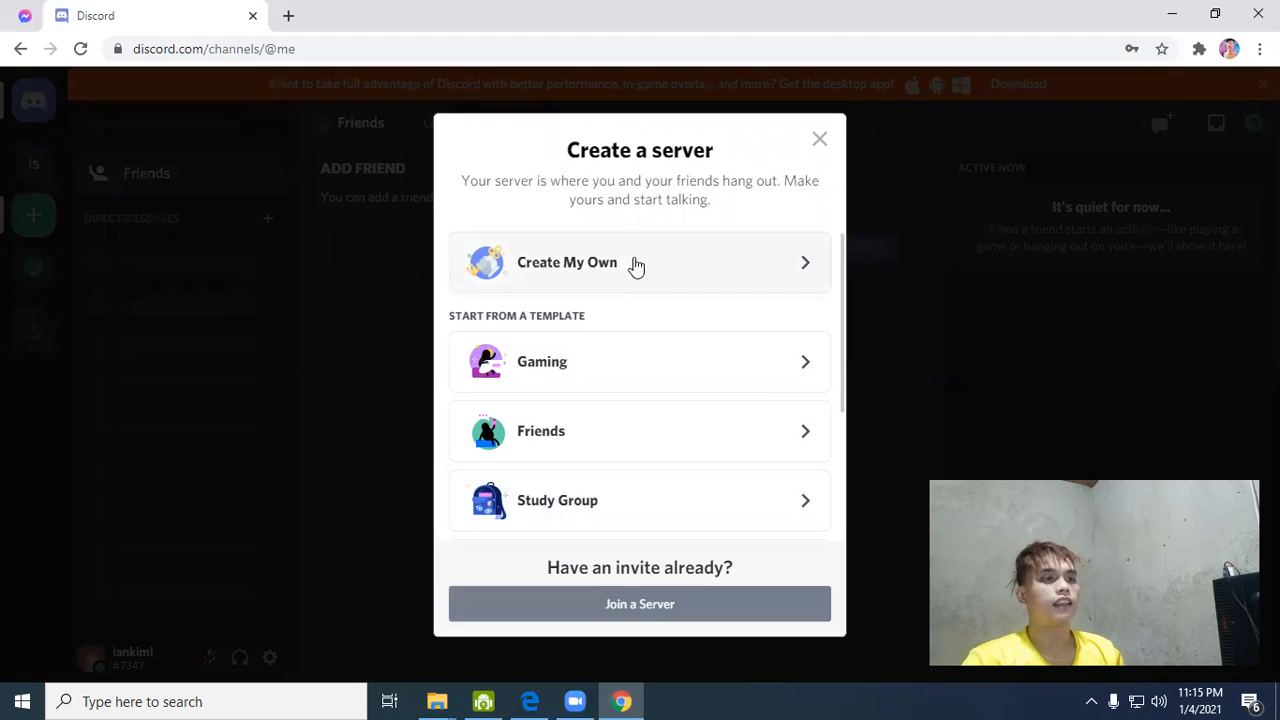
mouse_move(668, 430)
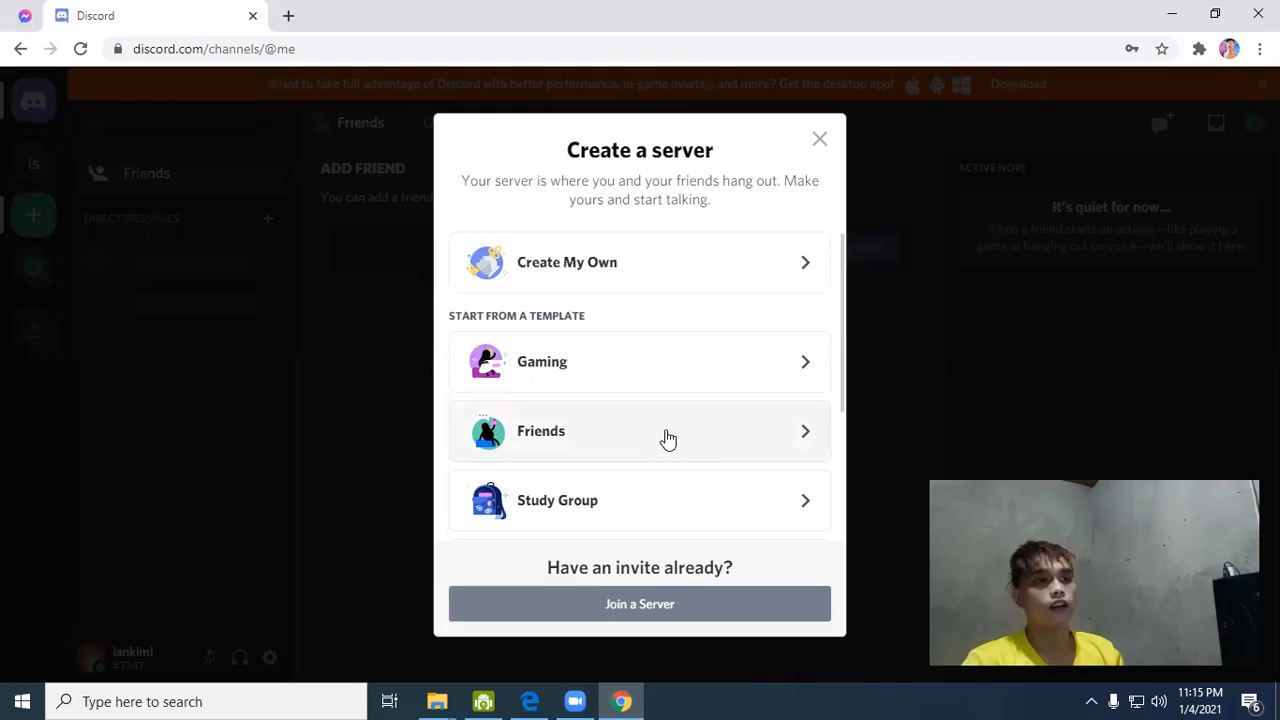
mouse_move(656, 414)
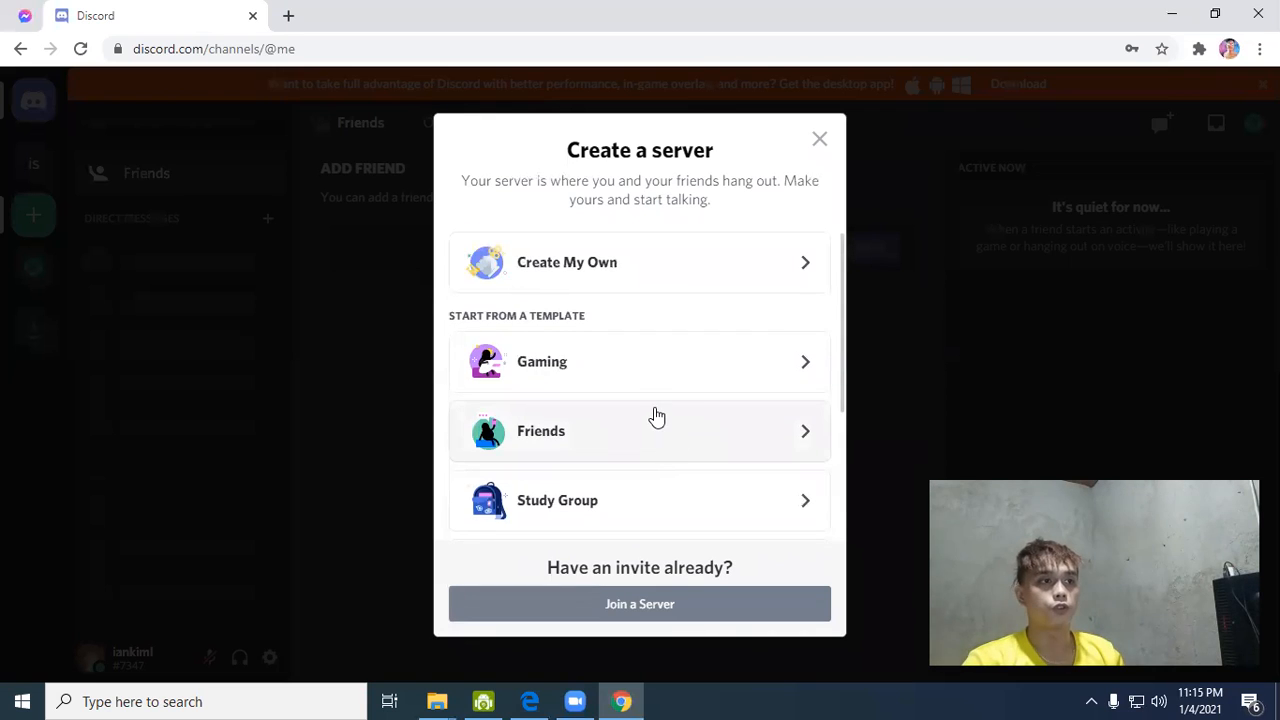
scroll("down", 3)
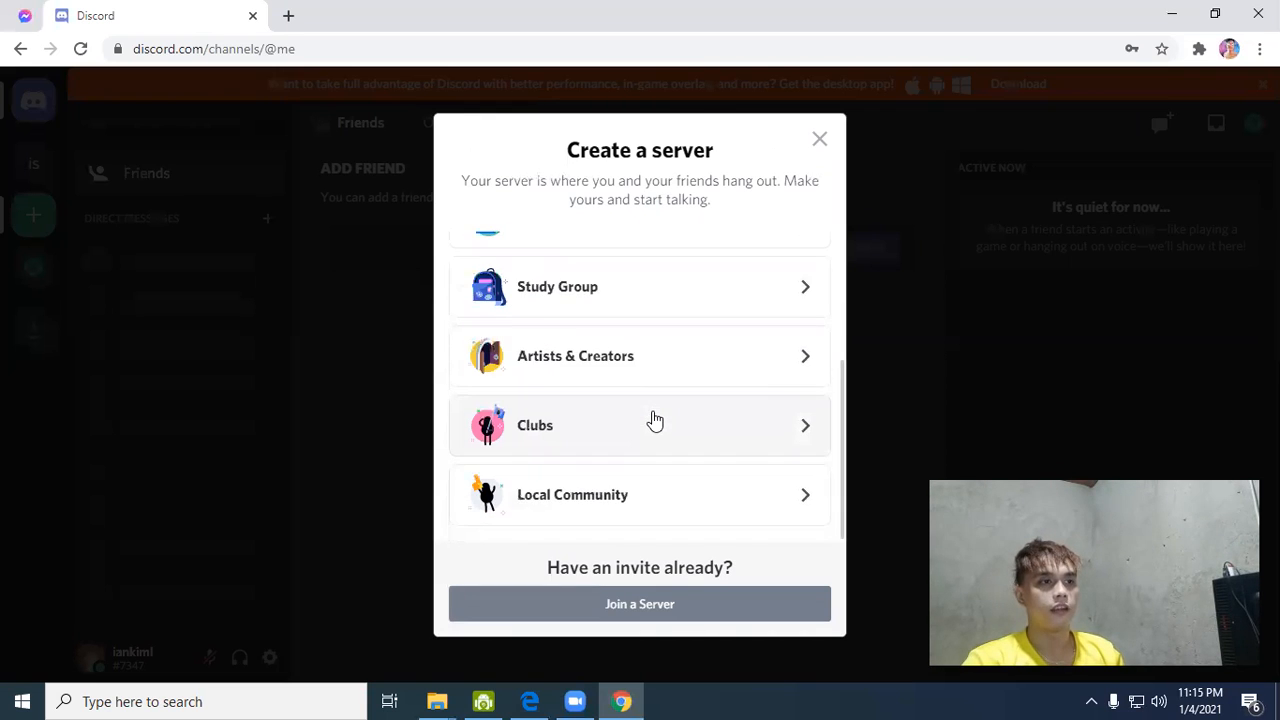
scroll("up", 3)
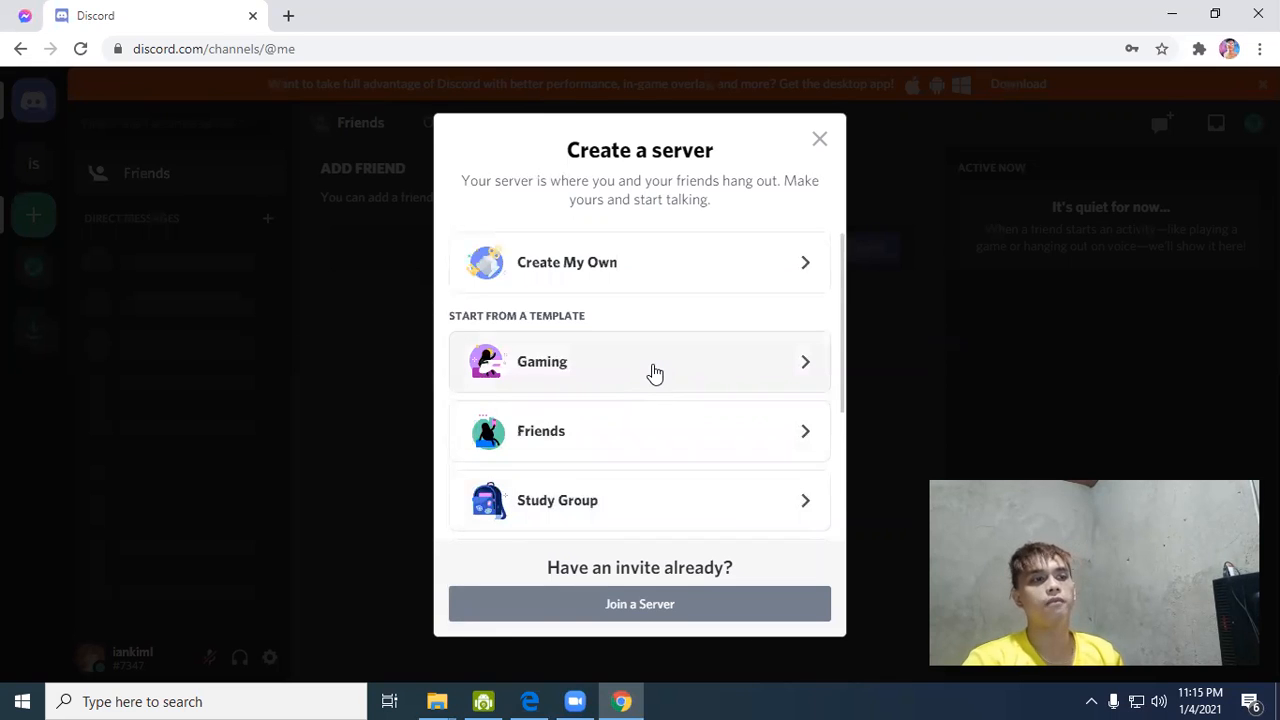
scroll("down", 3)
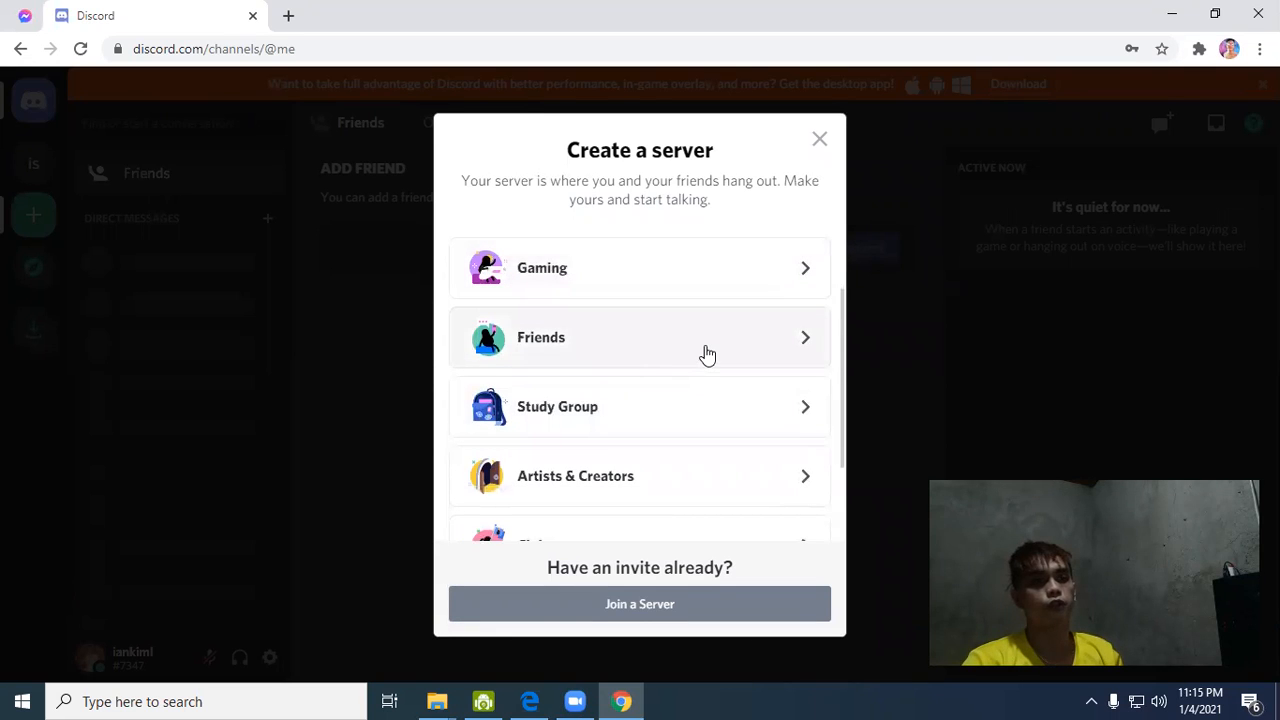
mouse_move(714, 392)
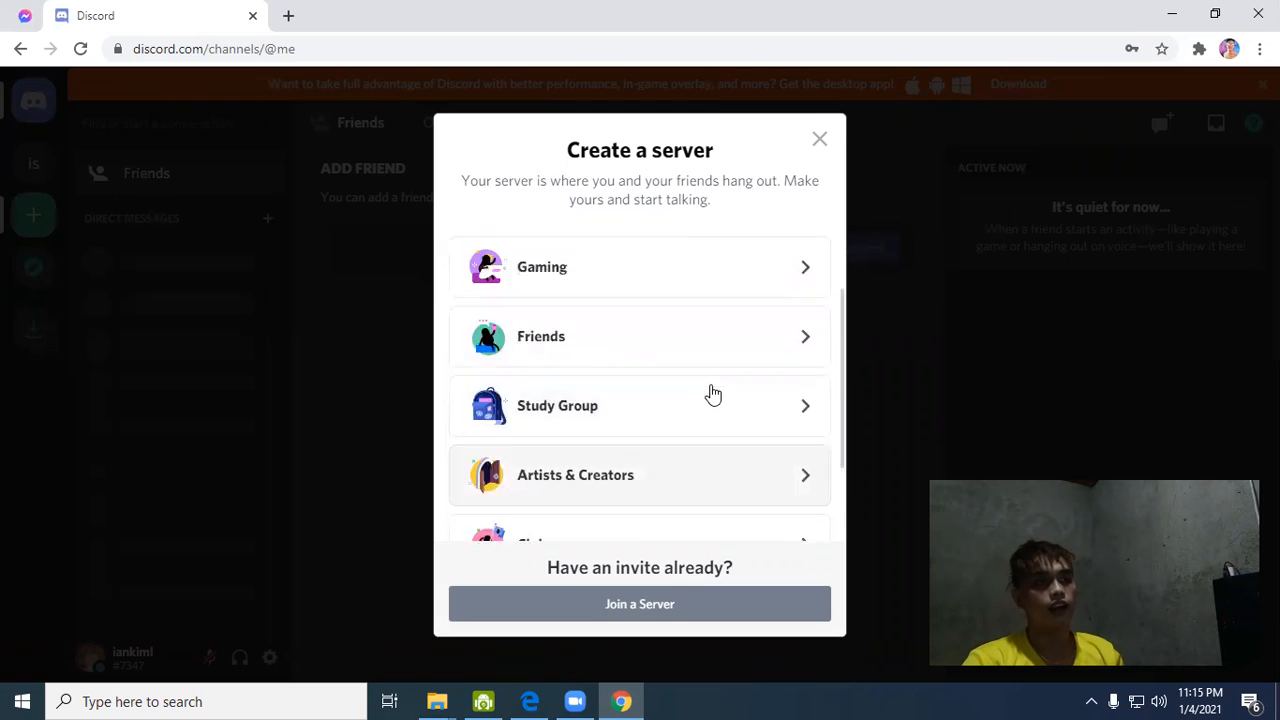
scroll("down", 3)
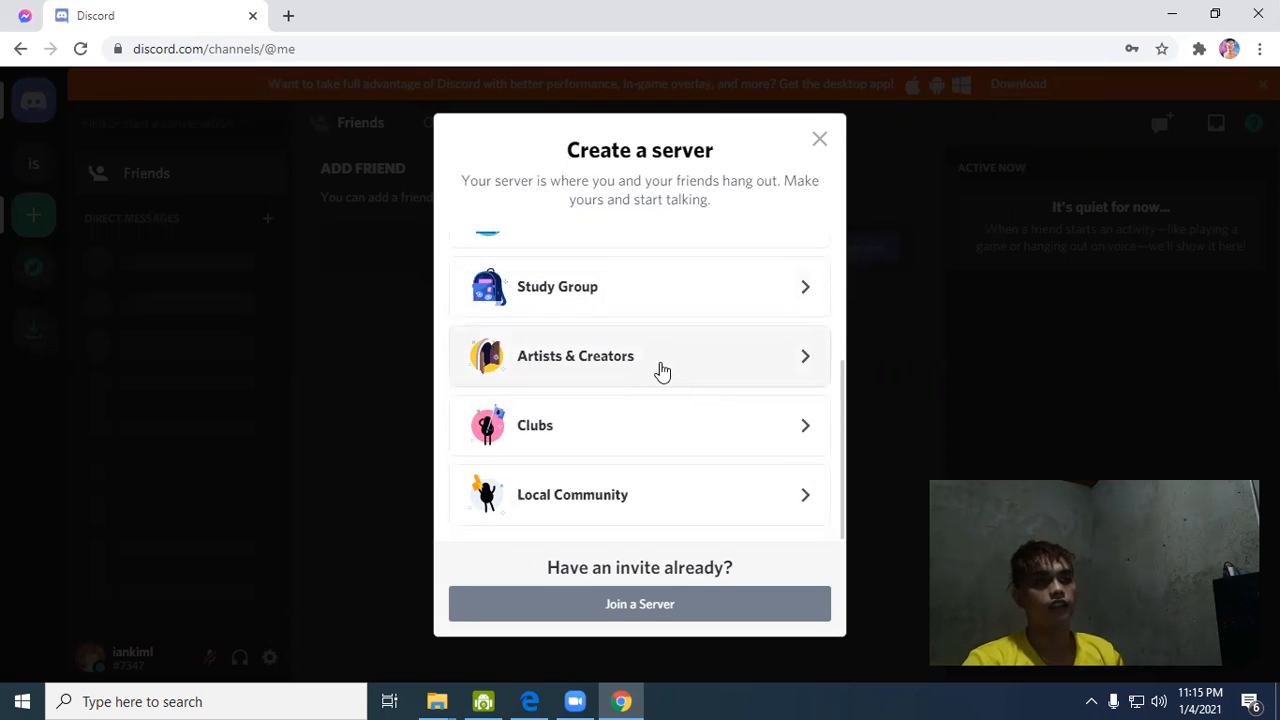
mouse_move(664, 494)
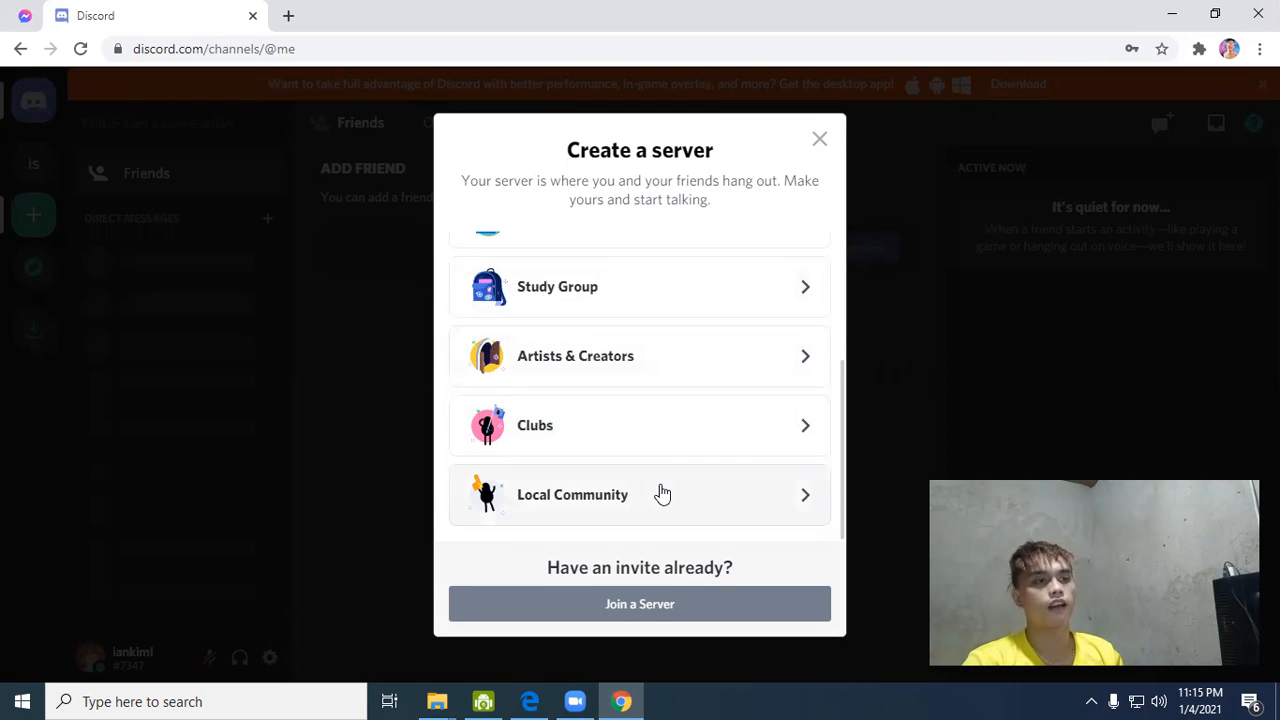
scroll("up", 3)
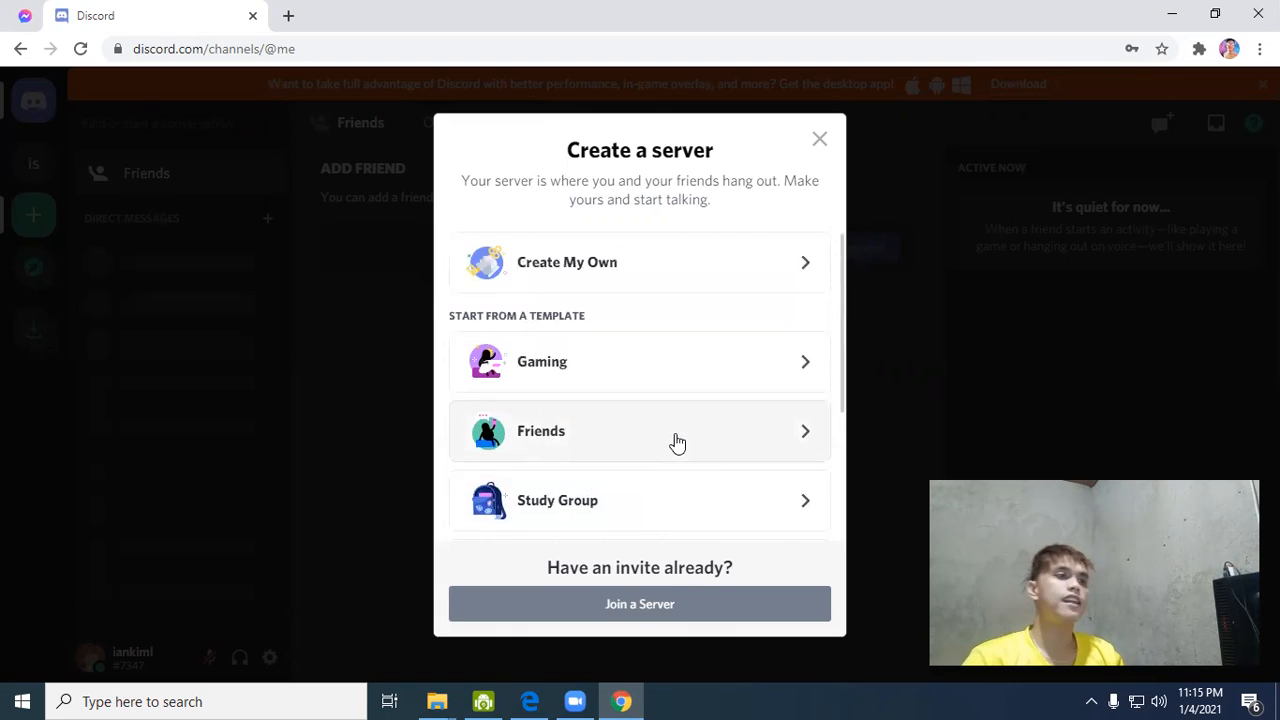
scroll("down", 3)
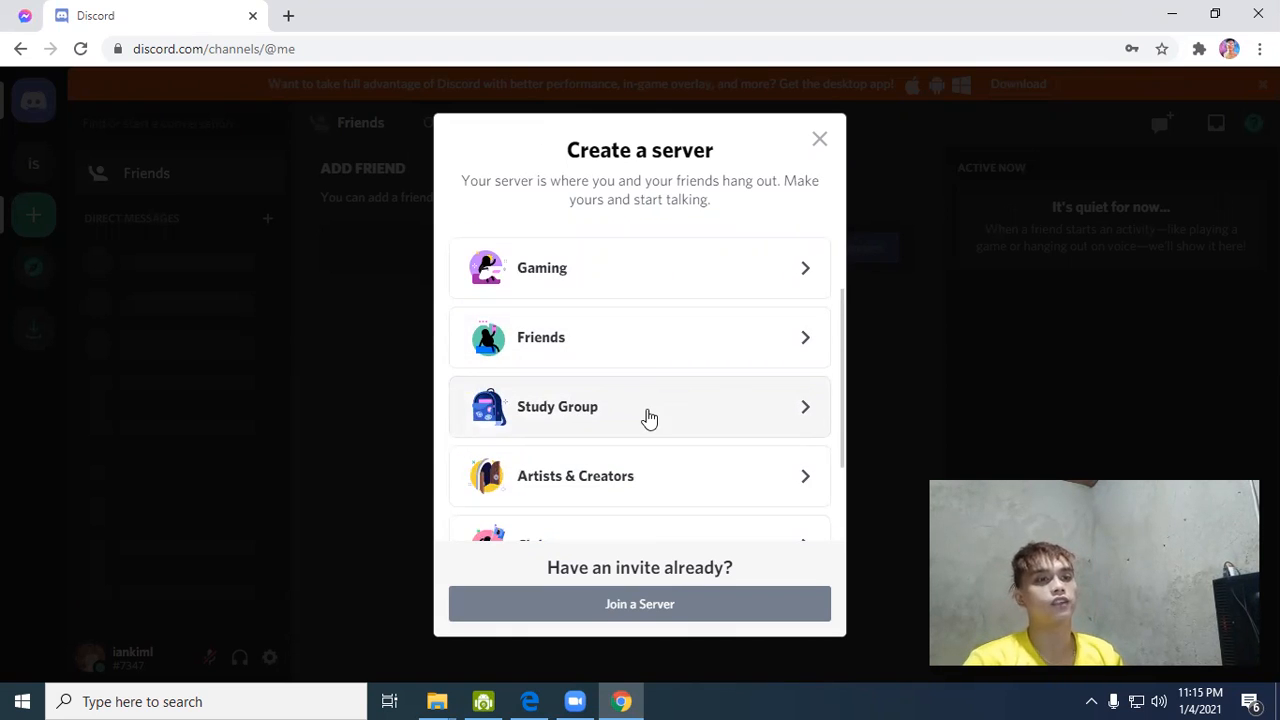
mouse_move(678, 420)
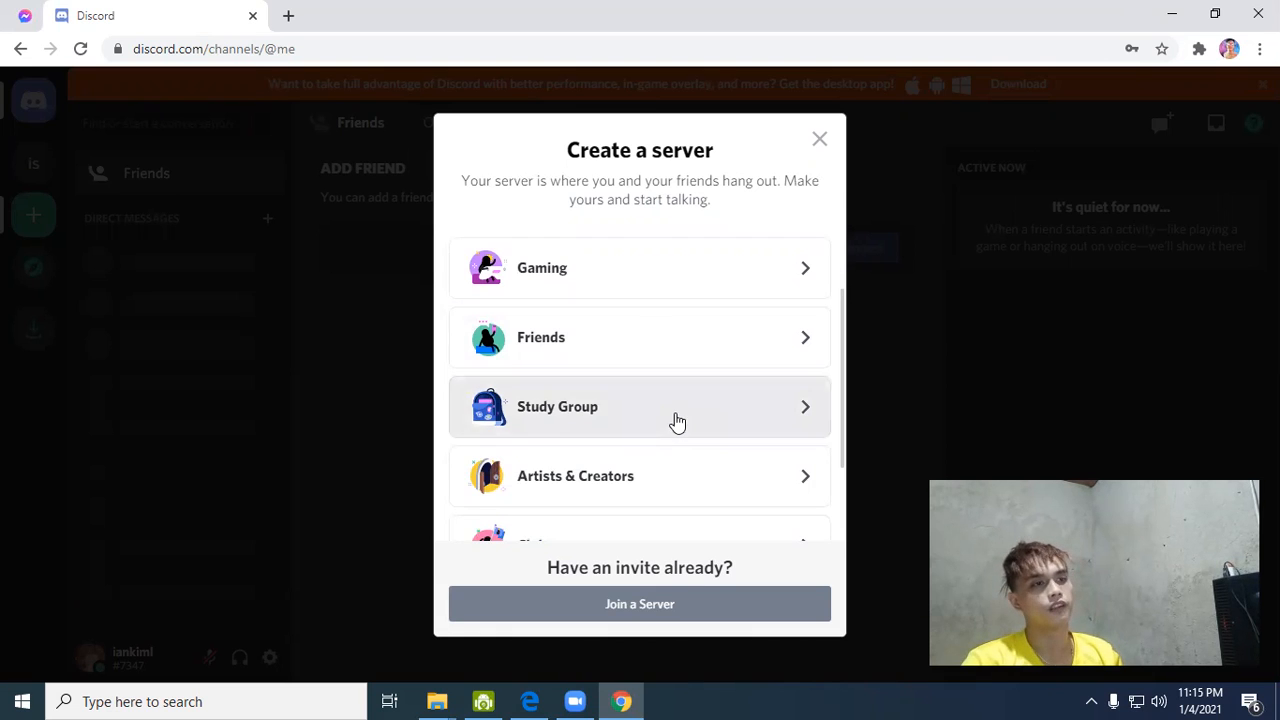
Choose a server type and name the new server 2PROFED09 - TTL.
left_click(640, 406)
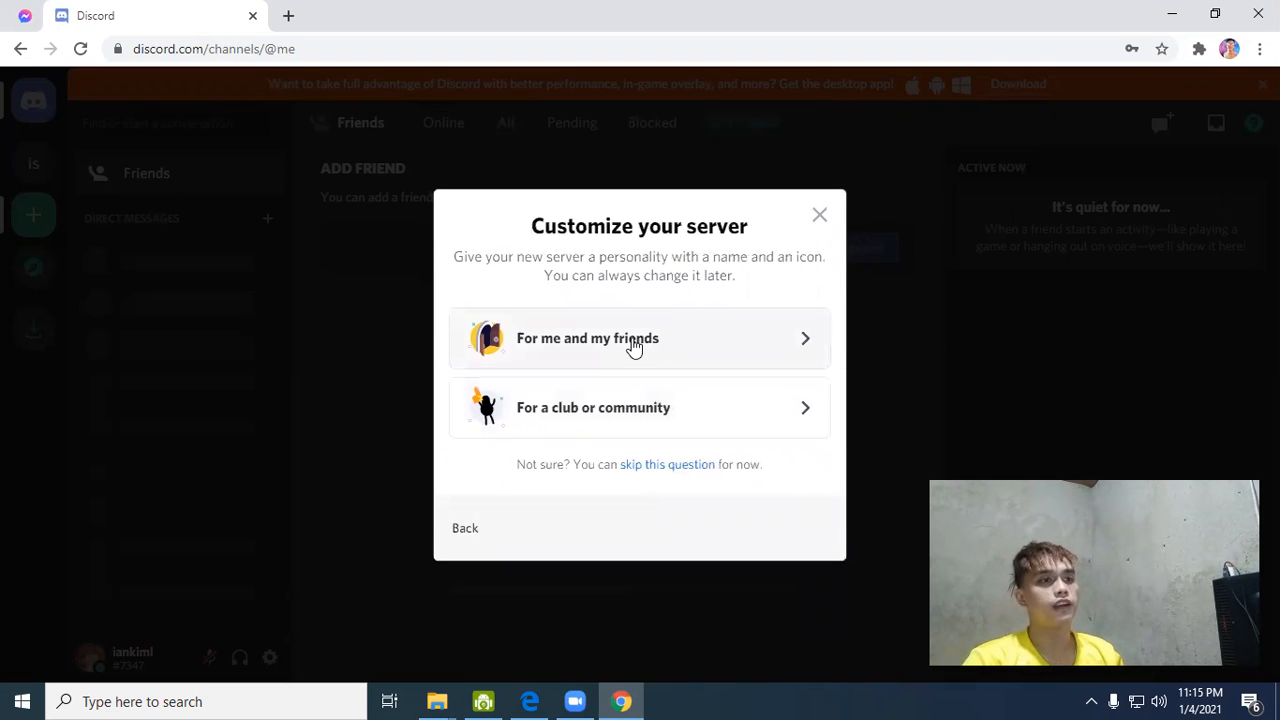
mouse_move(652, 420)
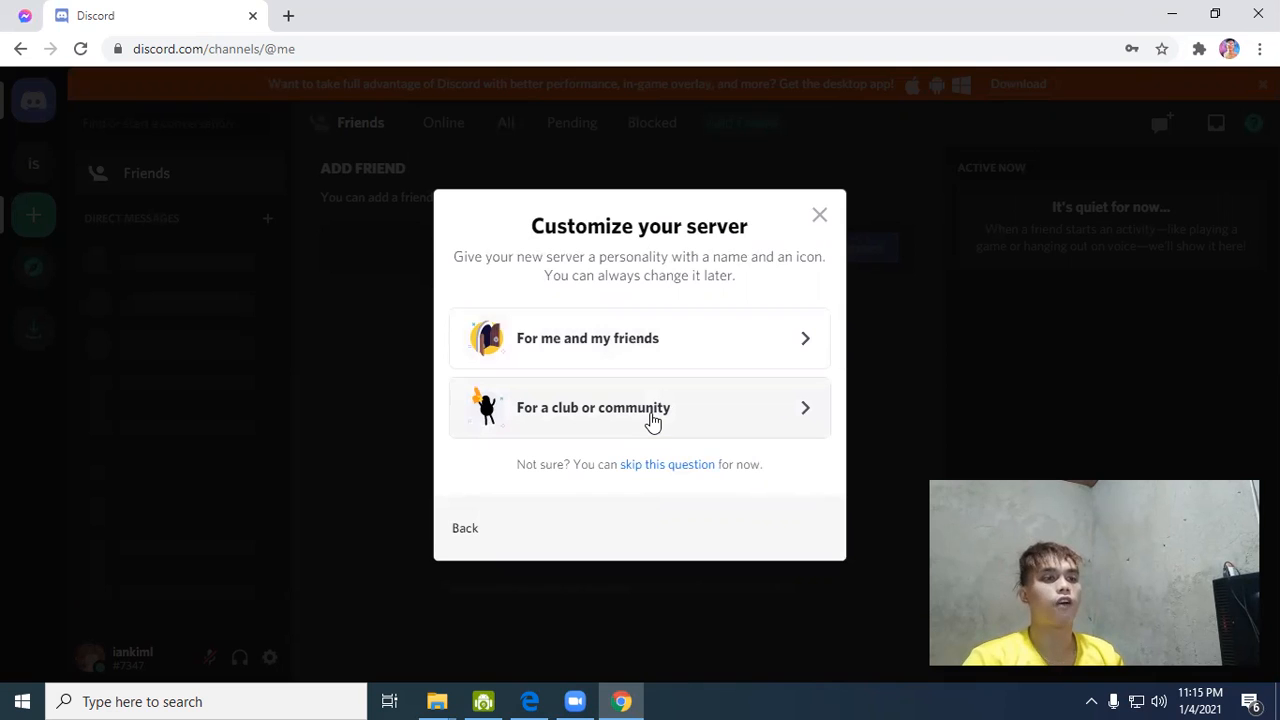
mouse_move(696, 412)
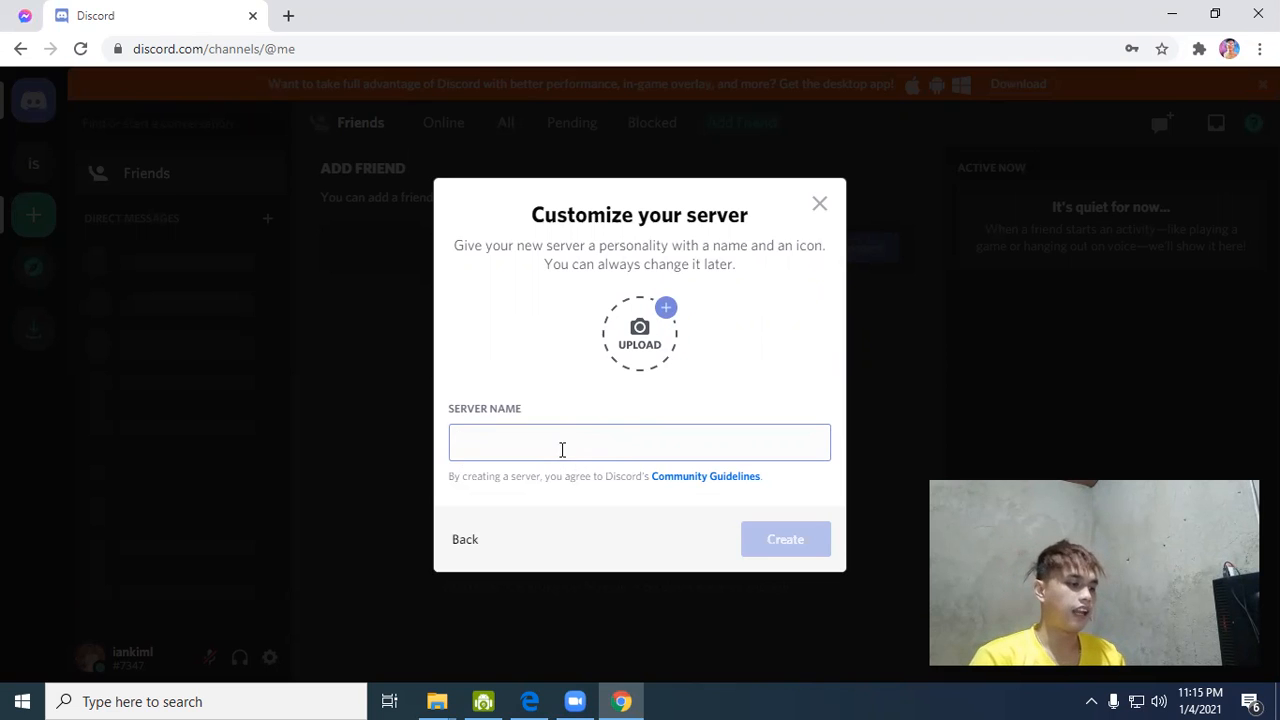
type("2")
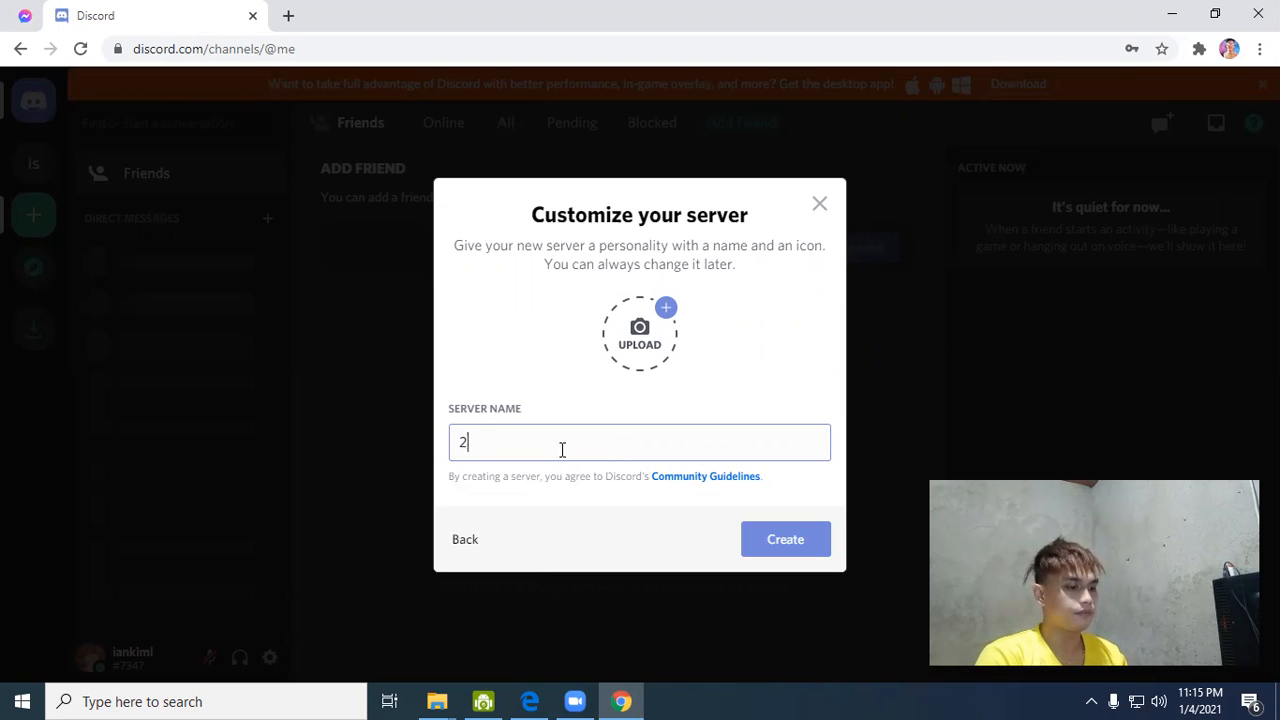
type("PRODE")
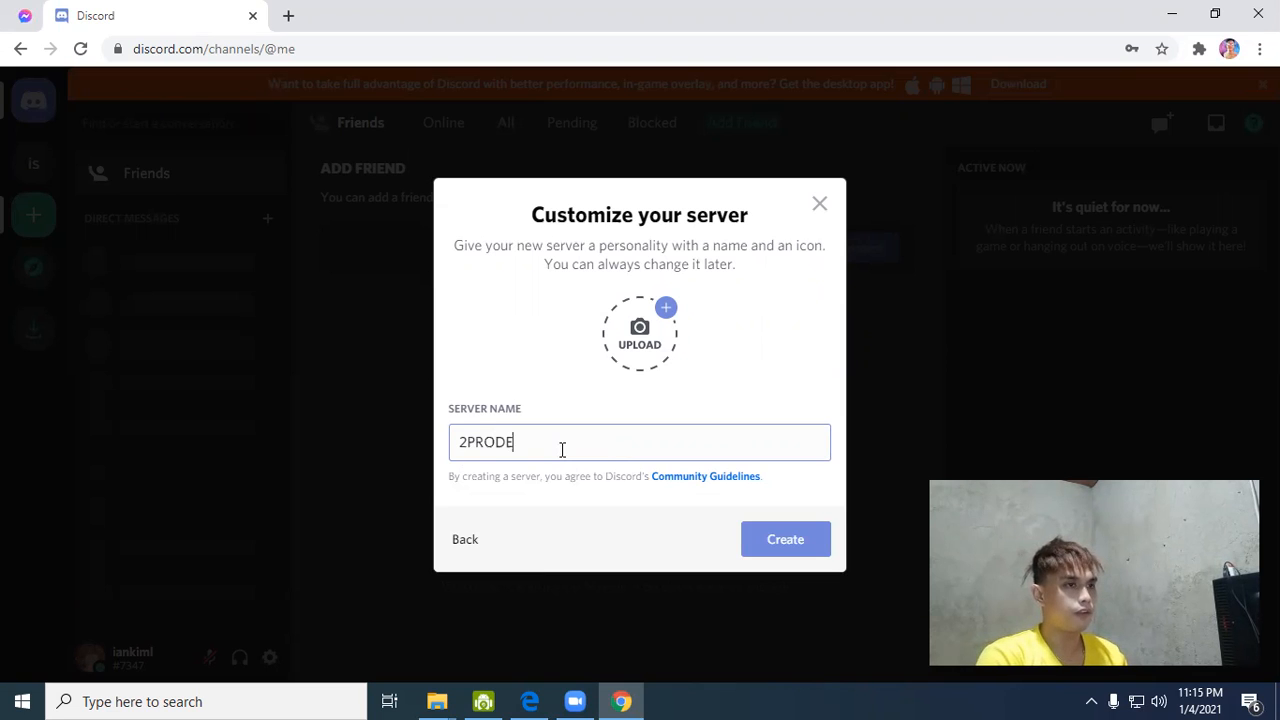
type("D0")
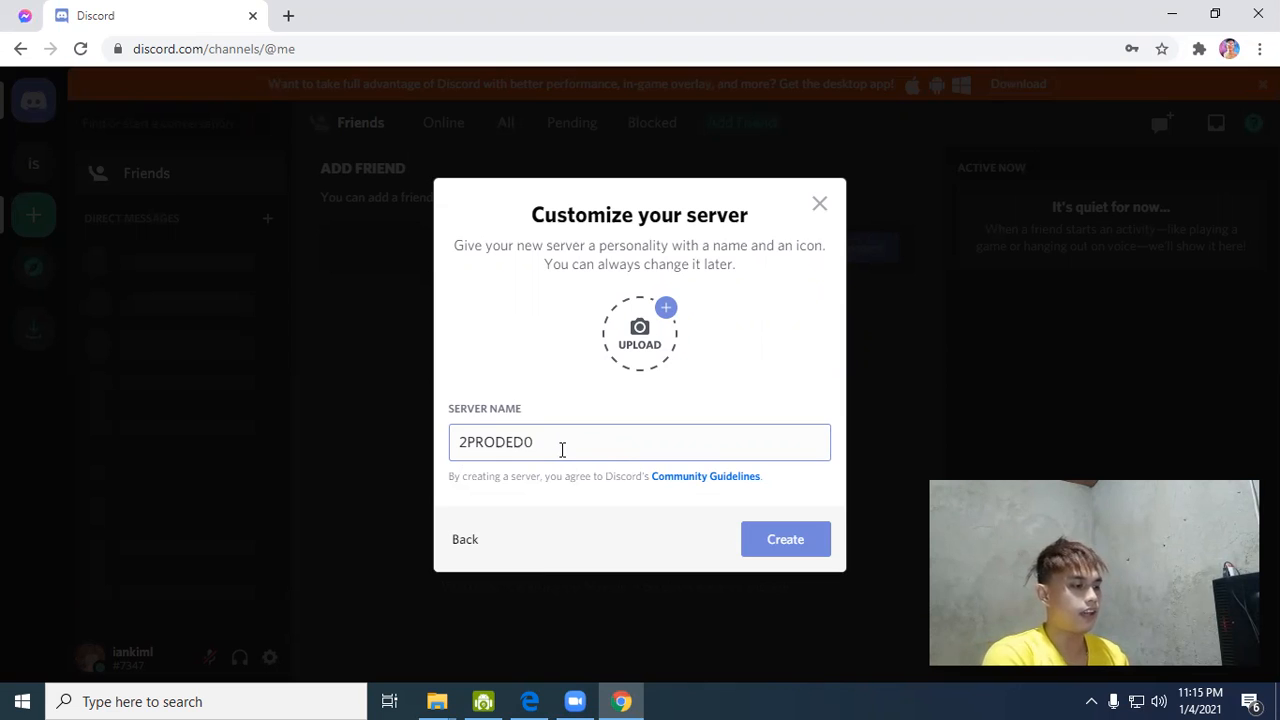
type("9 -")
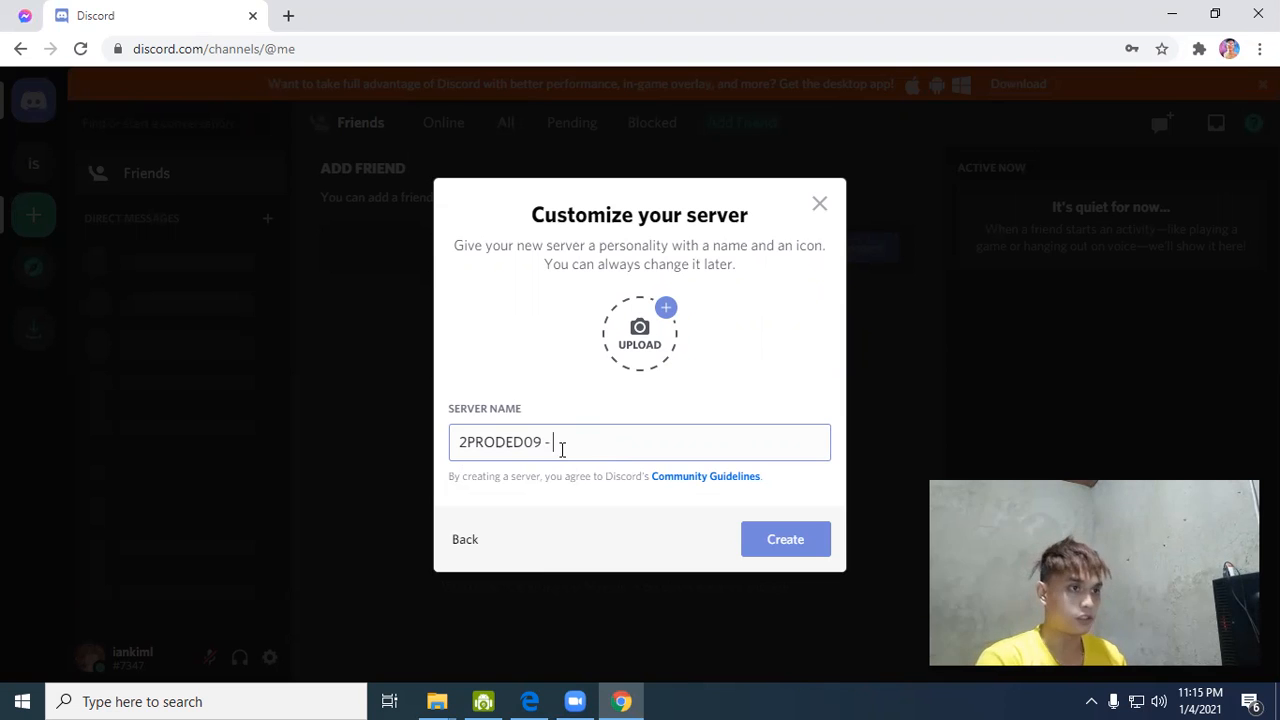
type("TTL")
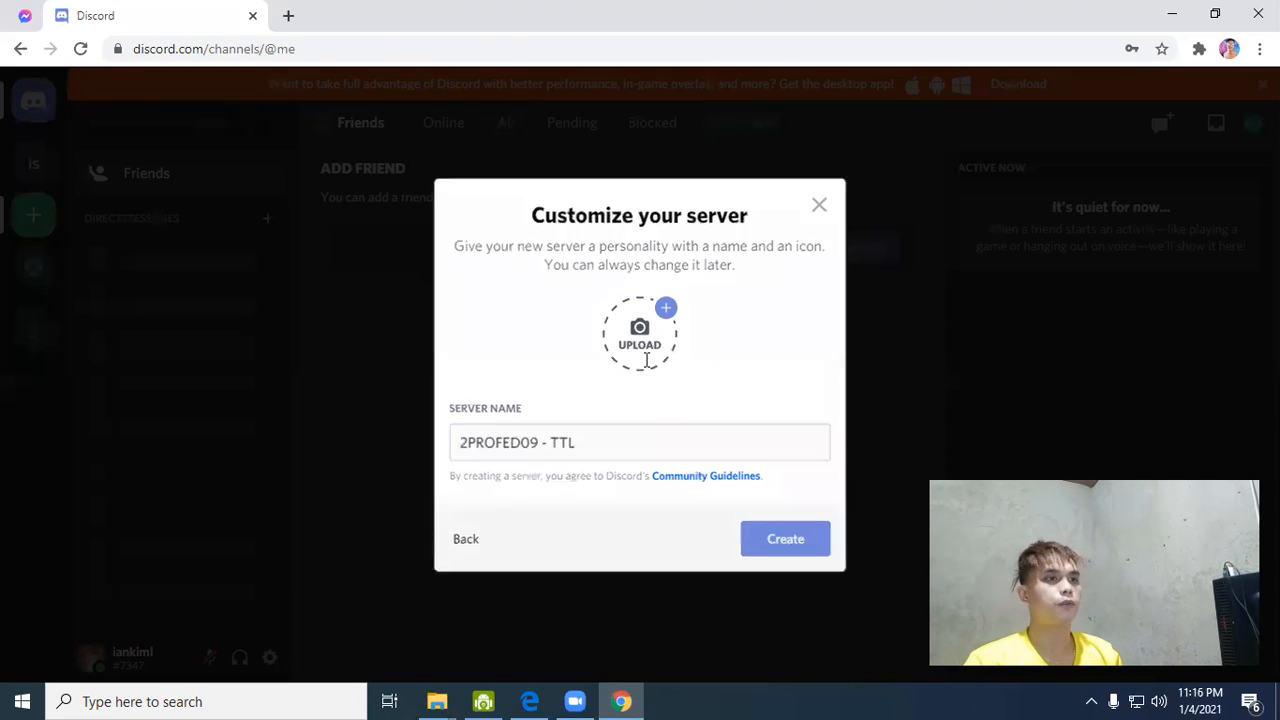
Create the 2PROFED09 - TTL server with its template channels.
left_click(784, 538)
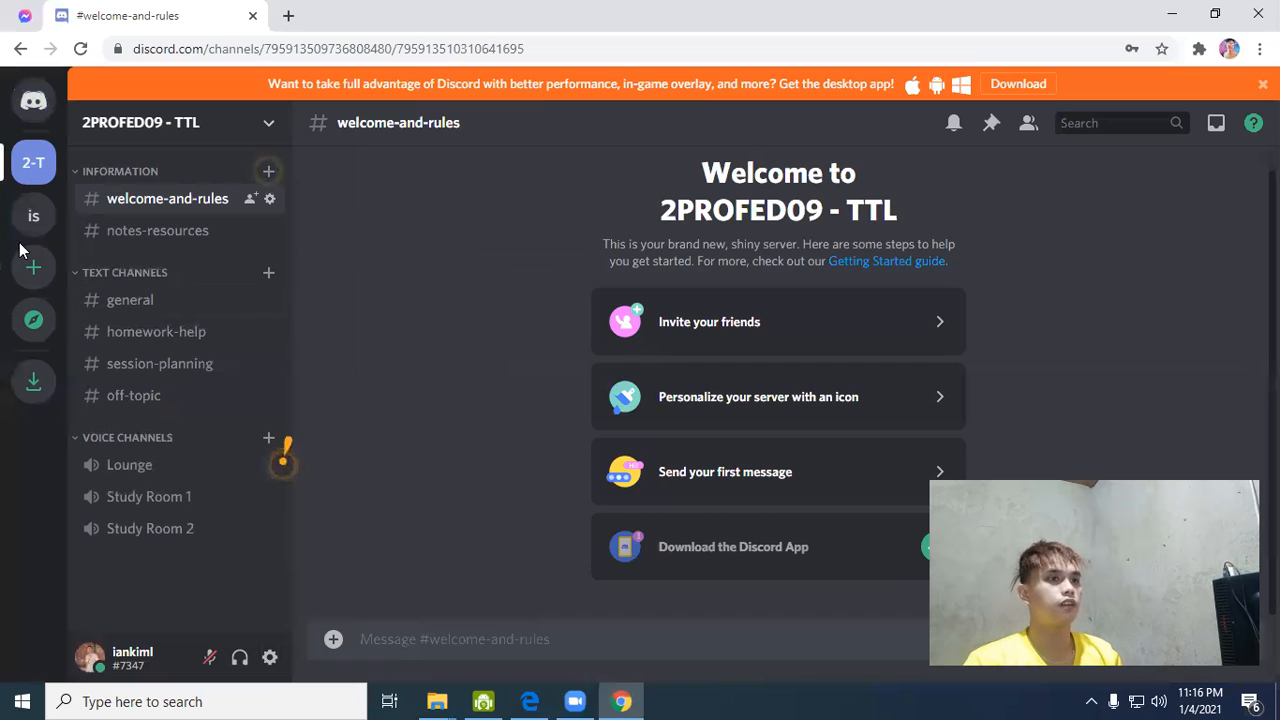
mouse_move(32, 162)
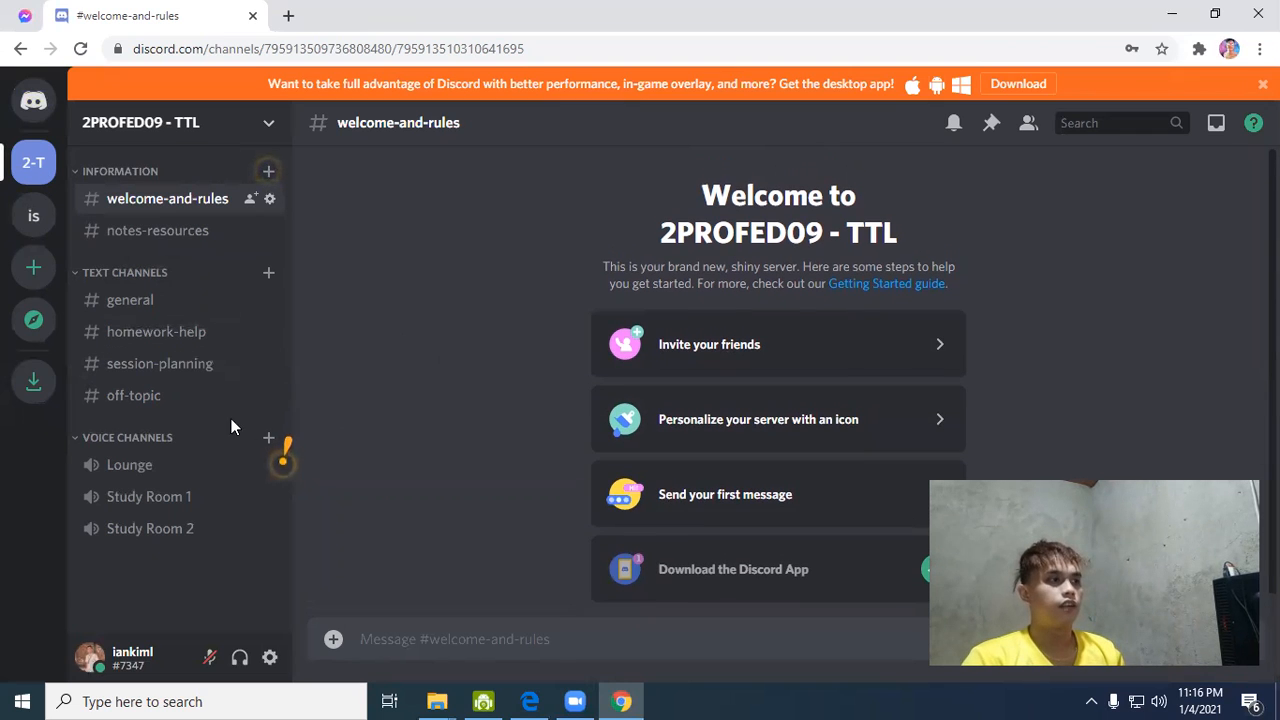
mouse_move(200, 332)
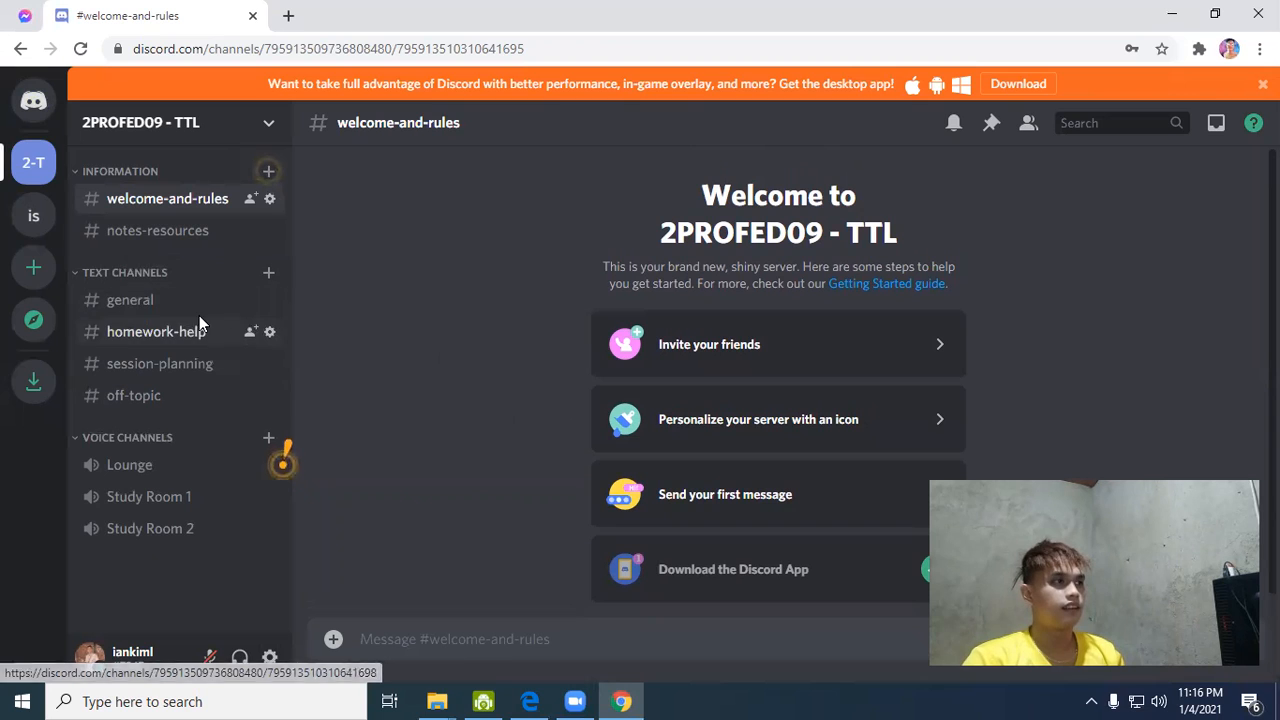
mouse_move(784, 420)
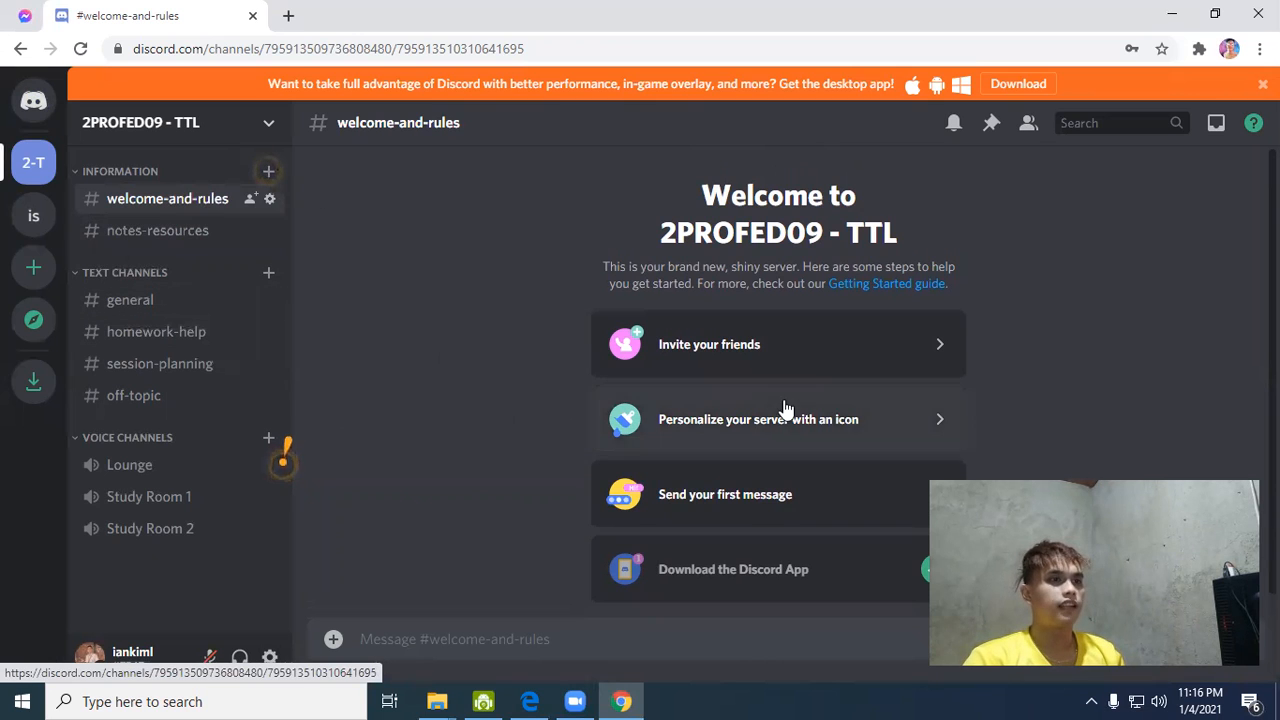
mouse_move(850, 348)
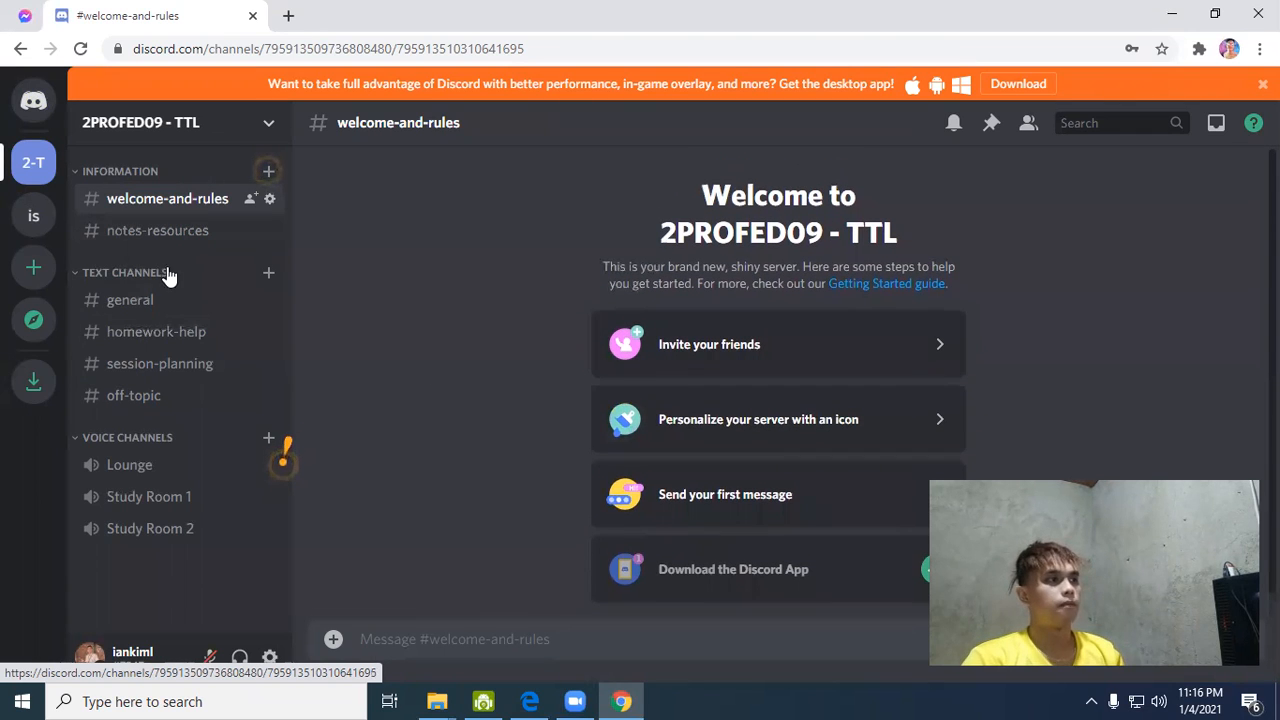
mouse_move(380, 312)
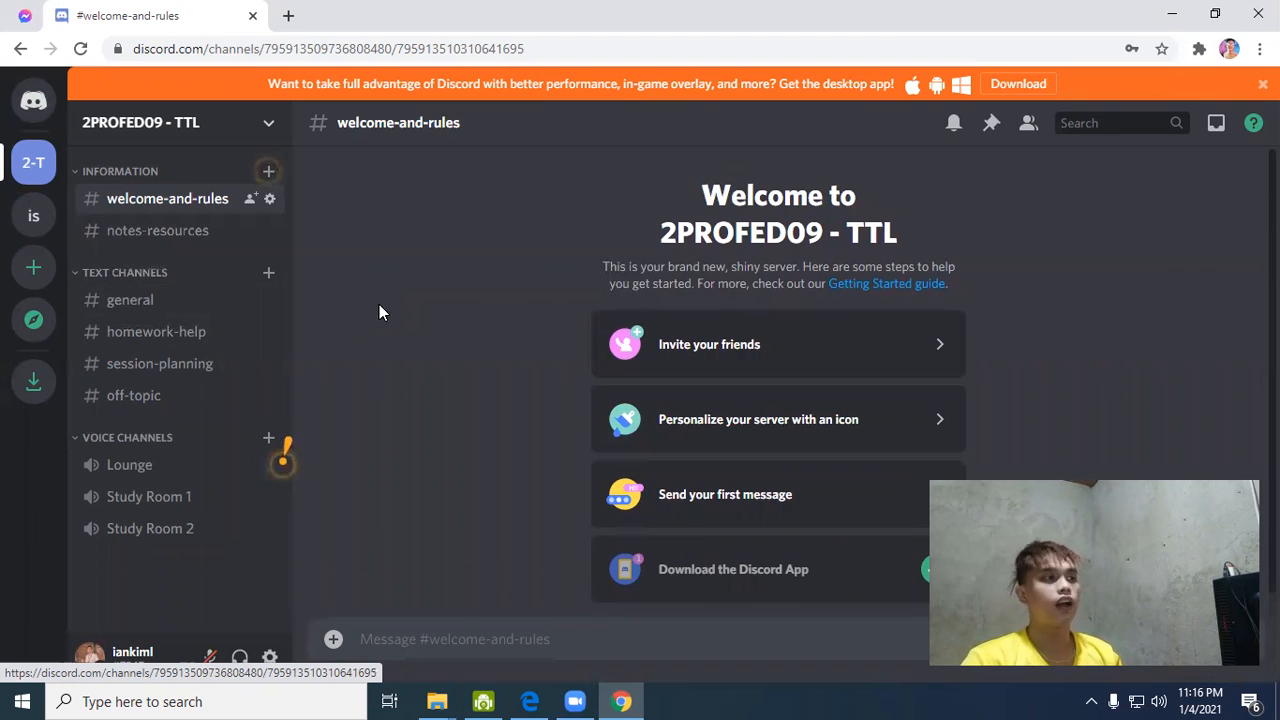
mouse_move(198, 400)
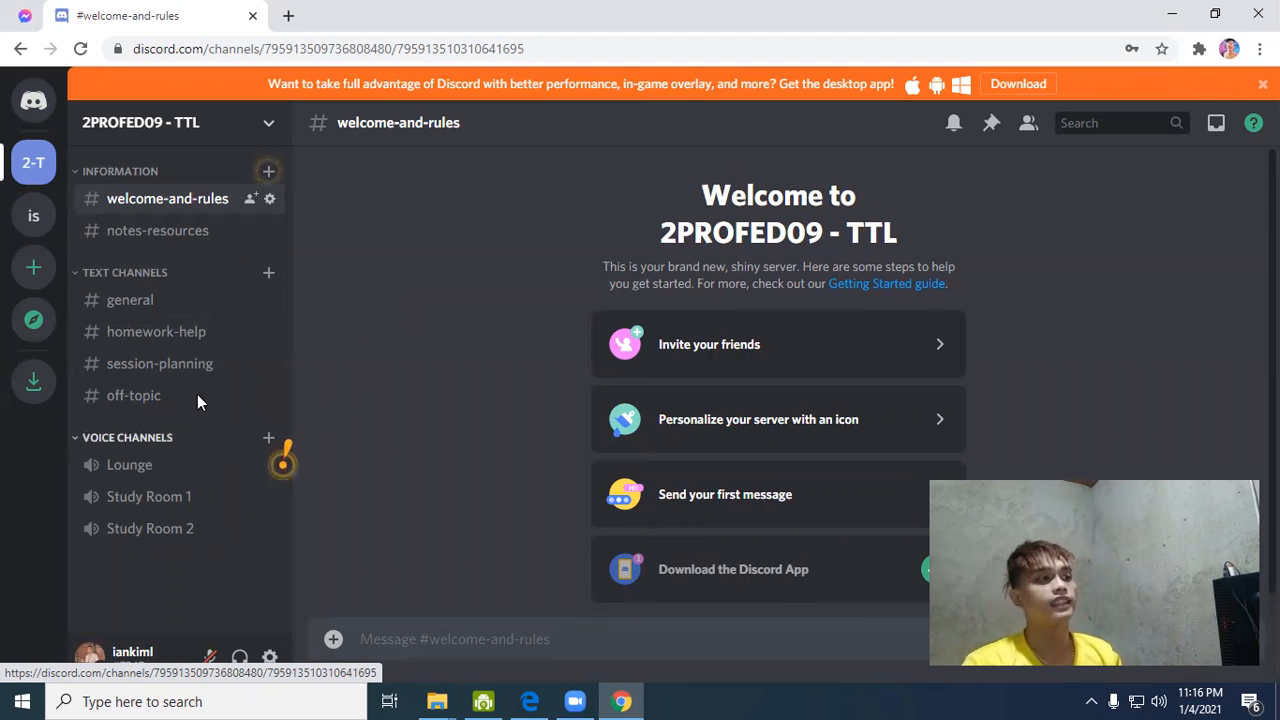
mouse_move(180, 444)
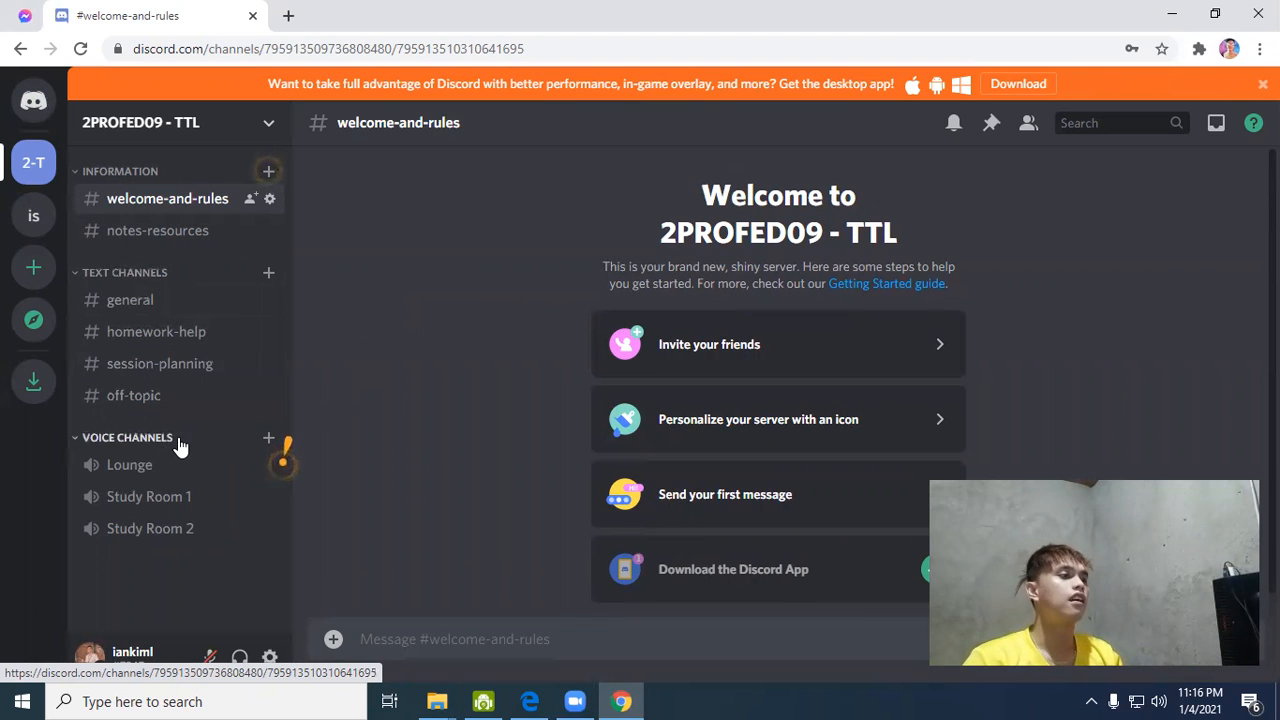
mouse_move(224, 288)
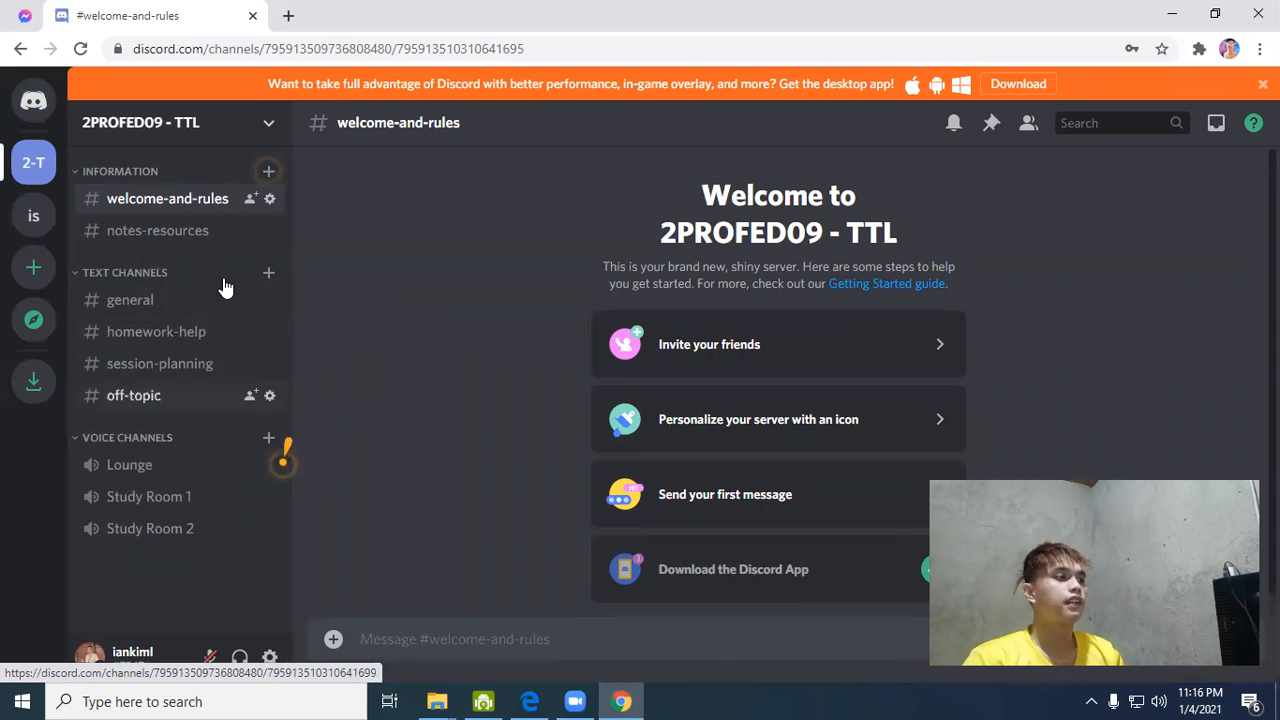
mouse_move(150, 280)
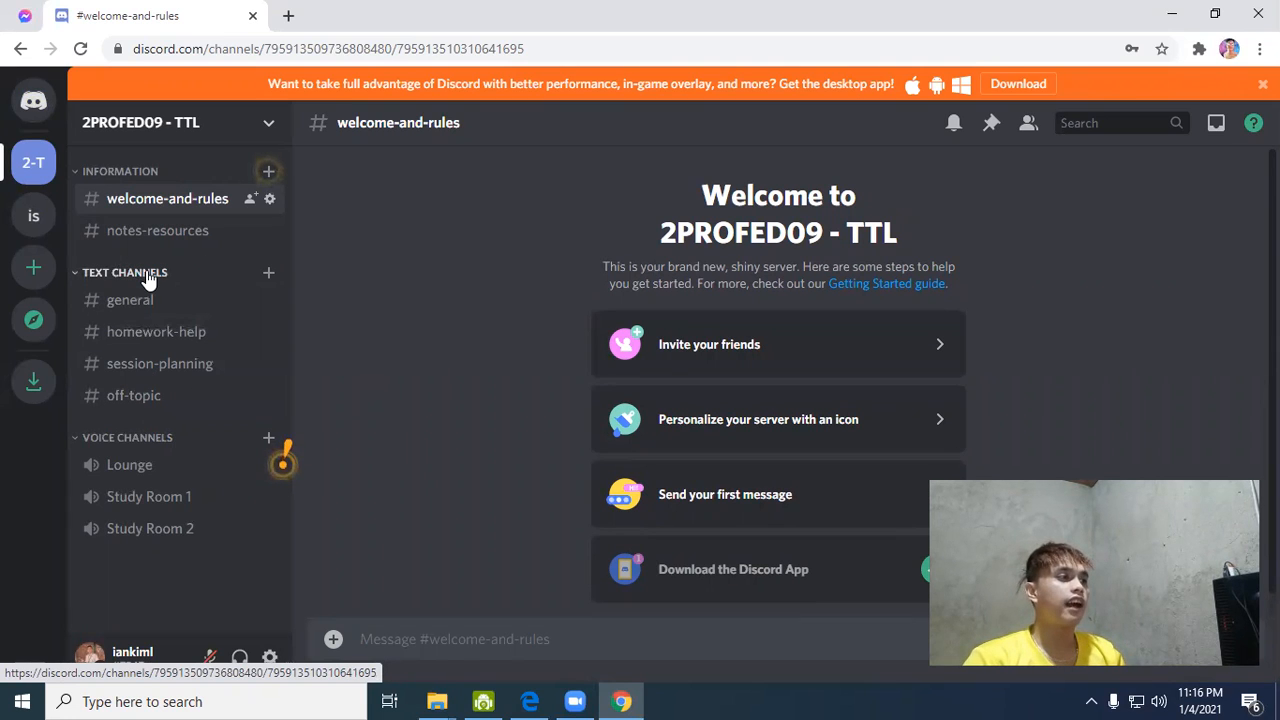
mouse_move(268, 272)
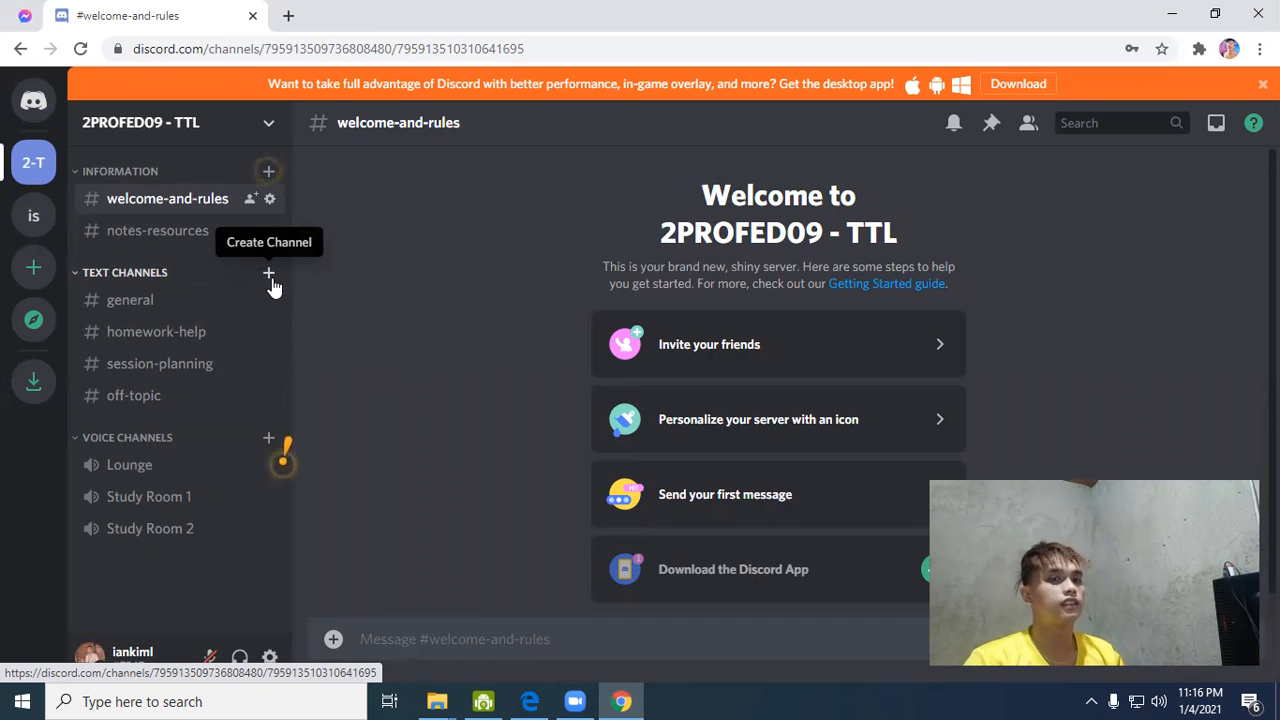
mouse_move(150, 290)
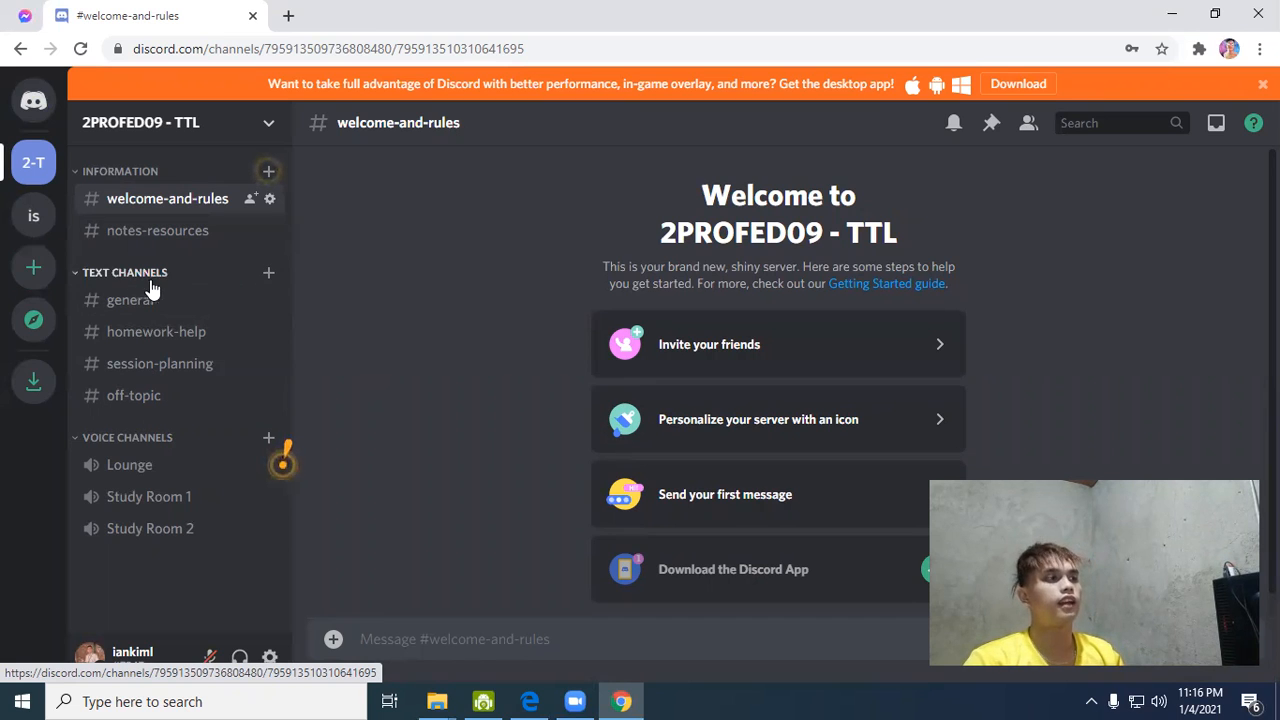
Add a text channel named lecture-notes to the server and open it.
left_click(268, 272)
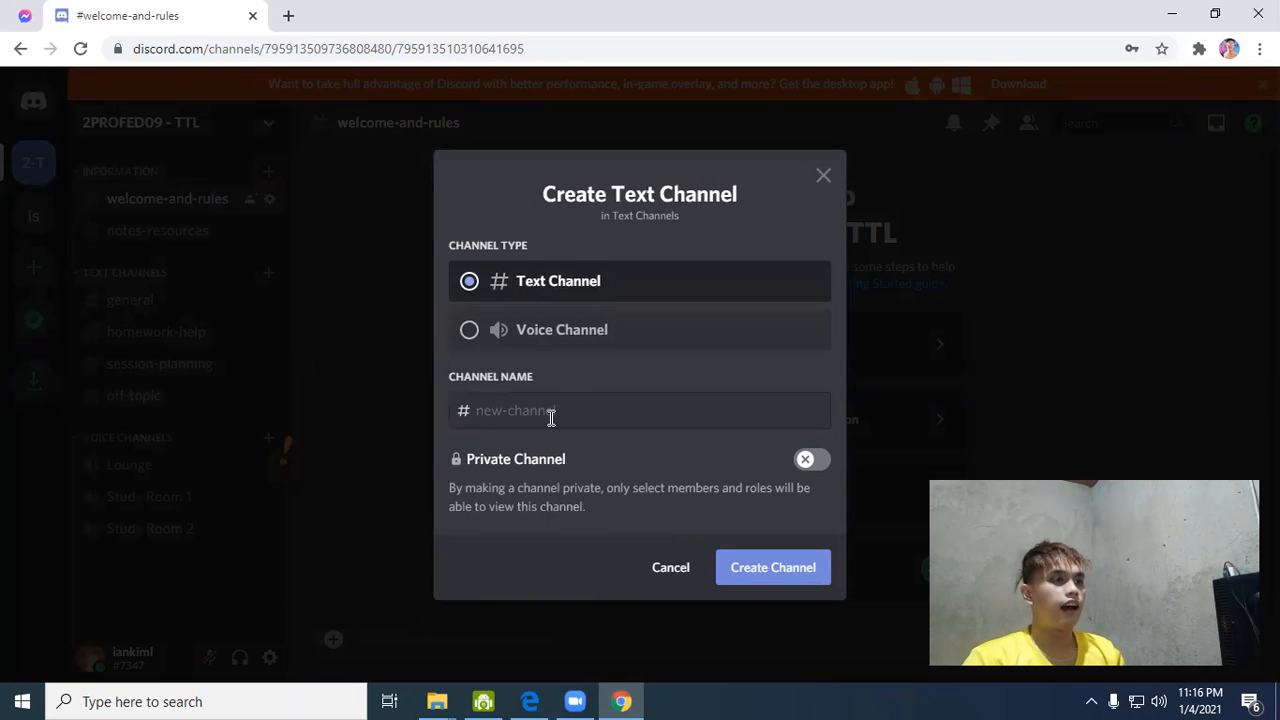
type("lectur")
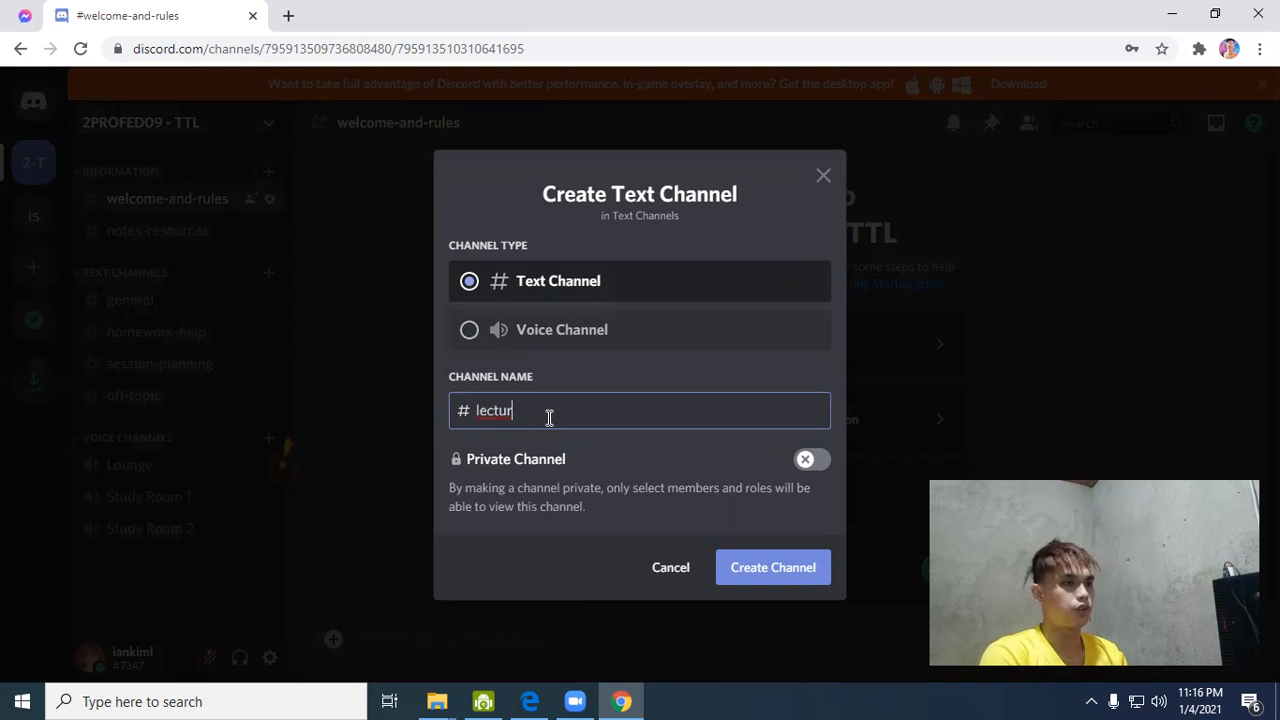
type("e-notes")
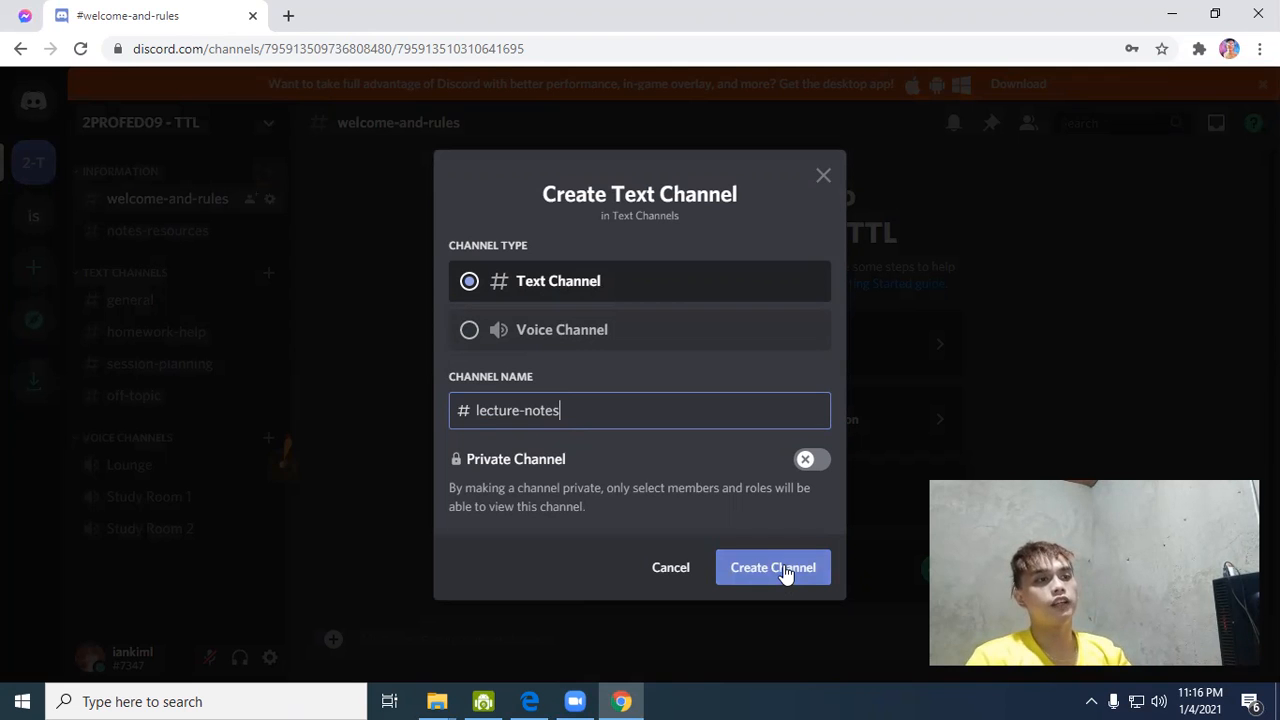
left_click(772, 568)
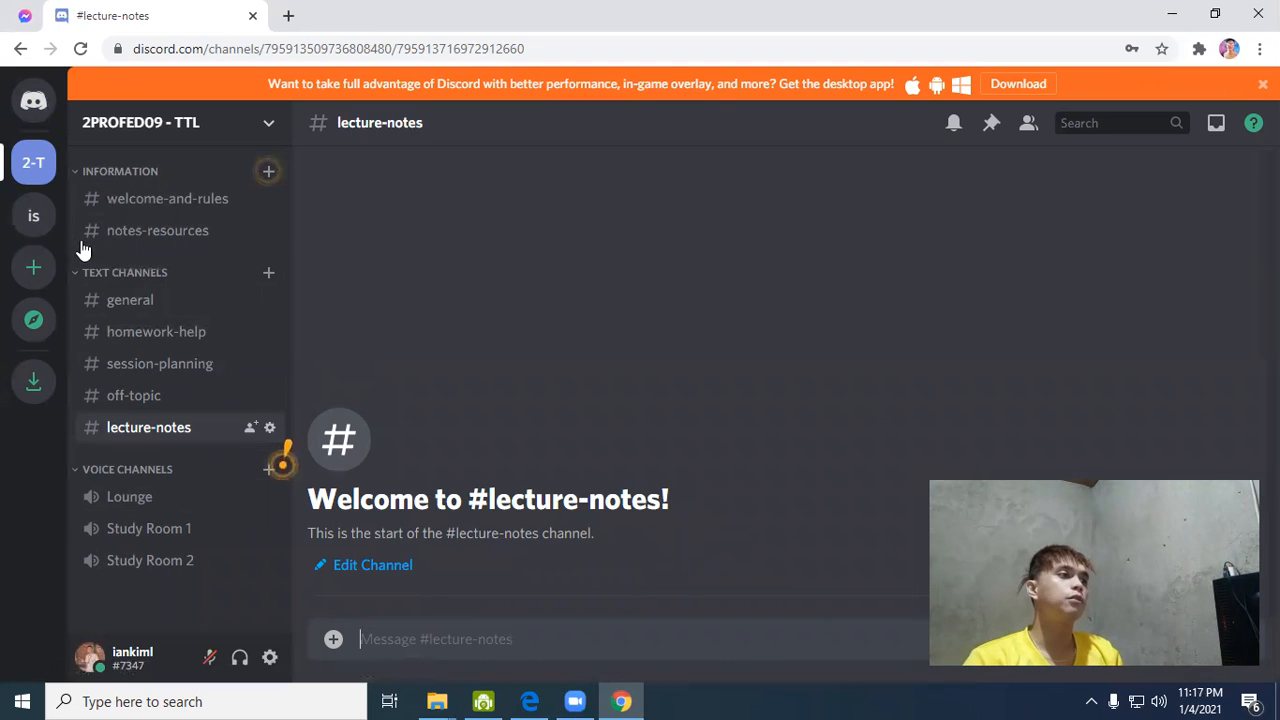
mouse_move(500, 612)
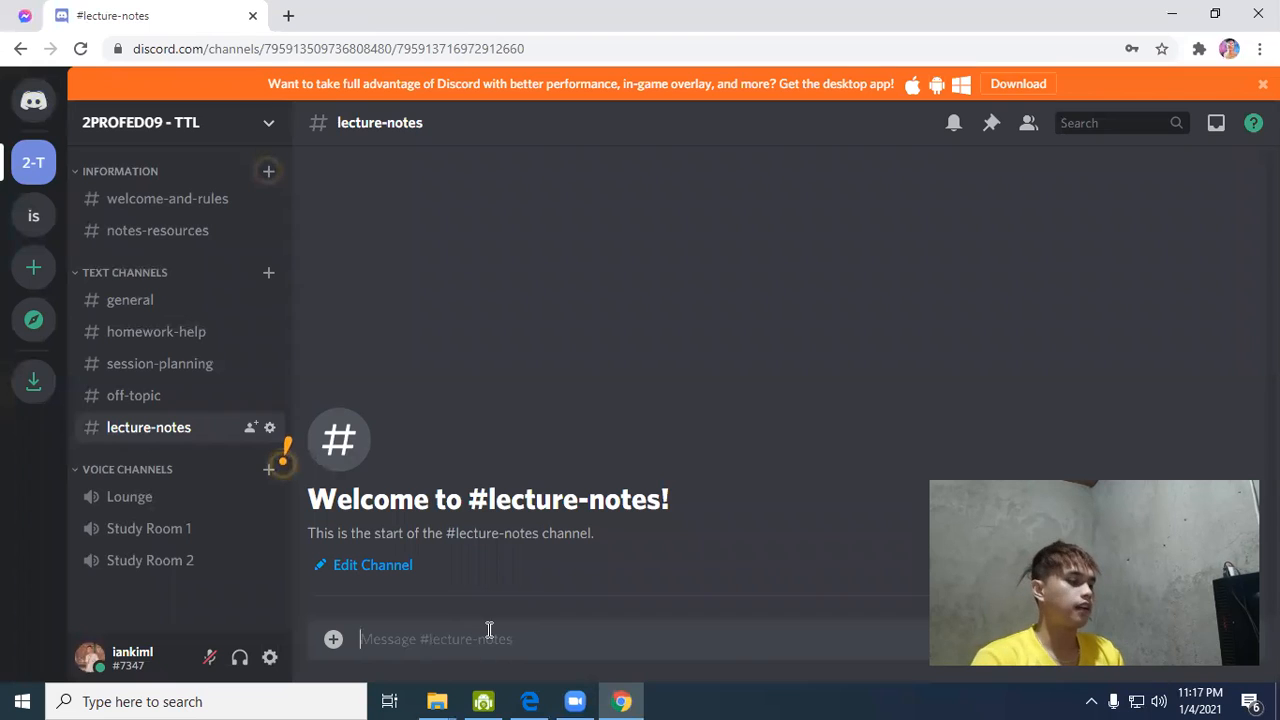
Post 'WHAT IS EDUCATIONAL TECHNOLOGY ?' as the first message in #lecture-notes.
type("WHA")
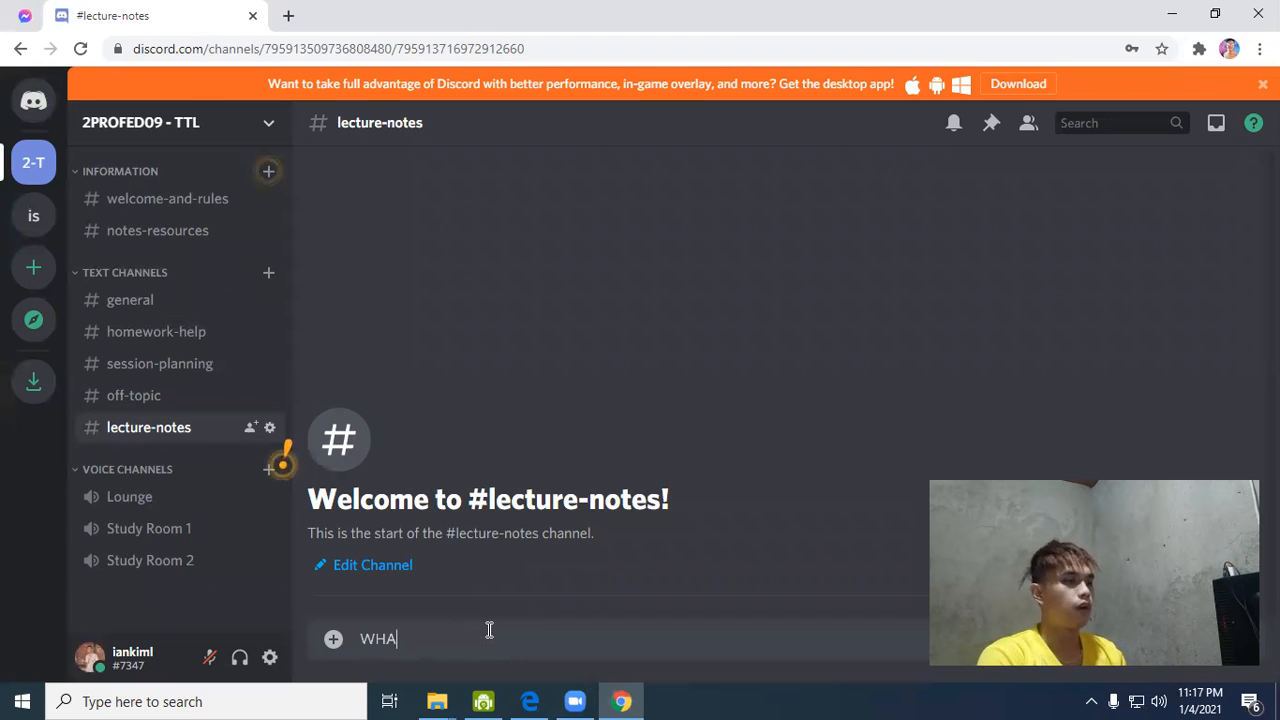
type("T IS EDUCATIONA")
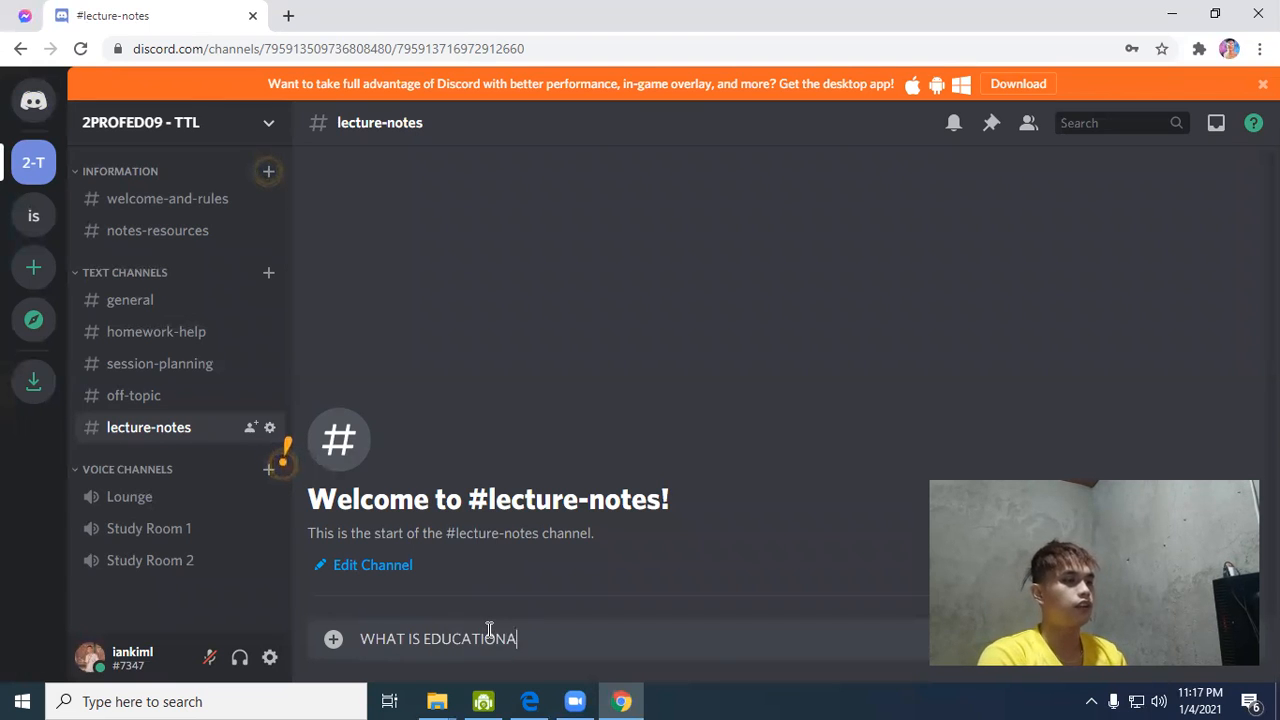
type("L TECHO")
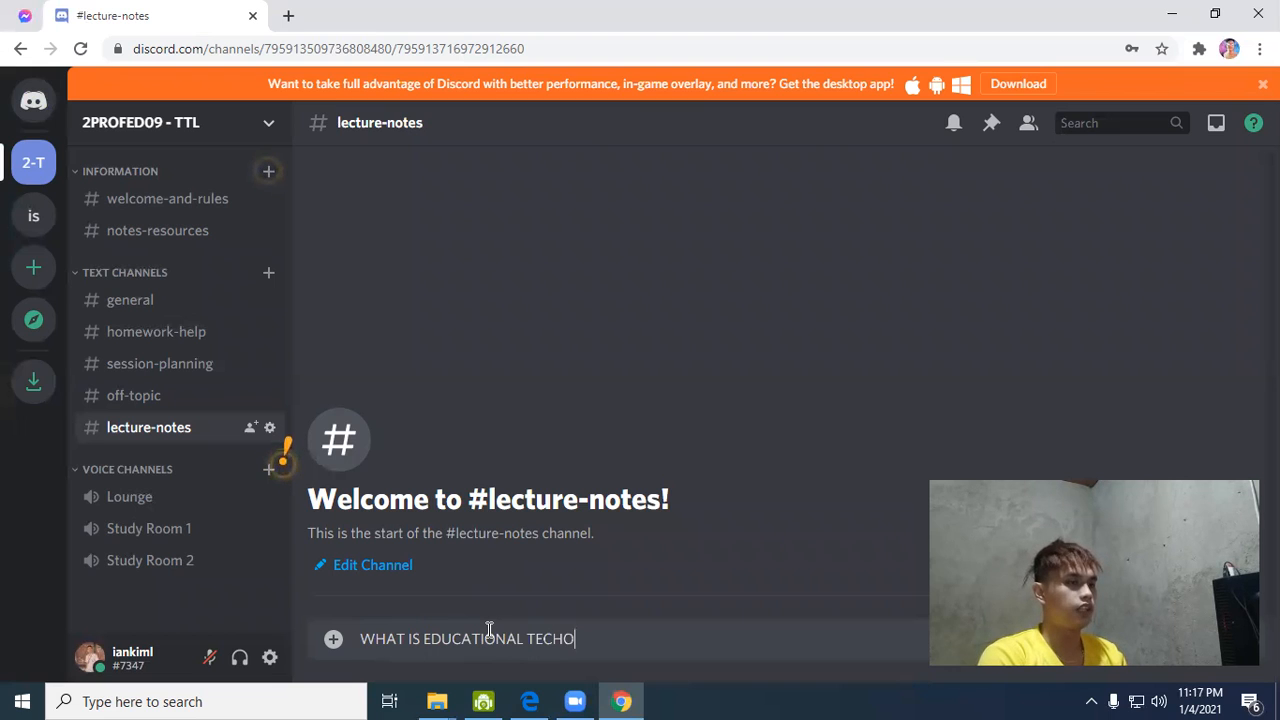
type("NOLOG")
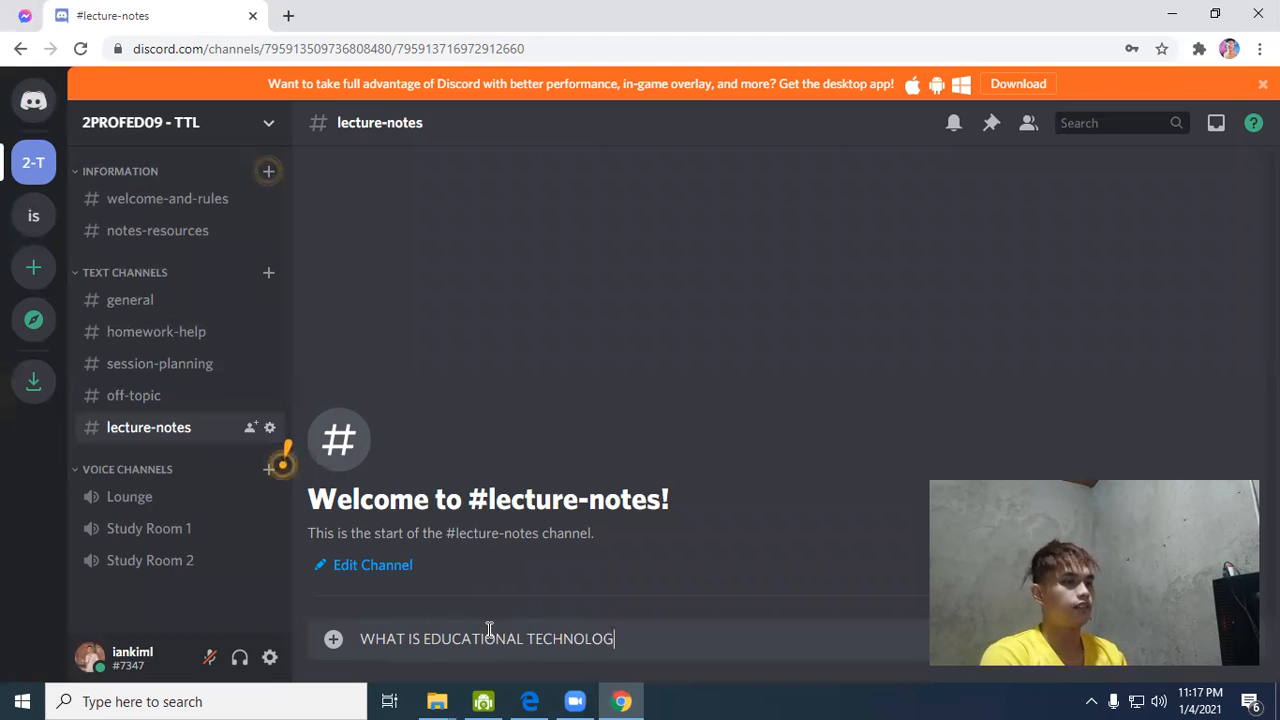
type("Y")
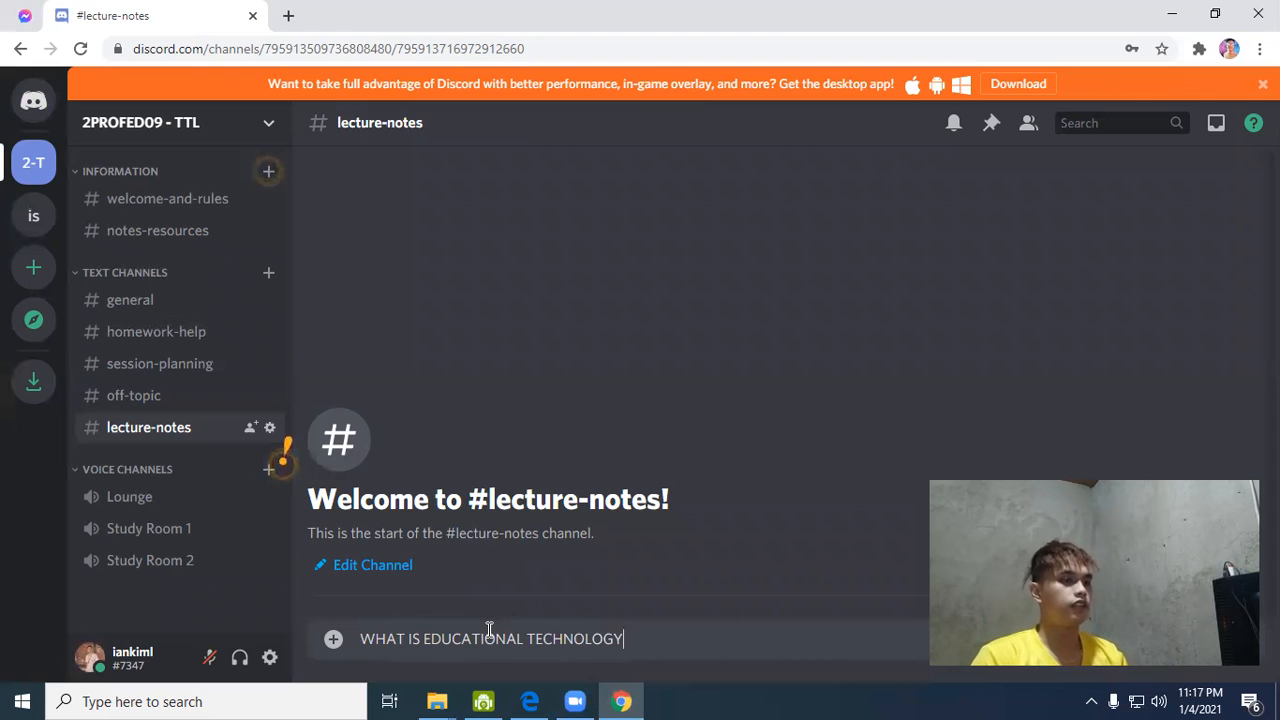
key("Return")
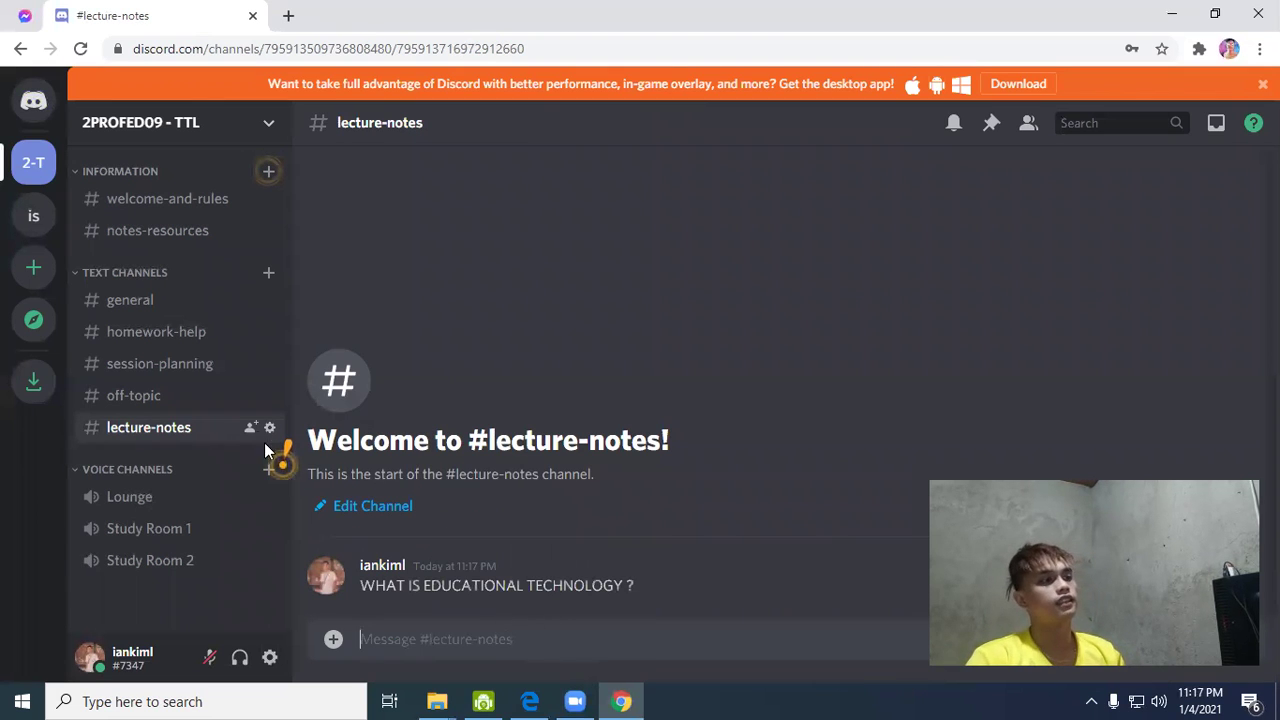
Visit #off-topic, return to #lecture-notes, and cancel the attach-file picker without attaching.
left_click(132, 396)
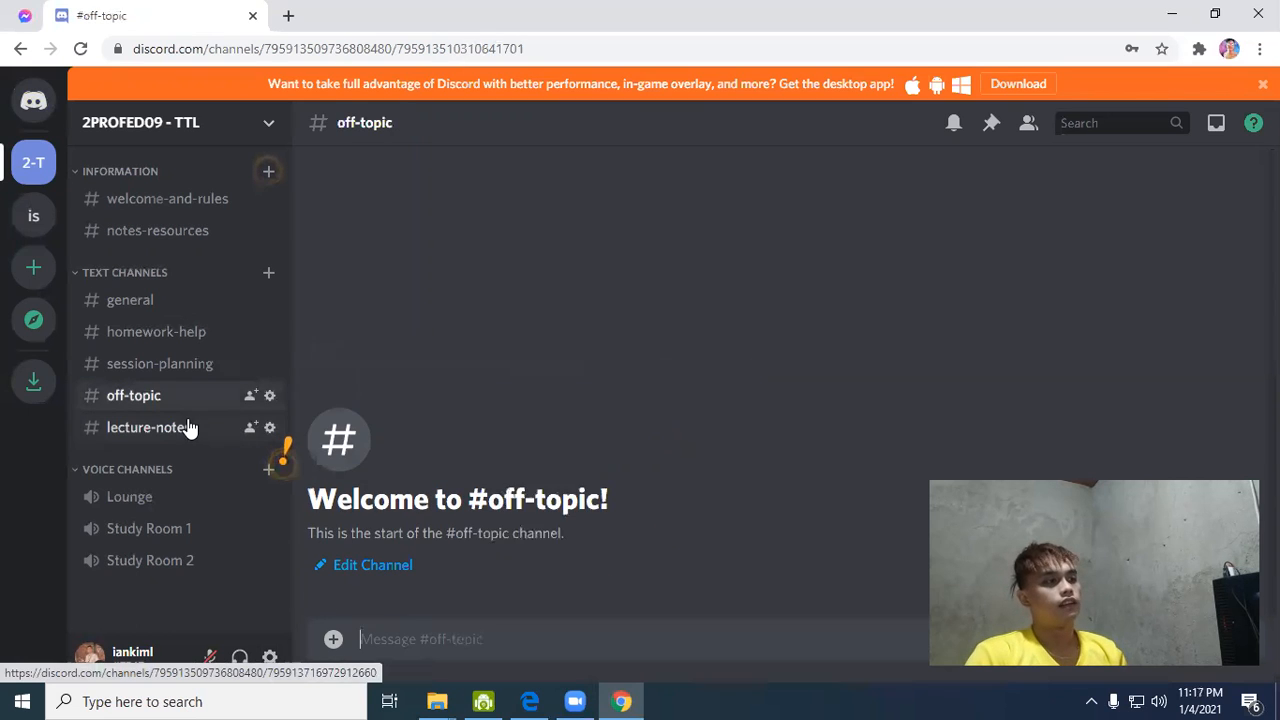
left_click(148, 428)
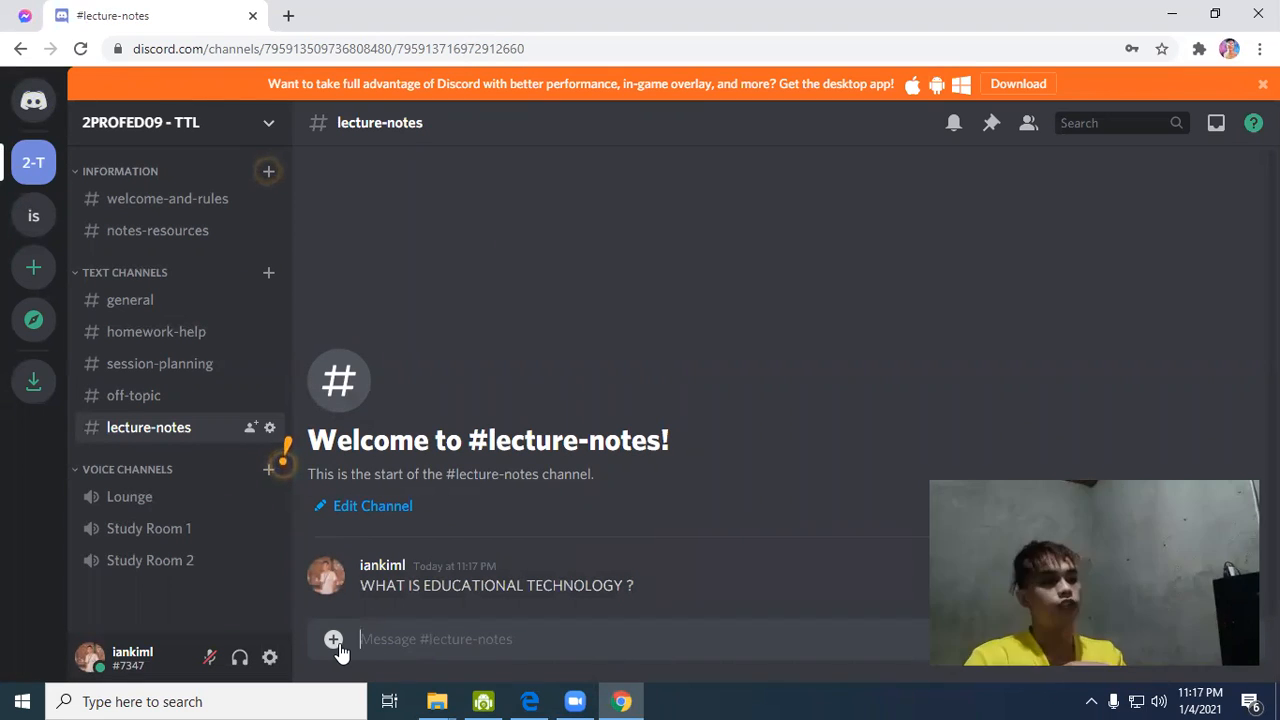
left_click(332, 640)
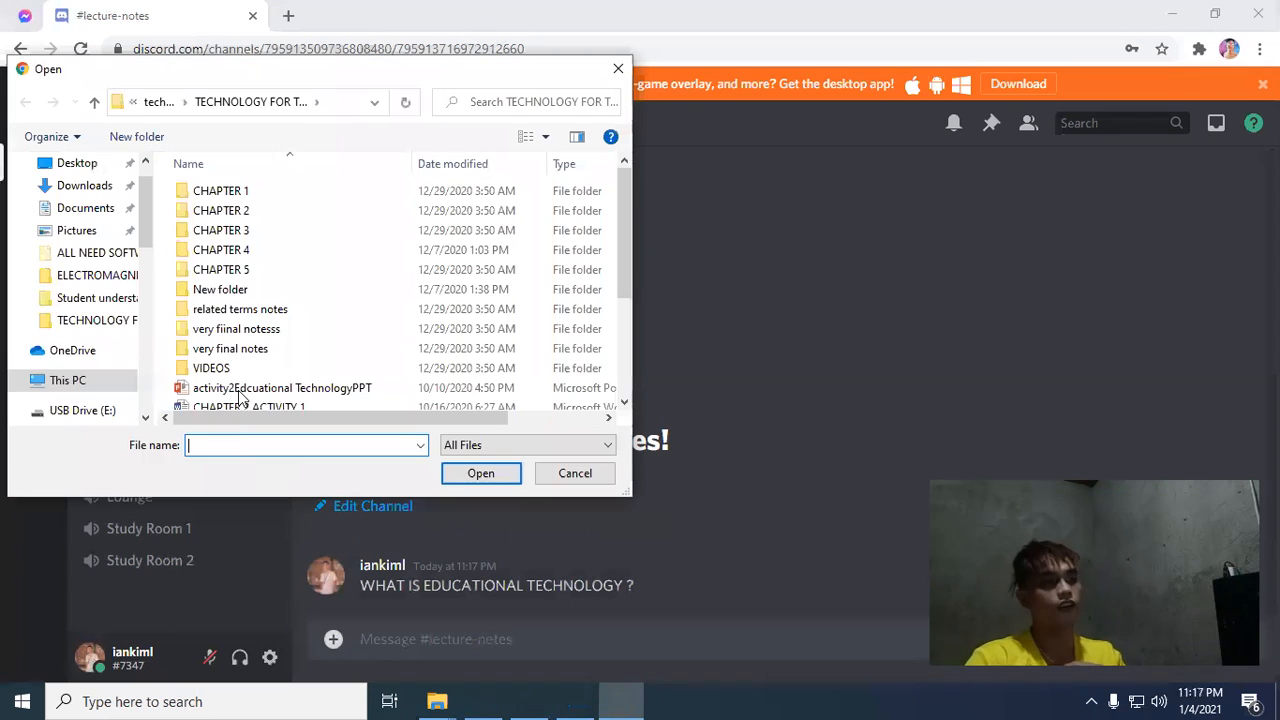
left_click(576, 472)
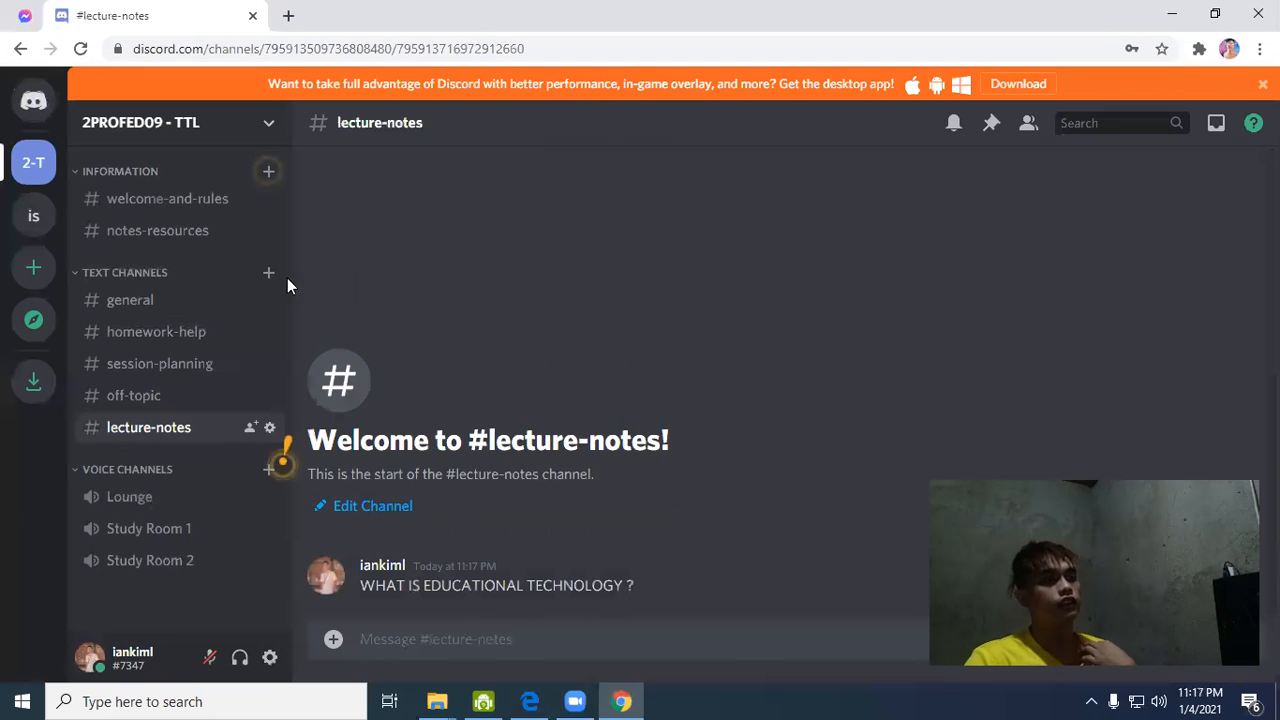
mouse_move(268, 272)
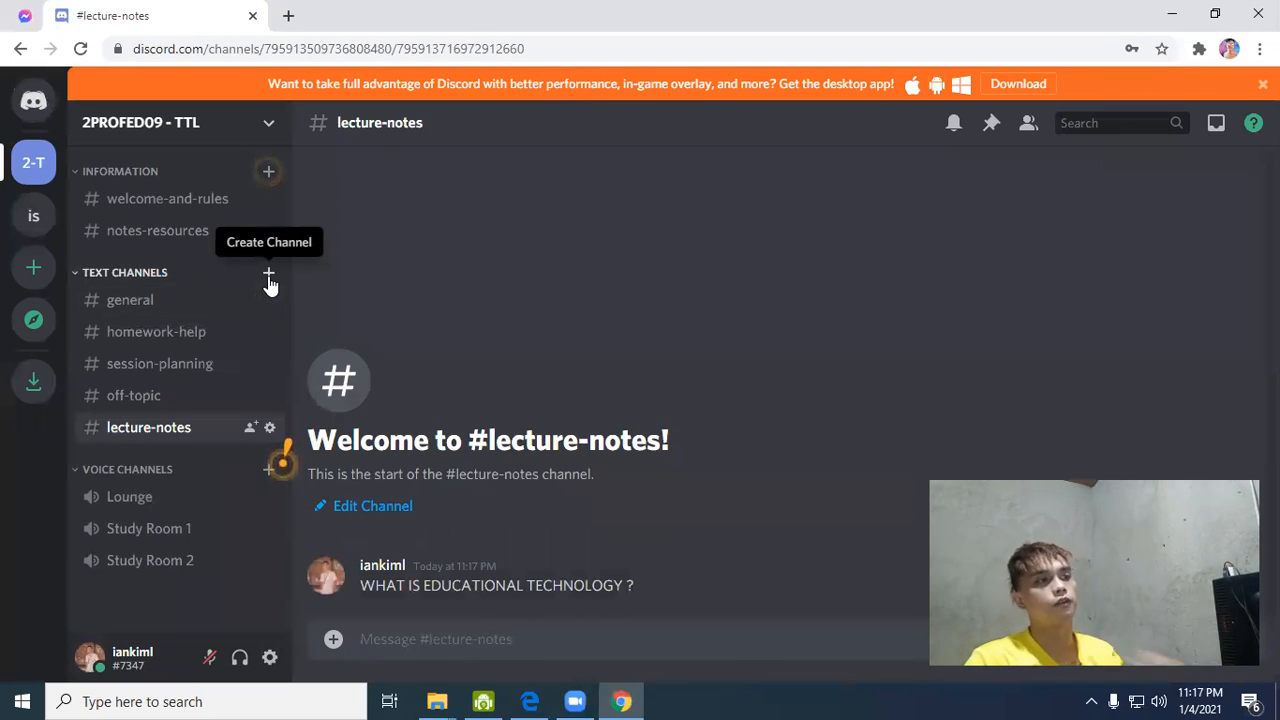
Add a text channel named work-submittion to the server and open it.
left_click(268, 274)
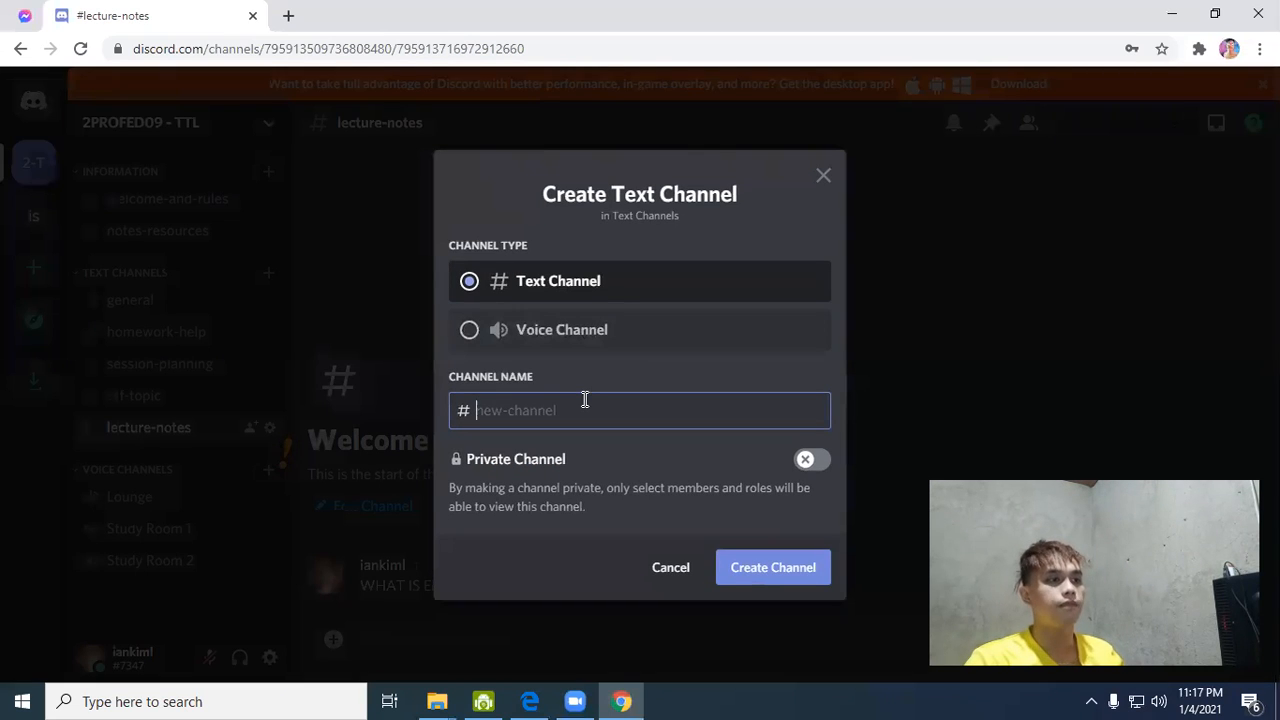
mouse_move(588, 424)
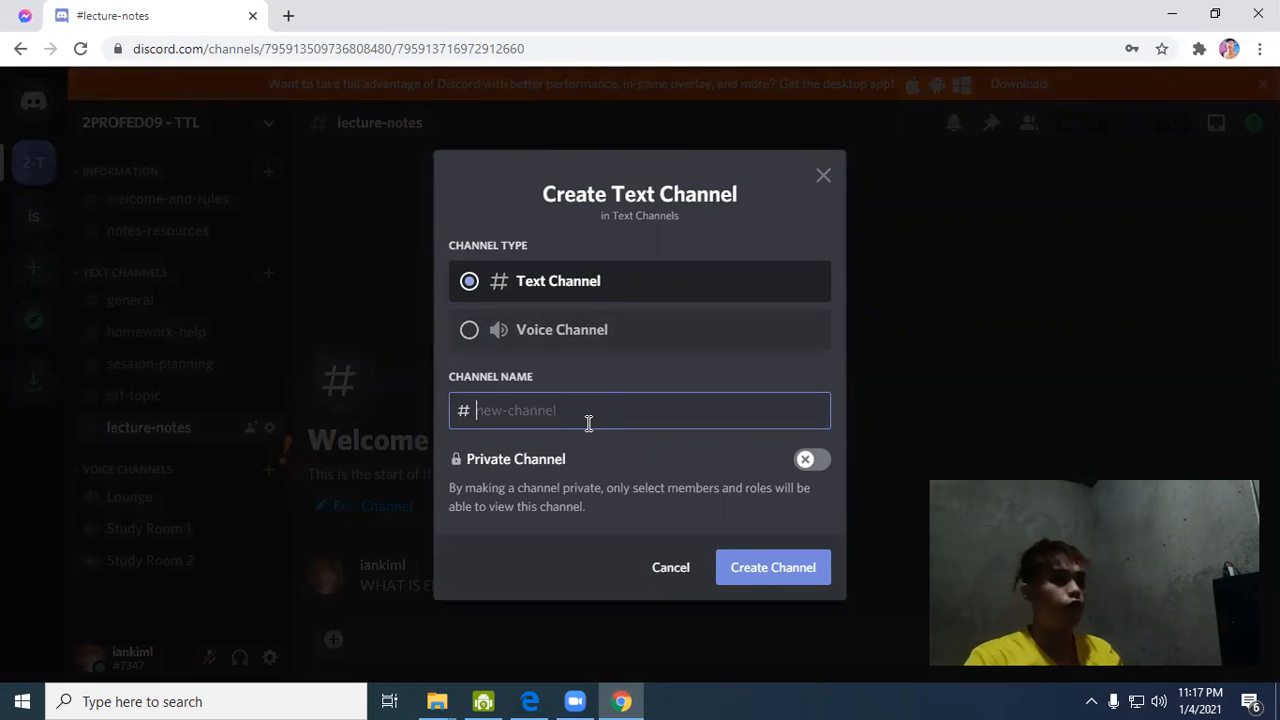
type("work-submitti")
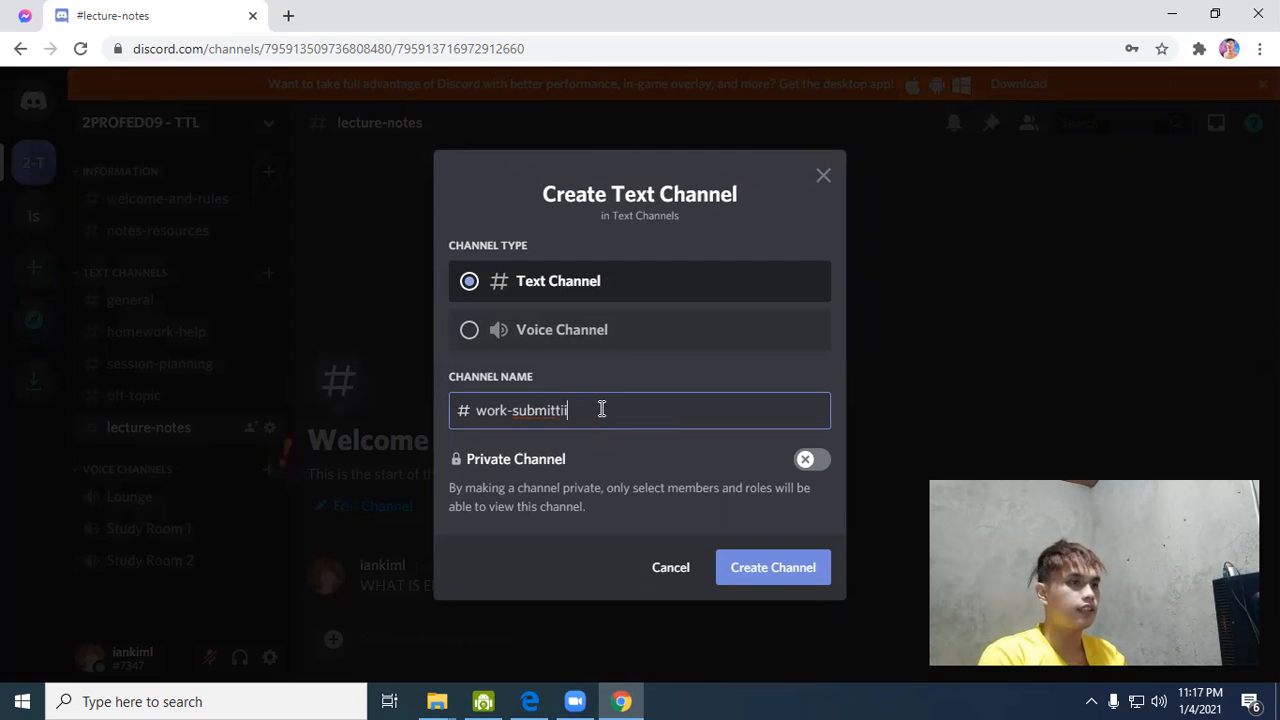
key("Backspace")
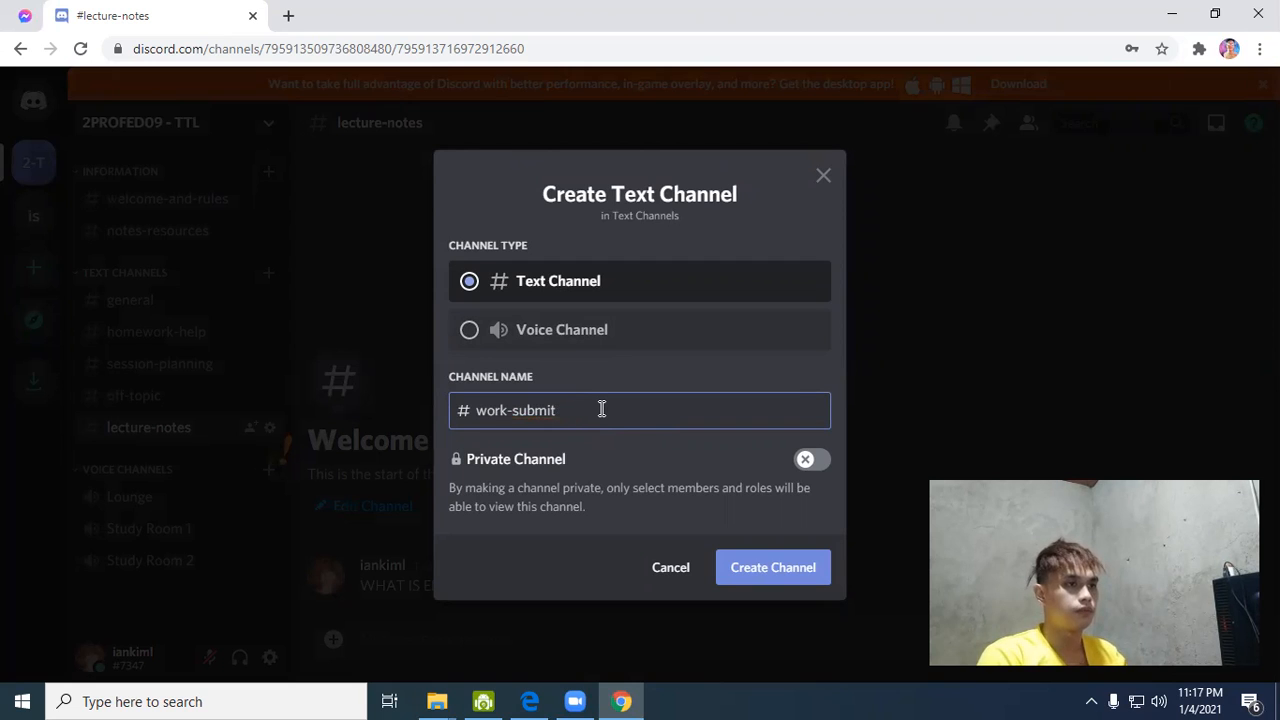
type("tion")
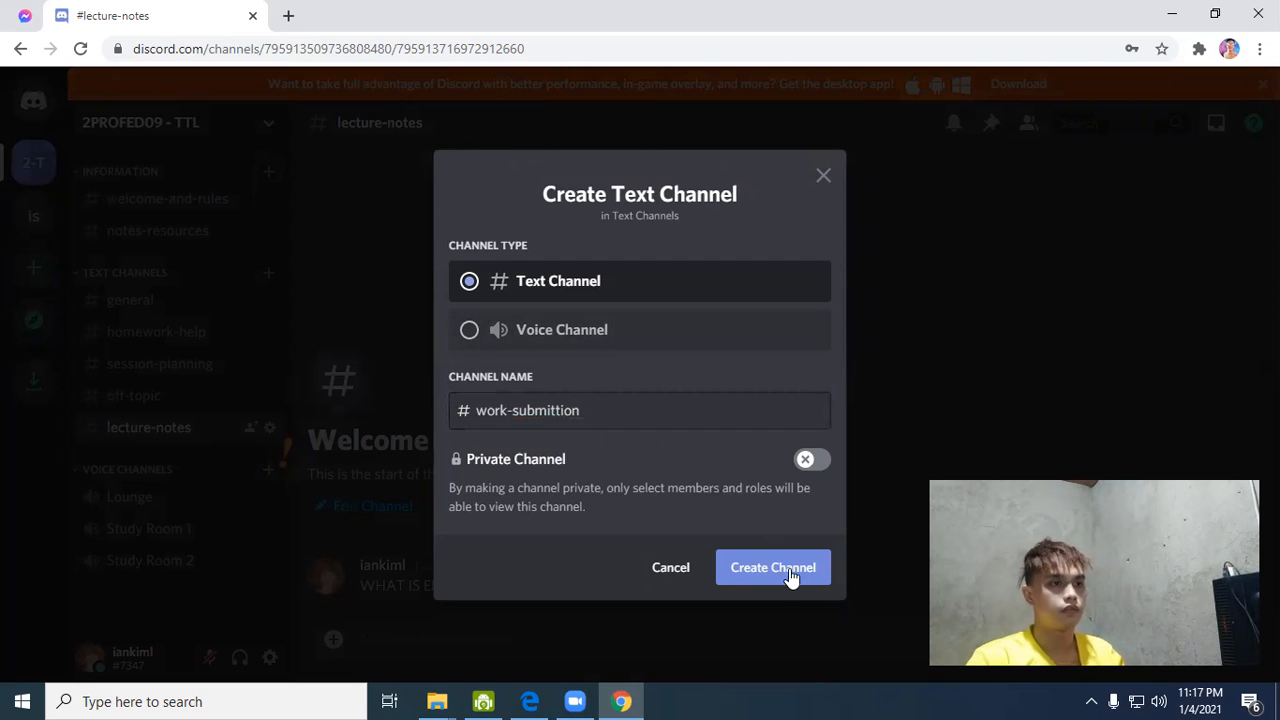
left_click(772, 568)
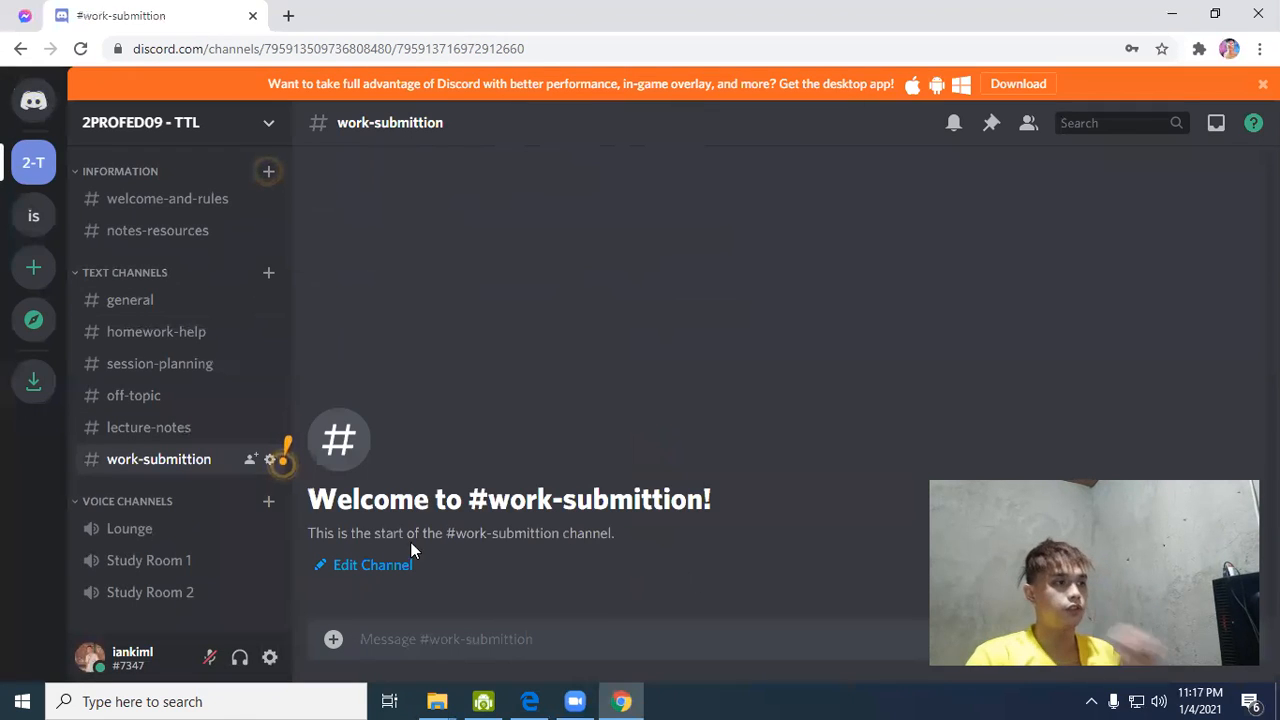
mouse_move(158, 458)
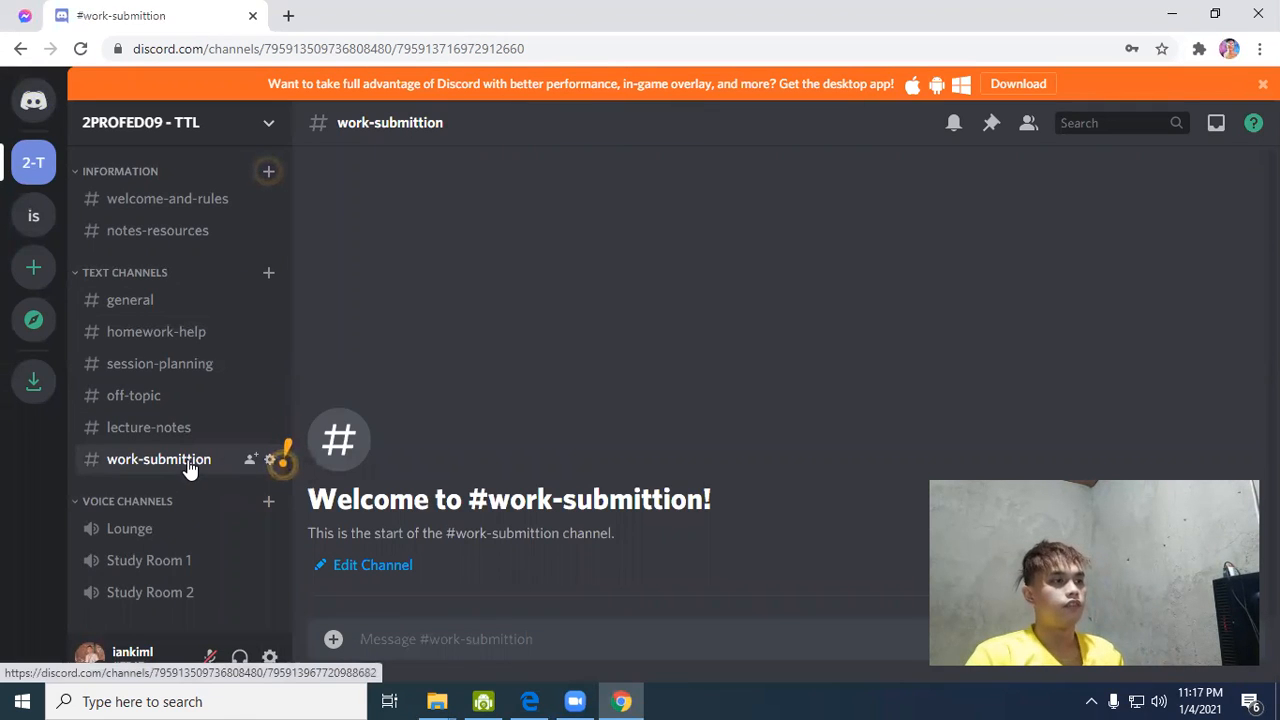
mouse_move(416, 640)
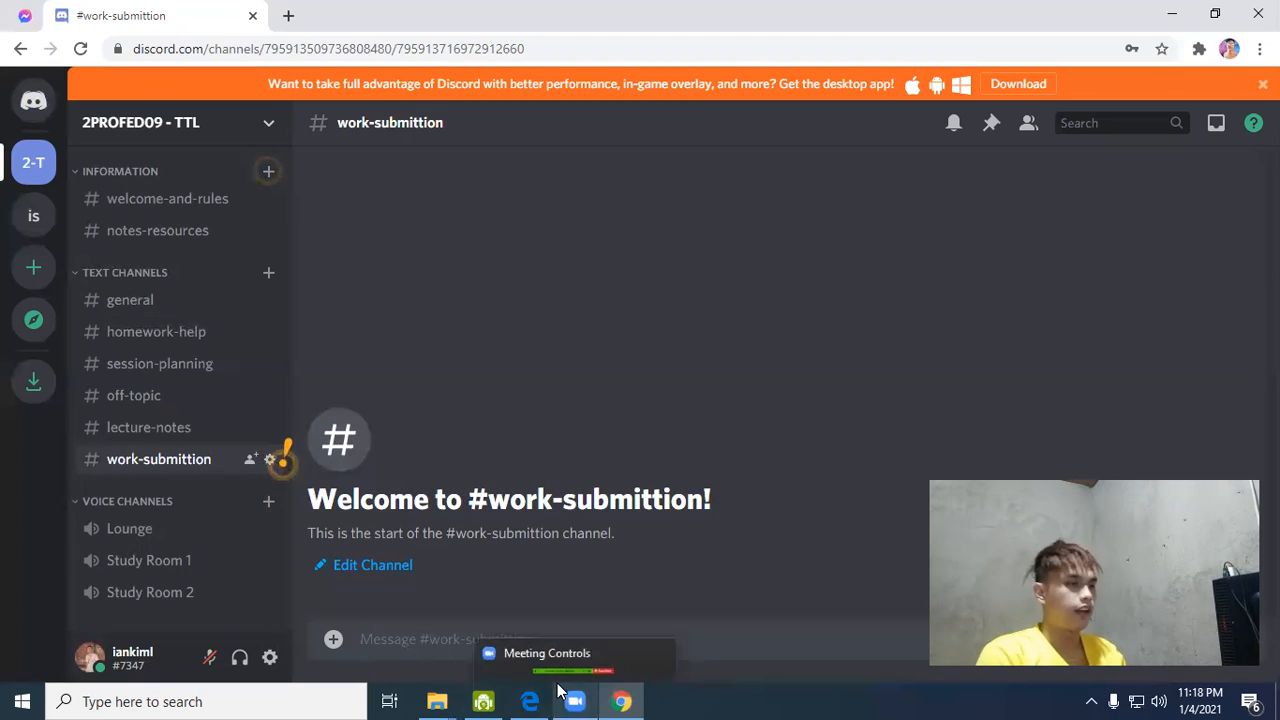
Draft 'SUMBIT YOUR OUTPUT HERE.' in the #work-submittion message box, not yet sent.
type("SUMBIT")
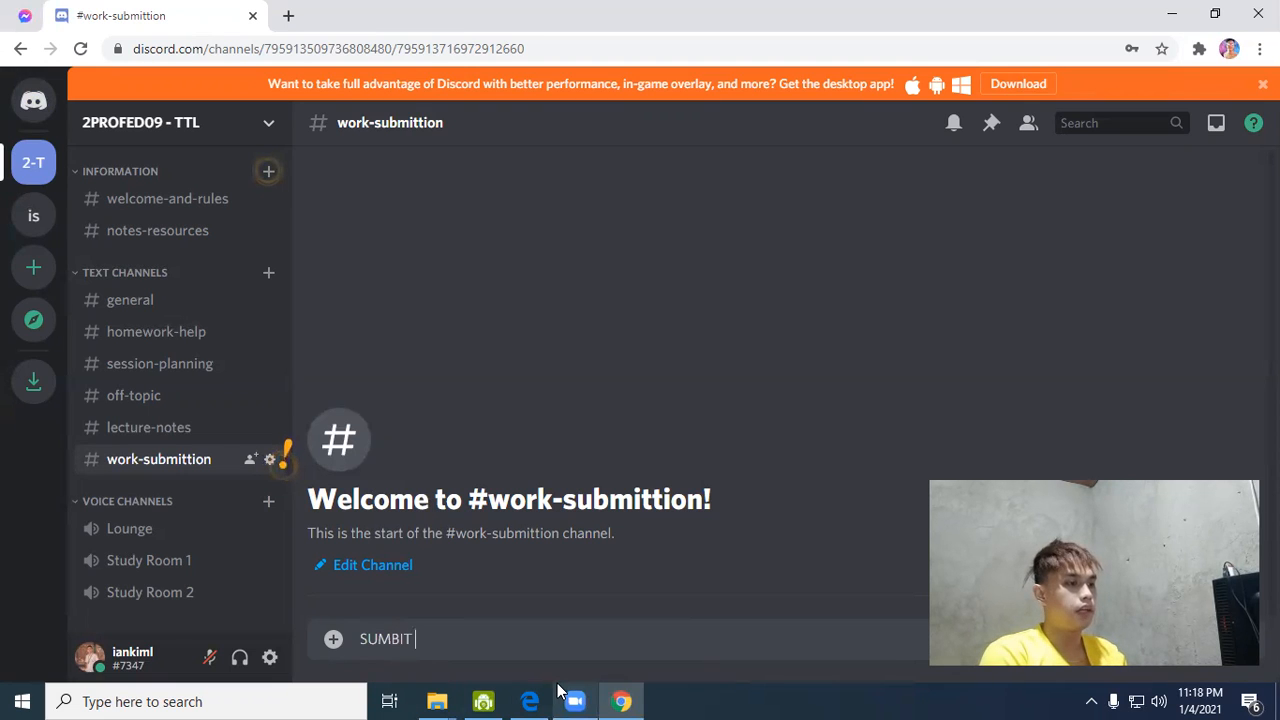
type("YOUR OUT")
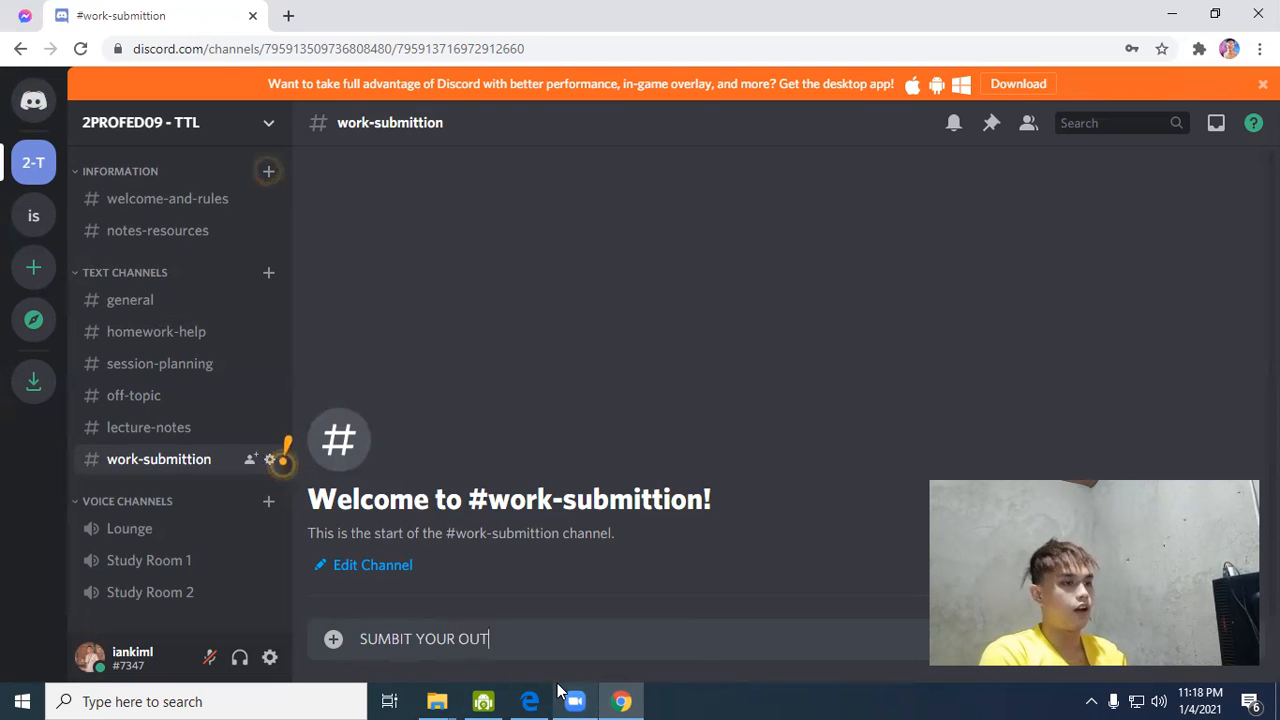
type("PUT H")
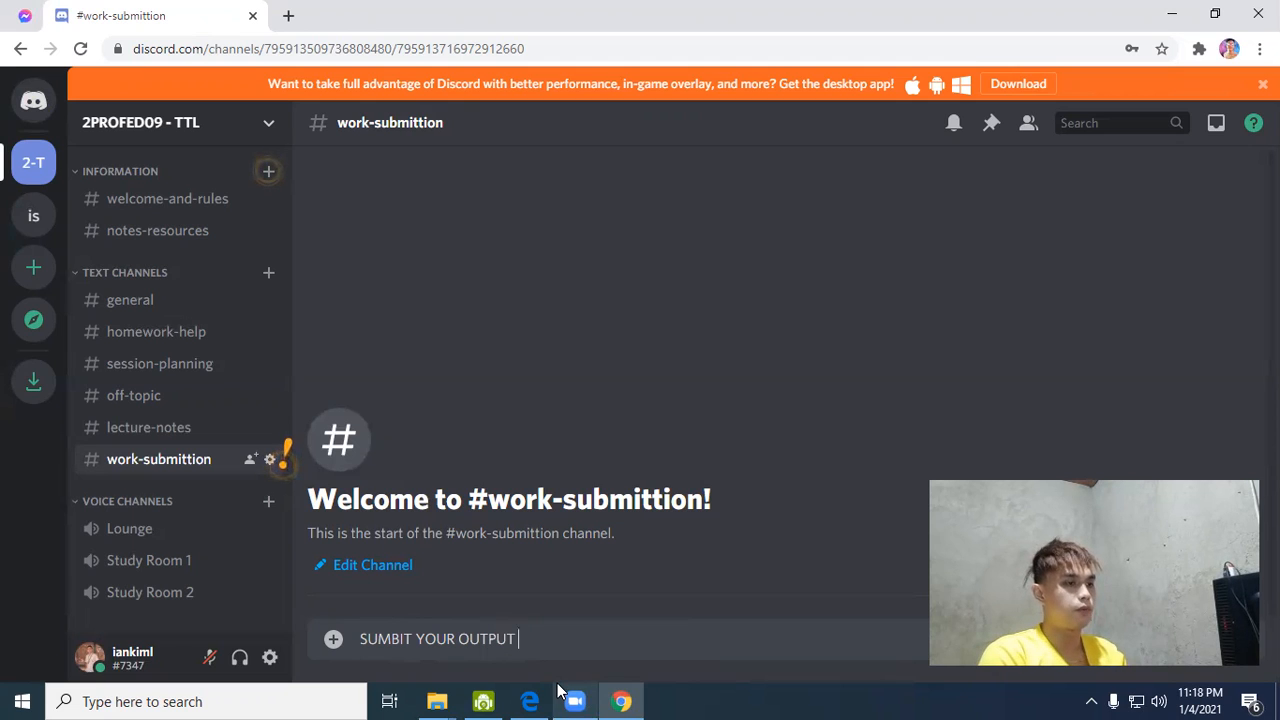
type("HERE")
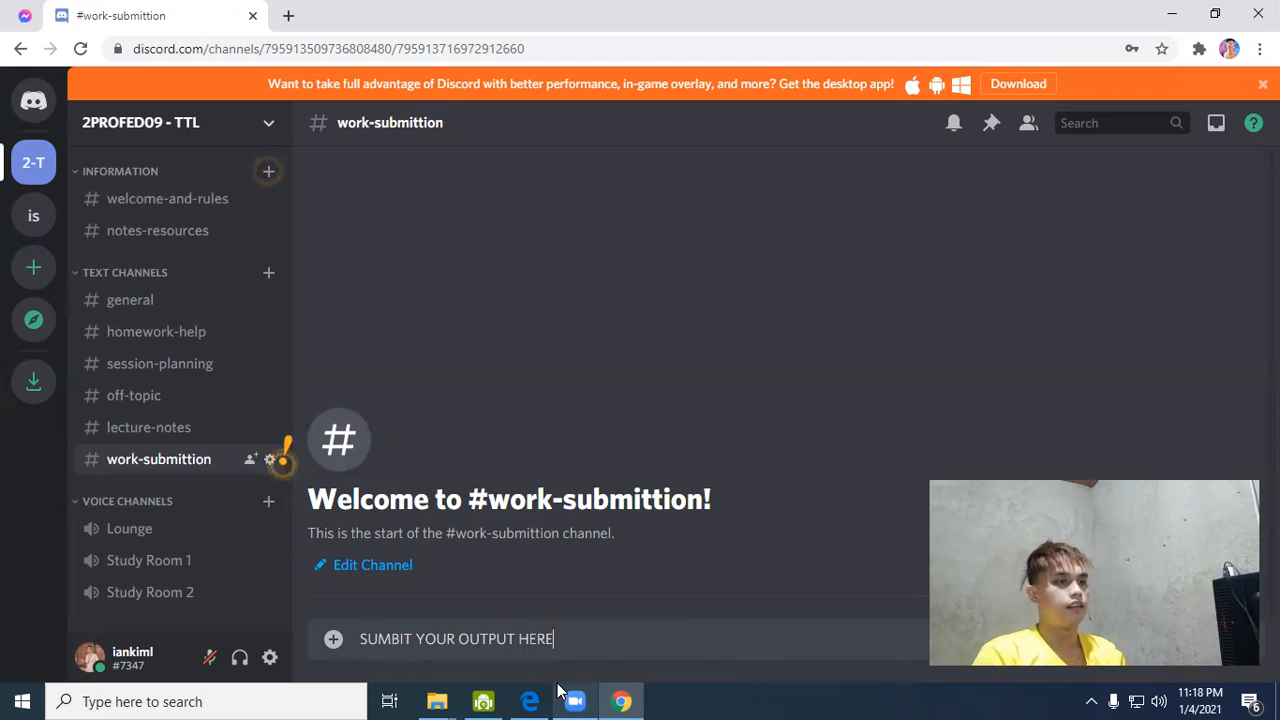
type(".")
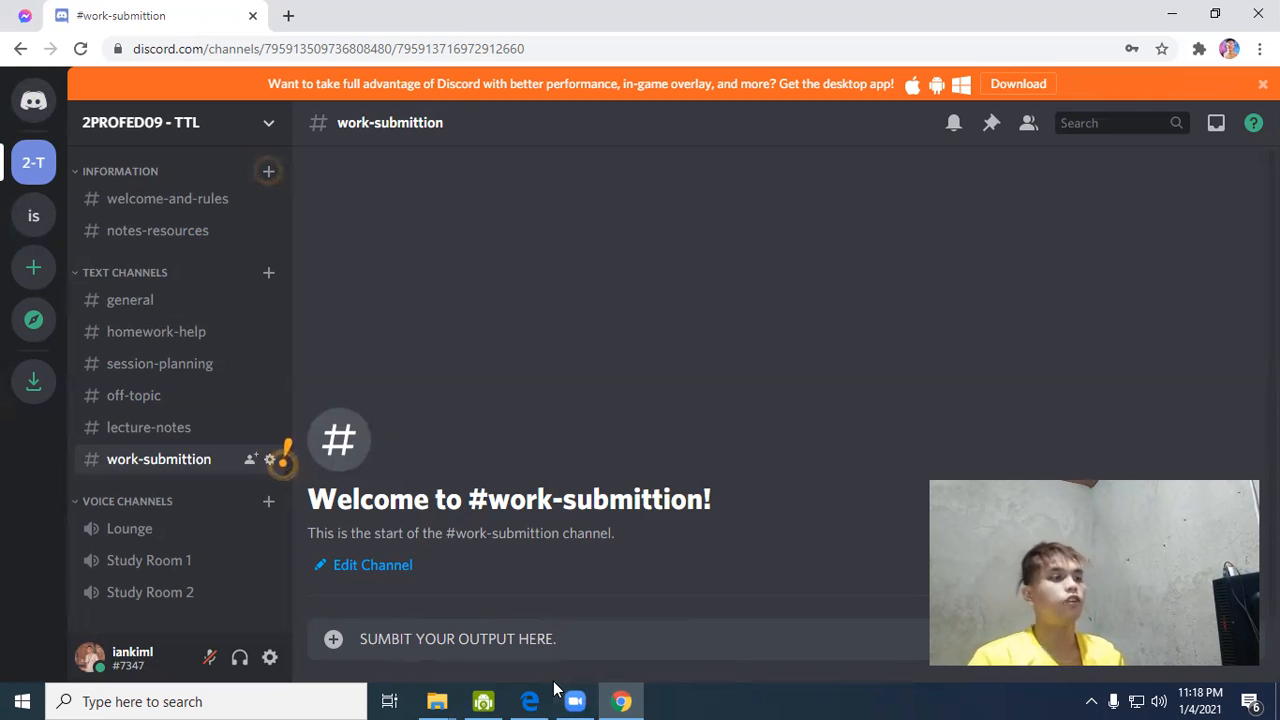
mouse_move(520, 668)
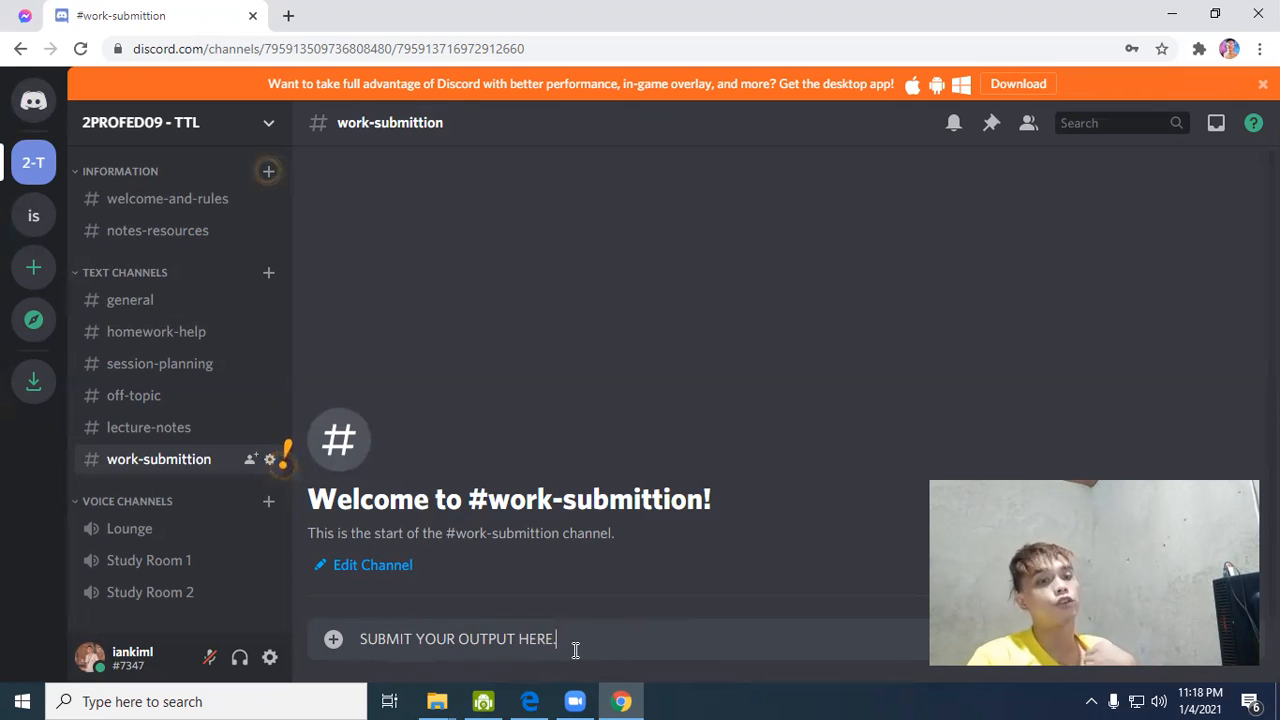
mouse_move(572, 672)
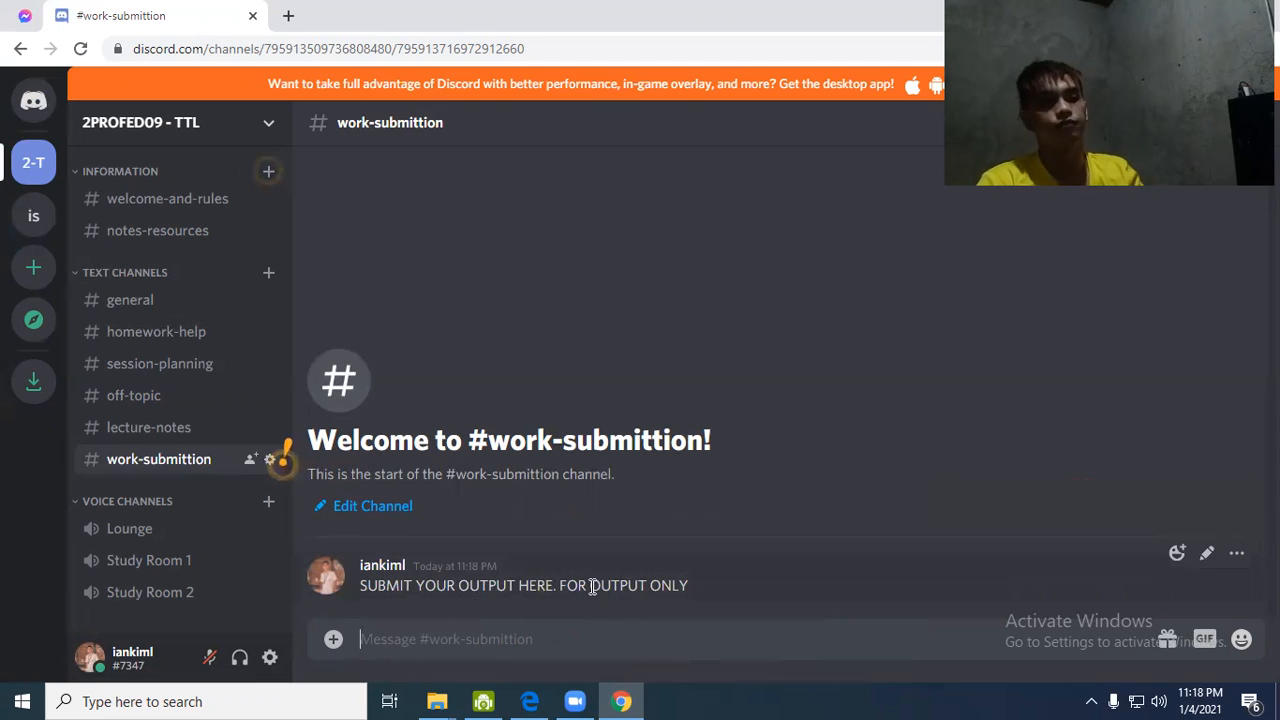
mouse_move(1238, 552)
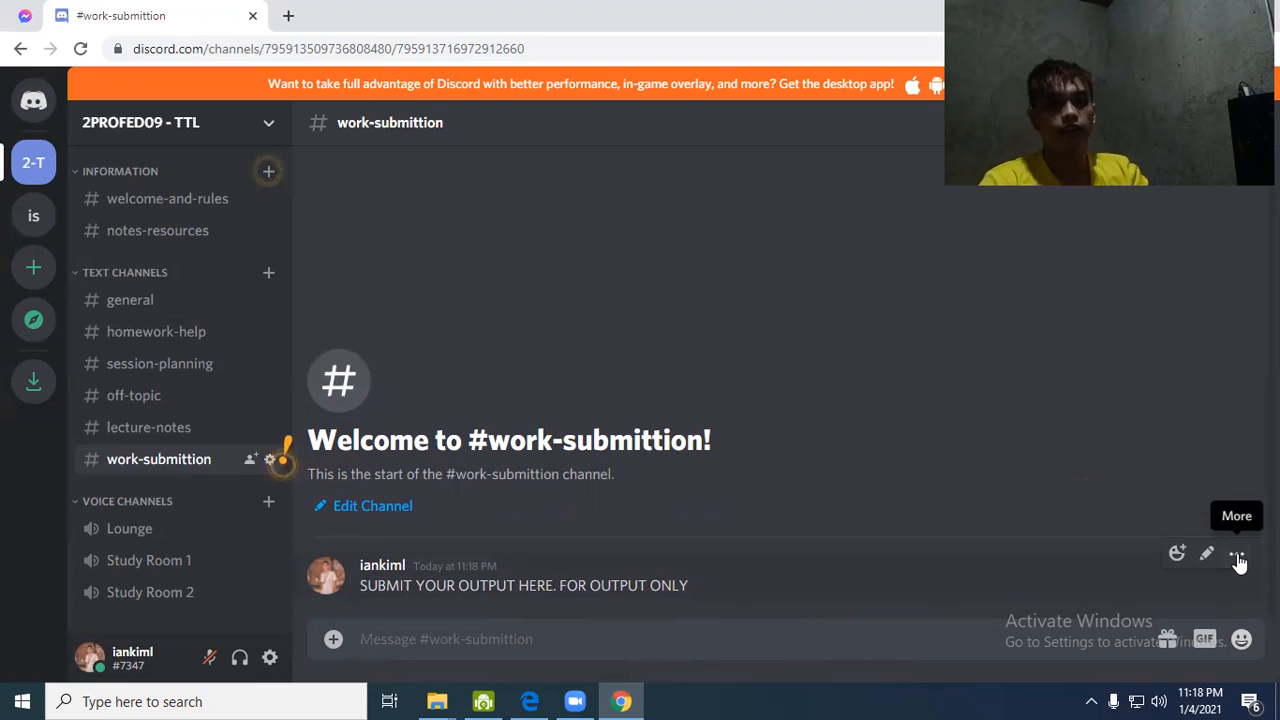
Pin the SUBMIT YOUR OUTPUT HERE announcement and confirm, then return to #work-submittion.
left_click(1238, 552)
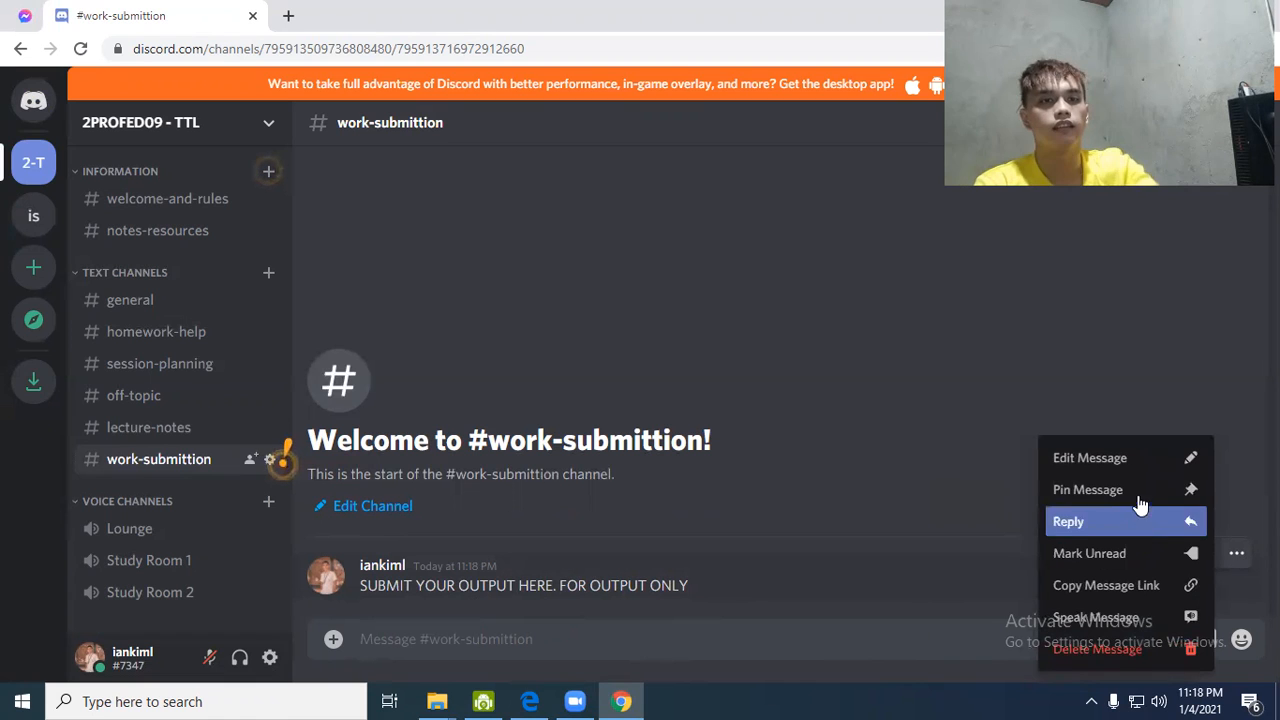
left_click(1088, 488)
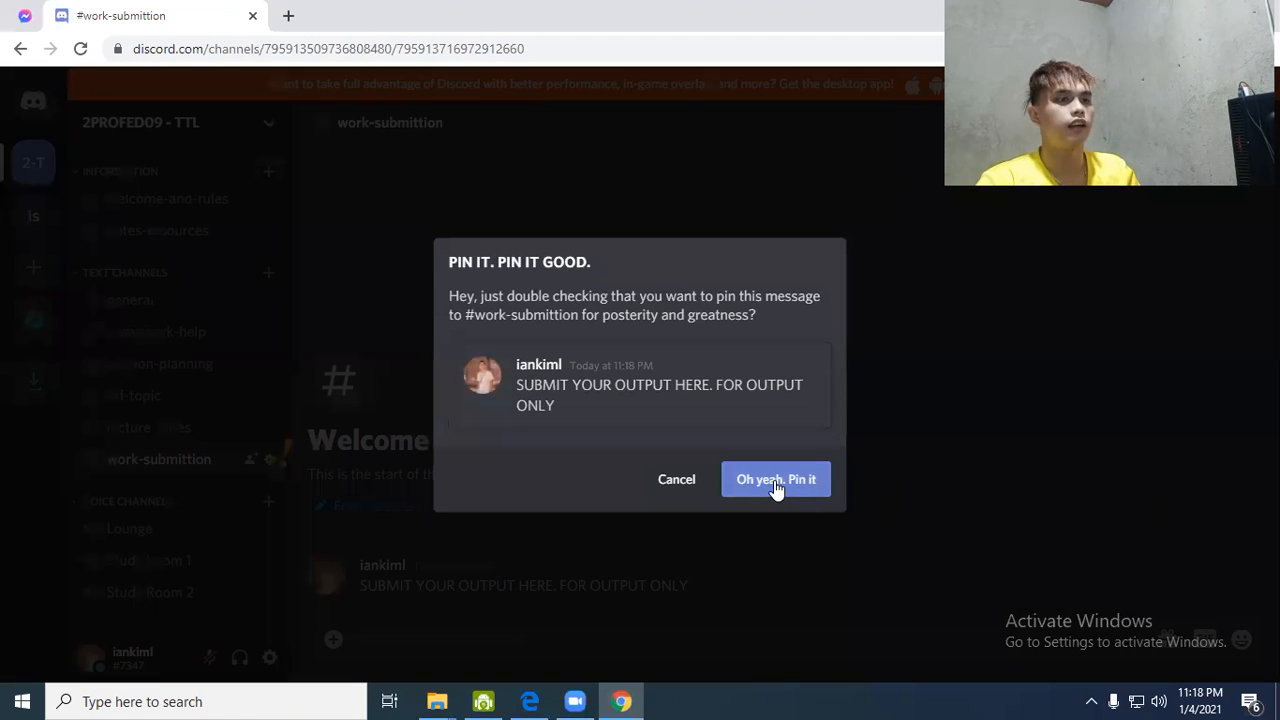
left_click(776, 480)
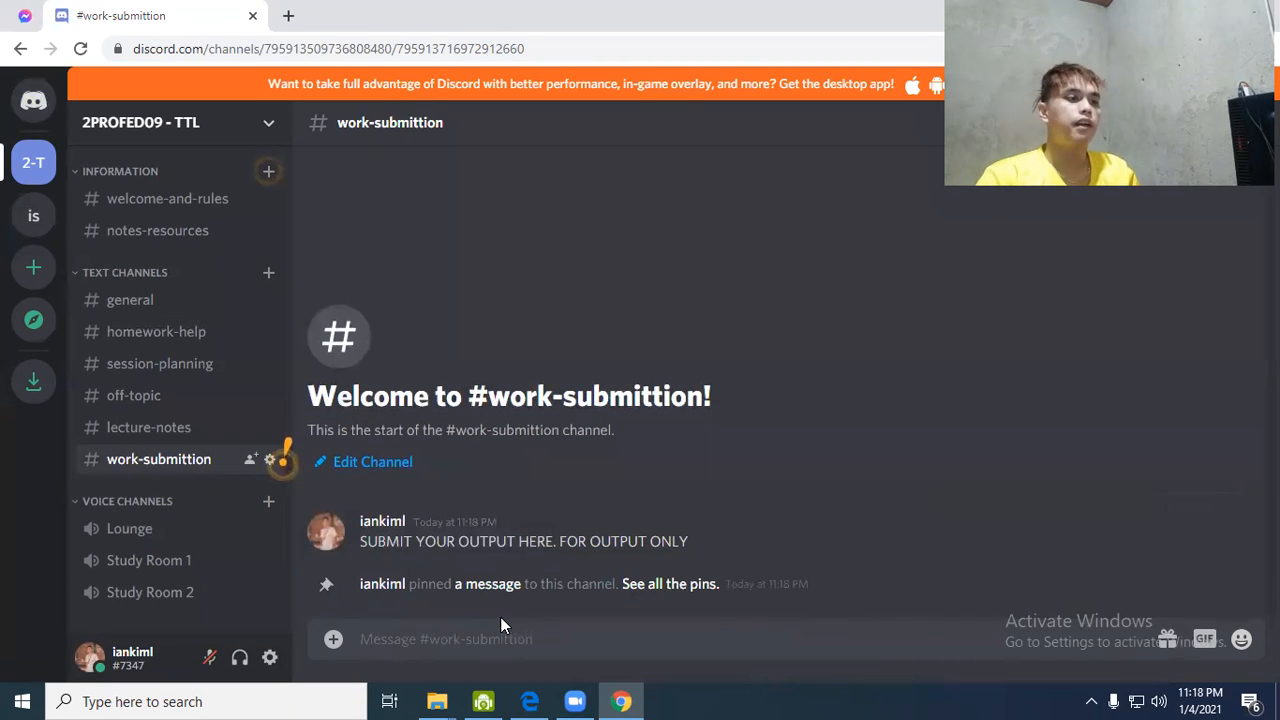
left_click(148, 428)
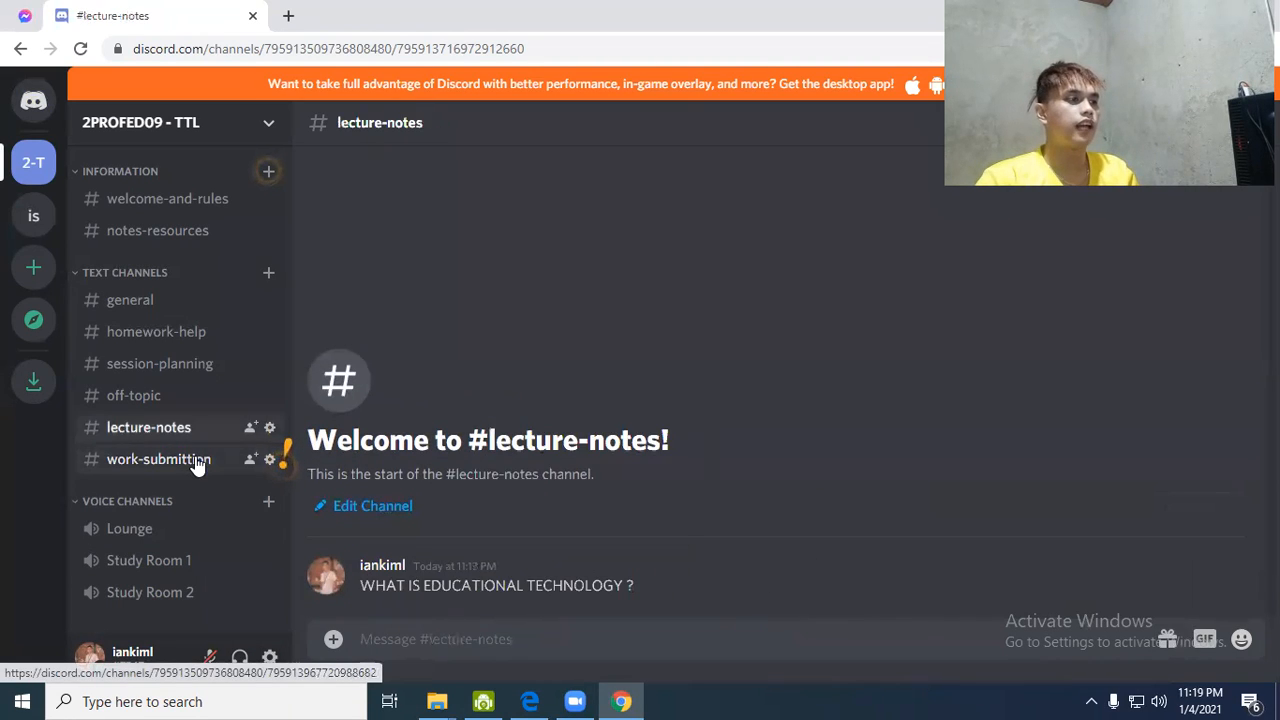
left_click(158, 458)
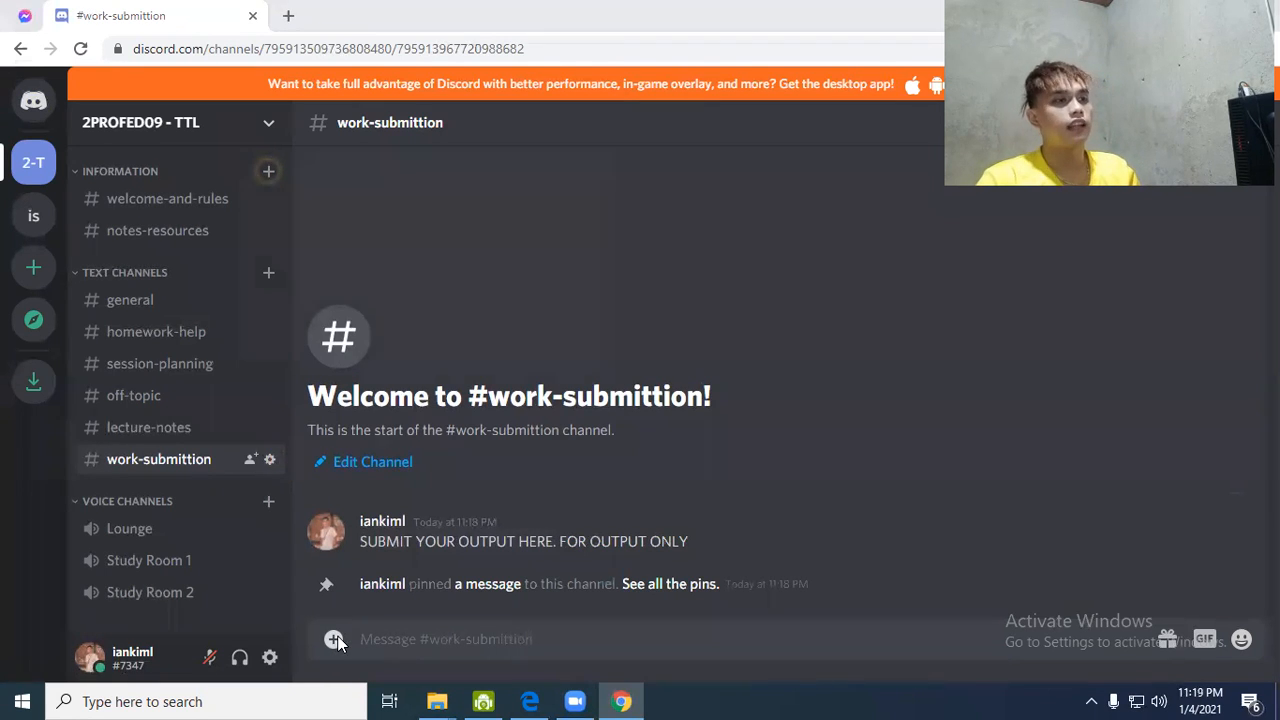
Upload Conventional Instructional Technology.docx with the comment 'THIS IS MY OUTPUT SIR.'.
left_click(334, 640)
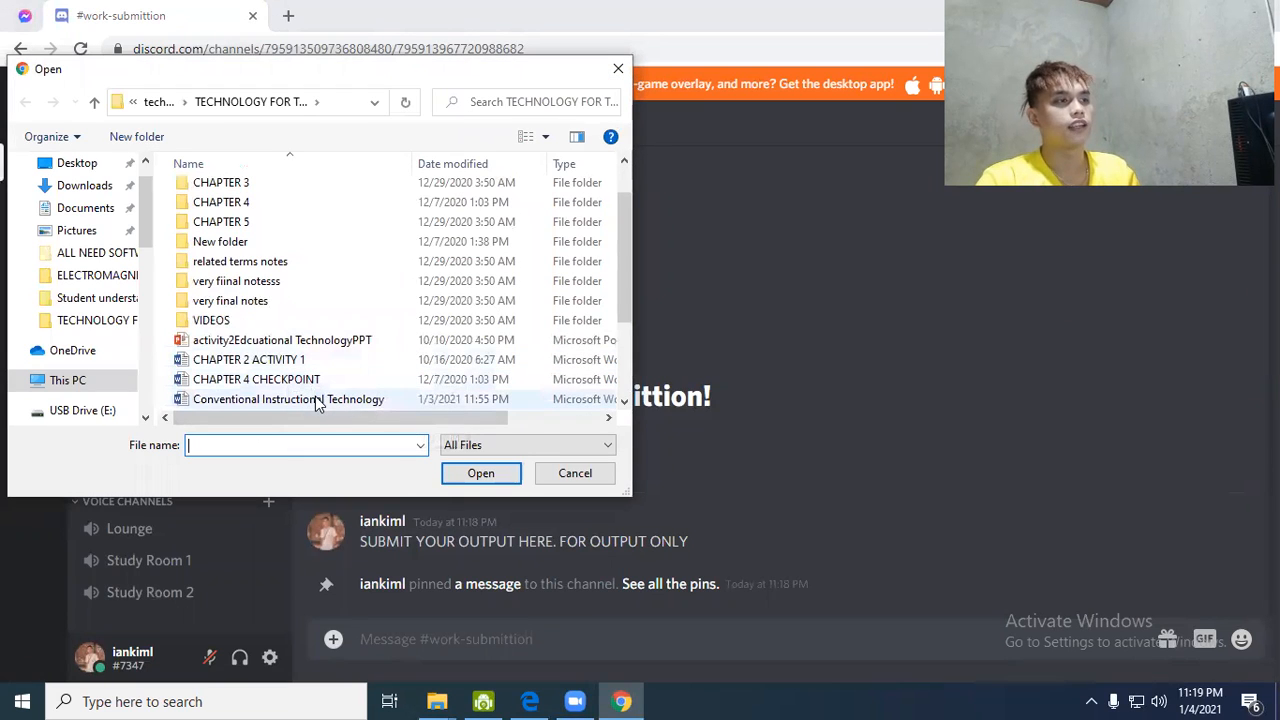
left_click(288, 400)
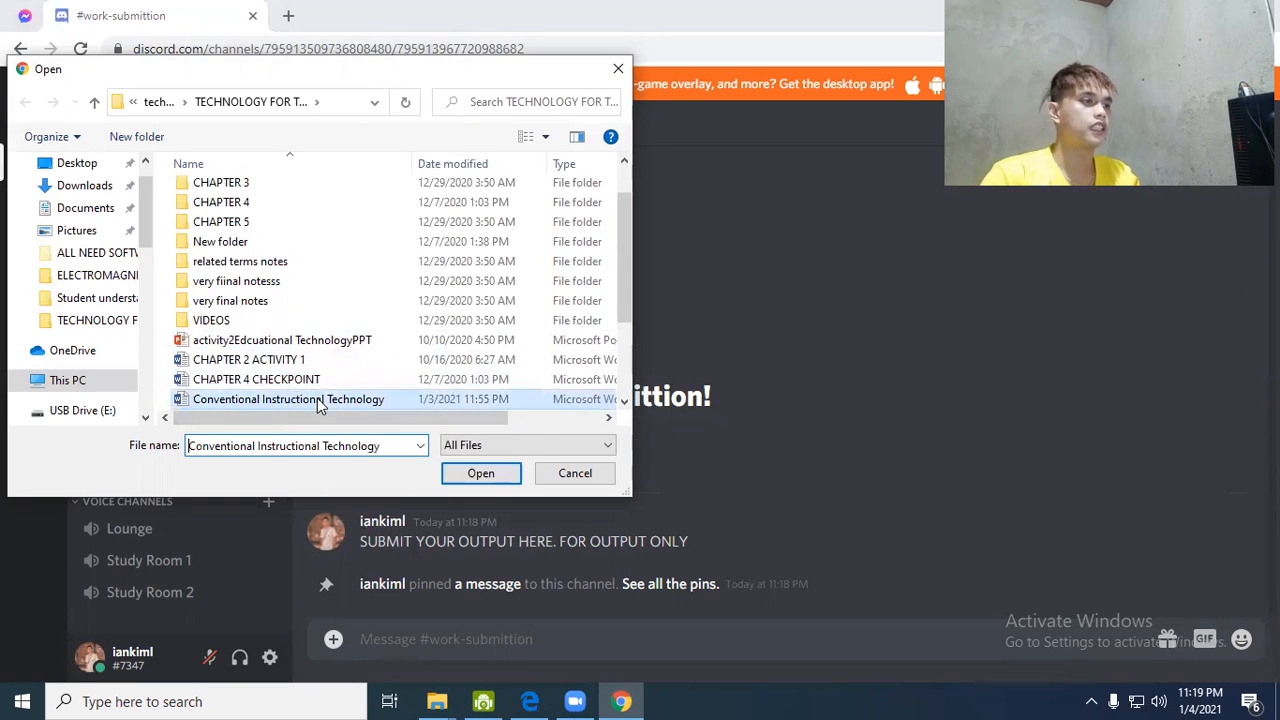
left_click(480, 472)
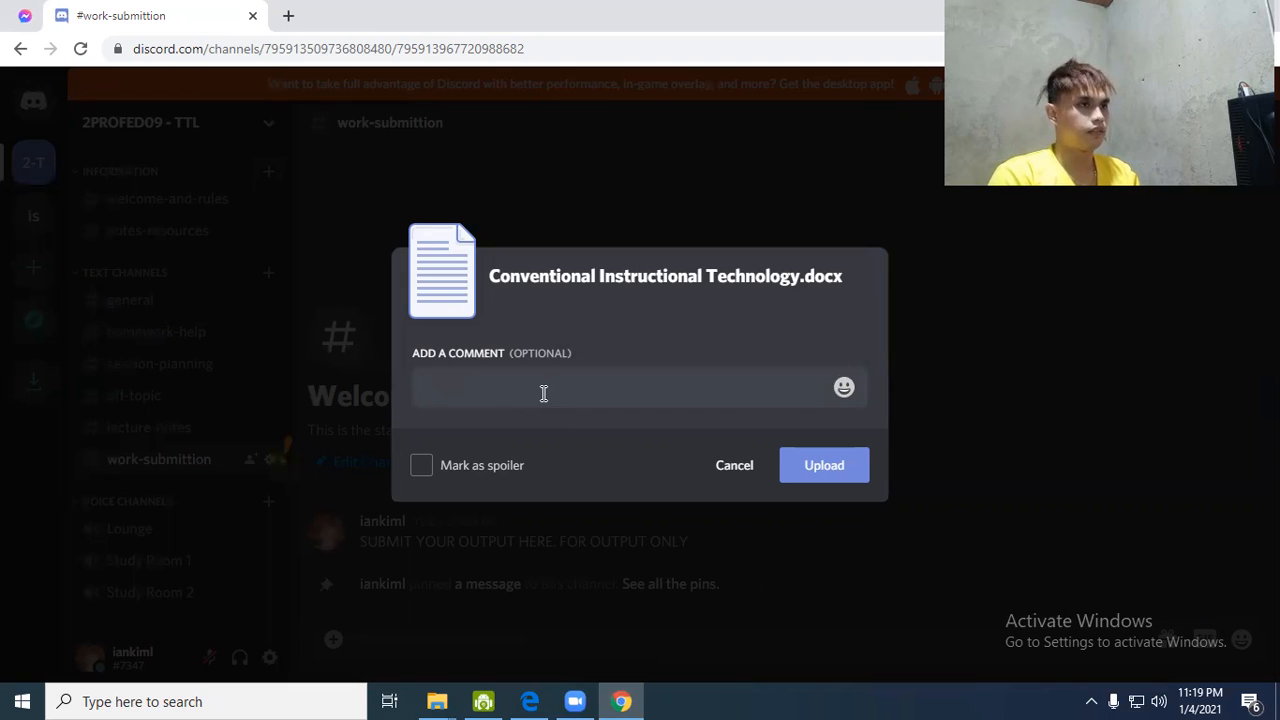
type("THIS IS MY OOUT")
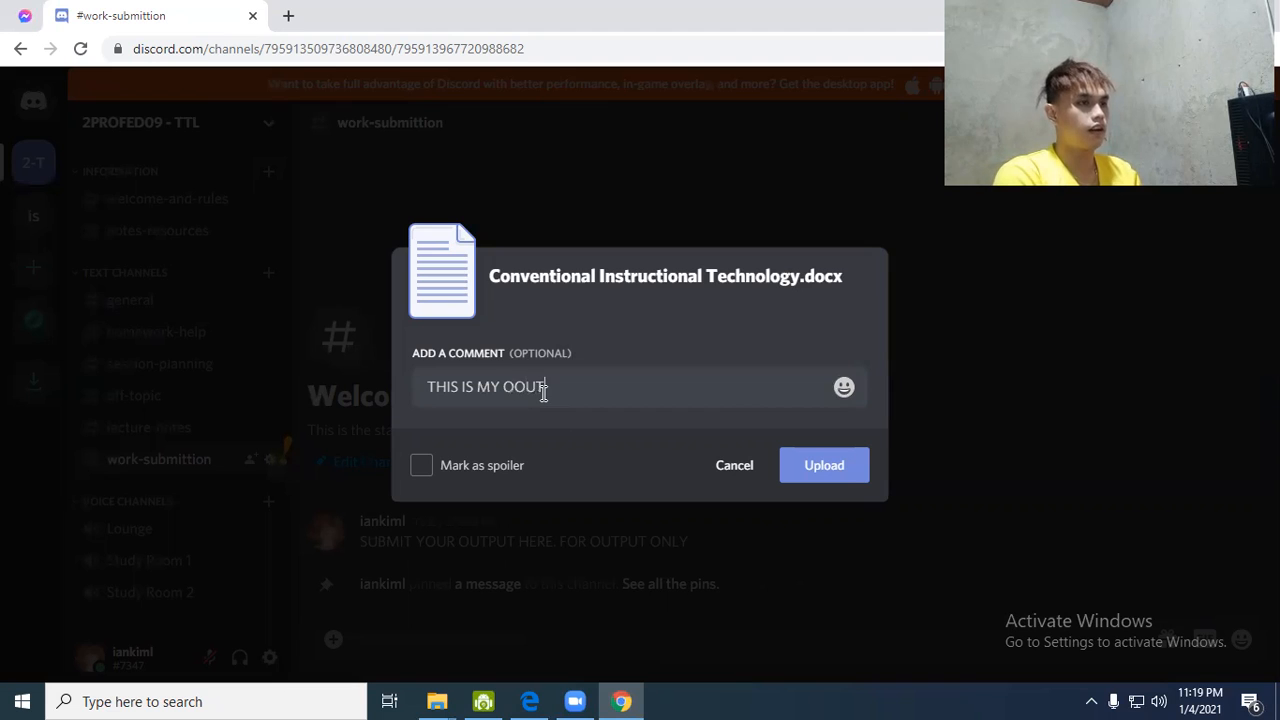
key("Backspace")
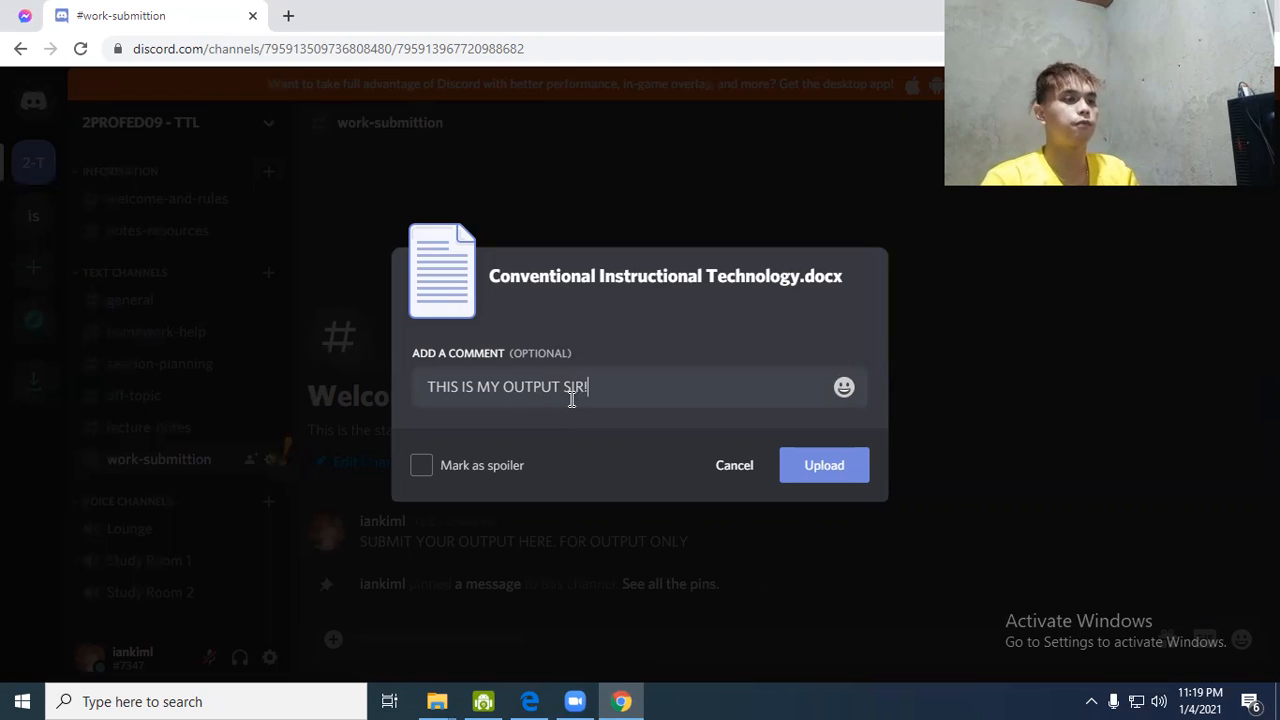
type(".")
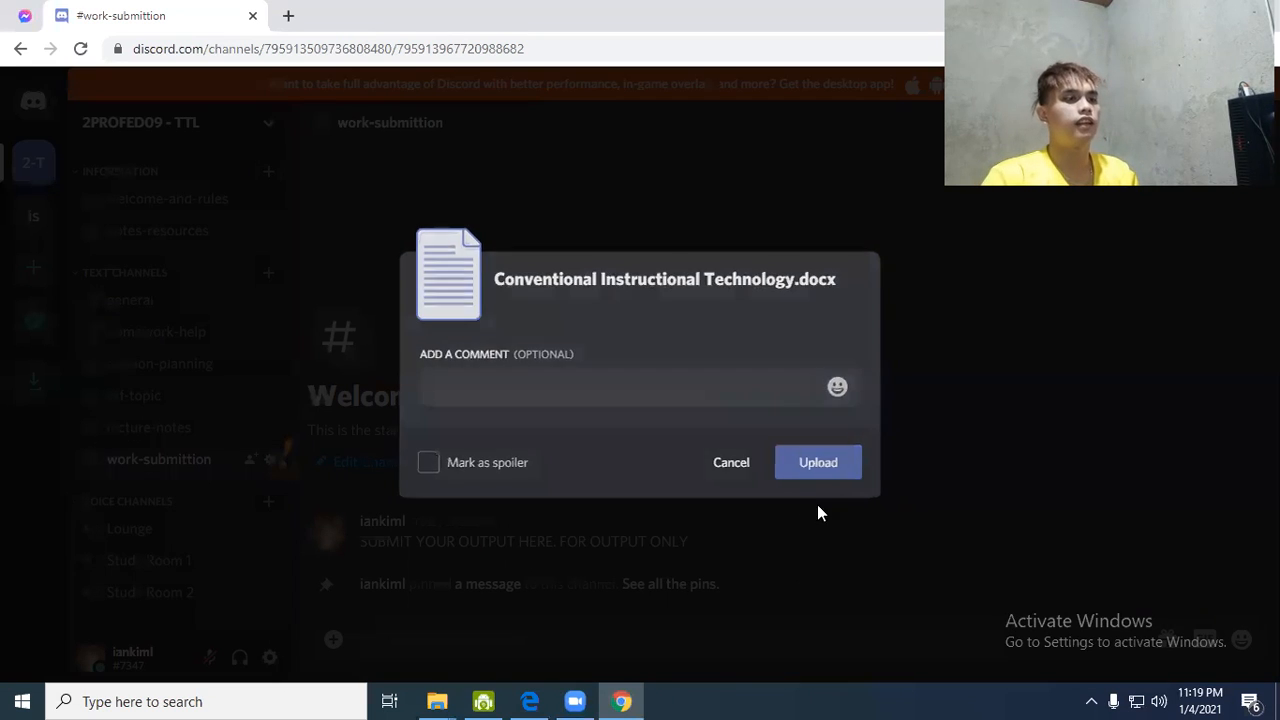
left_click(816, 460)
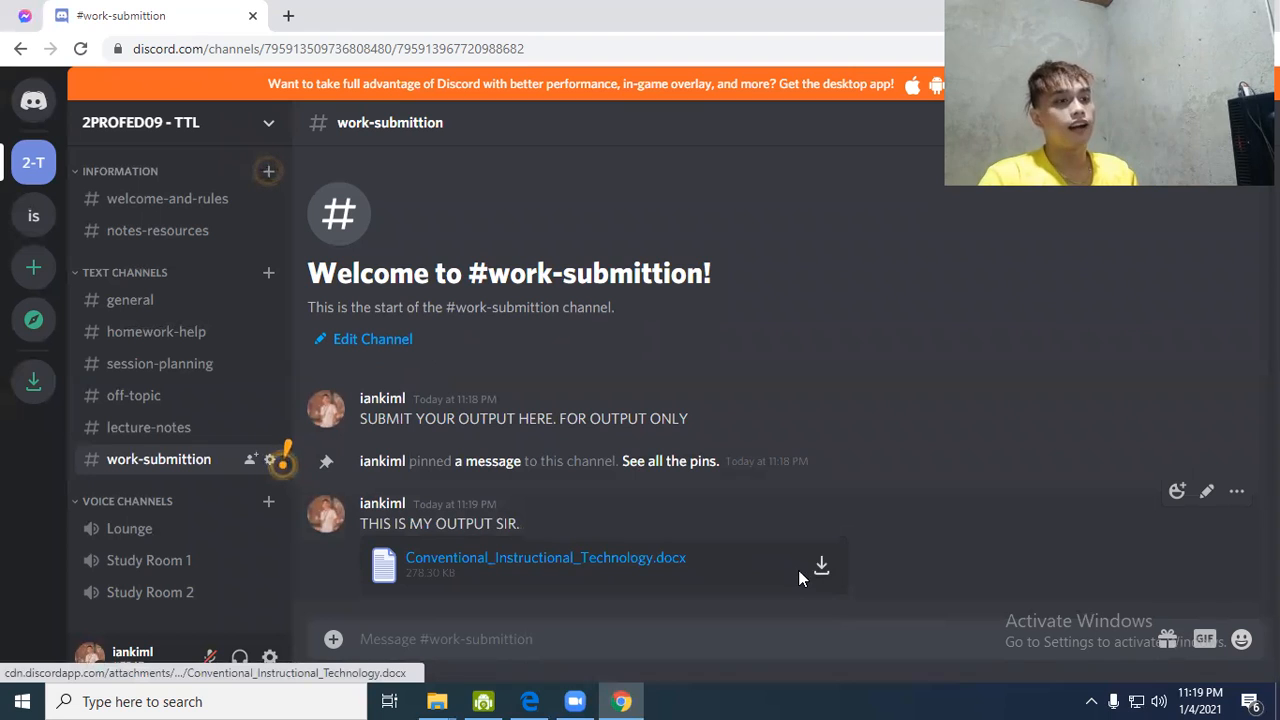
mouse_move(822, 568)
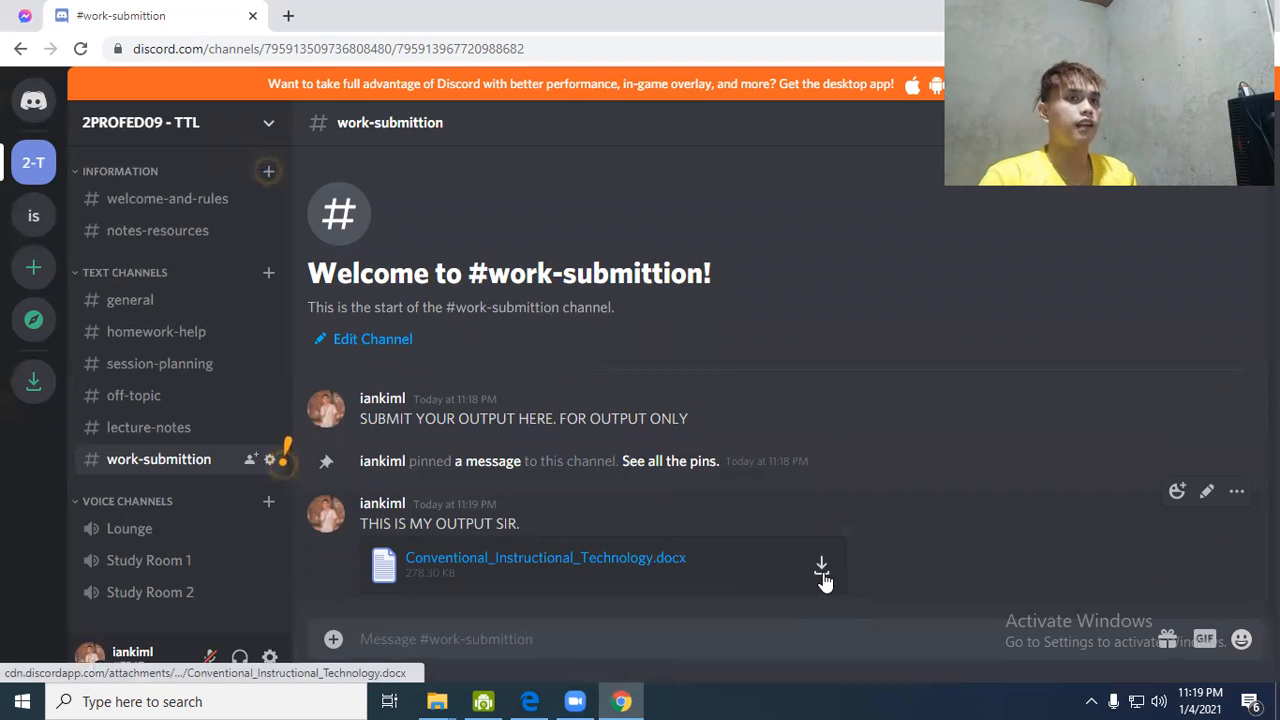
left_click(820, 564)
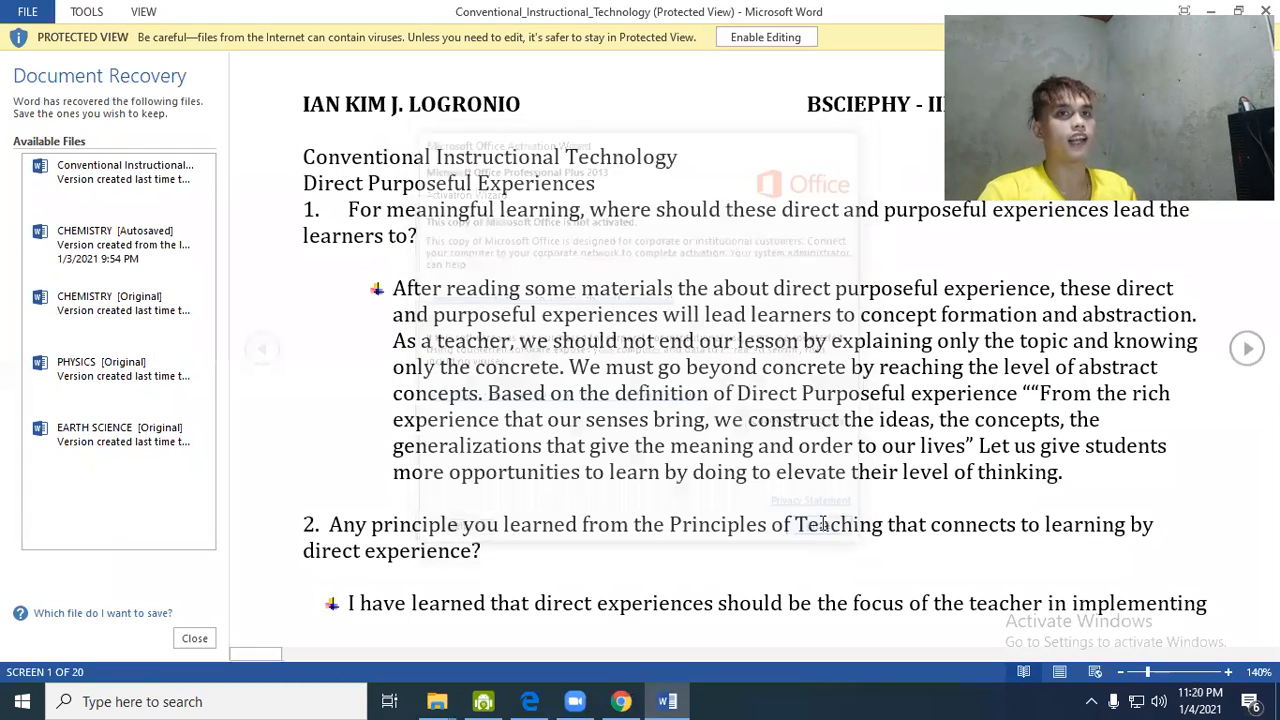
left_click(620, 700)
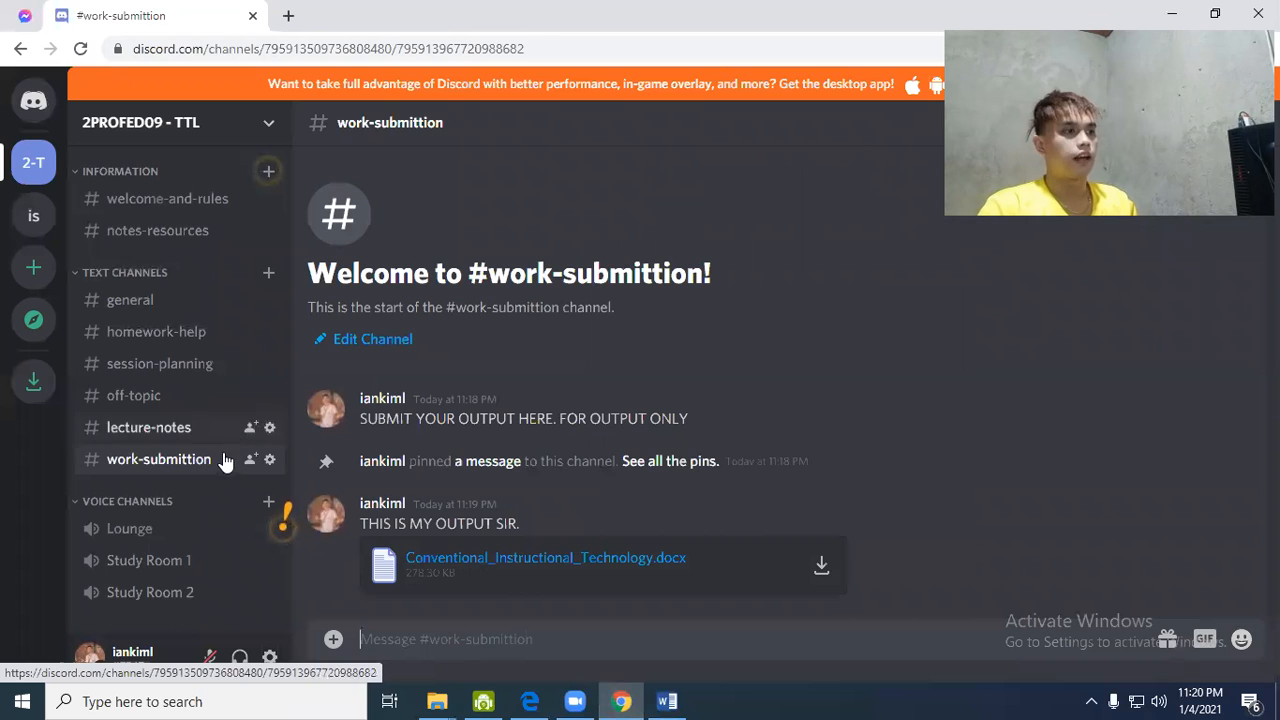
Create a new text channel named class-announcement.
left_click(268, 272)
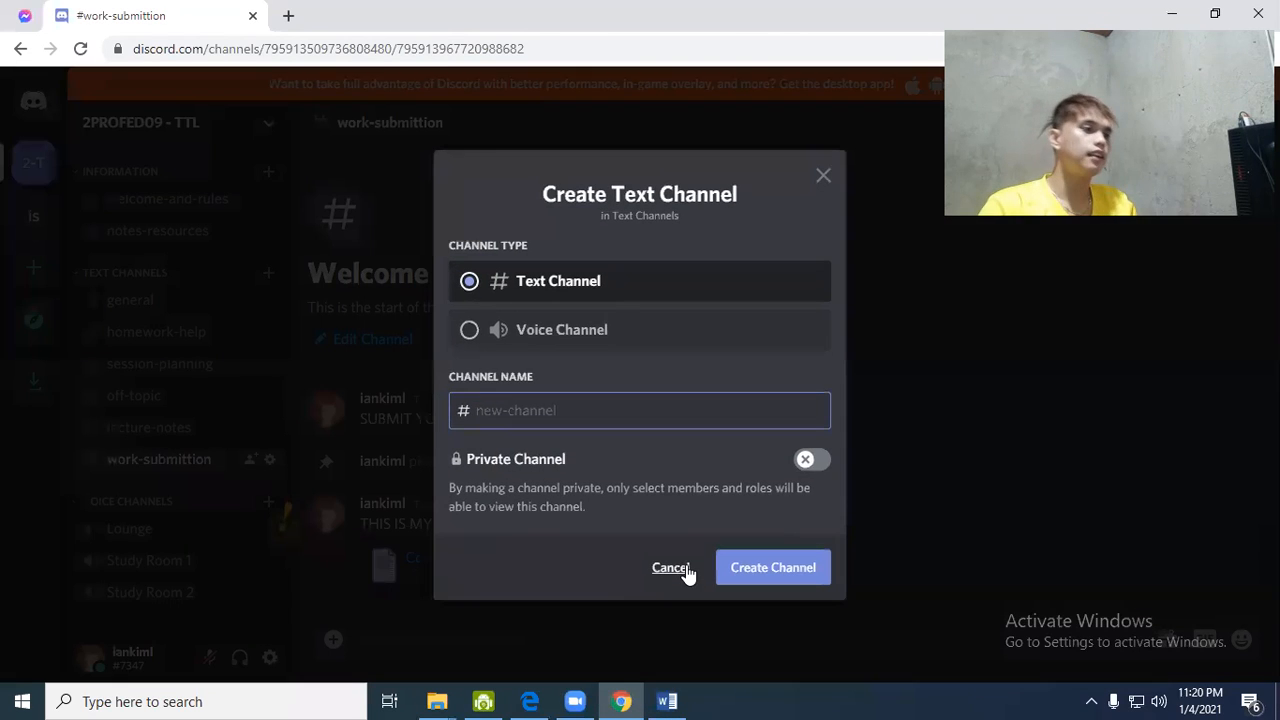
type("c")
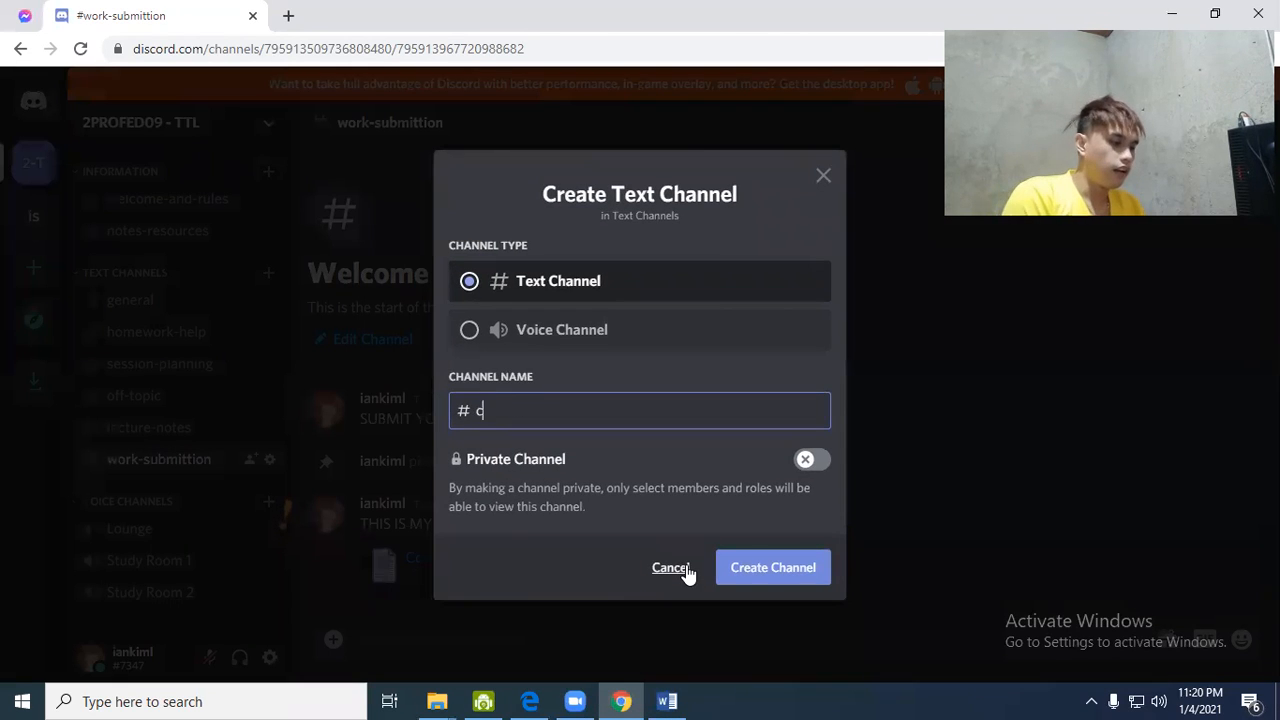
type("lass-anoun")
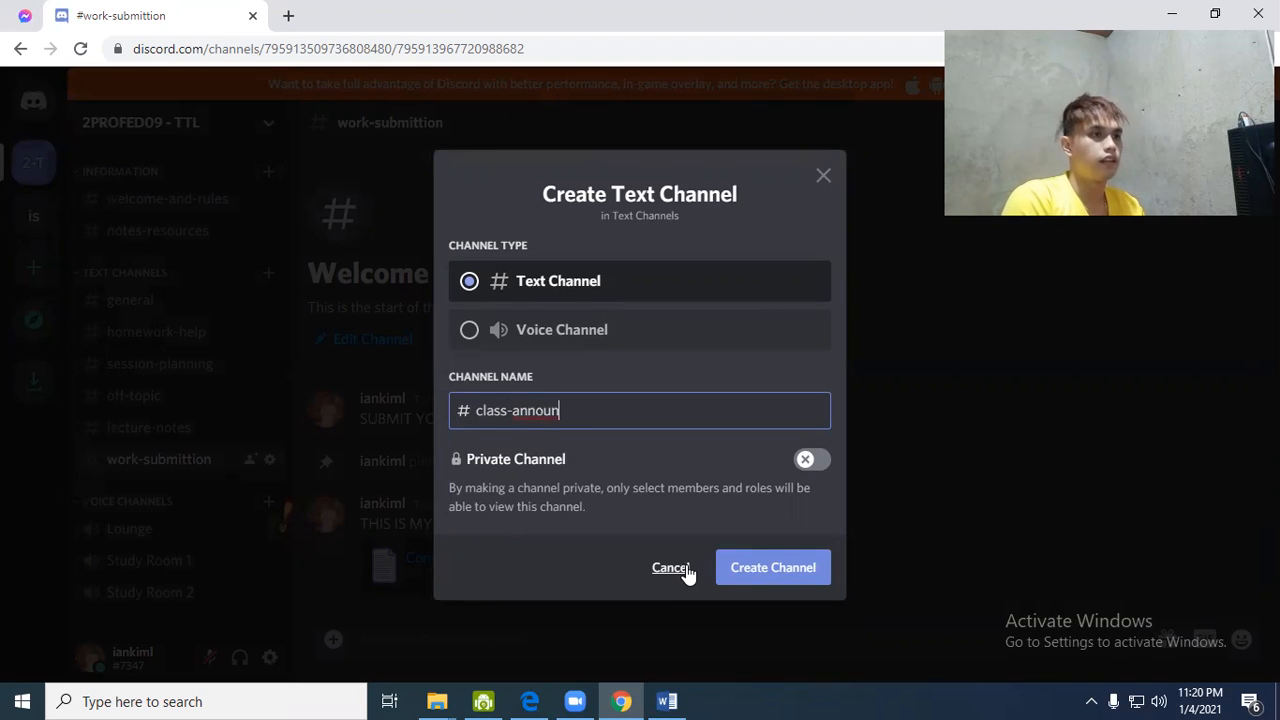
type("cement")
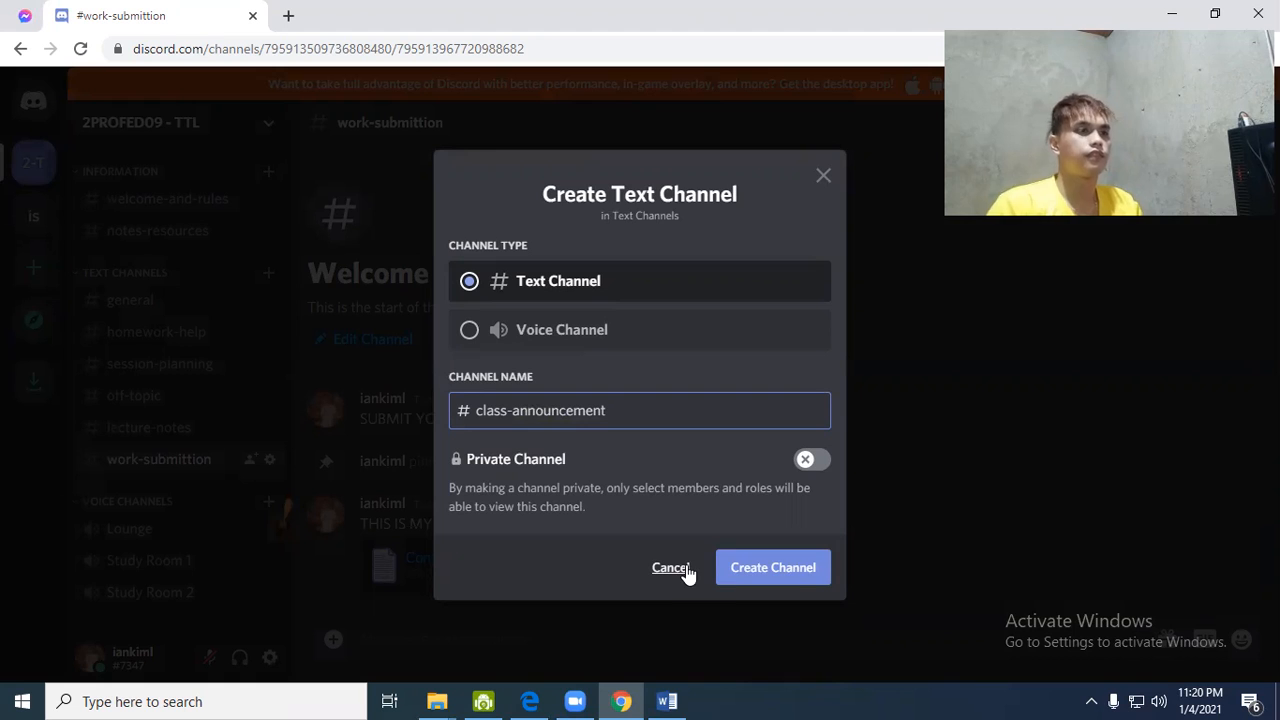
left_click(772, 568)
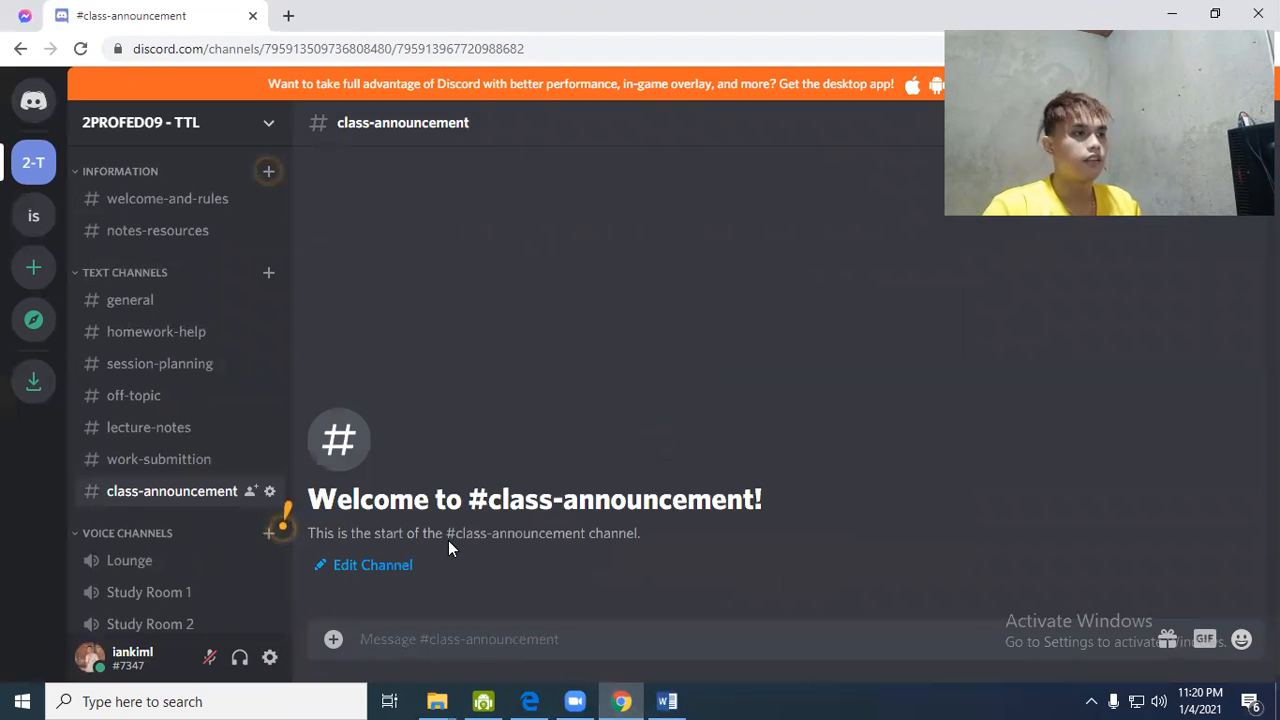
mouse_move(588, 556)
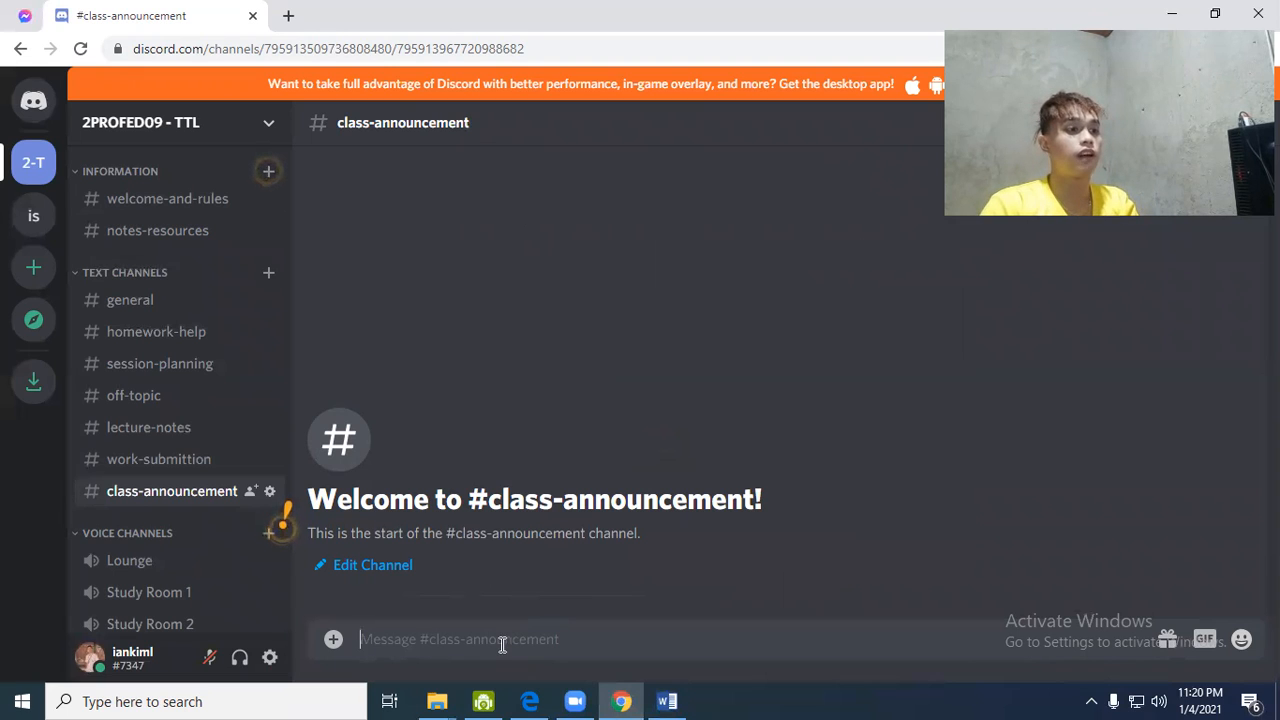
mouse_move(148, 428)
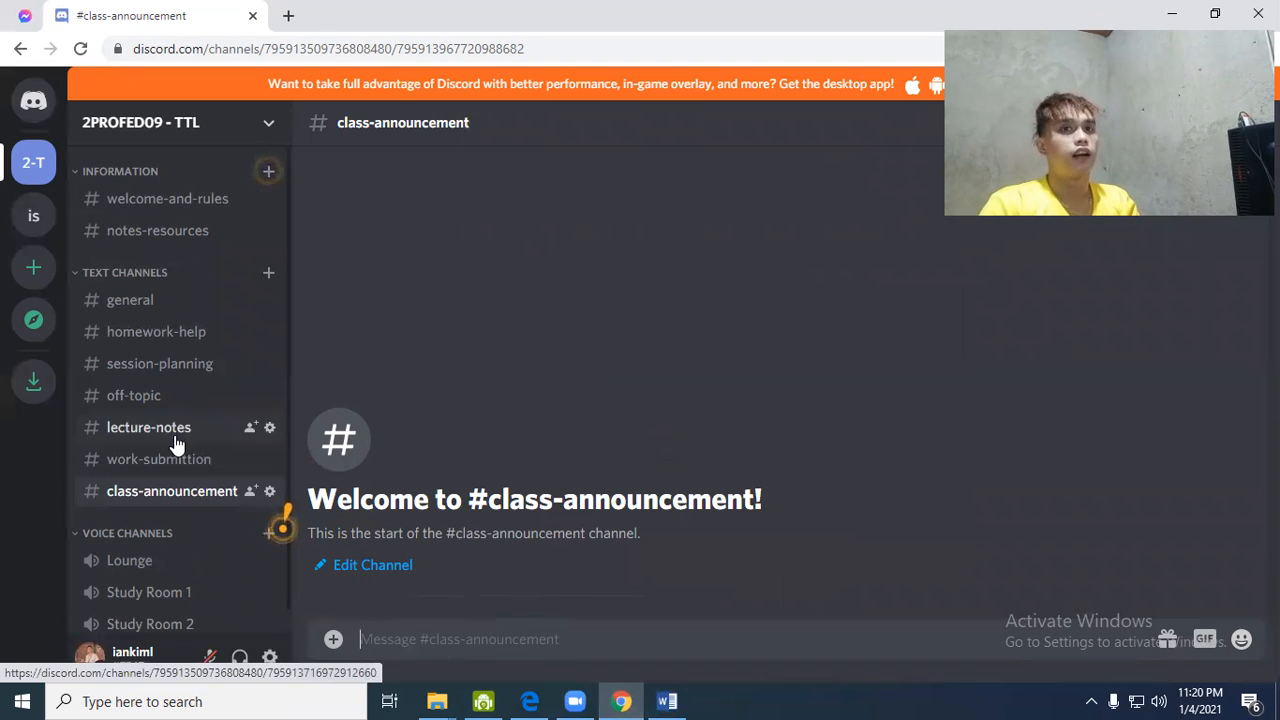
mouse_move(158, 458)
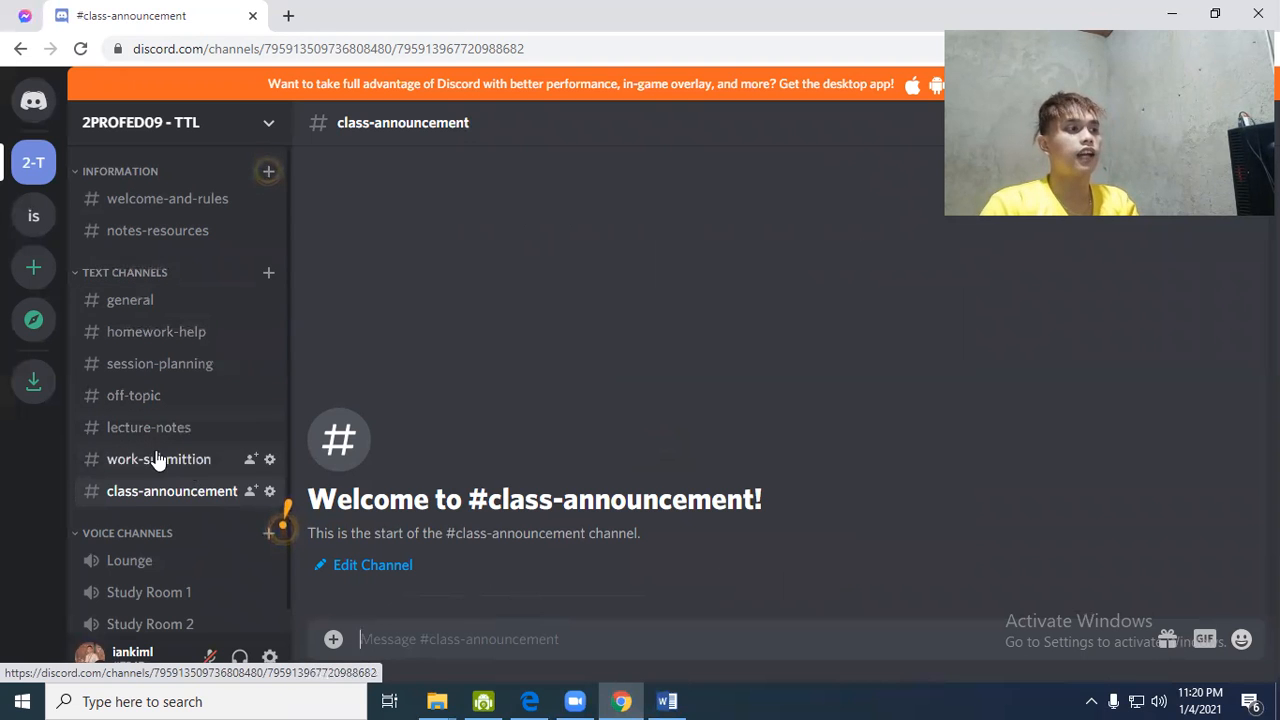
Browse lecture-notes and class-announcement, then return to #work-submittion.
left_click(148, 428)
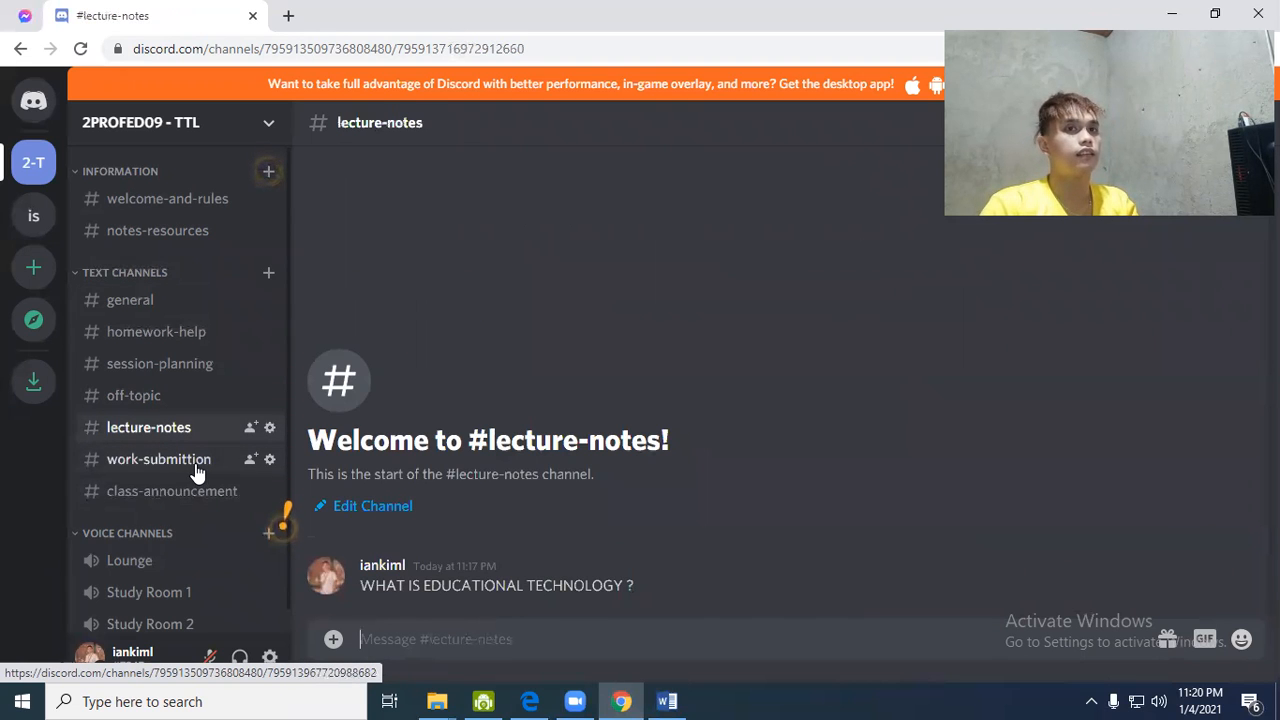
left_click(172, 492)
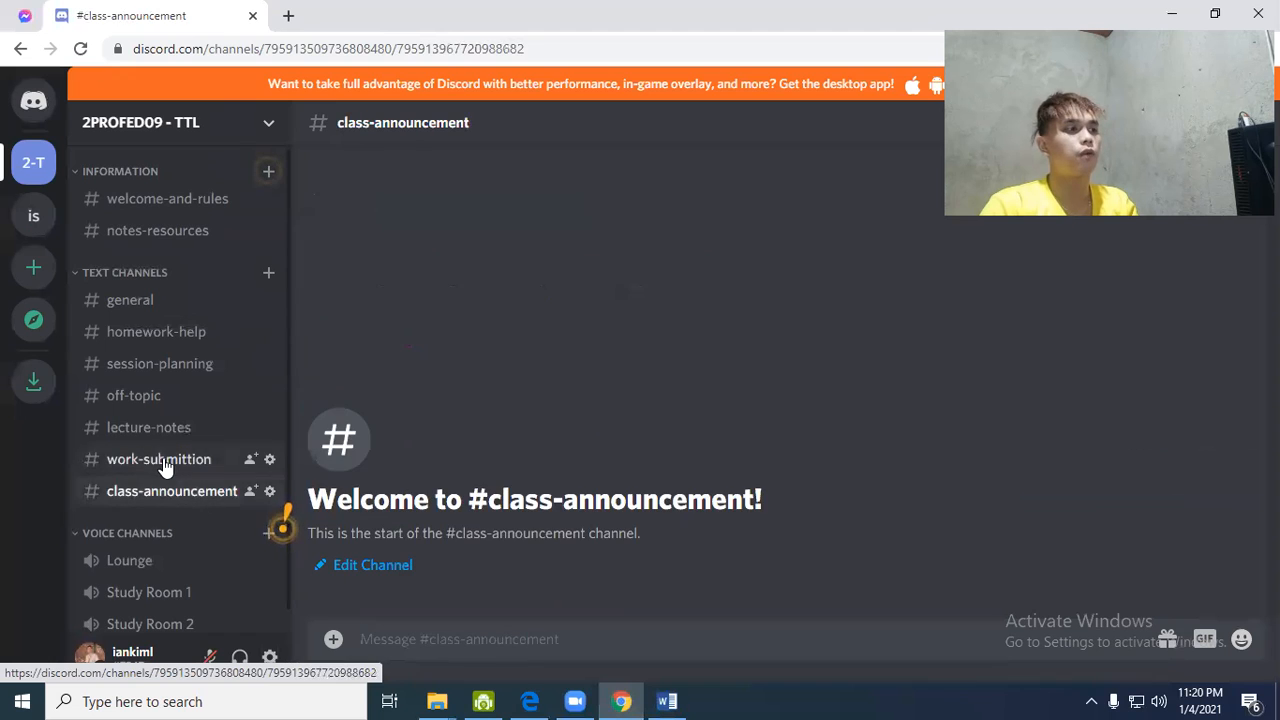
mouse_move(180, 440)
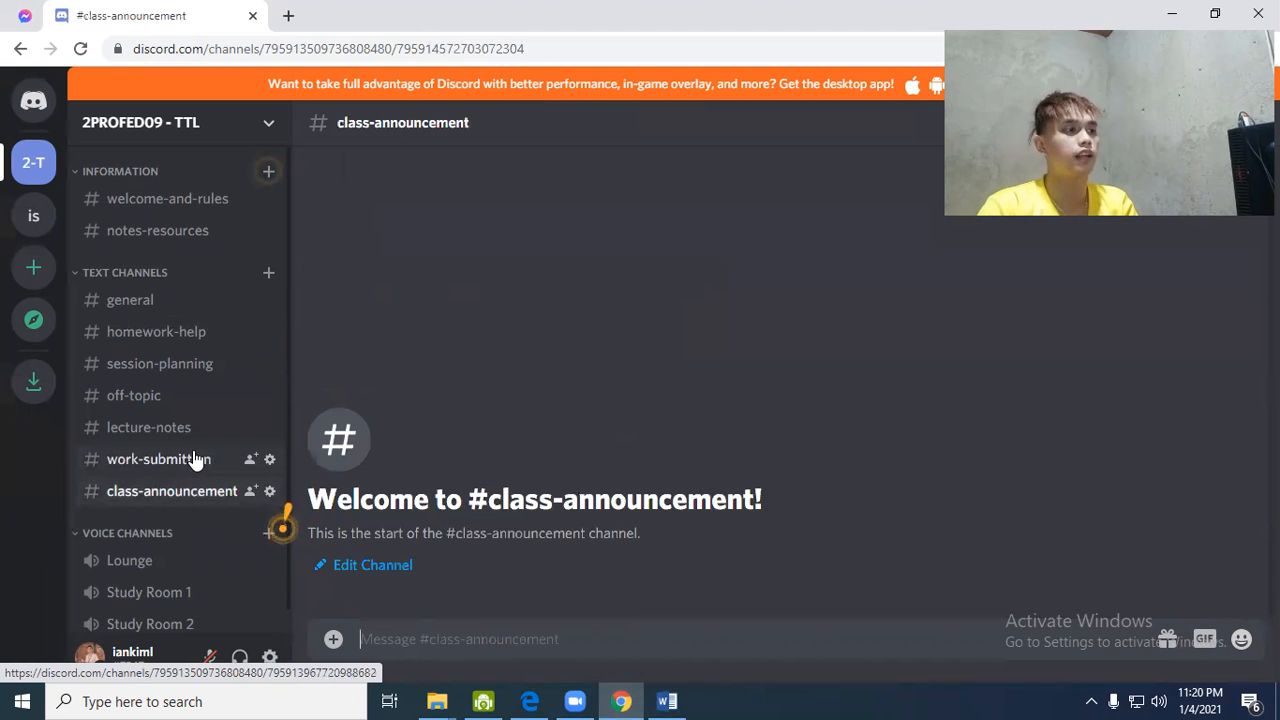
left_click(158, 458)
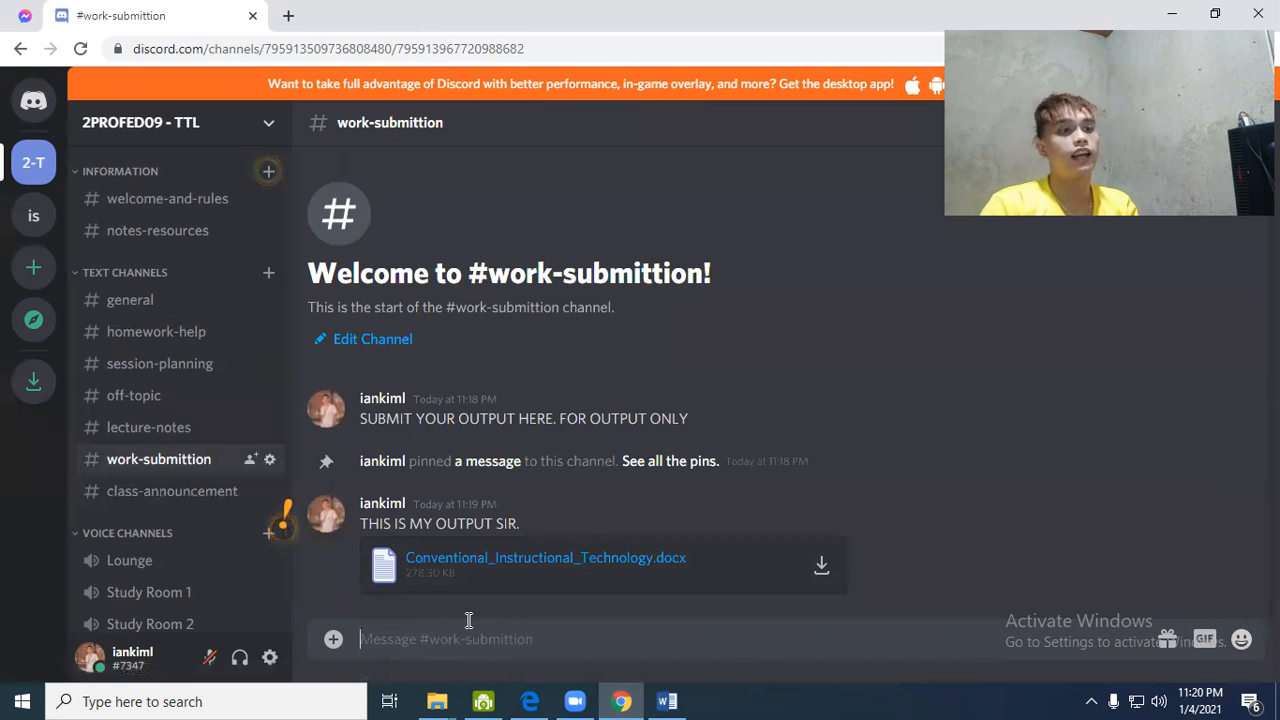
mouse_move(158, 458)
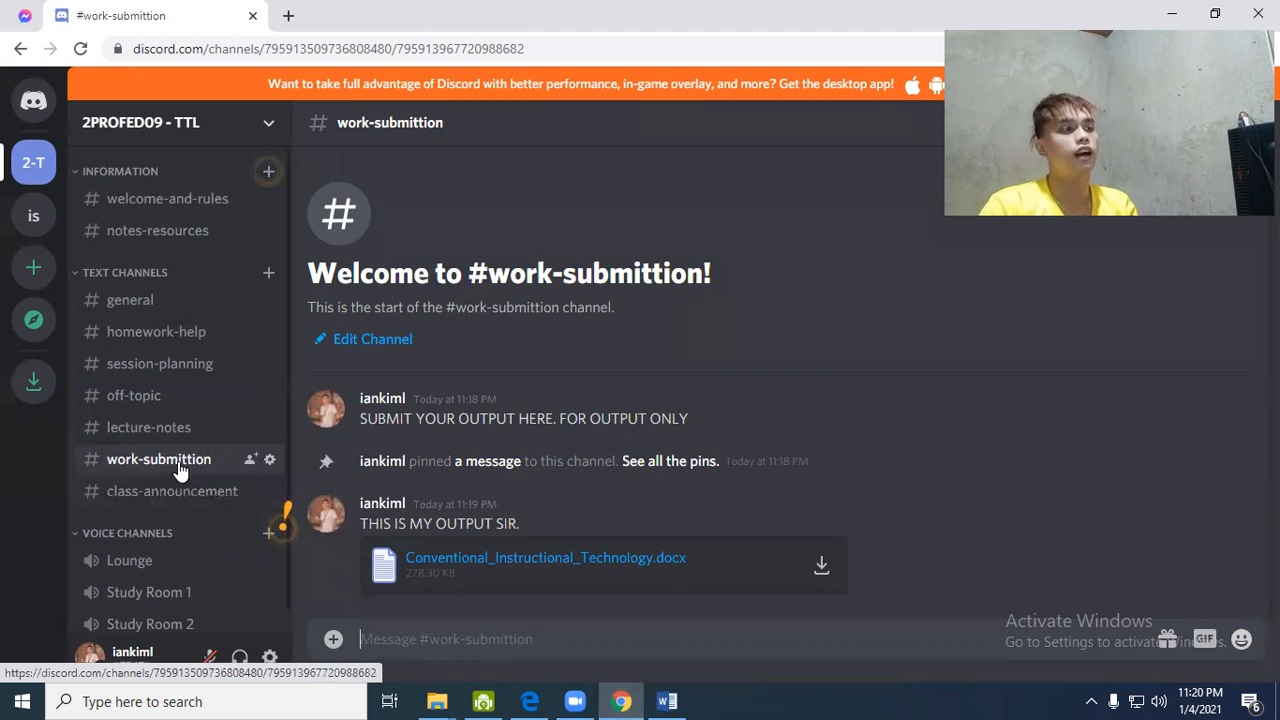
Switch to the class-announcement channel via lecture-notes.
left_click(148, 428)
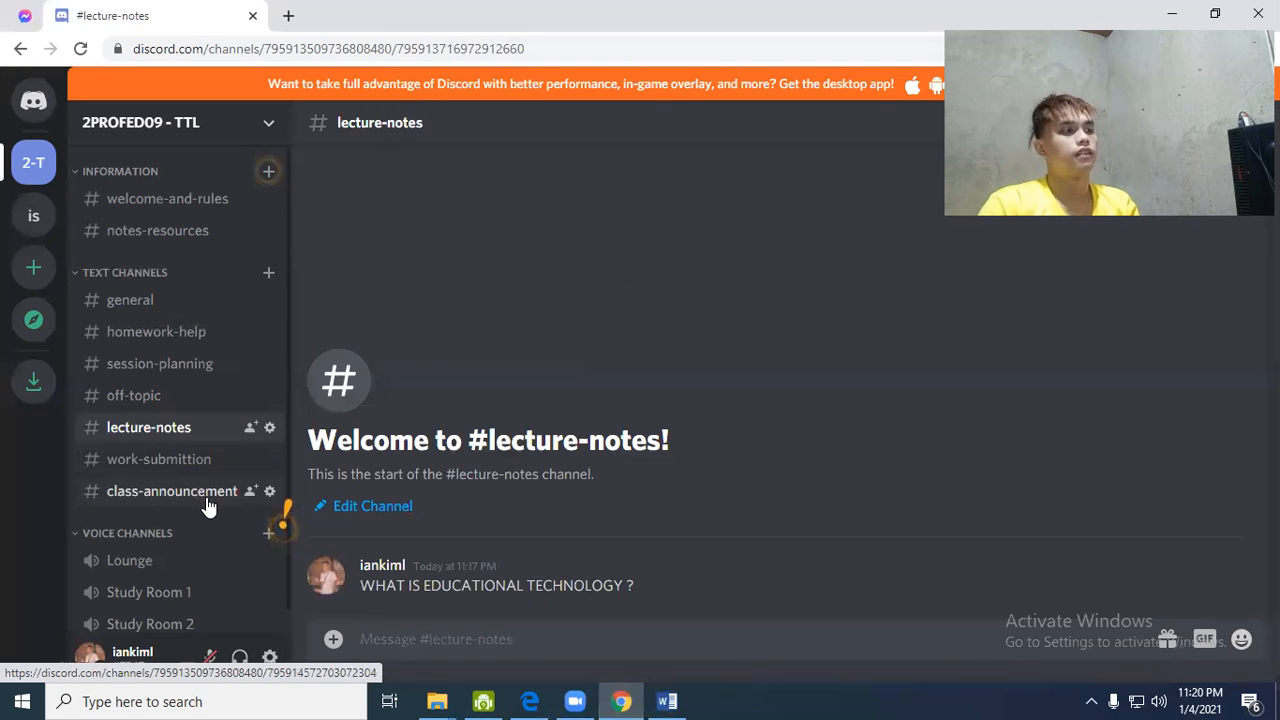
left_click(172, 492)
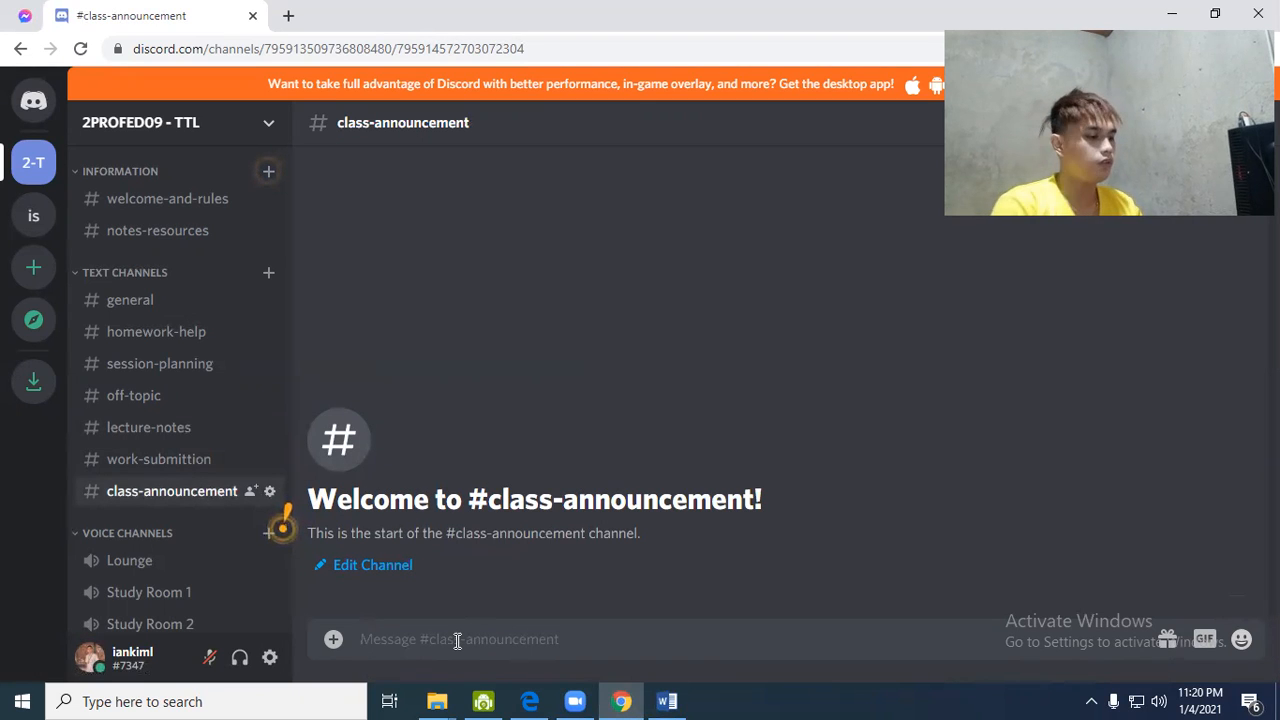
Post 'WE HAVE A MAKE UP CLASS TOMORROW' and pin it to the channel.
type("WE H")
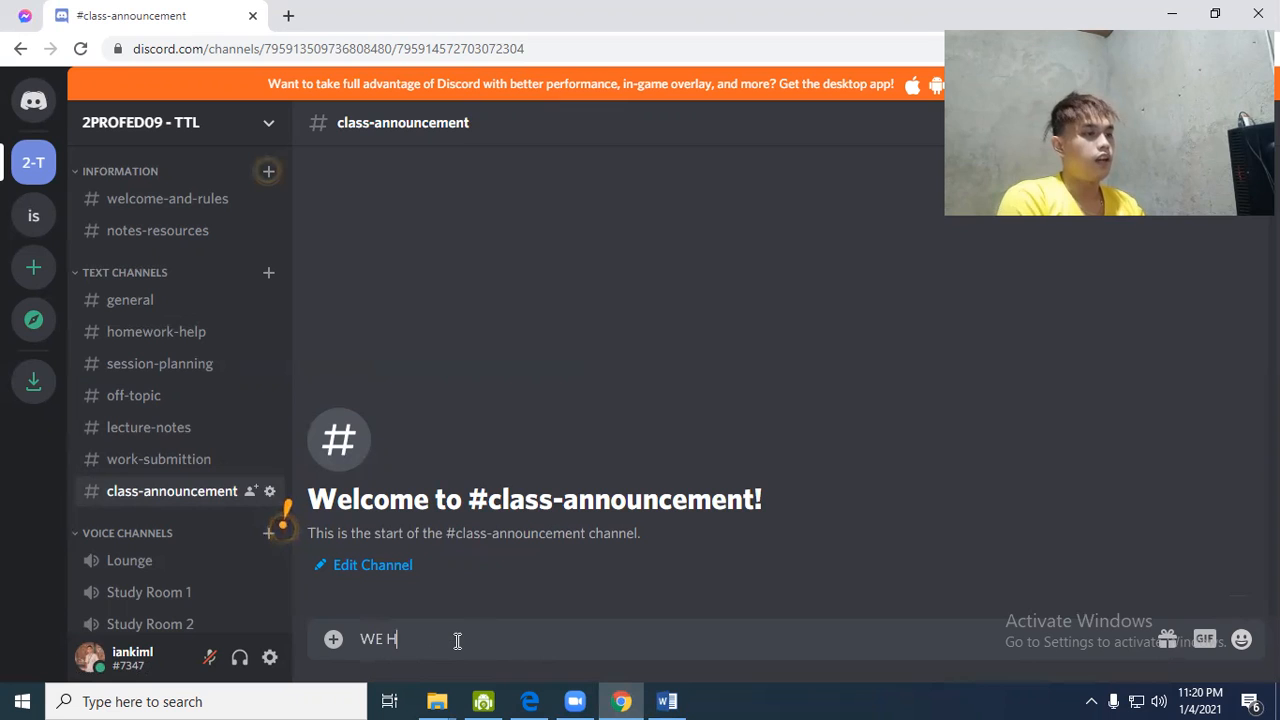
type("AVE A")
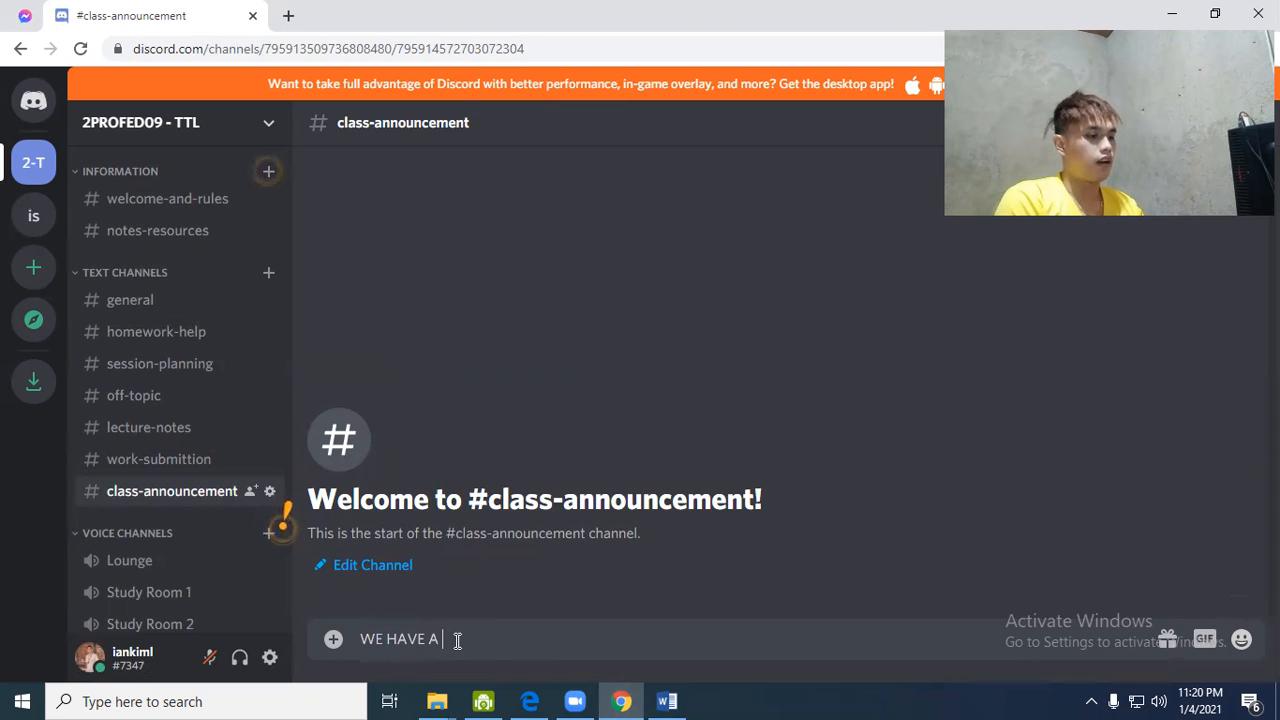
type("MAKE UPO")
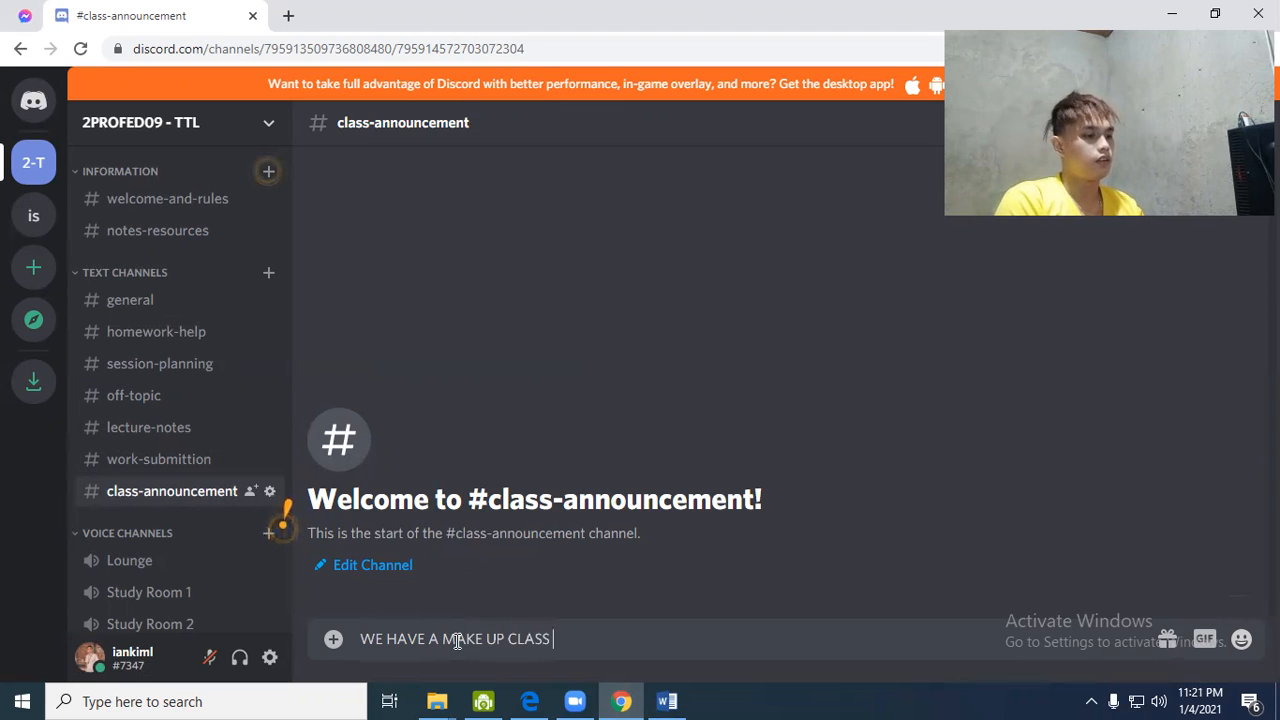
type("TOMORRO")
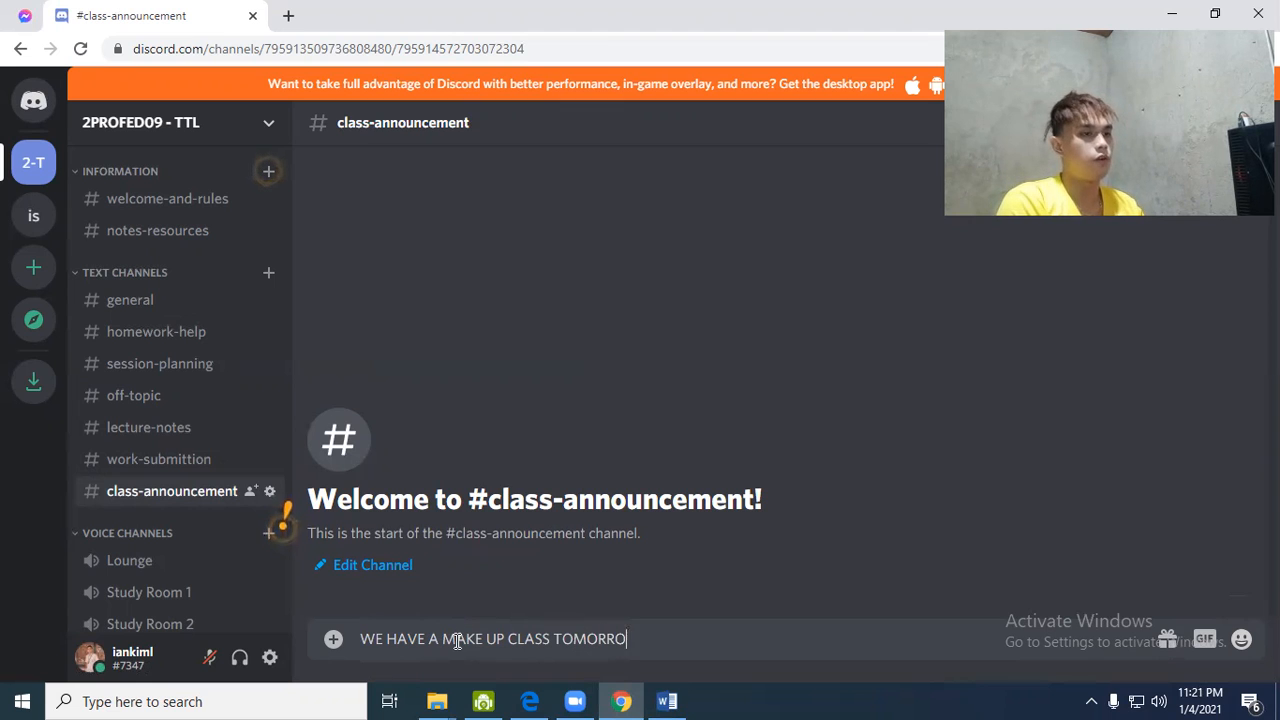
type("W")
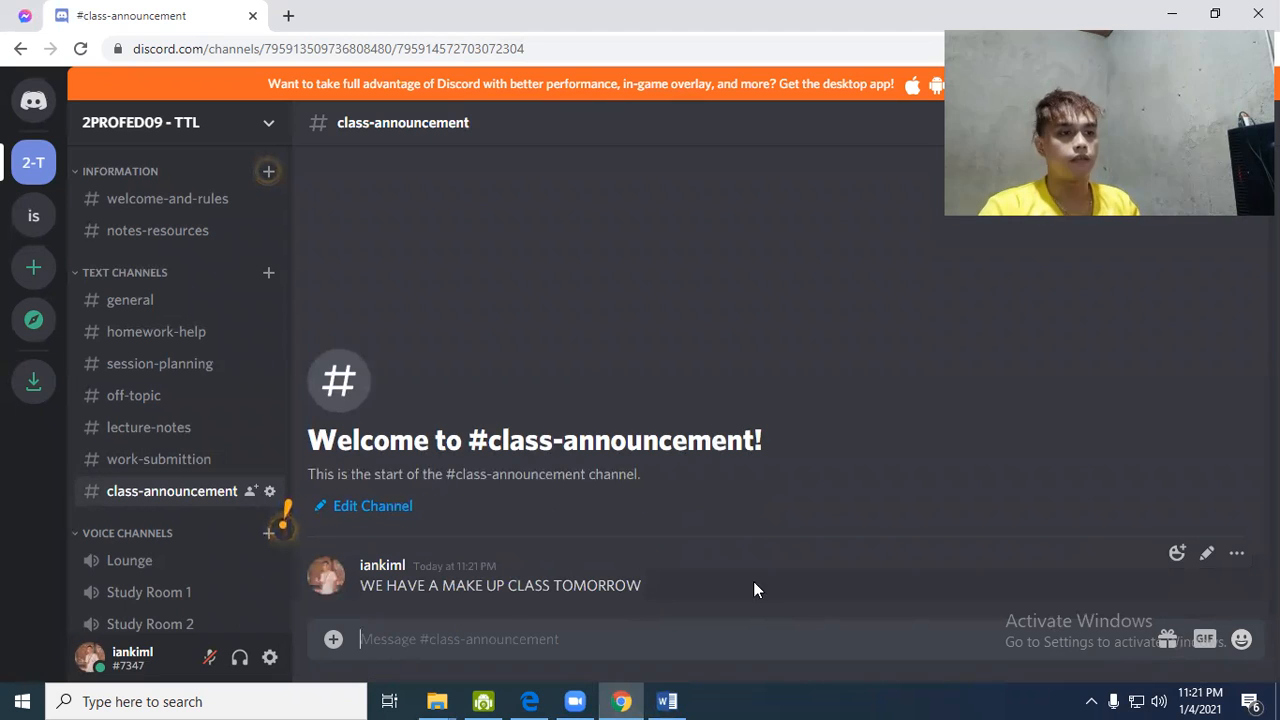
left_click(1236, 552)
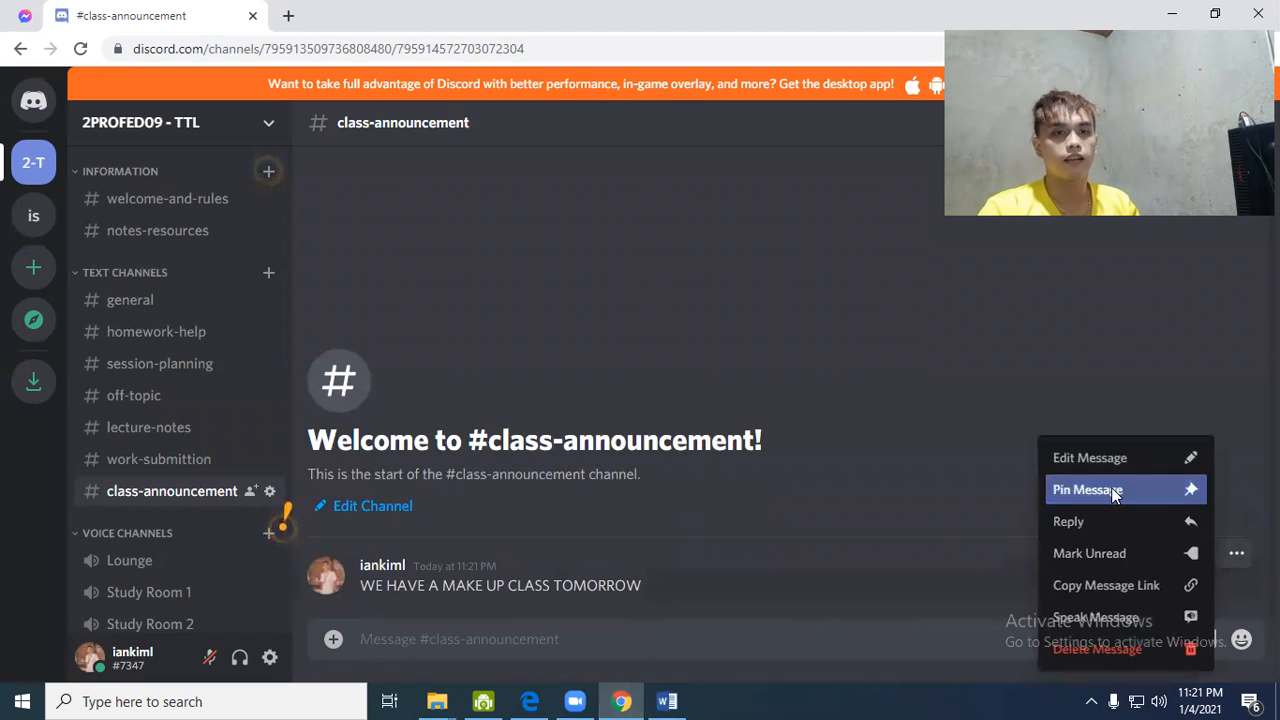
left_click(1088, 488)
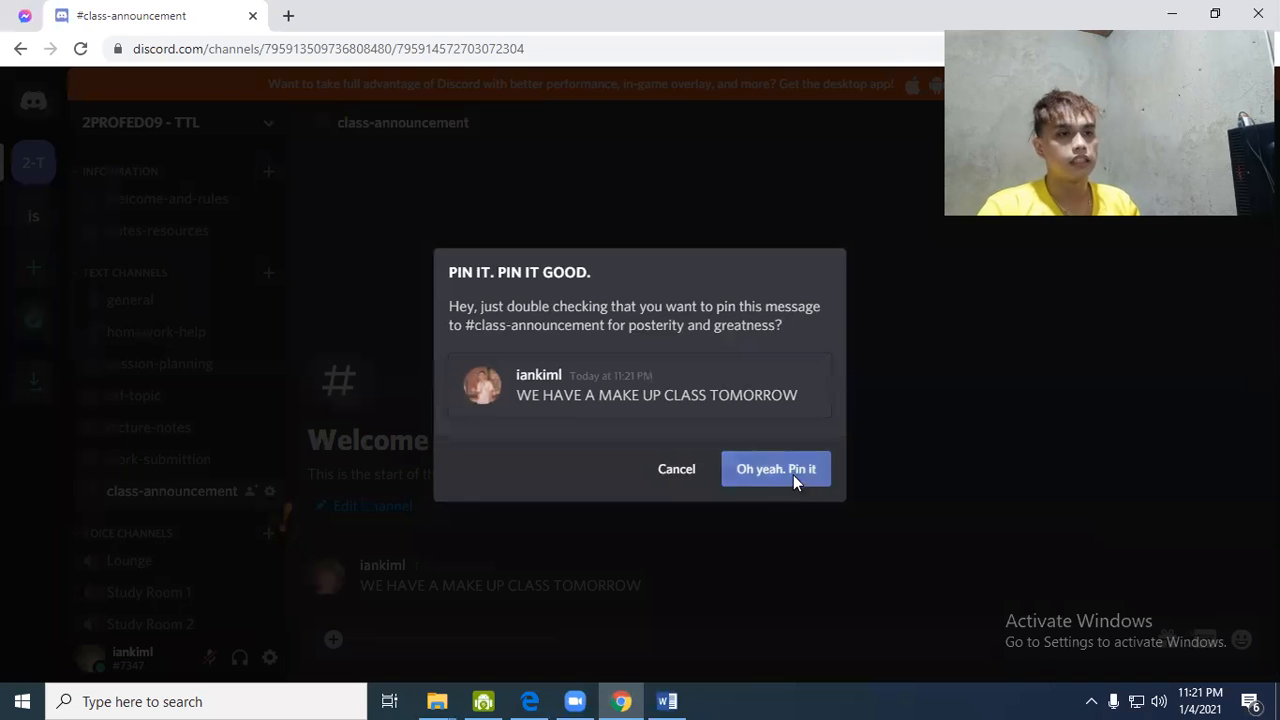
left_click(776, 468)
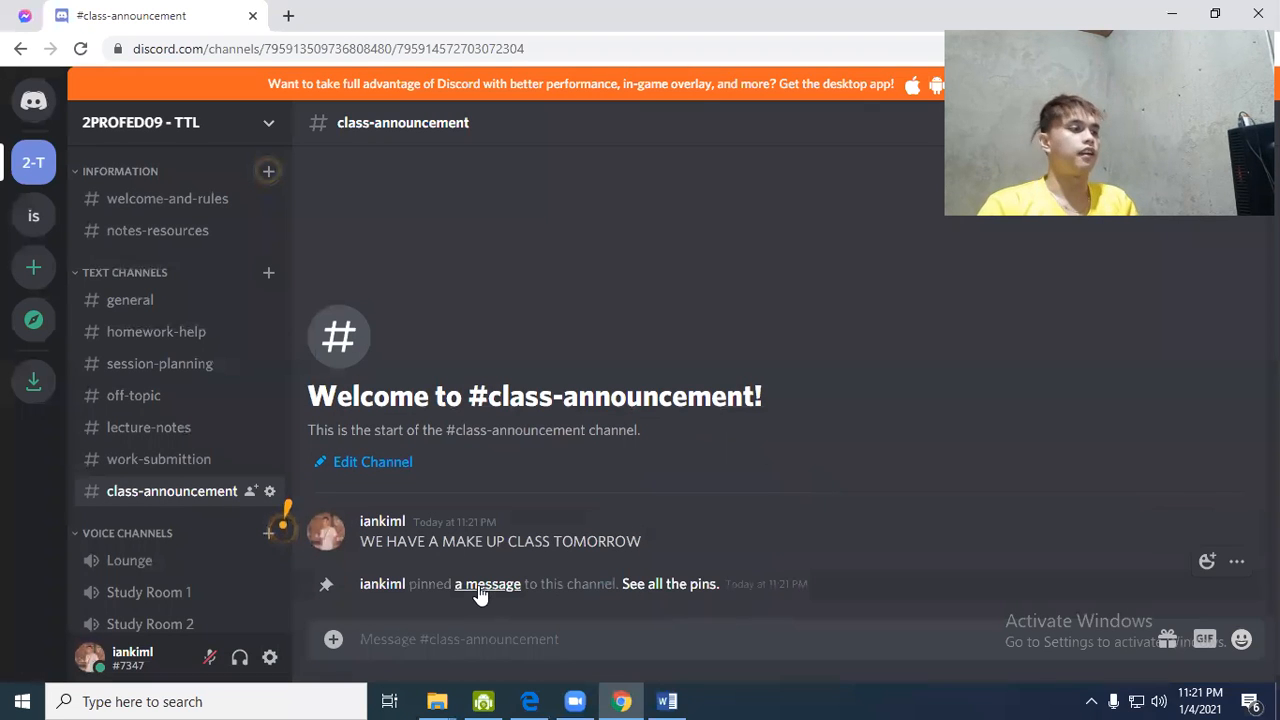
Post 'FOR ANNOUNCEMENT ONLY' and pin it to the channel.
left_click(520, 640)
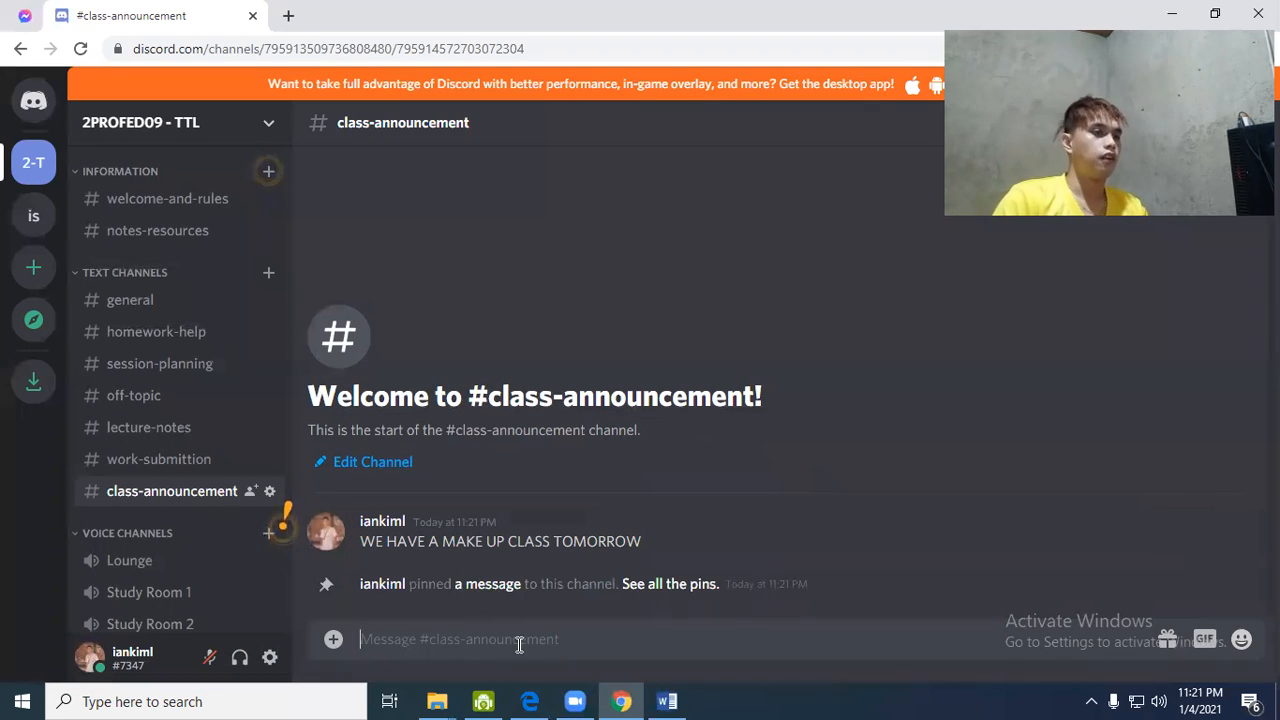
type("FOR O")
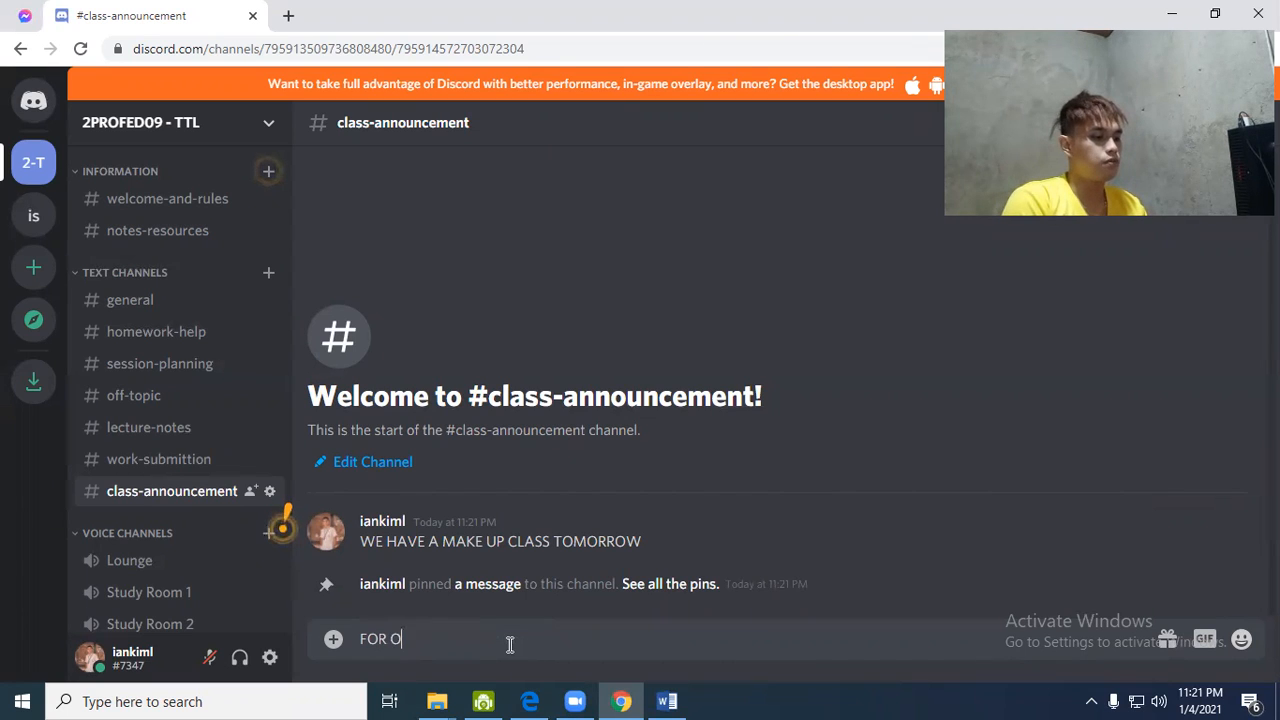
type("ANNOUNCEL")
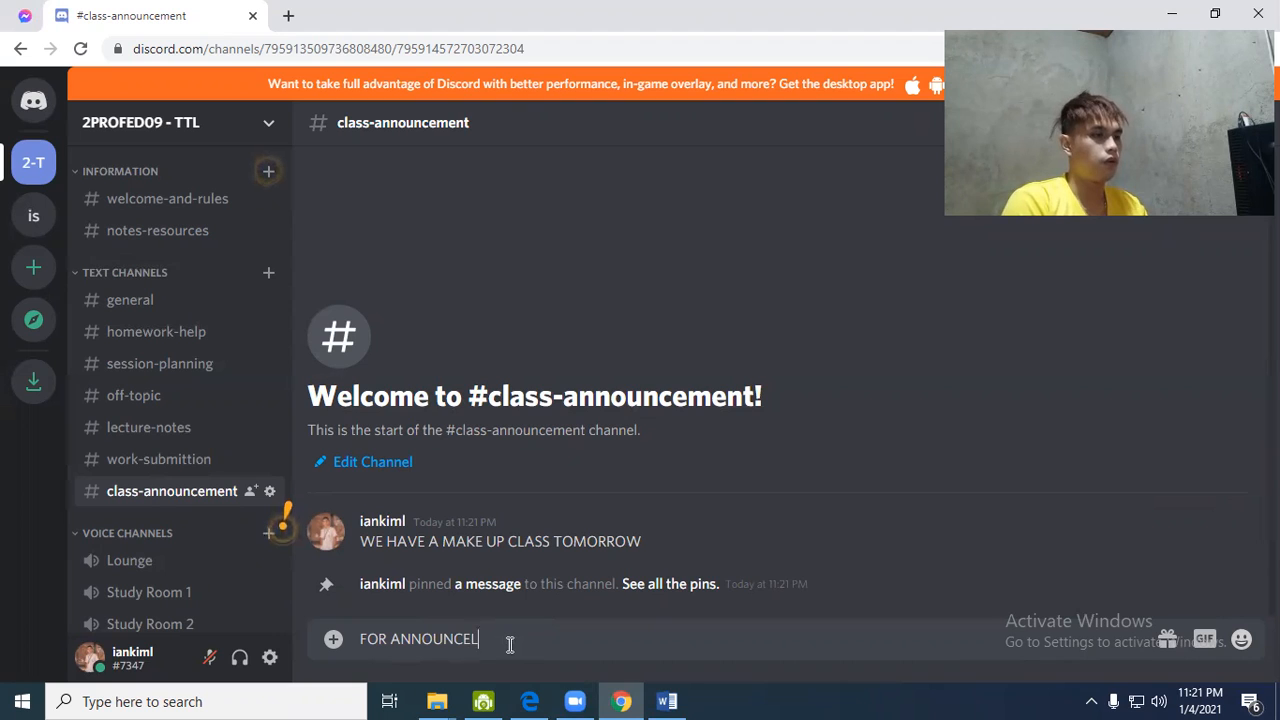
type("MENT")
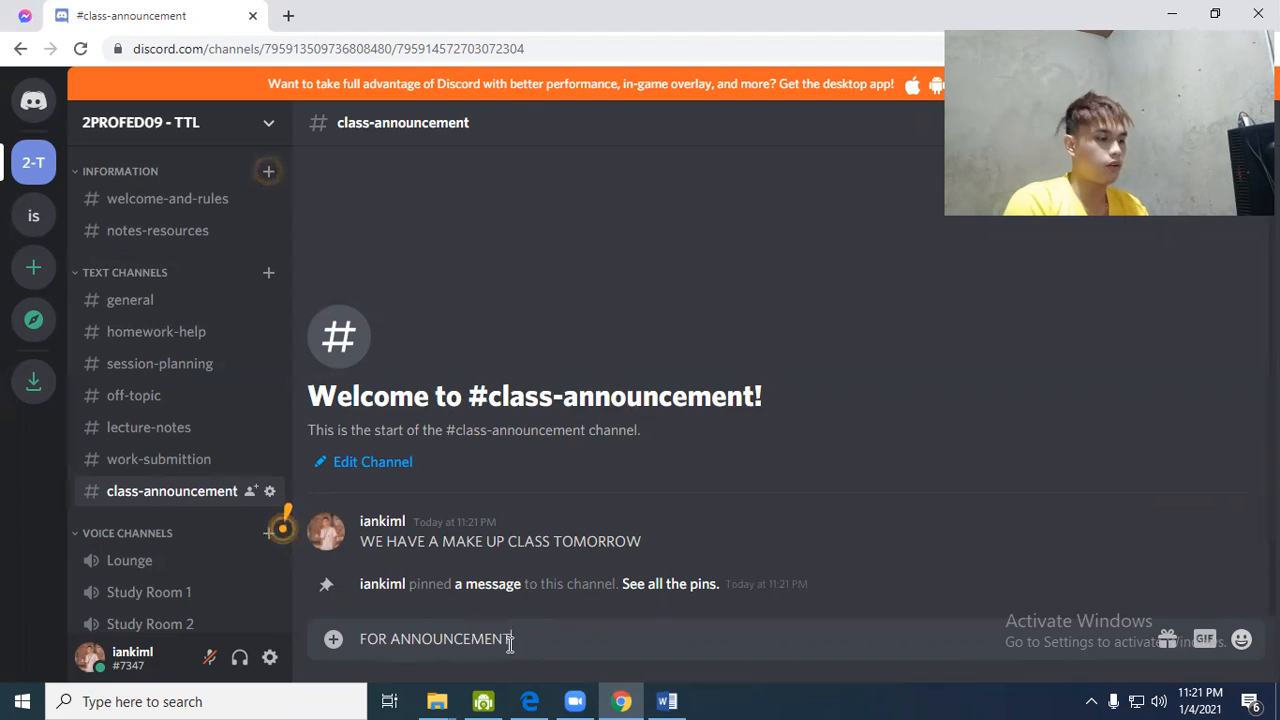
type("ONLY")
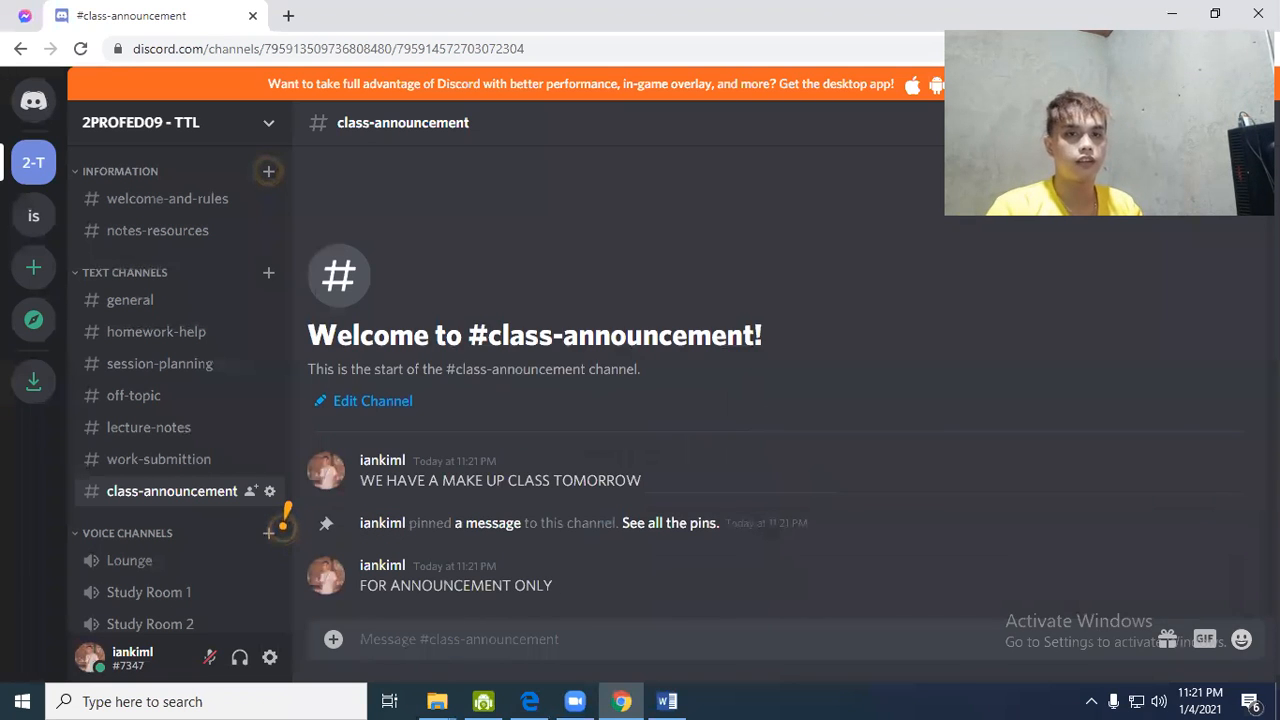
right_click(500, 480)
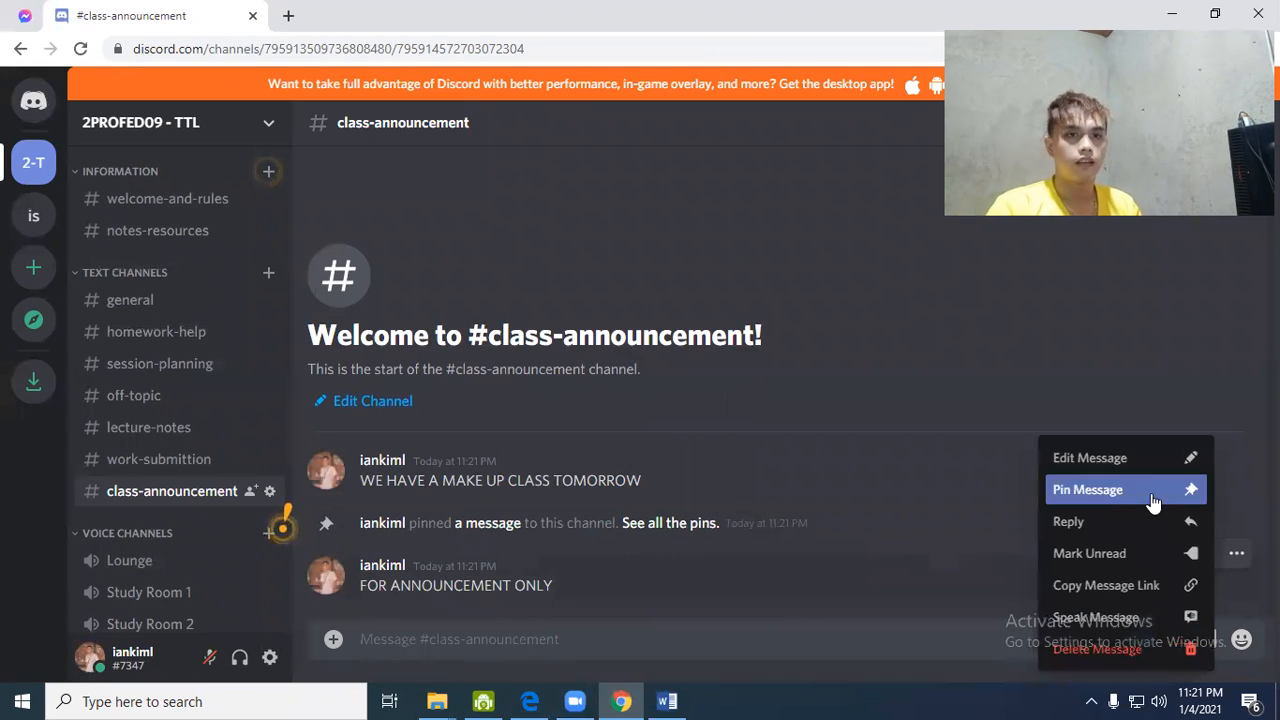
left_click(1088, 488)
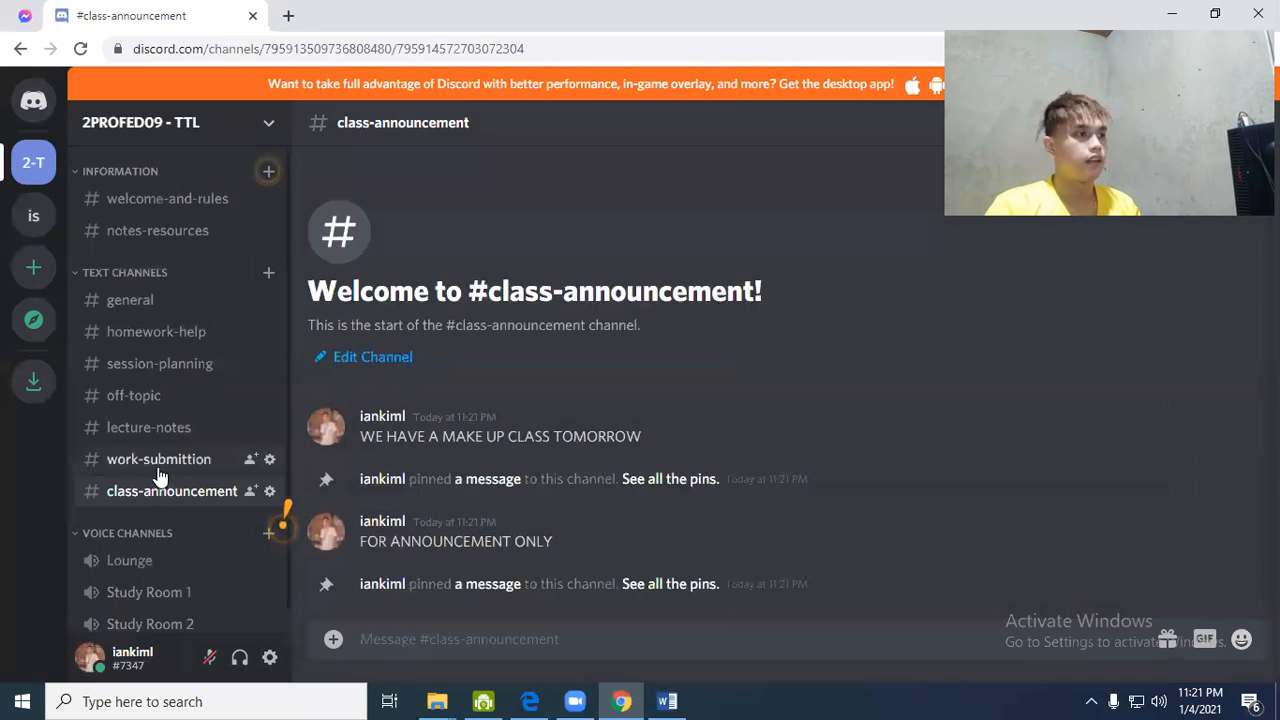
mouse_move(148, 428)
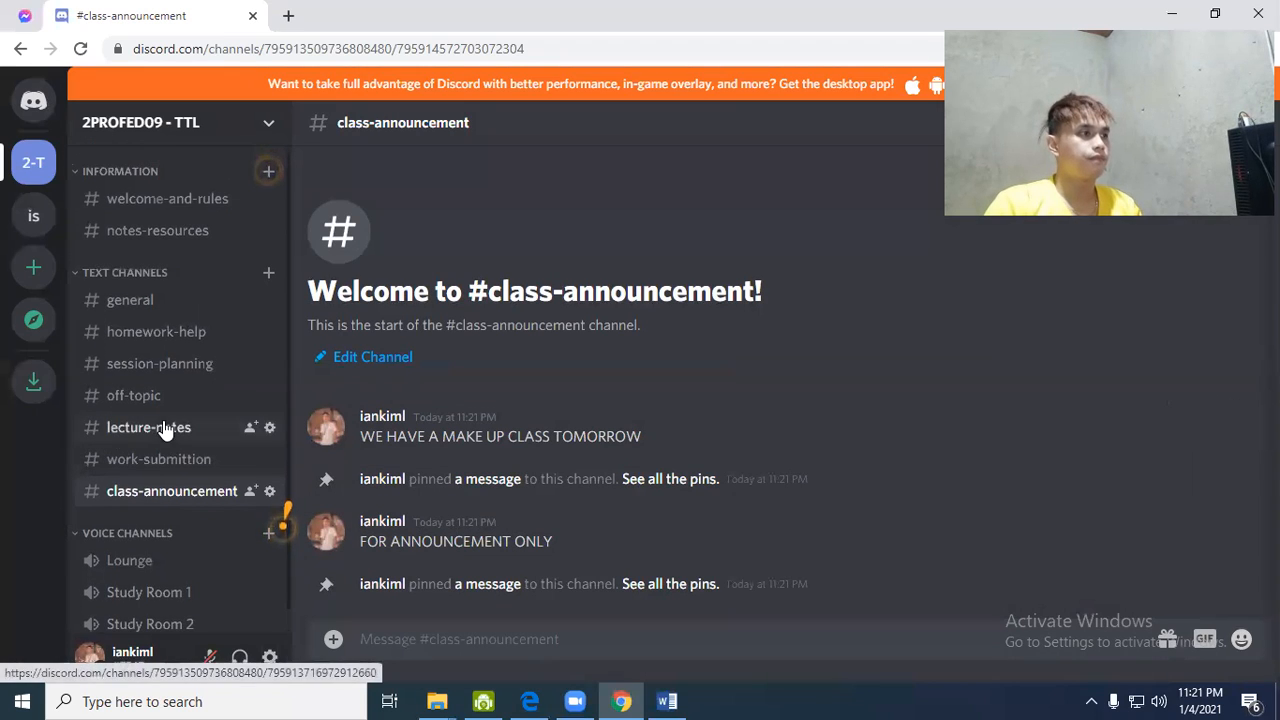
mouse_move(256, 300)
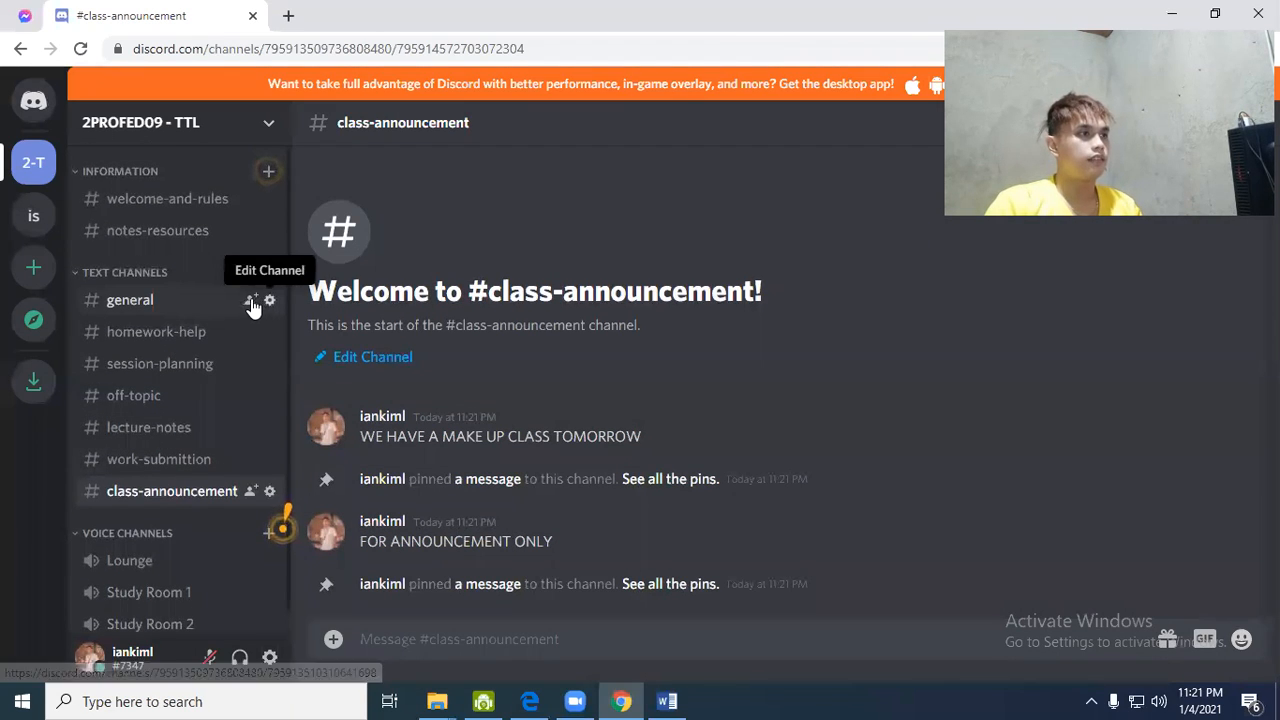
Rename the general text channel to free-to-chat and save the change.
left_click(268, 300)
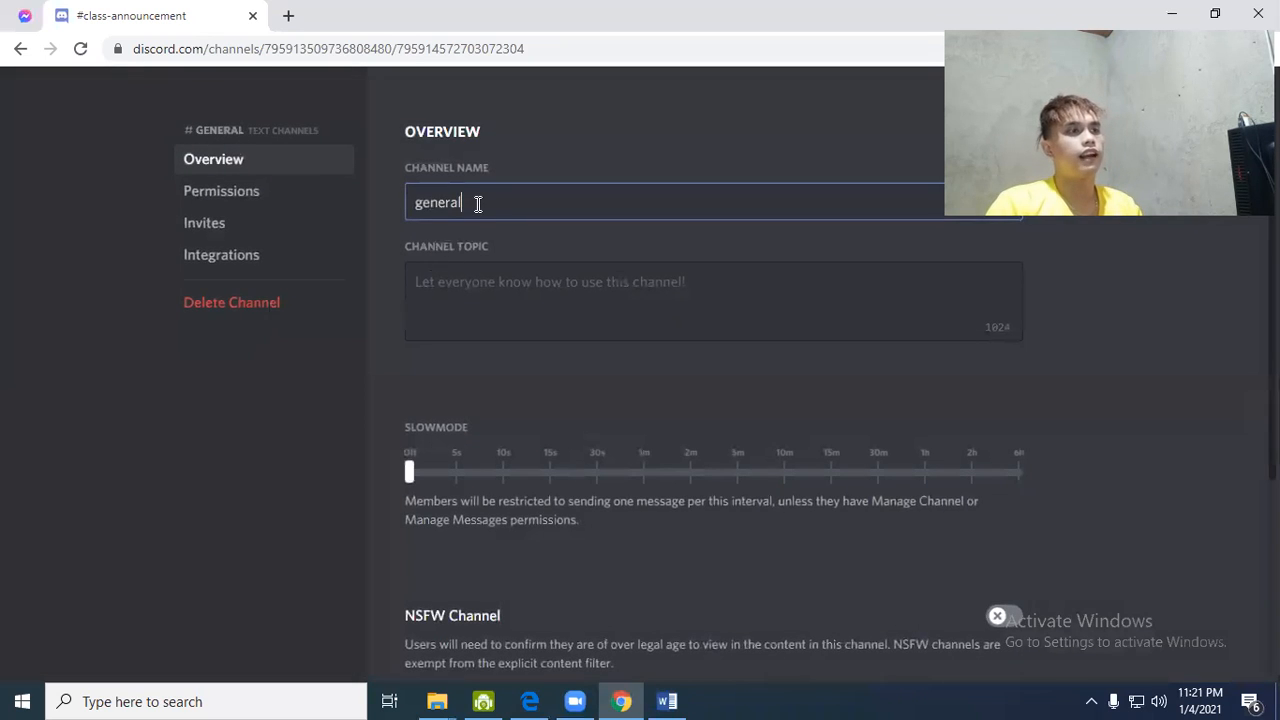
key("ctrl+a")
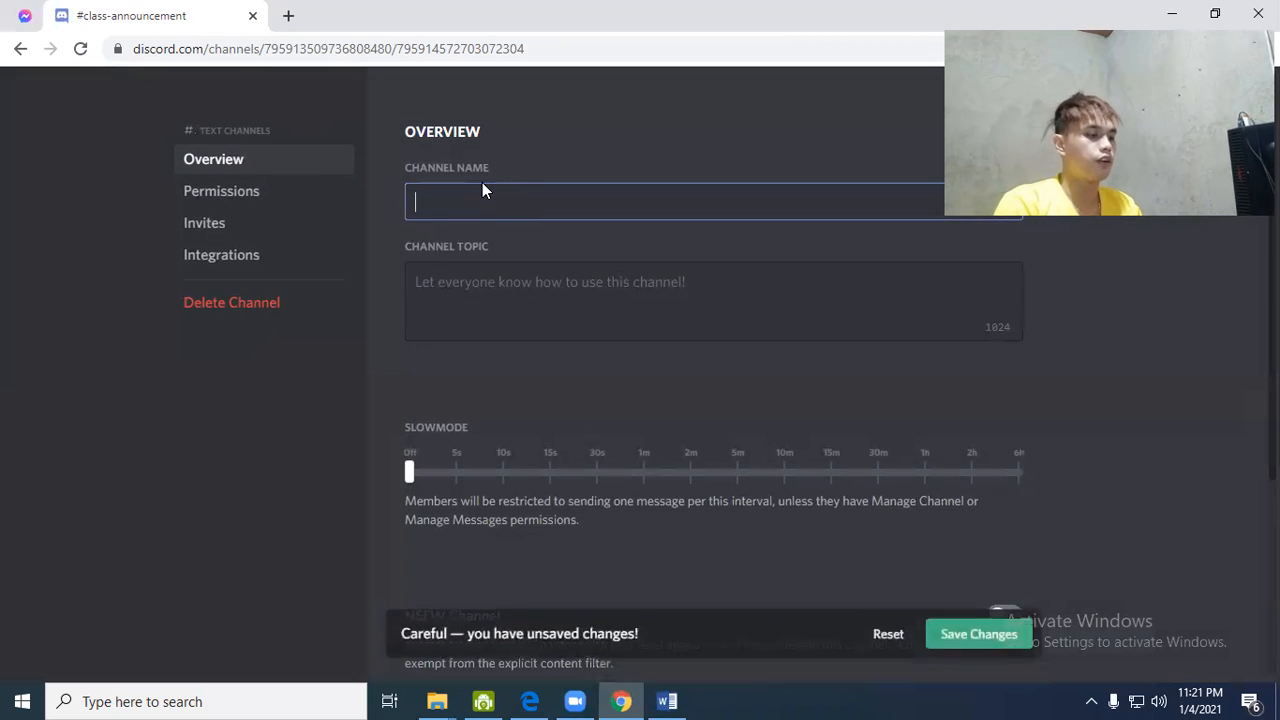
type("any-t")
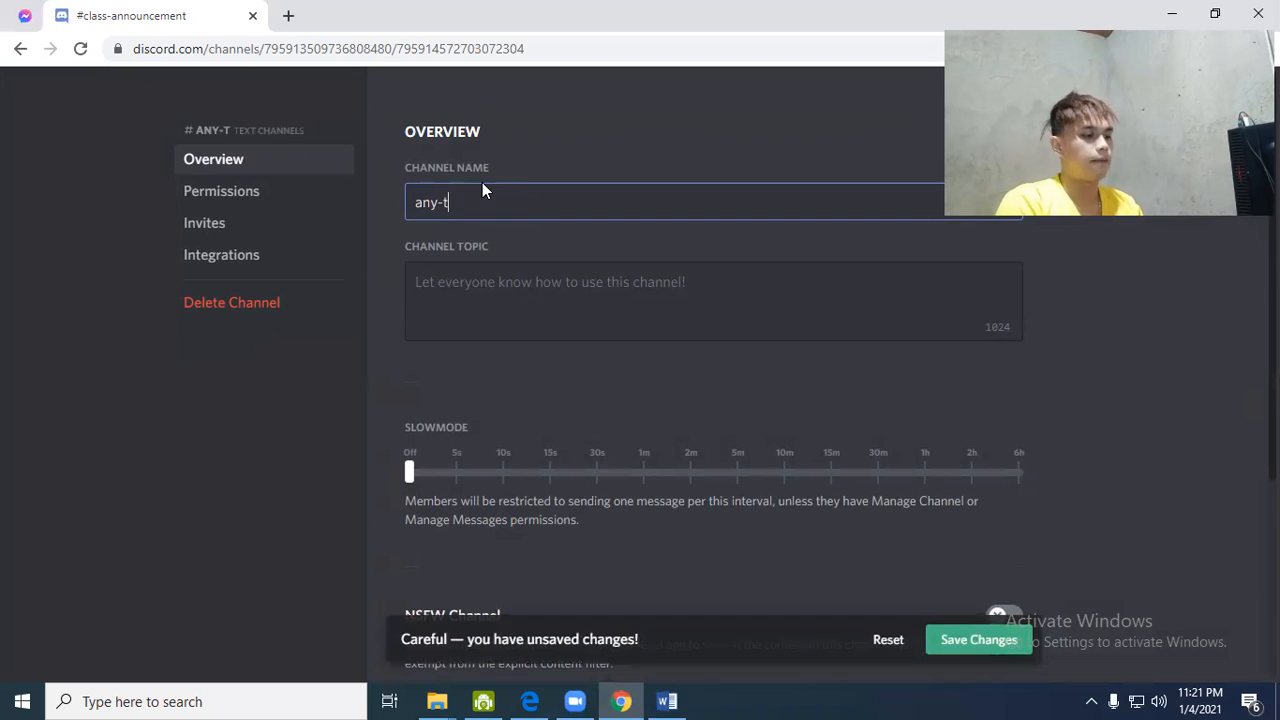
type("opi")
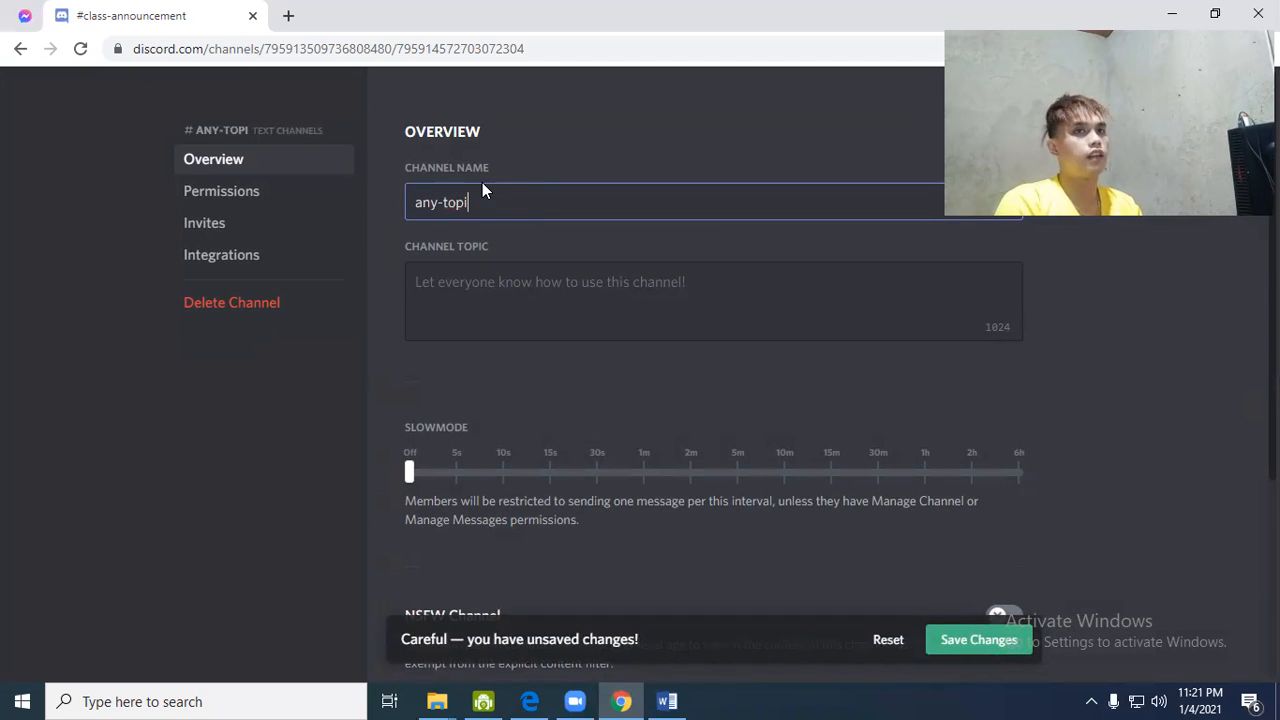
type("free")
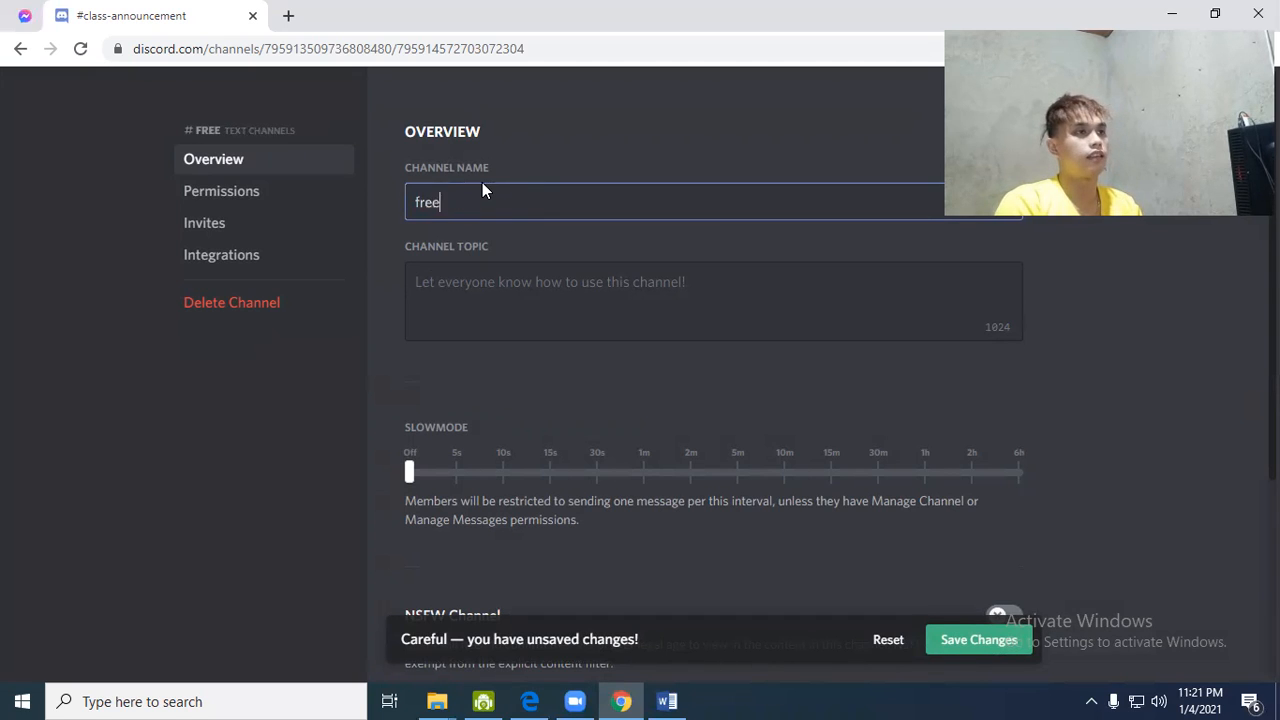
type("-to-chat")
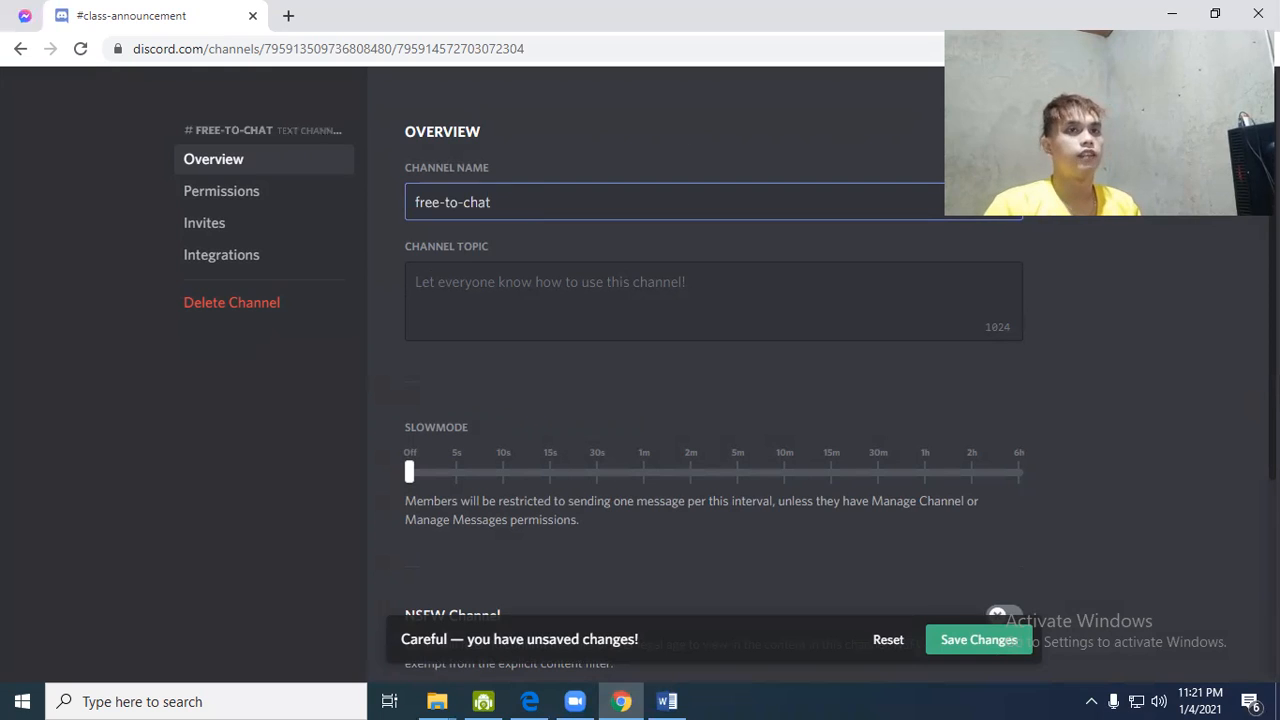
mouse_move(1022, 560)
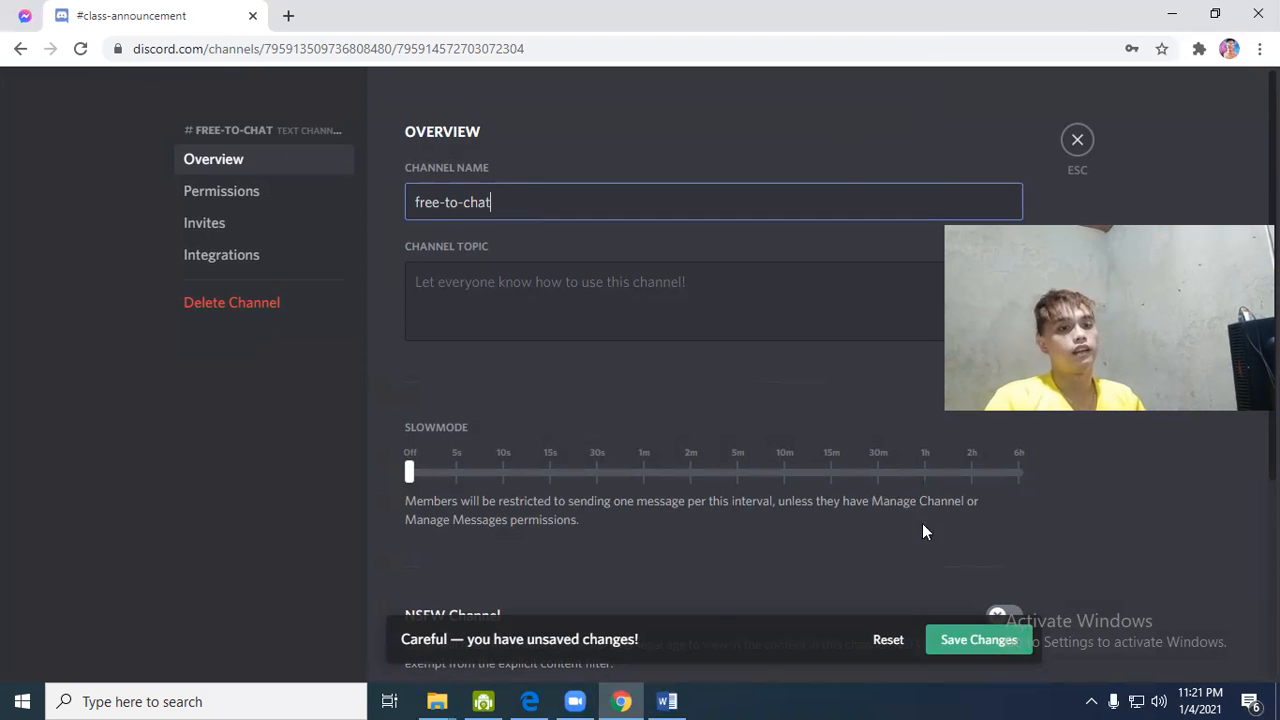
left_click(978, 640)
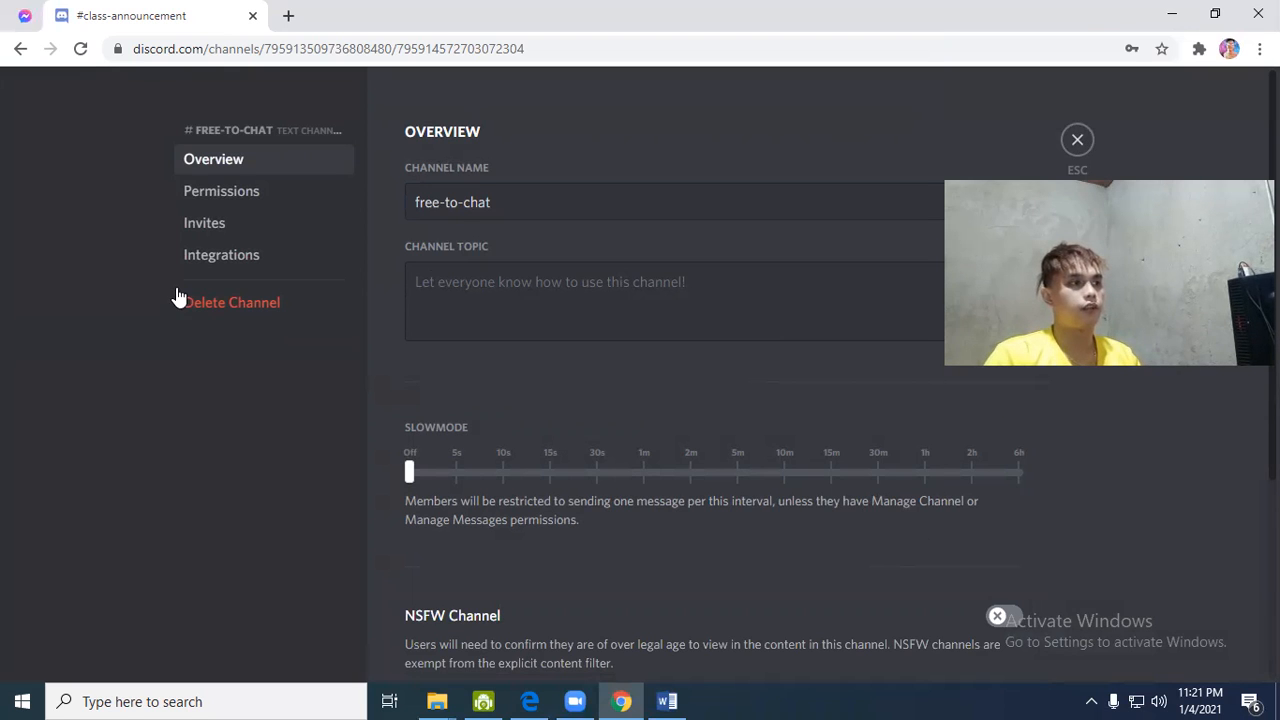
left_click(1076, 140)
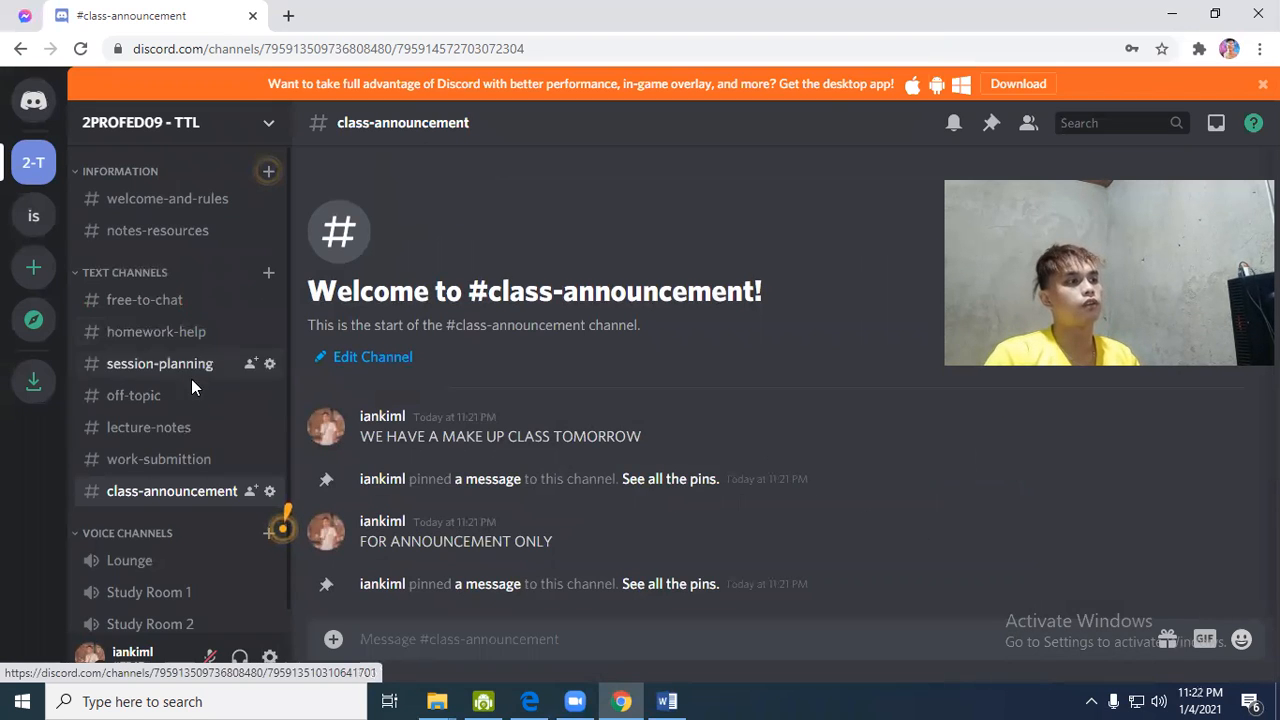
mouse_move(192, 396)
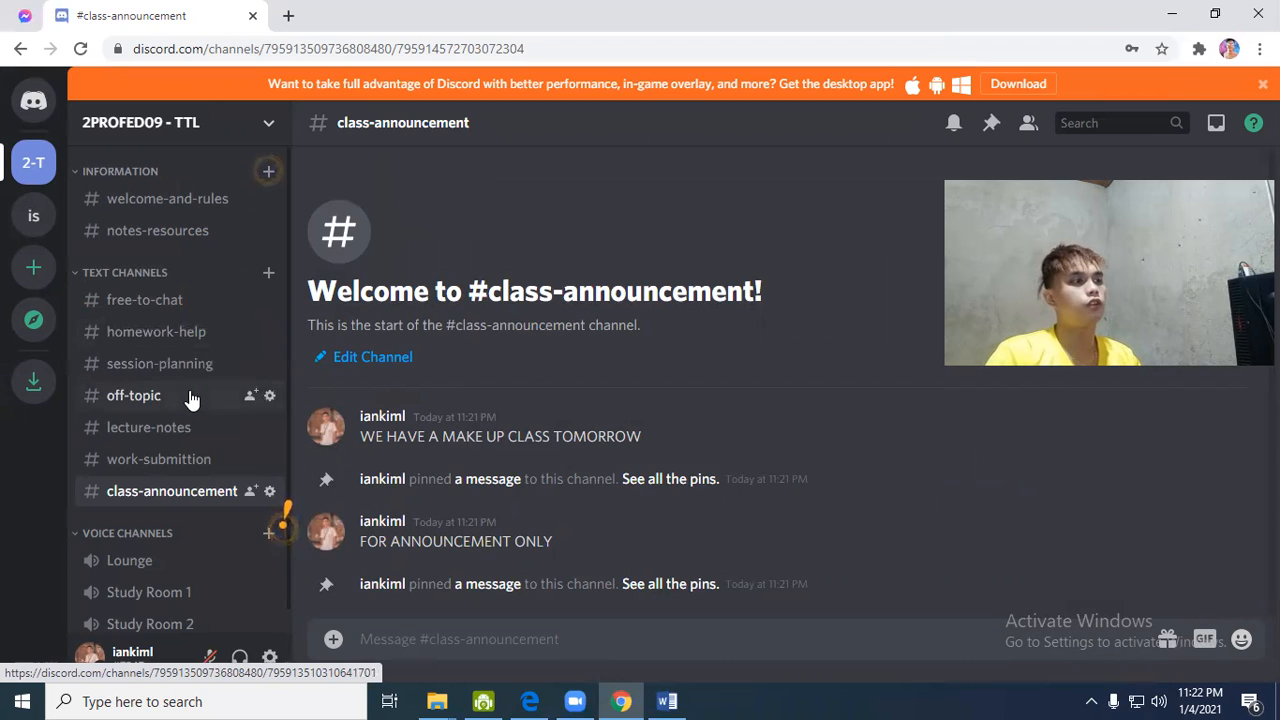
Switch to #session-planning and start a new channel under Voice Channels.
left_click(160, 364)
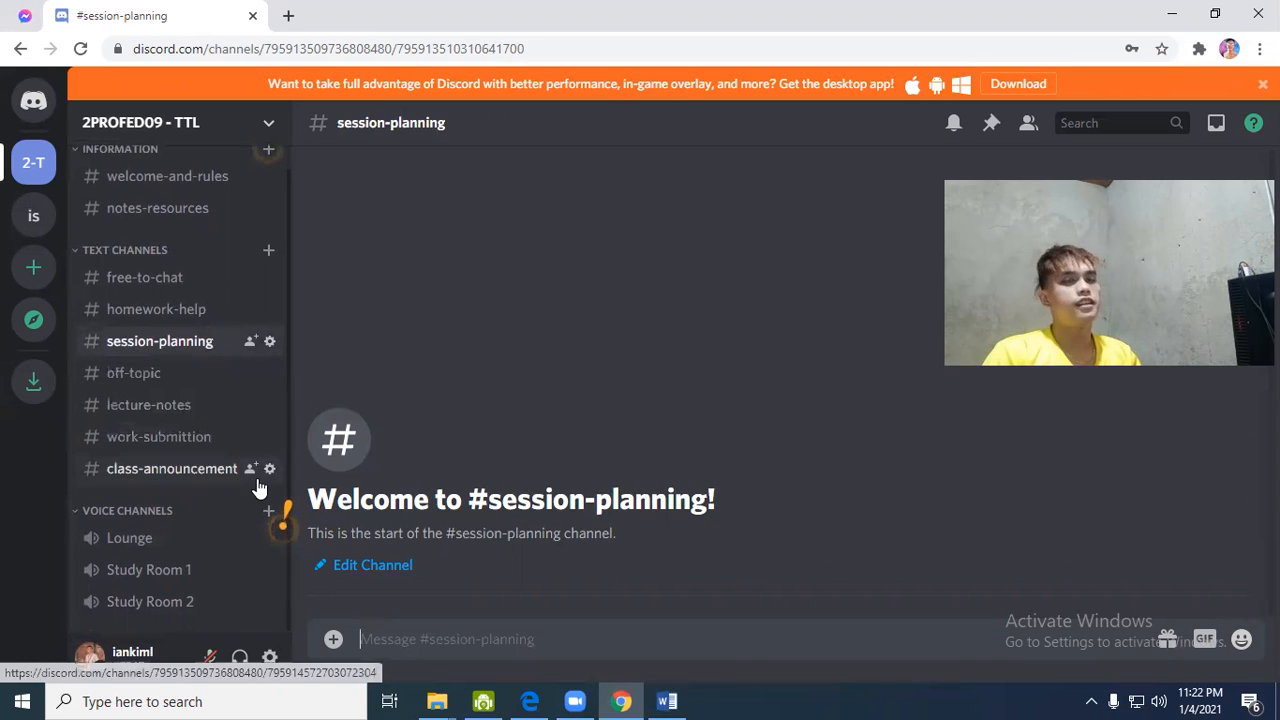
mouse_move(844, 404)
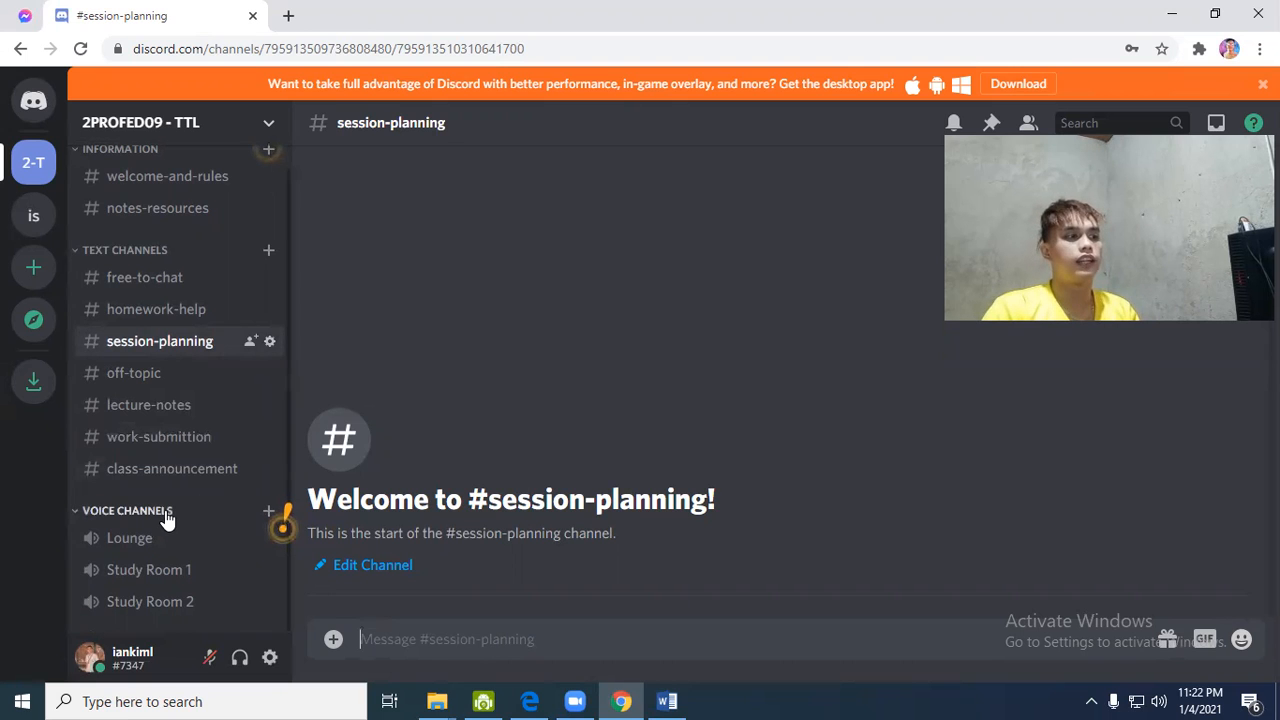
left_click(128, 510)
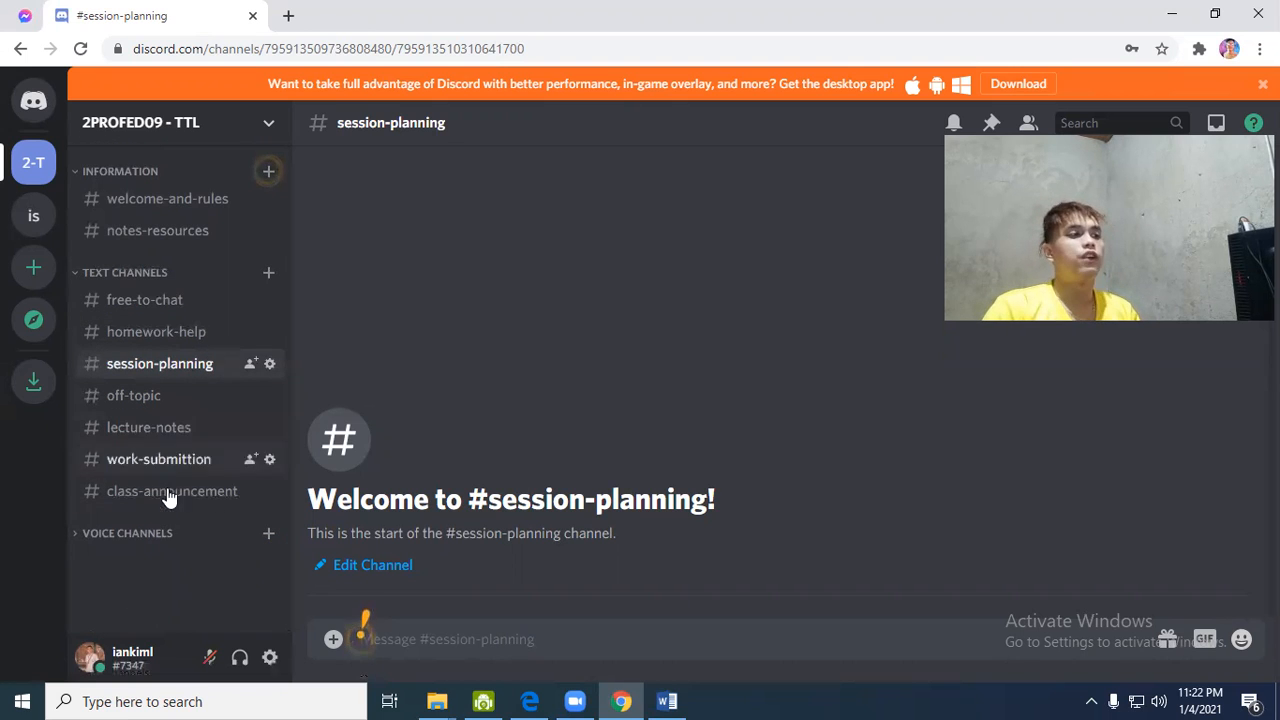
left_click(128, 532)
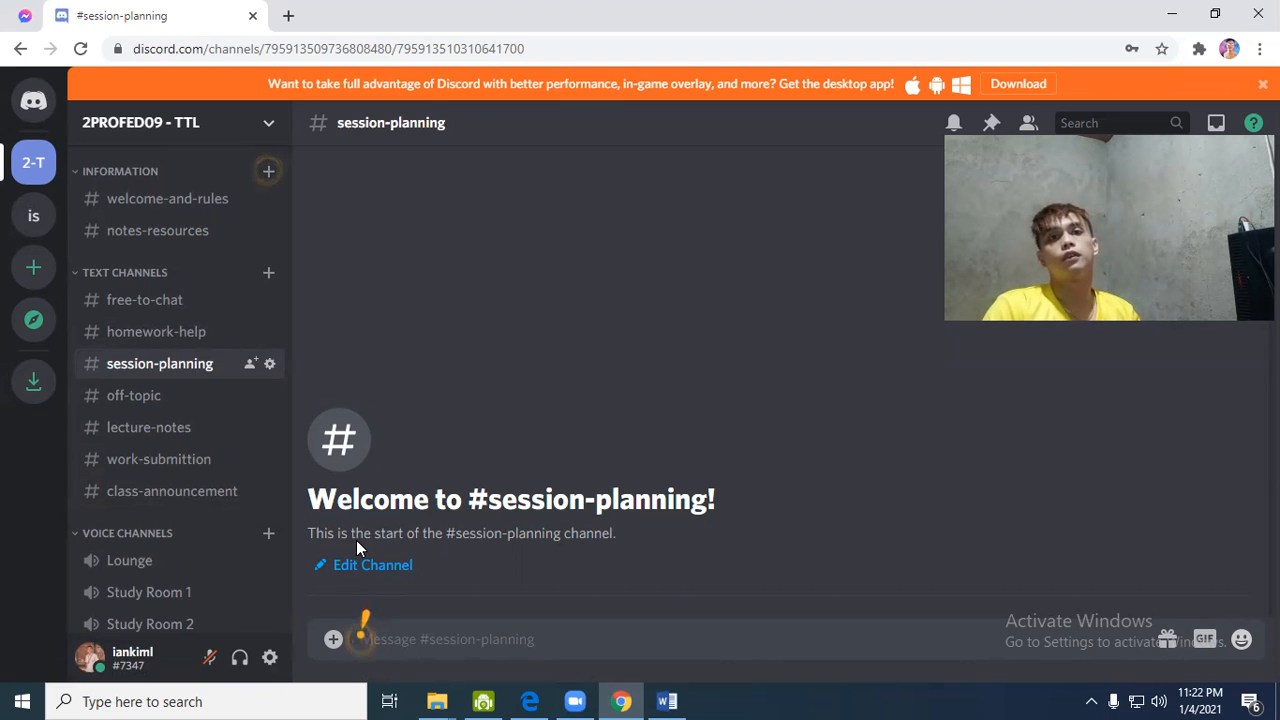
mouse_move(284, 600)
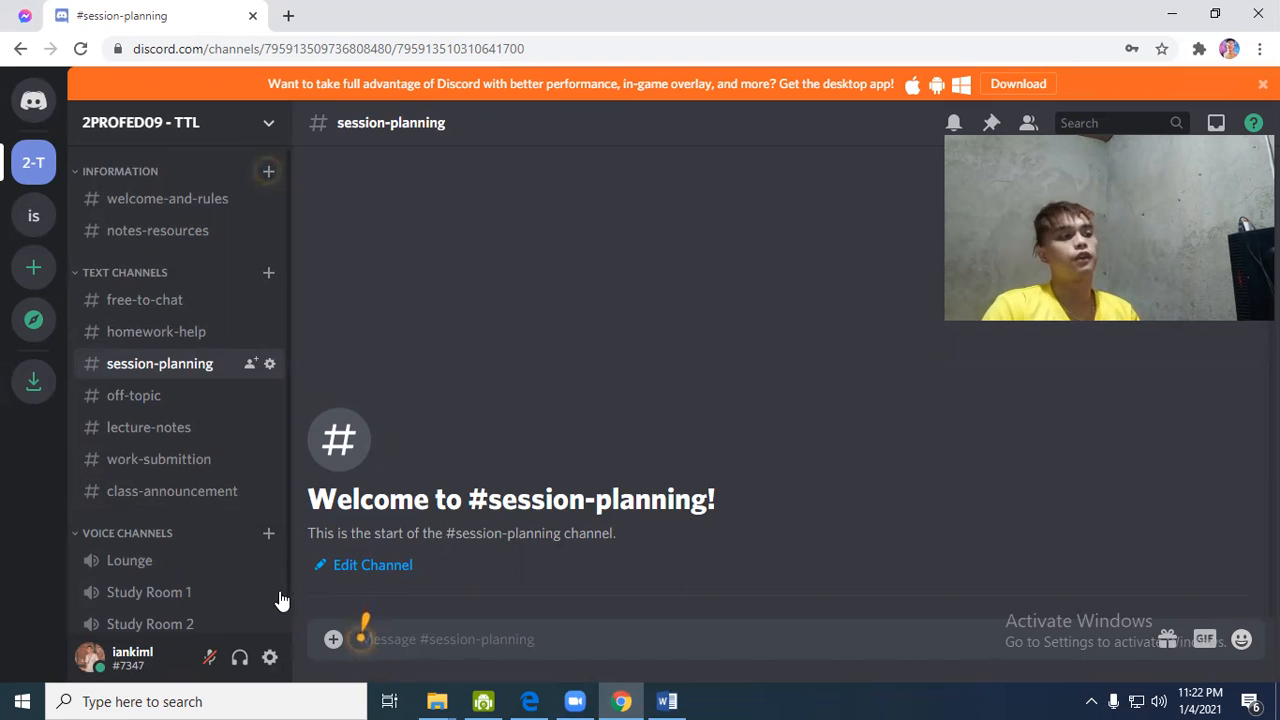
mouse_move(268, 532)
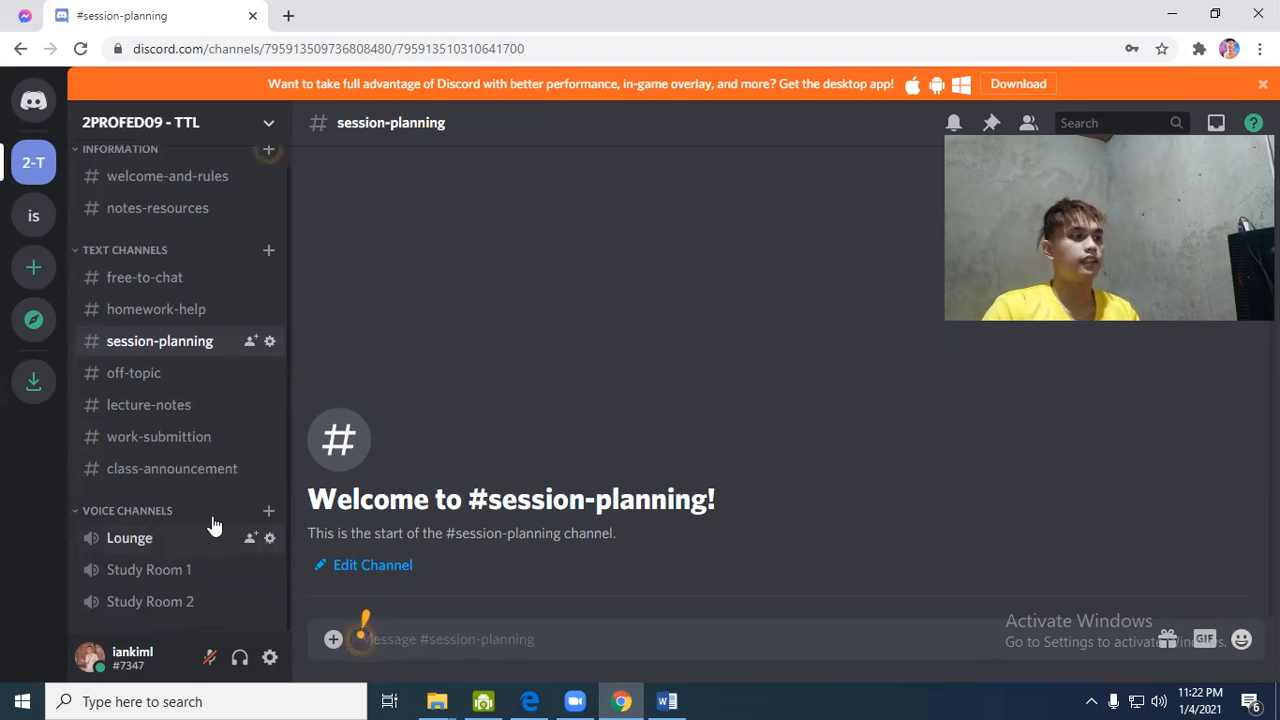
left_click(268, 512)
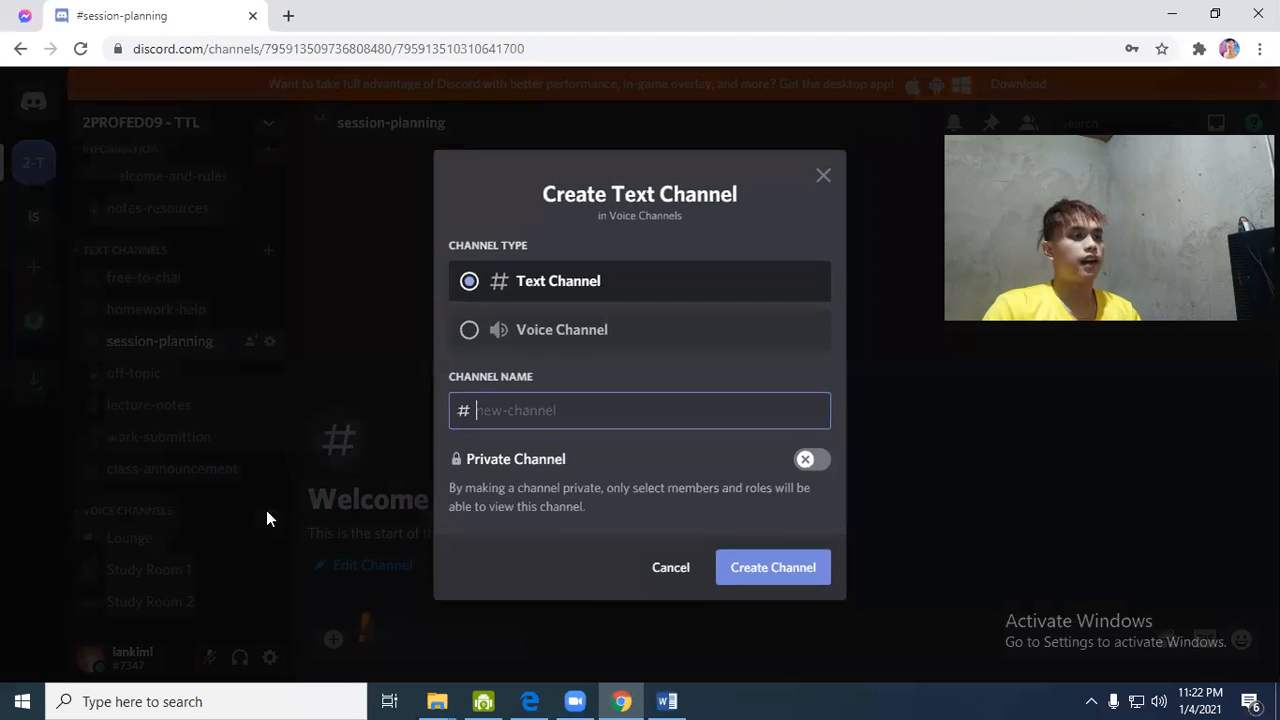
Create a voice channel named lecture room for TTL.
left_click(468, 328)
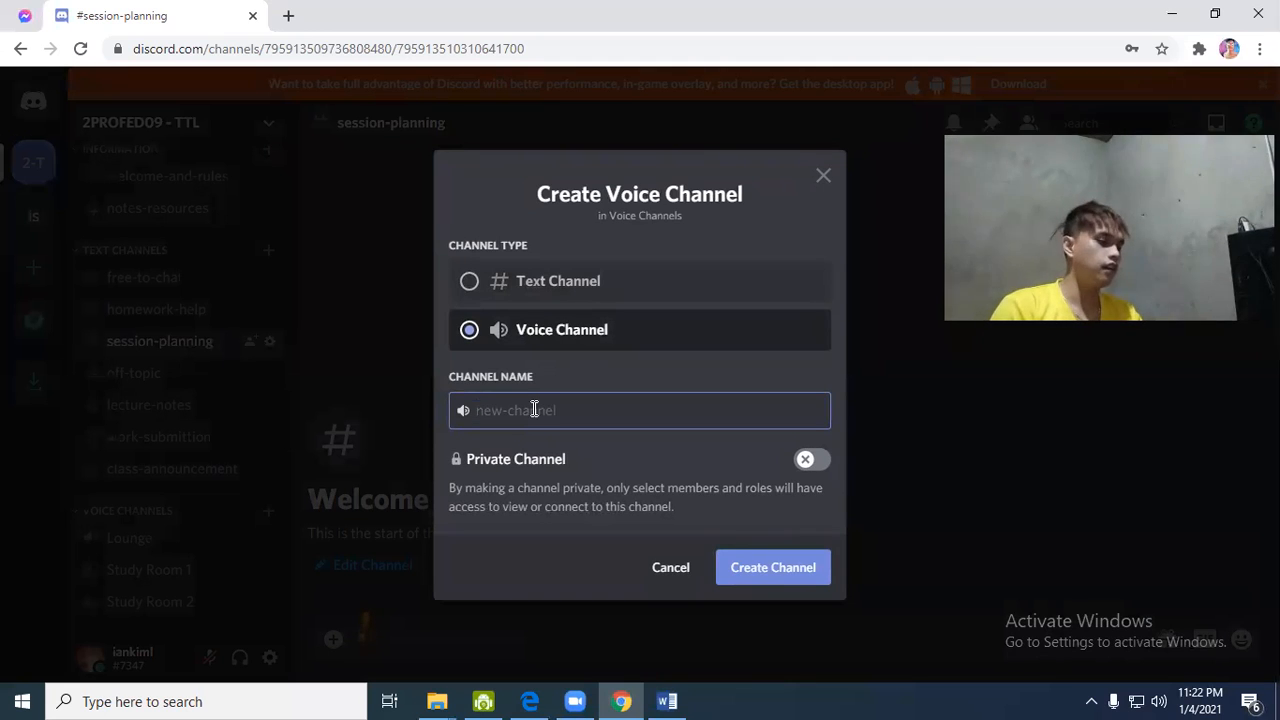
type("lect")
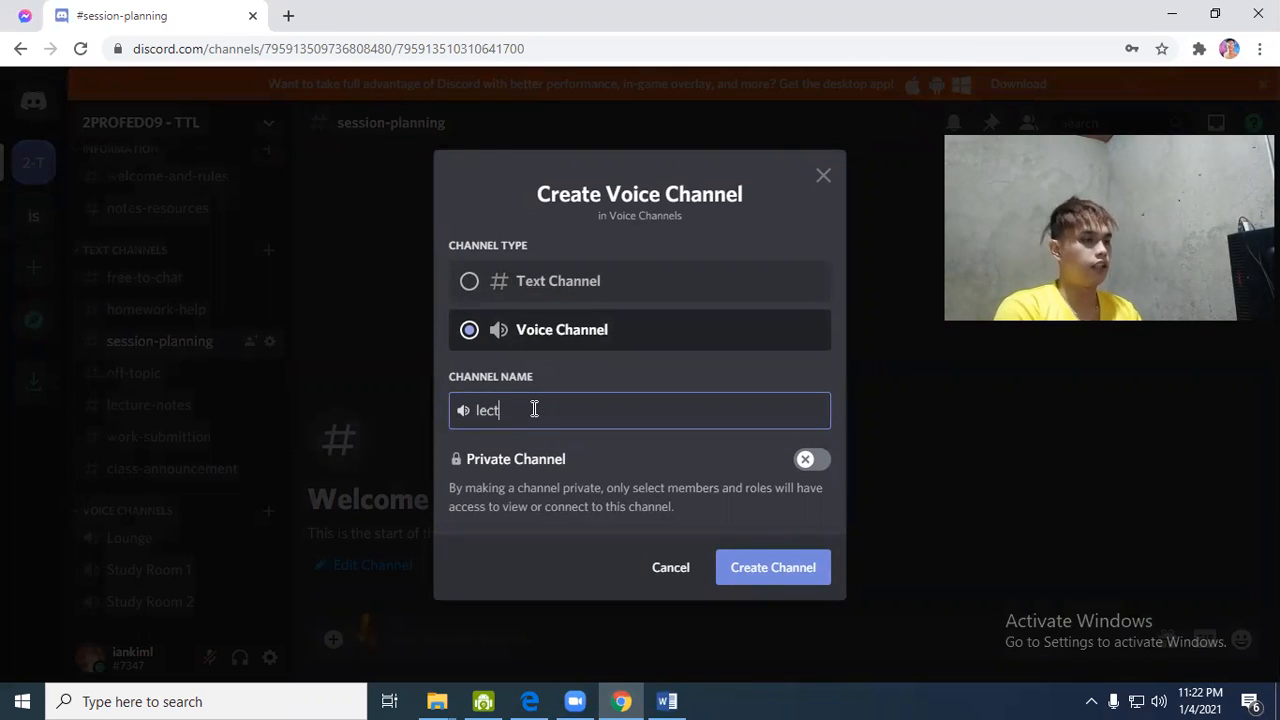
type("ure room")
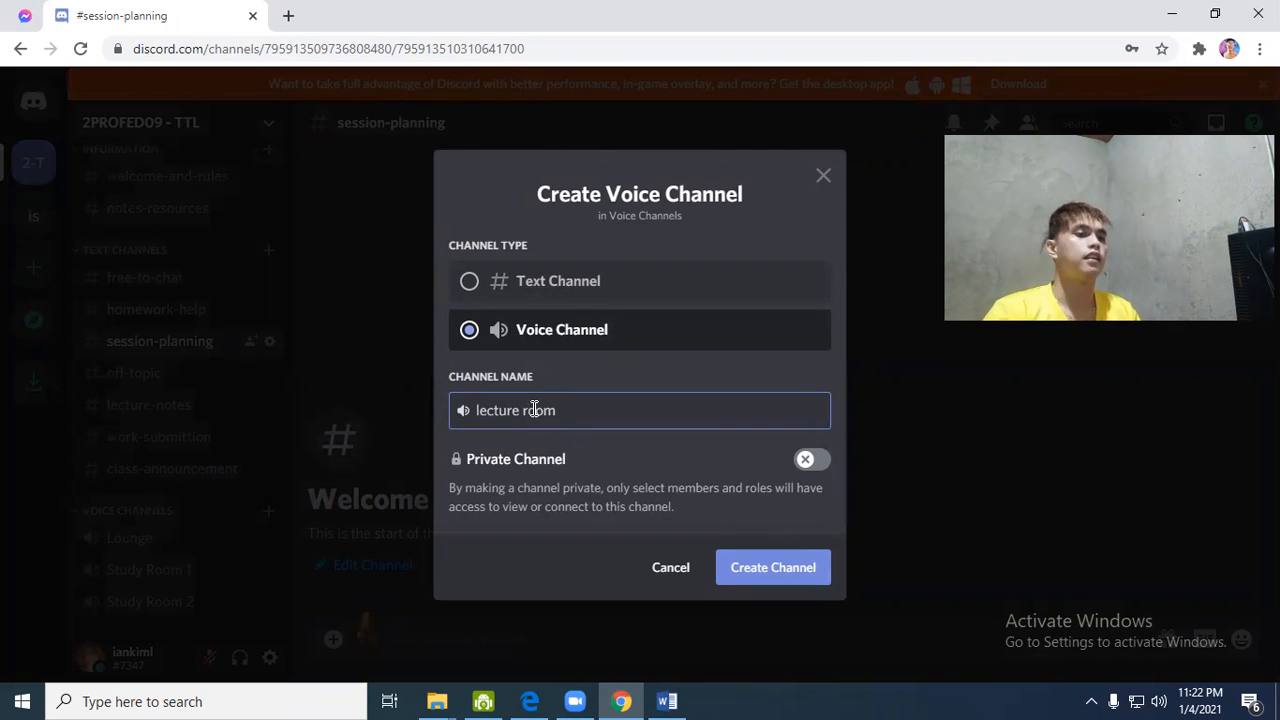
type("fo")
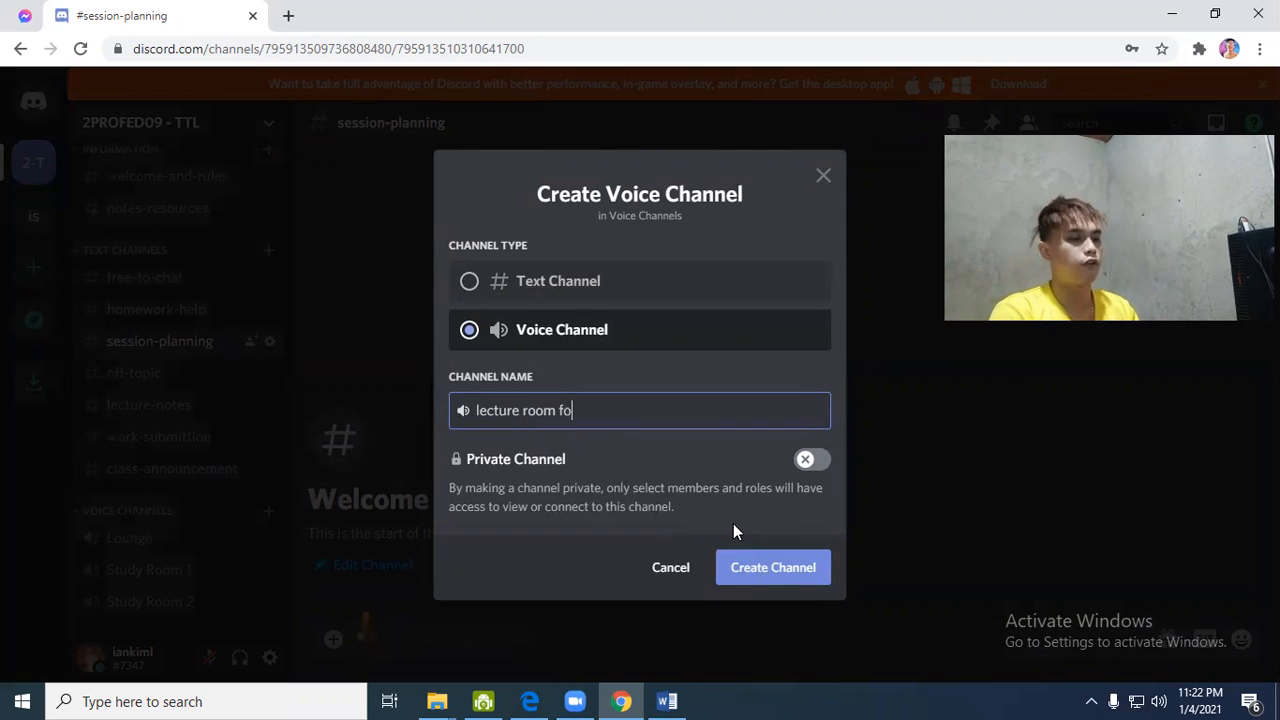
type("r TTL")
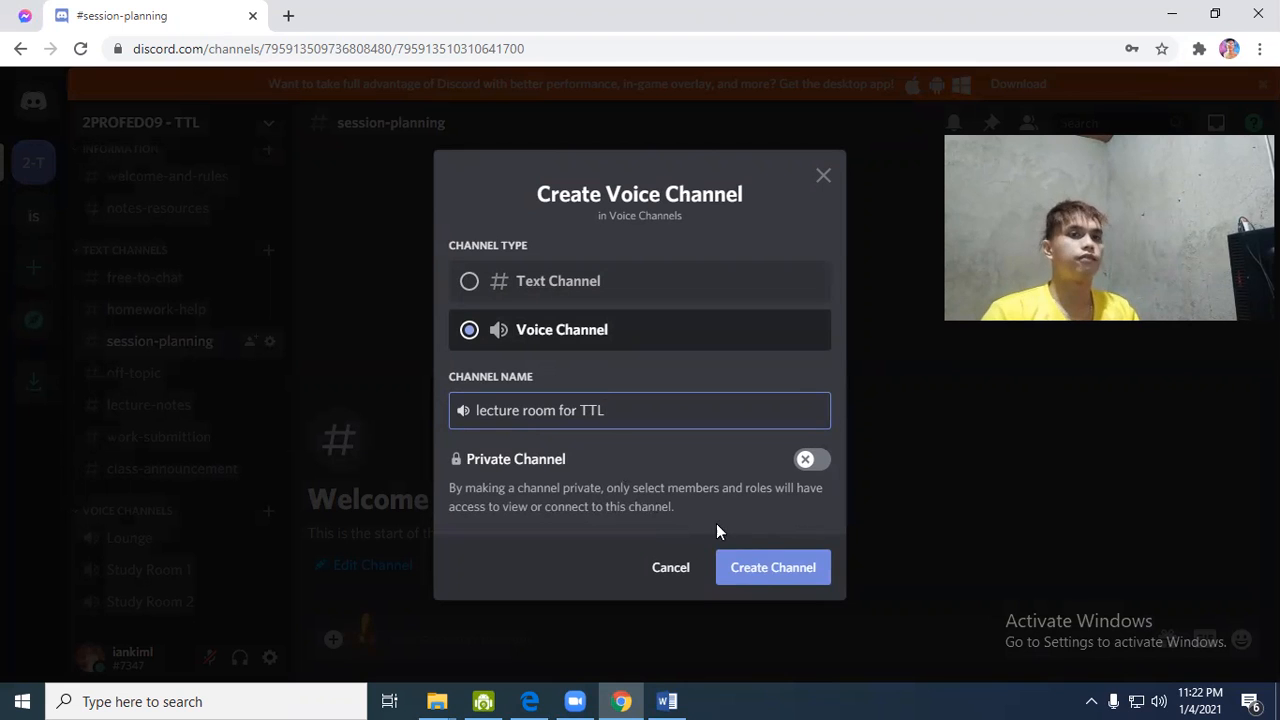
left_click(772, 568)
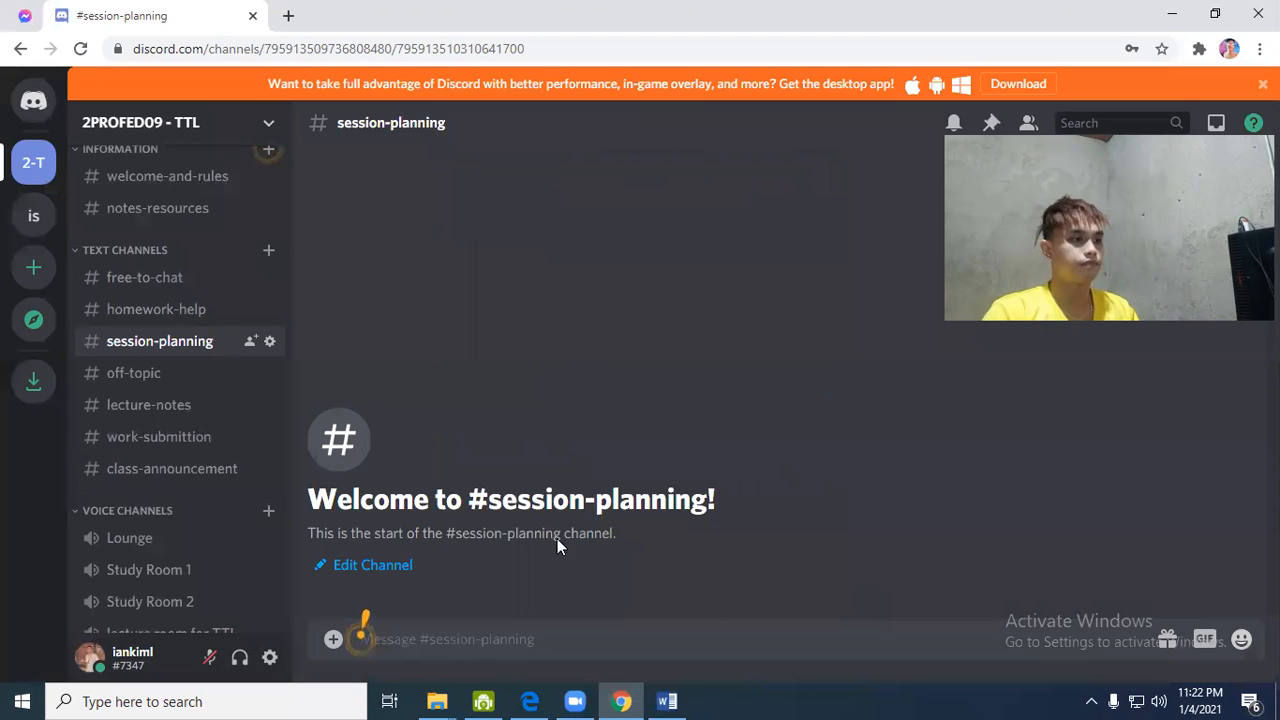
Join the lecture room for TTL voice channel and see yourself listed.
scroll("down", 3)
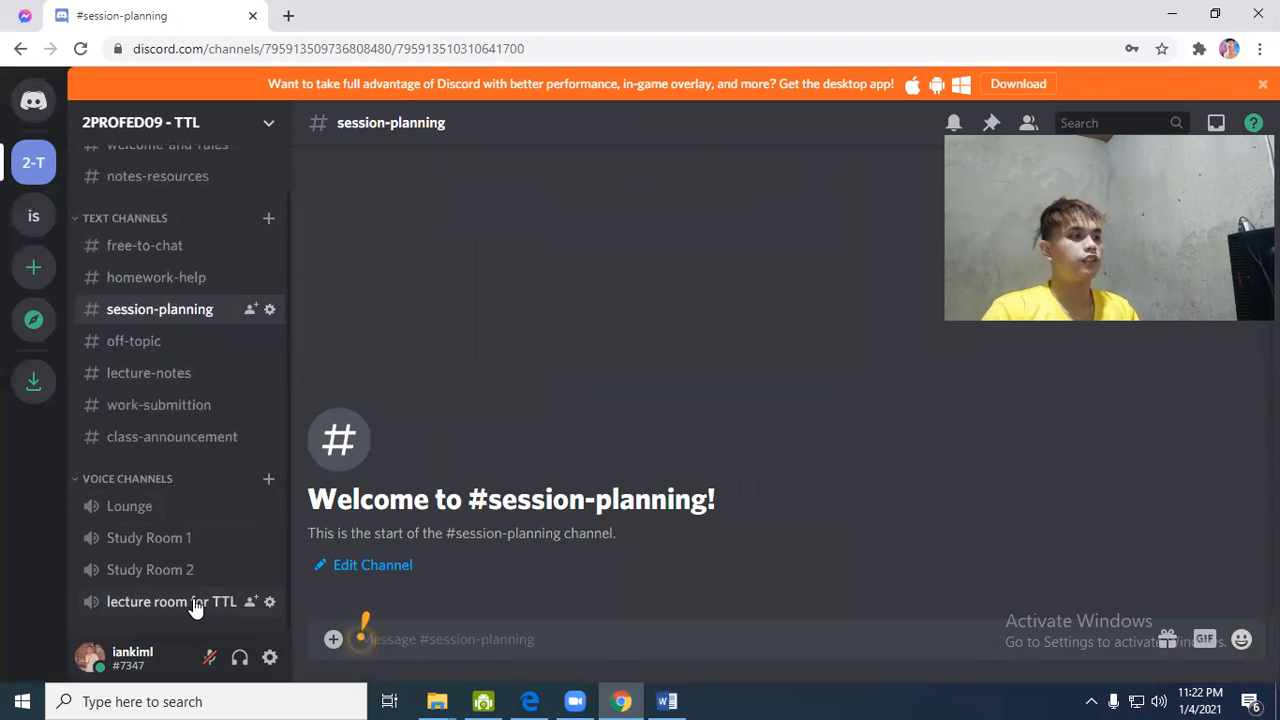
left_click(148, 600)
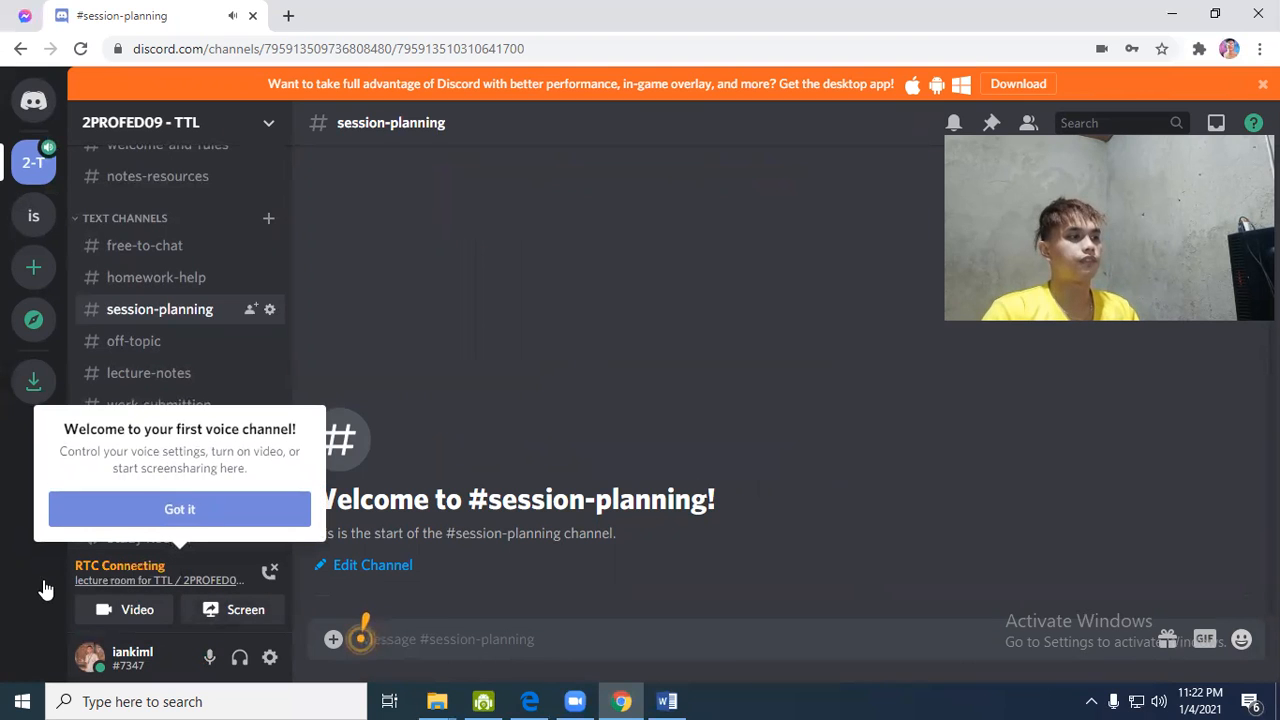
left_click(180, 510)
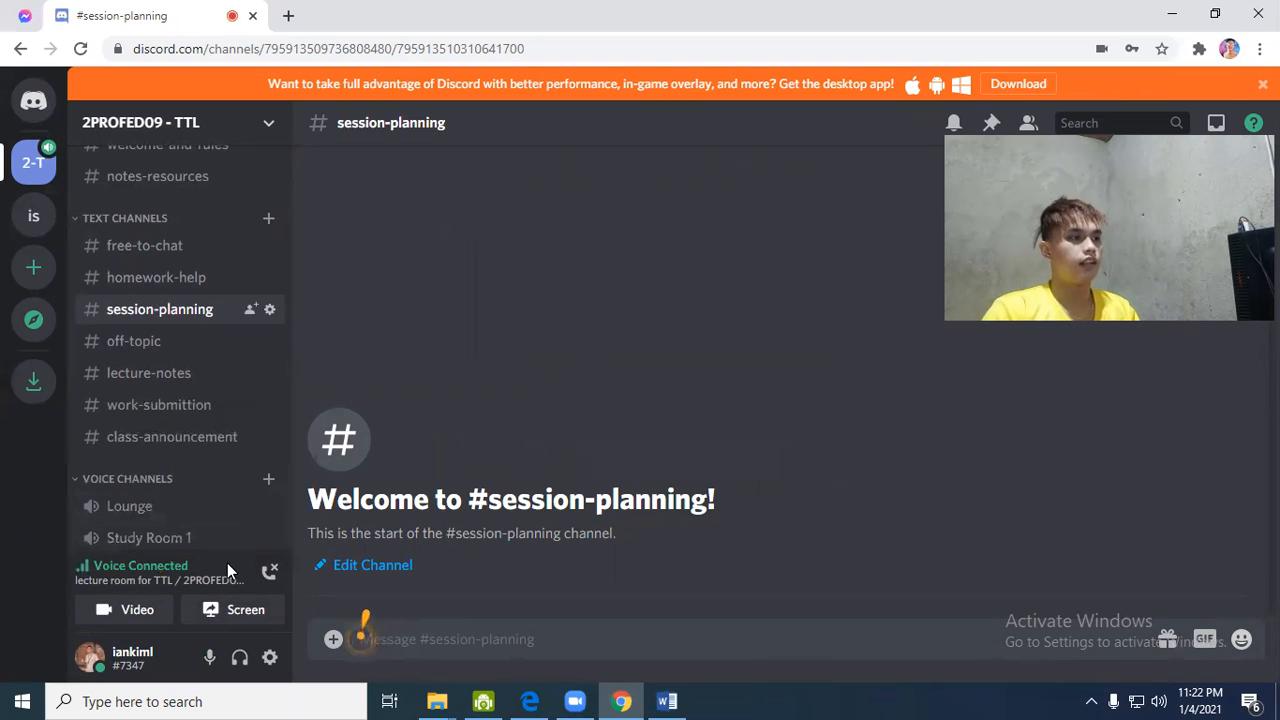
scroll("down", 3)
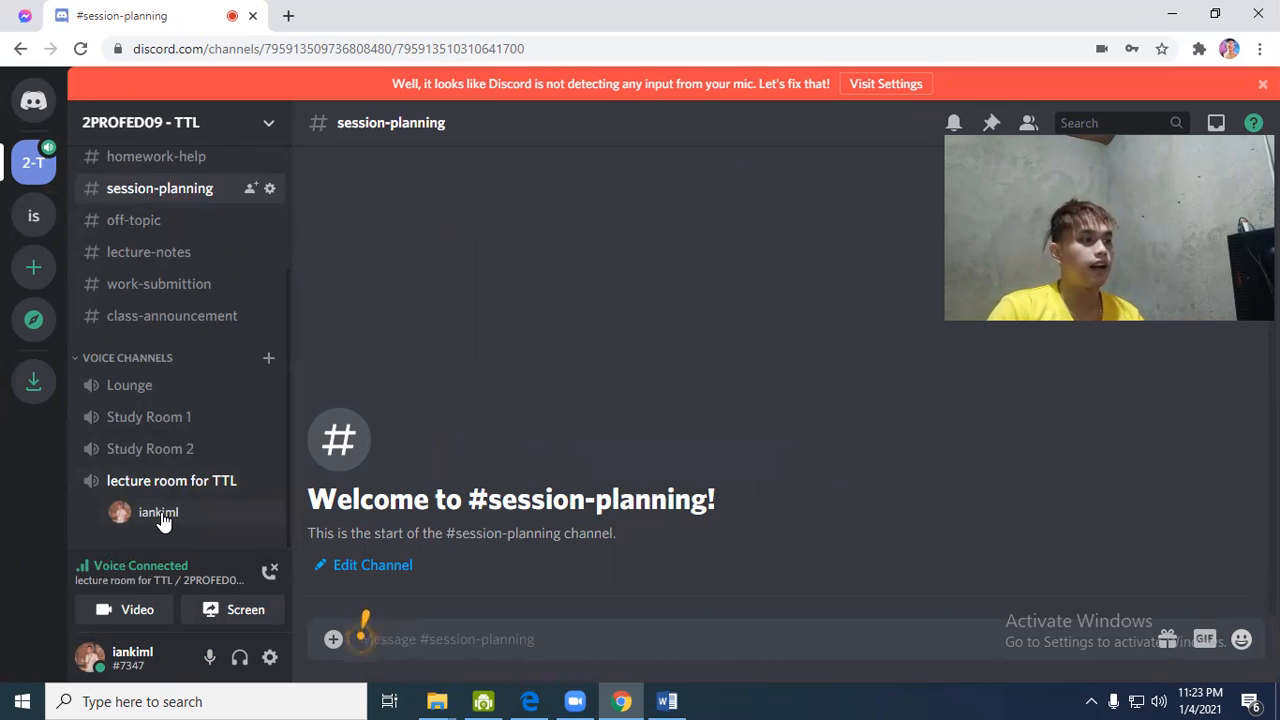
mouse_move(176, 528)
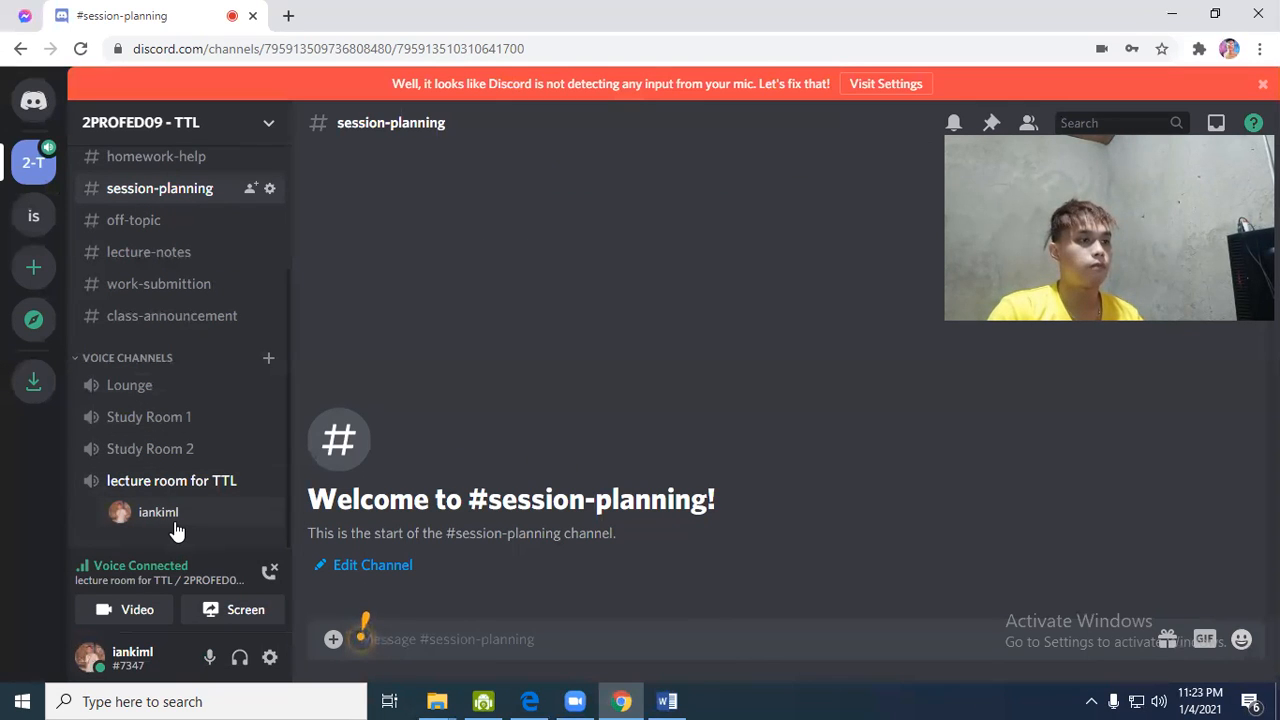
mouse_move(188, 528)
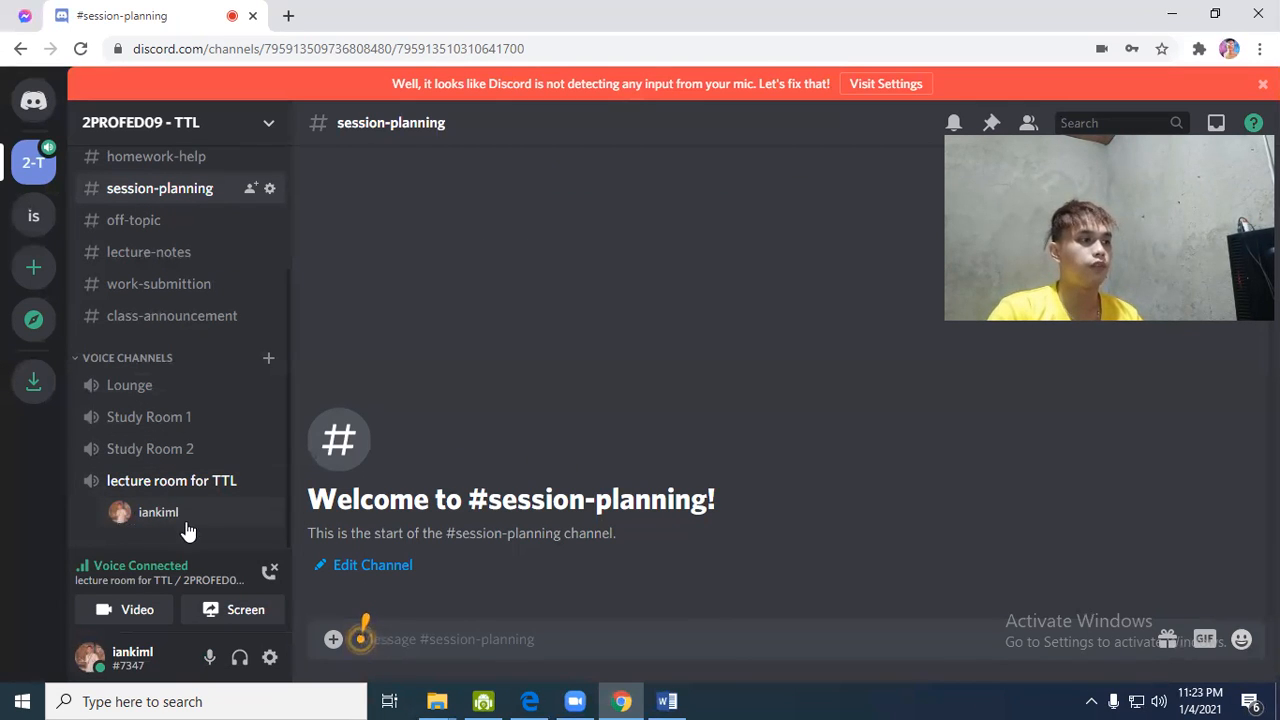
mouse_move(136, 580)
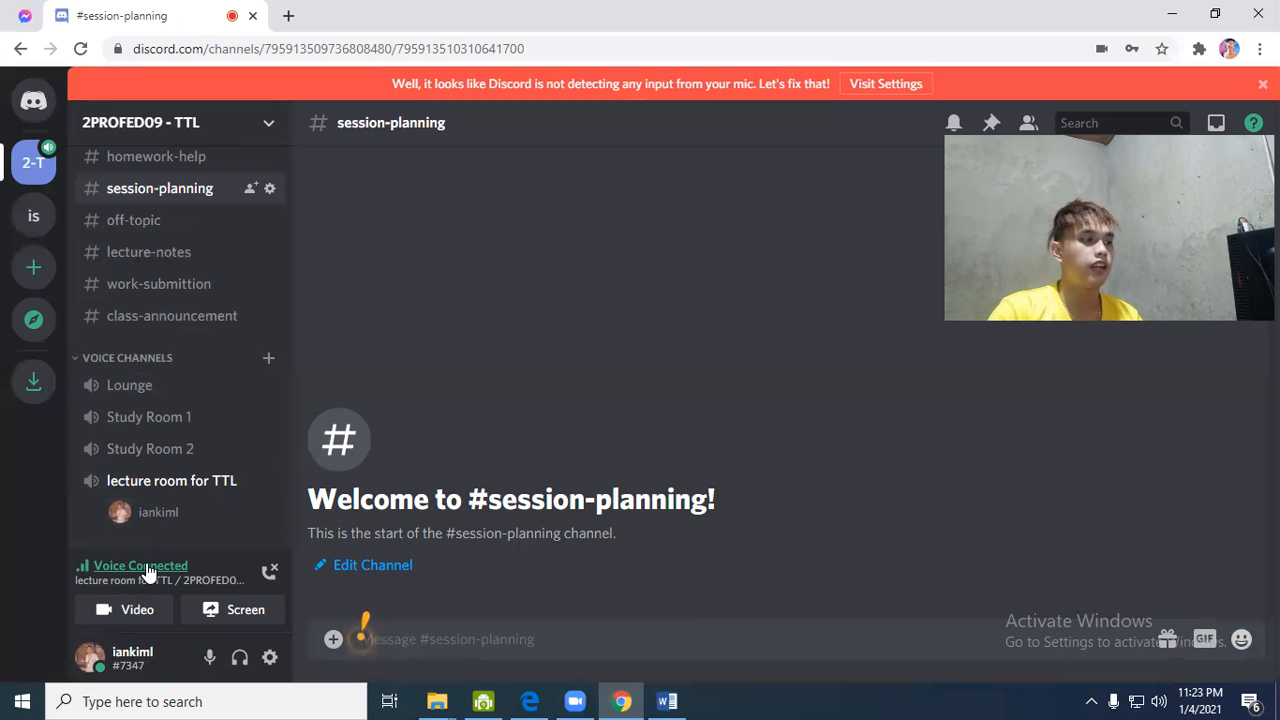
mouse_move(234, 608)
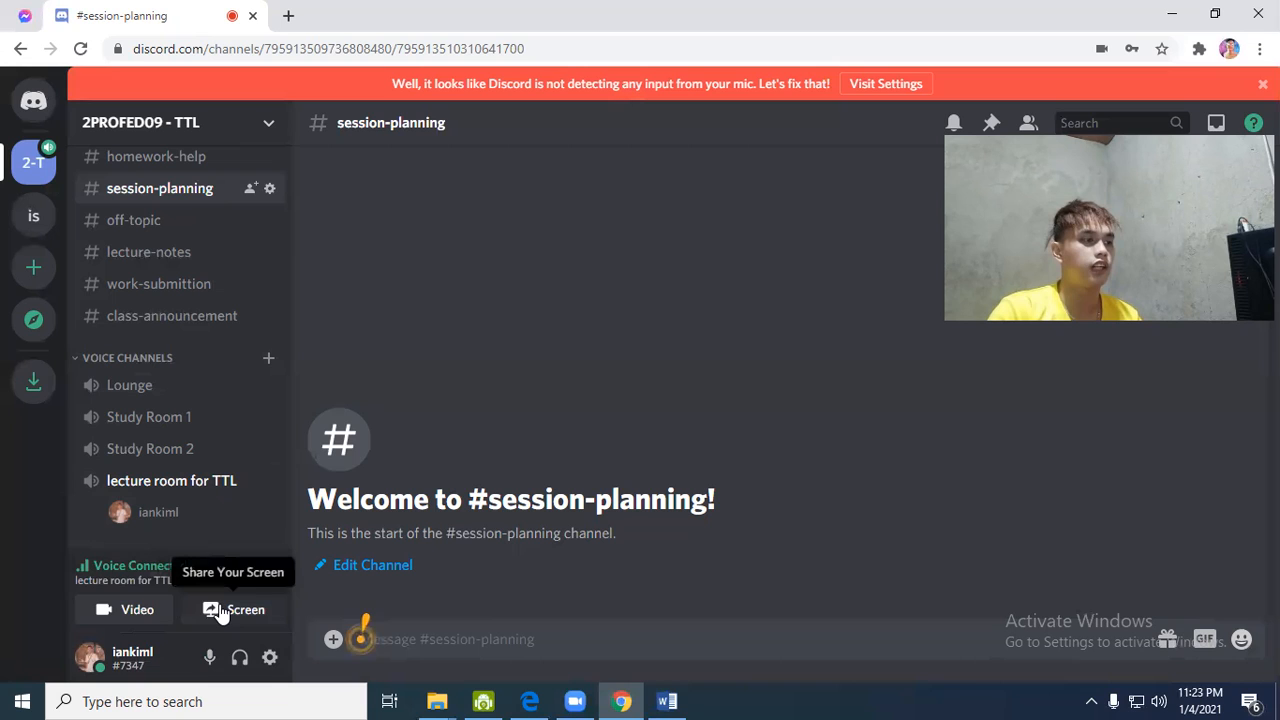
mouse_move(136, 608)
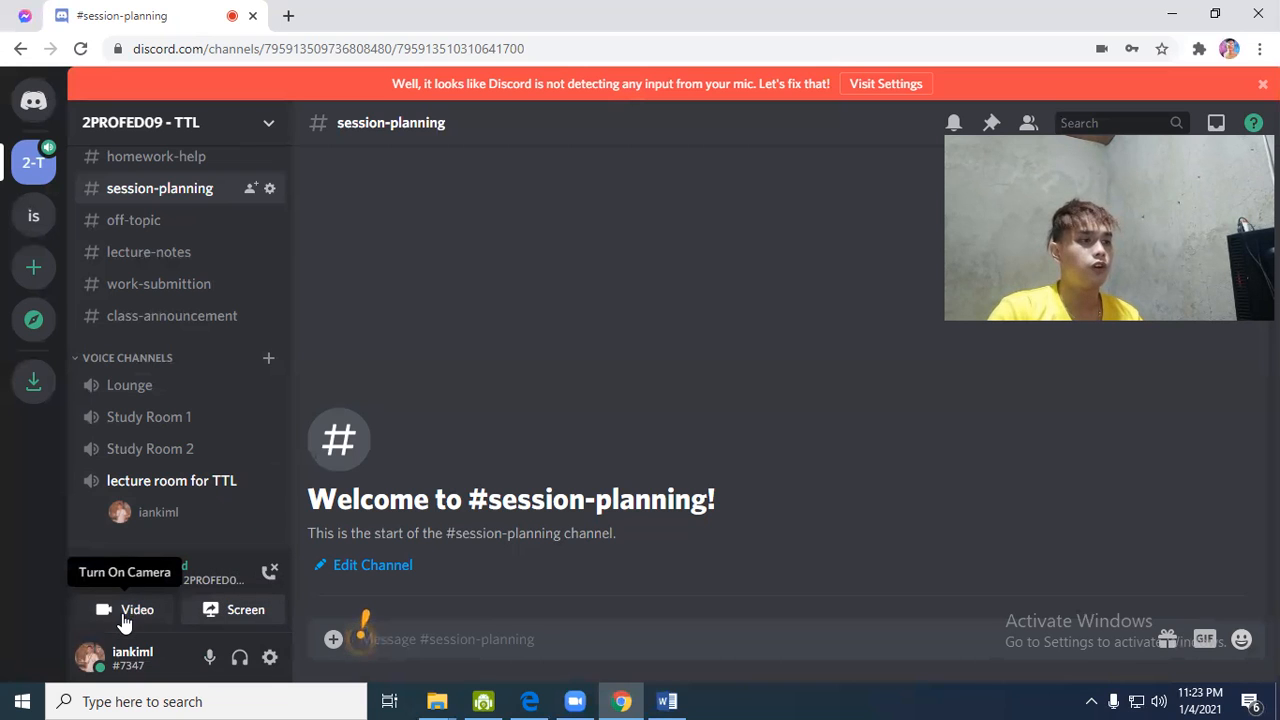
Turn on the camera in the lecture room for TTL call.
left_click(136, 608)
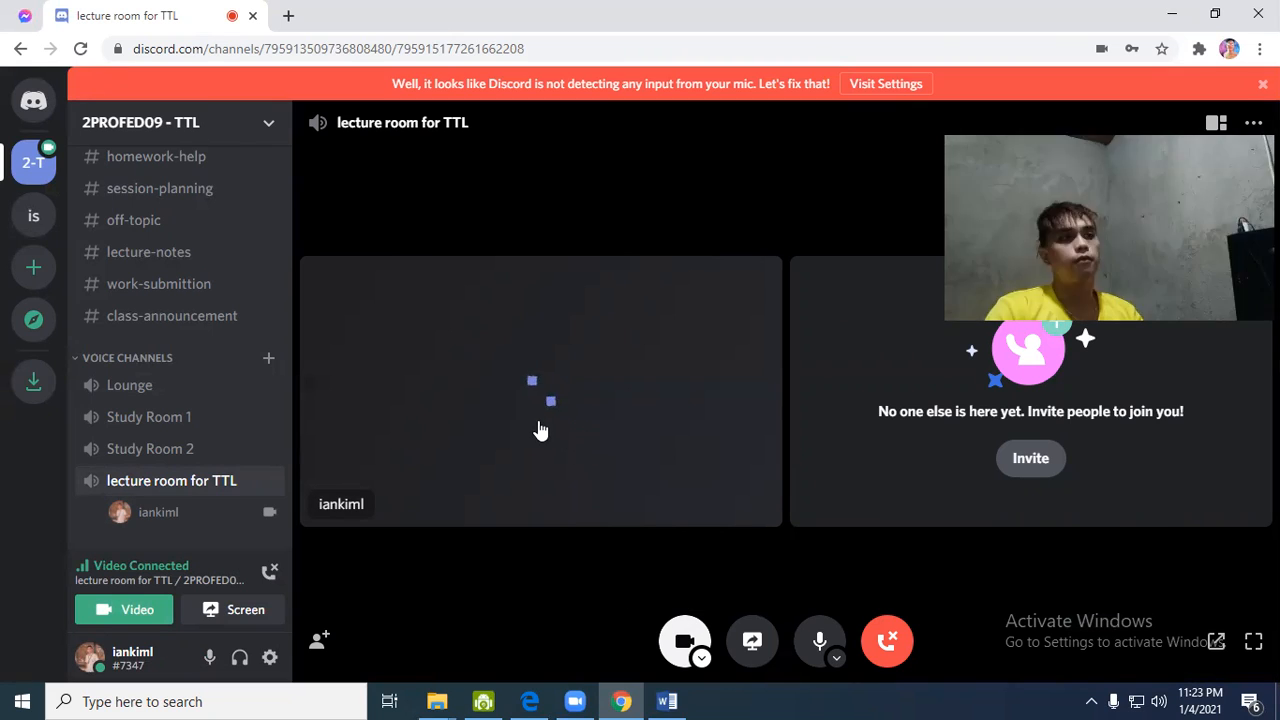
mouse_move(1048, 470)
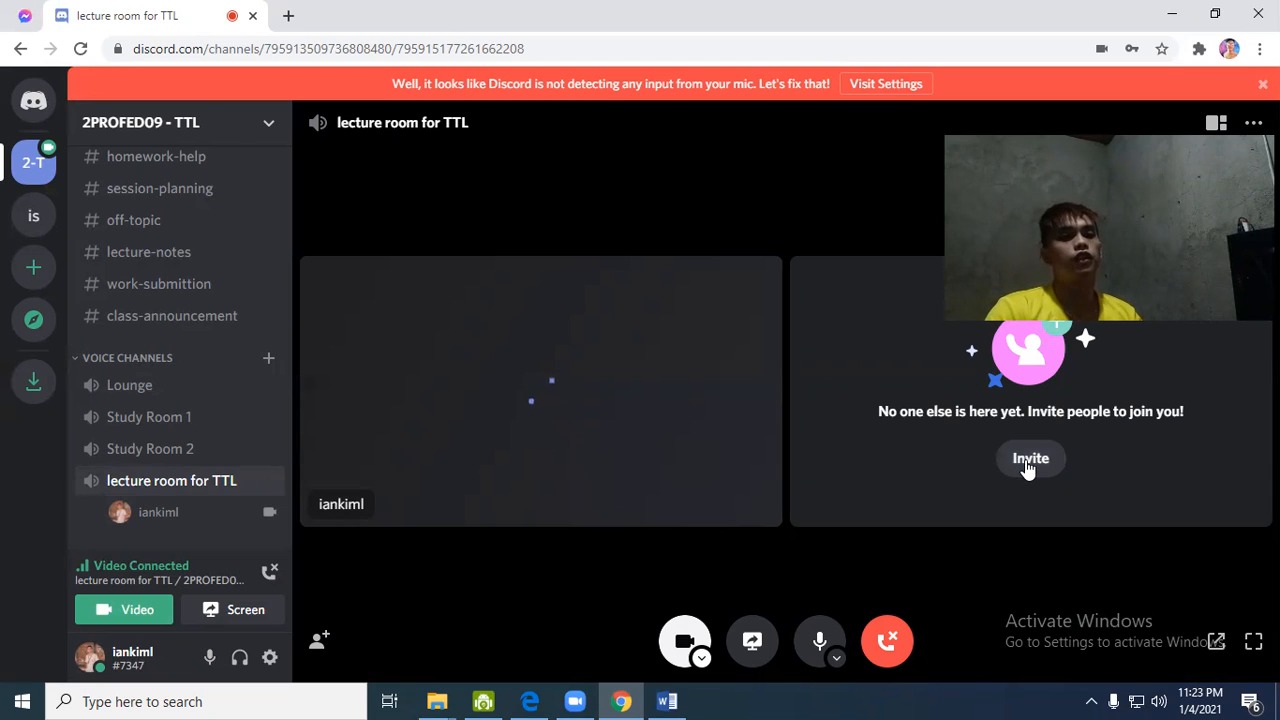
Bring up an invite link for the 2PROFED09 - TTL server from the call view.
left_click(1030, 458)
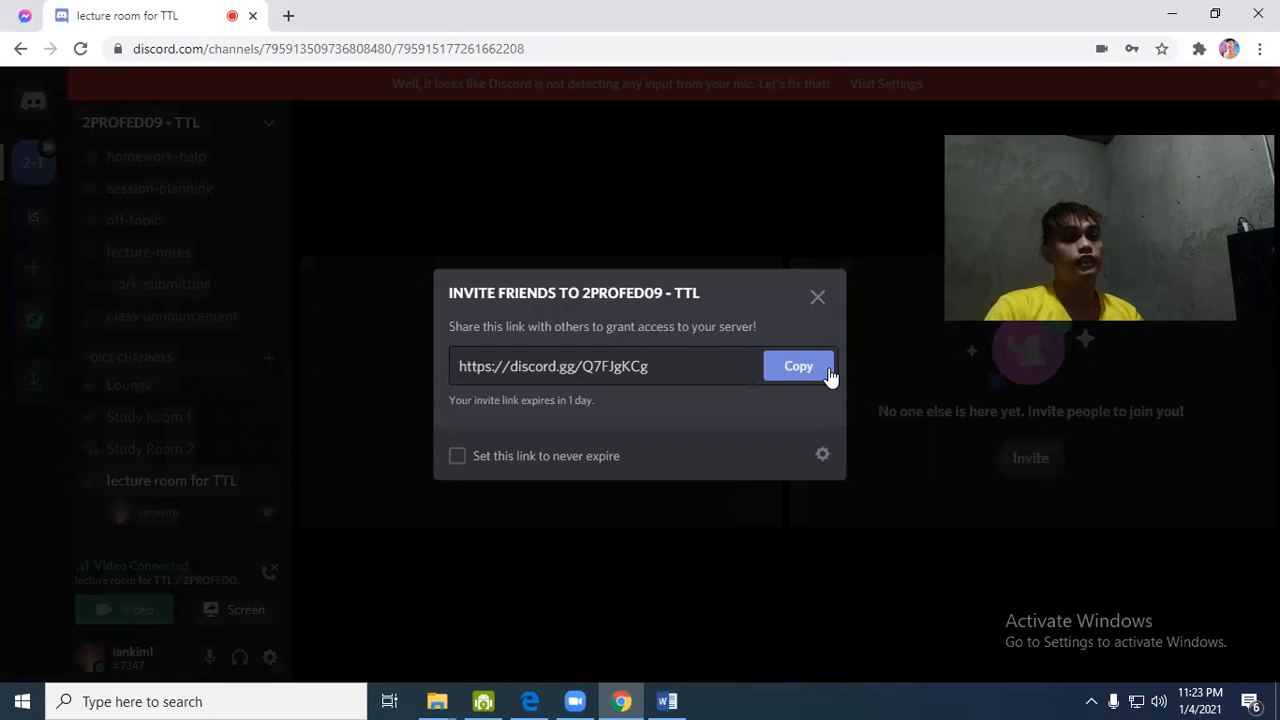
mouse_move(602, 436)
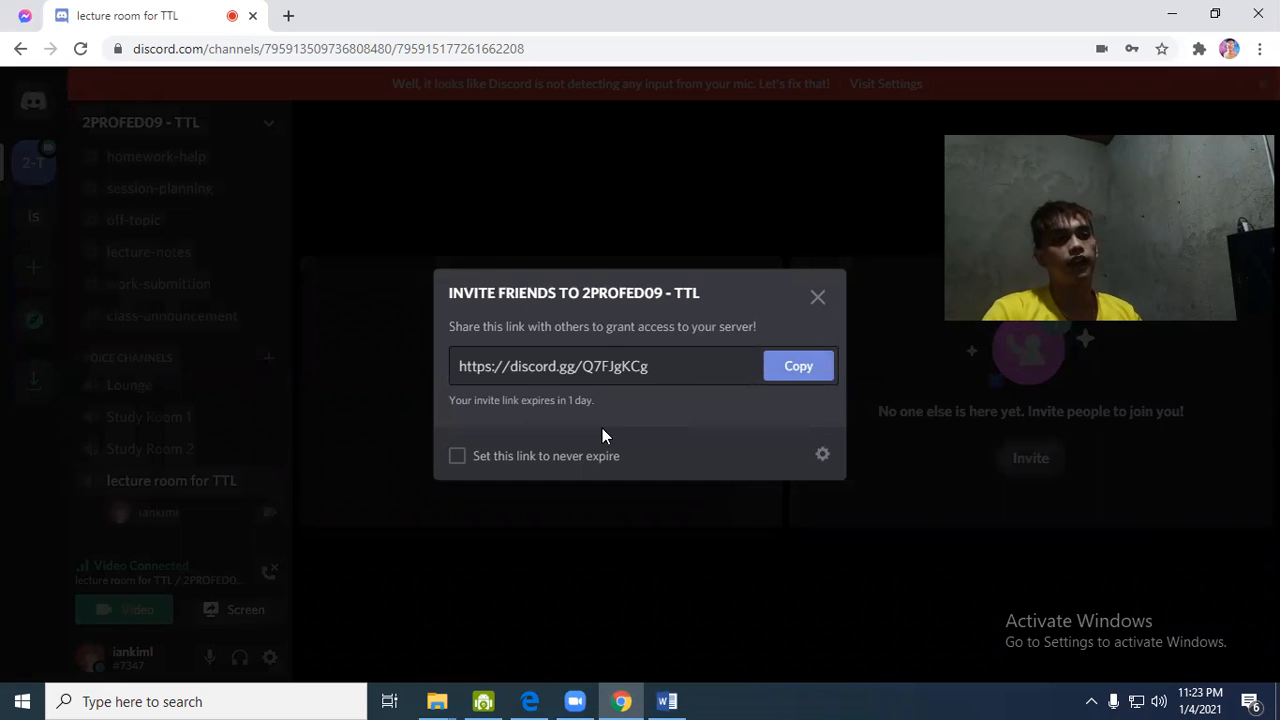
mouse_move(798, 366)
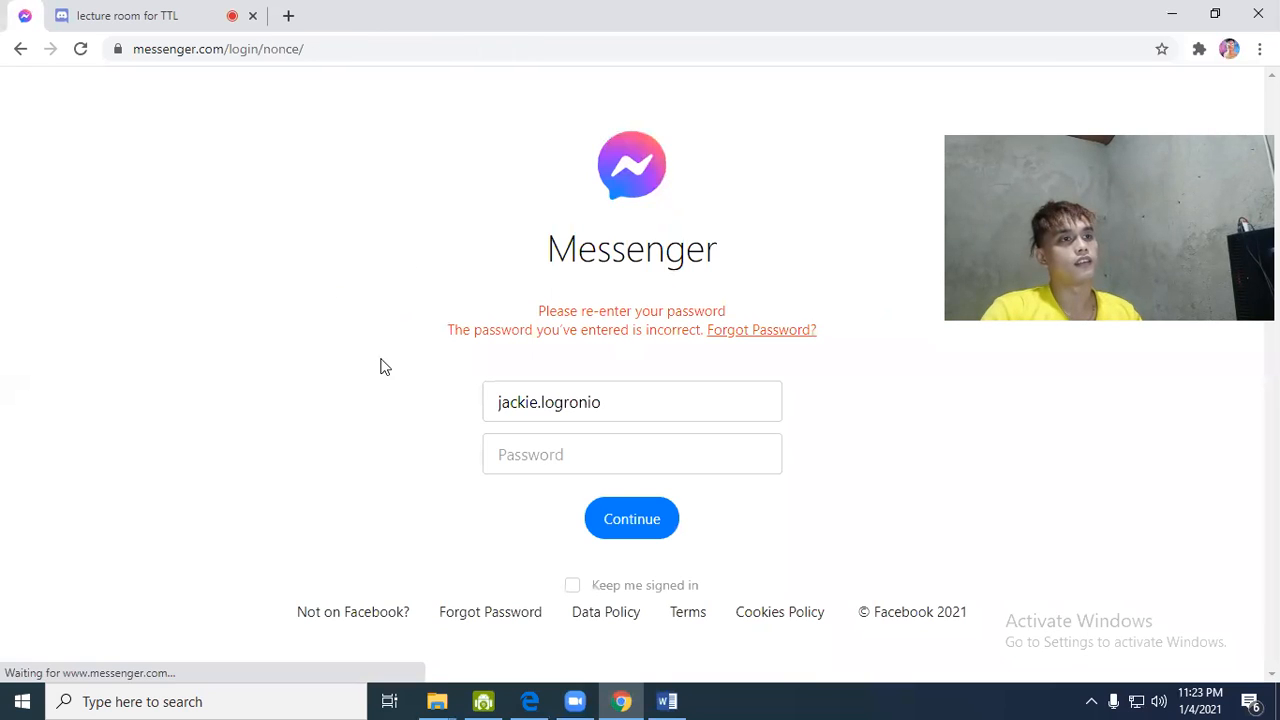
Retry the Messenger password twice, hit the maintenance error, and return to messenger.com.
type("•••••")
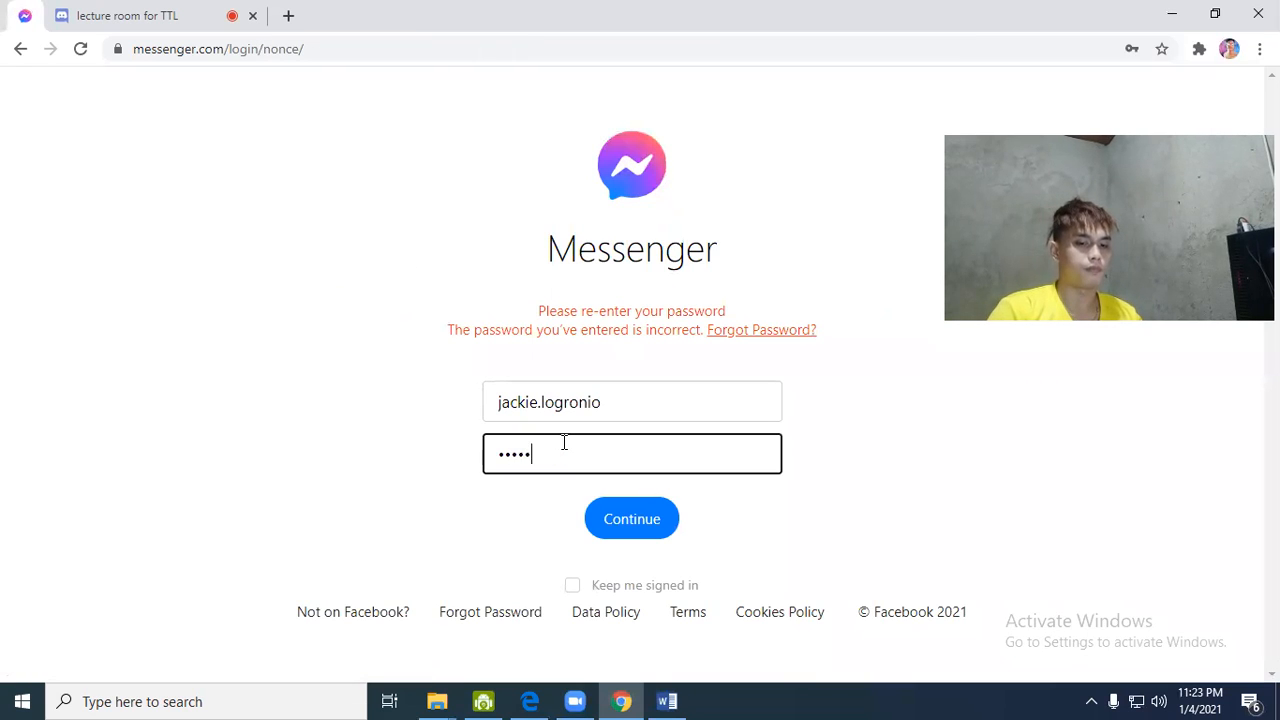
type("password")
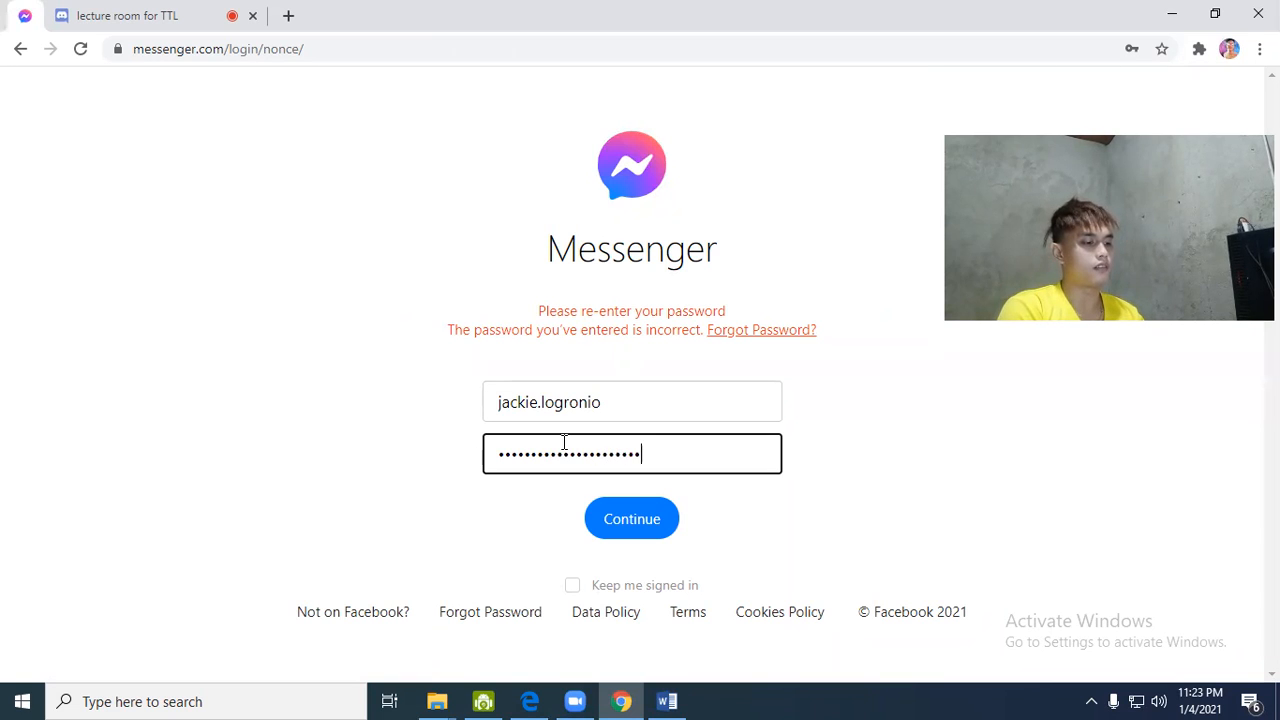
left_click(632, 518)
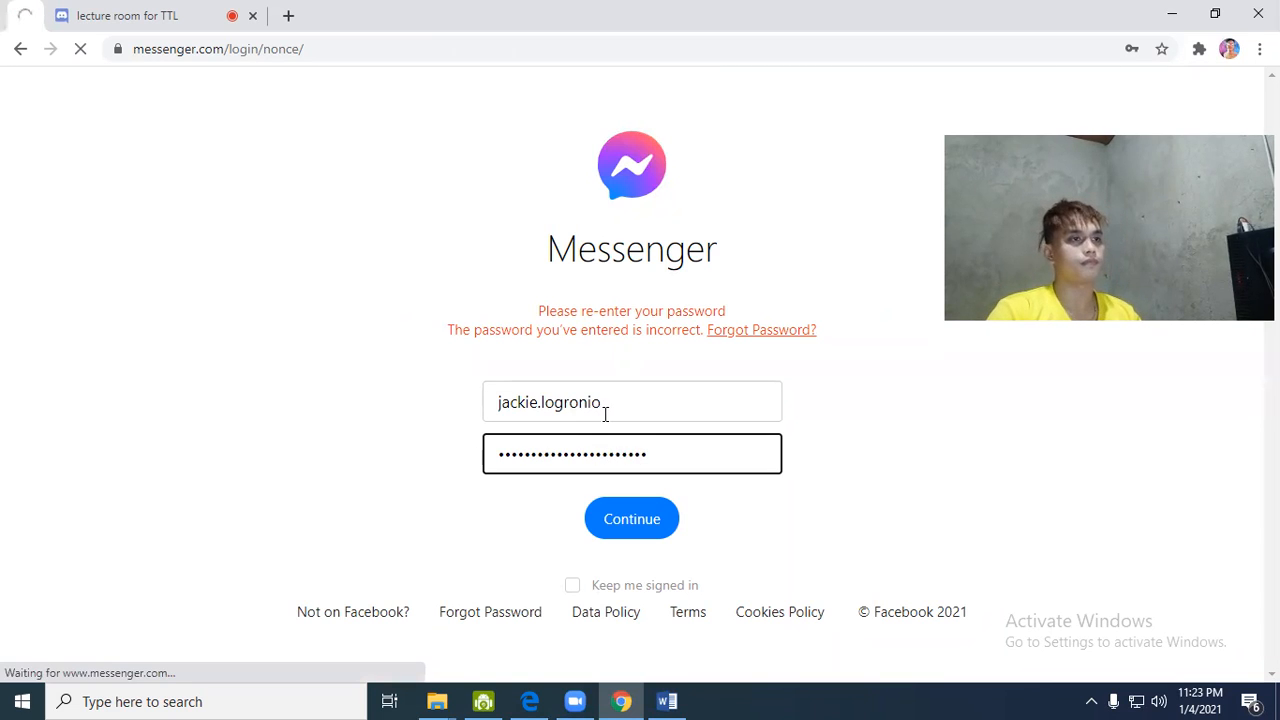
left_click(632, 518)
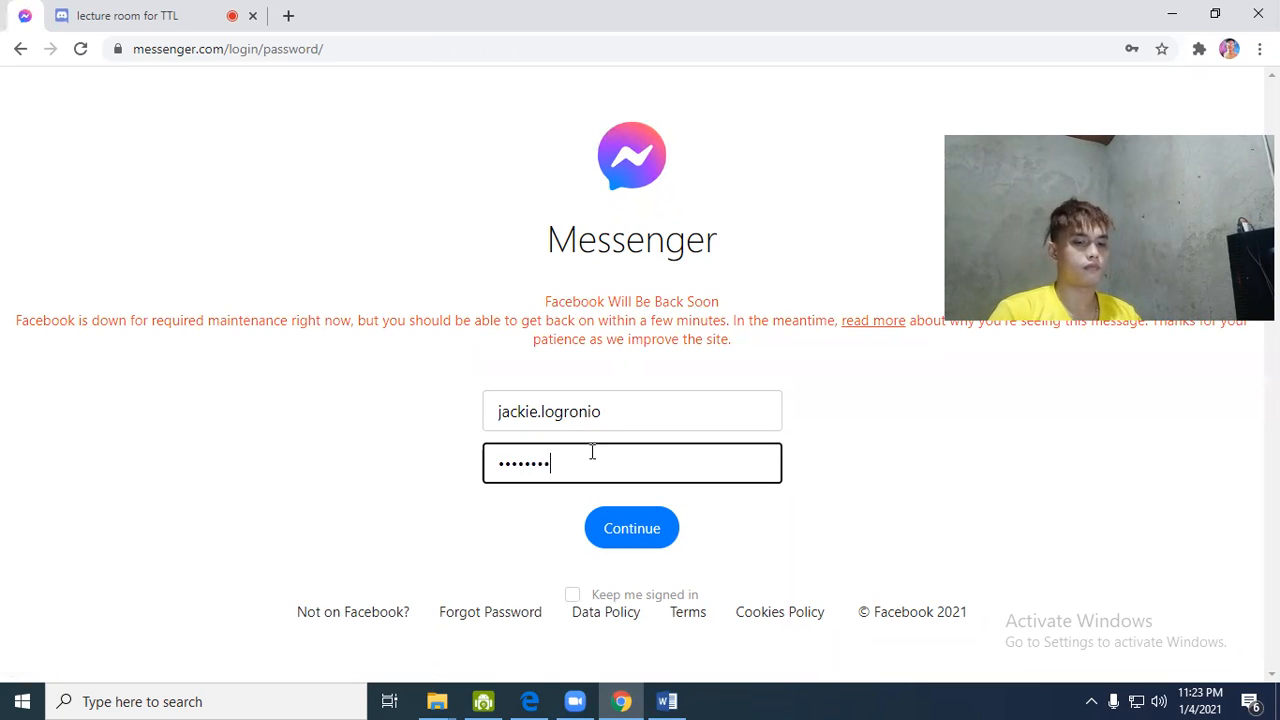
type("password")
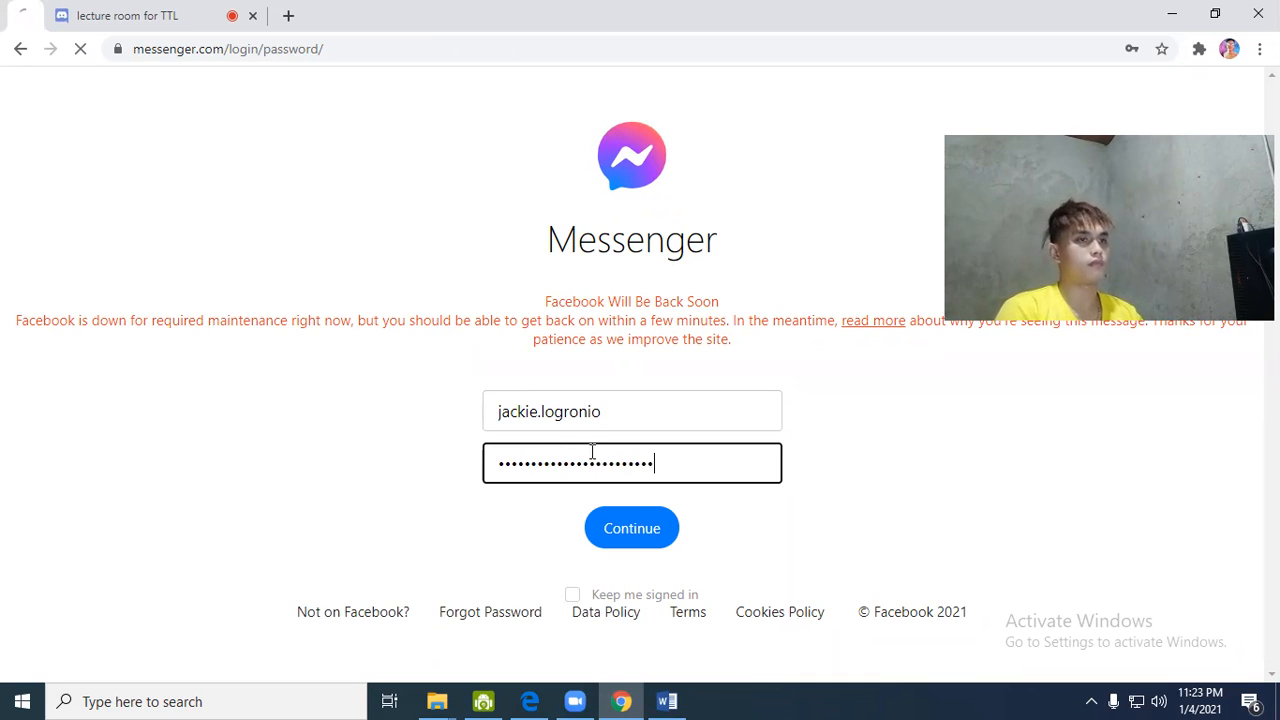
left_click(632, 528)
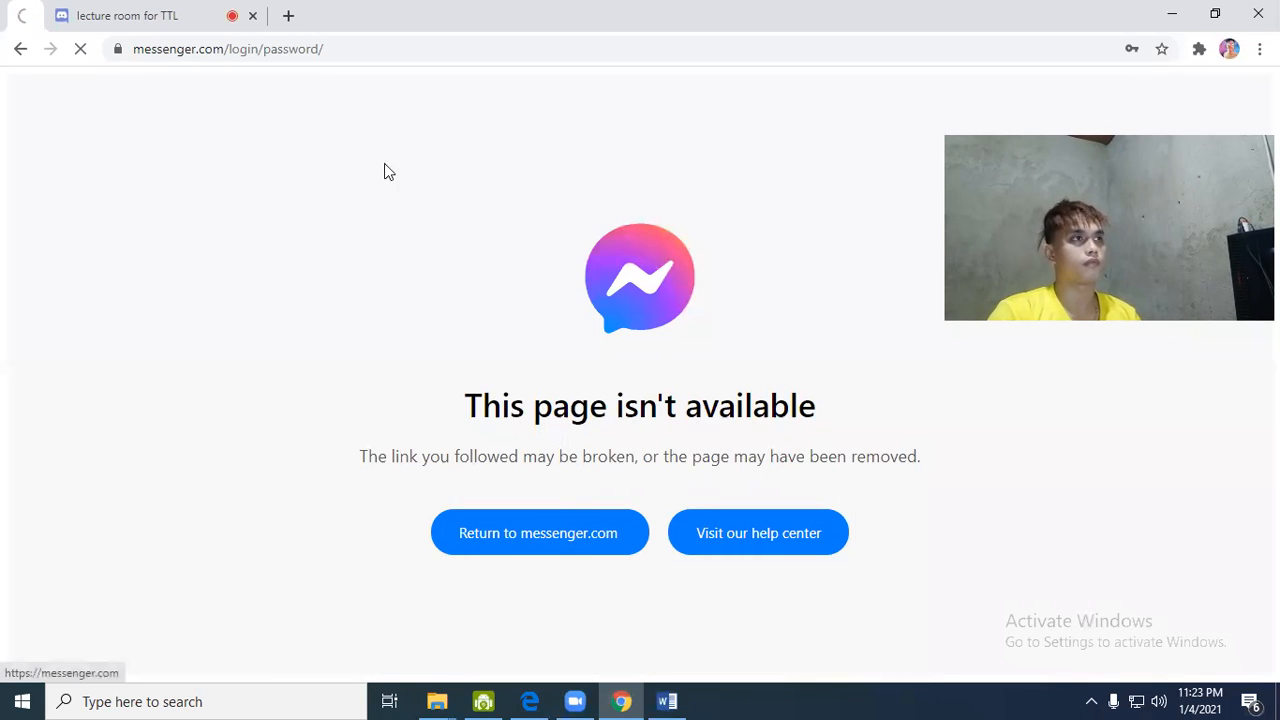
left_click(538, 532)
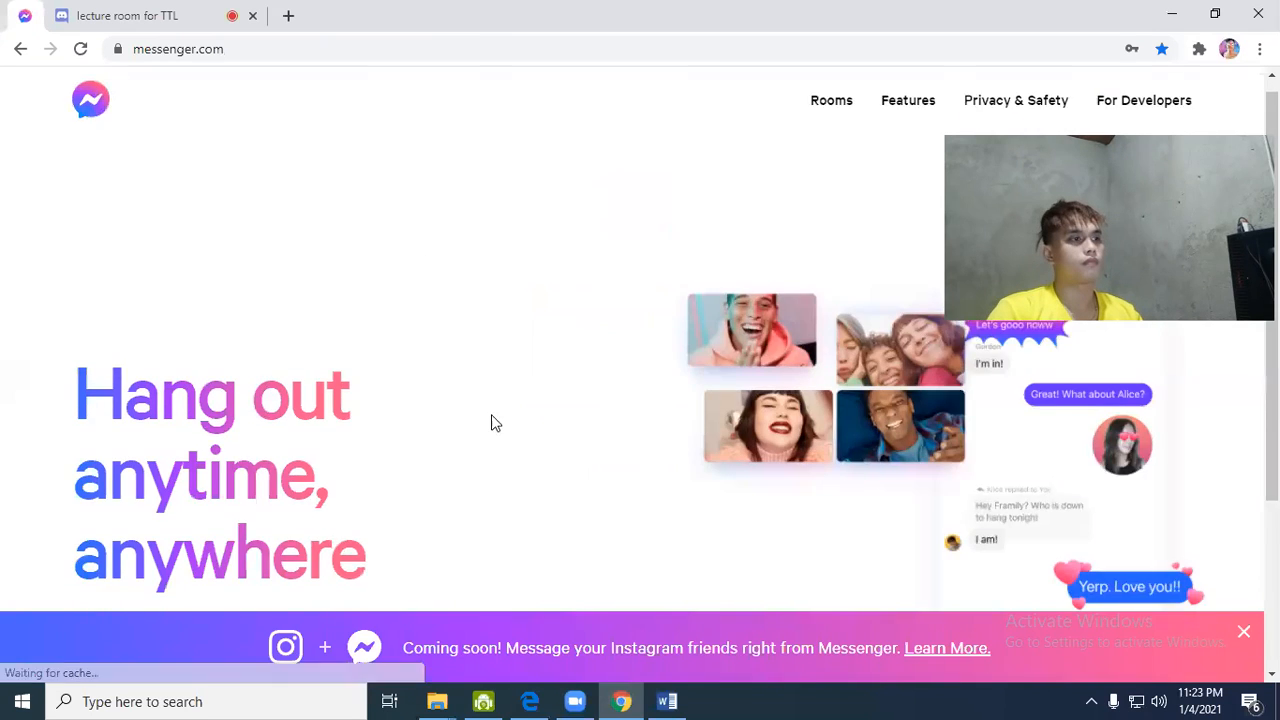
scroll("down", 3)
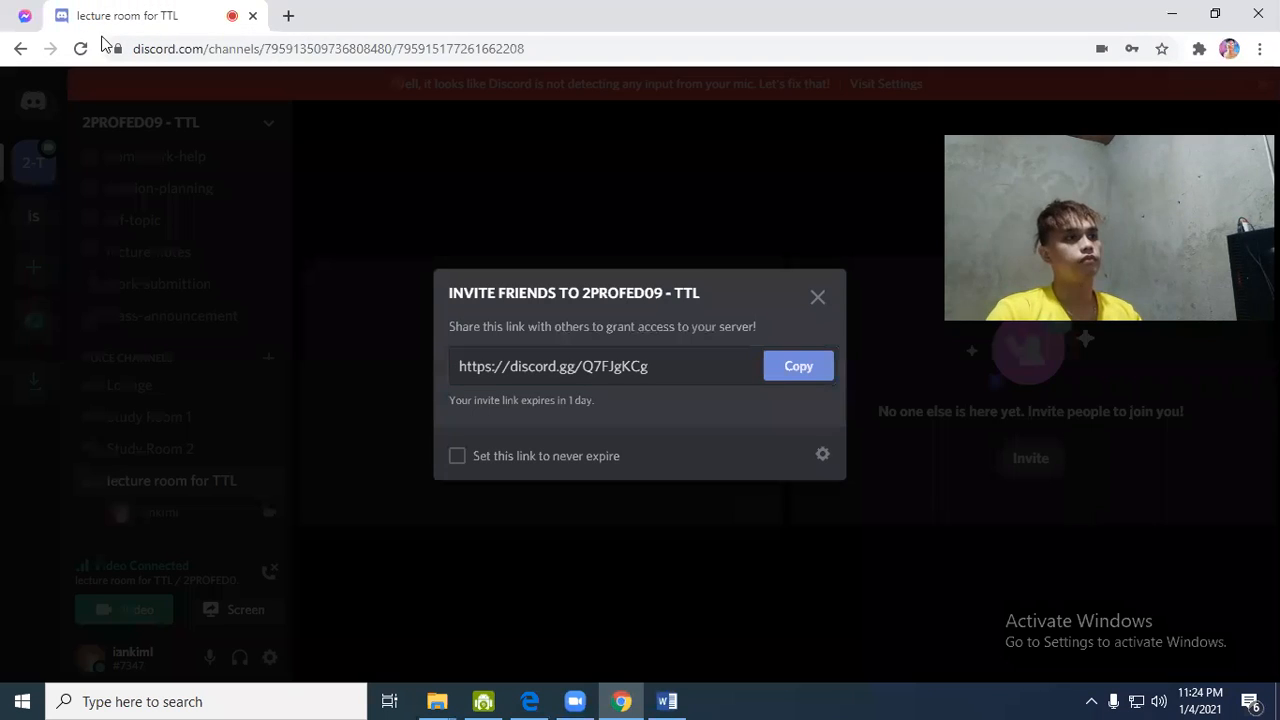
mouse_move(36, 16)
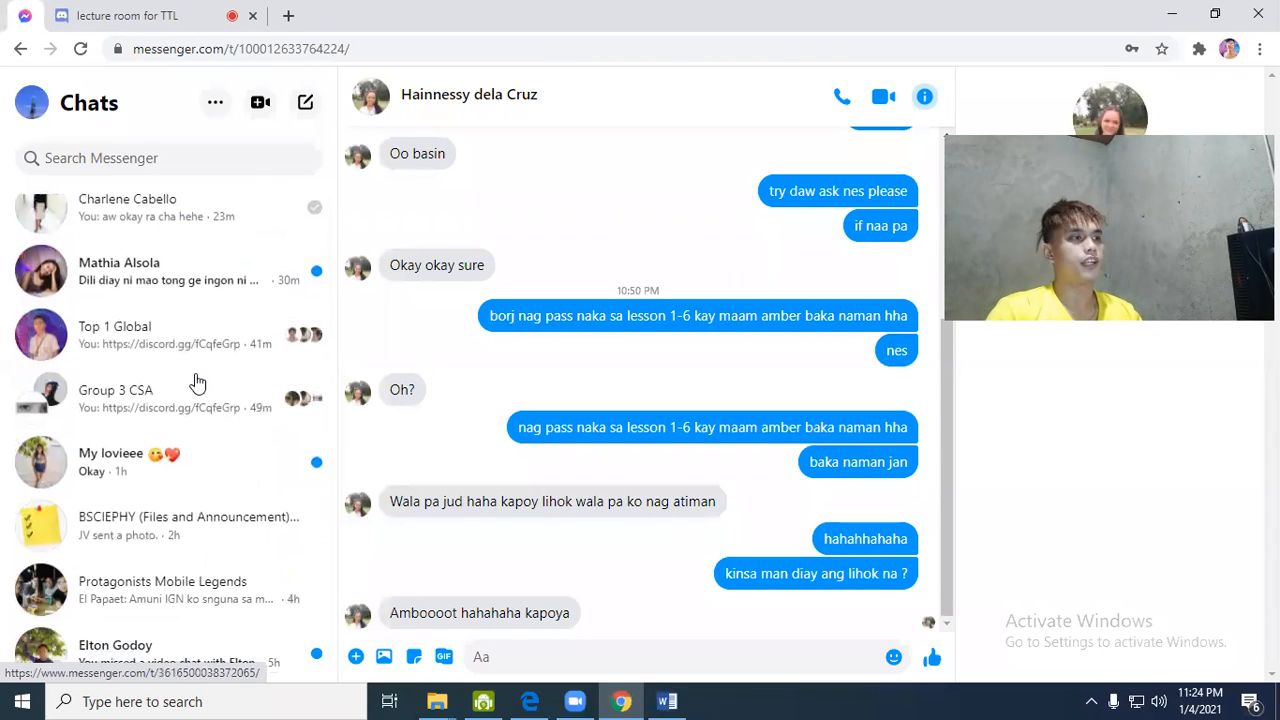
Browse the Messenger chat list, then dismiss Discord's invite dialog back in the call.
scroll("up", 3)
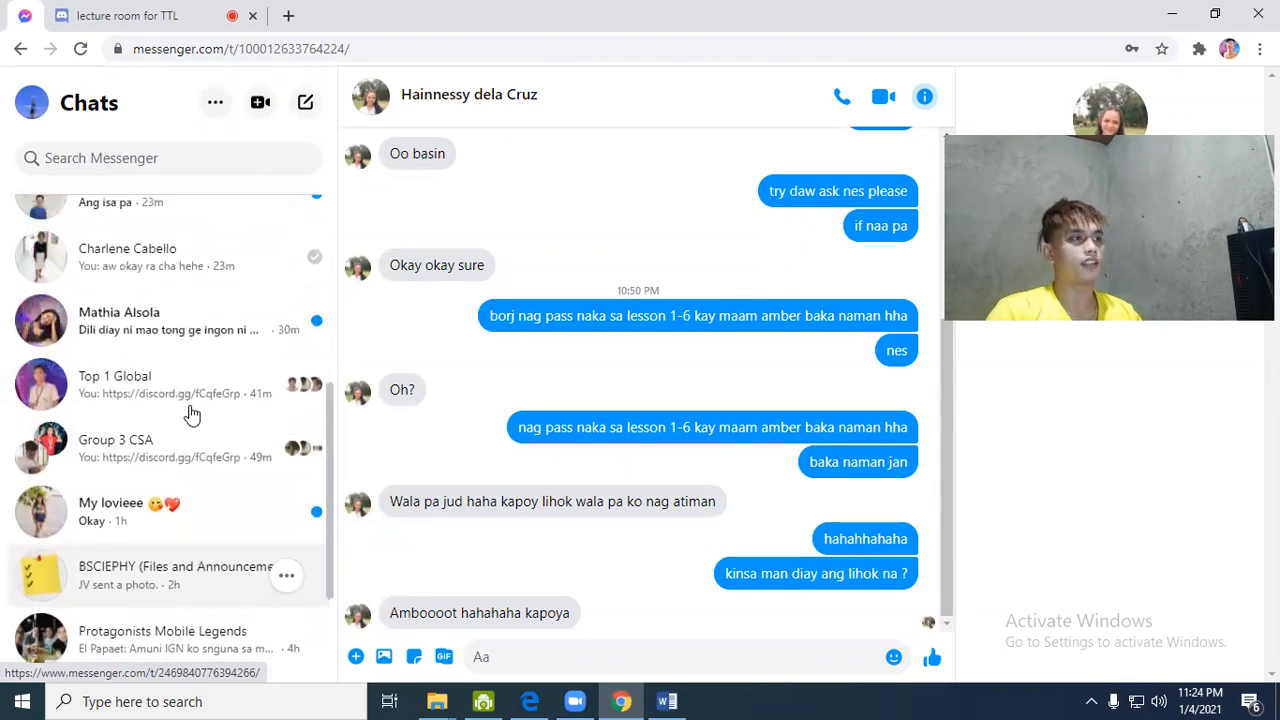
scroll("down", 3)
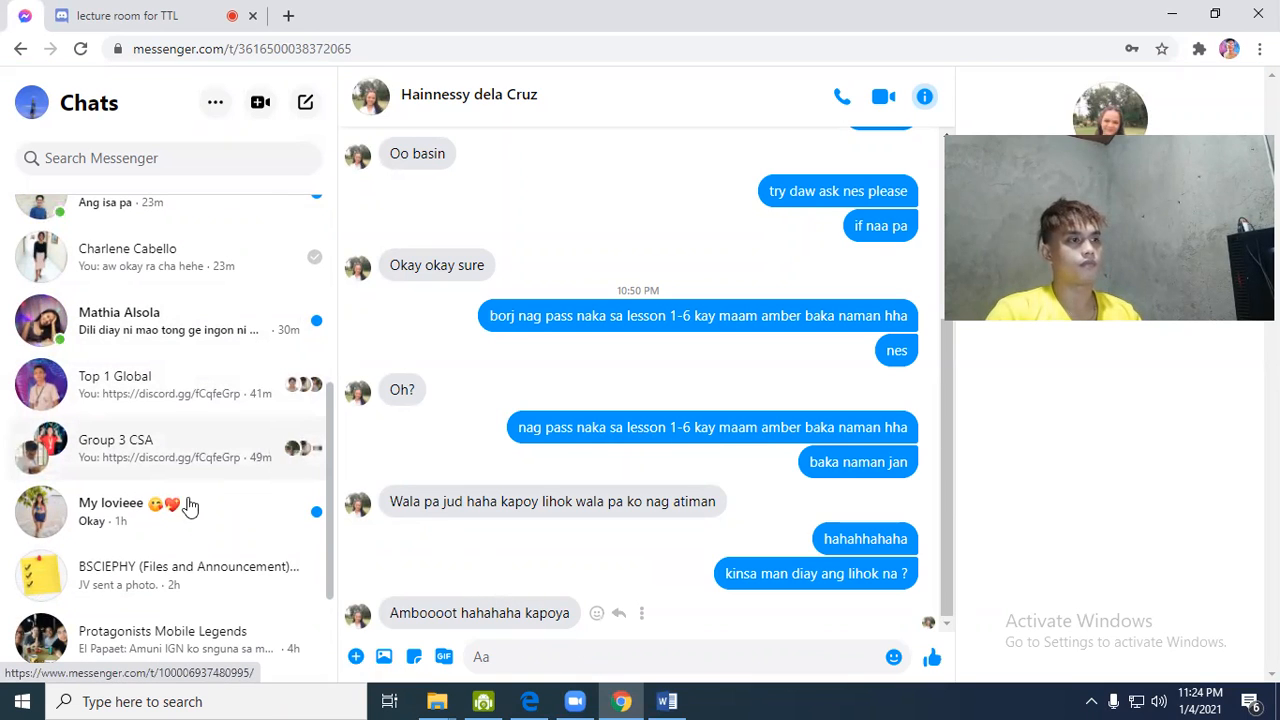
scroll("down", 3)
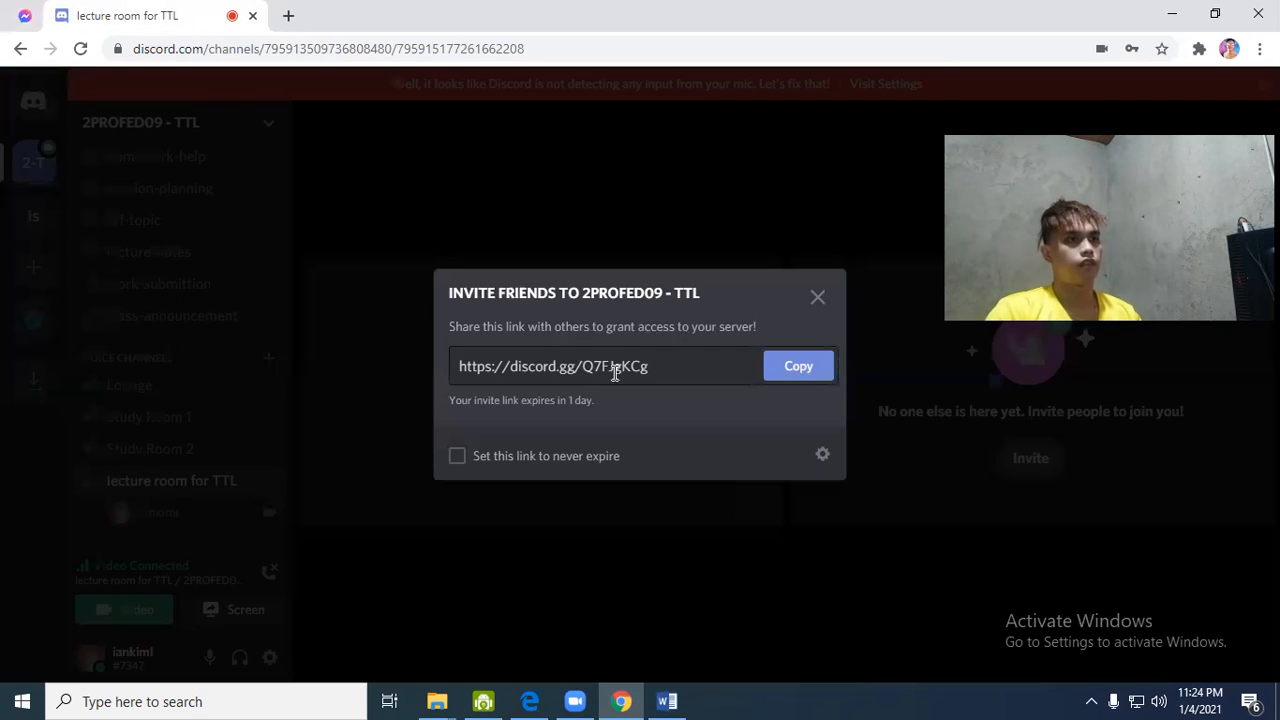
left_click(816, 296)
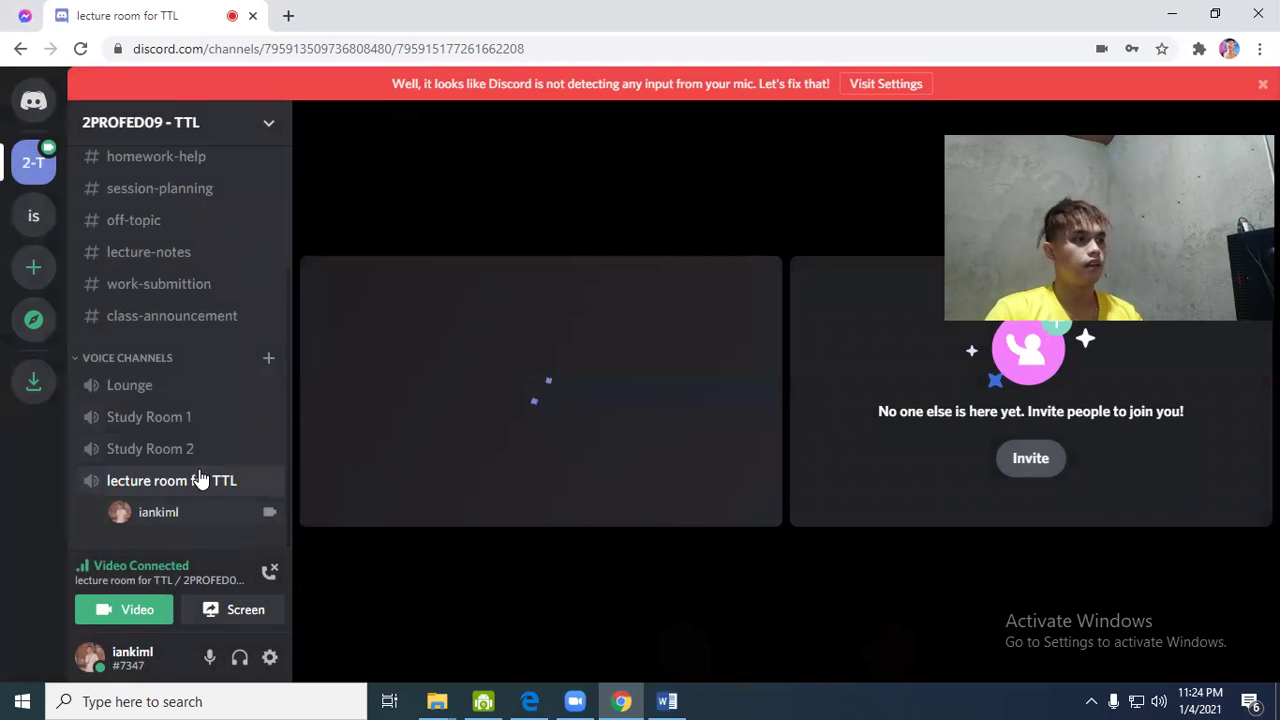
mouse_move(200, 448)
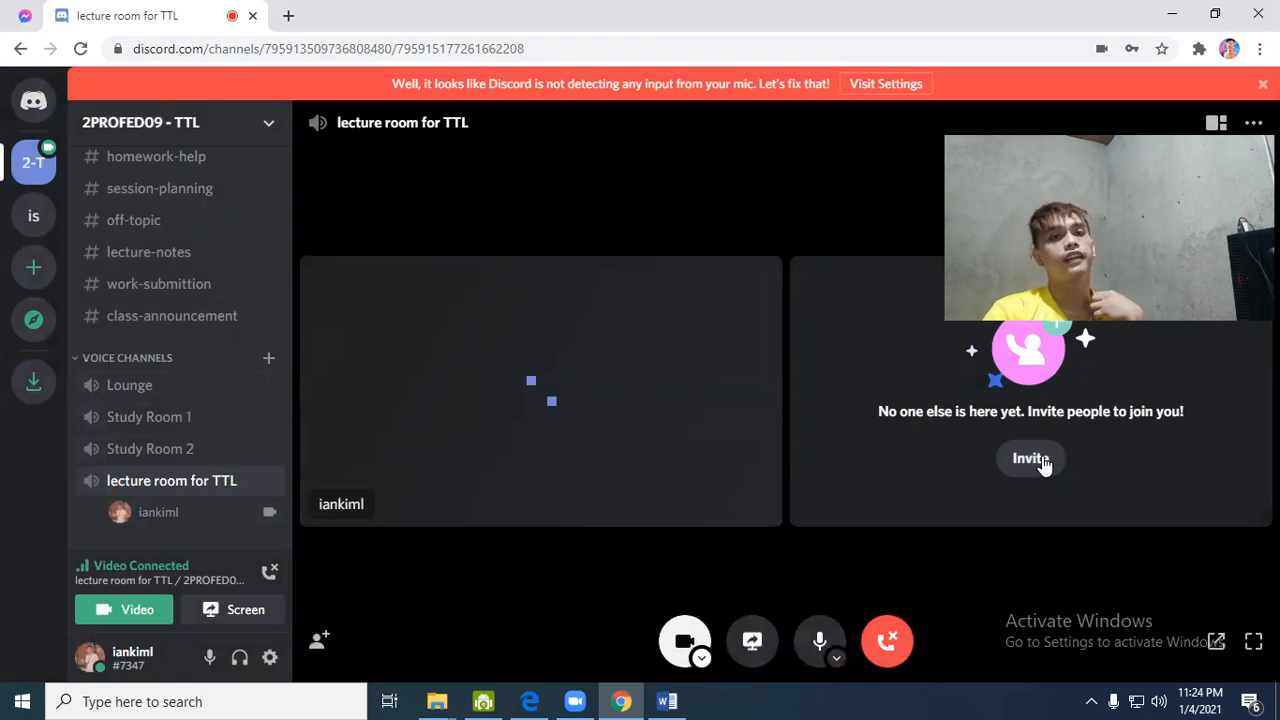
mouse_move(1210, 368)
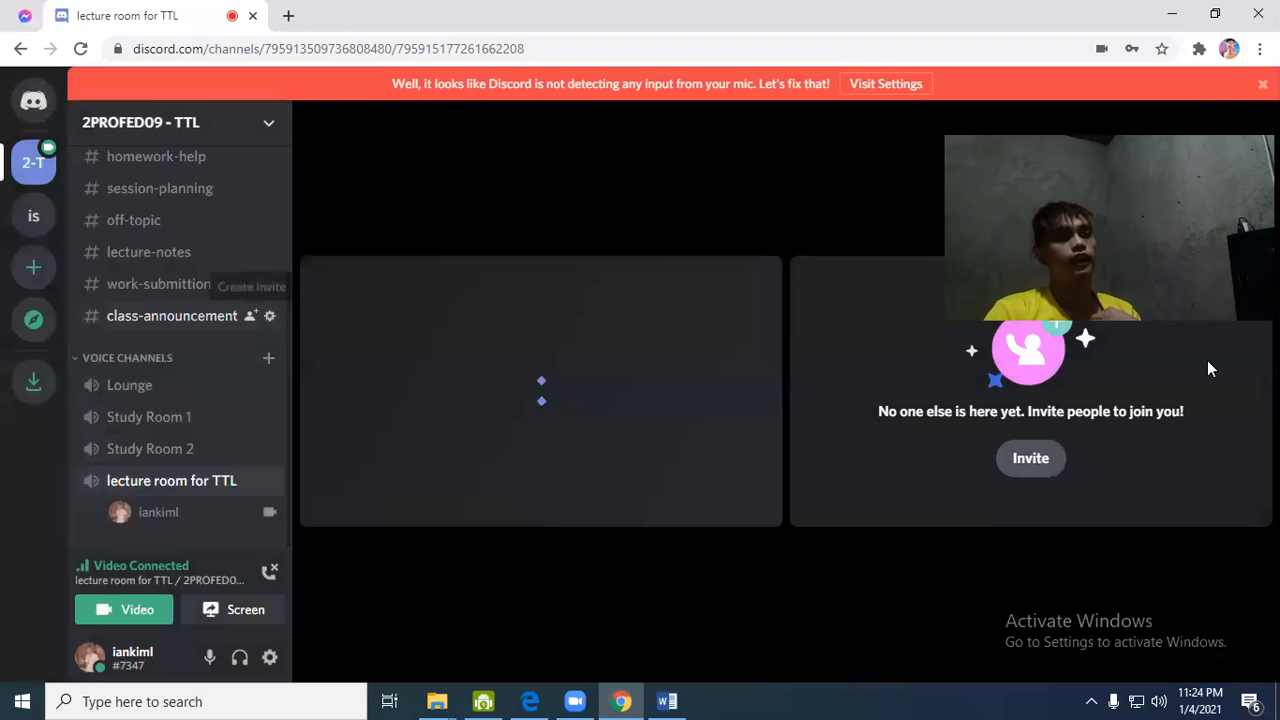
Start a new channel from the + beside the Voice Channels category.
scroll("up", 3)
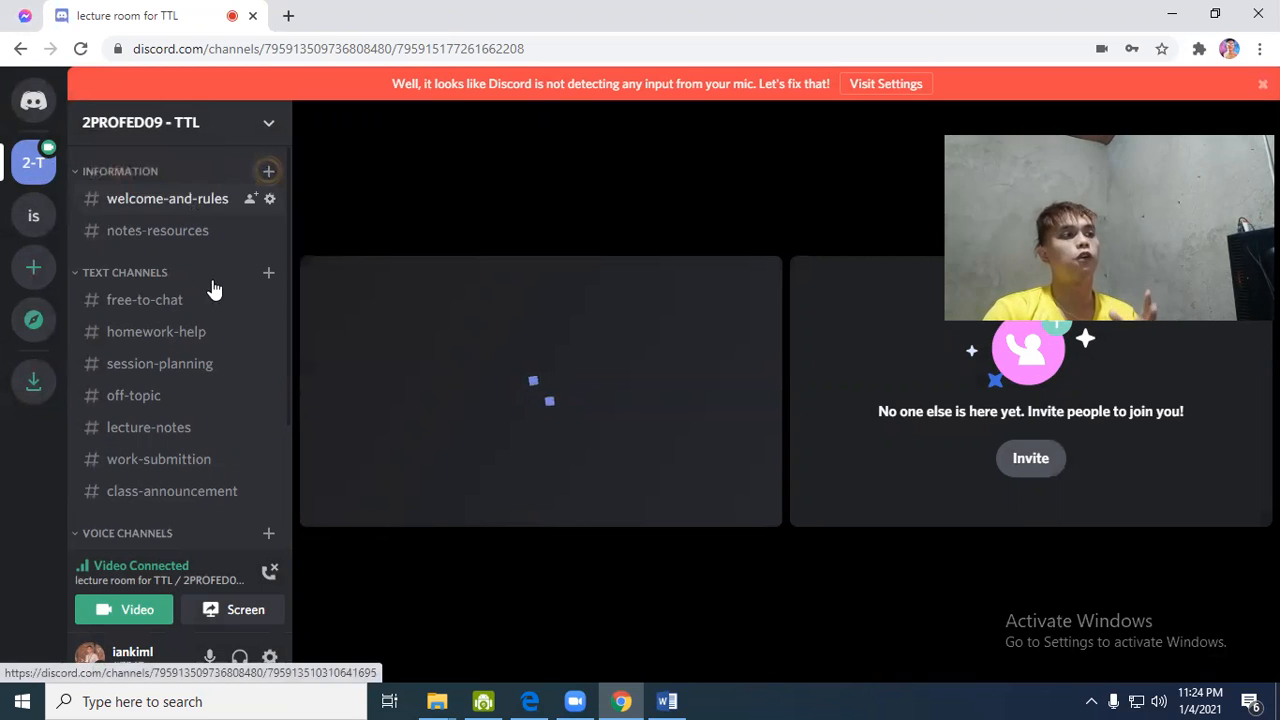
scroll("down", 3)
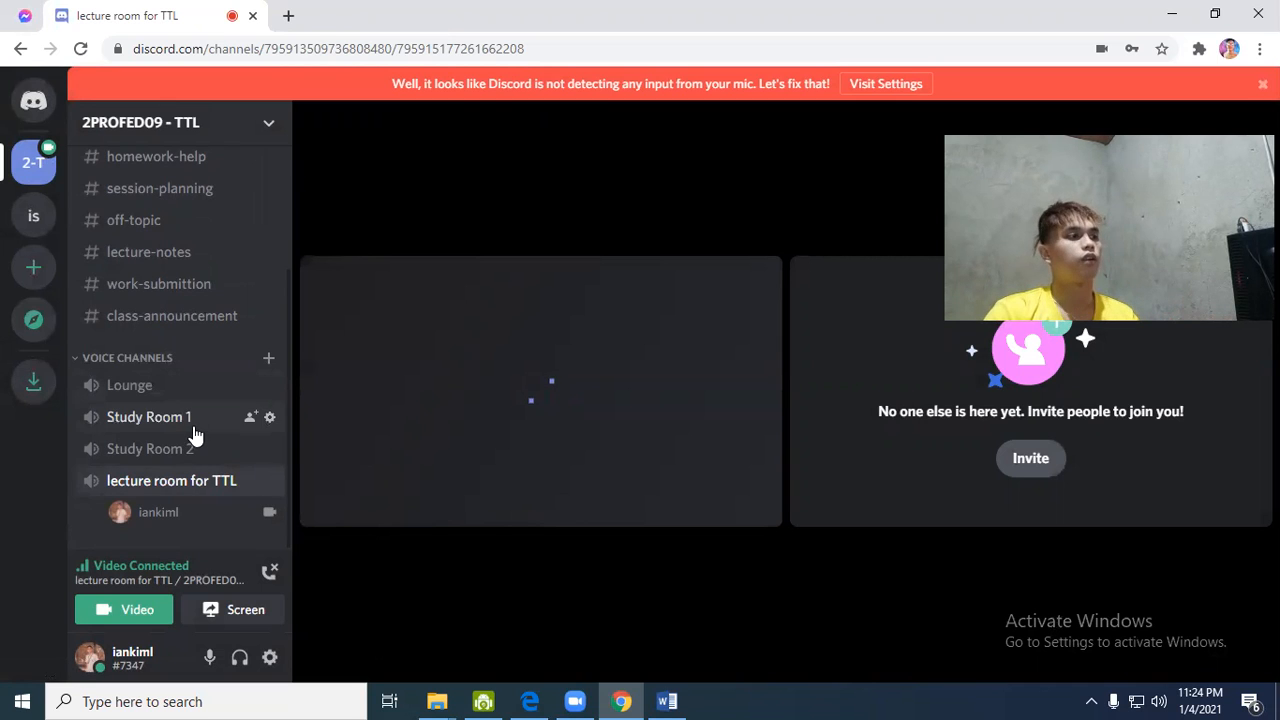
left_click(268, 358)
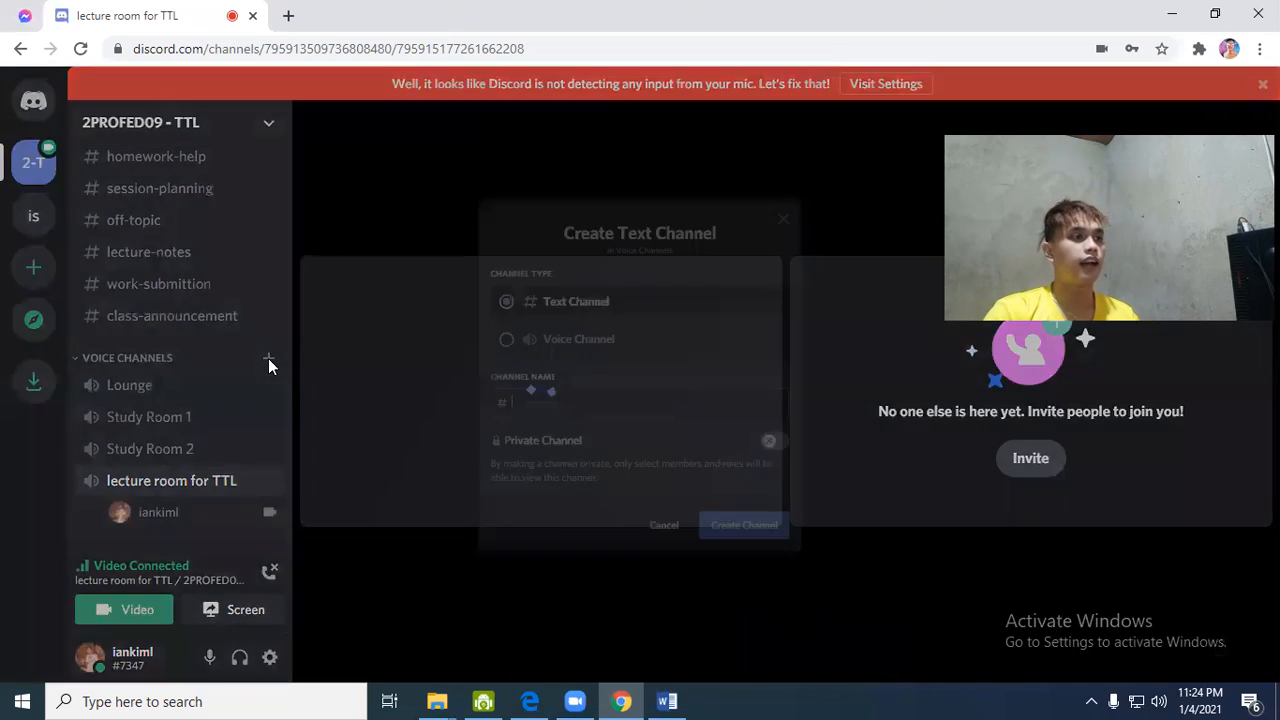
Create a voice channel named 'group 1'.
left_click(468, 328)
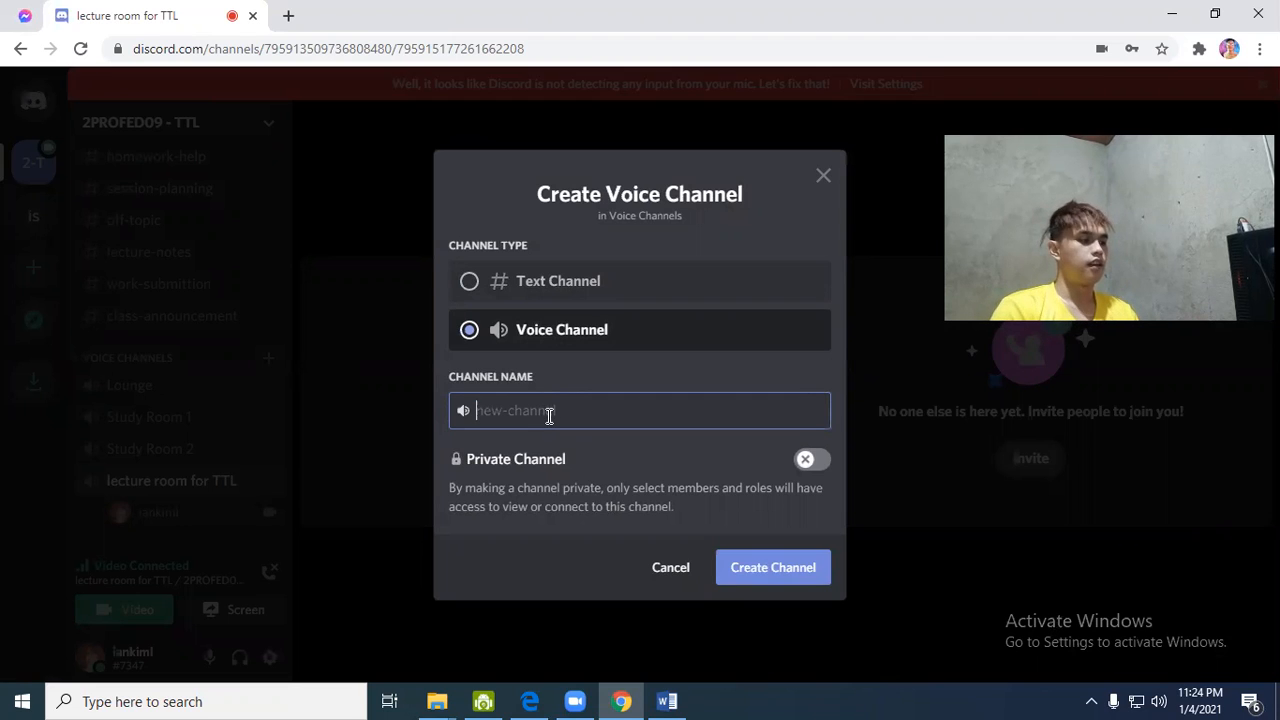
type("gro")
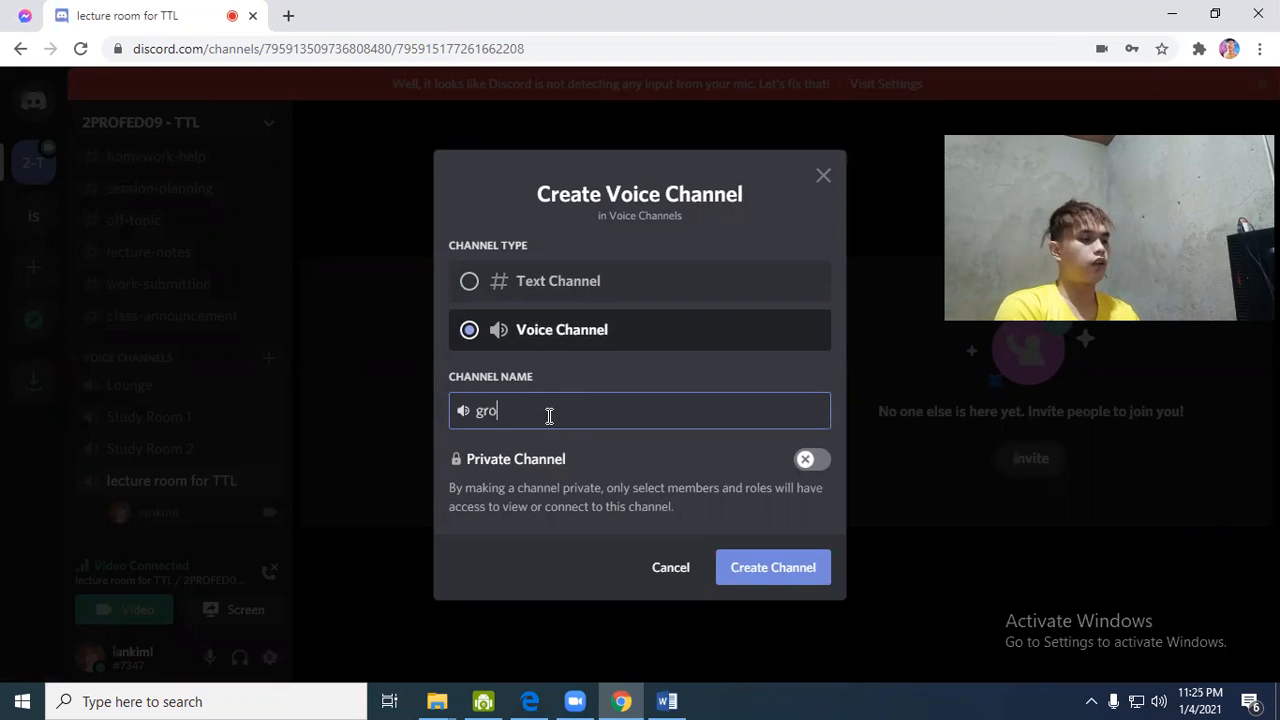
type("up 1")
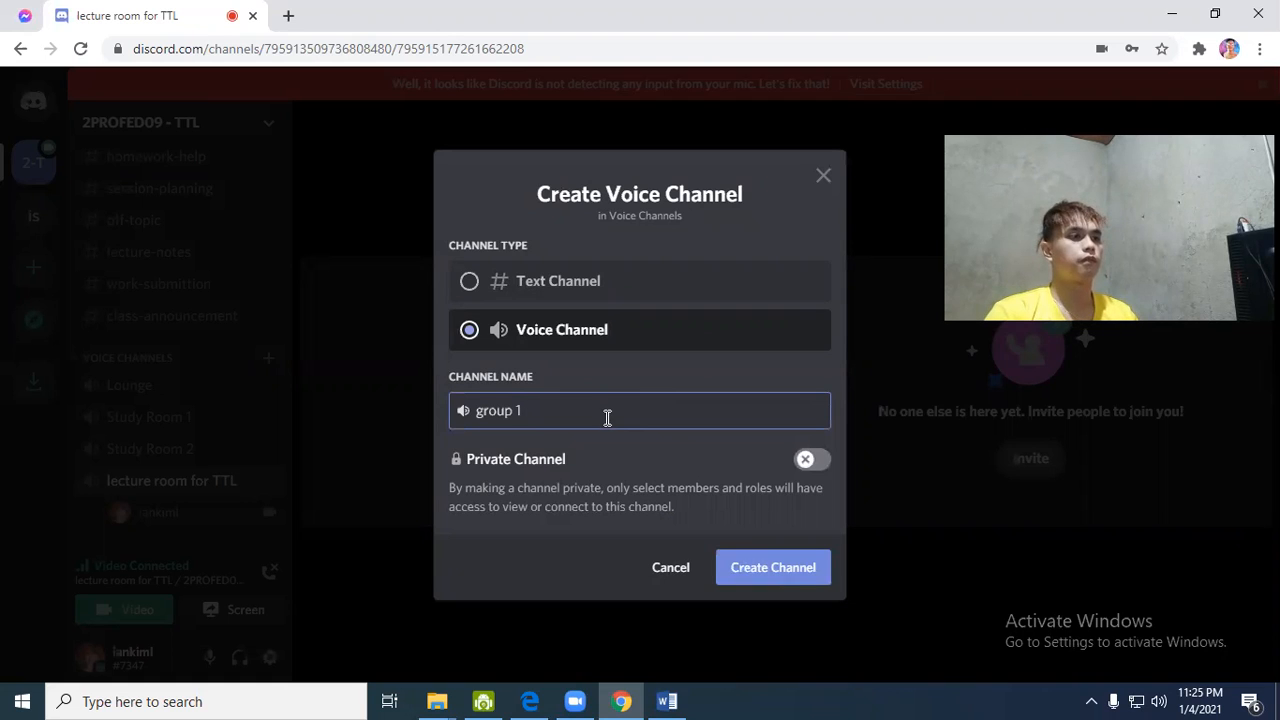
mouse_move(760, 536)
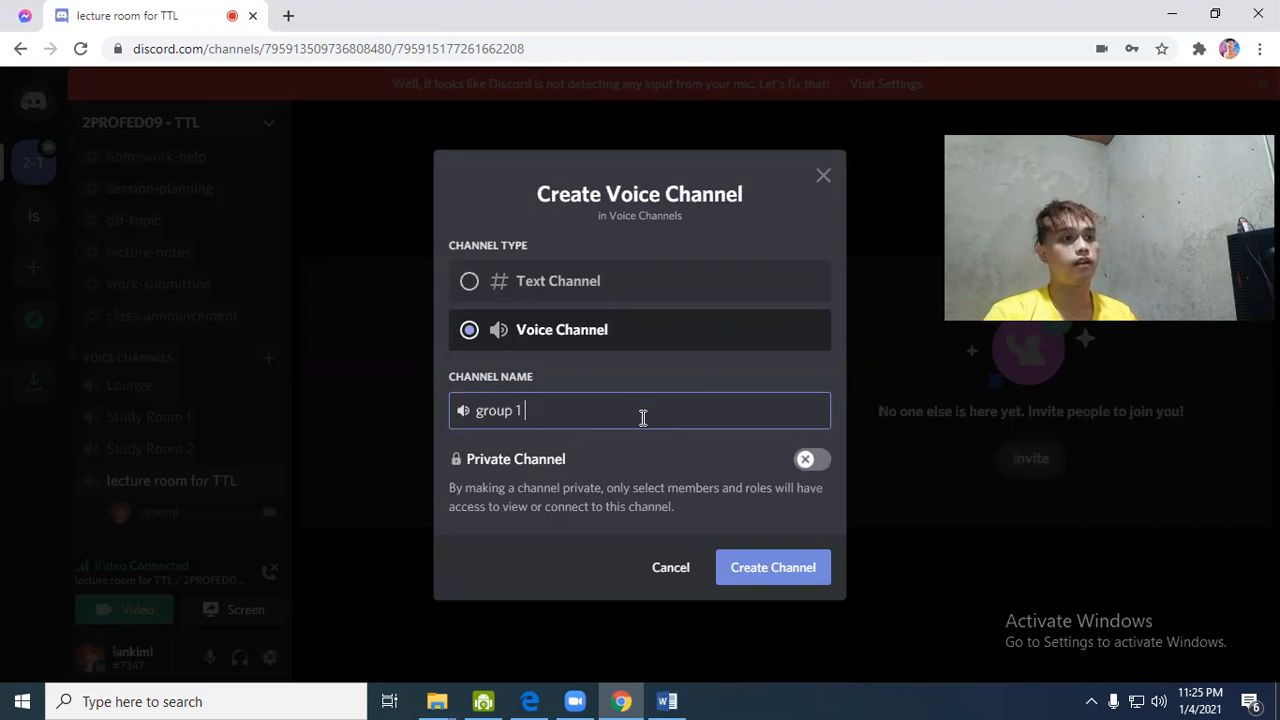
mouse_move(570, 308)
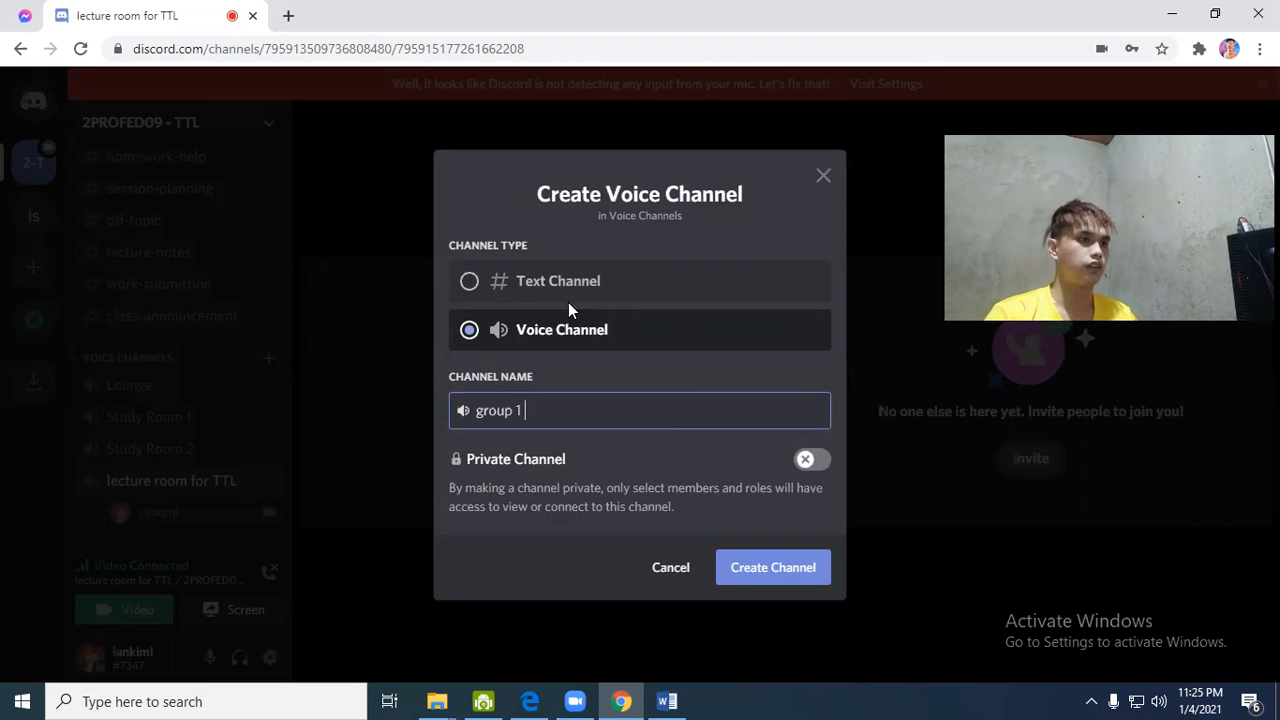
left_click(772, 568)
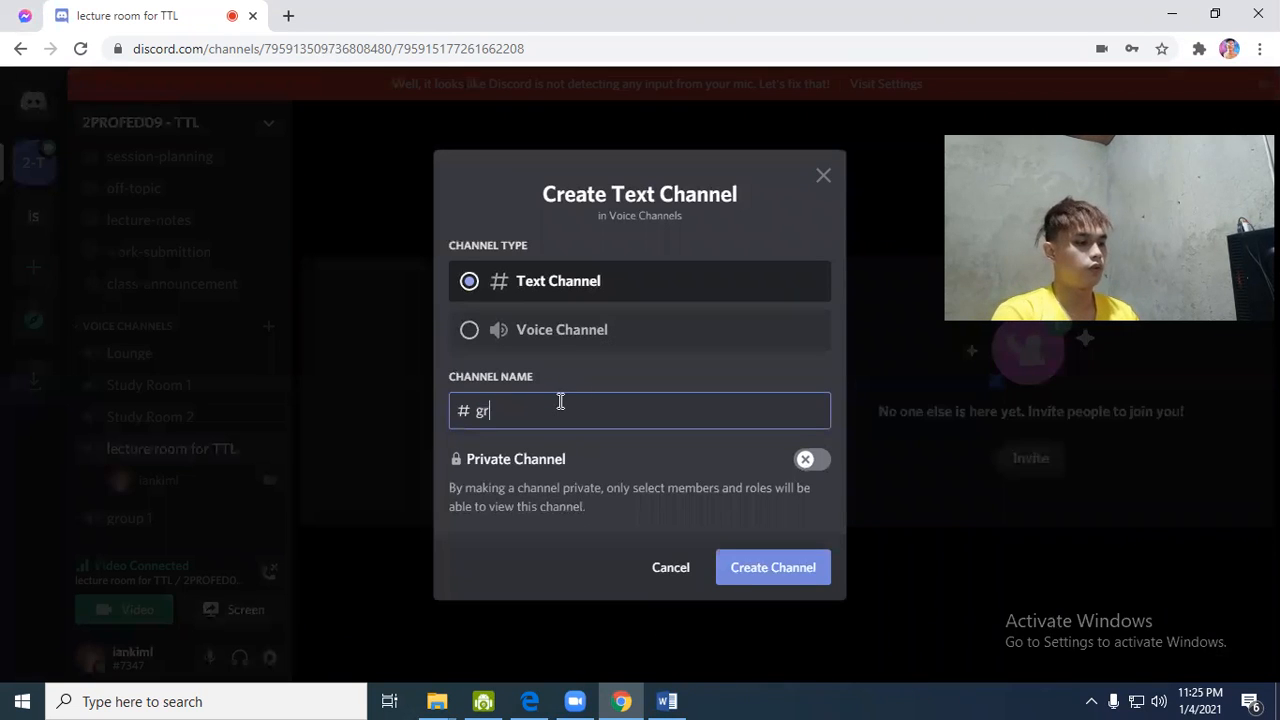
Create the 'group 2' voice channel and start a third named 'group 3'.
left_click(468, 328)
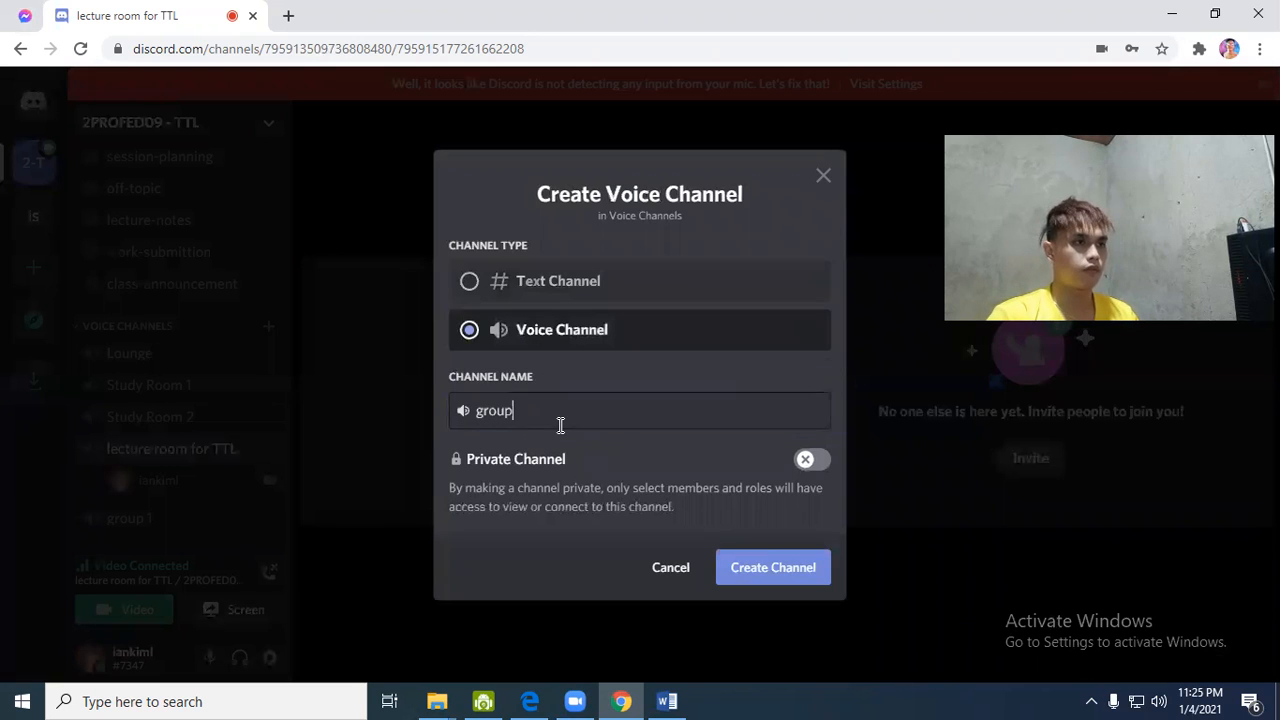
left_click(772, 568)
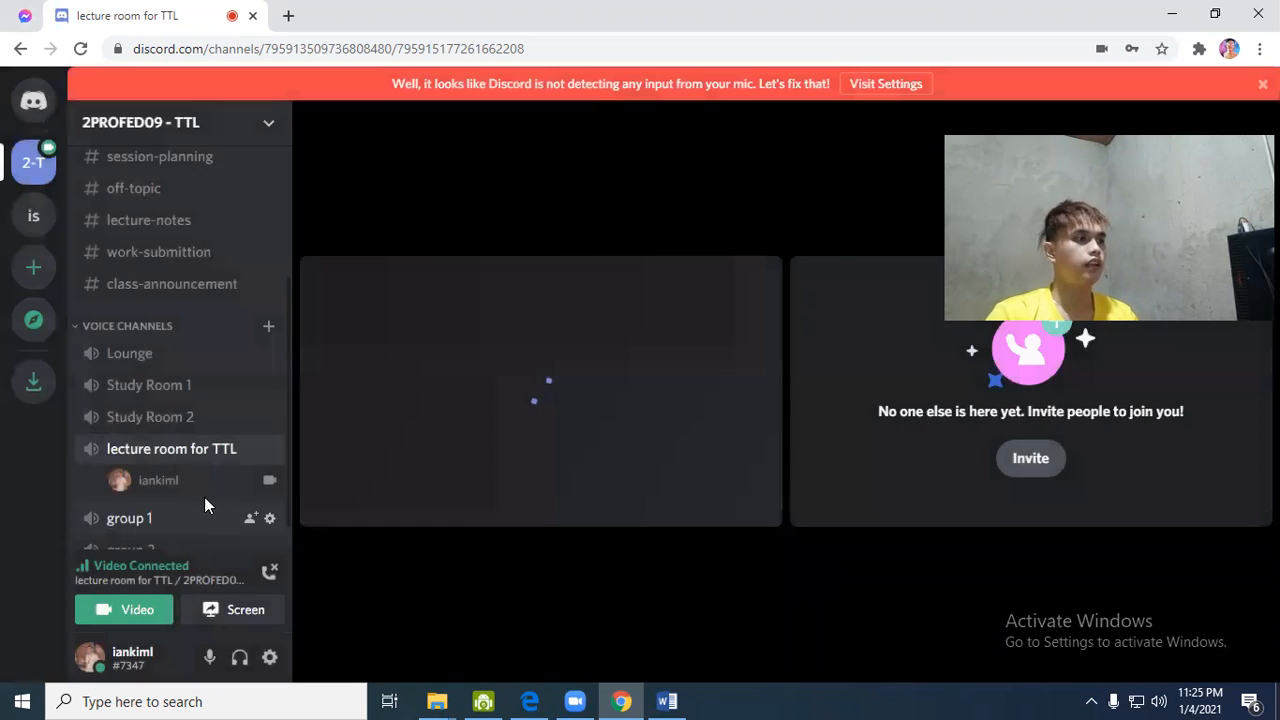
left_click(268, 324)
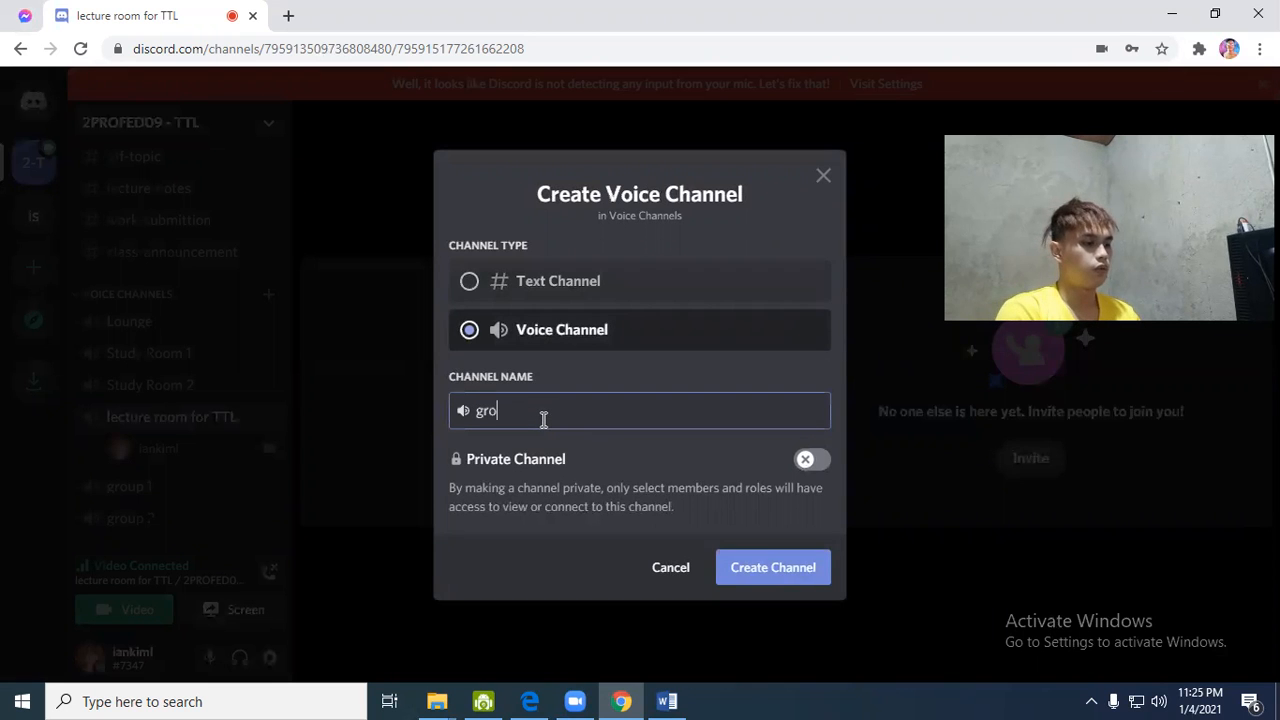
type("up 3")
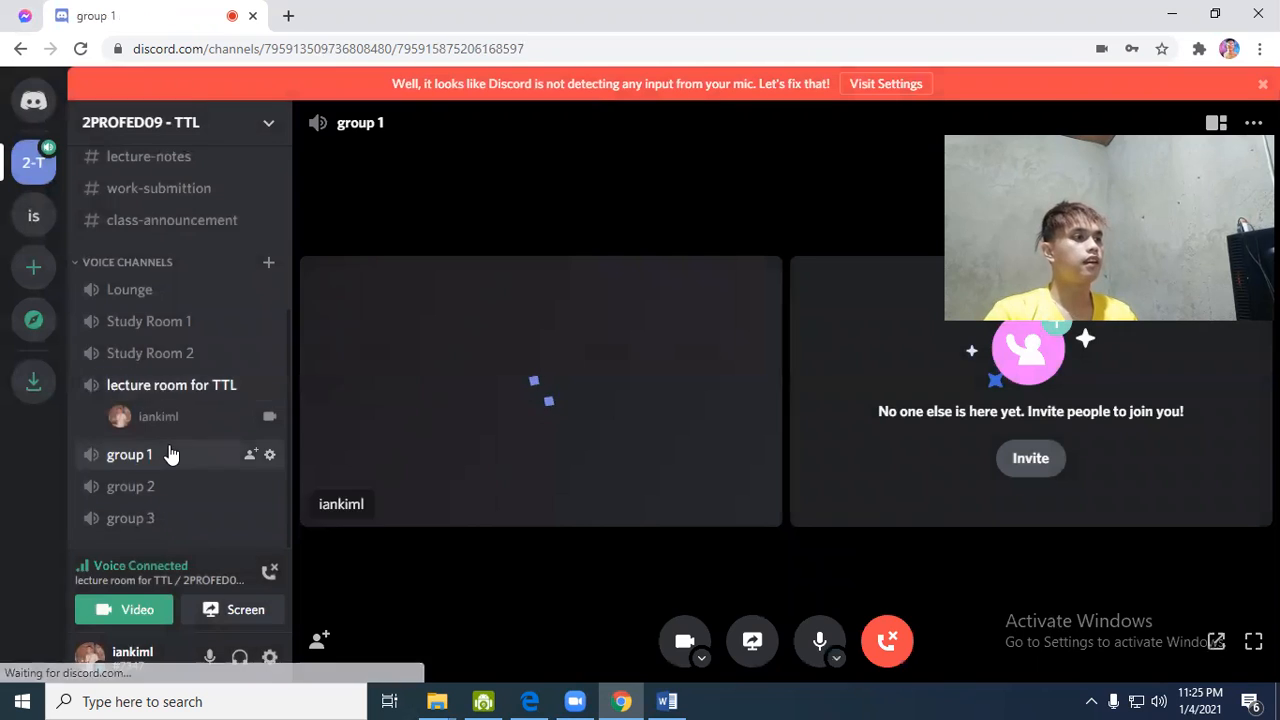
Move the voice connection from lecture room for TTL through group 2 into group 1.
left_click(172, 384)
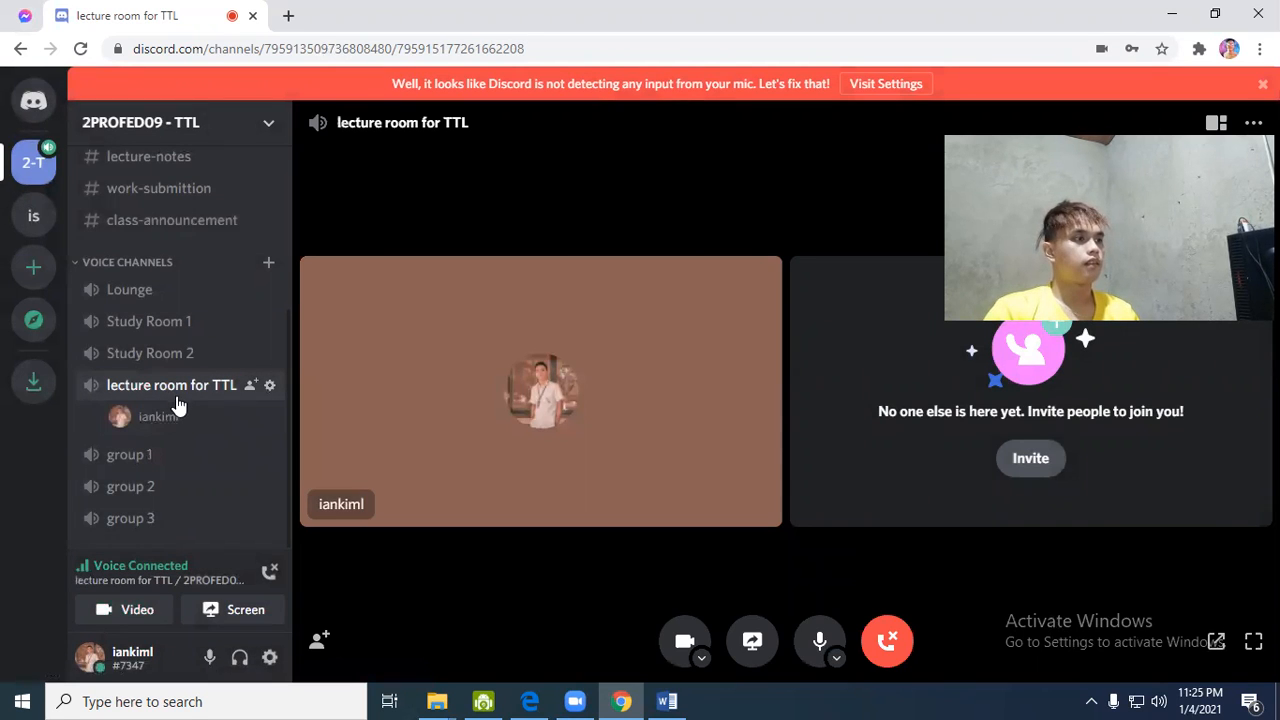
mouse_move(890, 418)
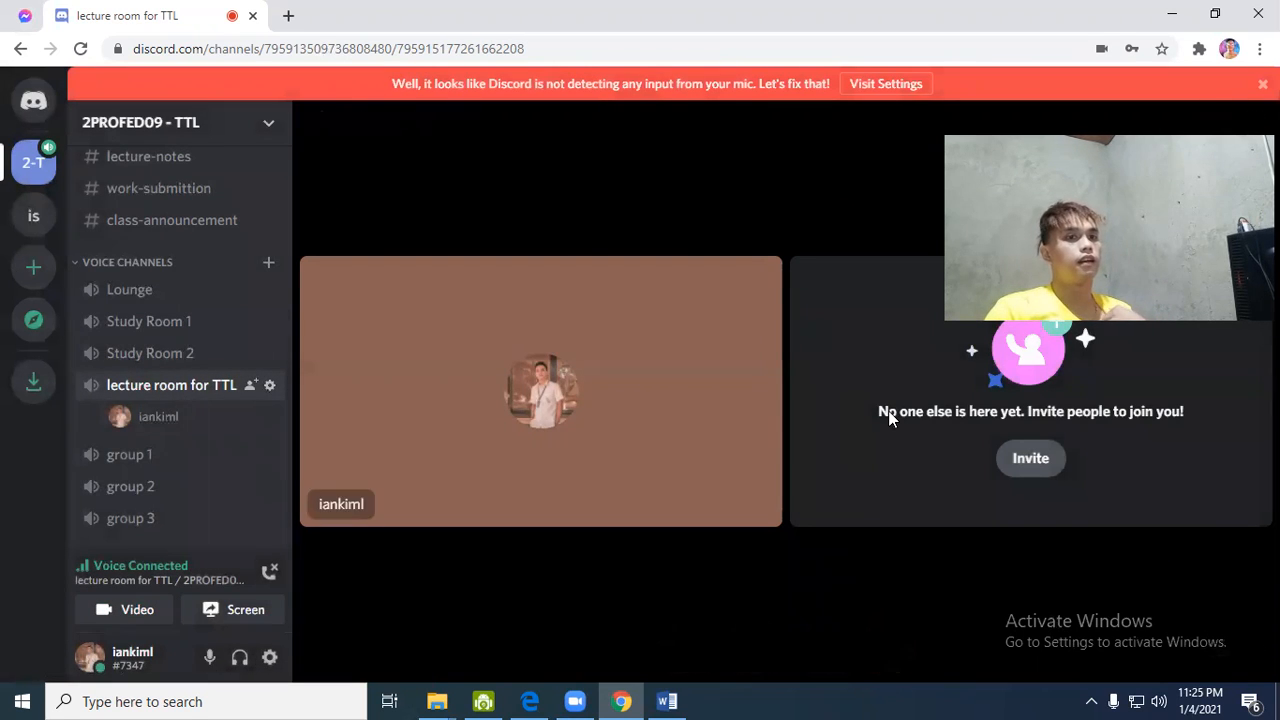
mouse_move(160, 384)
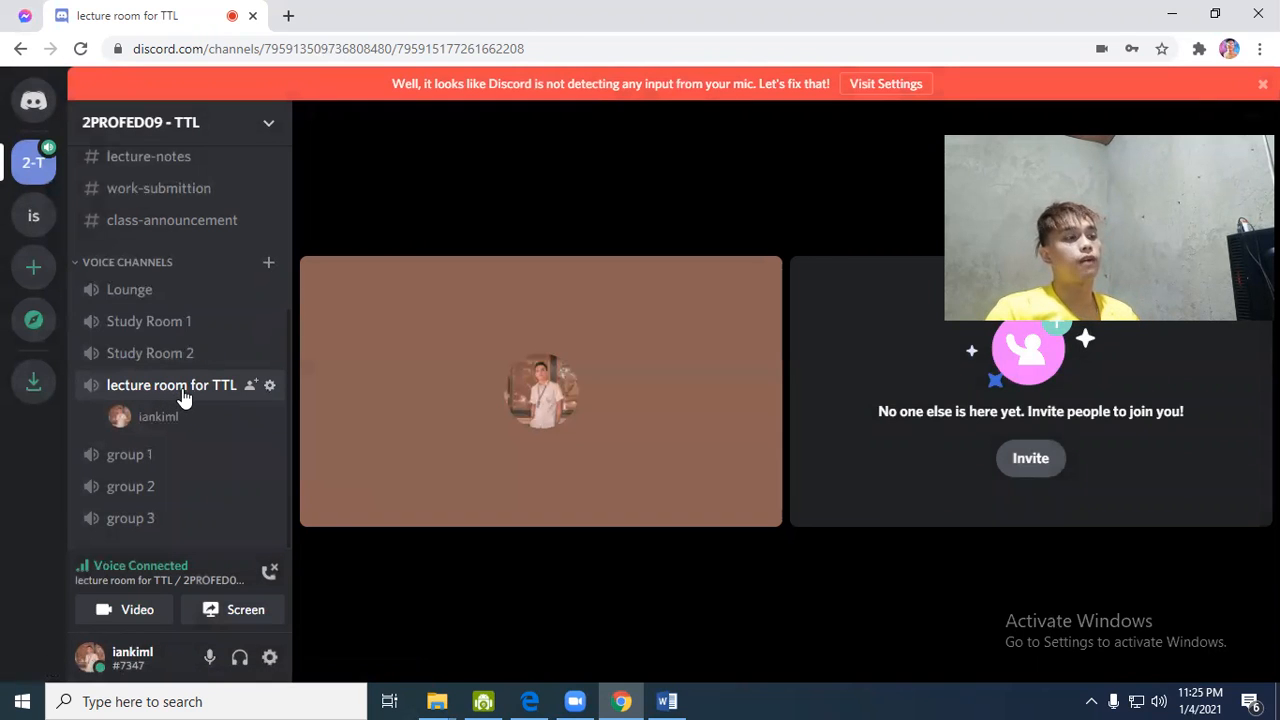
mouse_move(170, 454)
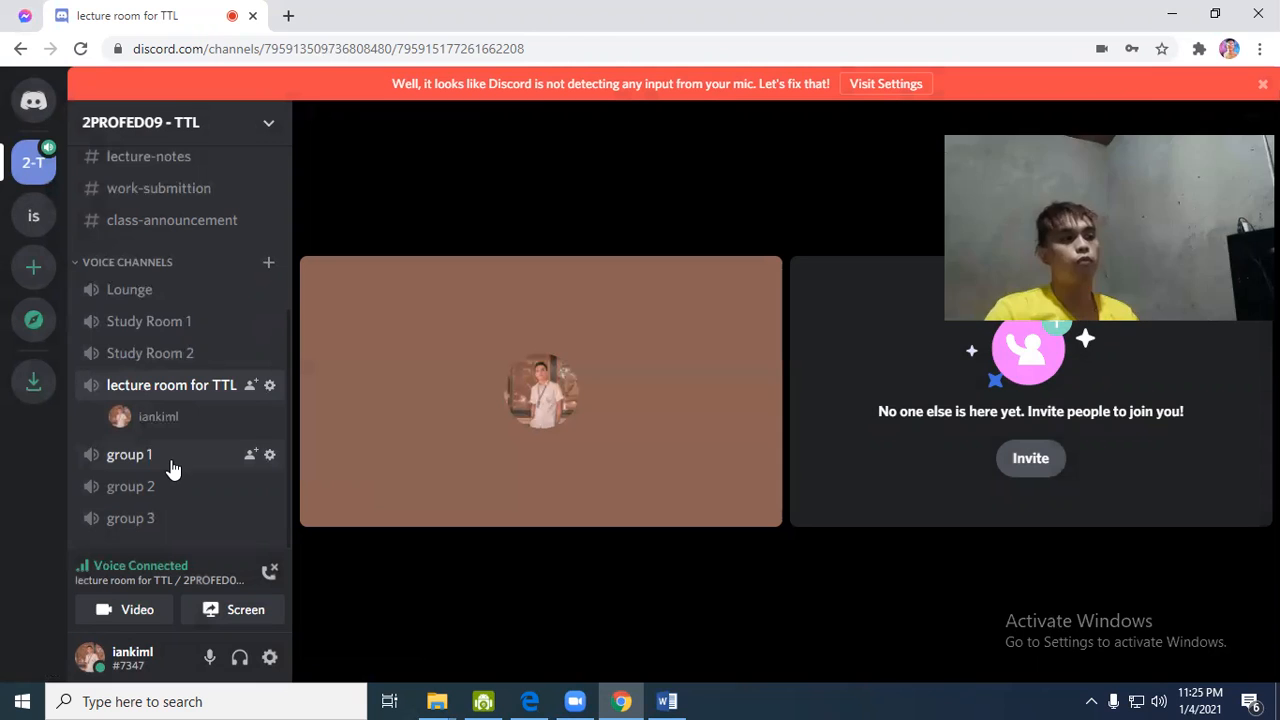
mouse_move(164, 500)
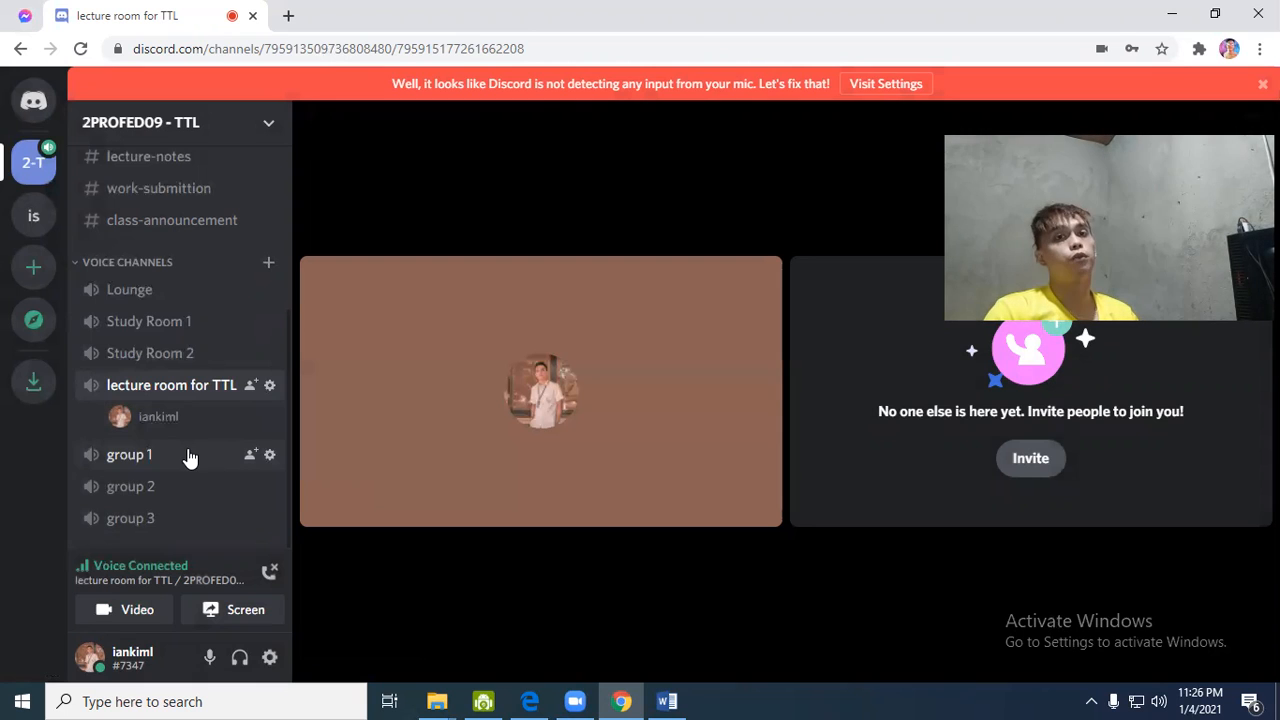
mouse_move(218, 444)
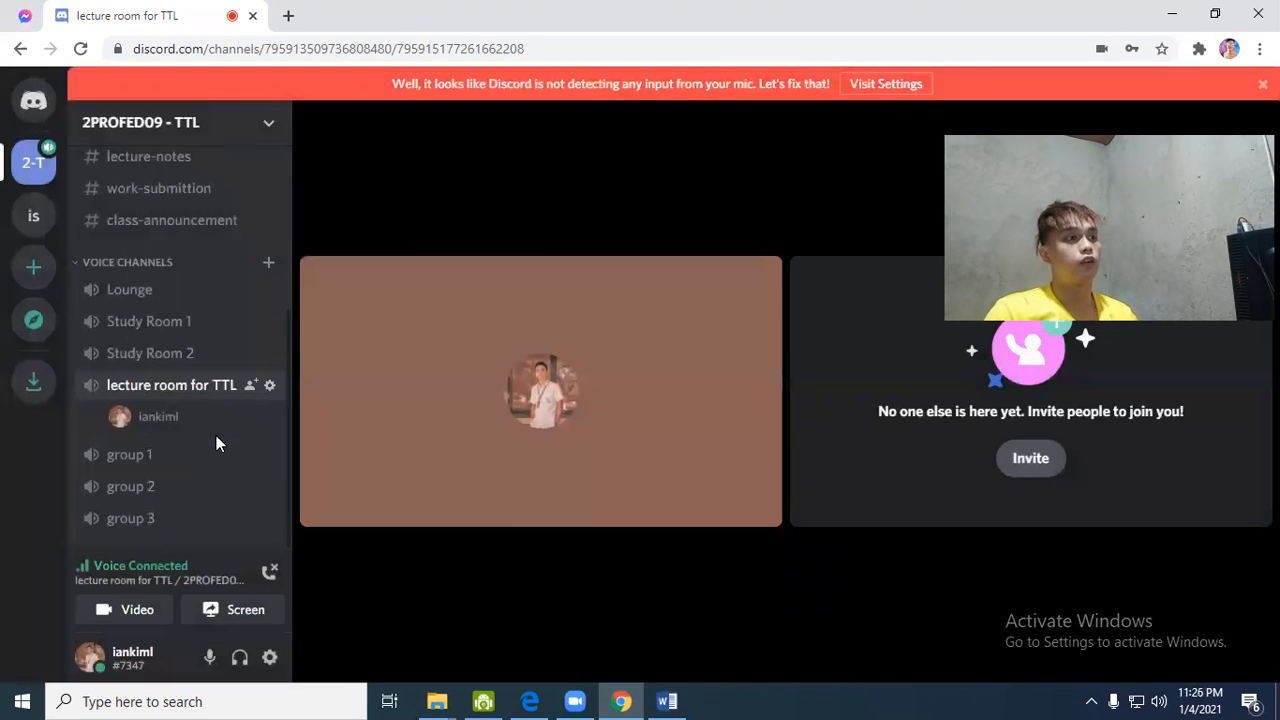
mouse_move(180, 476)
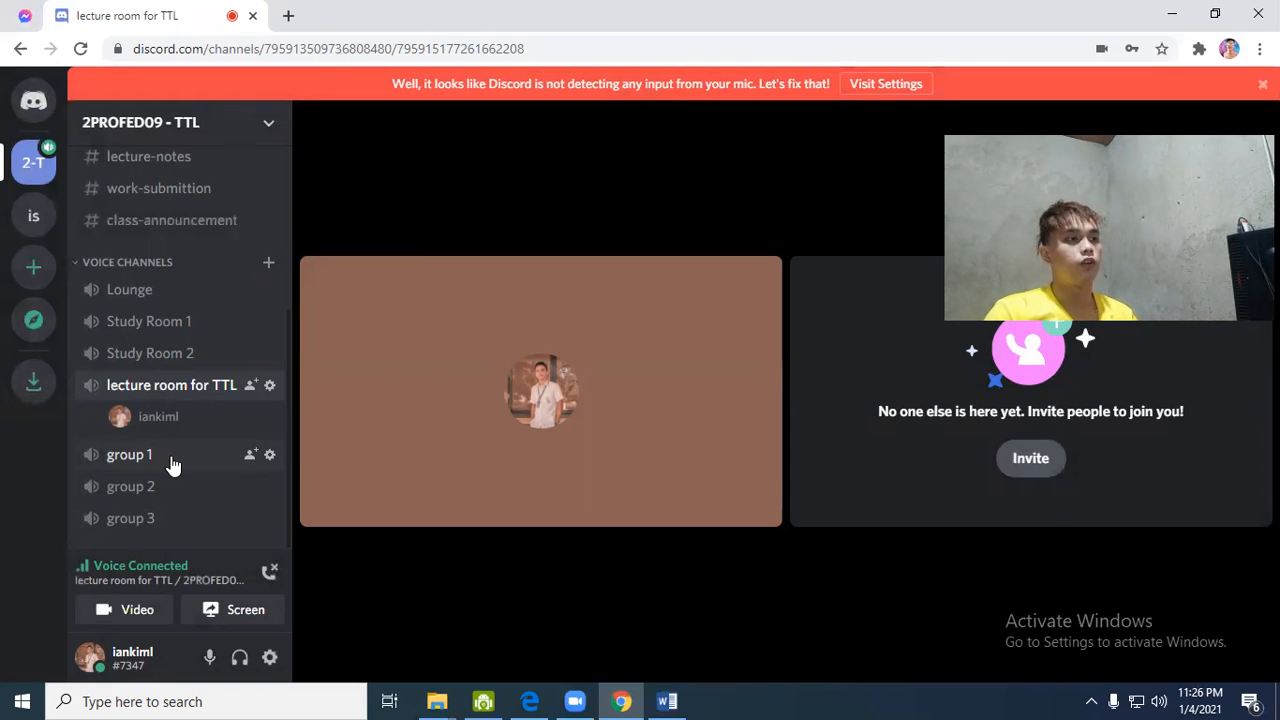
mouse_move(132, 486)
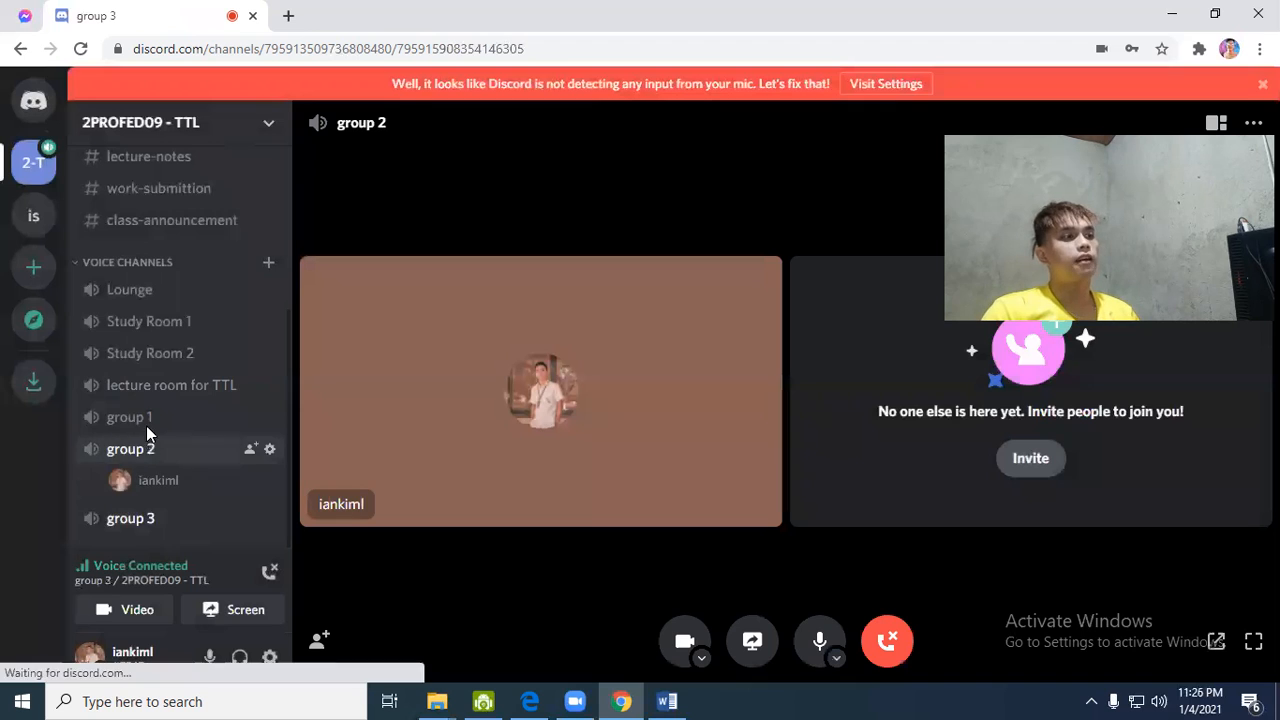
left_click(130, 448)
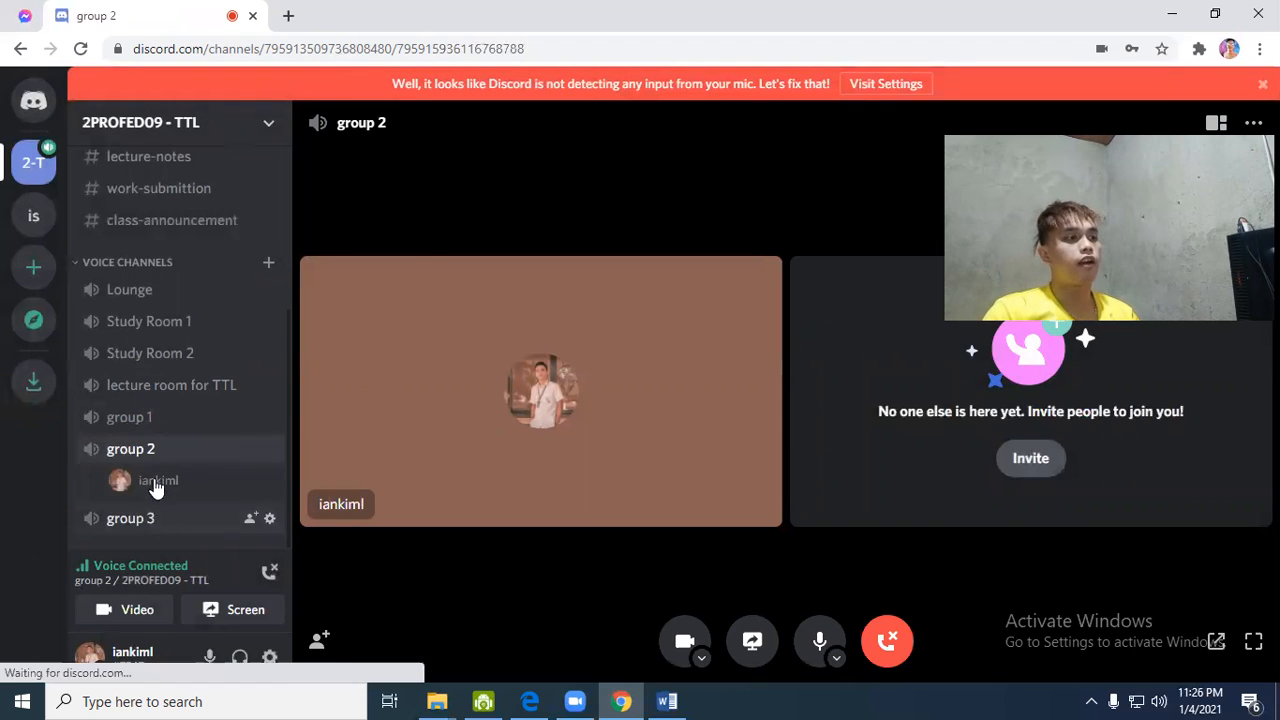
left_click(128, 416)
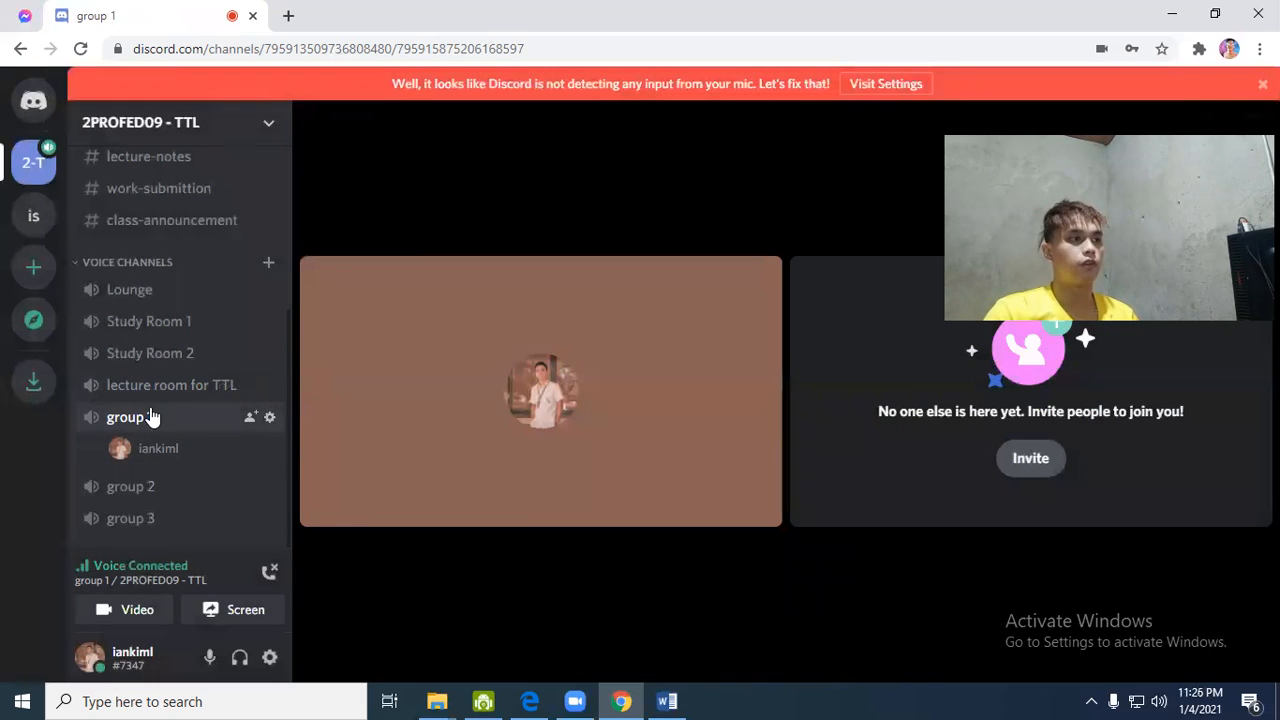
mouse_move(270, 418)
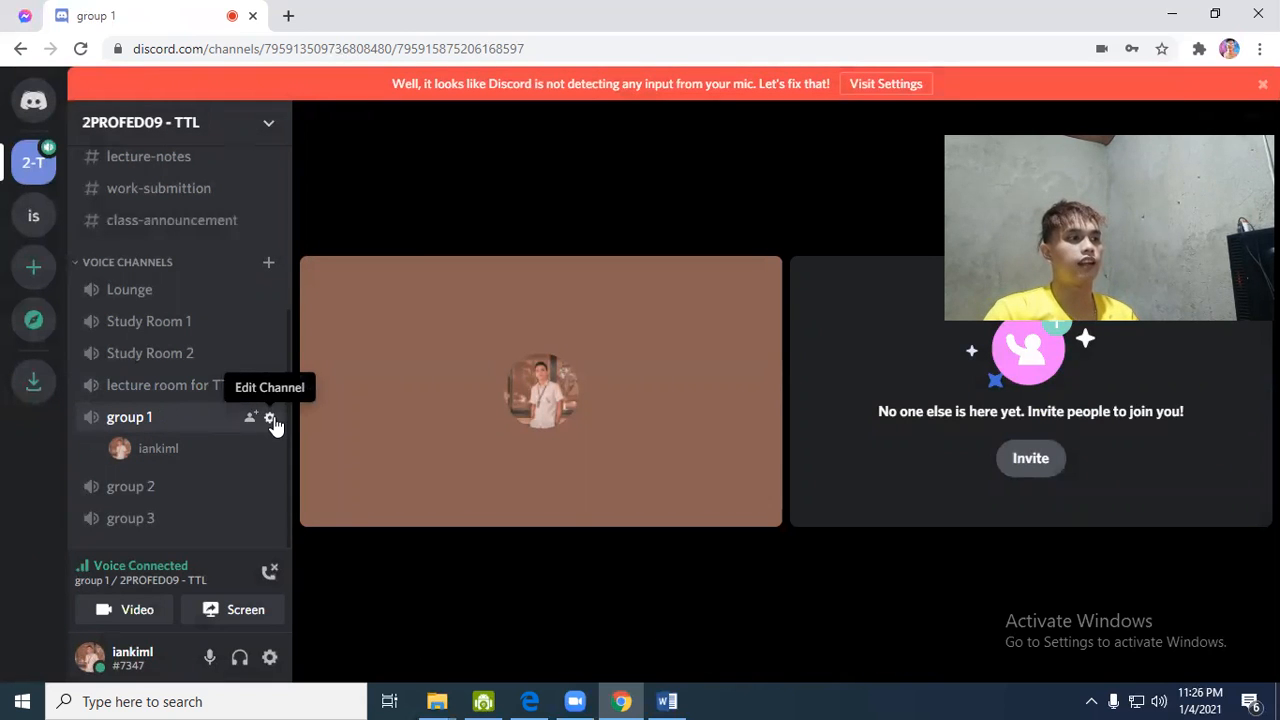
Set the group 1 voice channel's user limit to 7 and save the change.
left_click(270, 418)
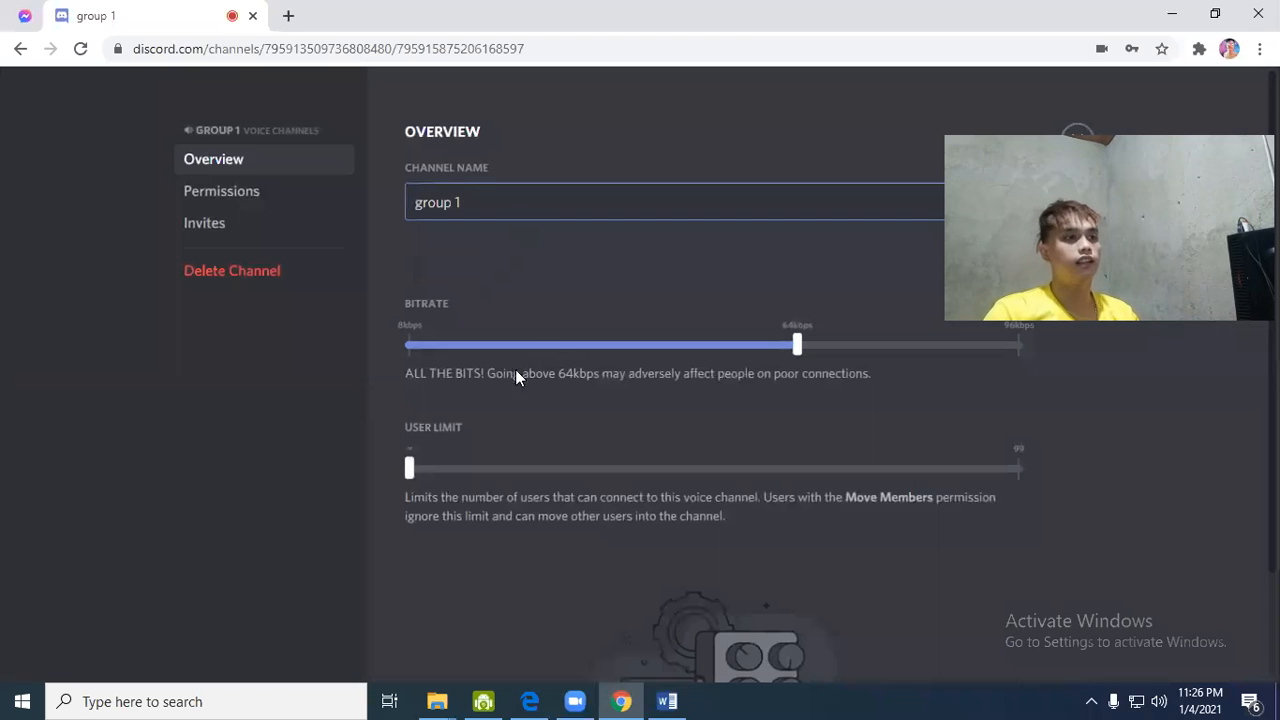
mouse_move(408, 468)
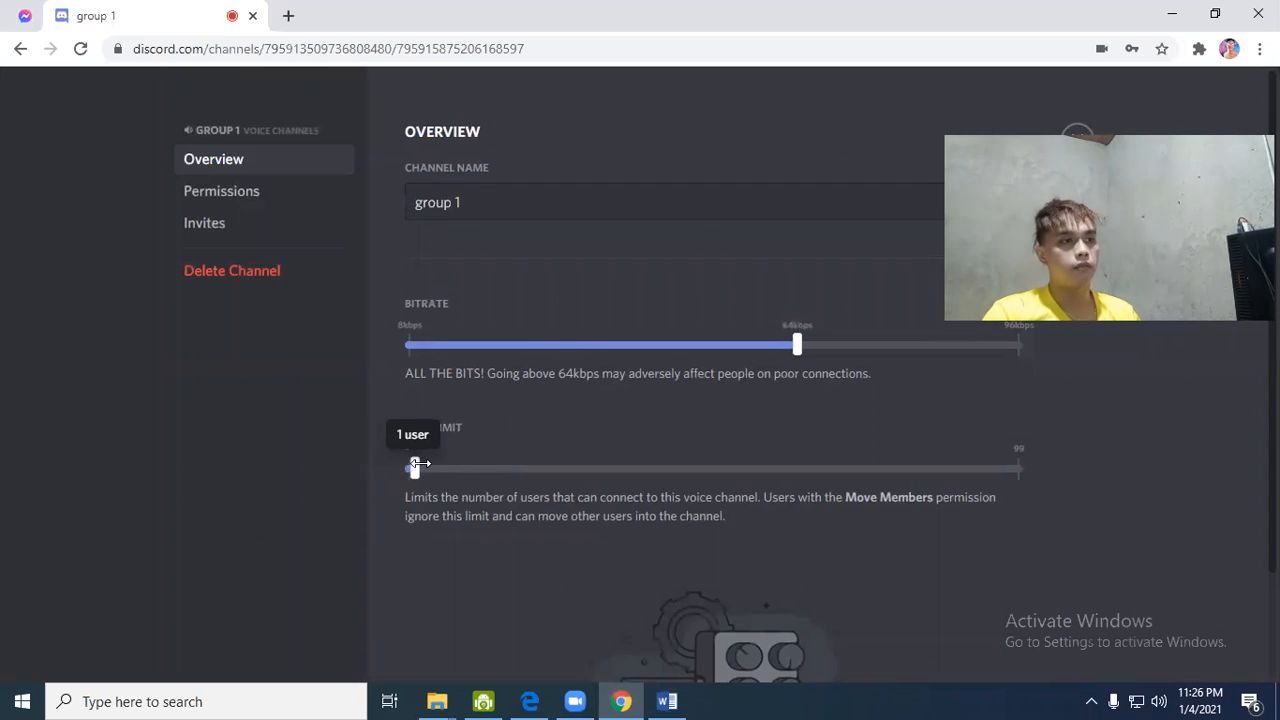
left_click_drag(412, 468, 440, 468)
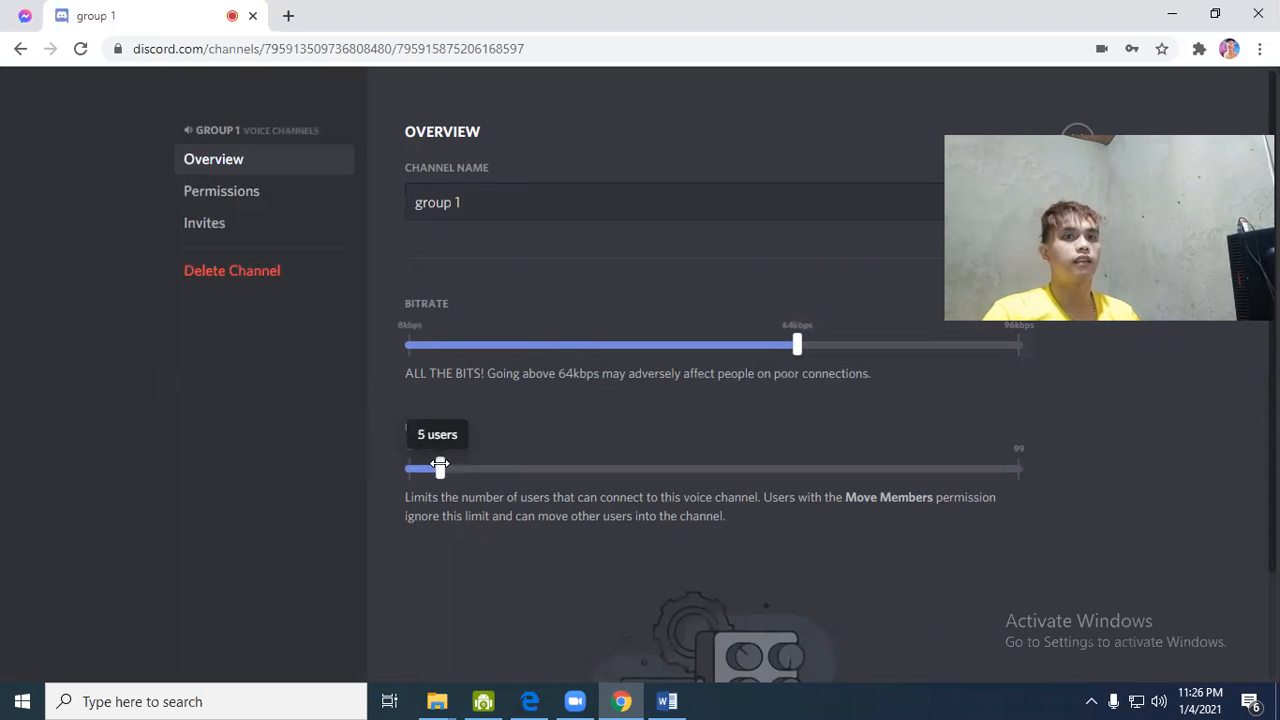
left_click_drag(440, 468, 450, 468)
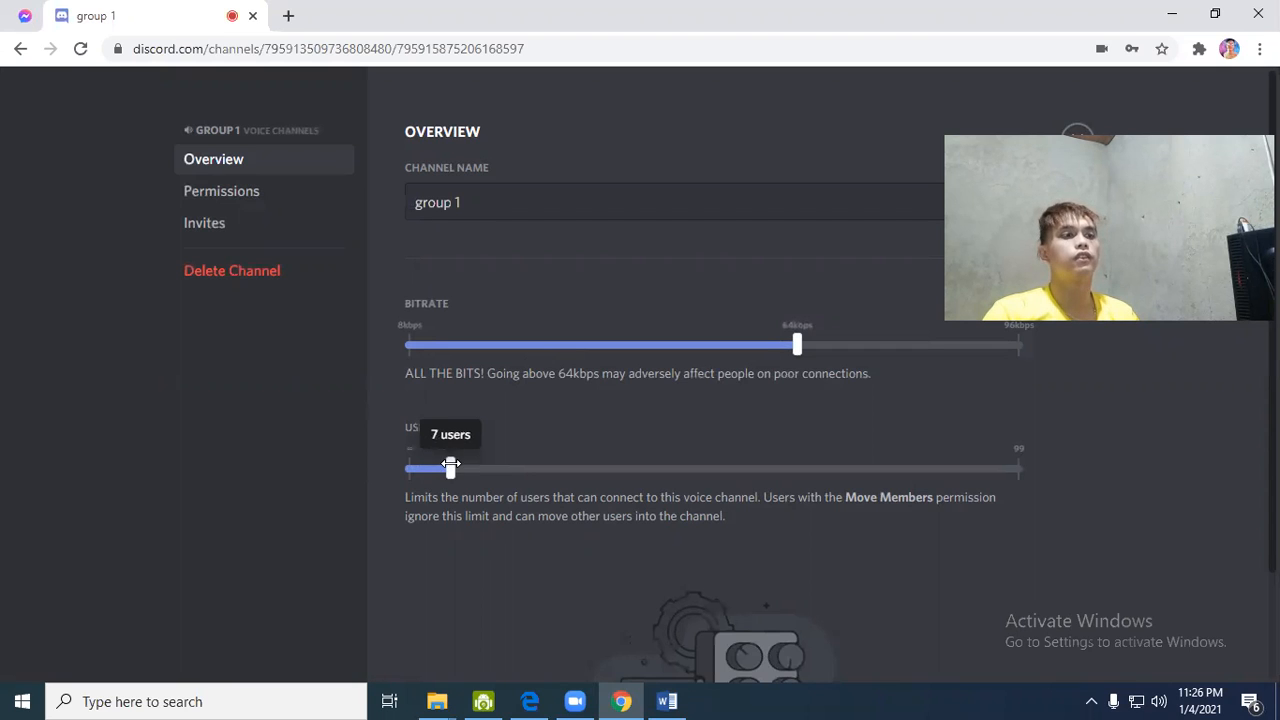
left_click_drag(450, 468, 458, 468)
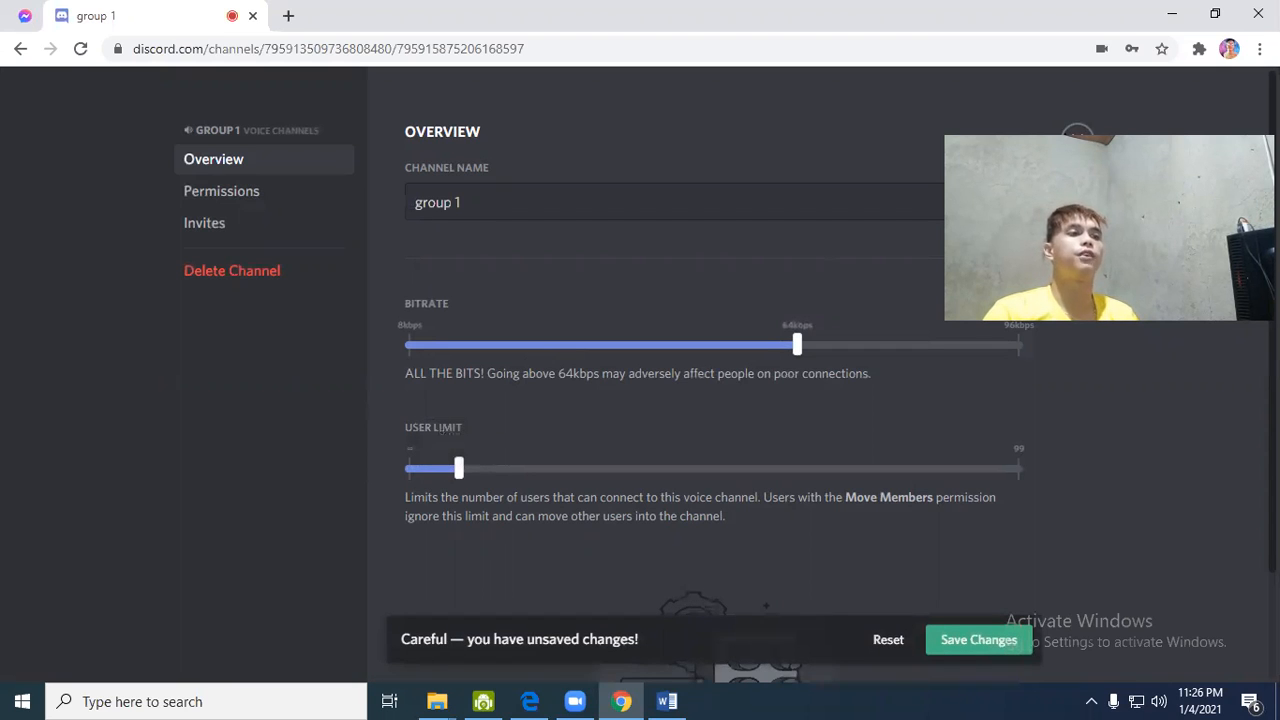
mouse_move(996, 490)
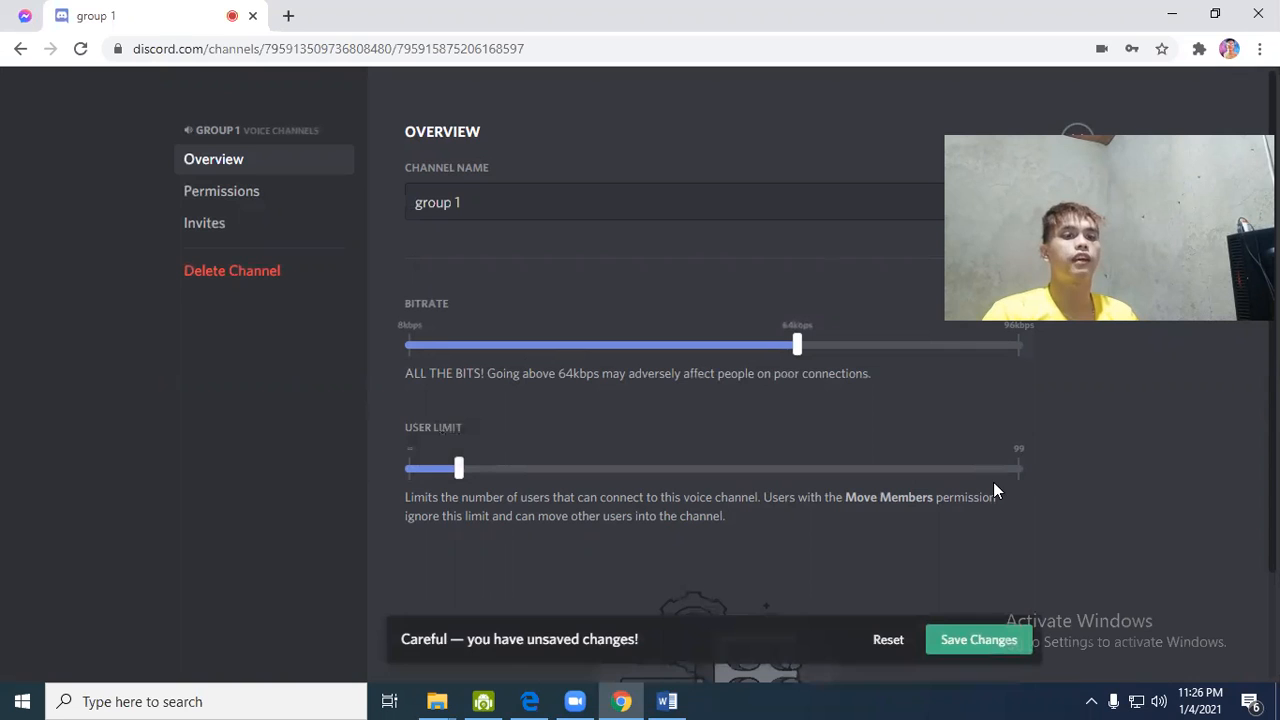
left_click(978, 640)
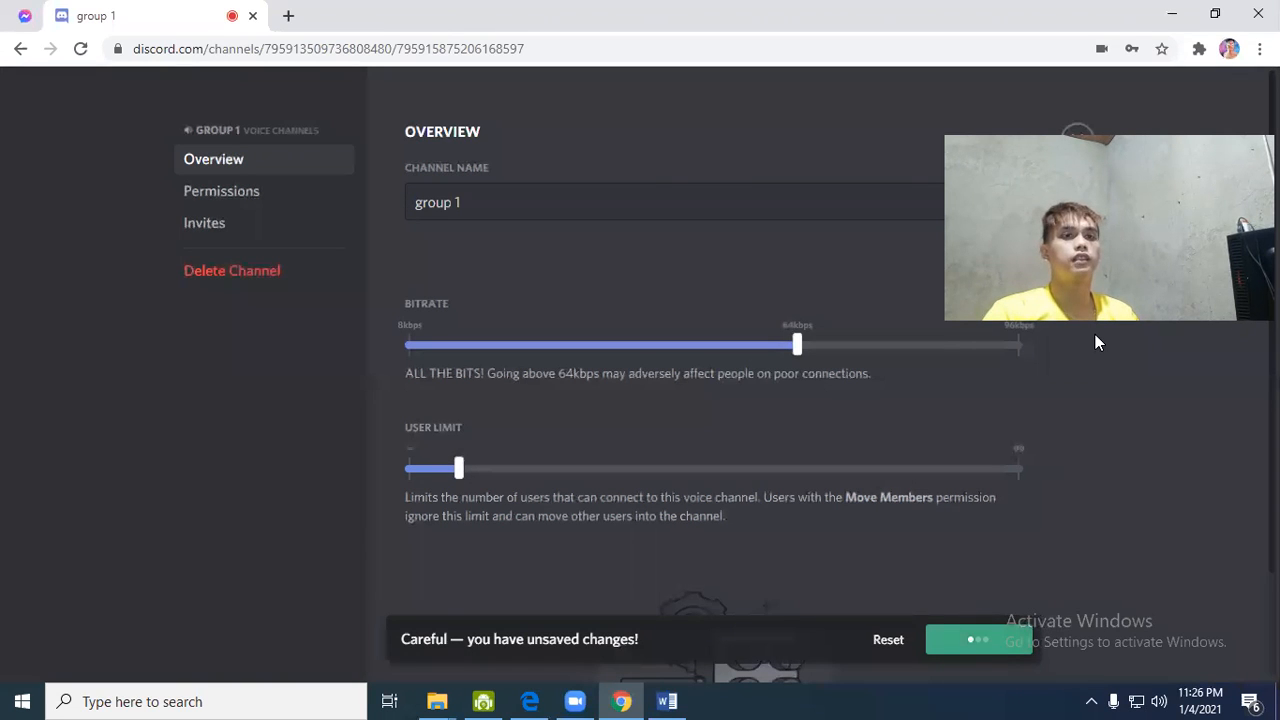
mouse_move(1076, 140)
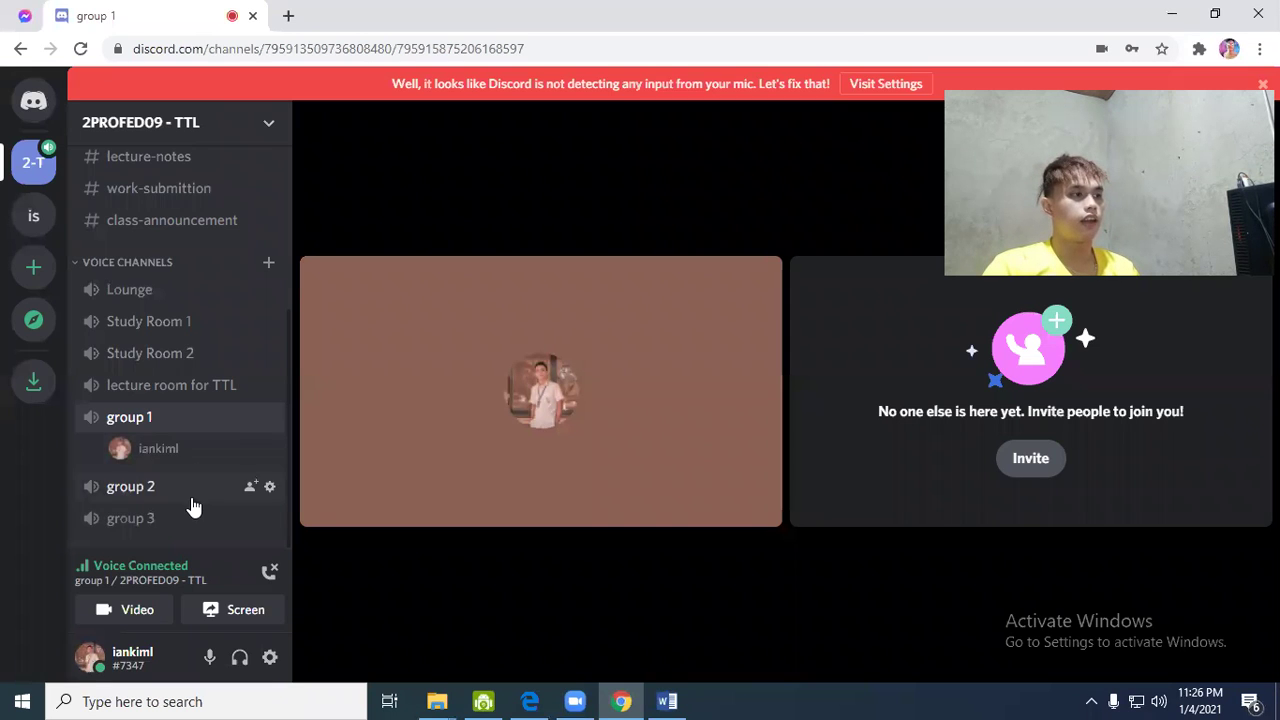
Limit the group 3 voice channel to 8 users in its Edit Channel settings.
left_click(132, 518)
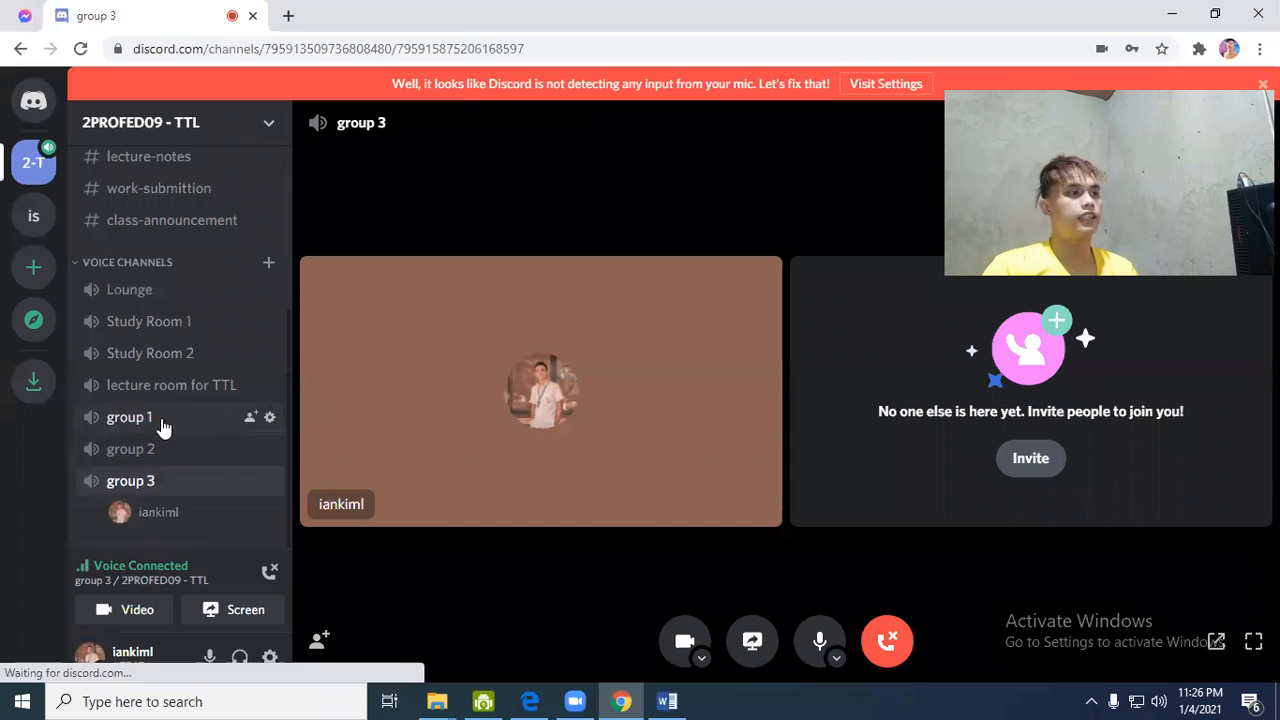
left_click(128, 418)
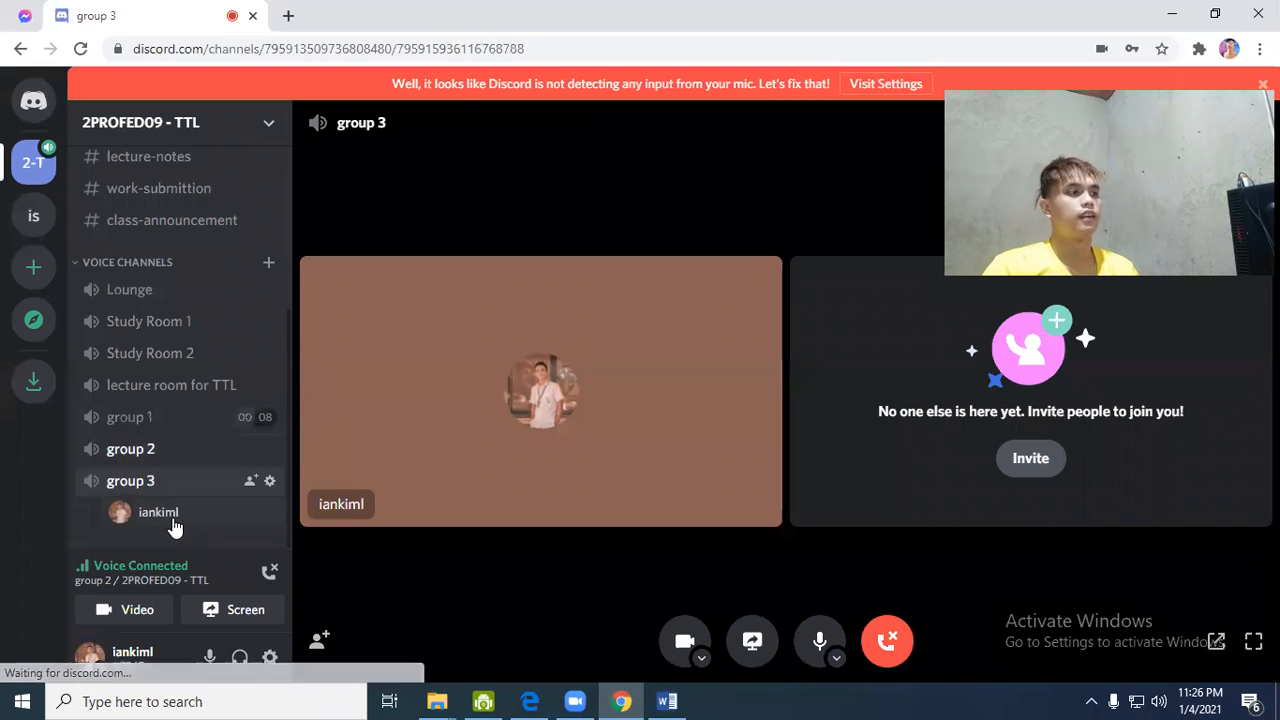
left_click(268, 480)
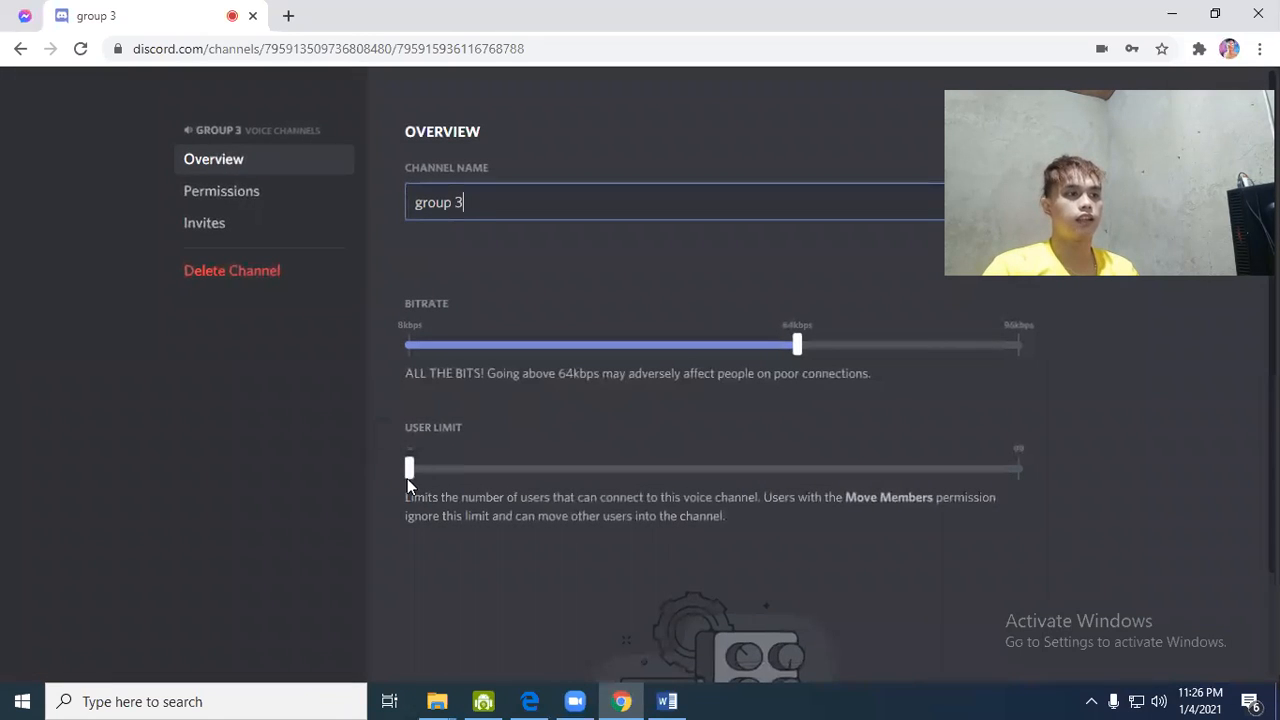
left_click_drag(408, 468, 458, 468)
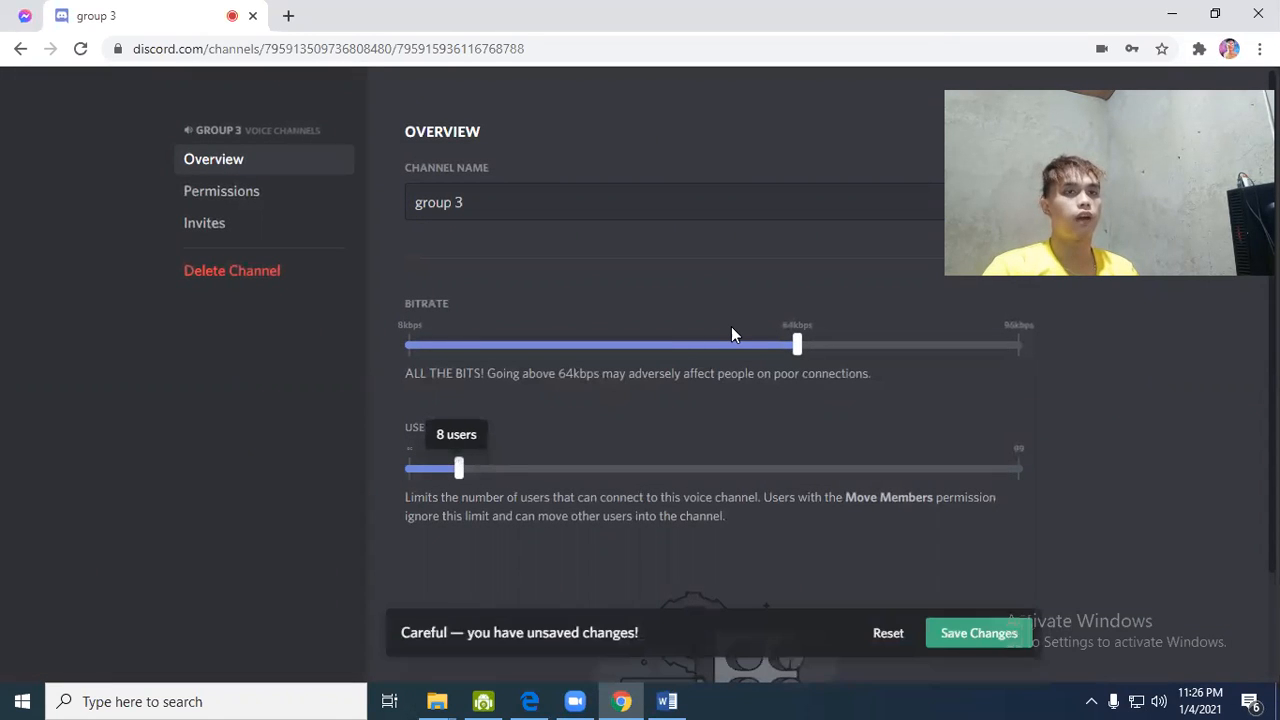
mouse_move(1036, 548)
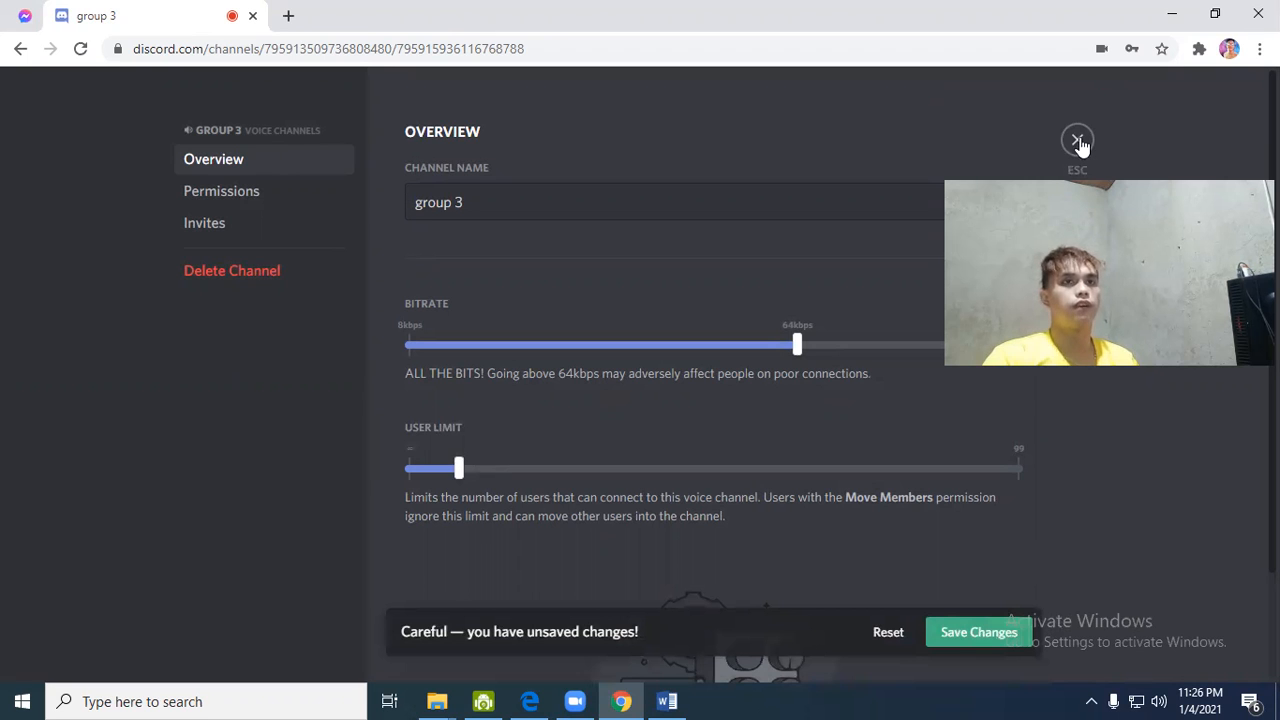
left_click(1076, 140)
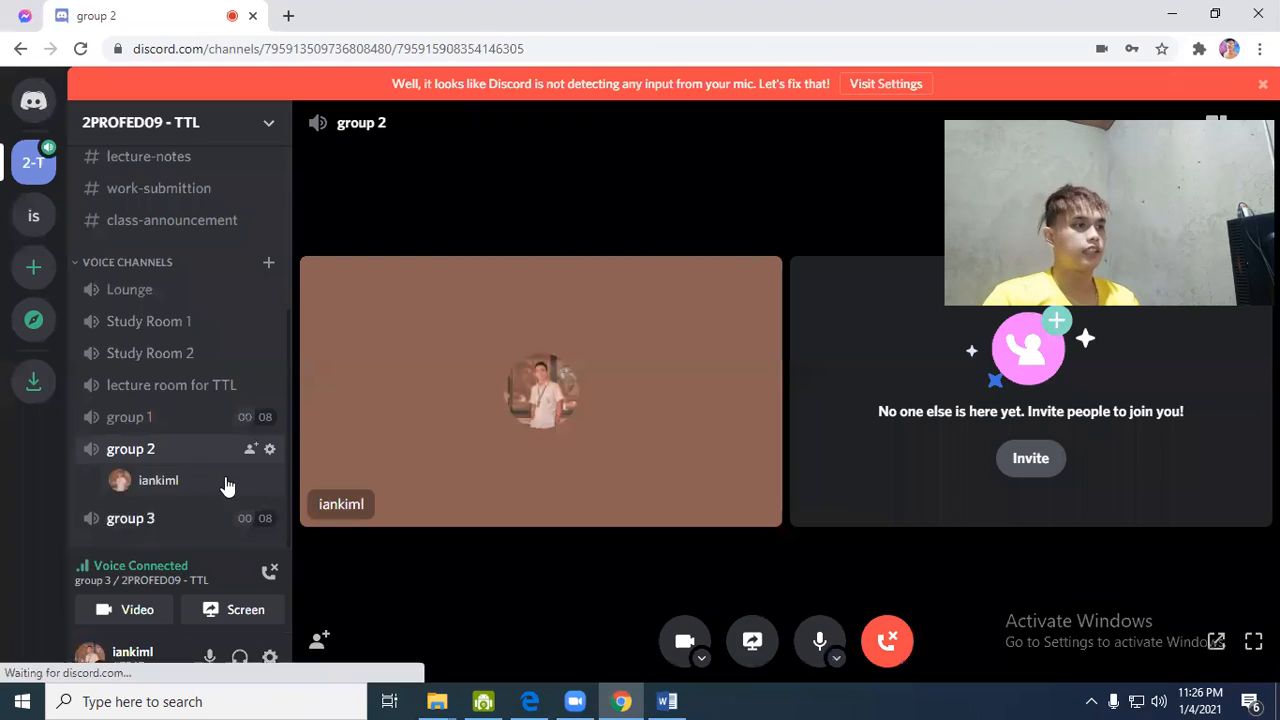
Limit the group 2 voice channel to 8 users and view a member's profile card there.
left_click(268, 448)
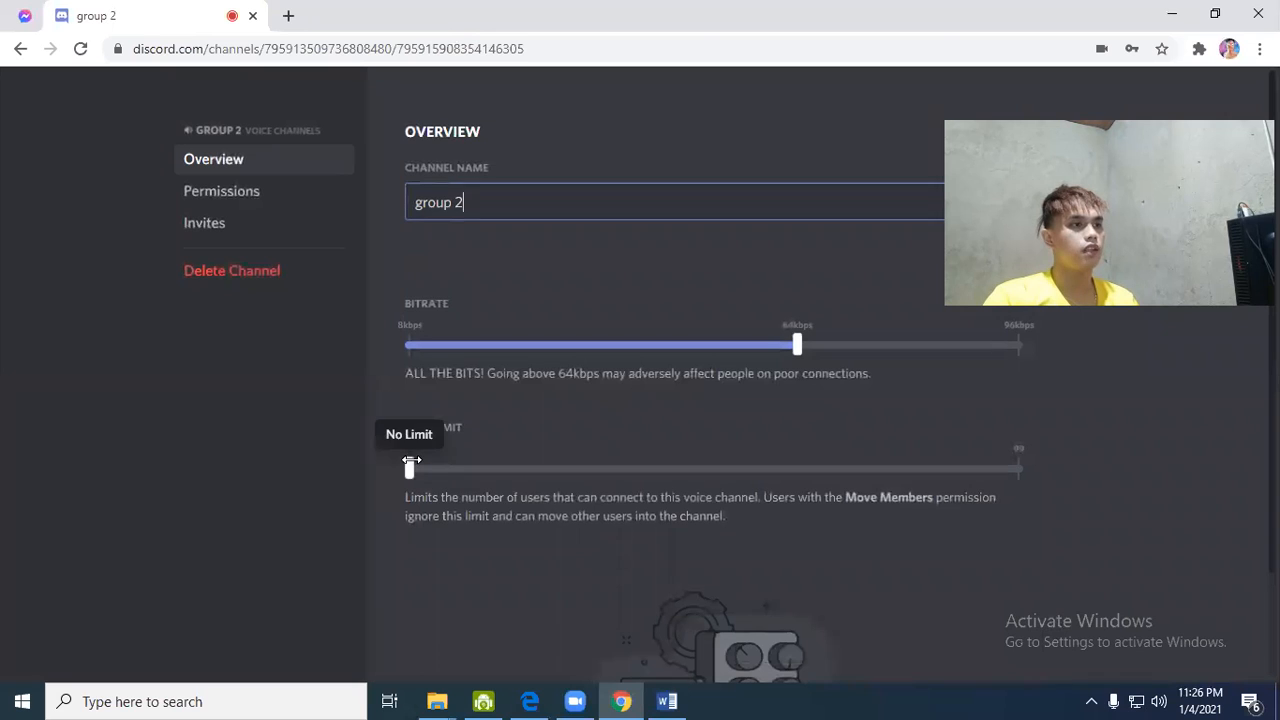
left_click_drag(410, 468, 458, 468)
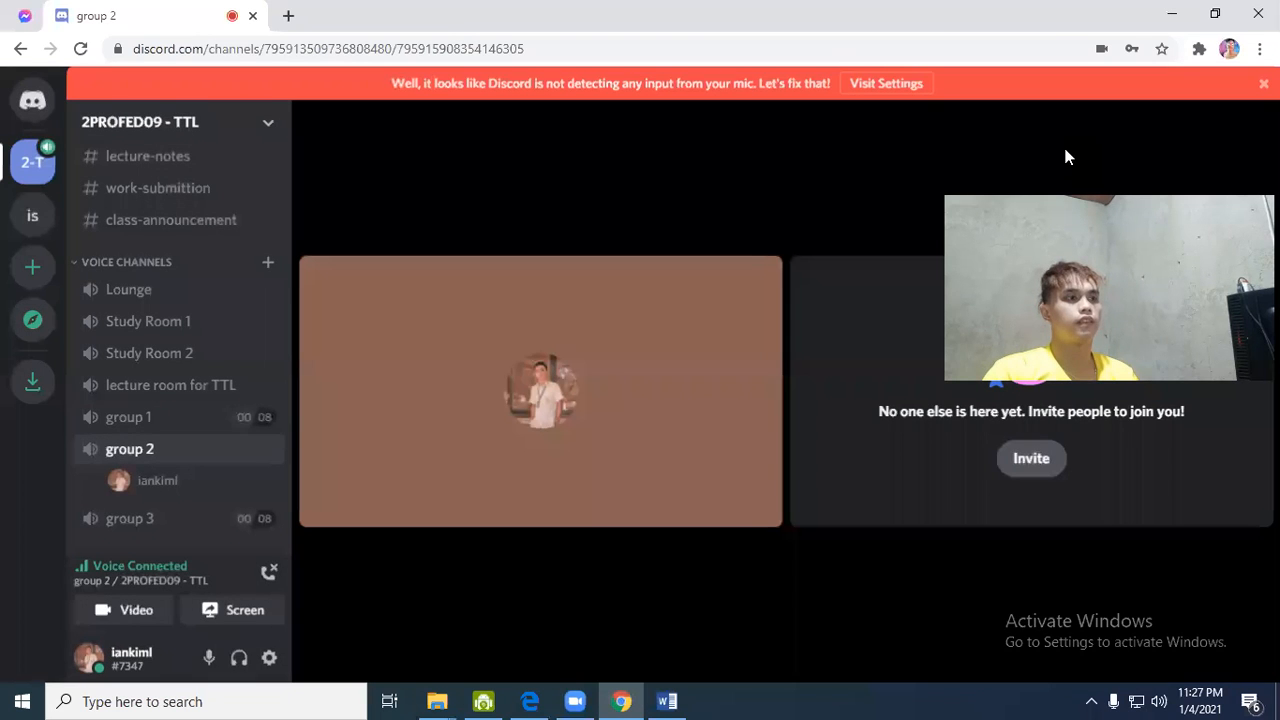
left_click(158, 480)
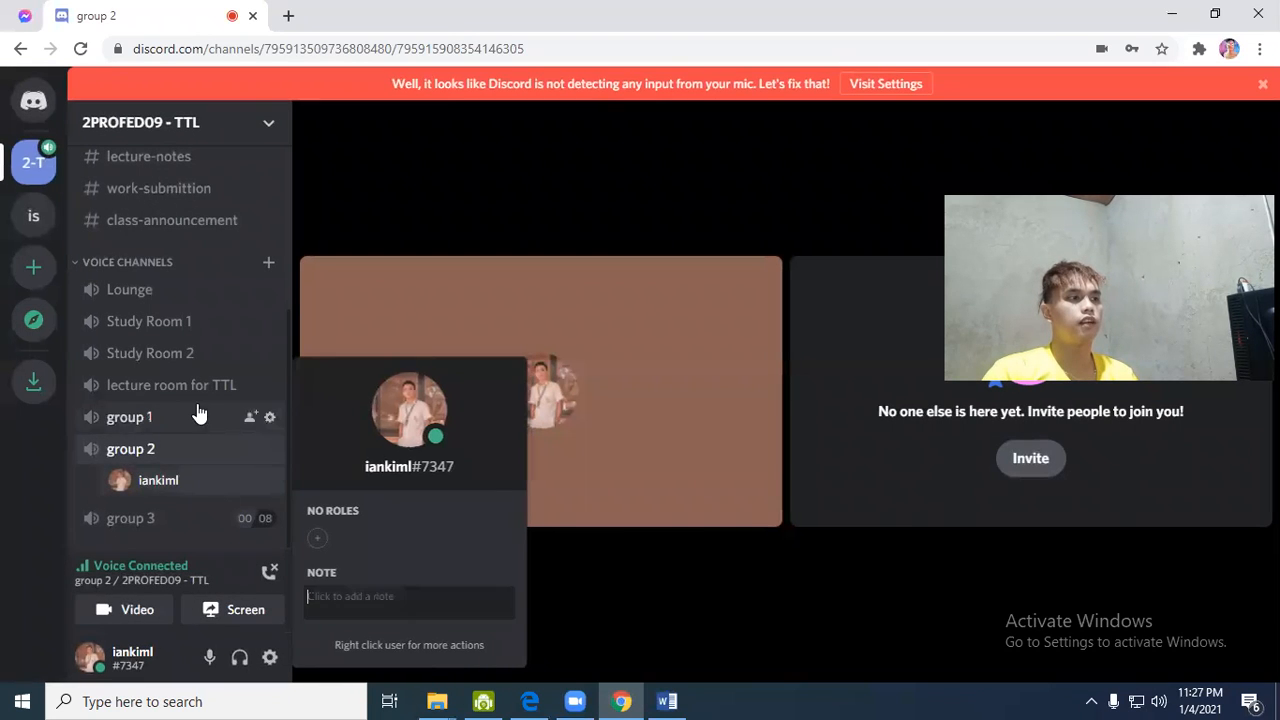
Hop through group 1, group 3, group 2 and the lecture room for TTL voice channels.
left_click(128, 418)
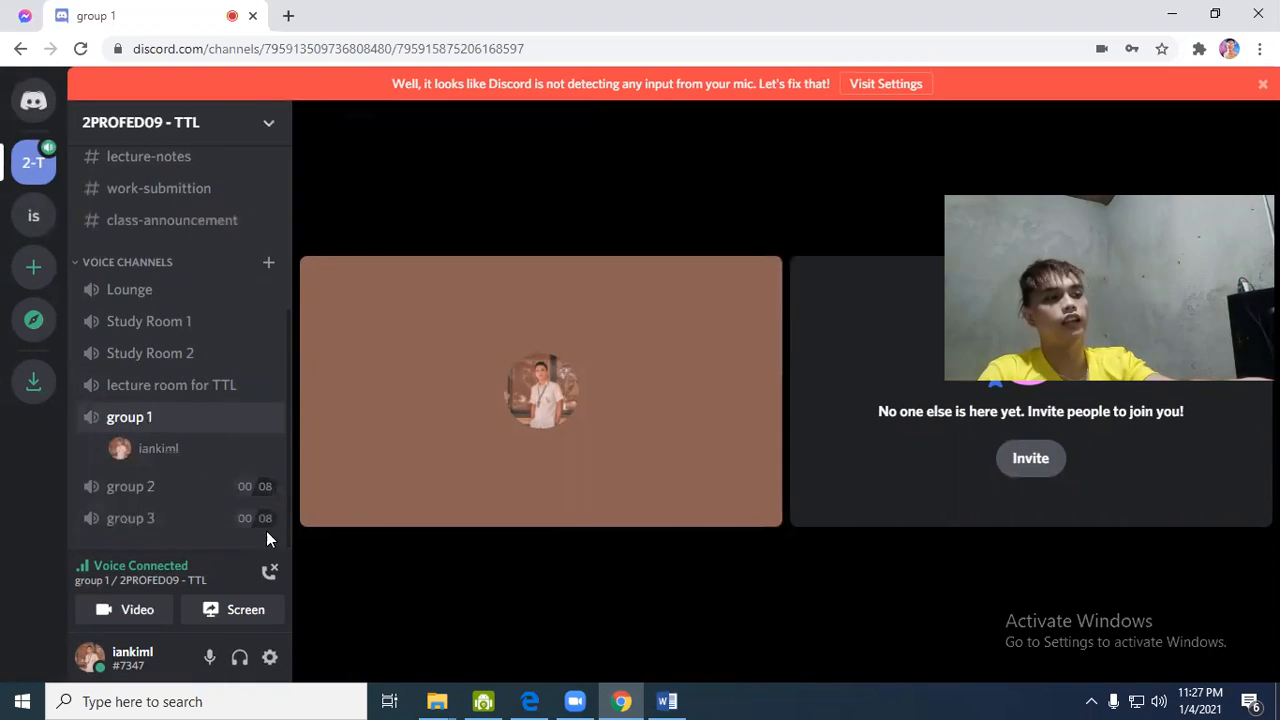
mouse_move(180, 450)
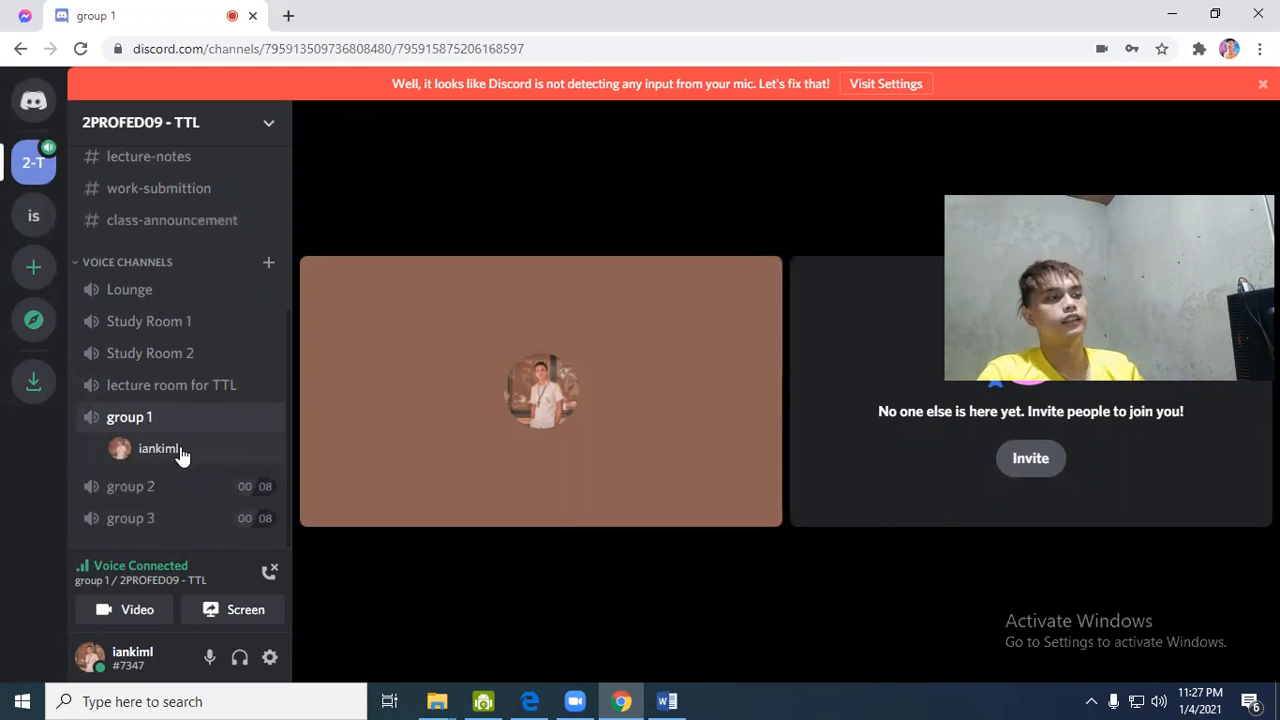
left_click(132, 518)
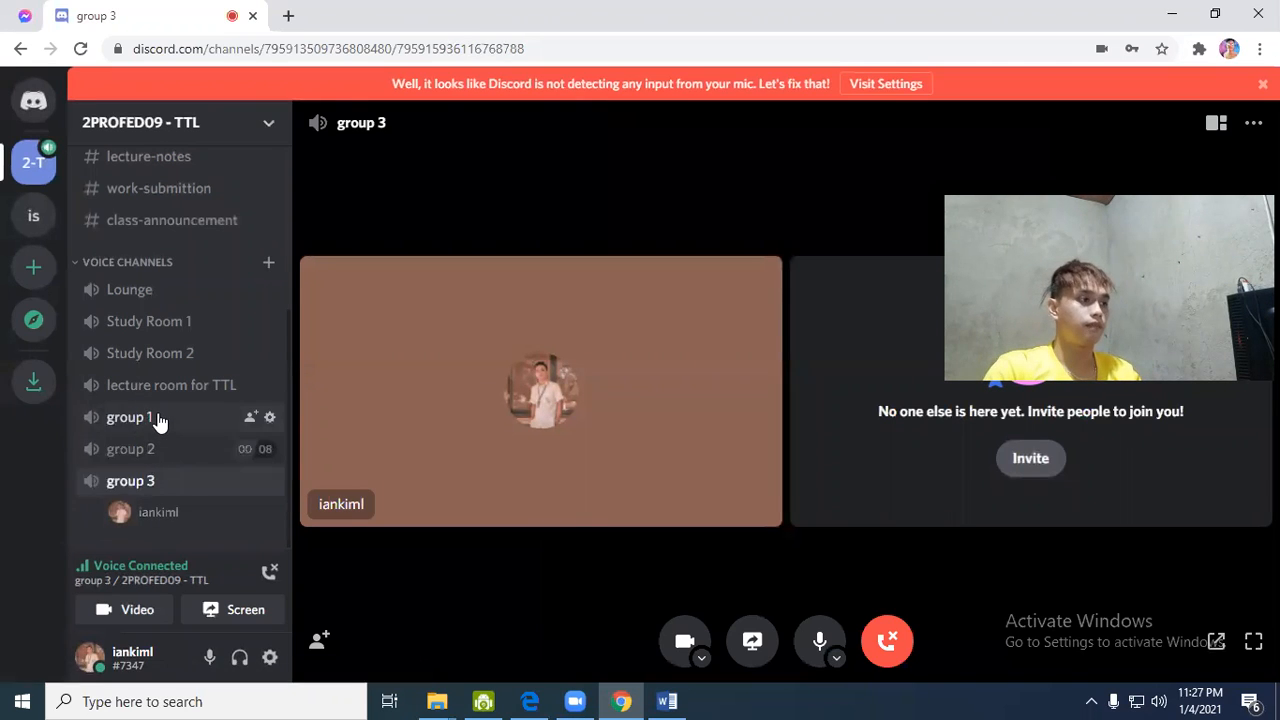
left_click(130, 448)
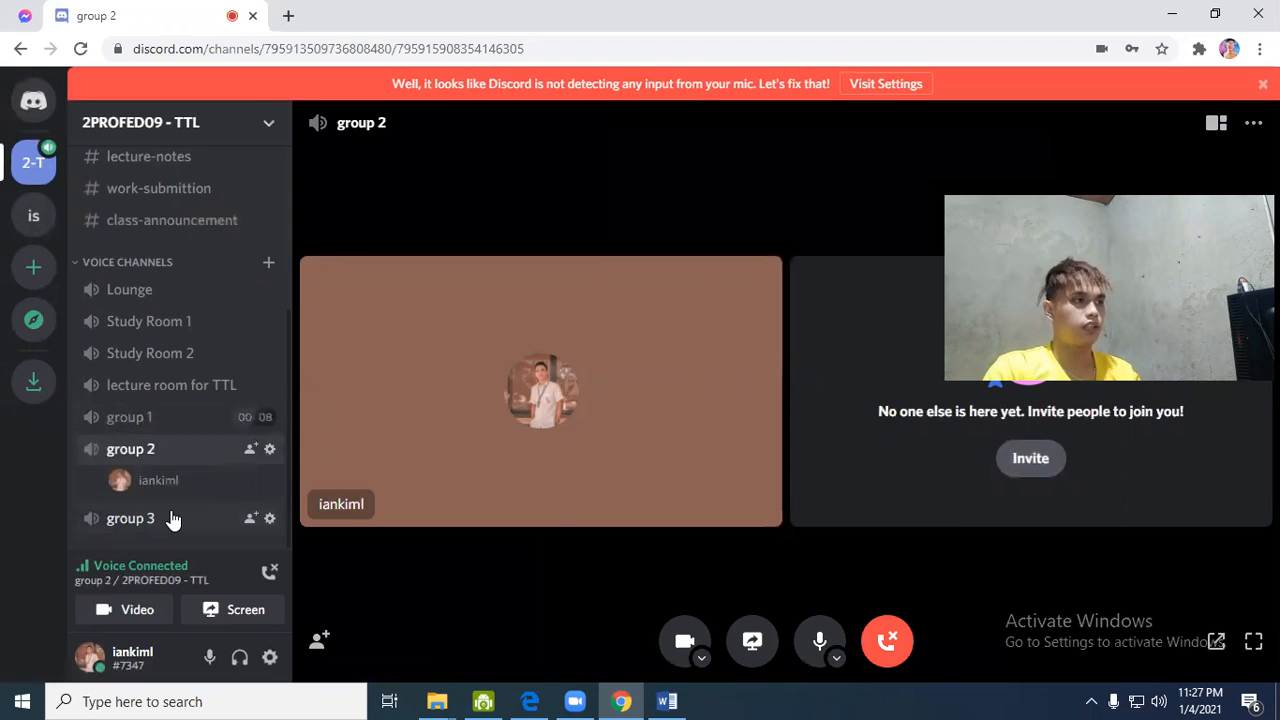
left_click(172, 384)
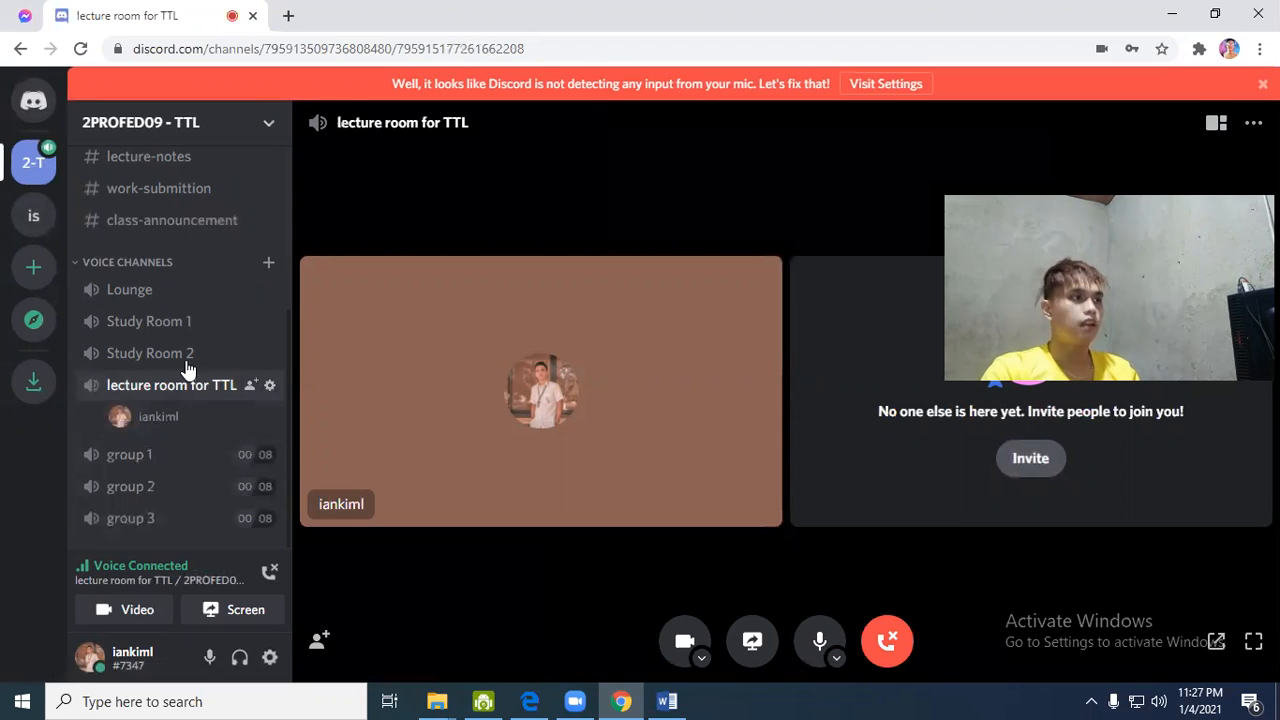
mouse_move(184, 288)
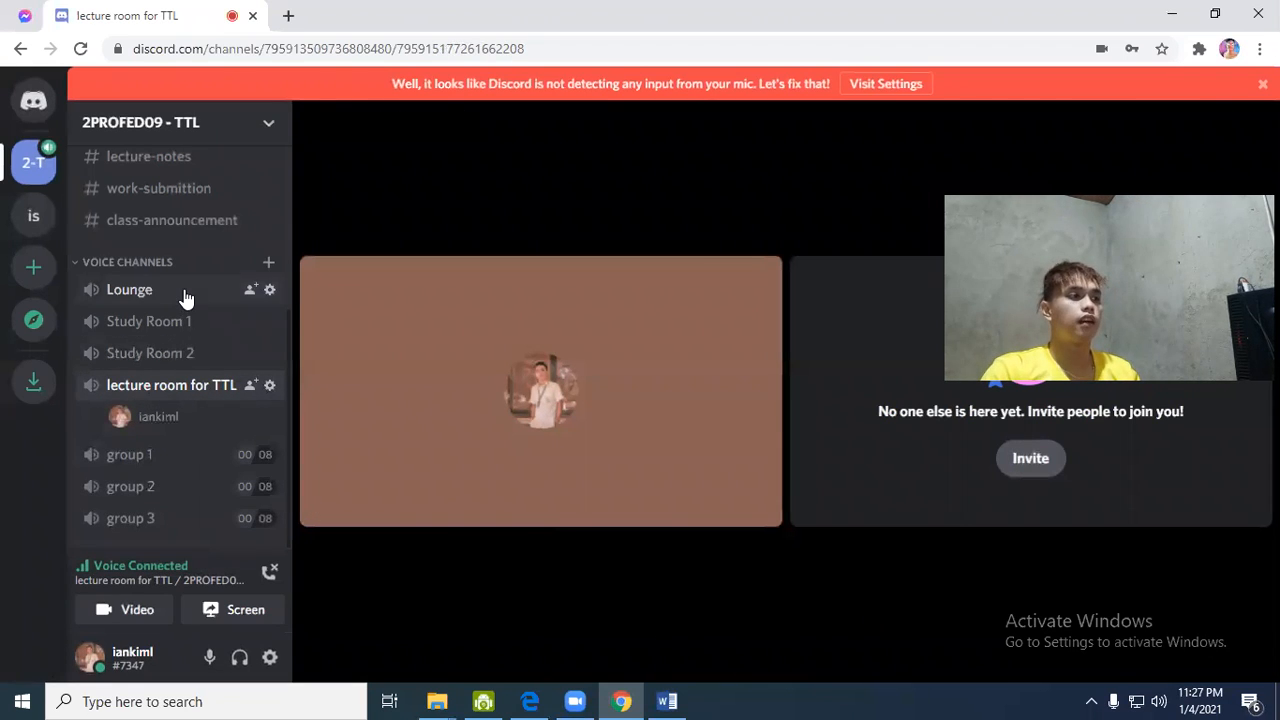
mouse_move(196, 320)
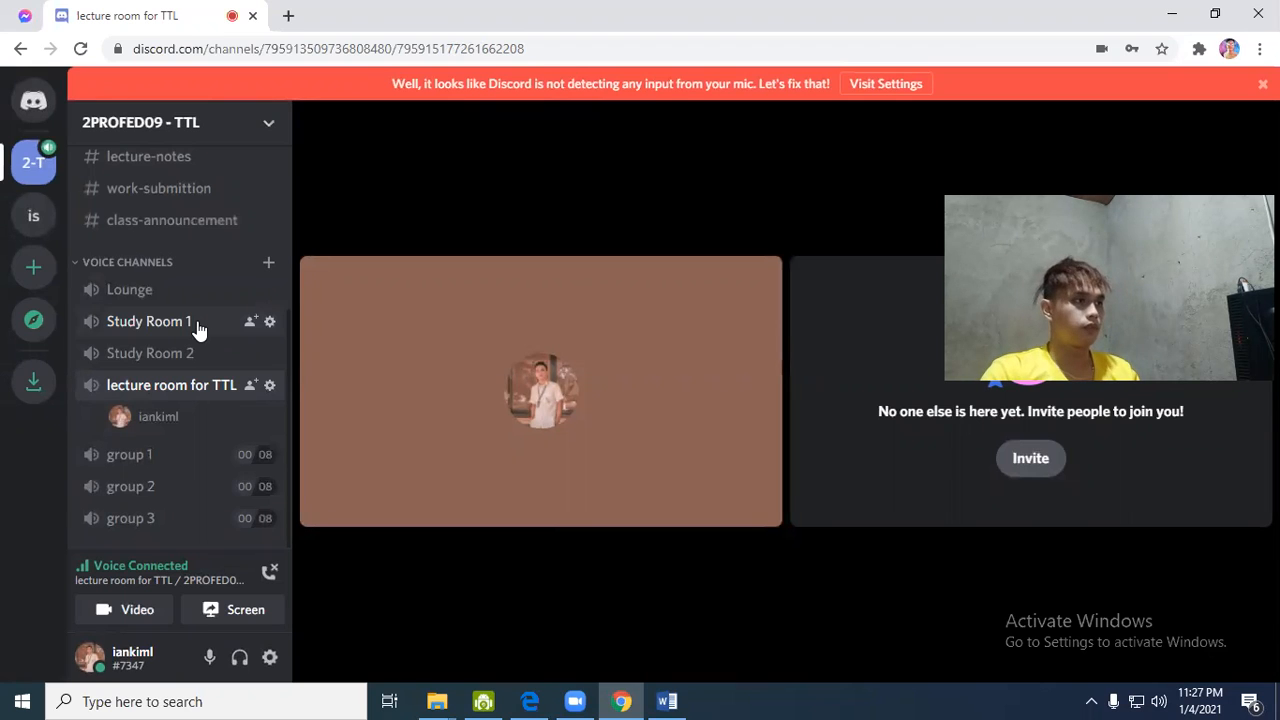
Visit the Study Rooms and lecture room, ending voice-connected in Study Room 2.
left_click(148, 320)
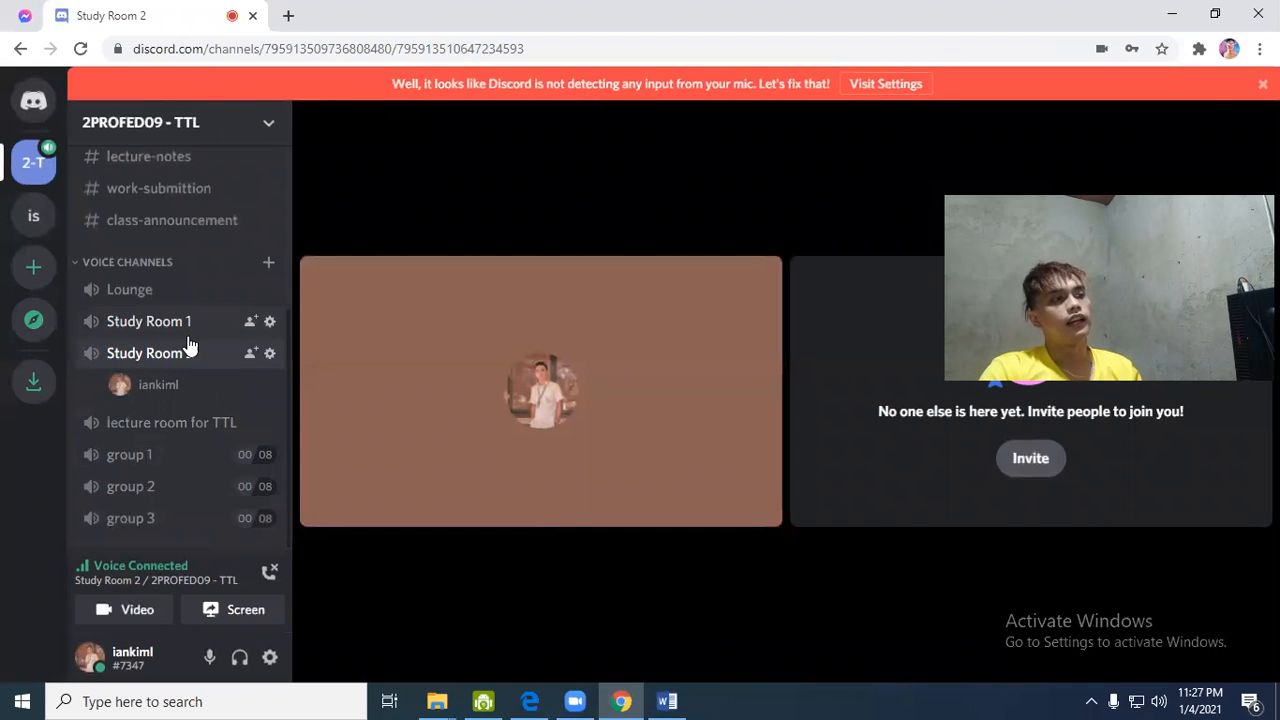
mouse_move(164, 290)
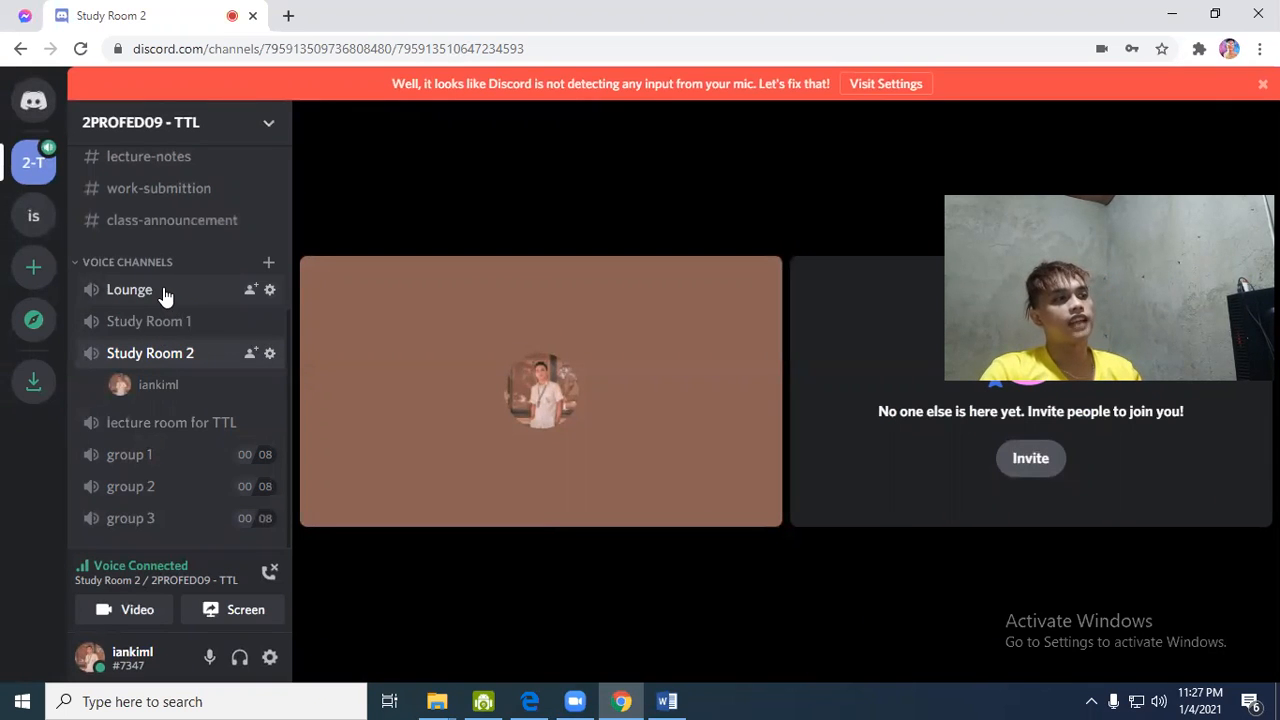
mouse_move(148, 320)
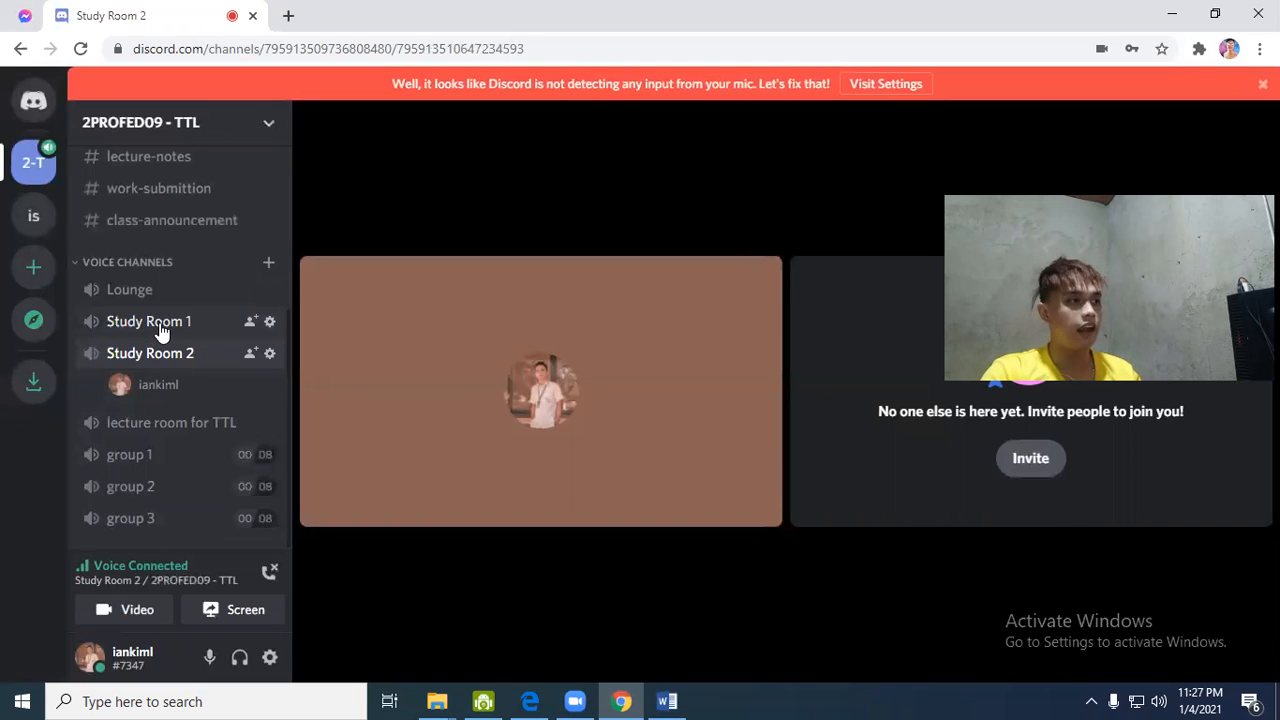
left_click(148, 320)
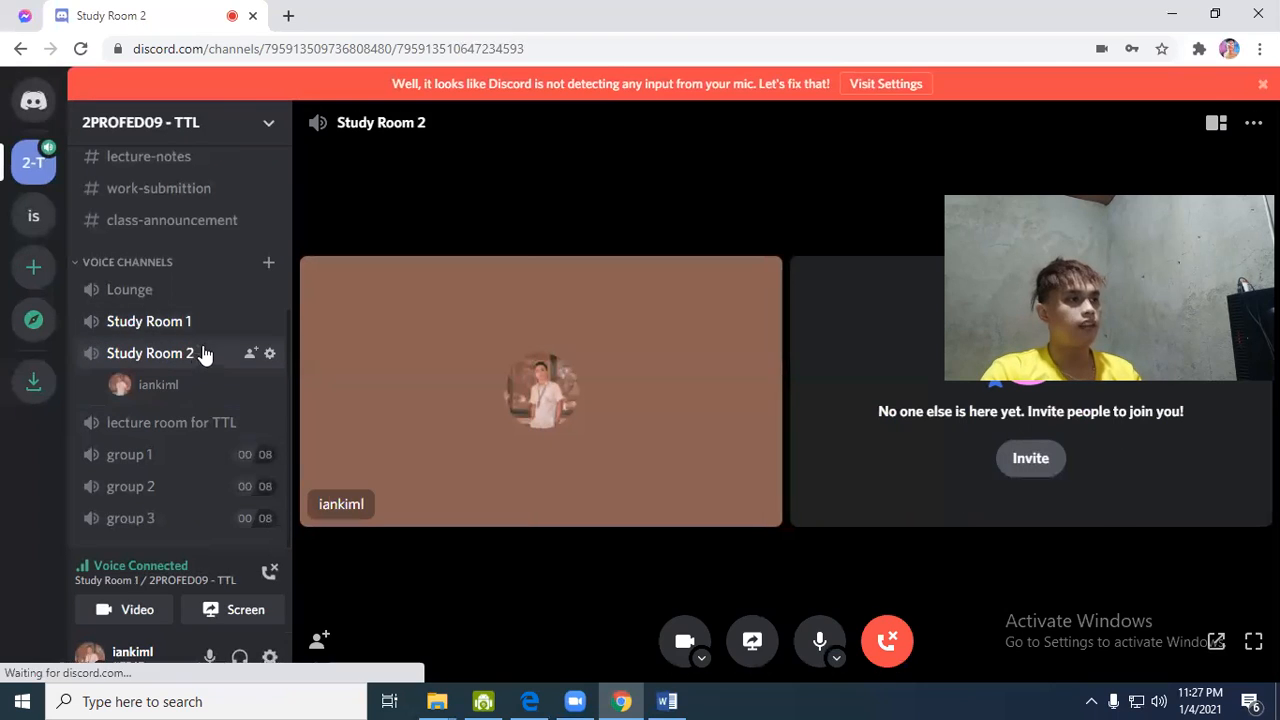
left_click(172, 422)
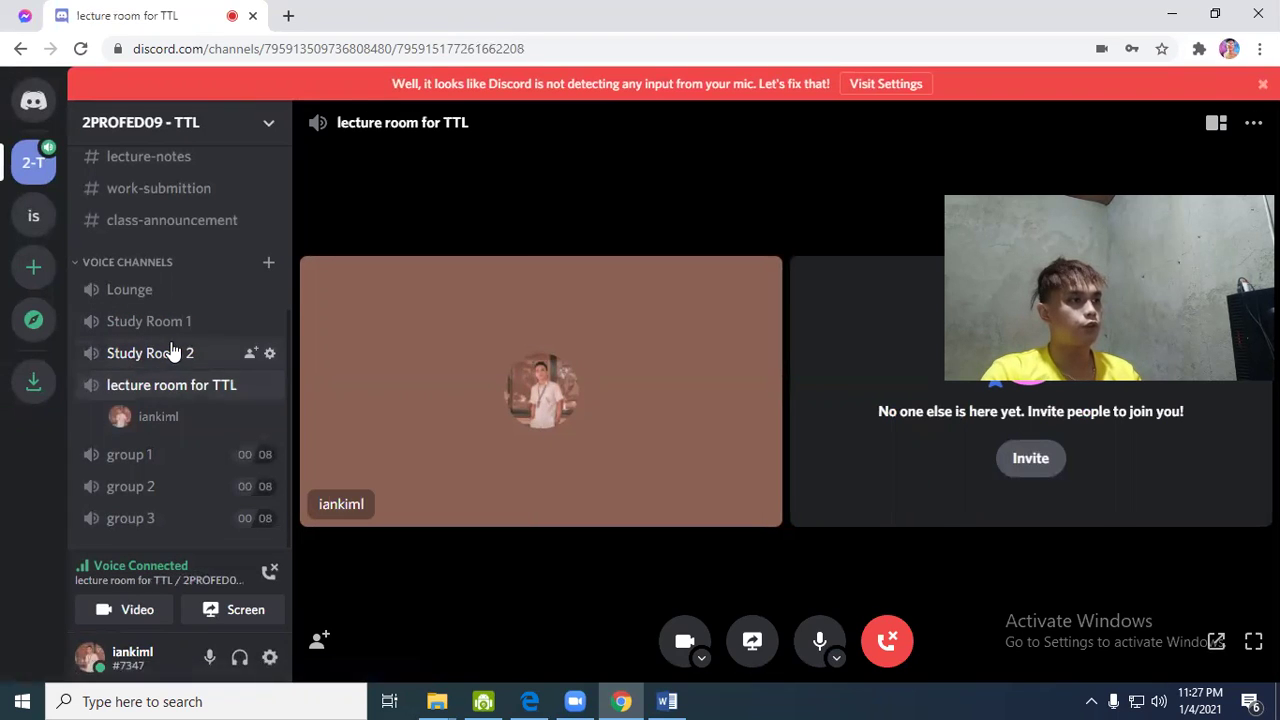
left_click(150, 352)
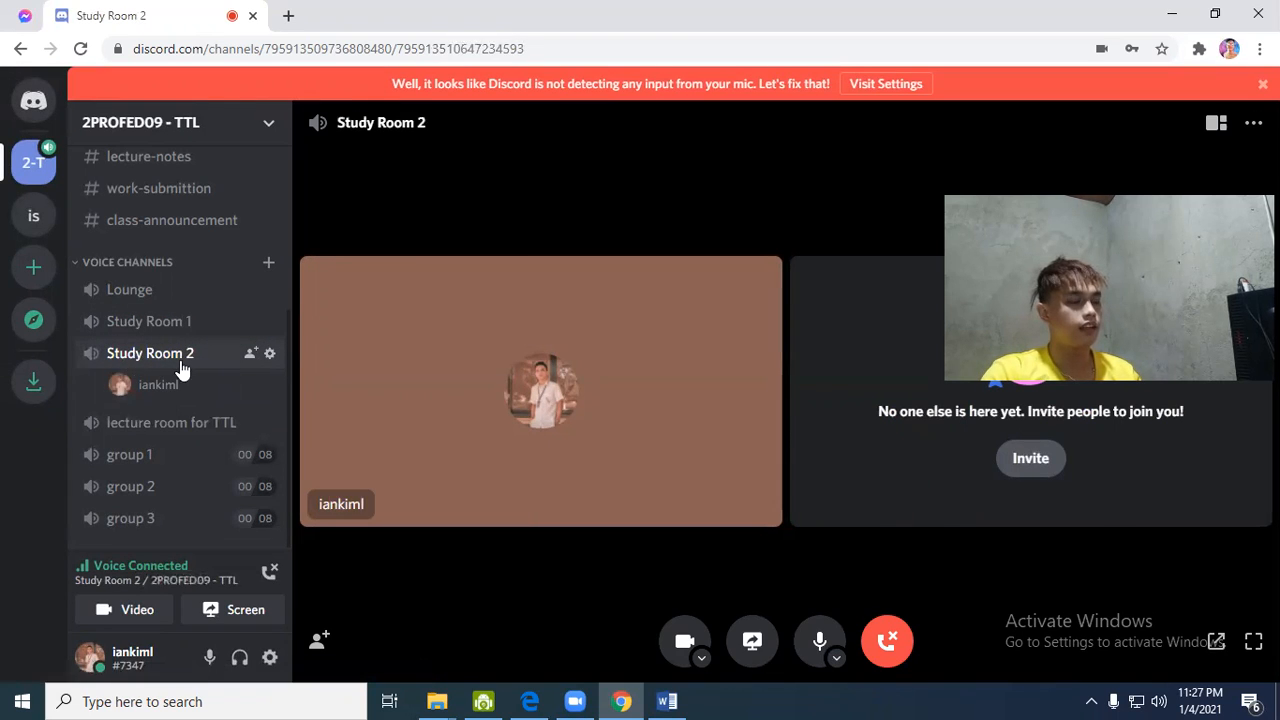
mouse_move(252, 352)
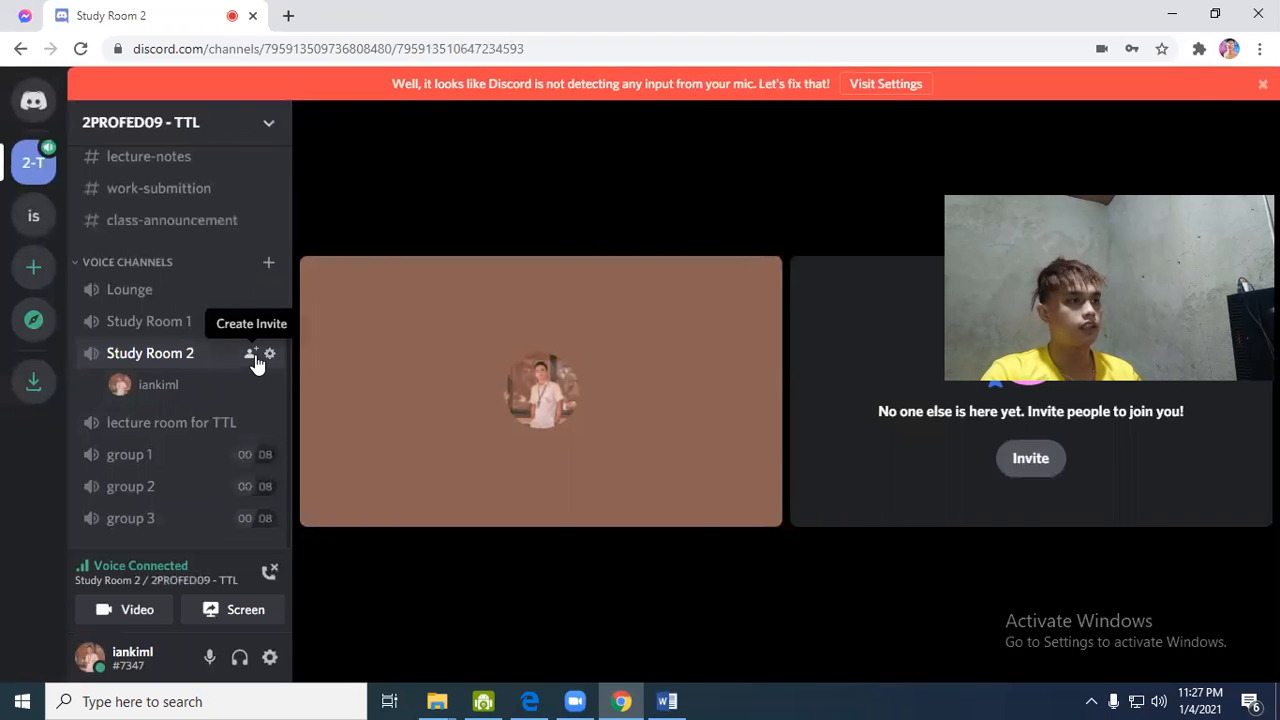
left_click(252, 352)
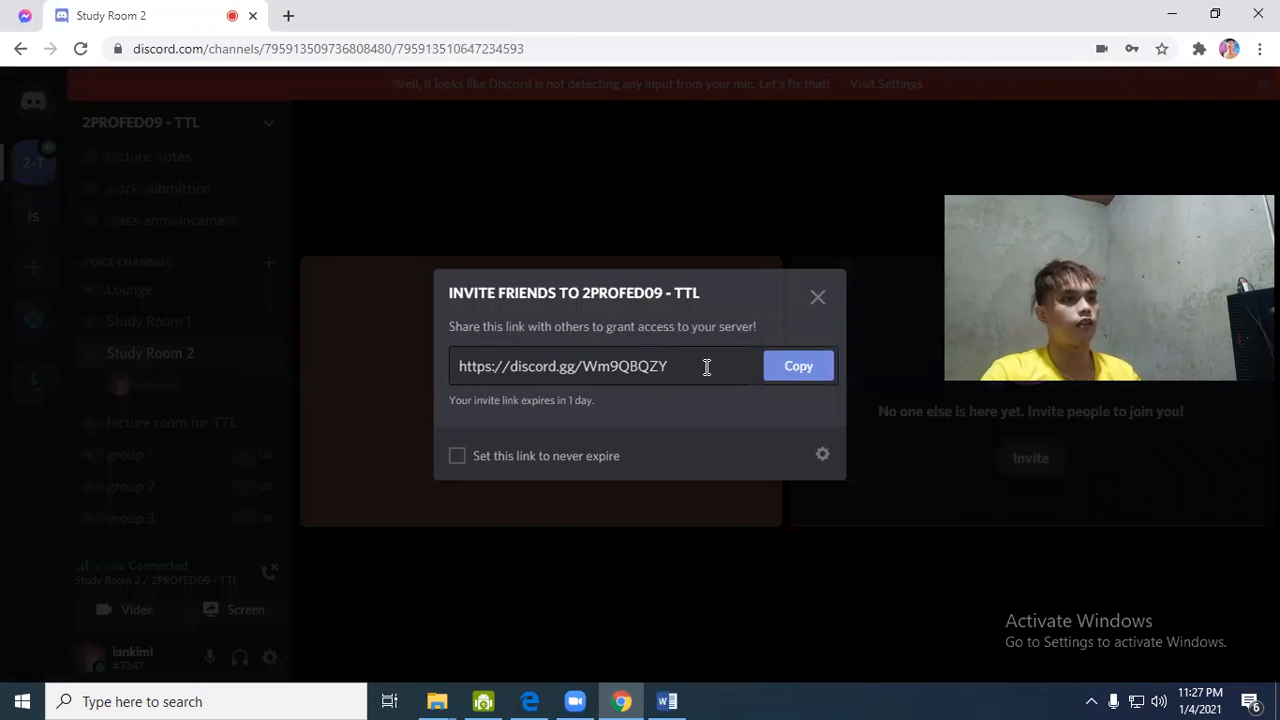
triple_click(562, 364)
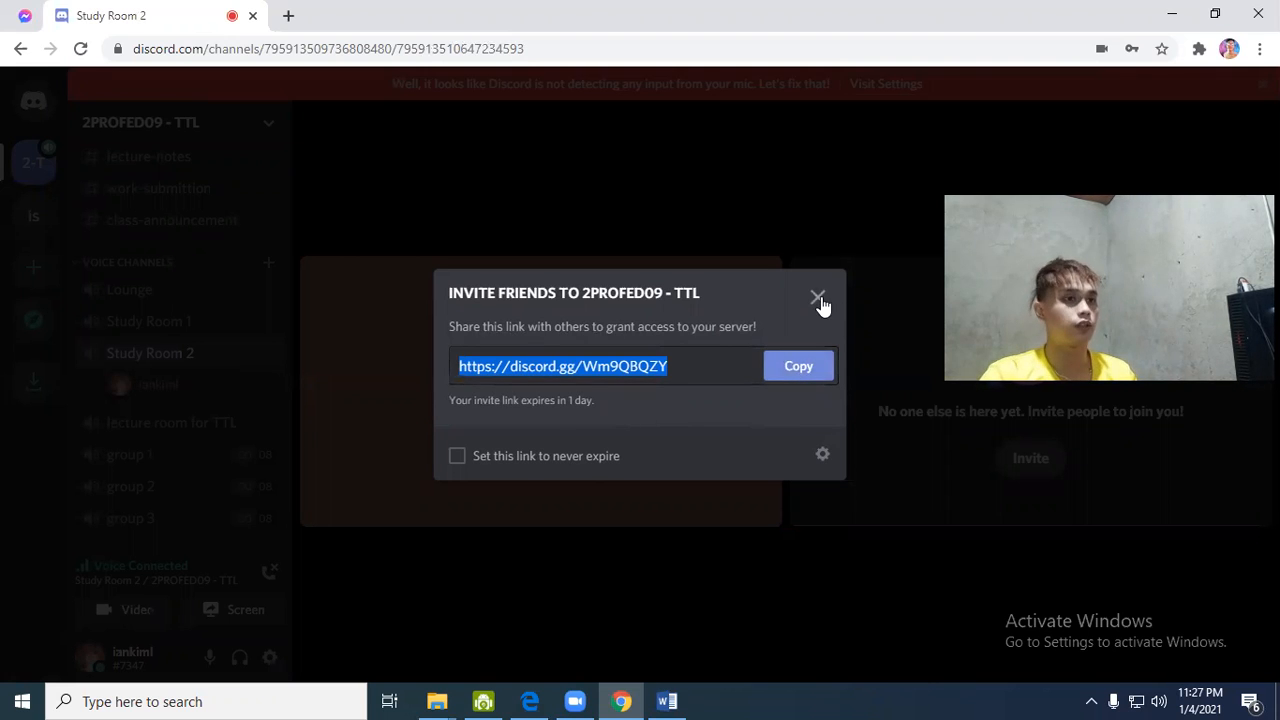
left_click(820, 298)
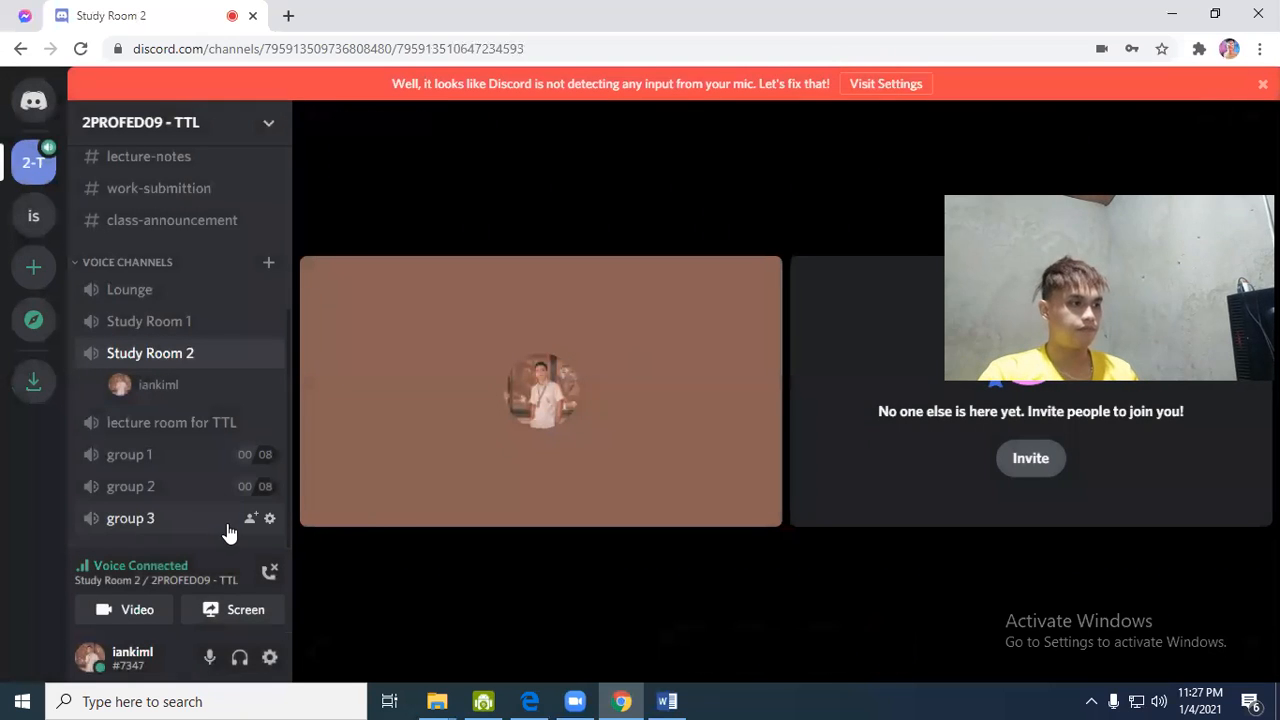
Join group 3 briefly, then connect to the lecture room for TTL voice channel.
left_click(130, 518)
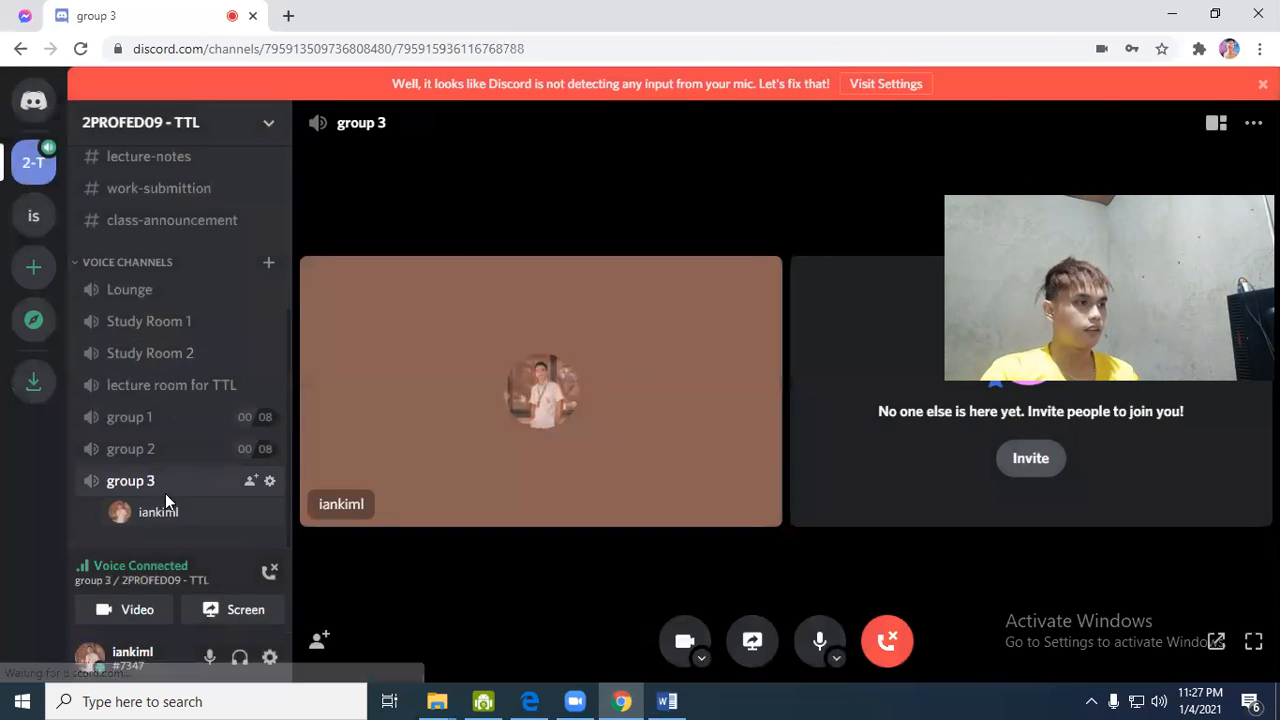
left_click(172, 384)
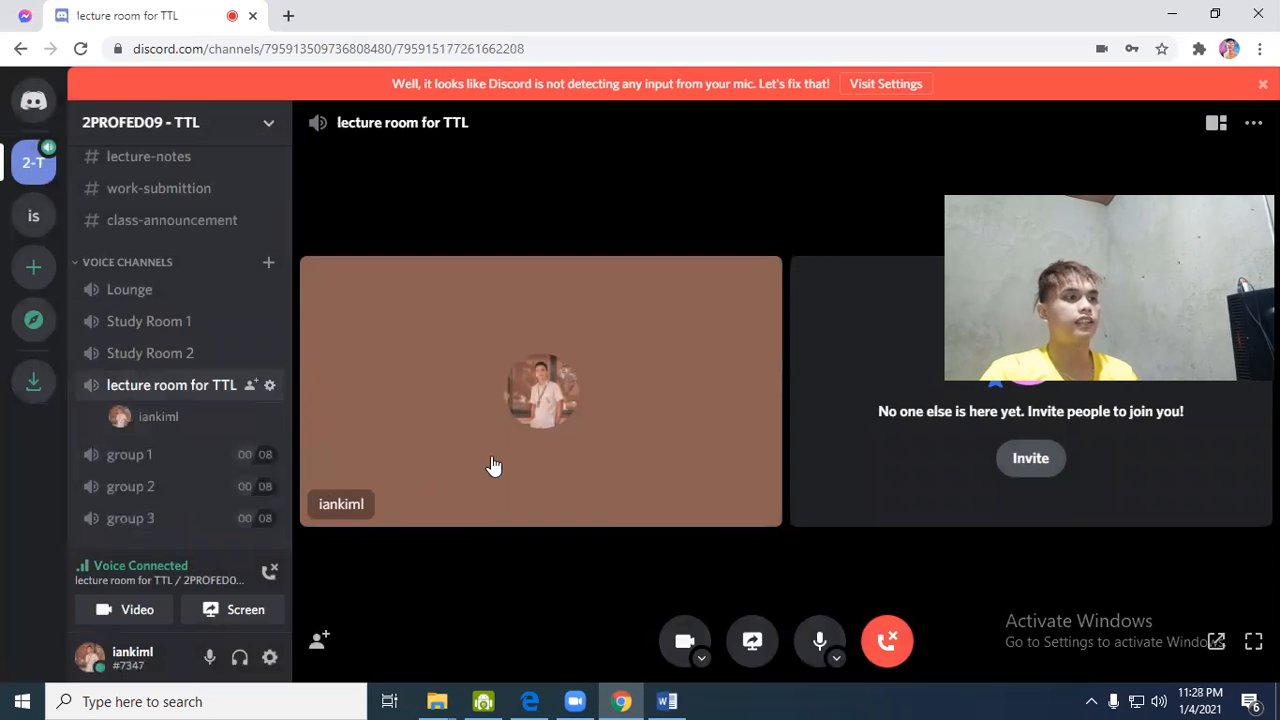
mouse_move(568, 400)
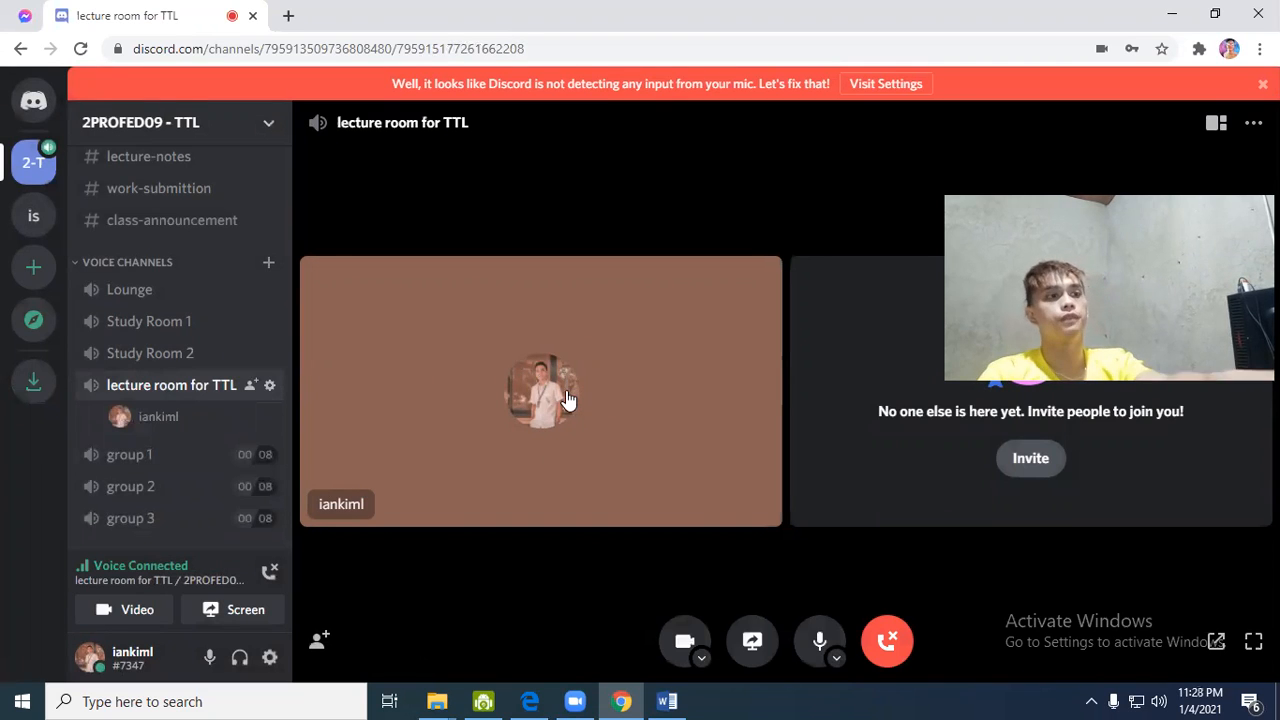
mouse_move(538, 416)
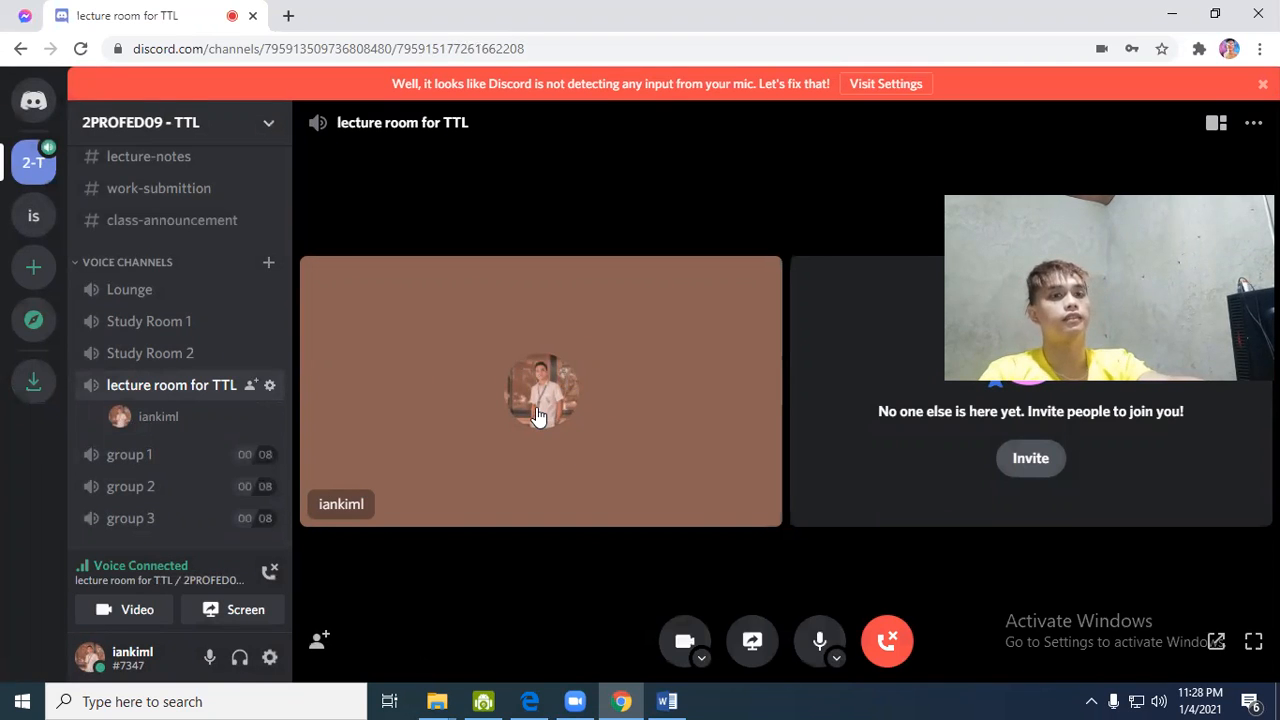
mouse_move(1040, 480)
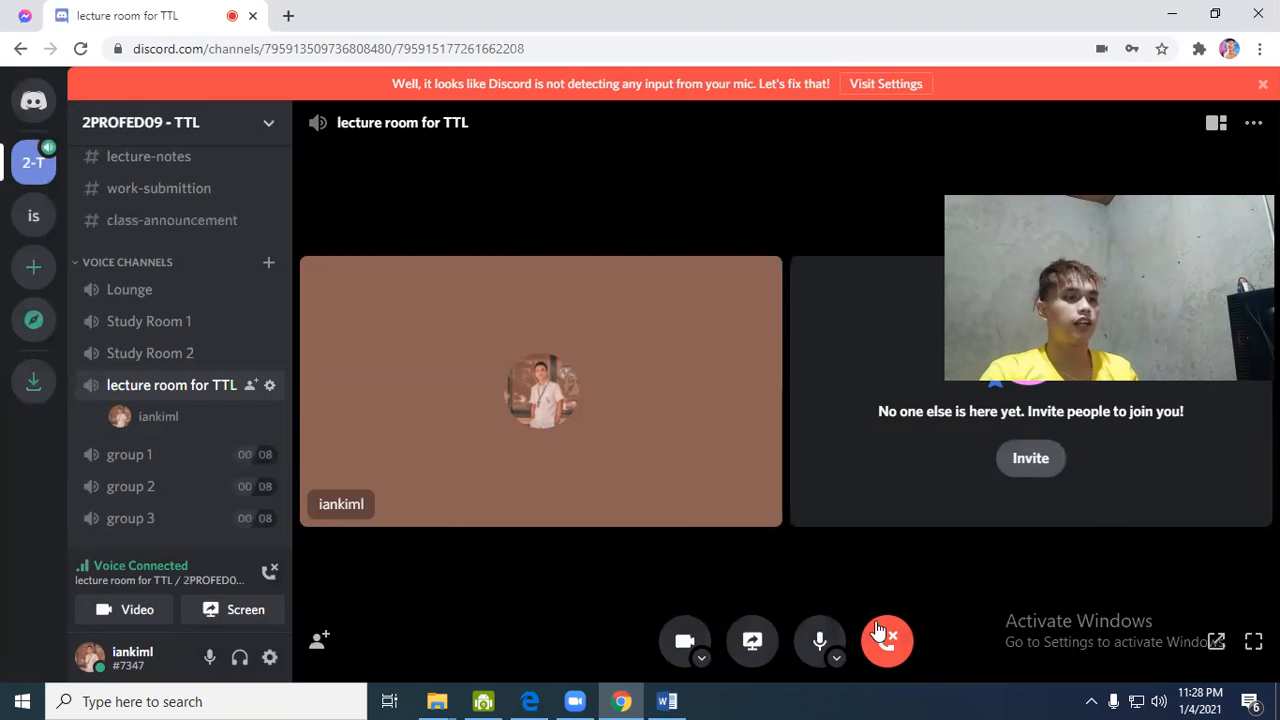
mouse_move(684, 640)
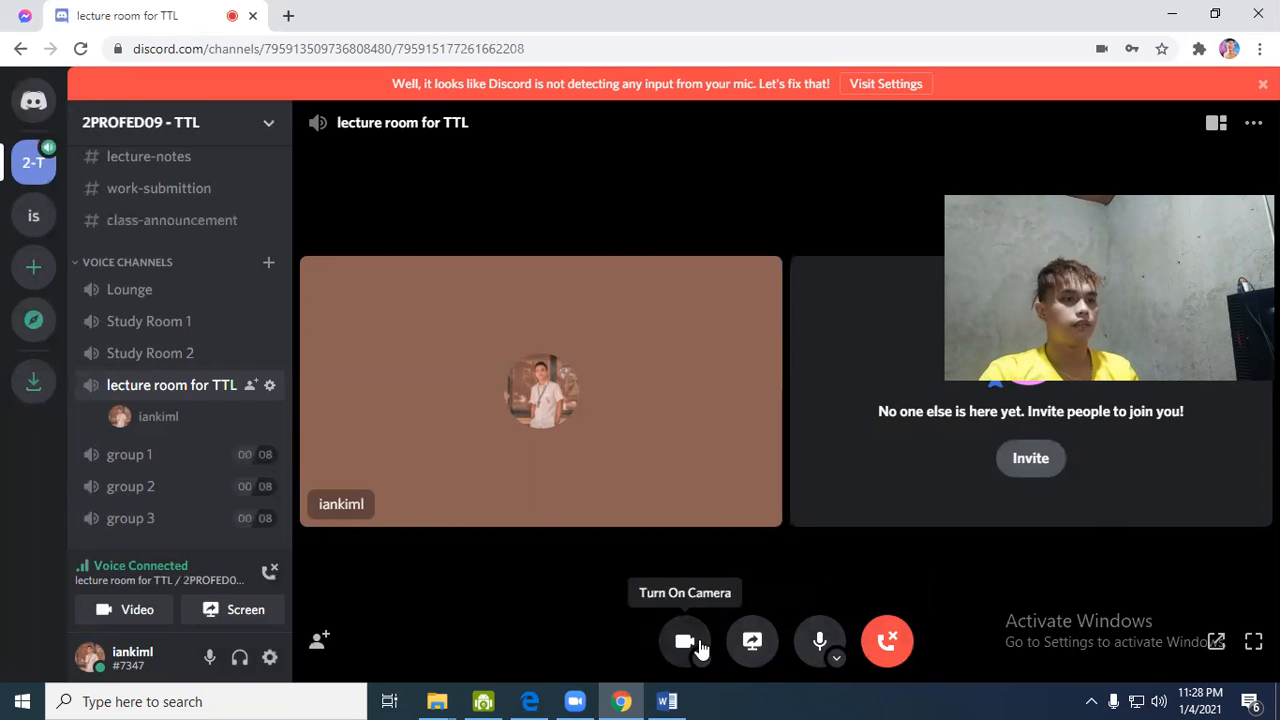
Turn on the camera and go live sharing the entire screen in the lecture room for TTL call.
left_click(684, 640)
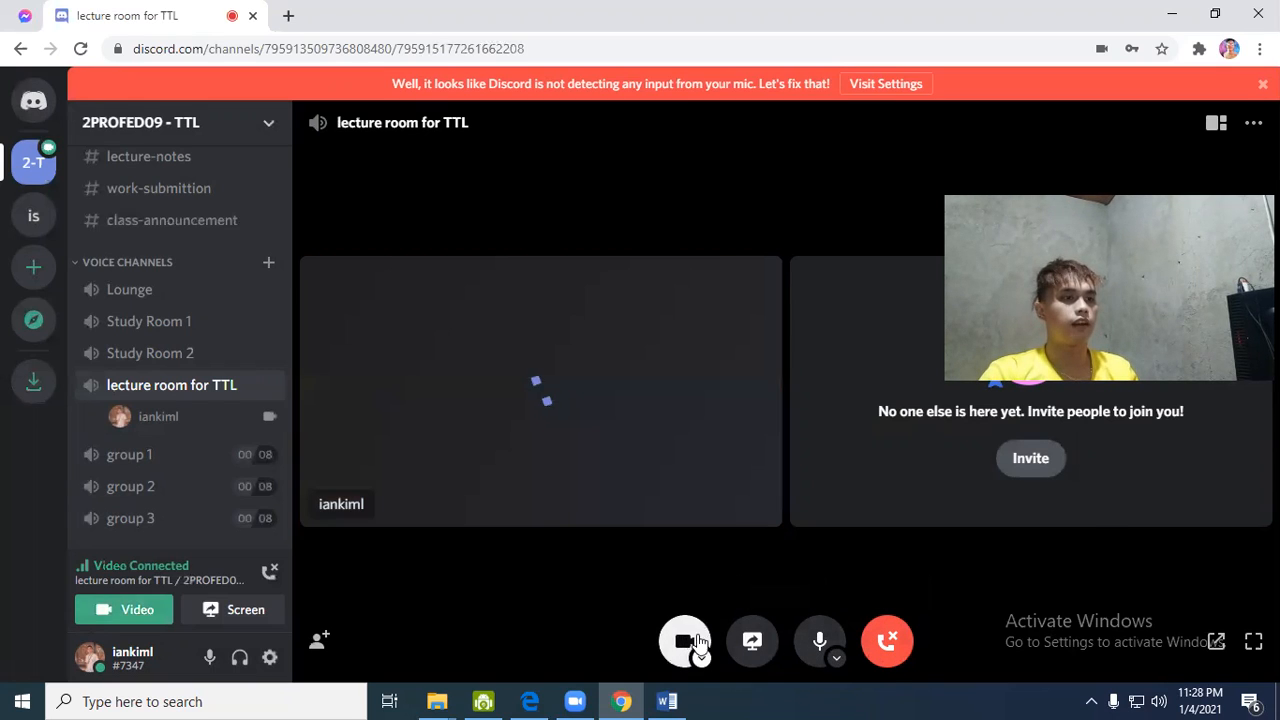
mouse_move(752, 640)
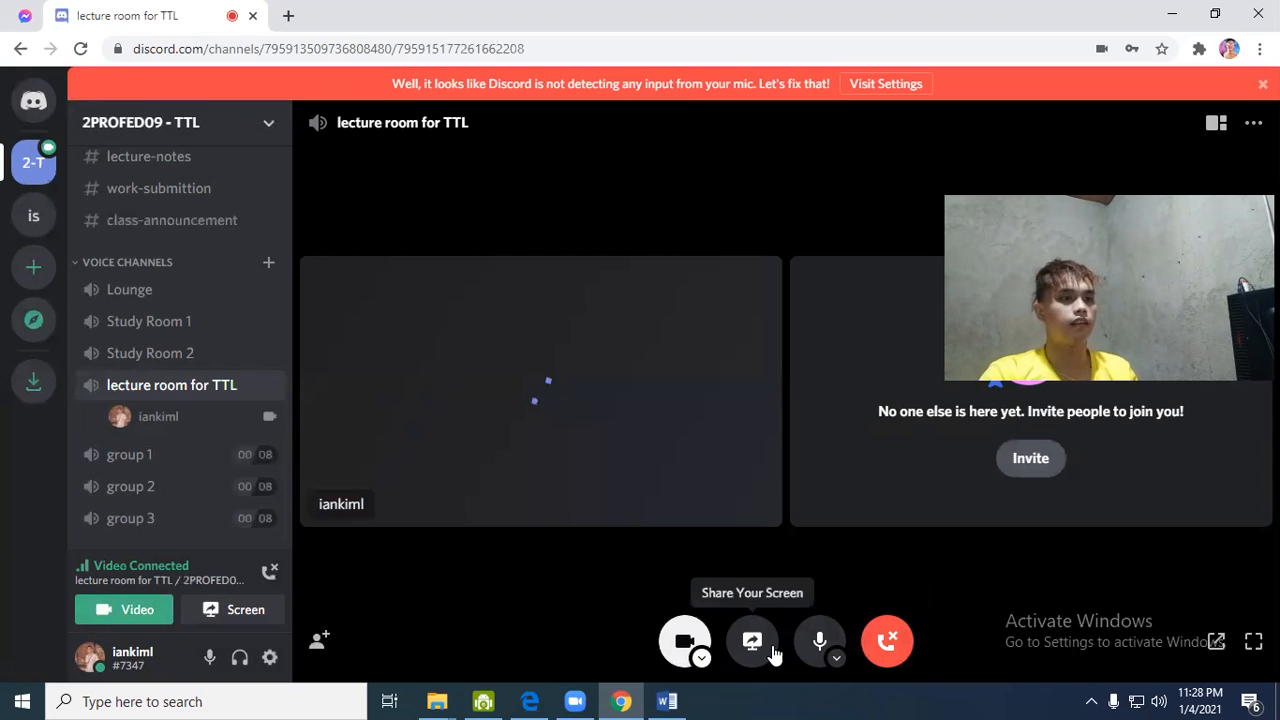
mouse_move(752, 640)
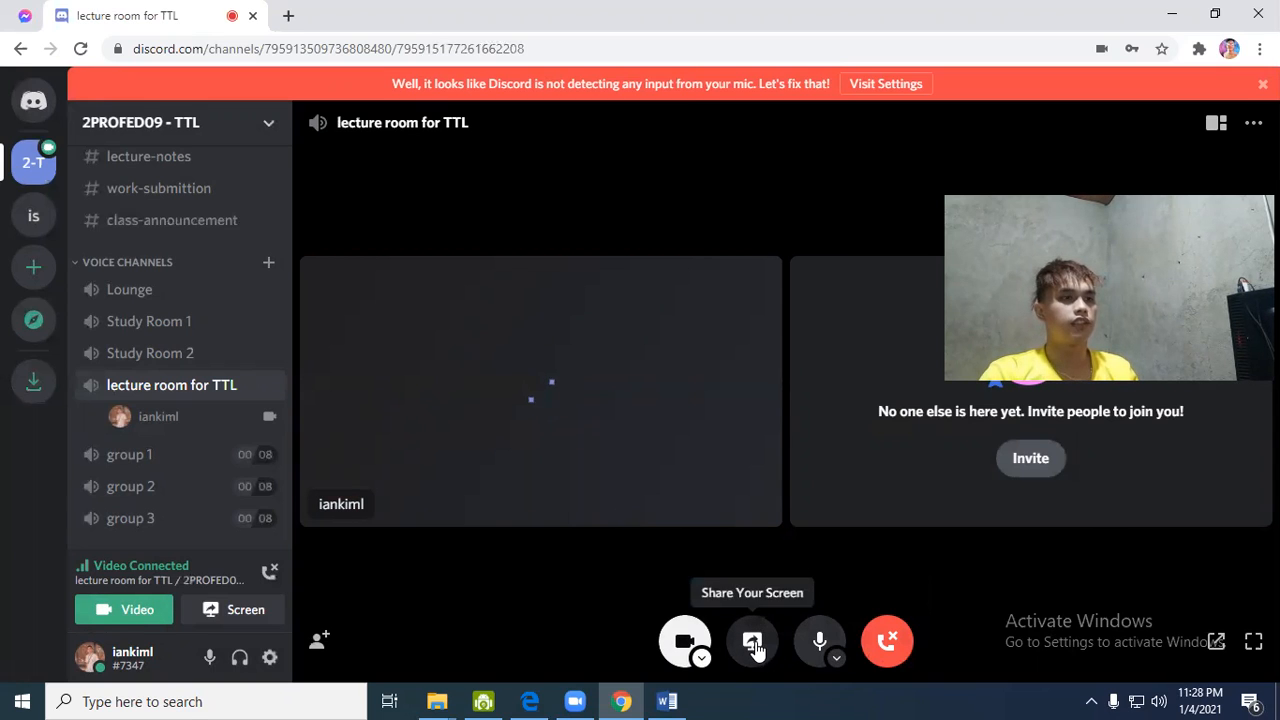
left_click(752, 640)
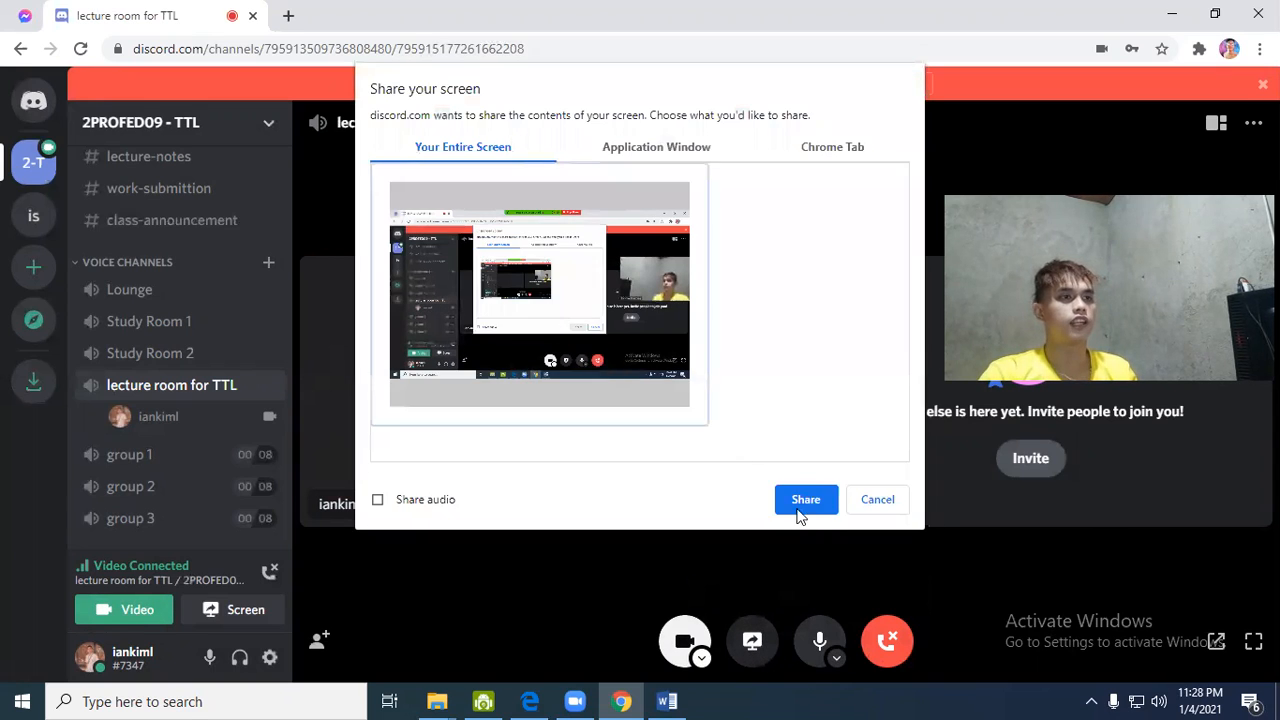
left_click(804, 500)
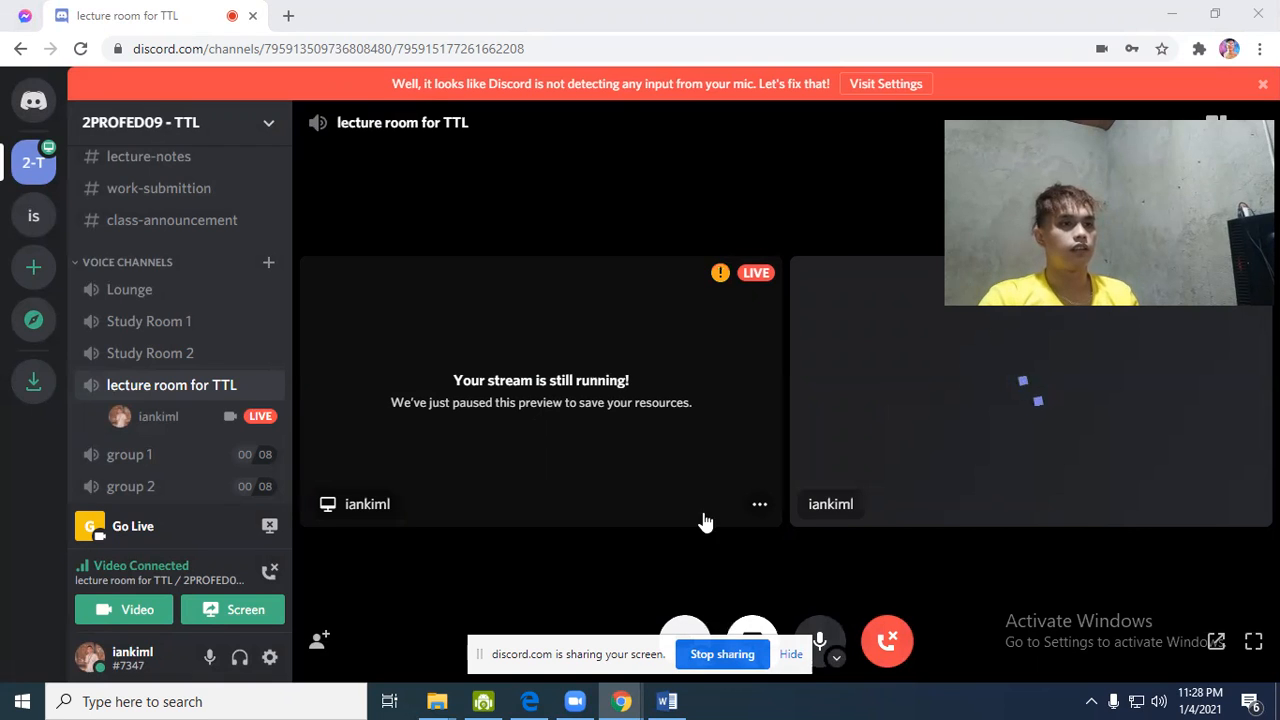
mouse_move(744, 580)
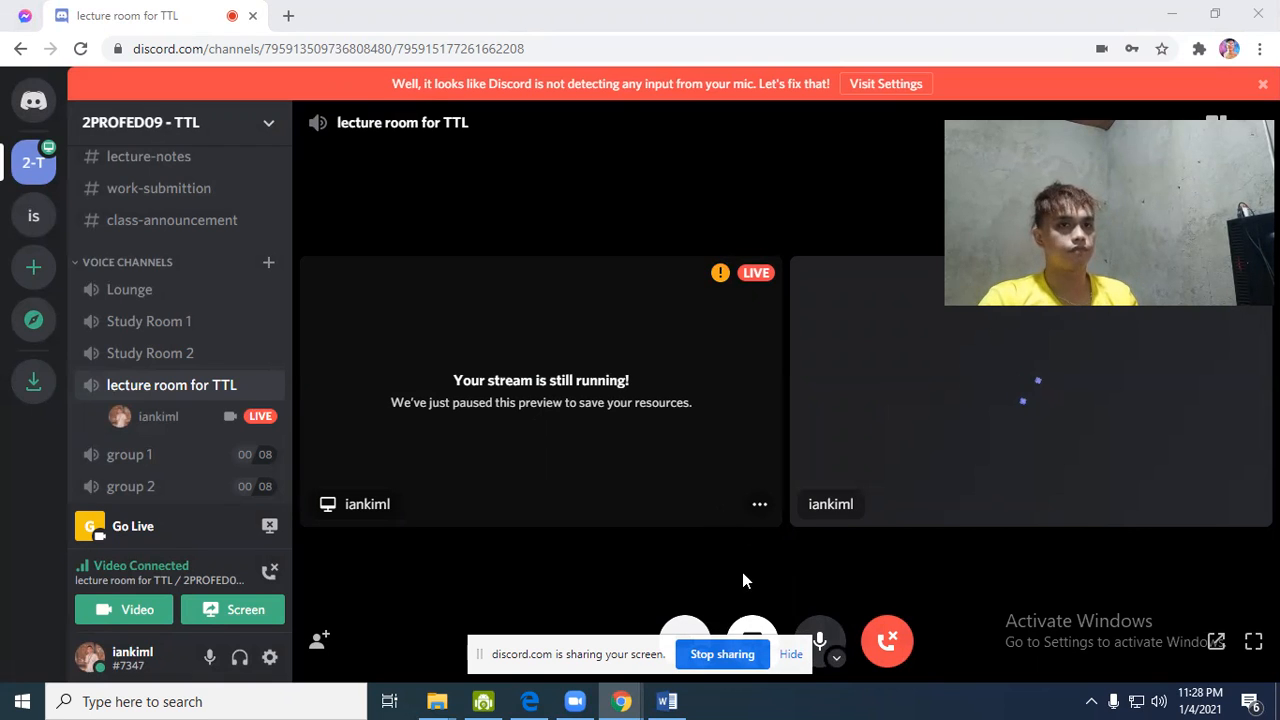
mouse_move(700, 552)
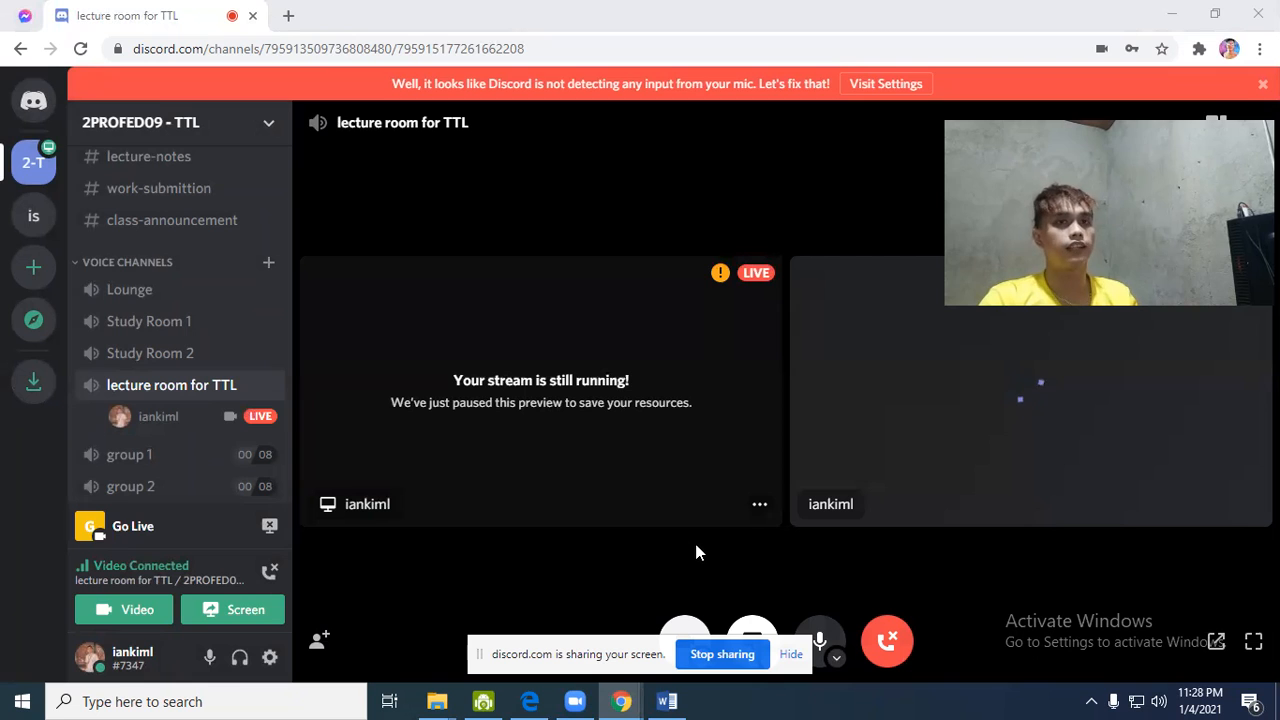
mouse_move(820, 570)
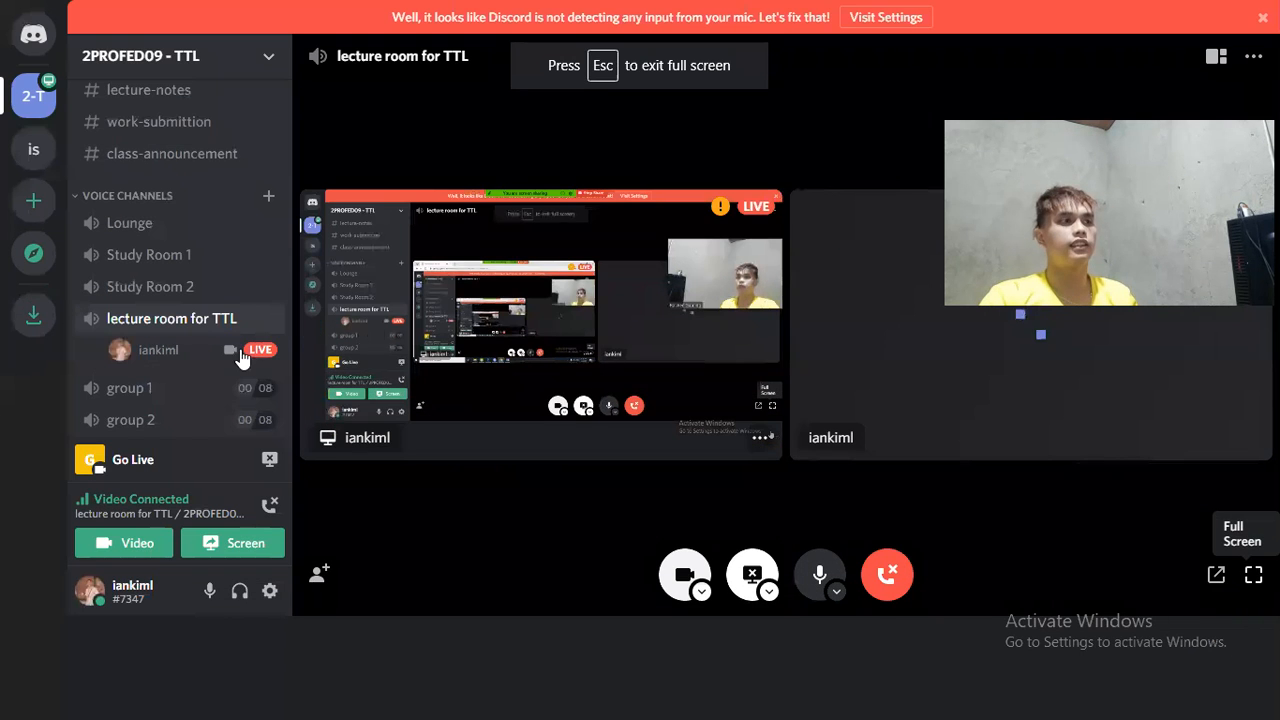
left_click(1252, 574)
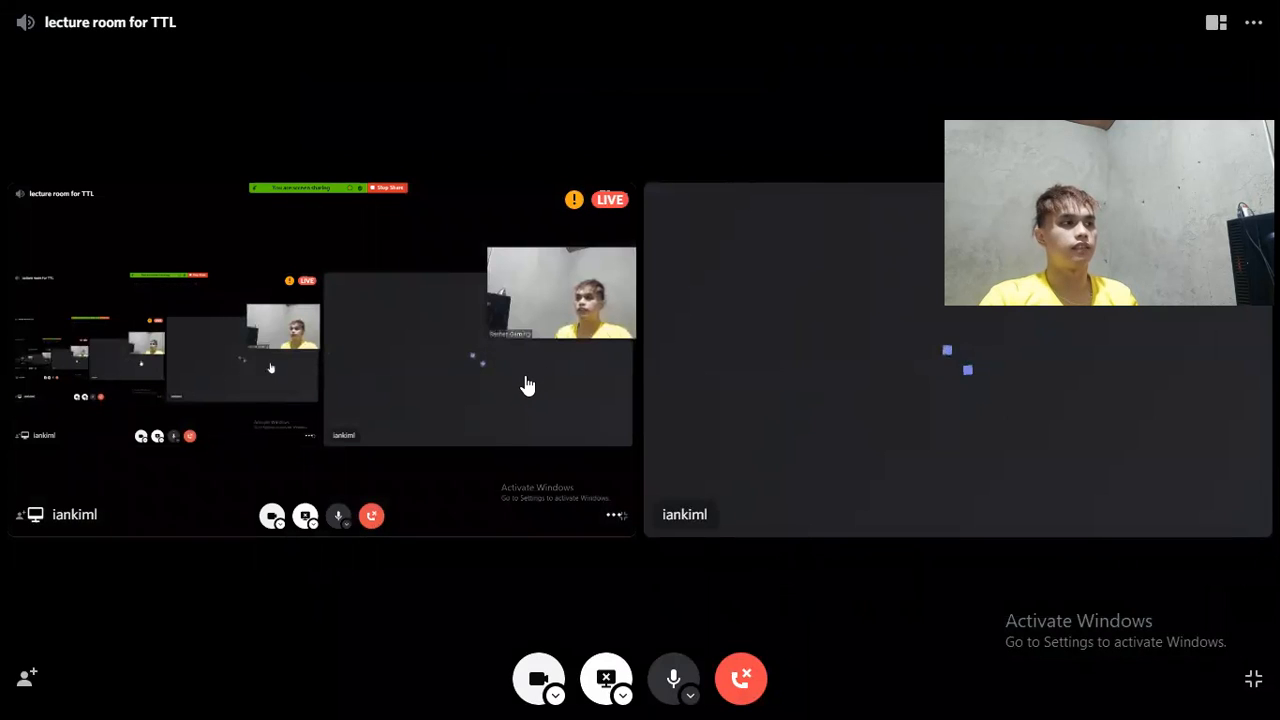
mouse_move(764, 380)
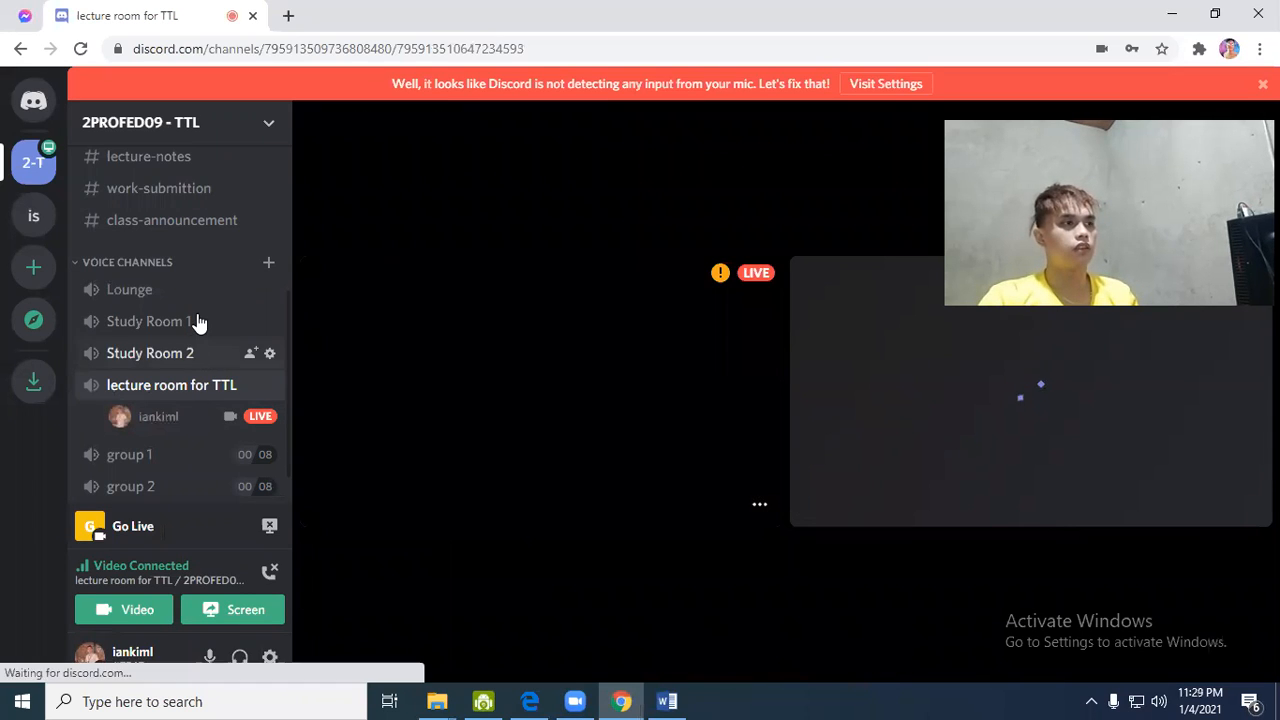
Join Study Room 1, then hop into lecture room for TTL and group 1 voice channels.
left_click(148, 320)
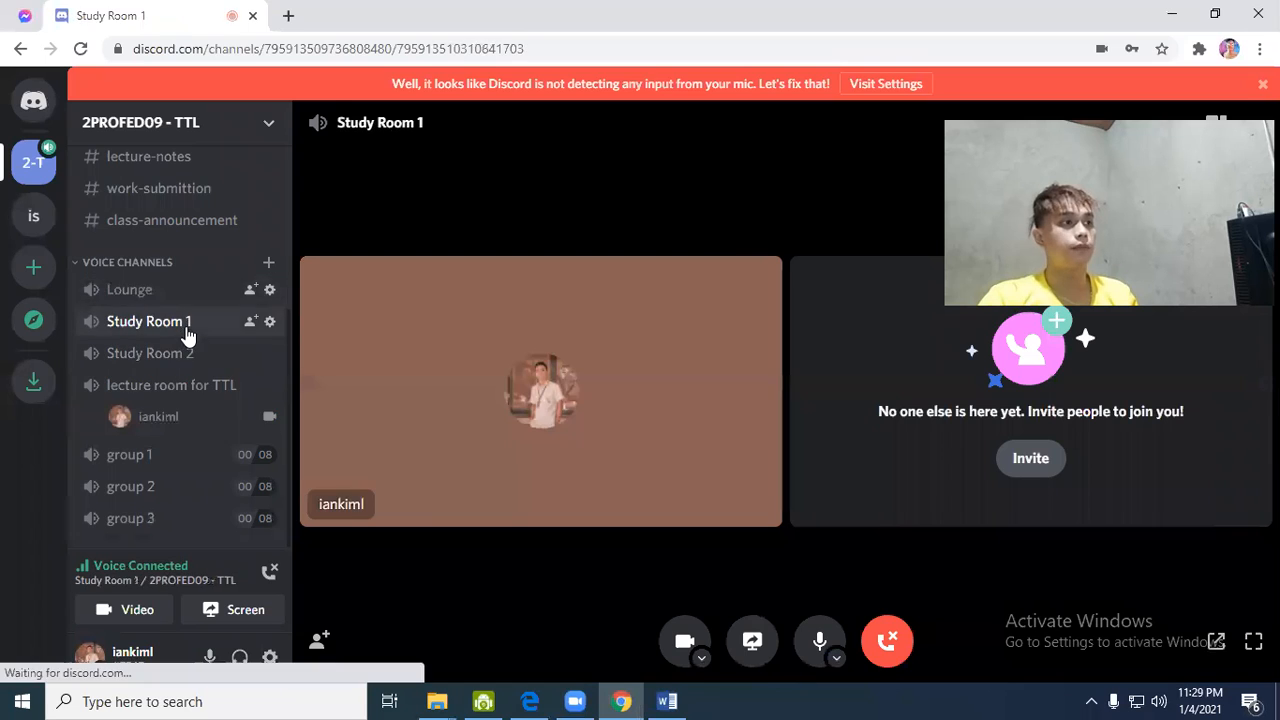
left_click(148, 320)
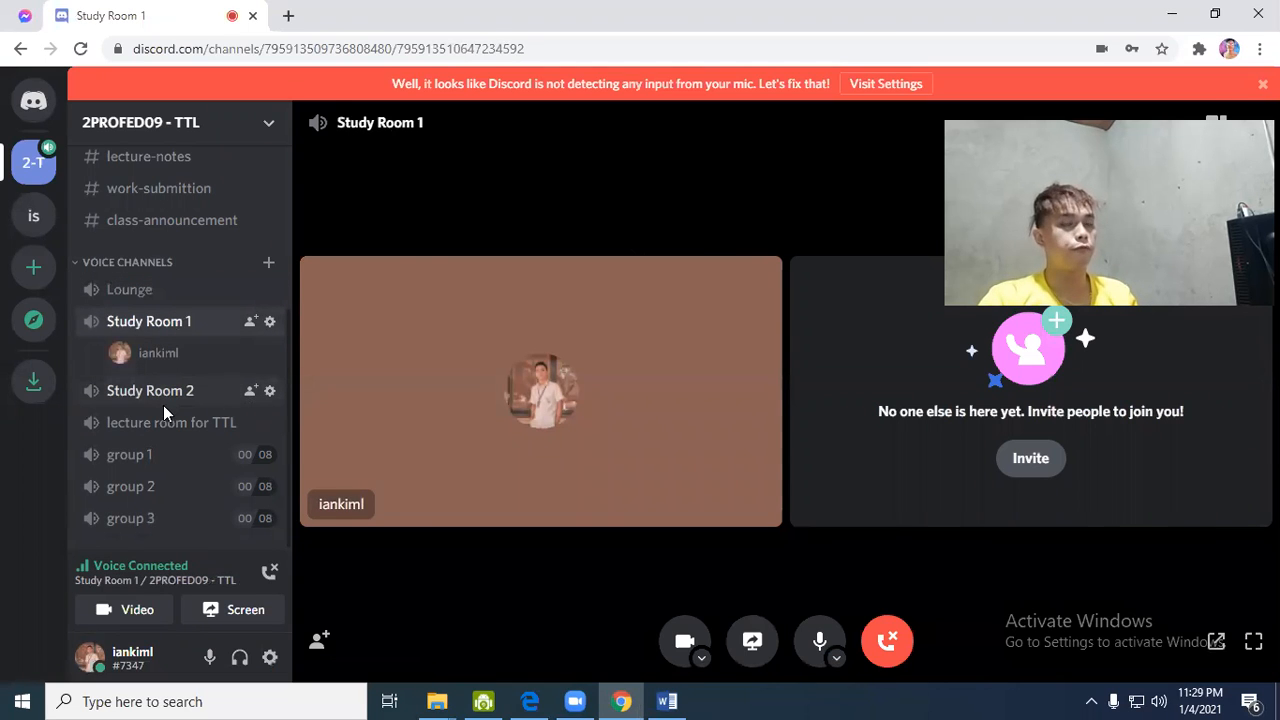
left_click(172, 422)
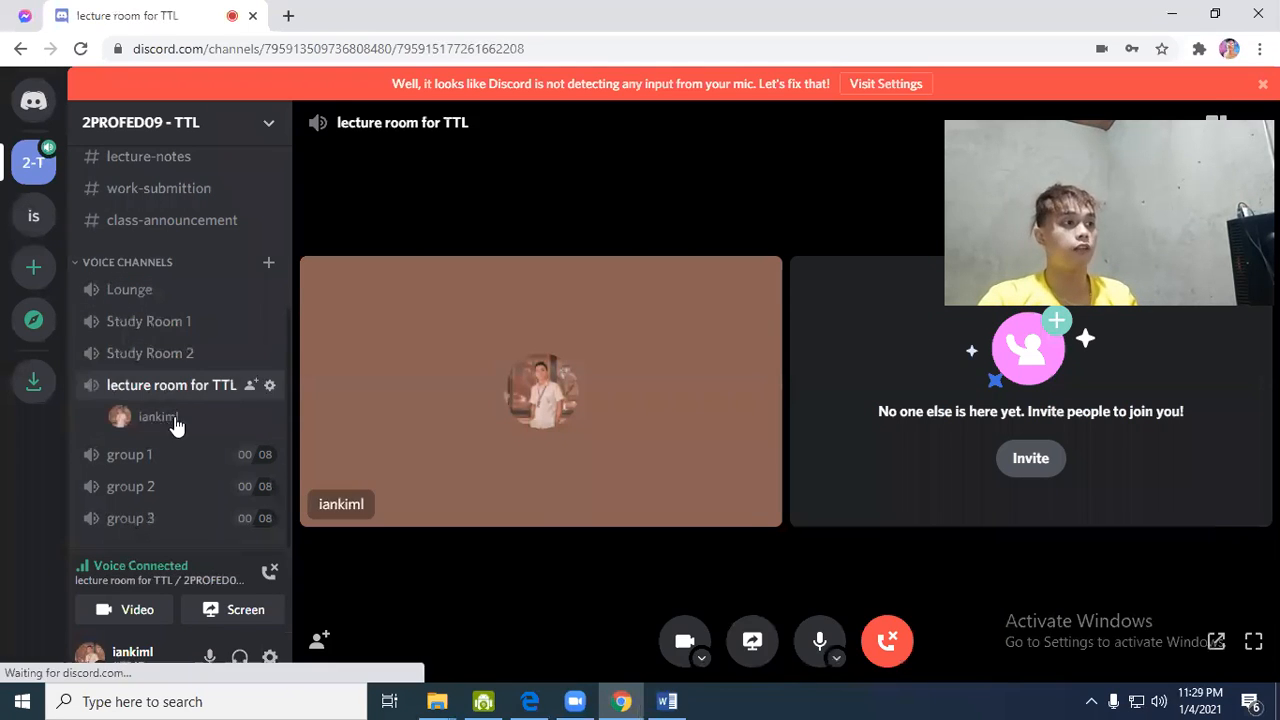
left_click(130, 454)
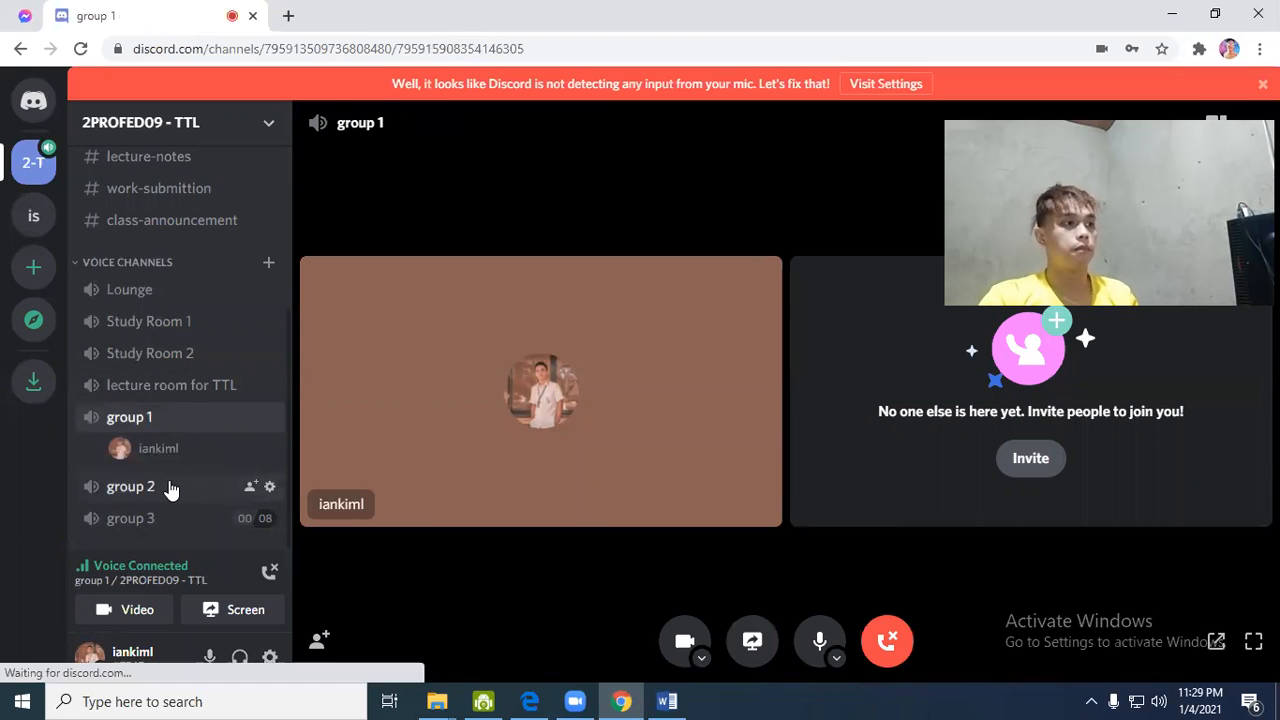
Move through group 2 and group 3 voice channels, ending back in group 1.
left_click(130, 486)
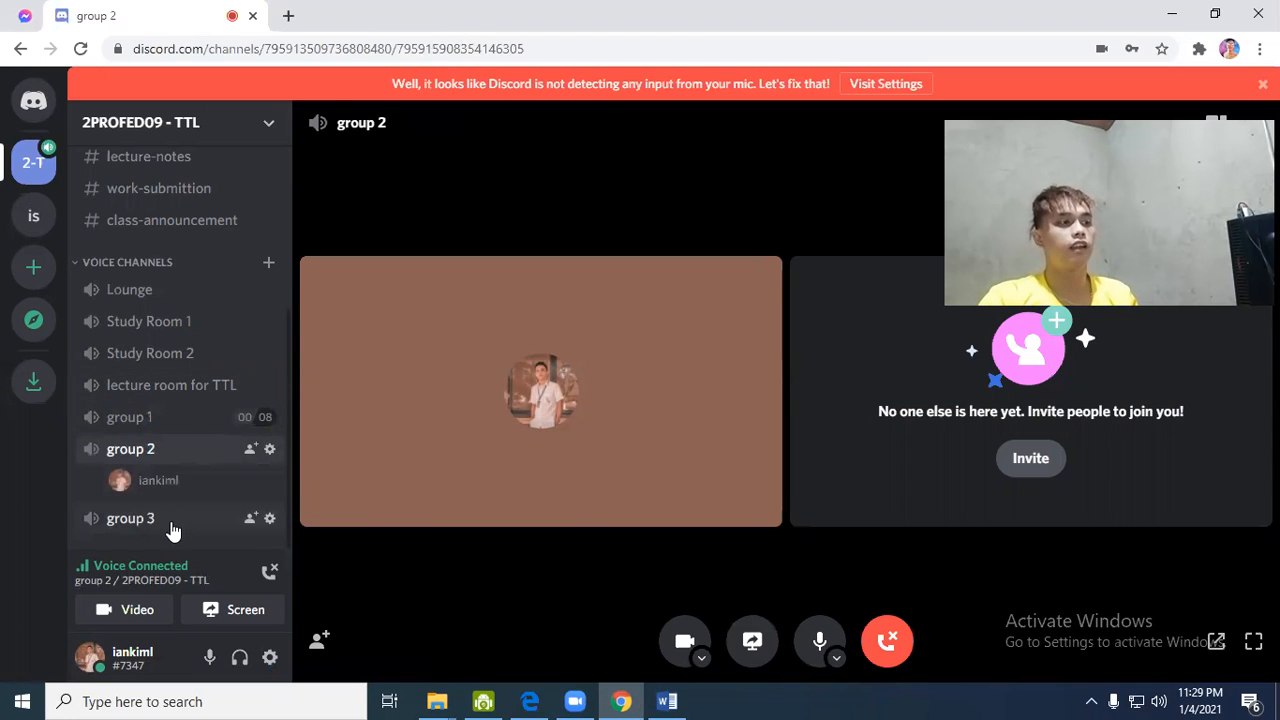
left_click(130, 518)
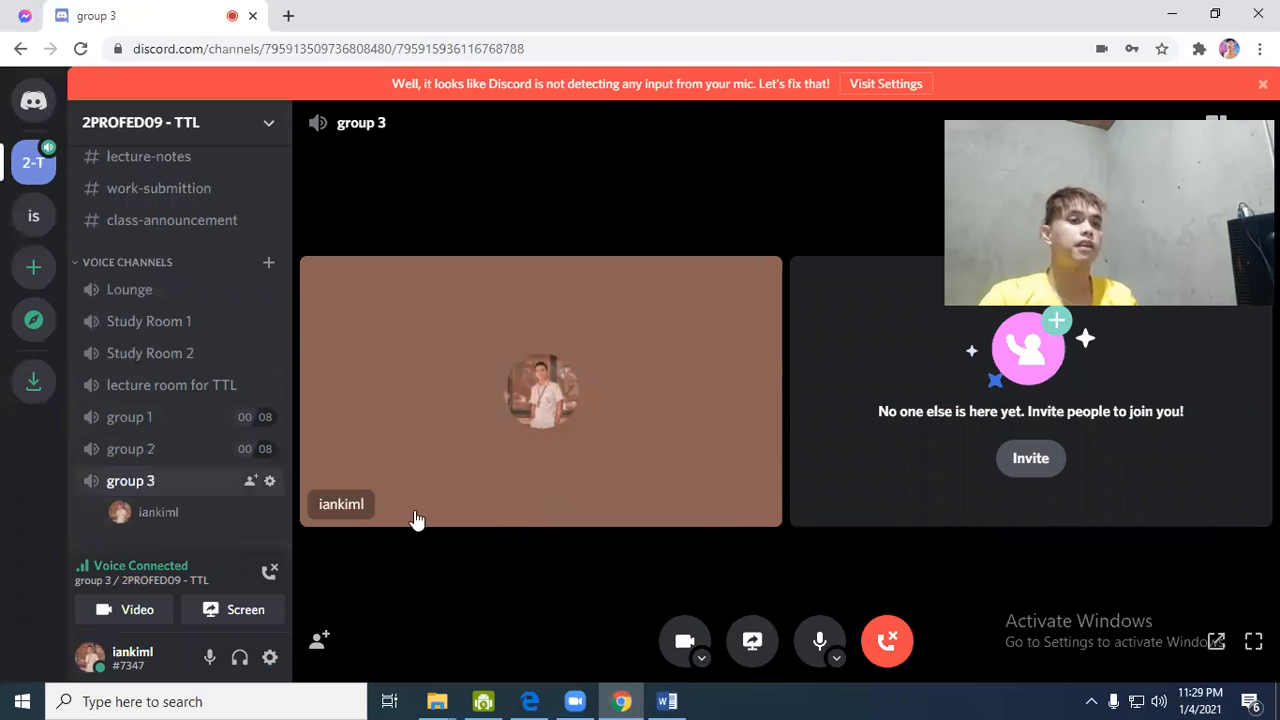
left_click(128, 418)
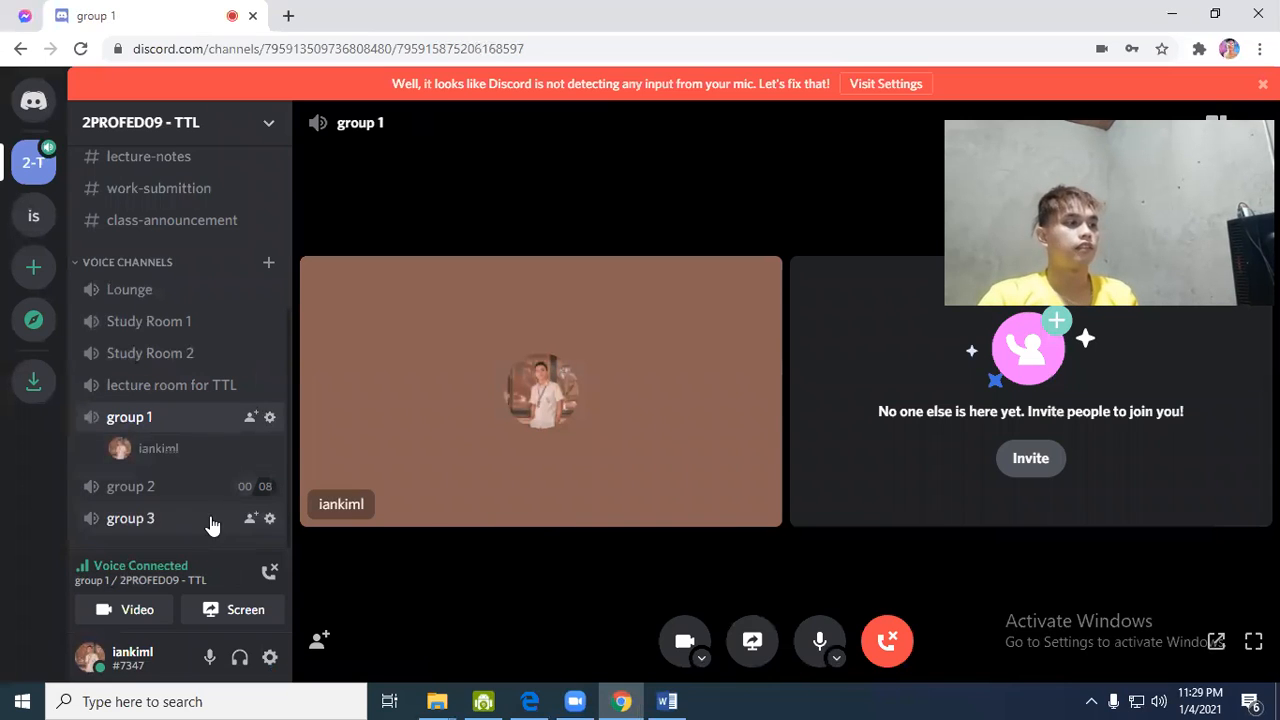
mouse_move(244, 608)
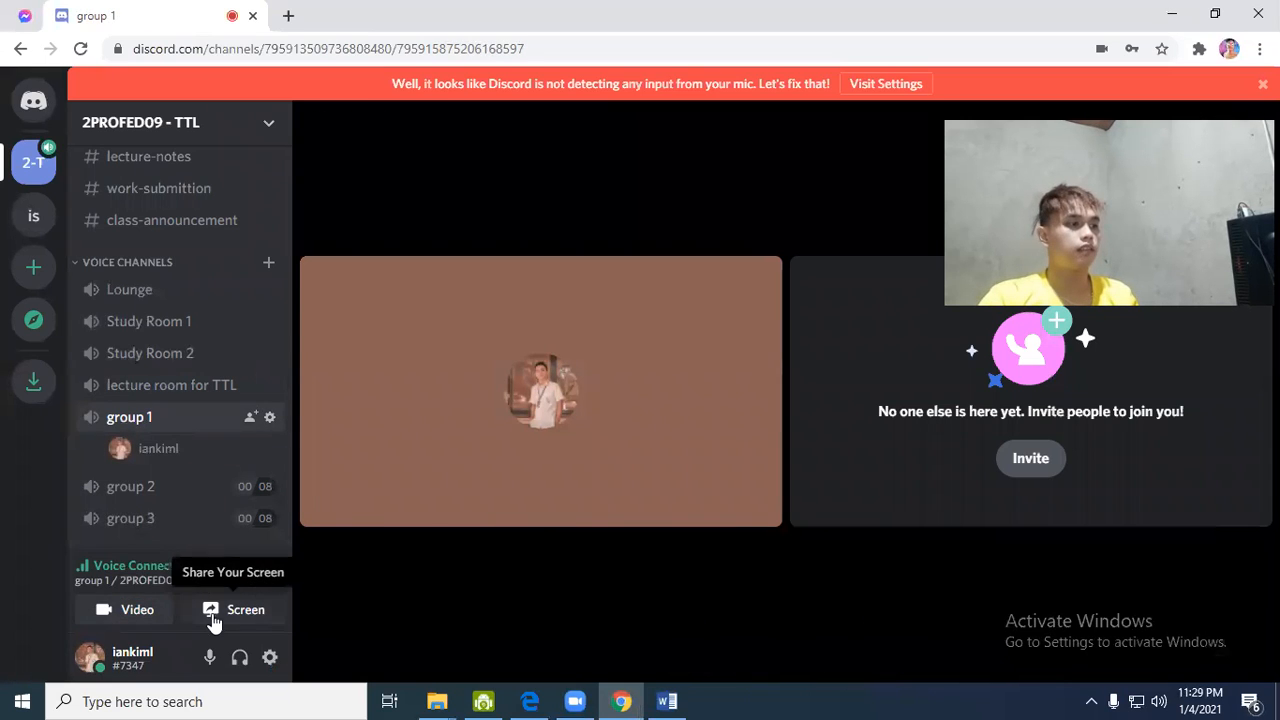
scroll("up", 3)
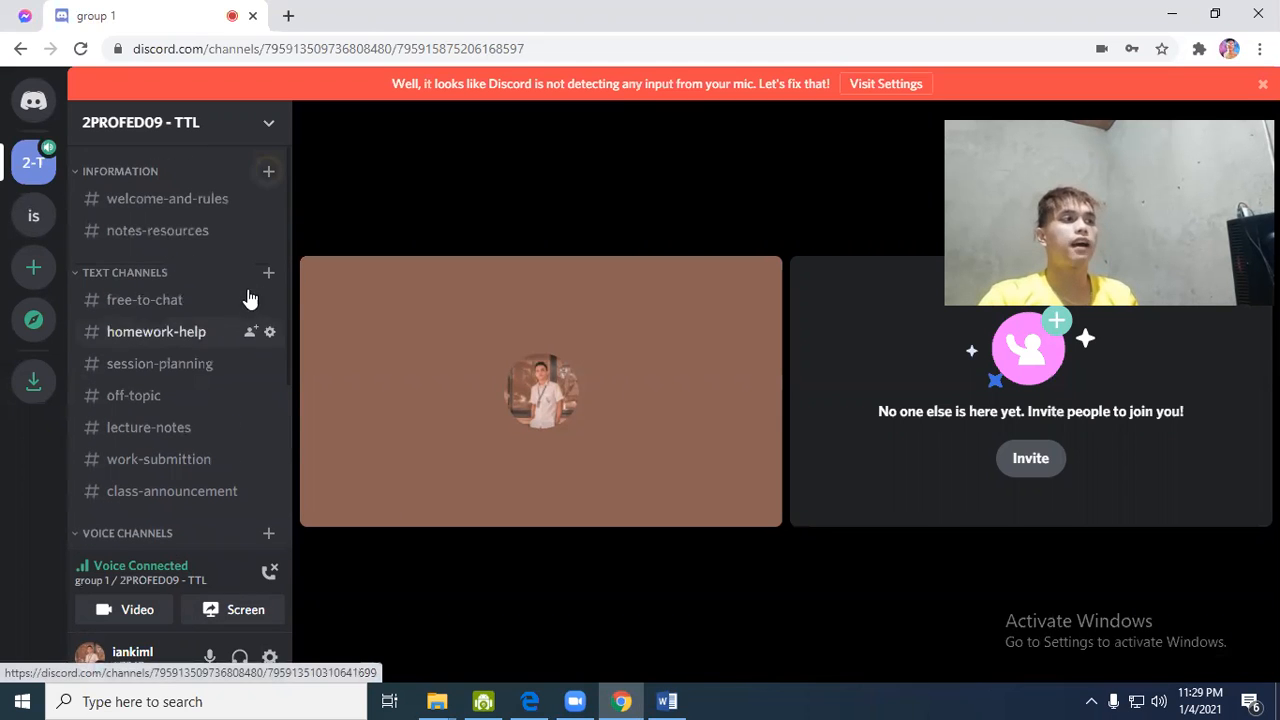
mouse_move(148, 198)
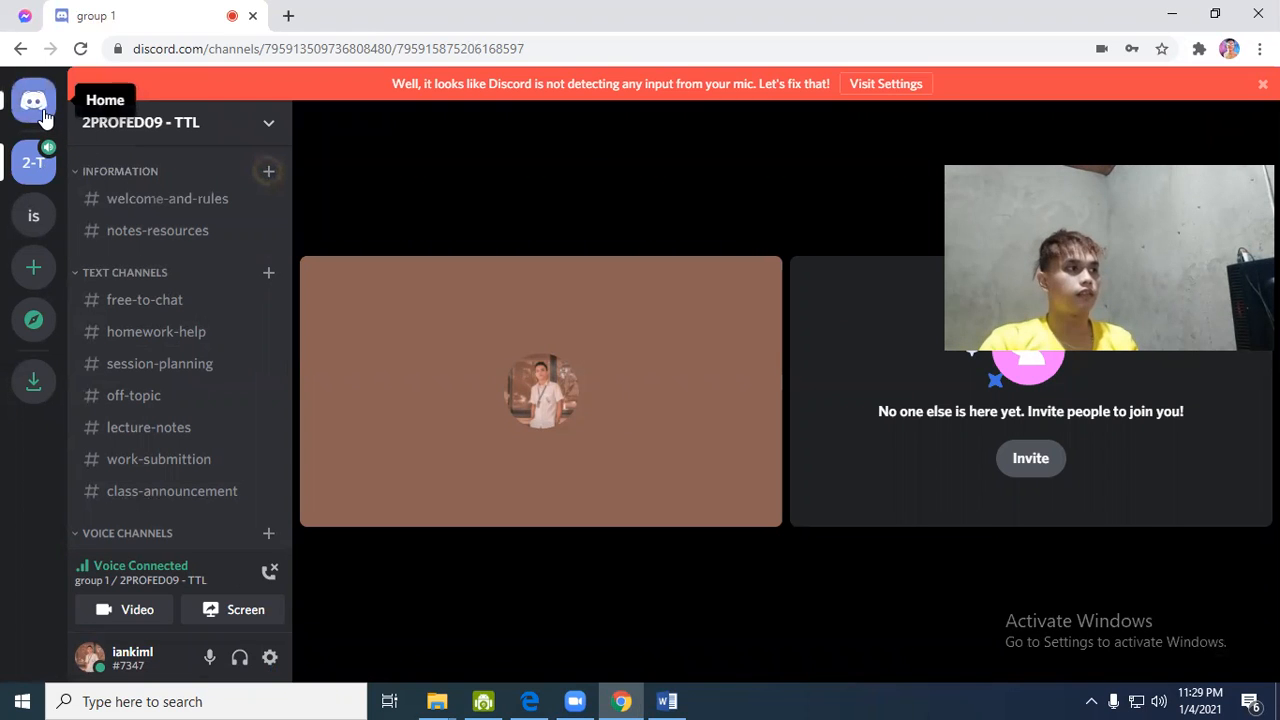
left_click(34, 100)
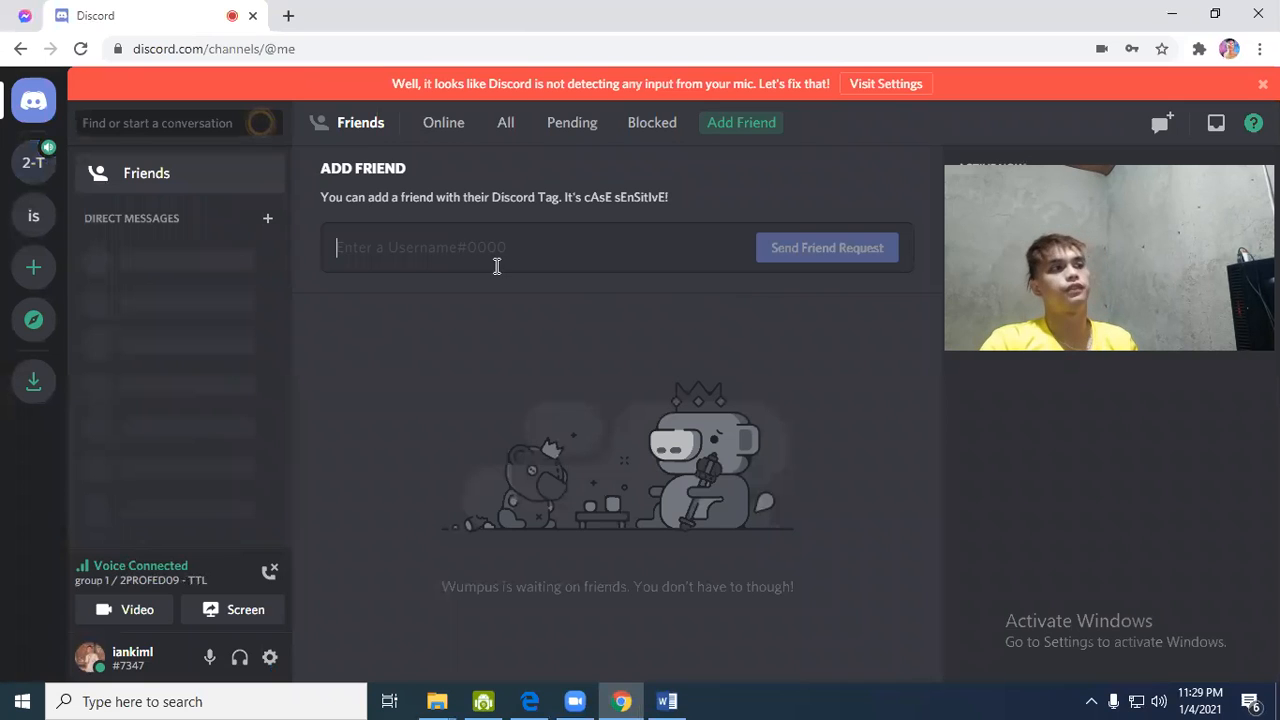
mouse_move(268, 218)
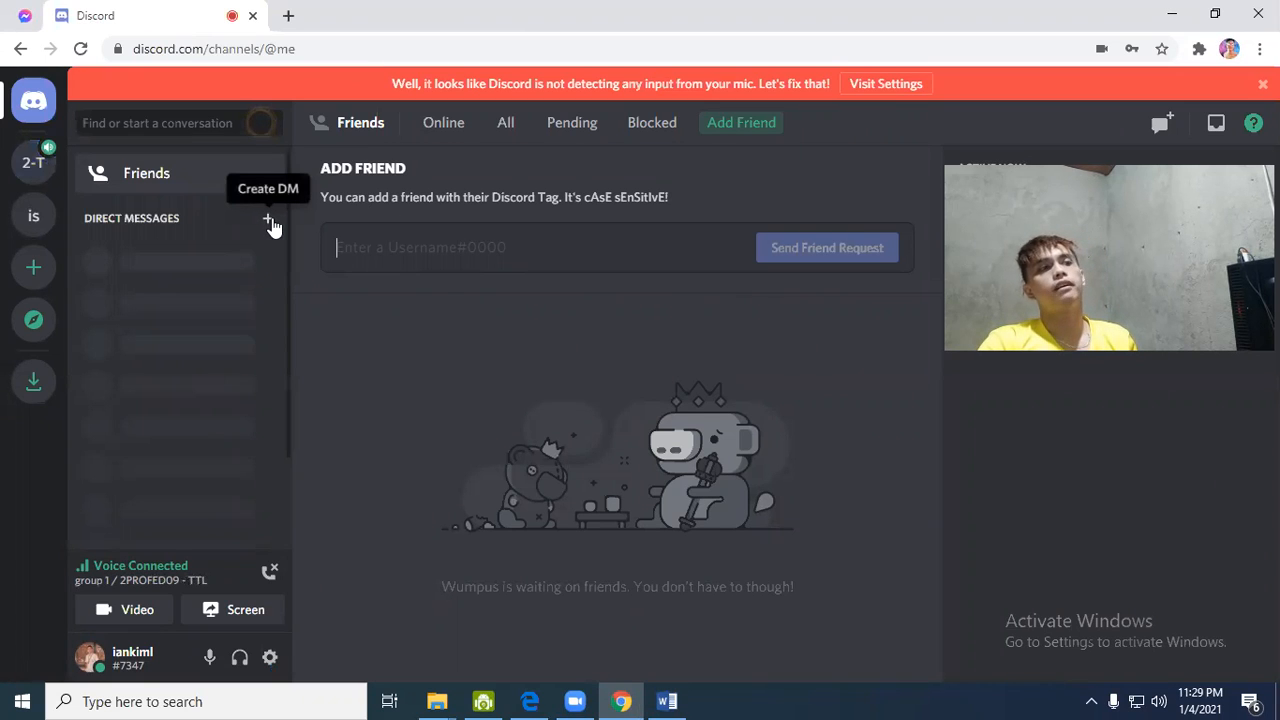
left_click(268, 218)
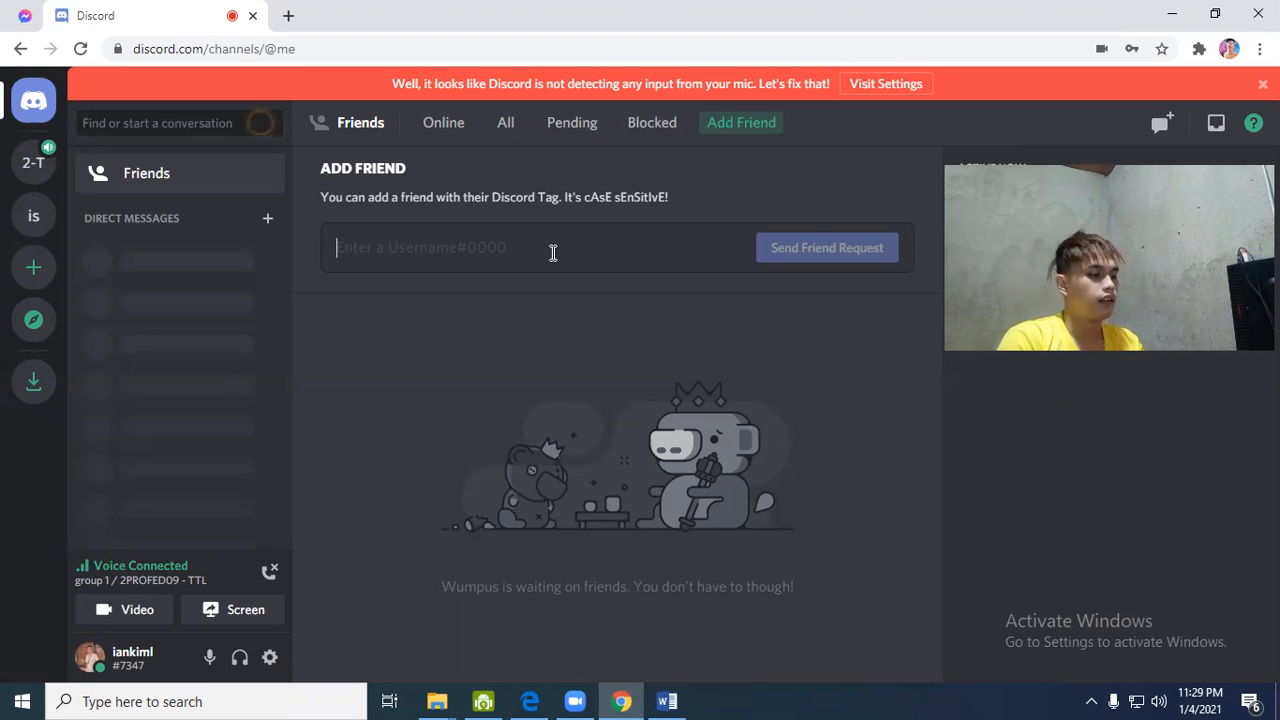
type("zelon")
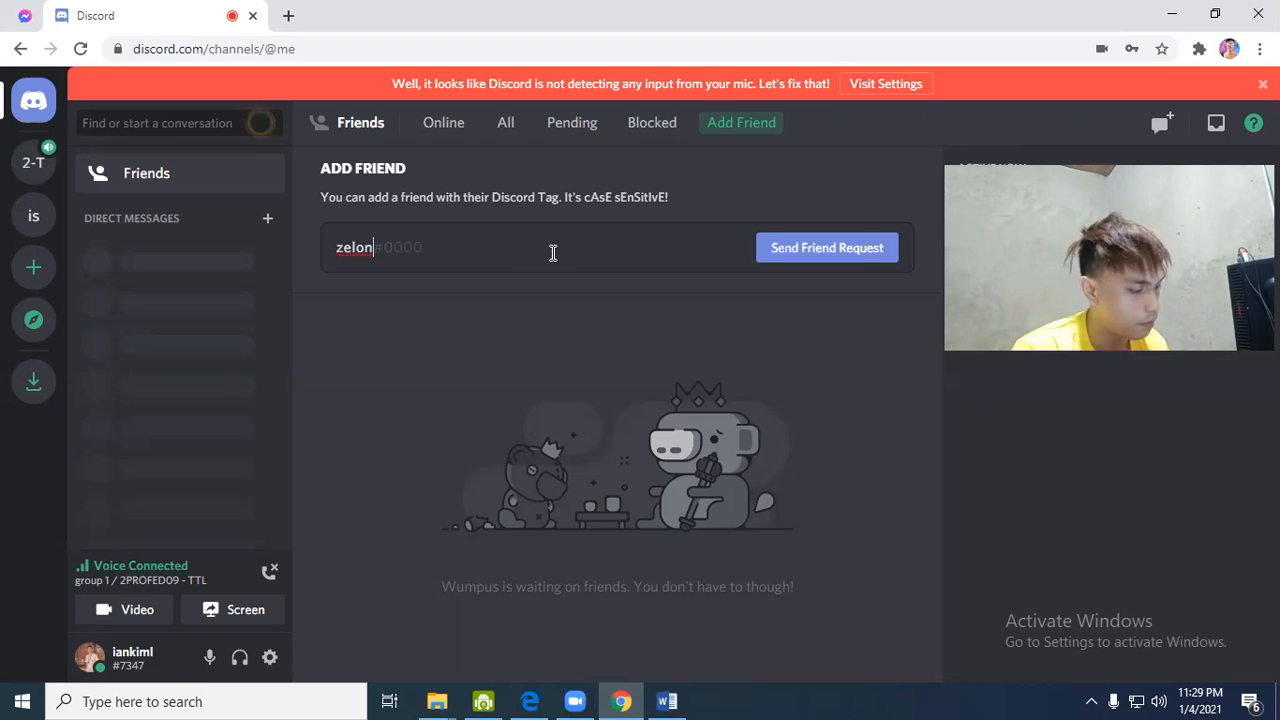
type("#")
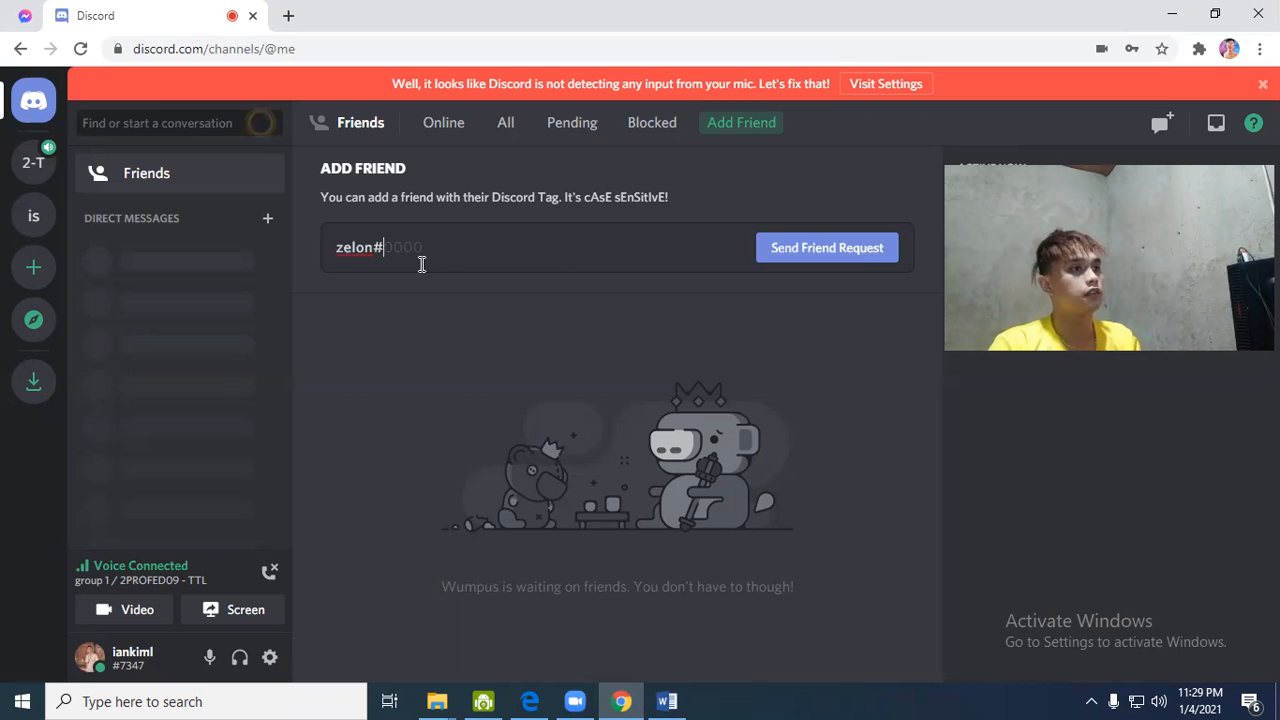
type("32")
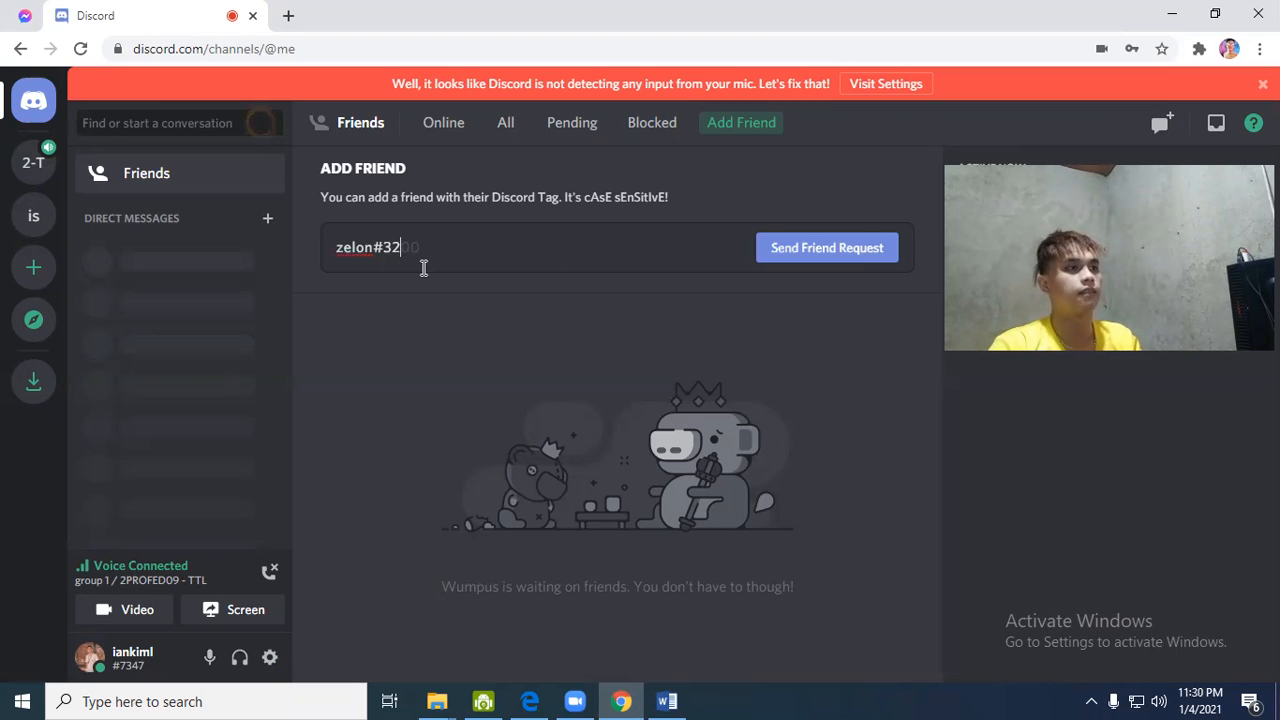
type("54")
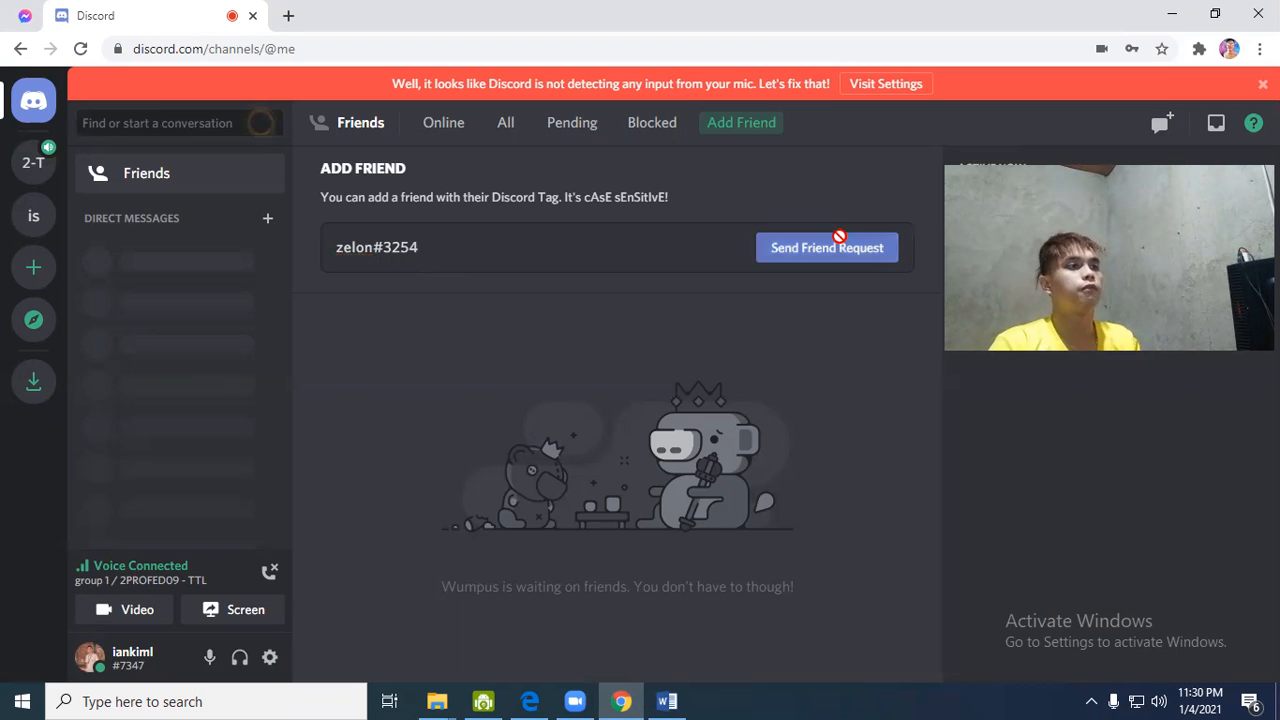
left_click(826, 248)
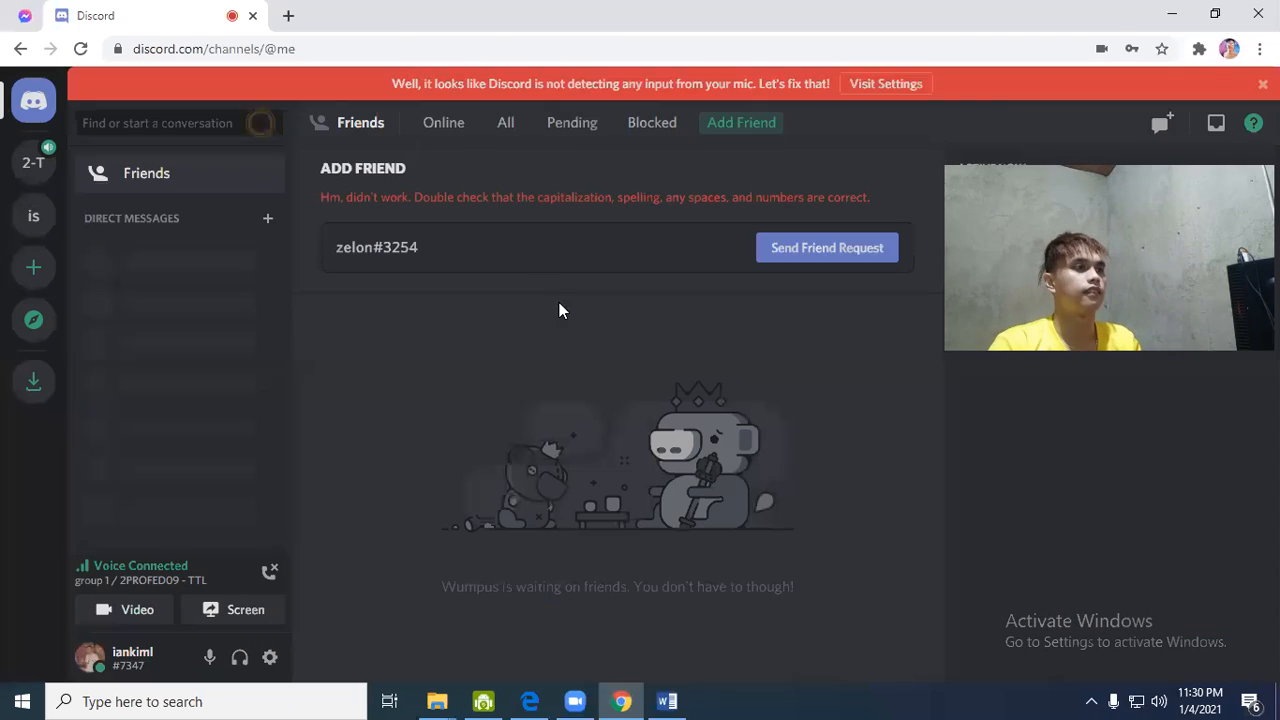
Browse the friends page's Online, Pending and Blocked lists, all empty.
left_click(444, 122)
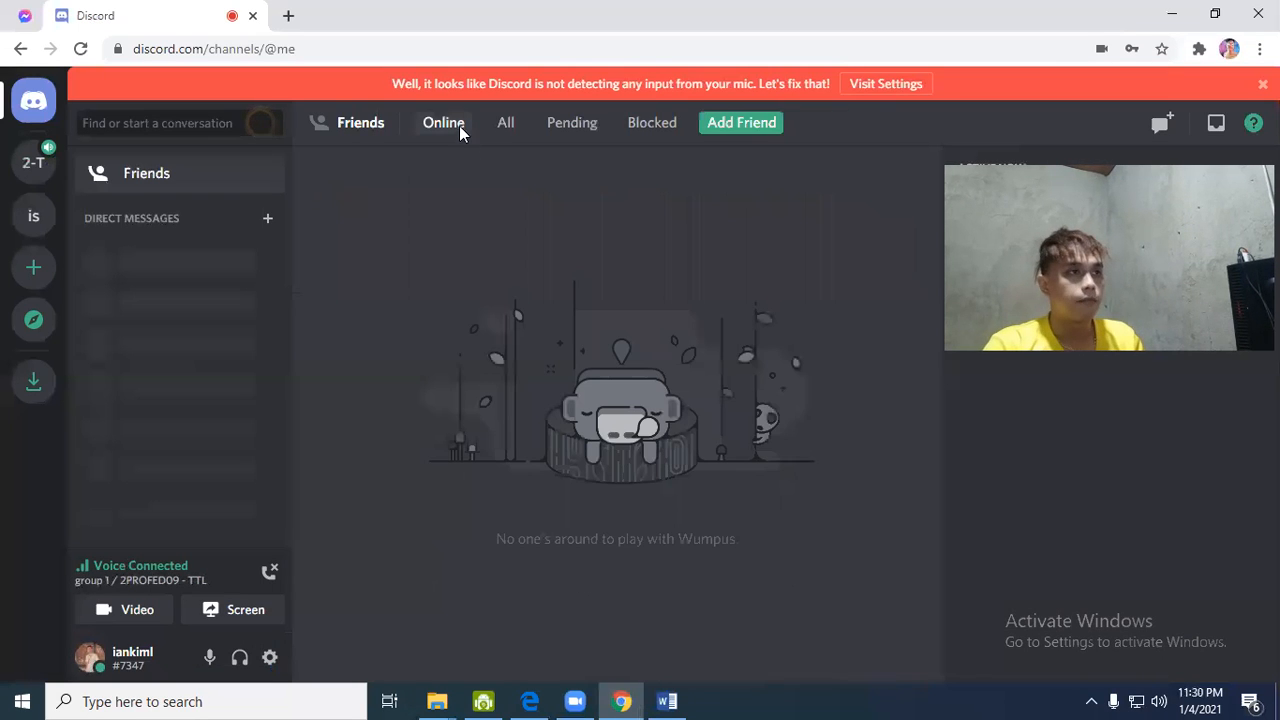
mouse_move(412, 216)
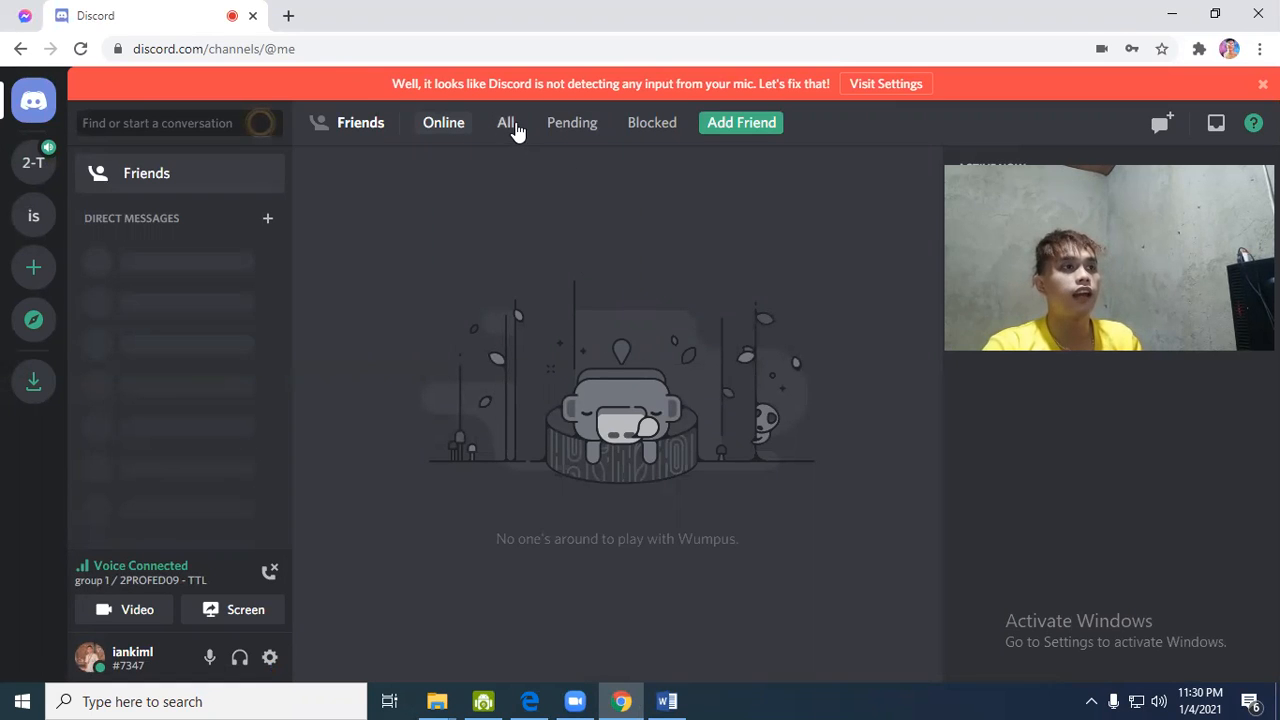
left_click(572, 122)
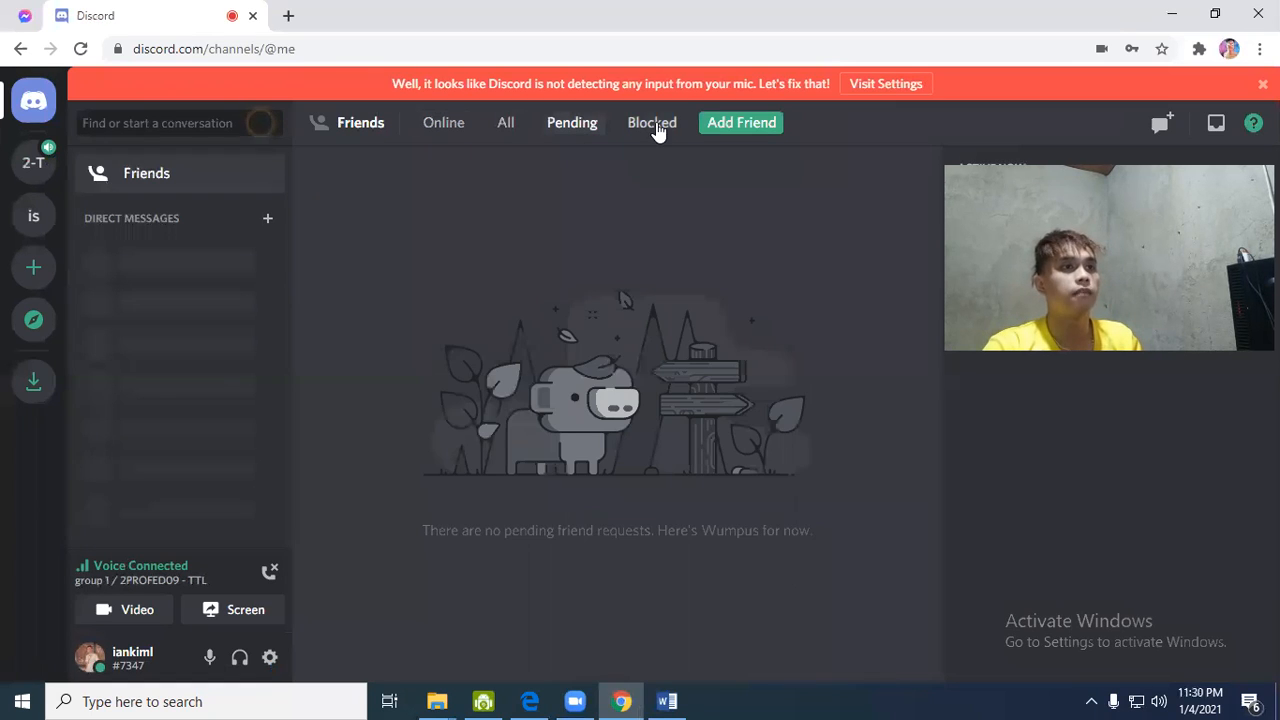
left_click(652, 122)
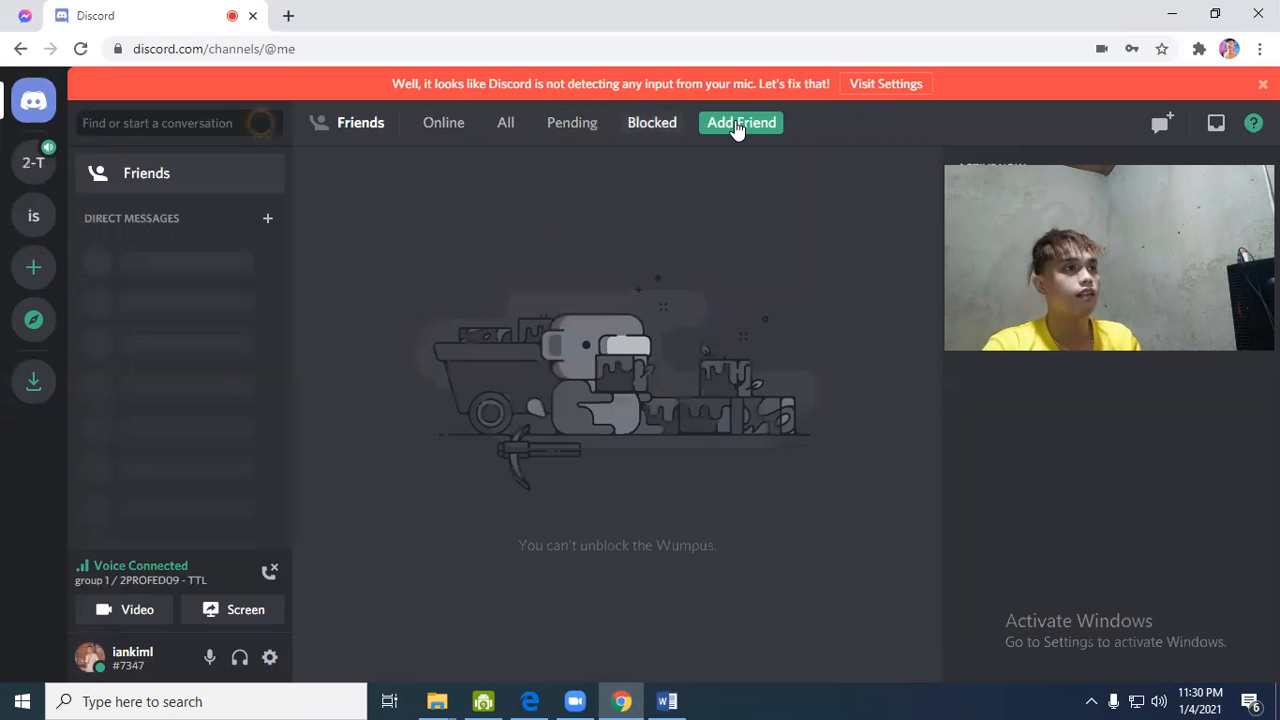
mouse_move(1162, 124)
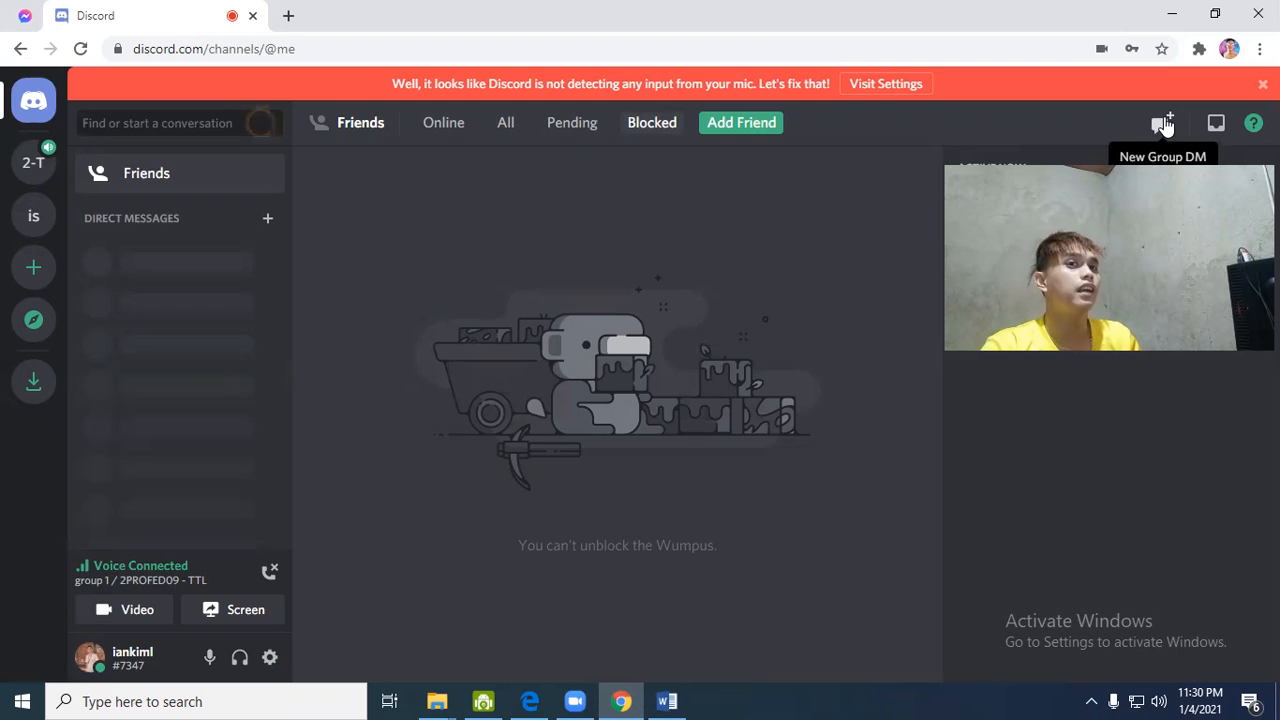
Check the new group message picker, then the inbox showing everything caught up.
left_click(1162, 122)
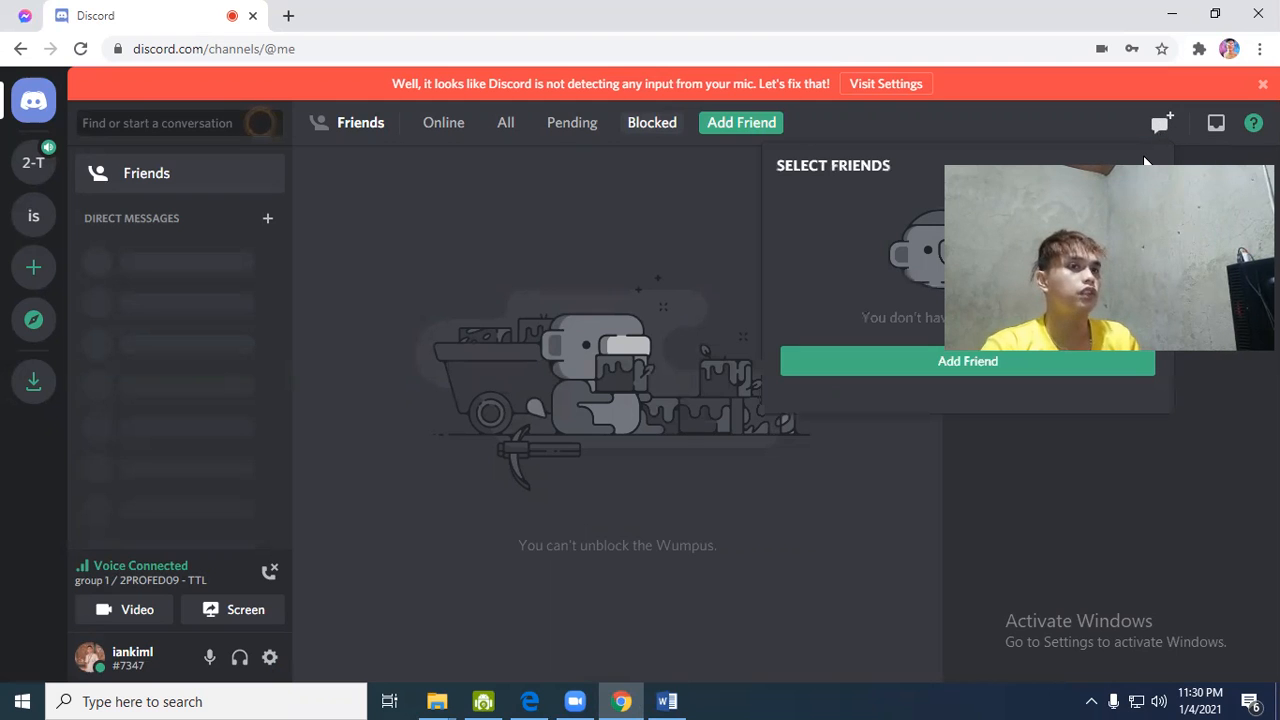
mouse_move(1216, 124)
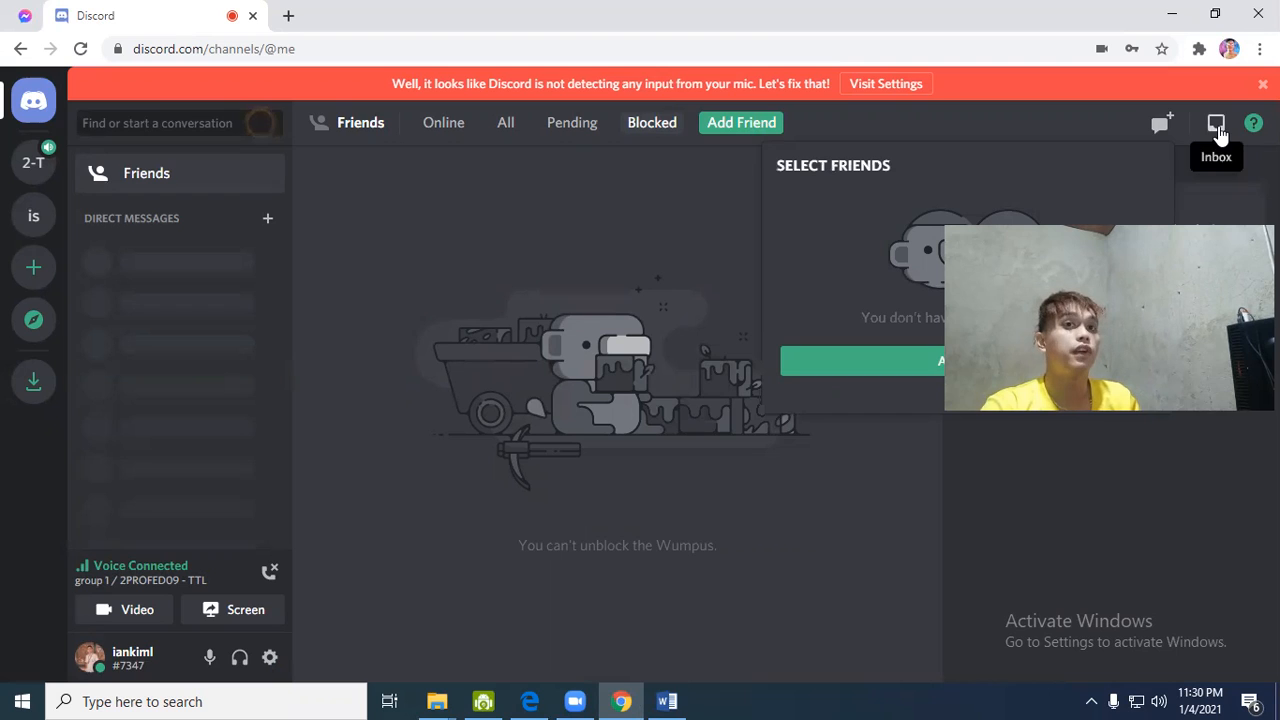
mouse_move(1132, 576)
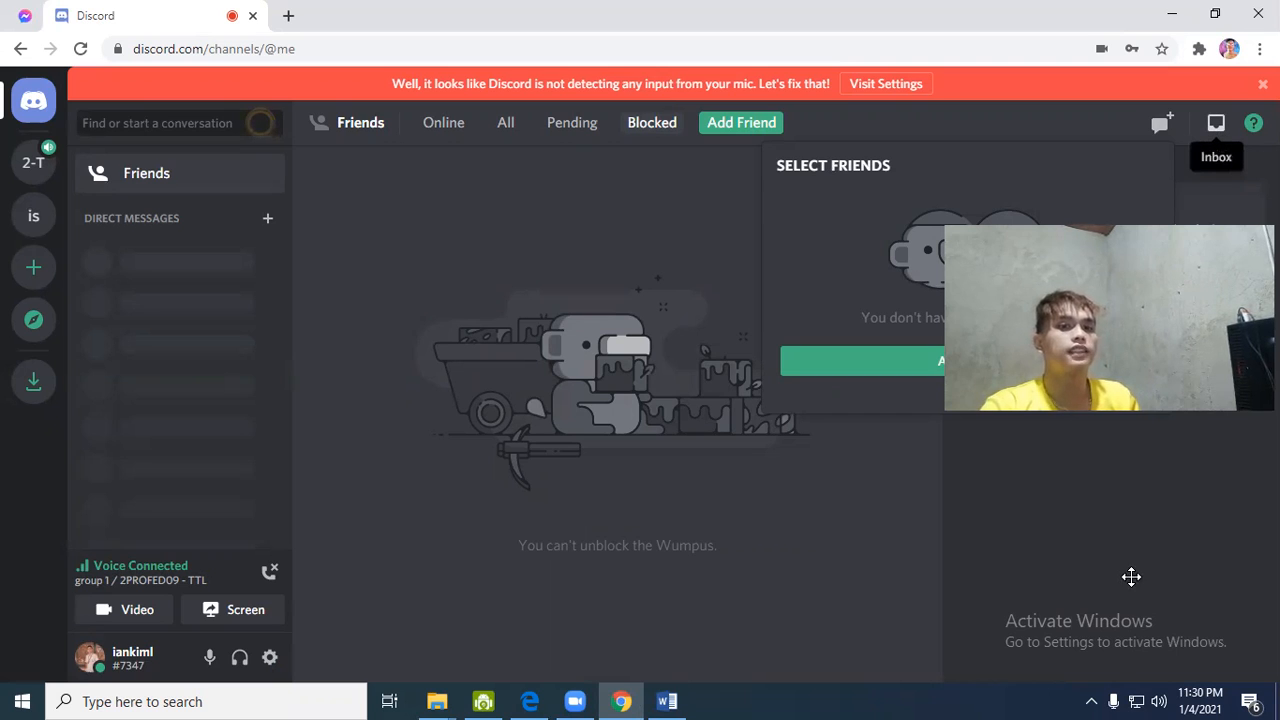
left_click(1216, 124)
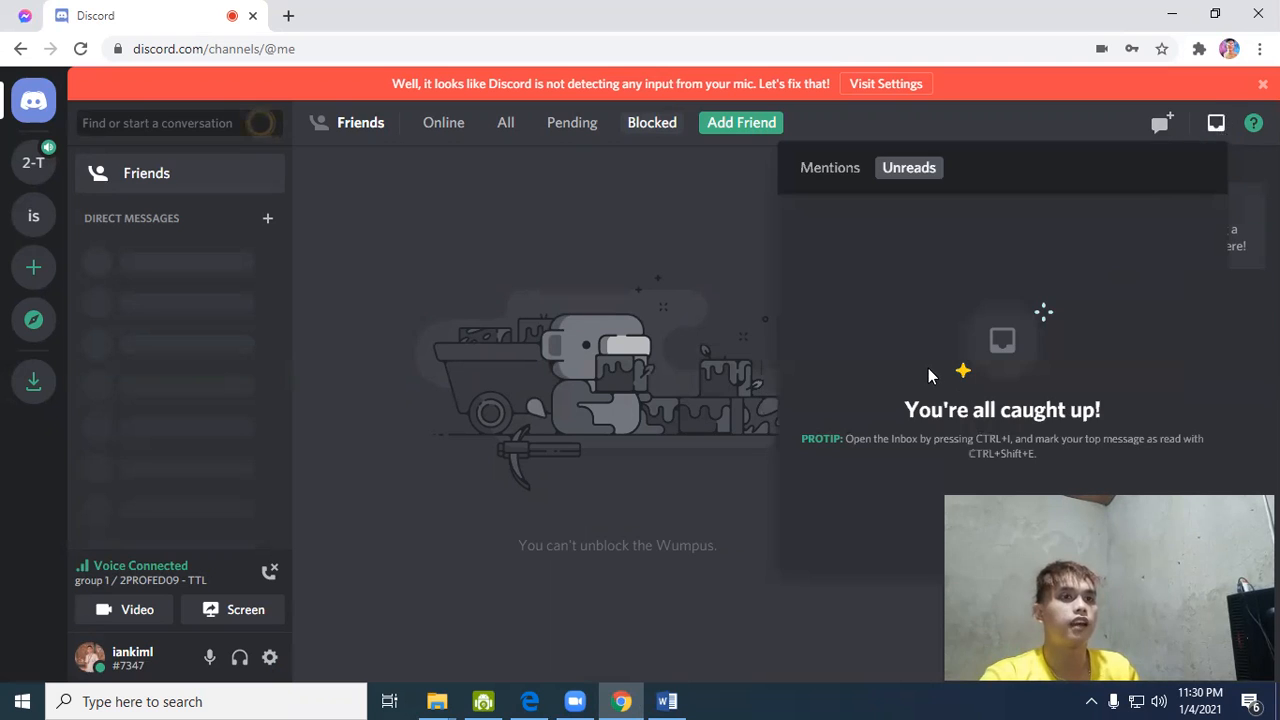
mouse_move(616, 260)
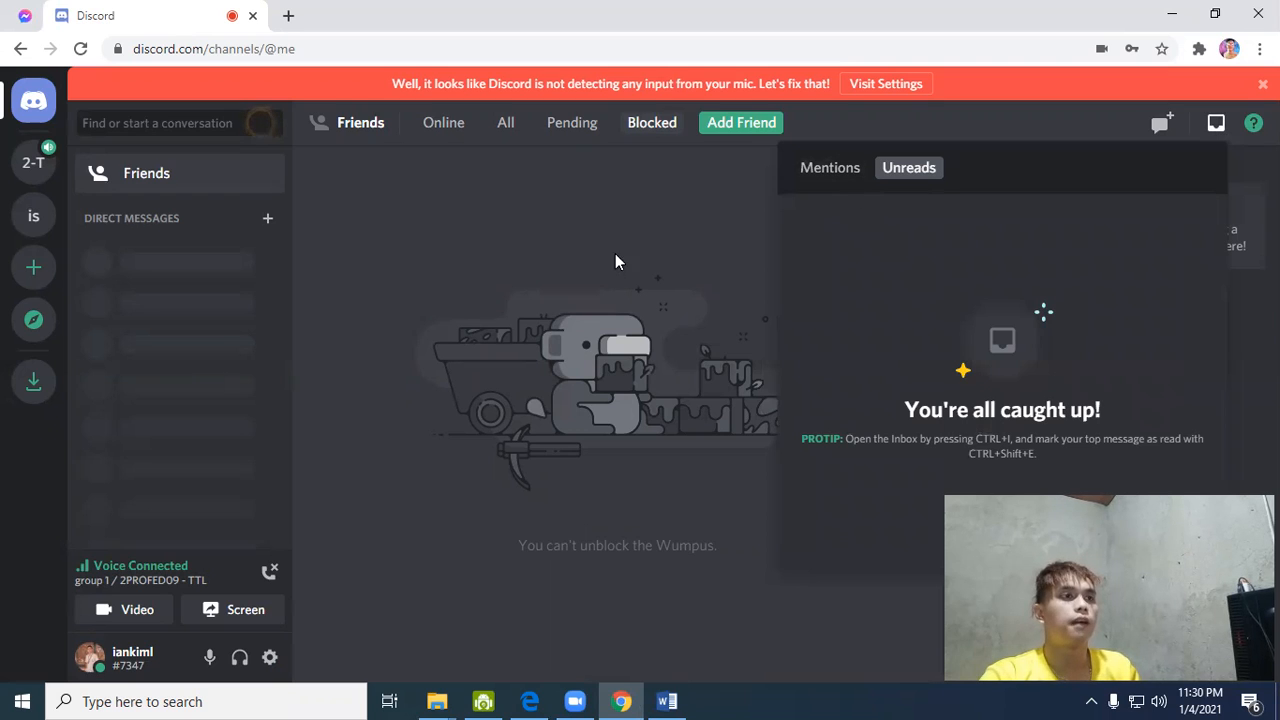
Close the inbox and browse the featured communities on the server discovery page.
left_click(1216, 122)
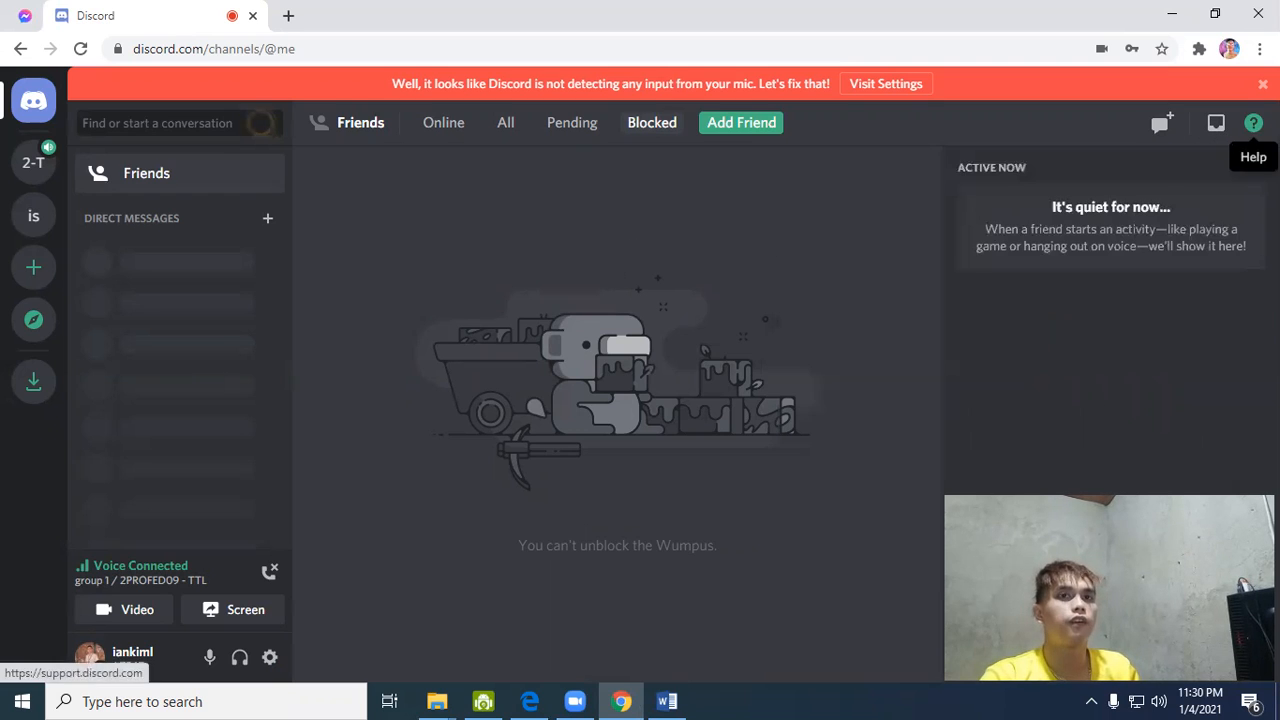
mouse_move(32, 268)
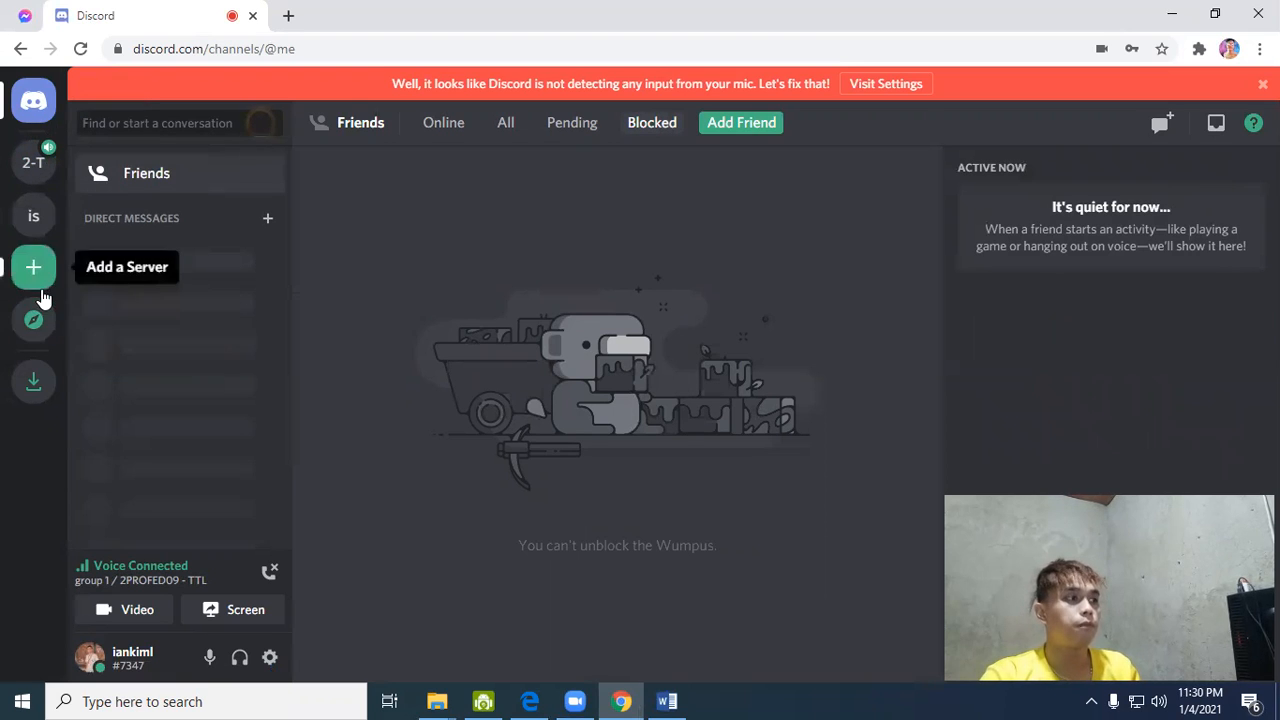
mouse_move(60, 336)
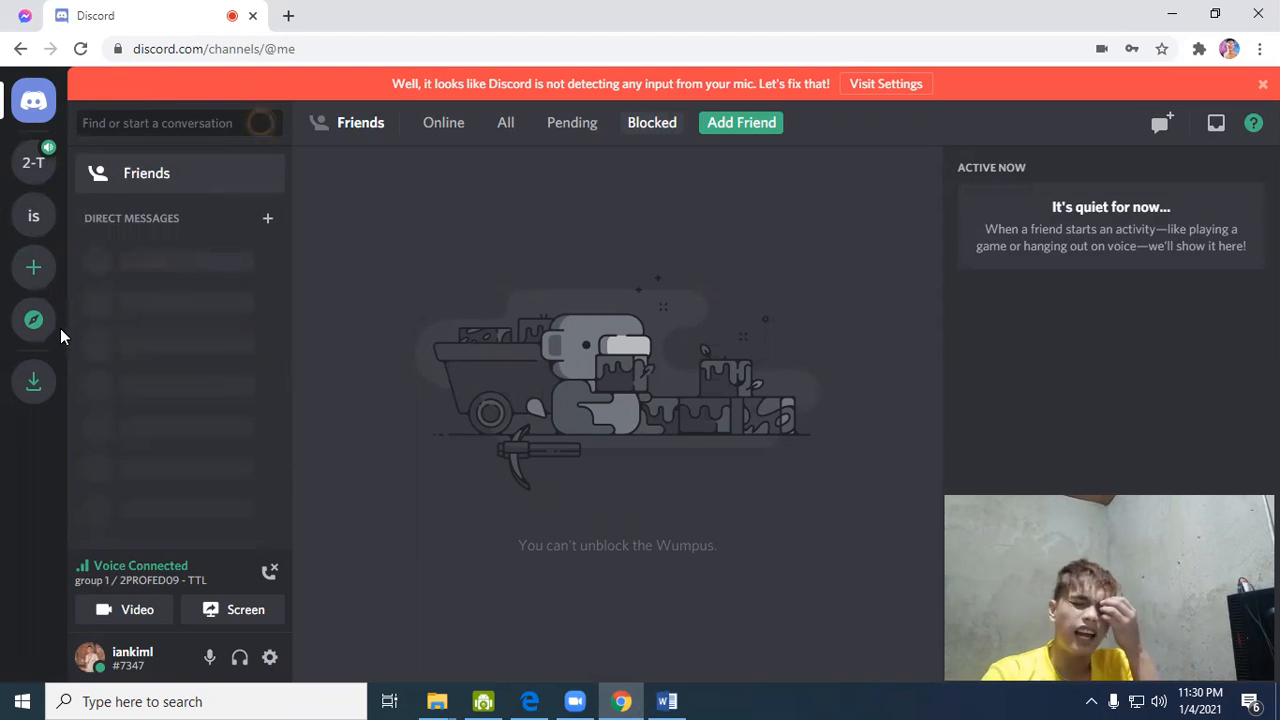
mouse_move(32, 320)
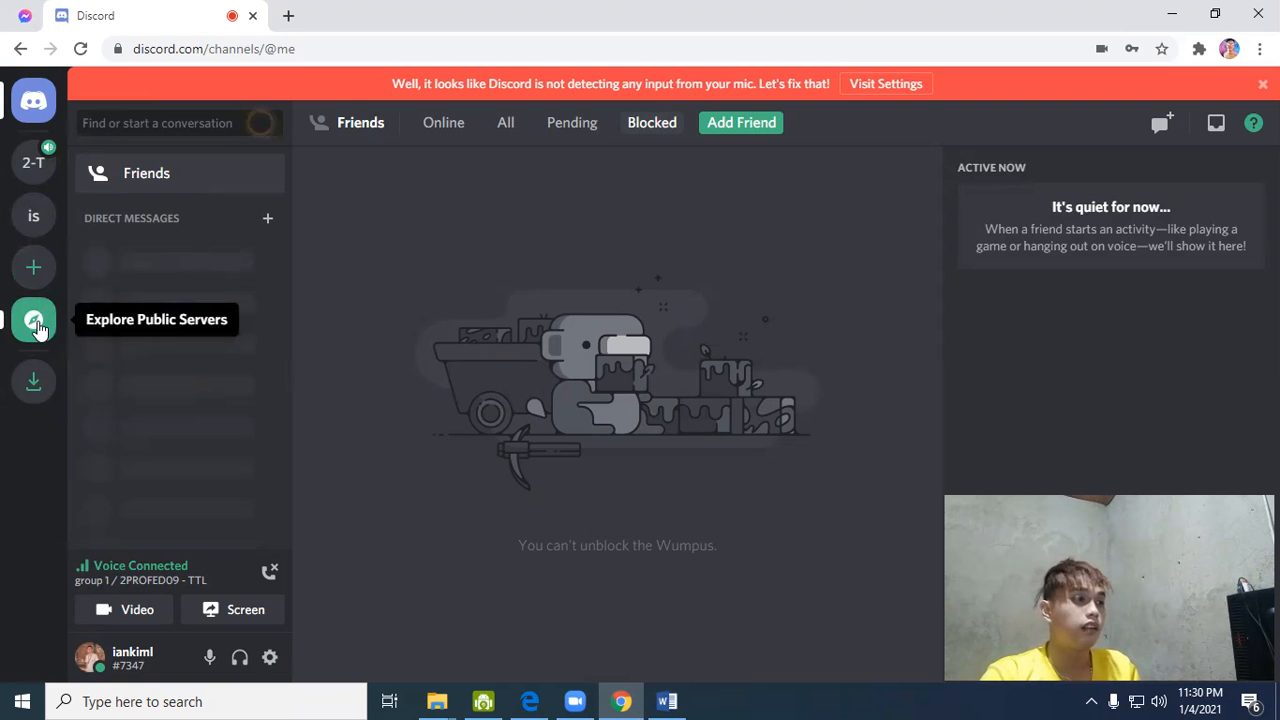
left_click(32, 320)
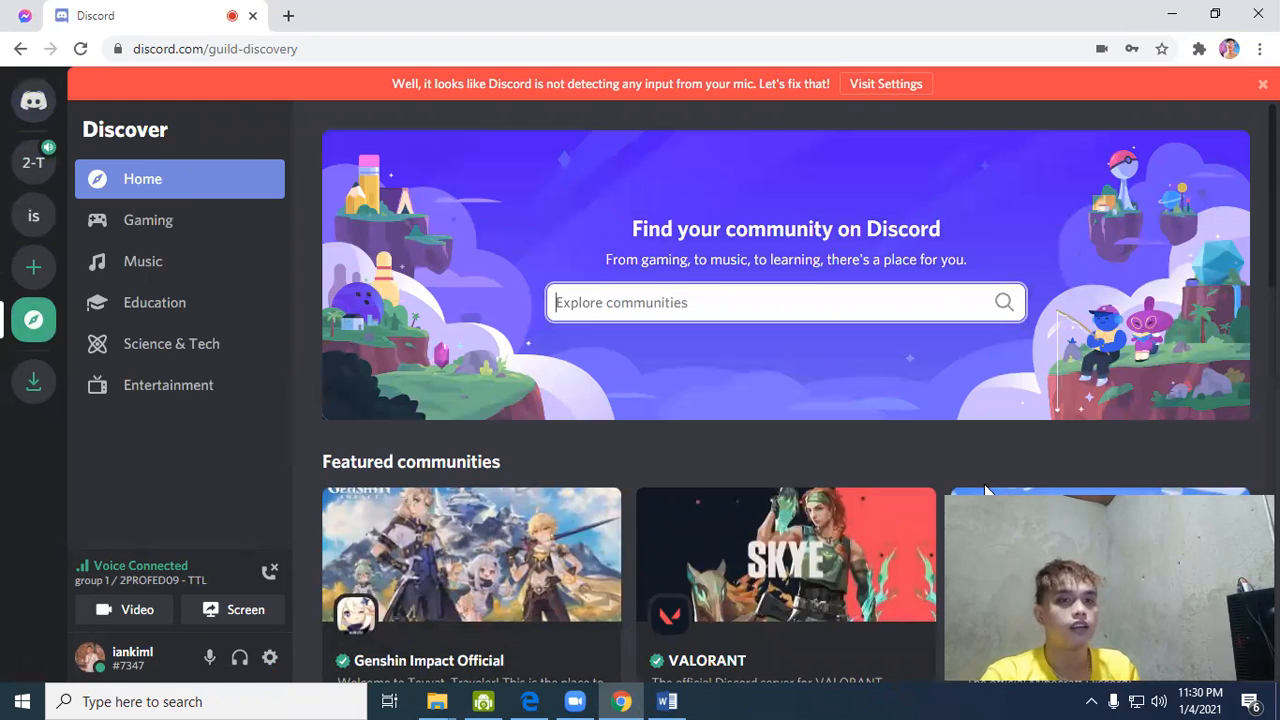
scroll("down", 3)
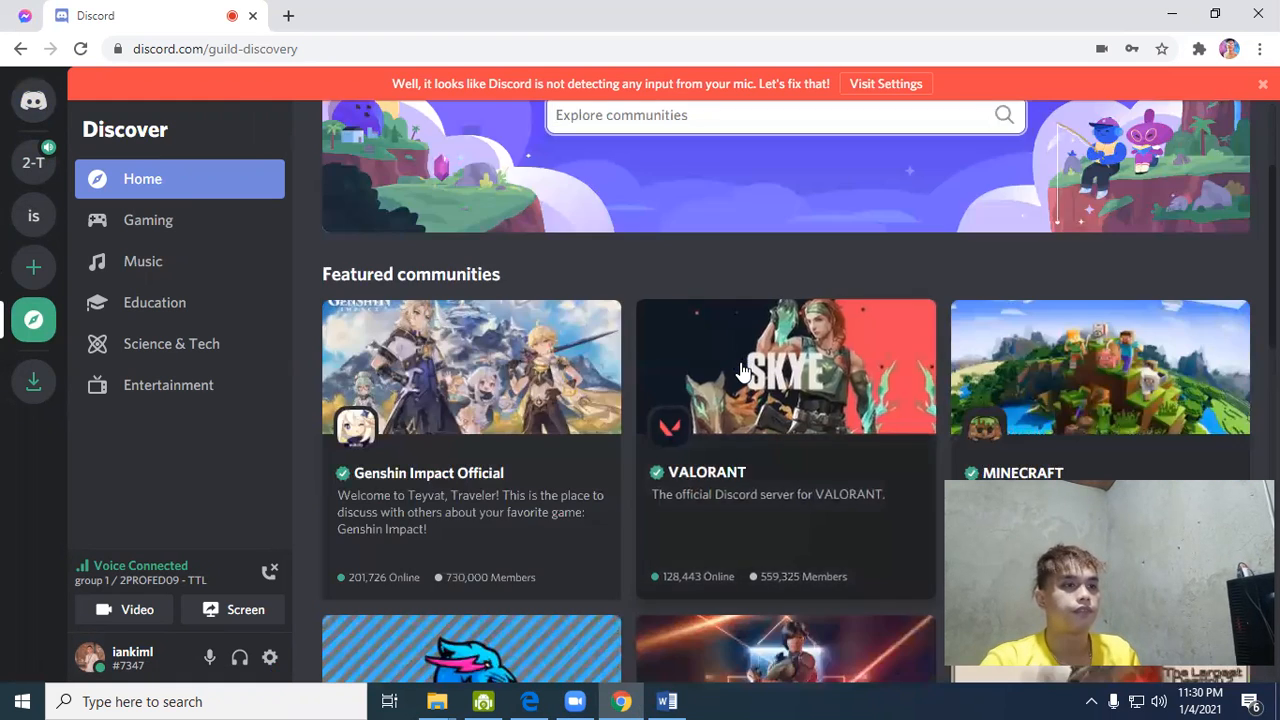
scroll("down", 3)
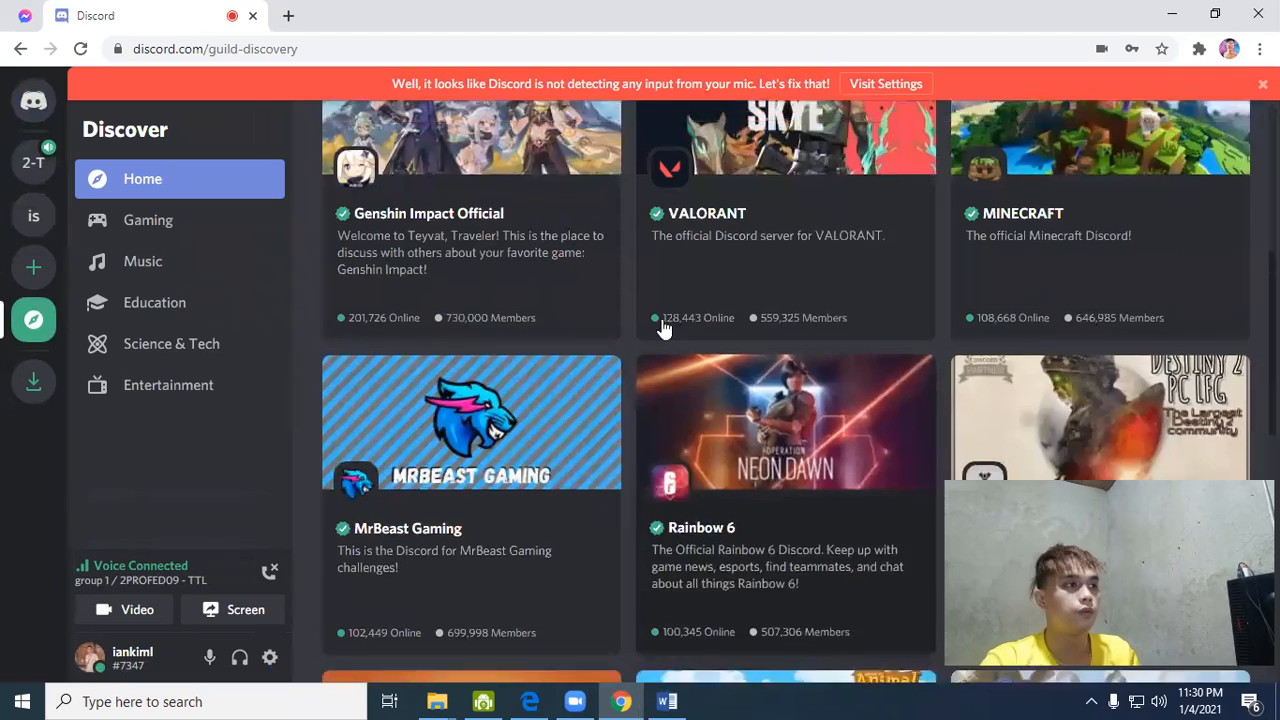
Browse the Education category's community cards in server discovery.
left_click(156, 302)
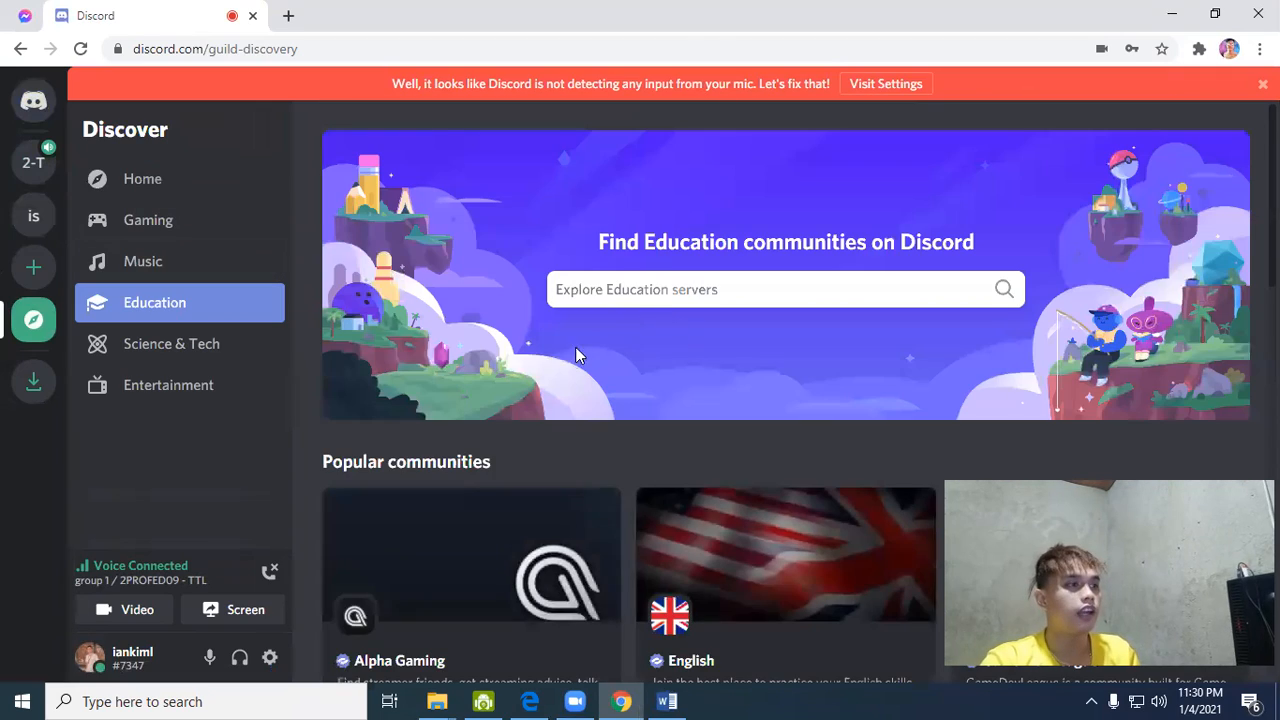
scroll("down", 3)
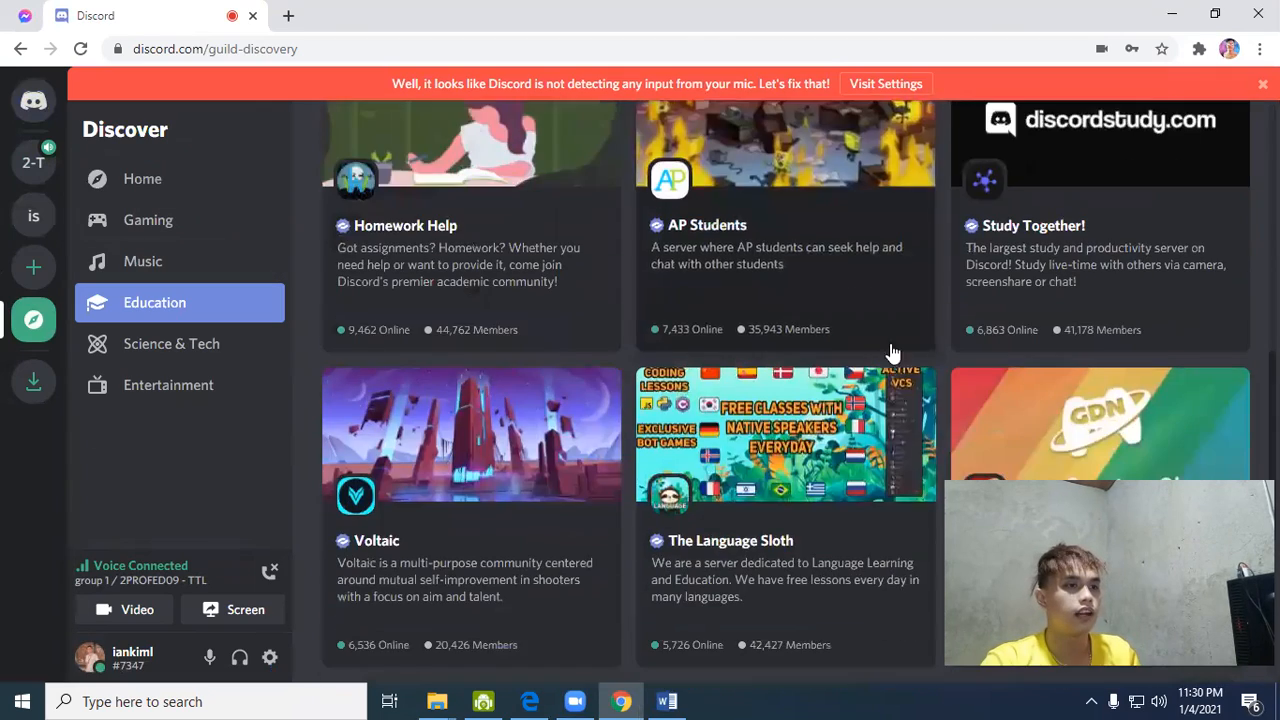
scroll("up", 3)
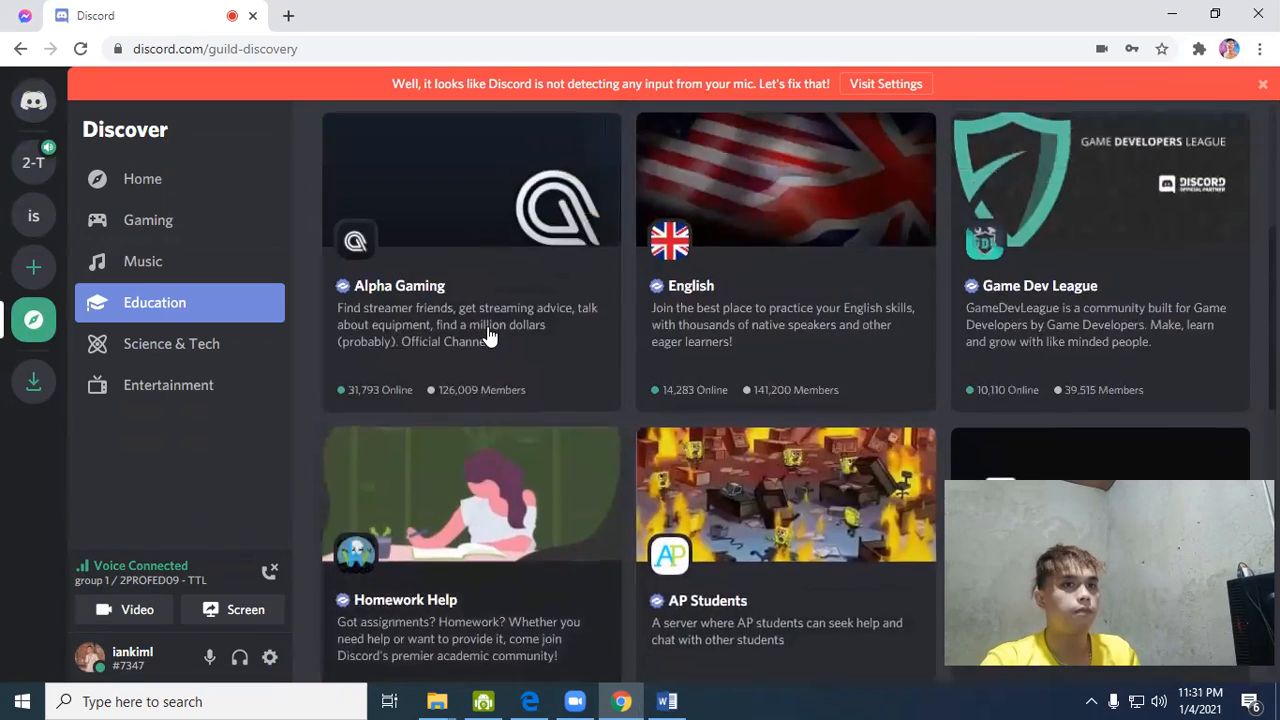
scroll("down", 3)
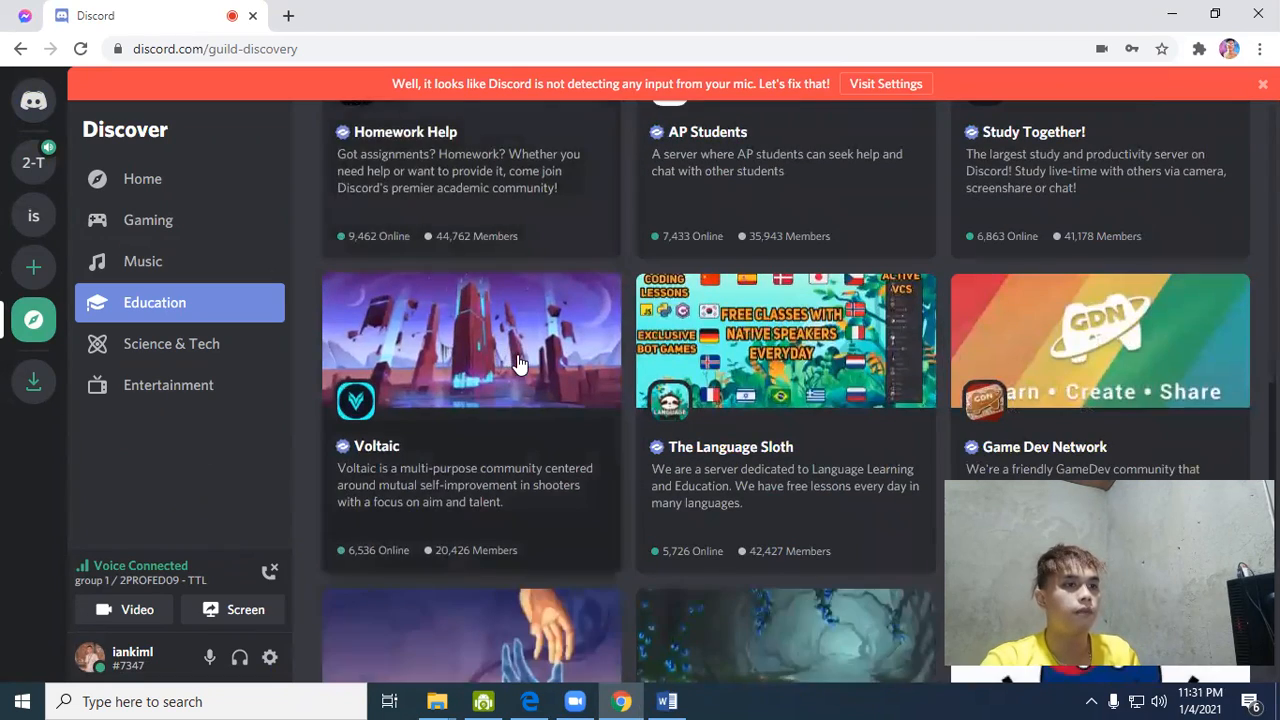
scroll("down", 3)
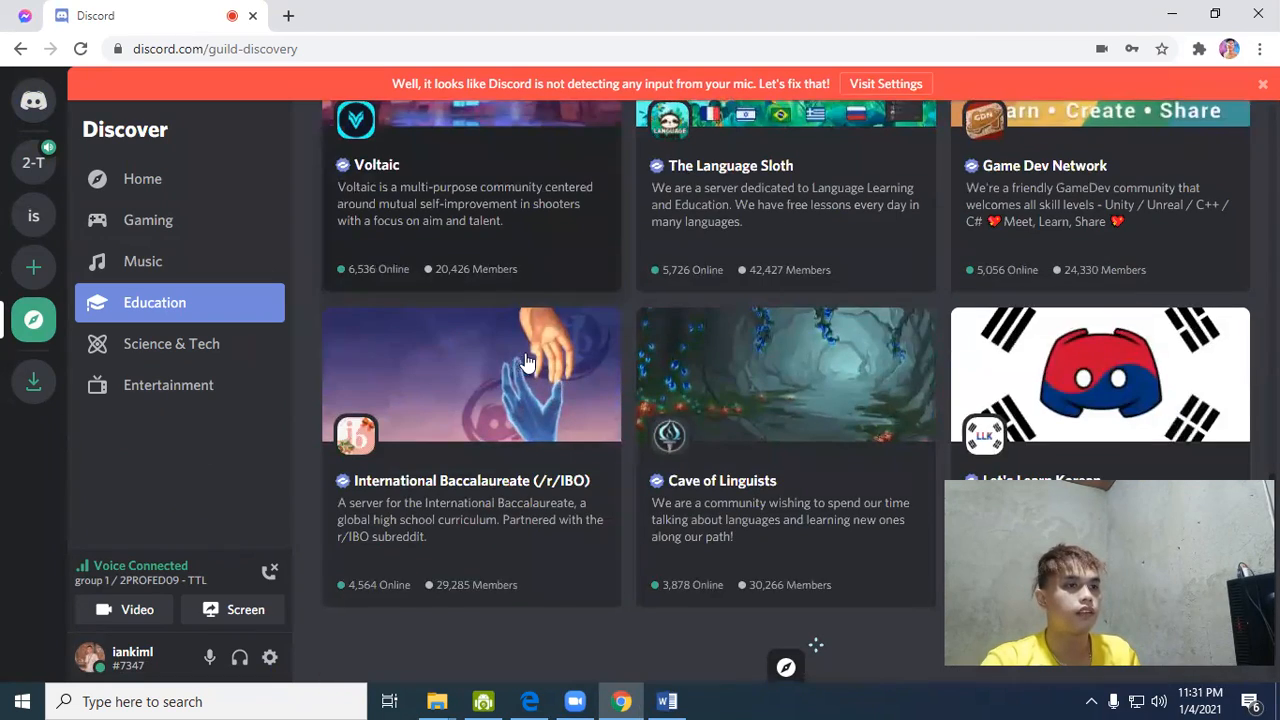
Scroll through the Homework Help server preview's #rules channel without joining.
scroll("up", 3)
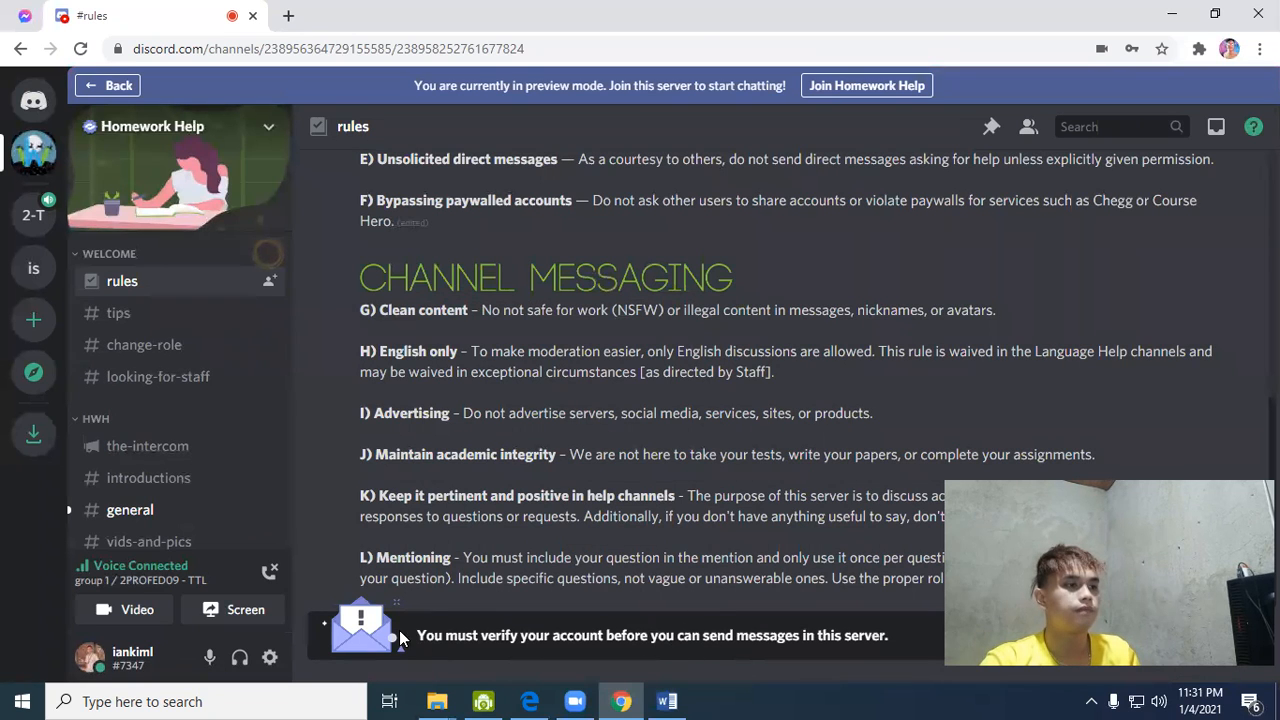
scroll("up", 3)
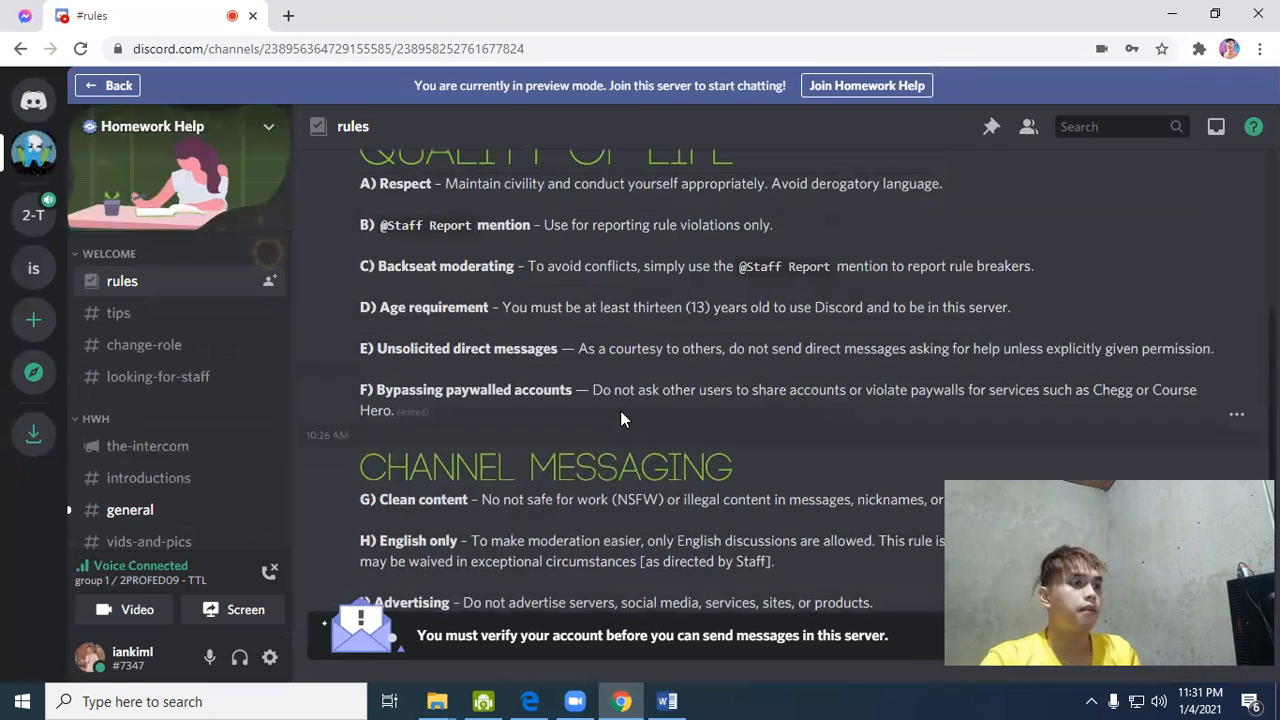
scroll("up", 3)
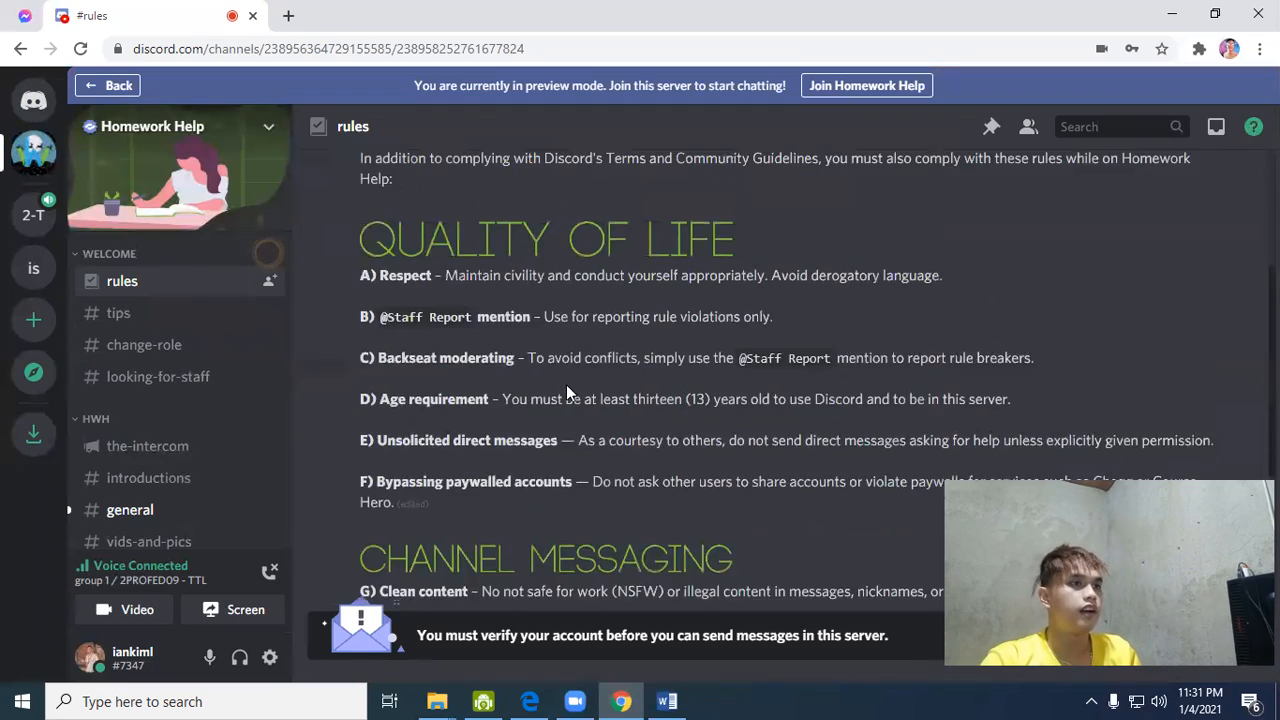
scroll("up", 3)
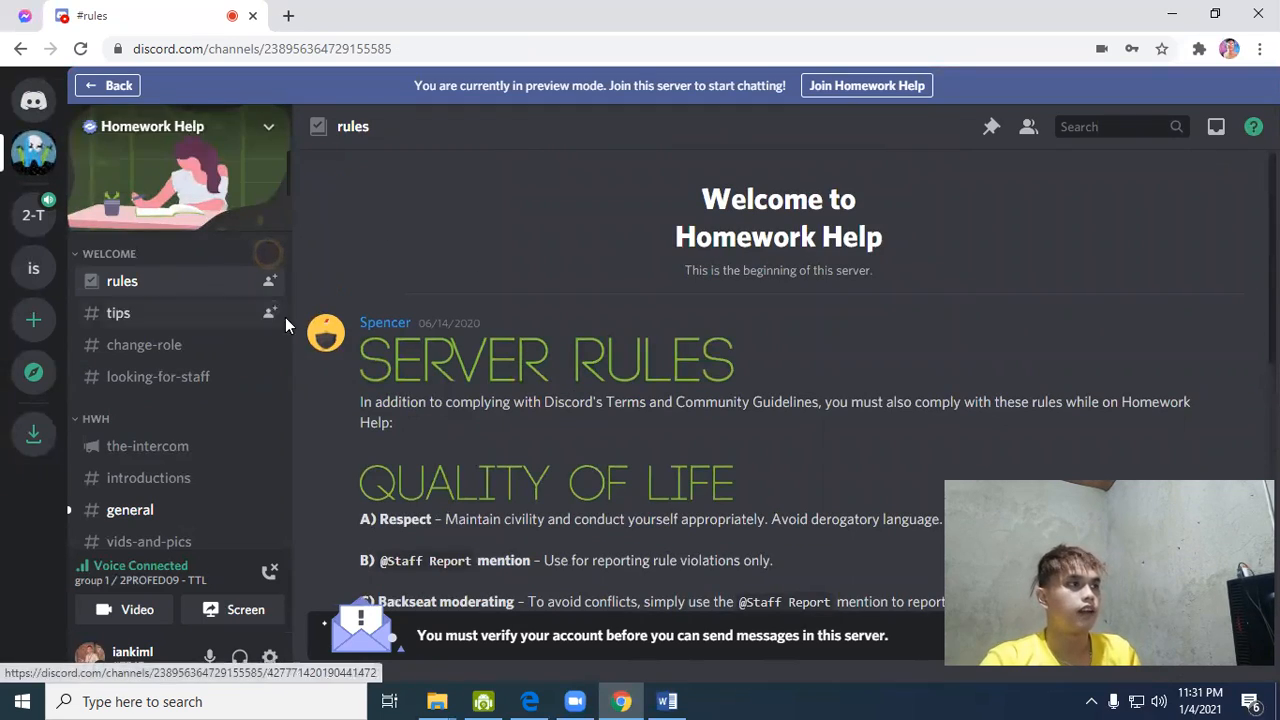
scroll("down", 3)
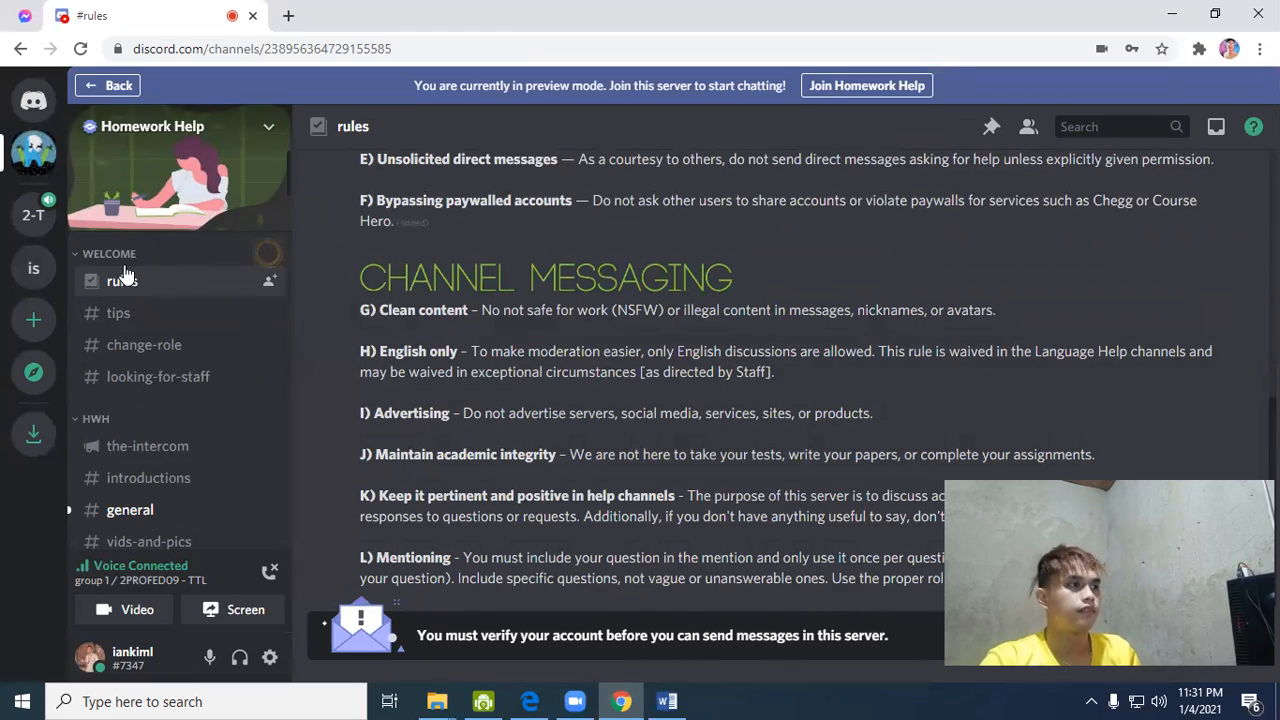
Return to the Education discovery listings and scroll through them.
left_click(32, 320)
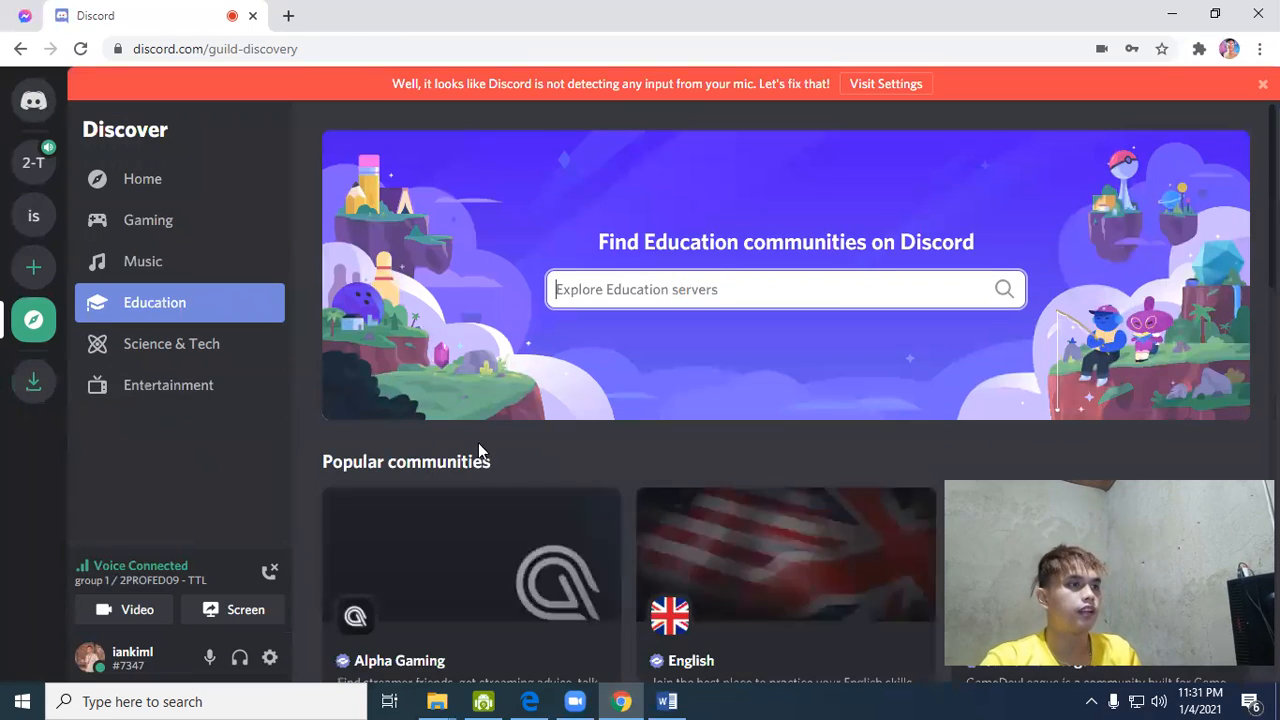
scroll("down", 3)
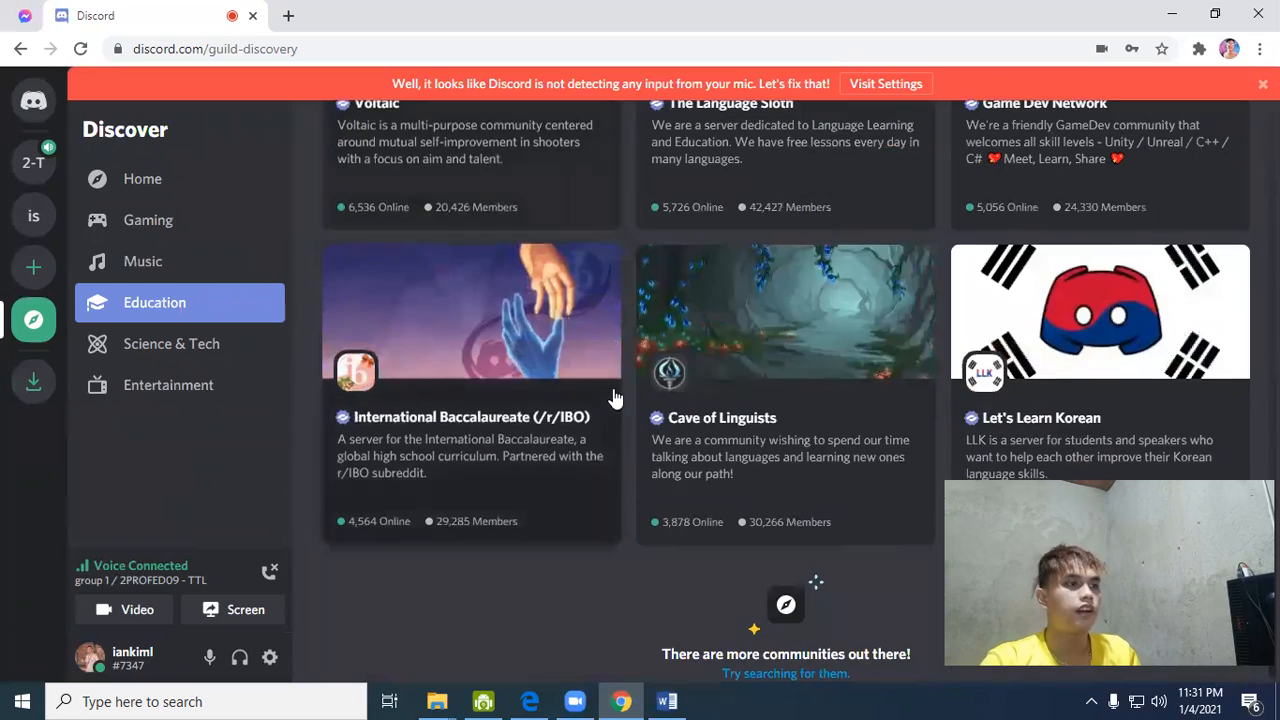
scroll("up", 3)
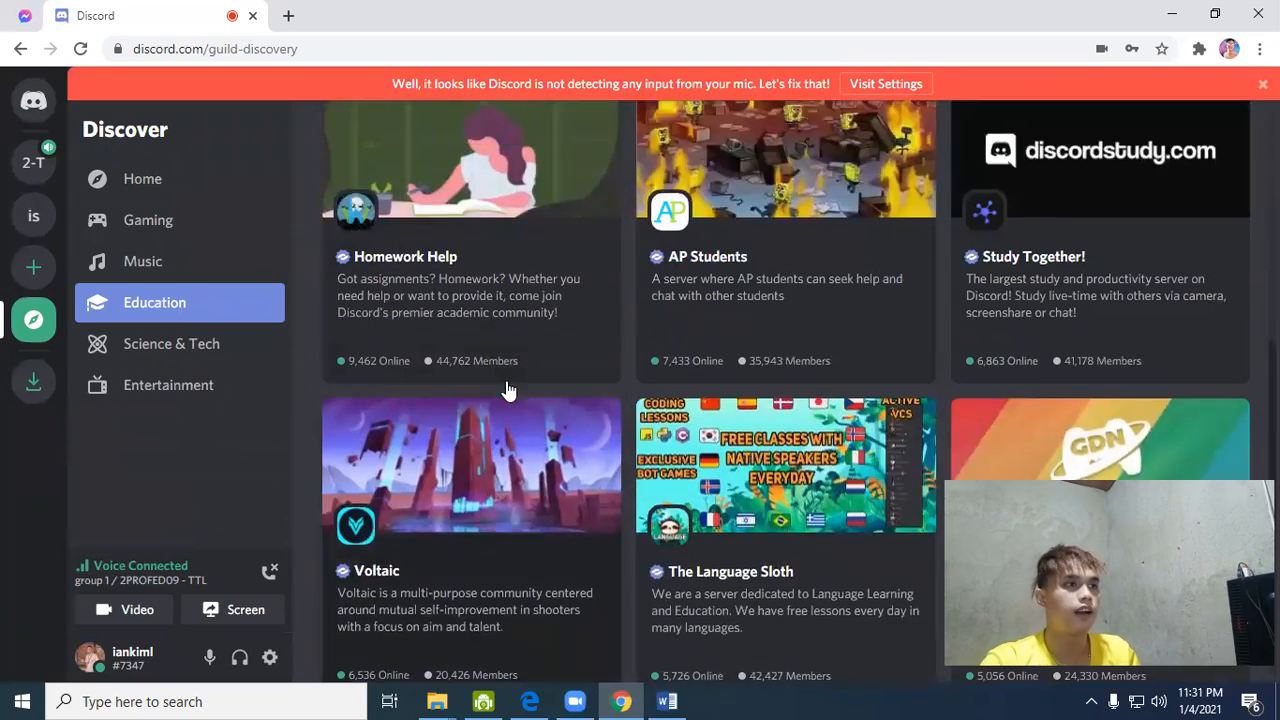
scroll("up", 3)
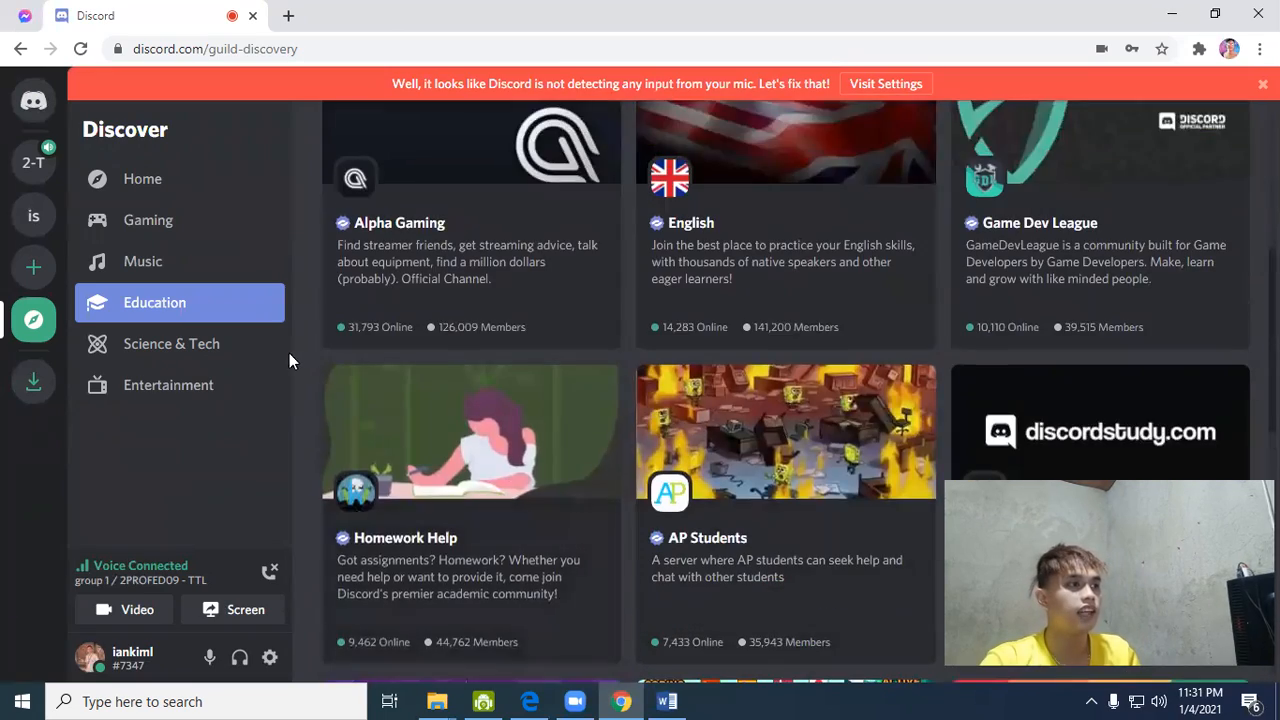
Browse the popular Science & Tech communities in server discovery.
left_click(172, 344)
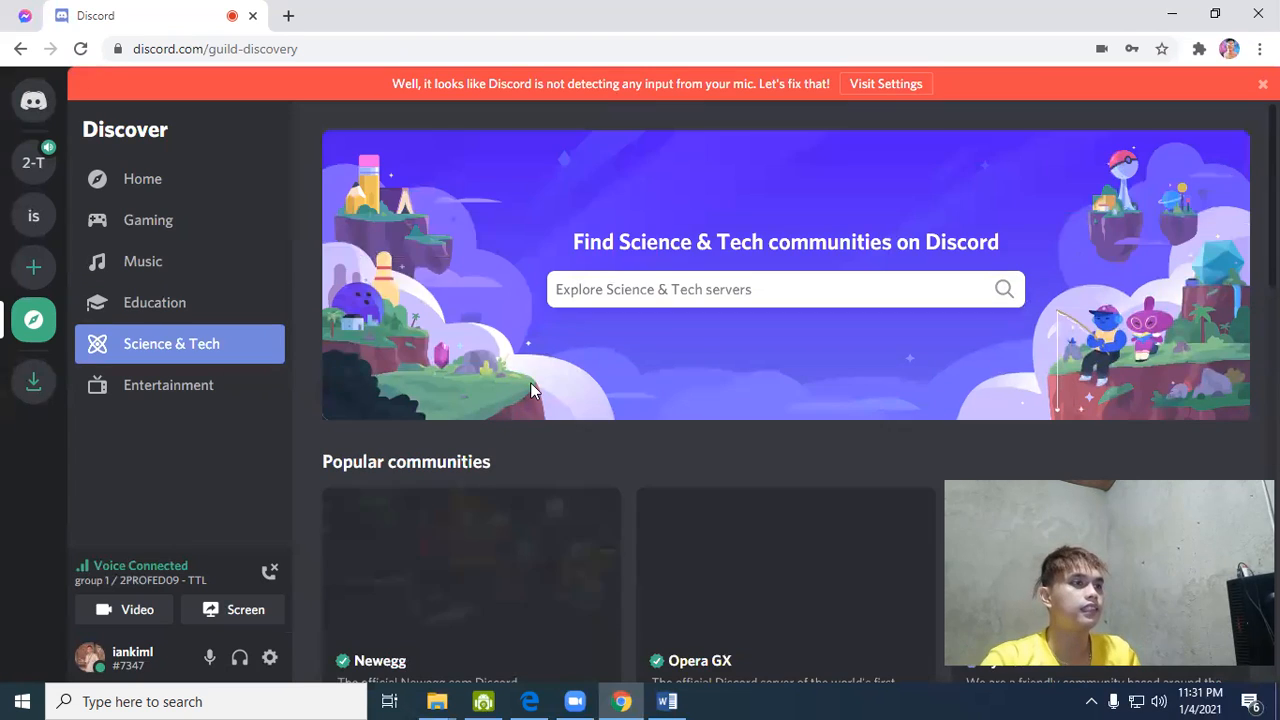
scroll("down", 3)
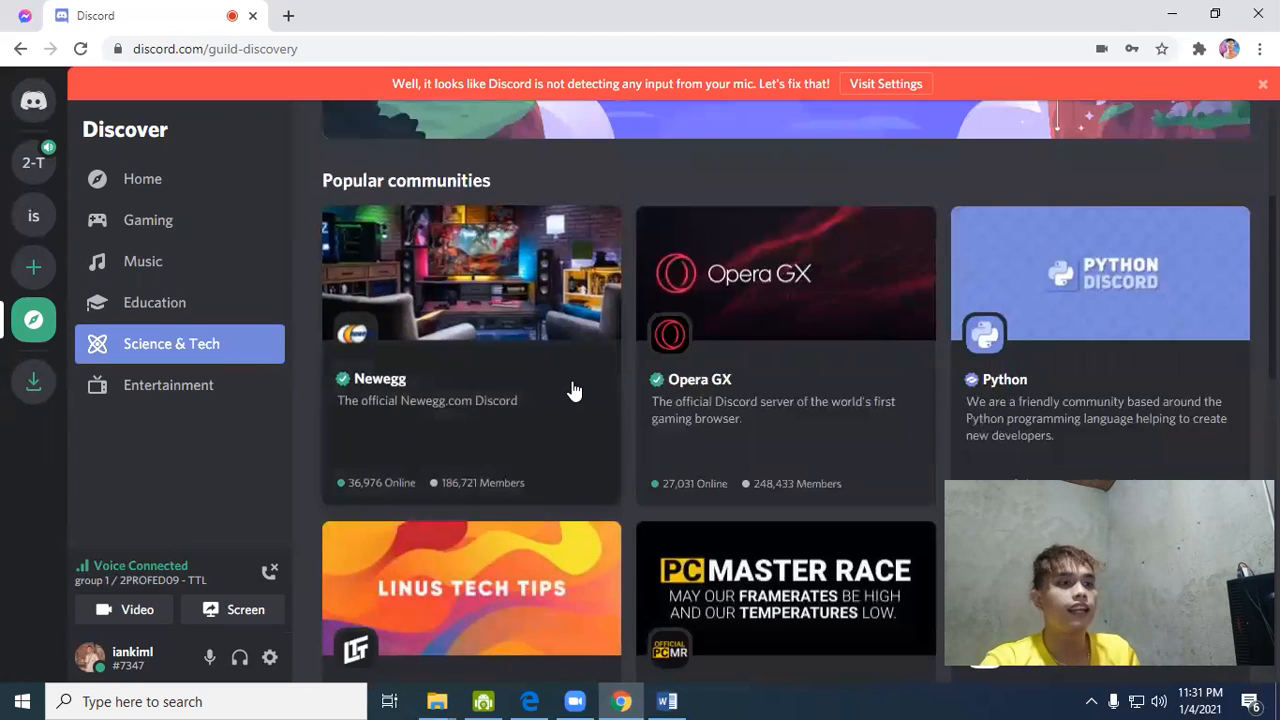
scroll("down", 3)
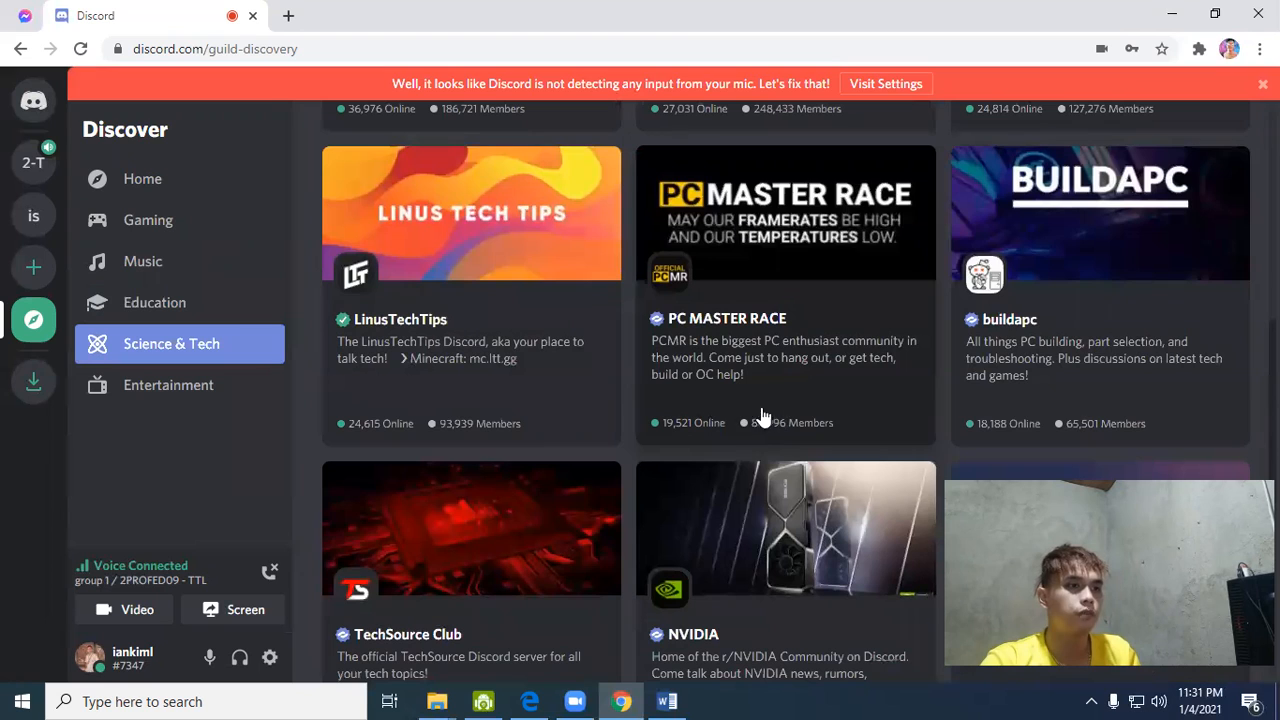
mouse_move(776, 436)
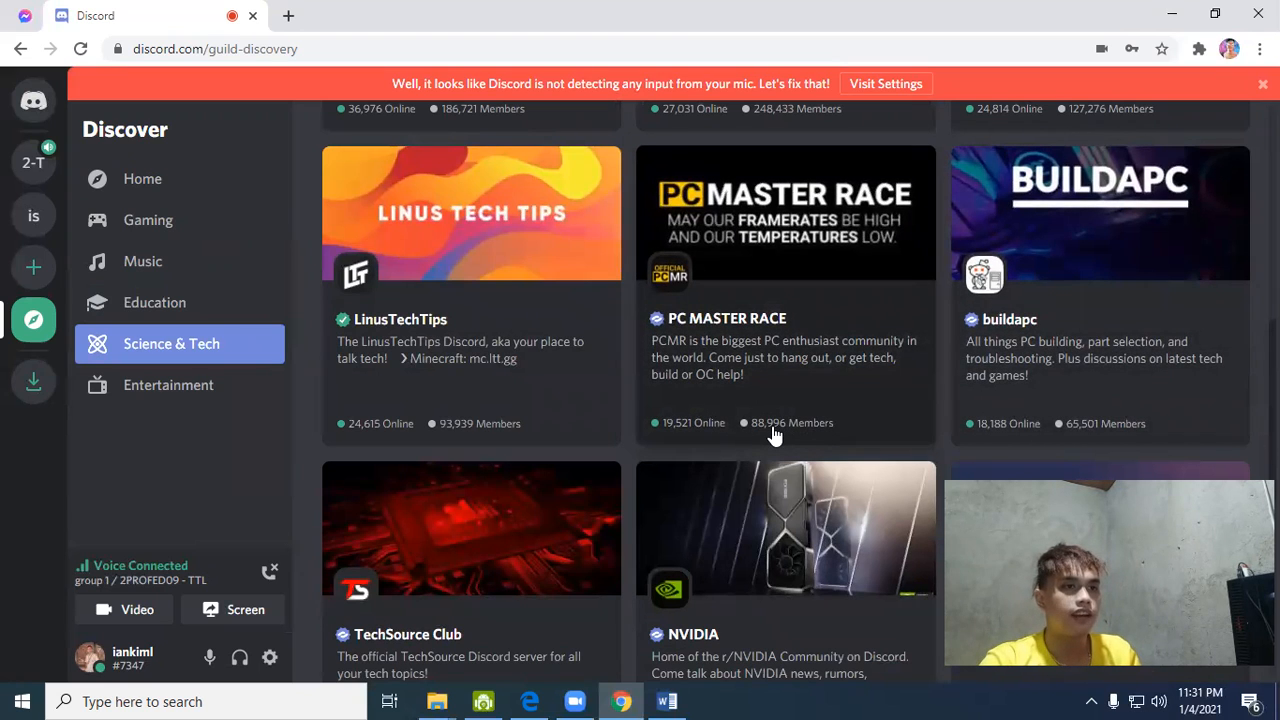
scroll("up", 3)
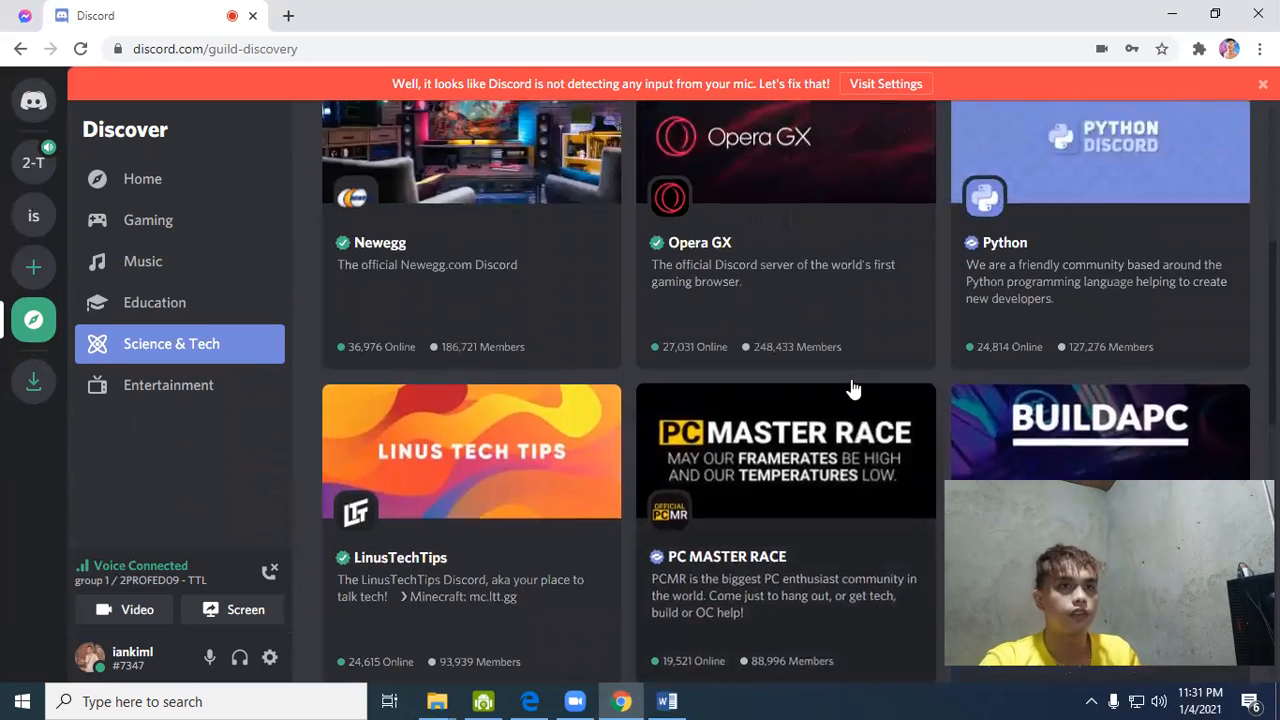
scroll("up", 3)
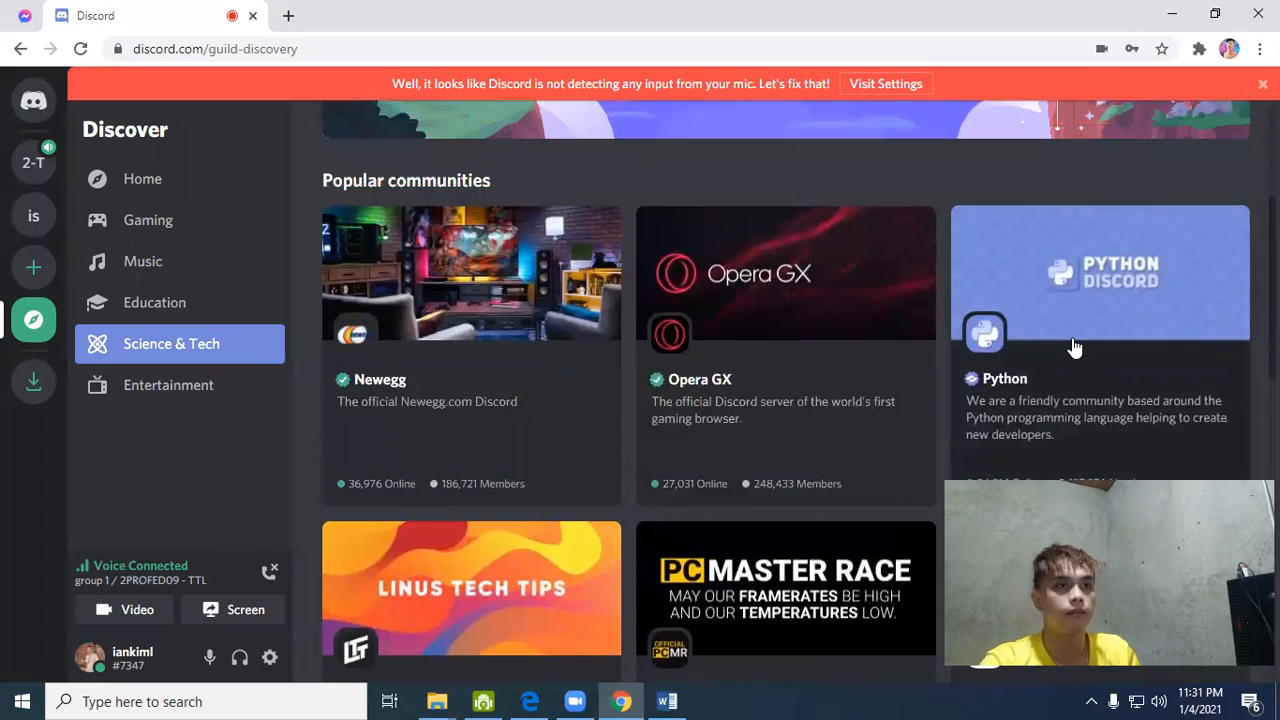
scroll("down", 3)
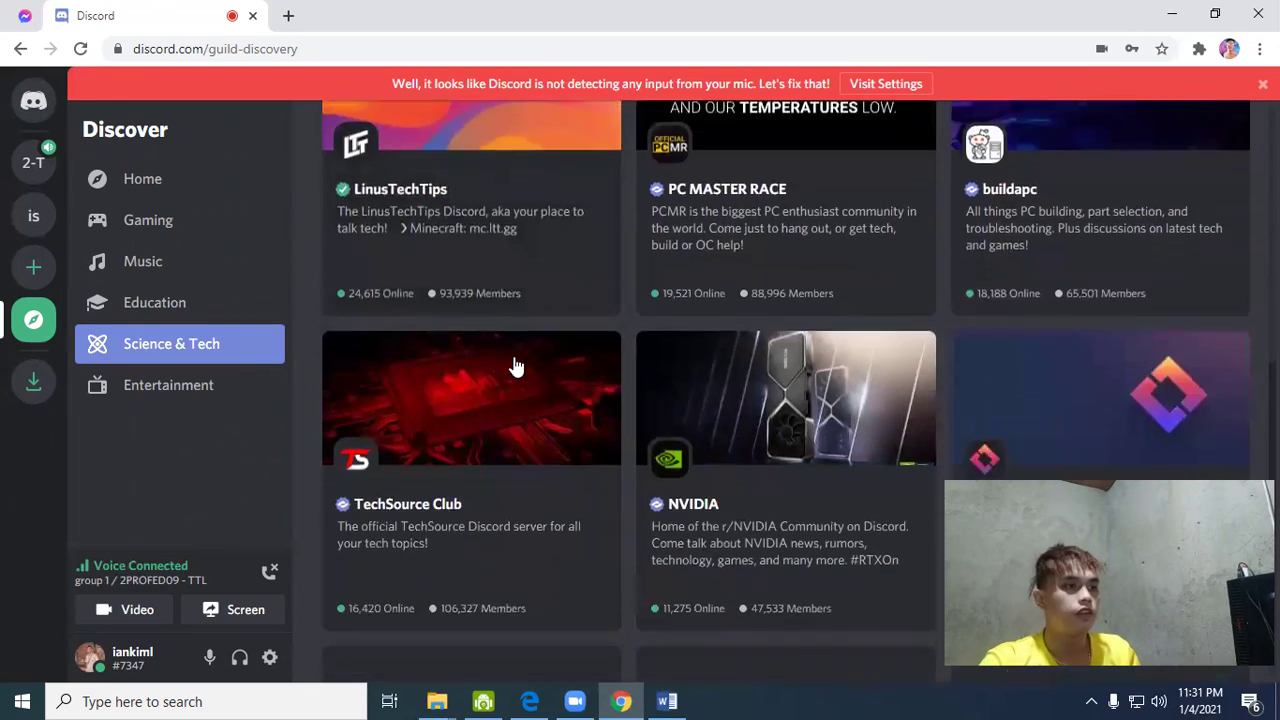
scroll("down", 3)
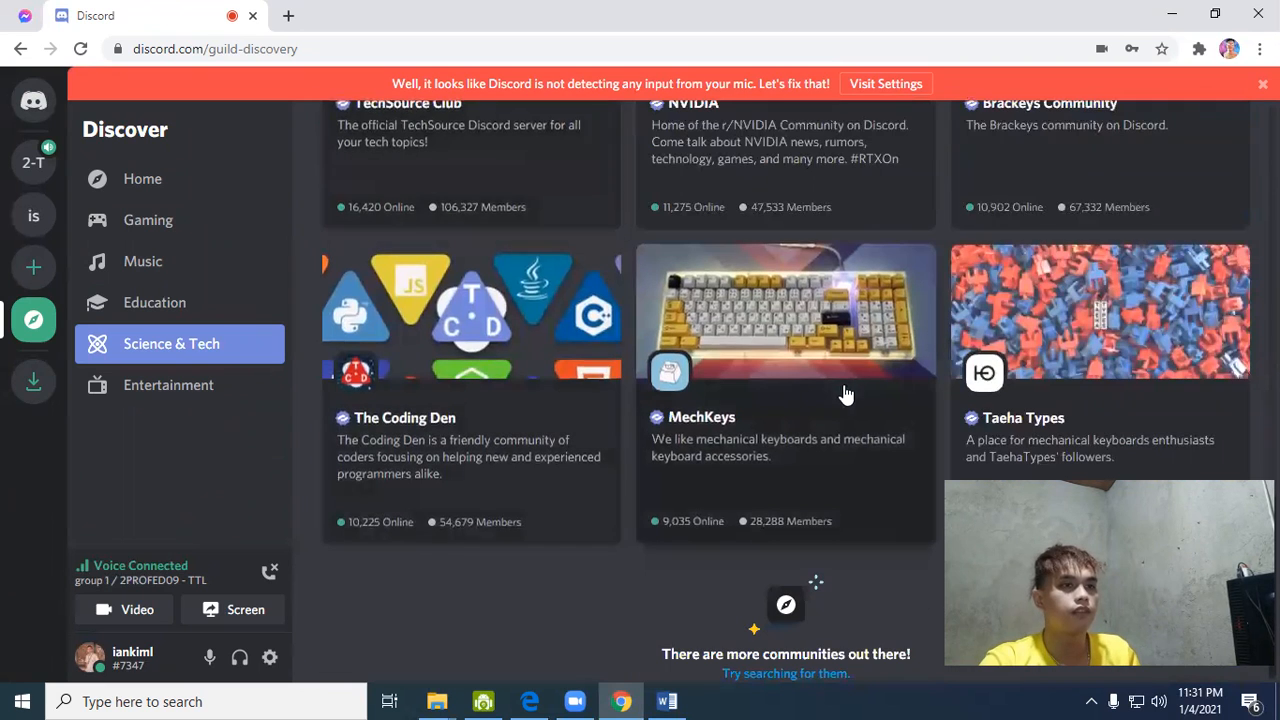
scroll("up", 3)
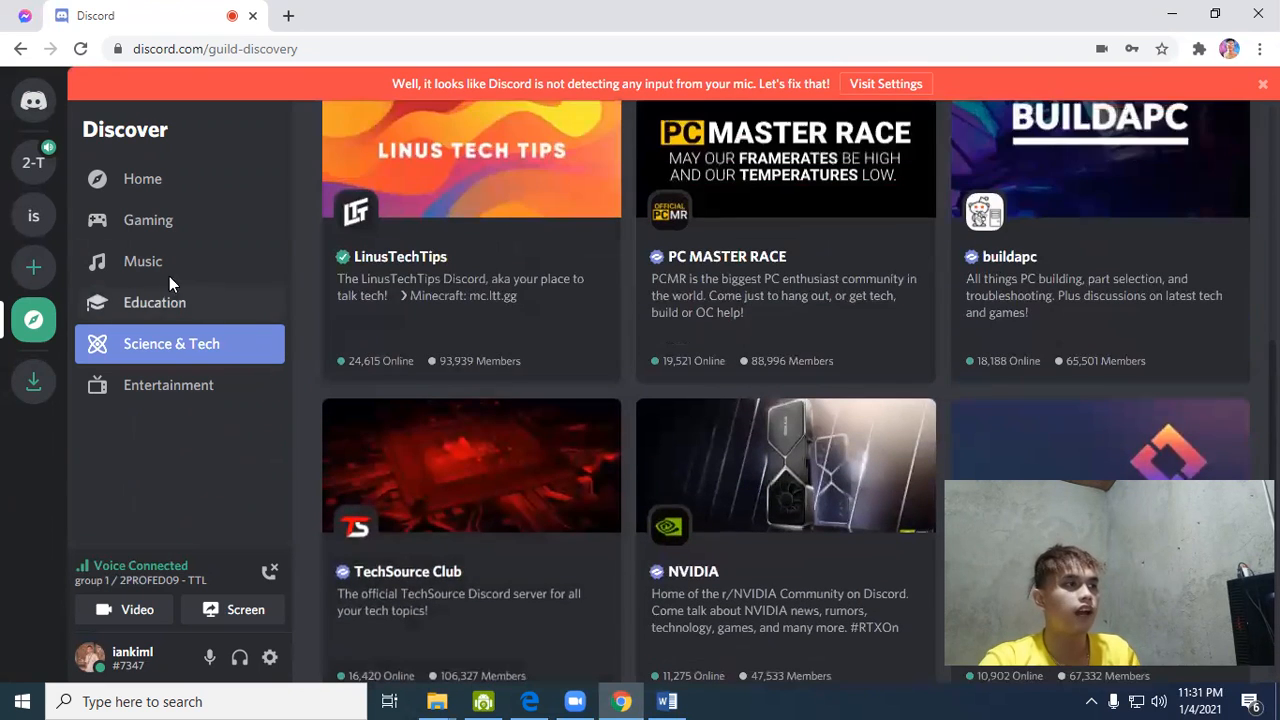
mouse_move(142, 260)
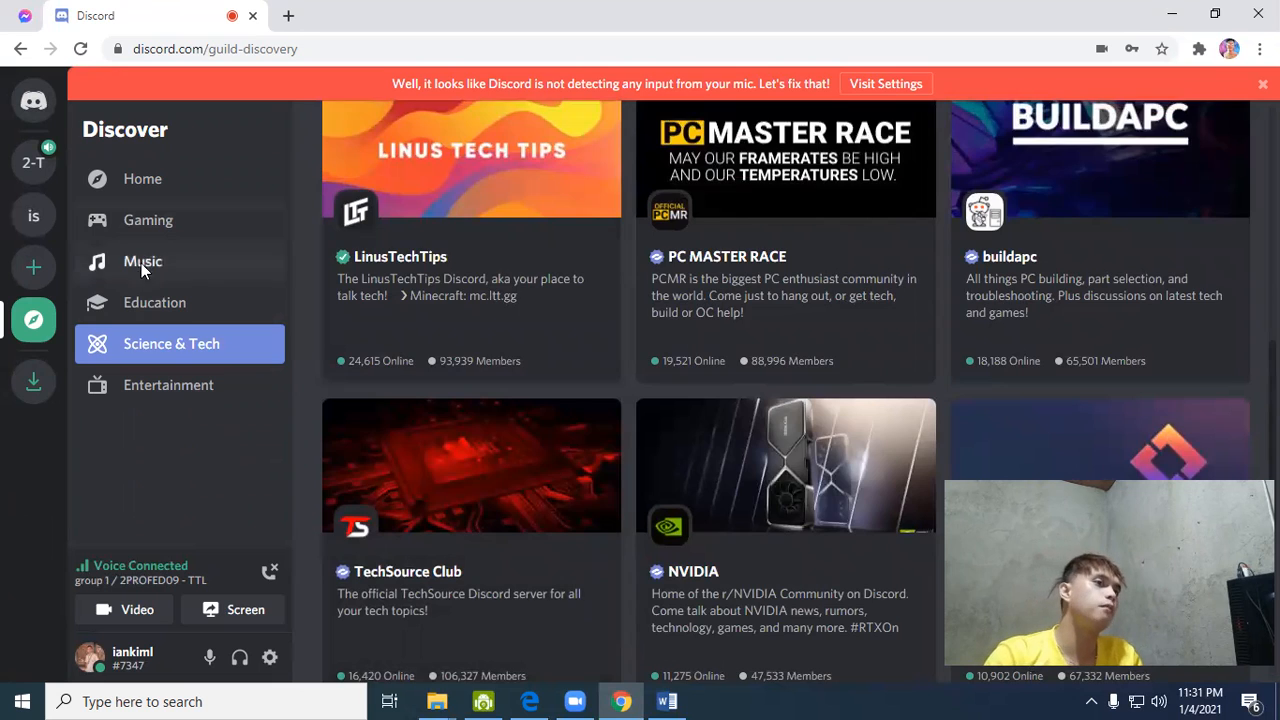
Browse the popular Music communities in server discovery through to the end.
left_click(142, 260)
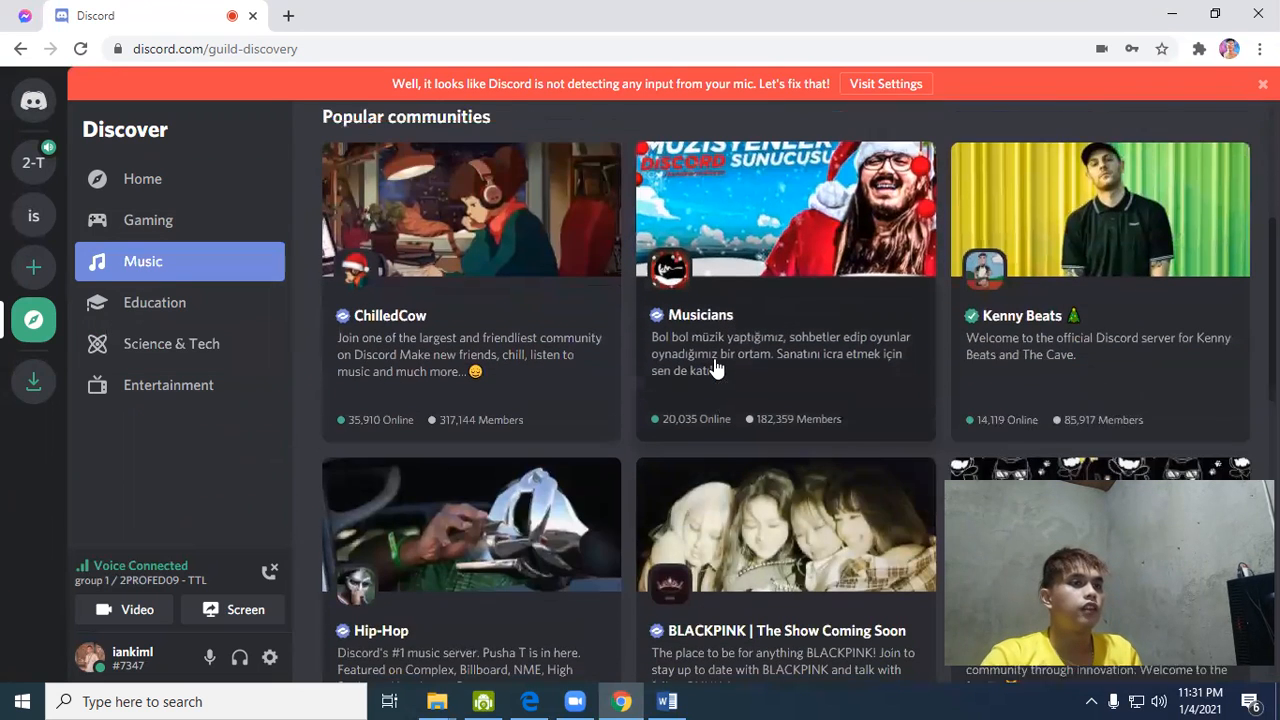
scroll("down", 3)
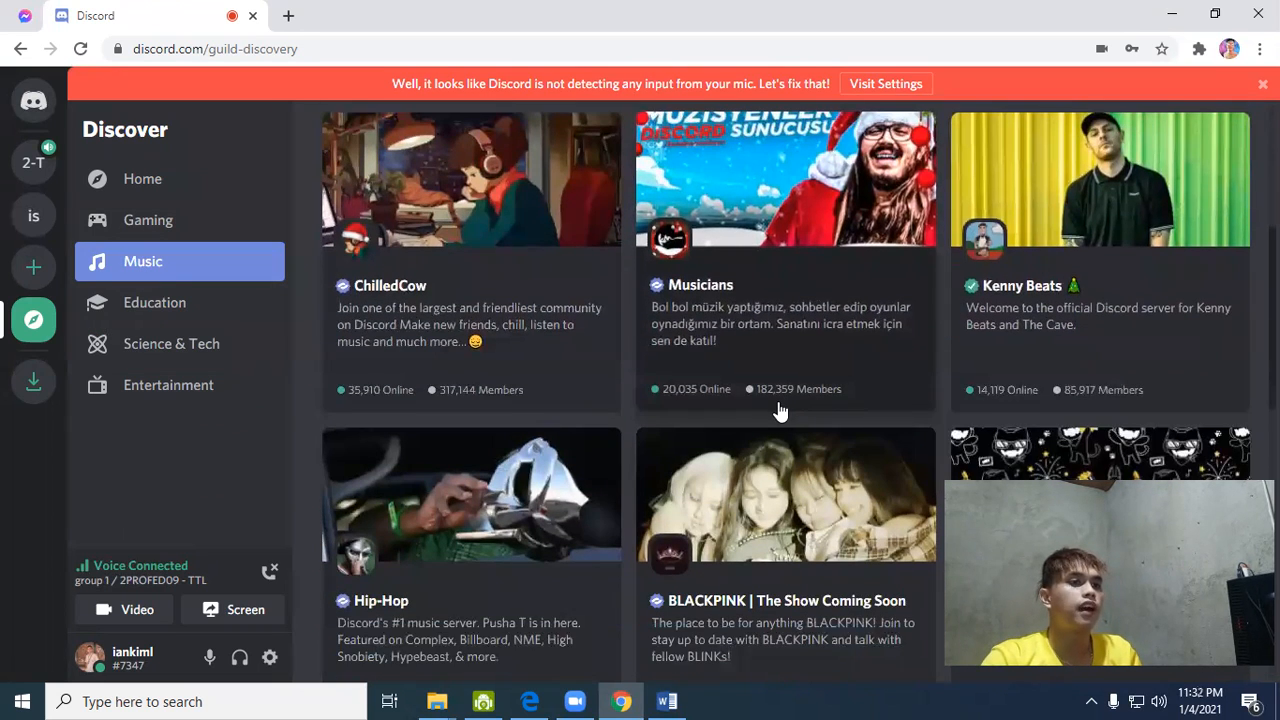
mouse_move(510, 396)
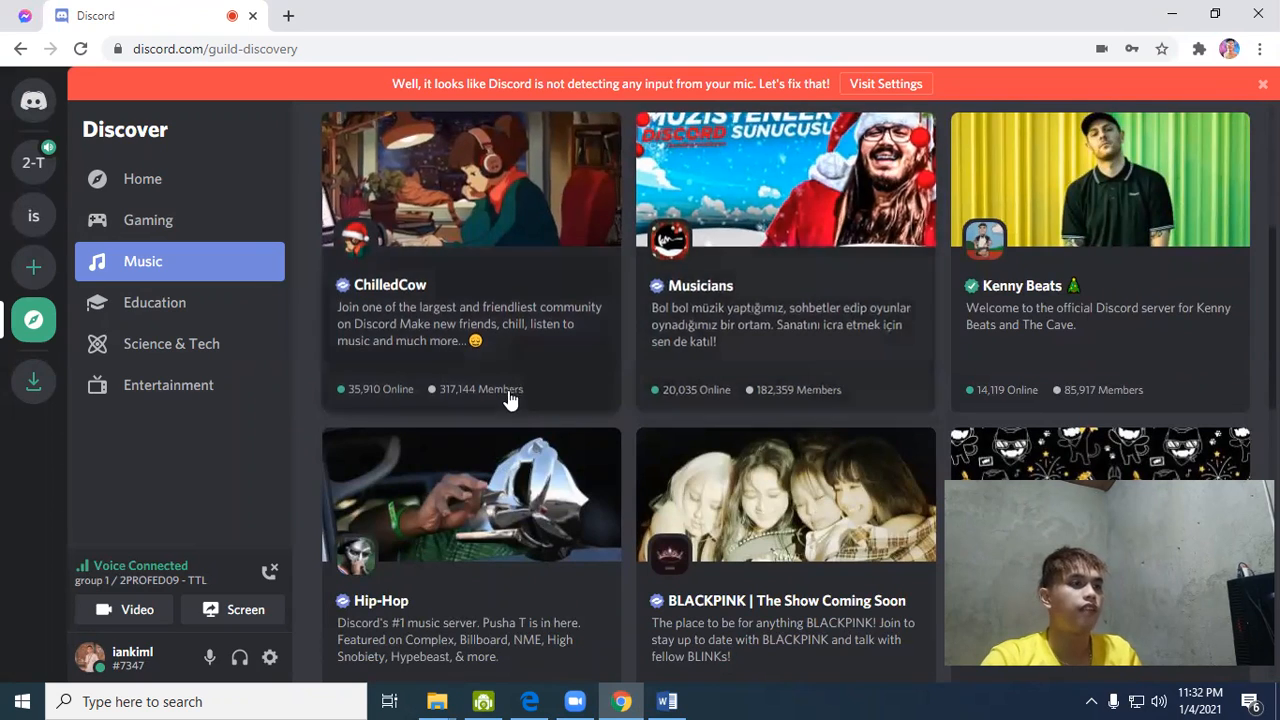
scroll("up", 3)
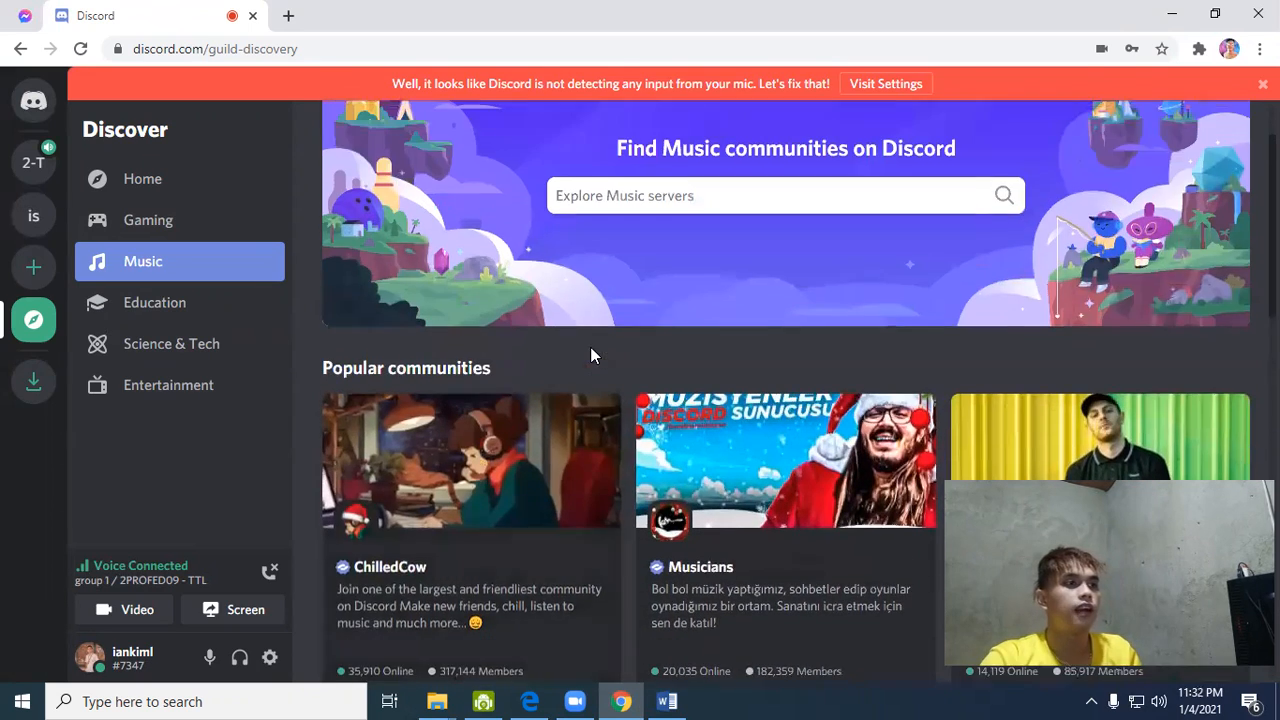
scroll("down", 3)
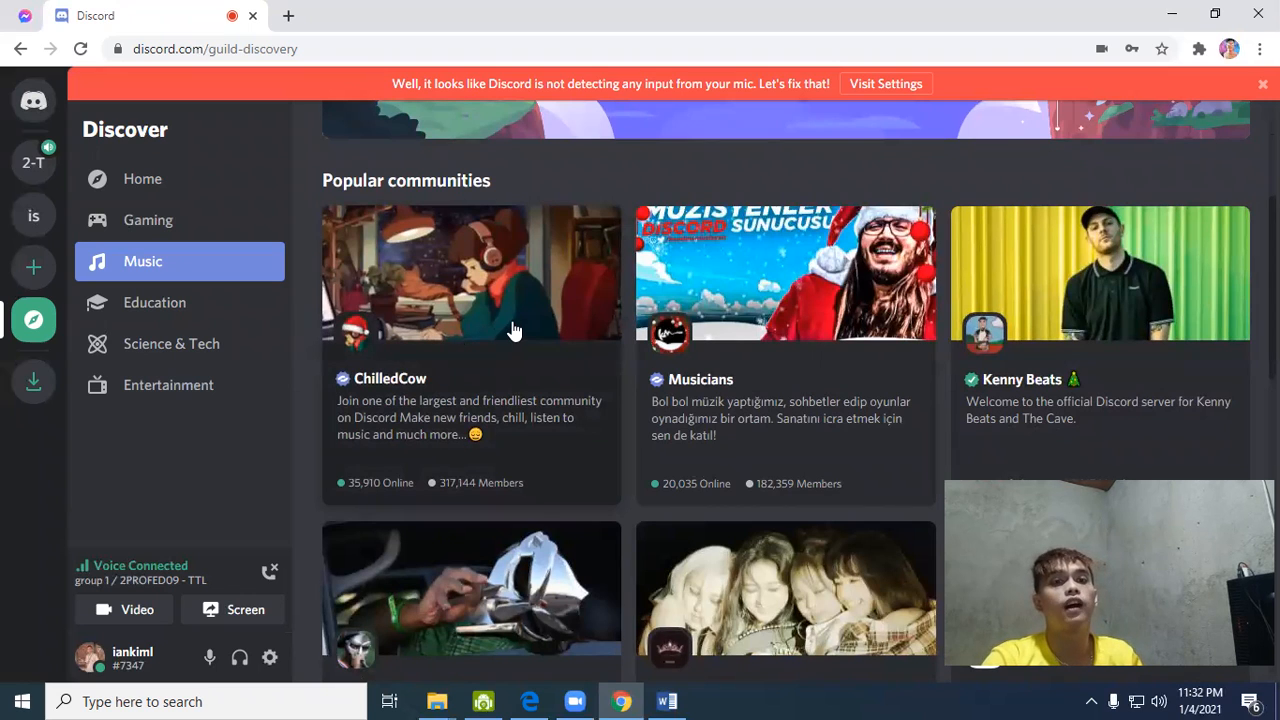
mouse_move(536, 340)
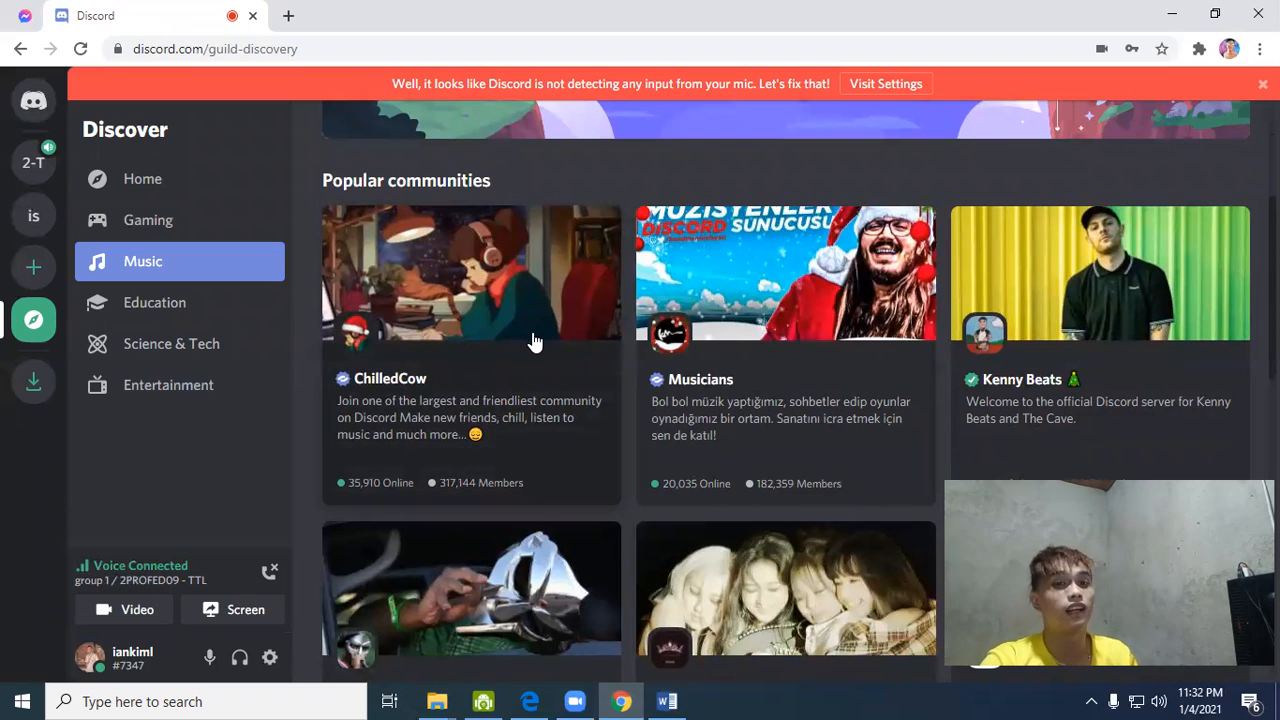
mouse_move(556, 328)
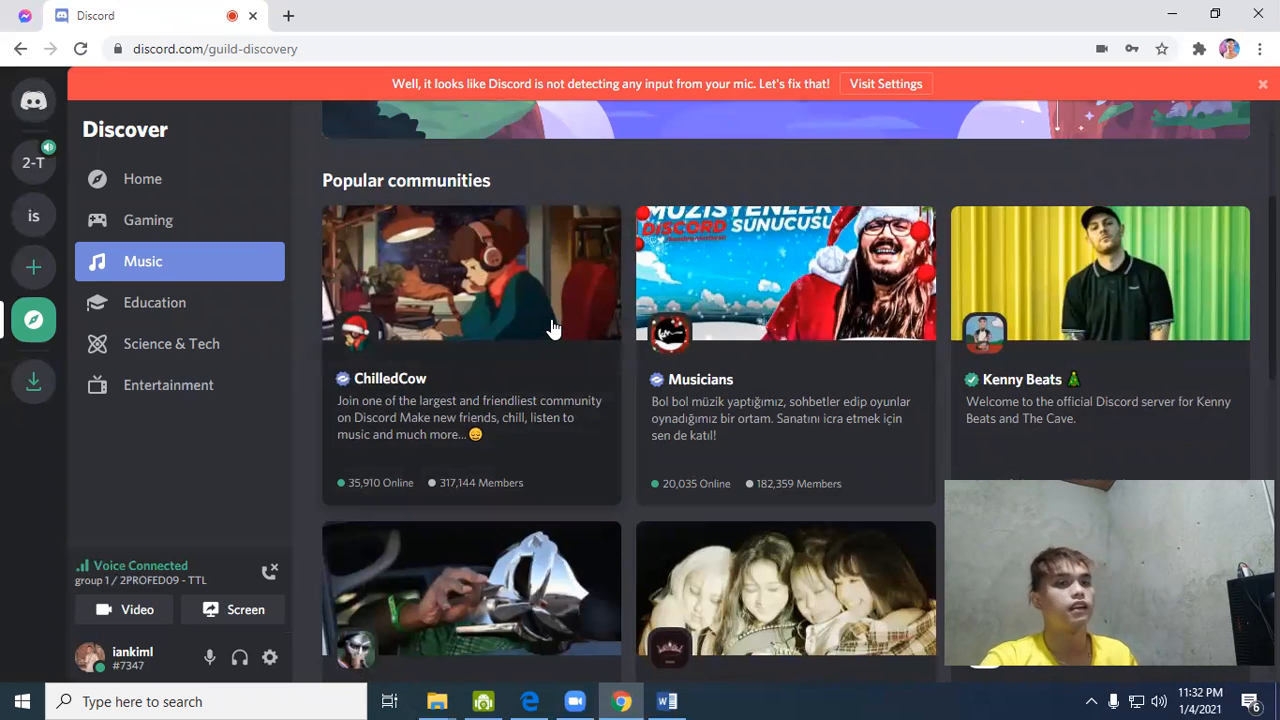
scroll("down", 3)
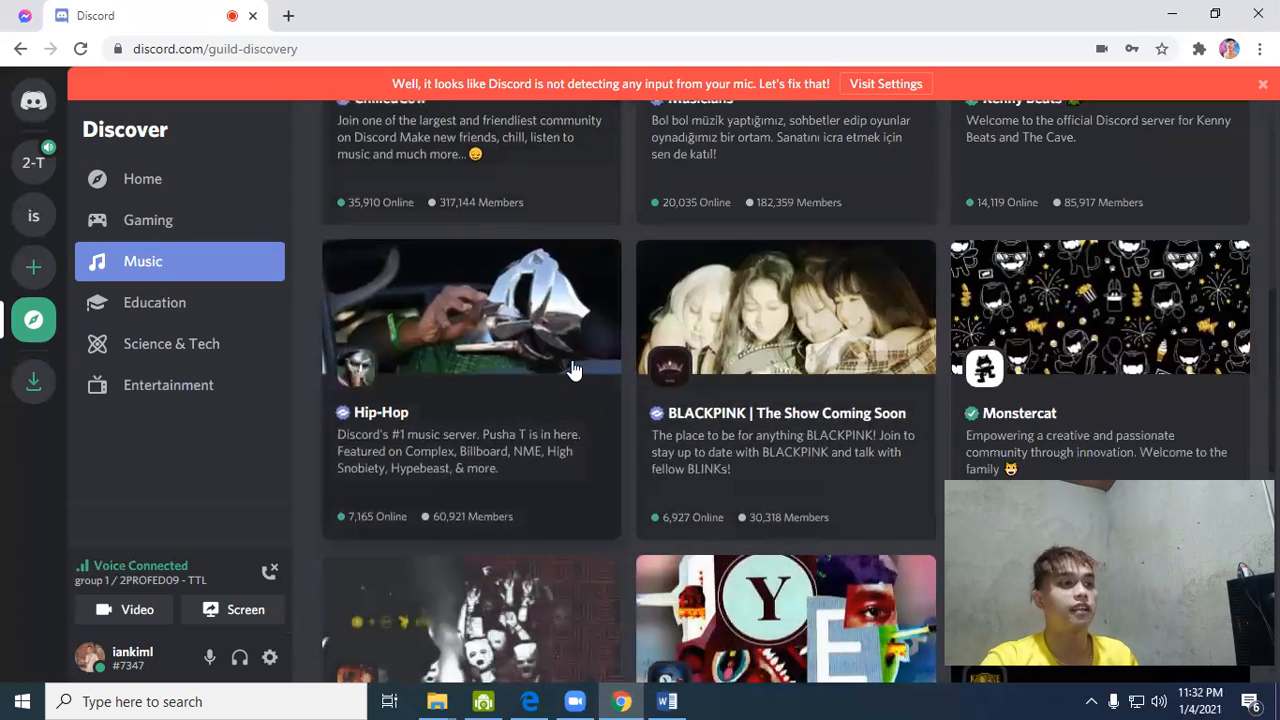
scroll("down", 3)
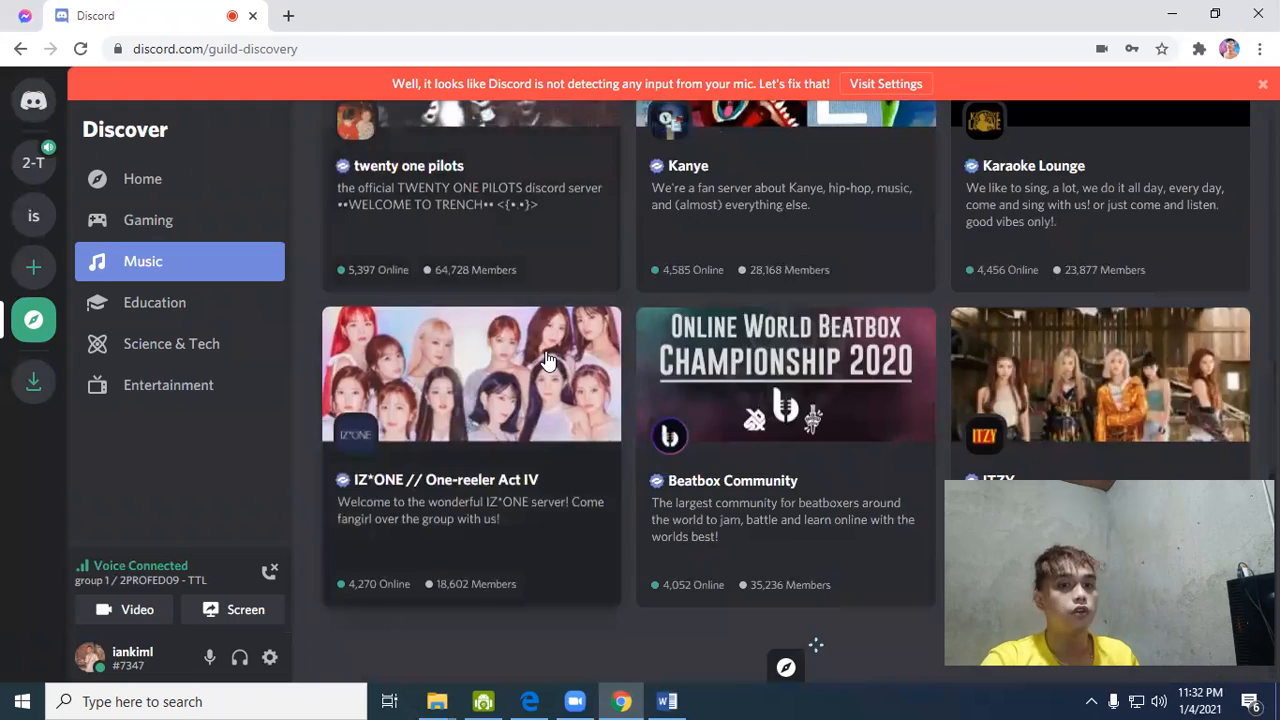
scroll("down", 3)
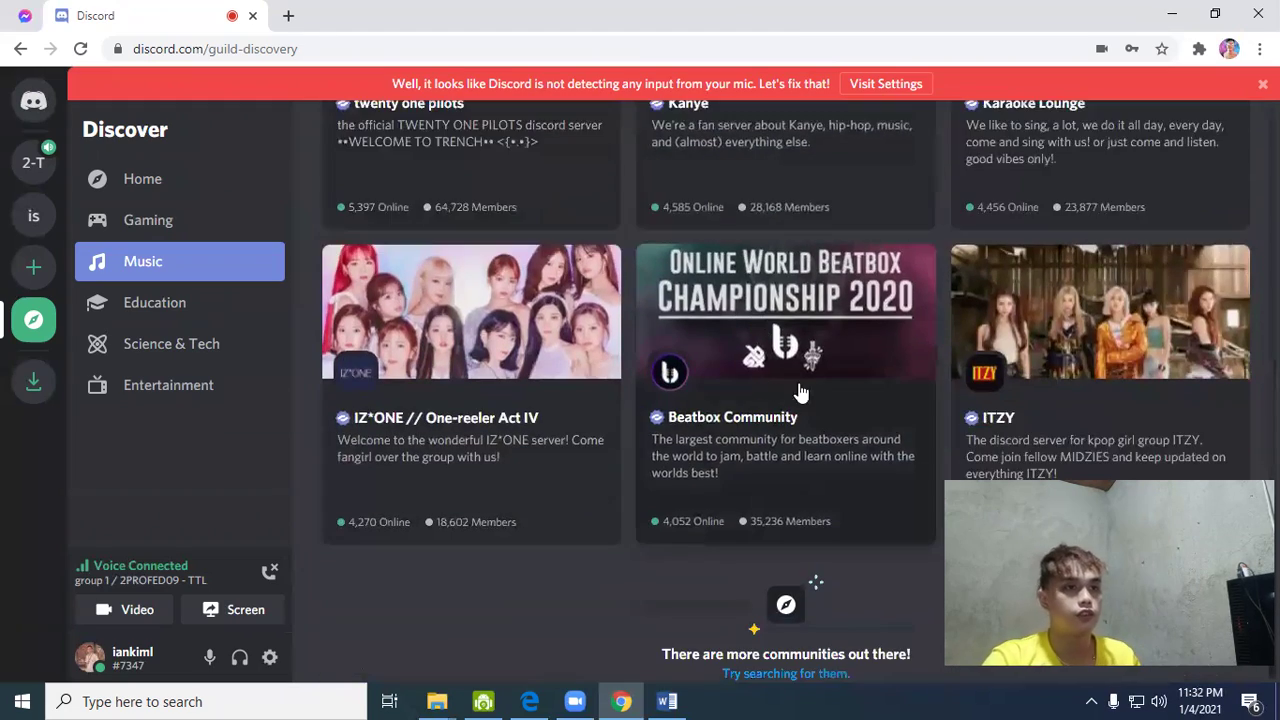
Browse the Gaming community listings in server discovery.
left_click(148, 220)
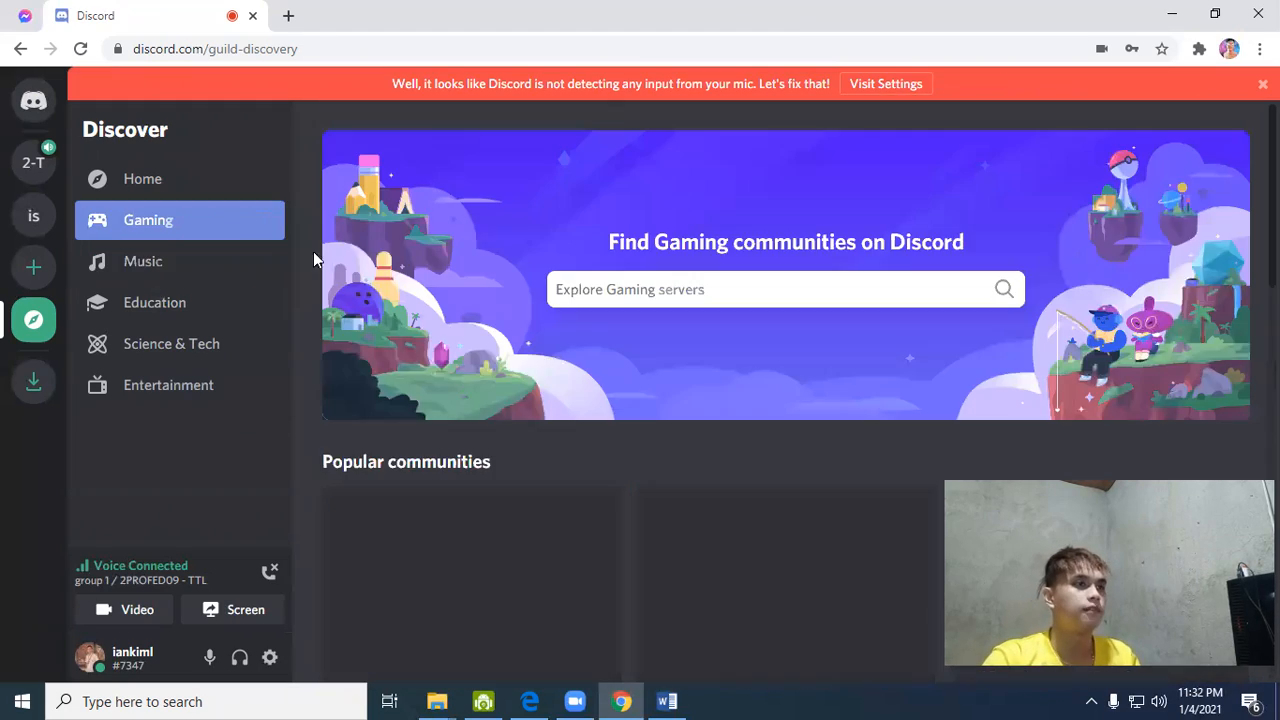
scroll("down", 3)
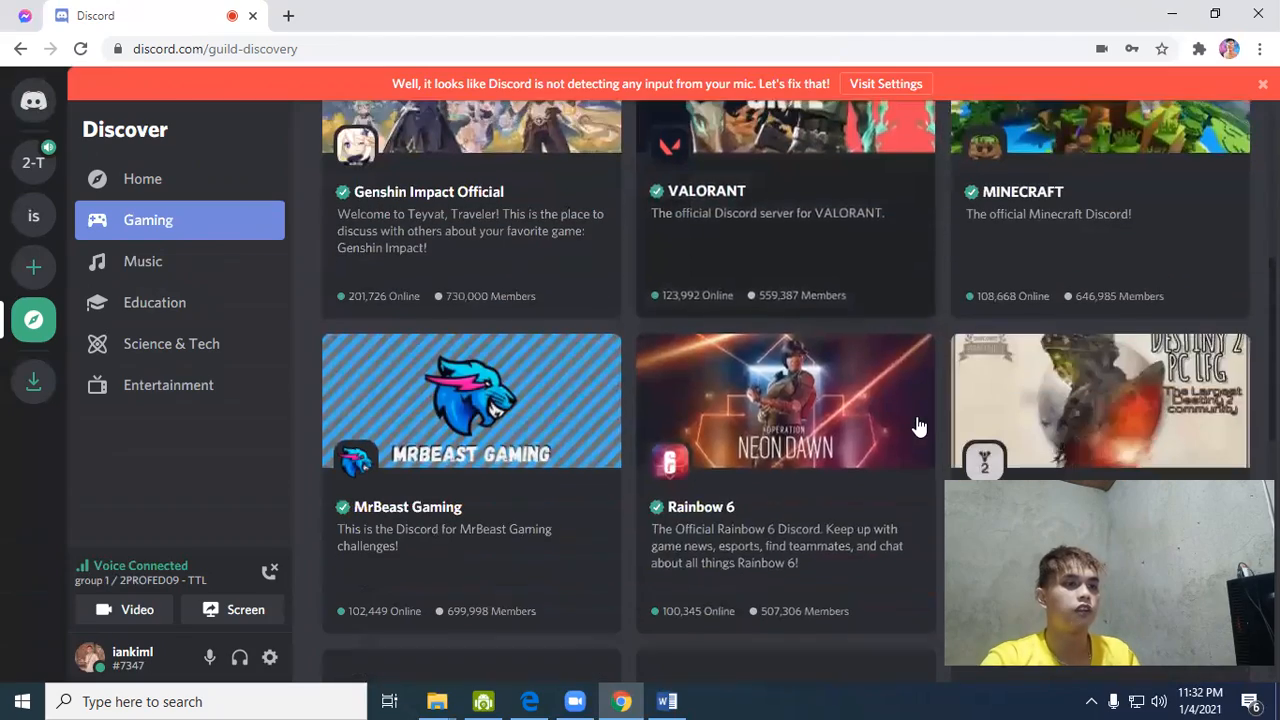
scroll("up", 3)
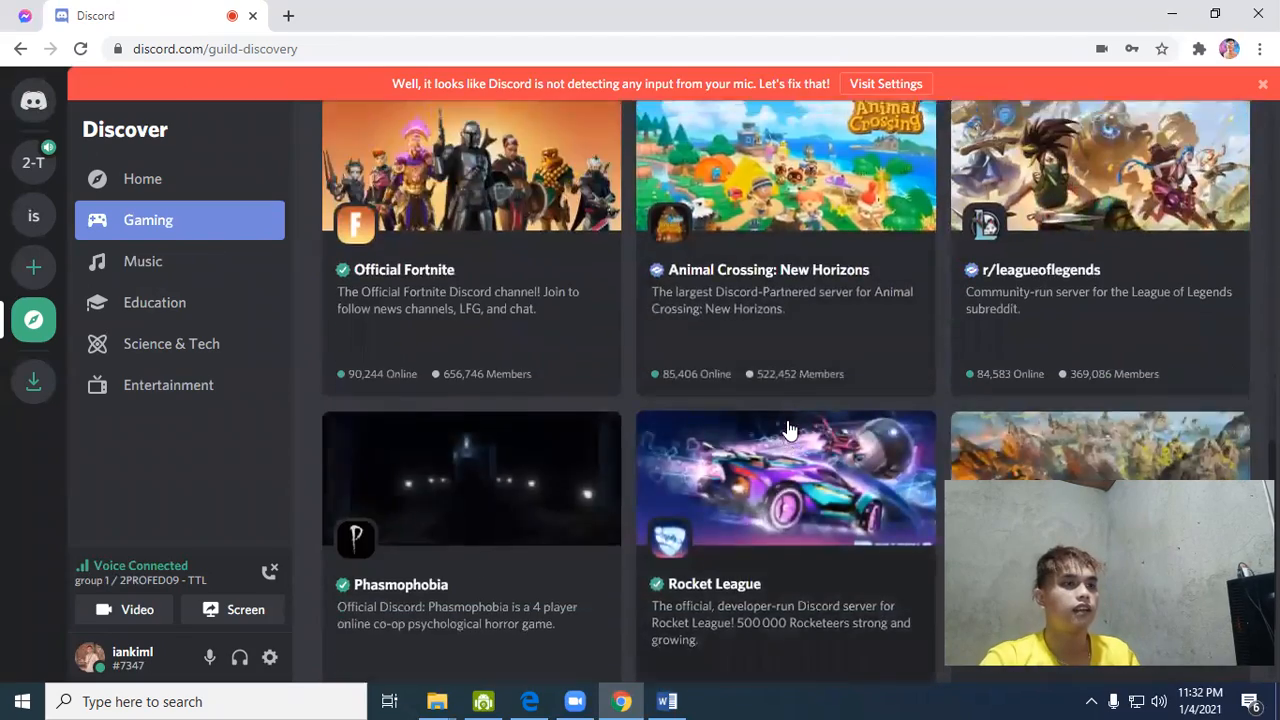
Browse the Entertainment category's popular communities.
left_click(168, 384)
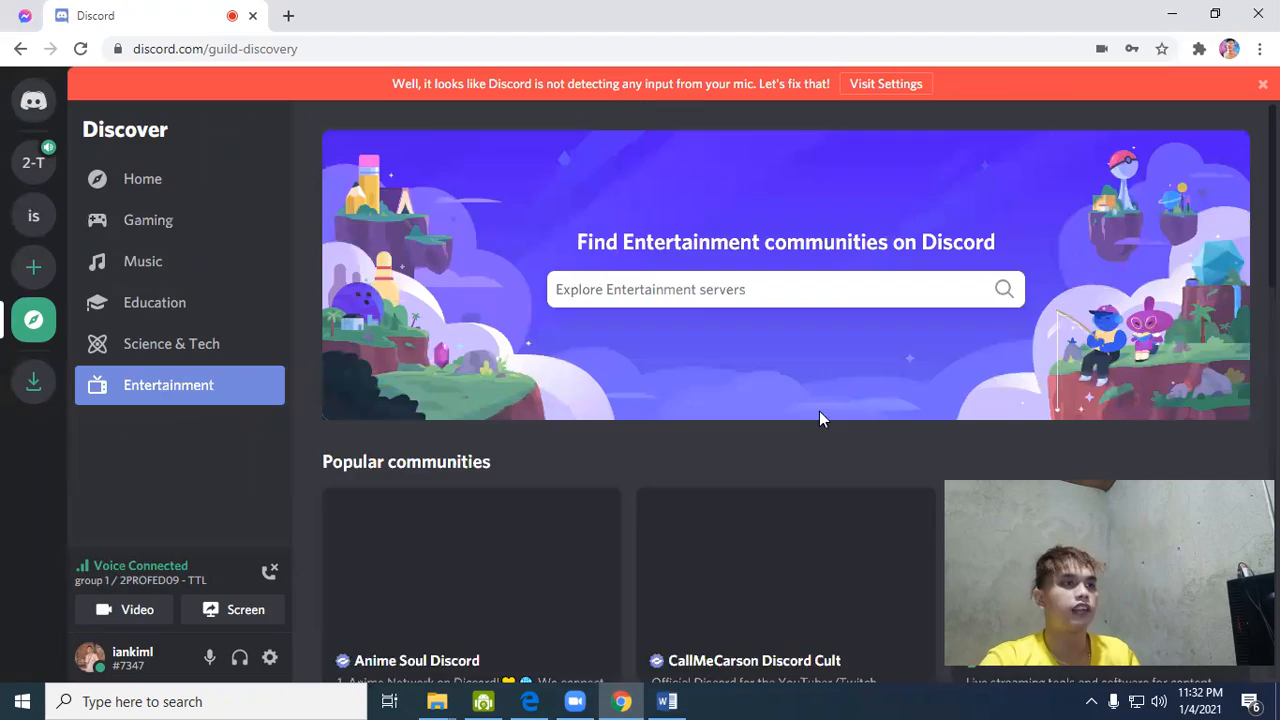
scroll("down", 3)
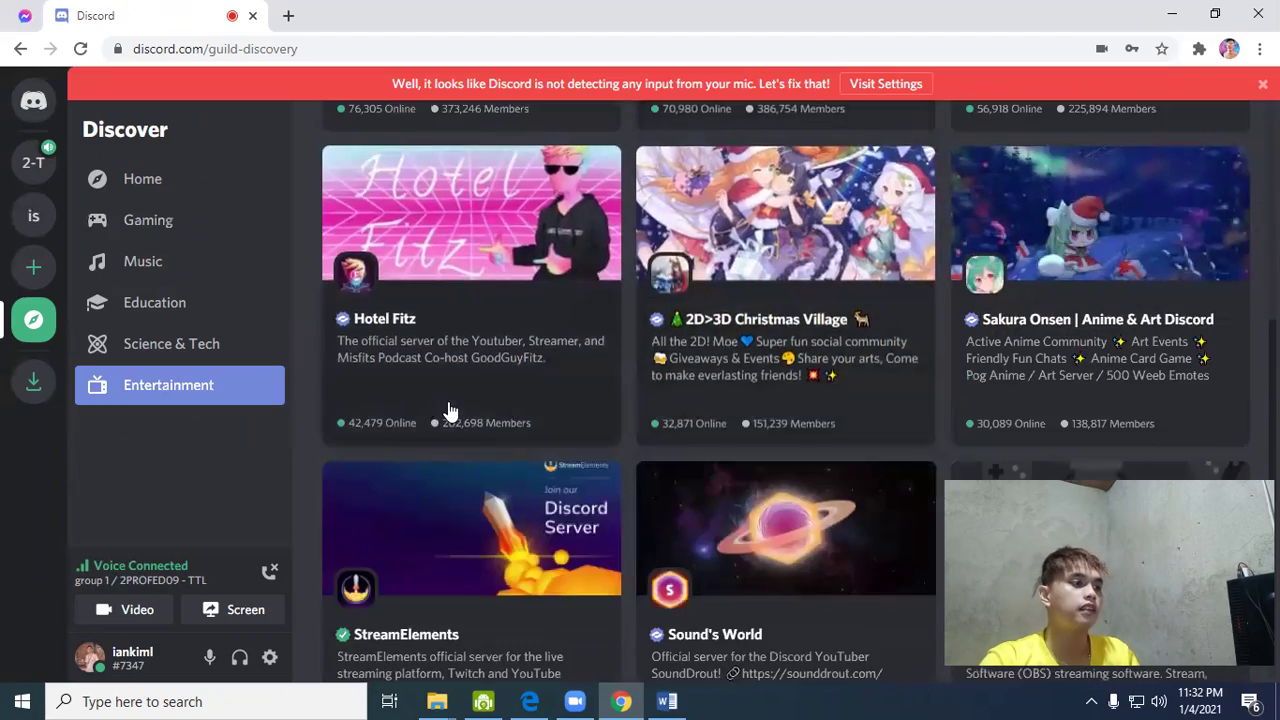
scroll("up", 3)
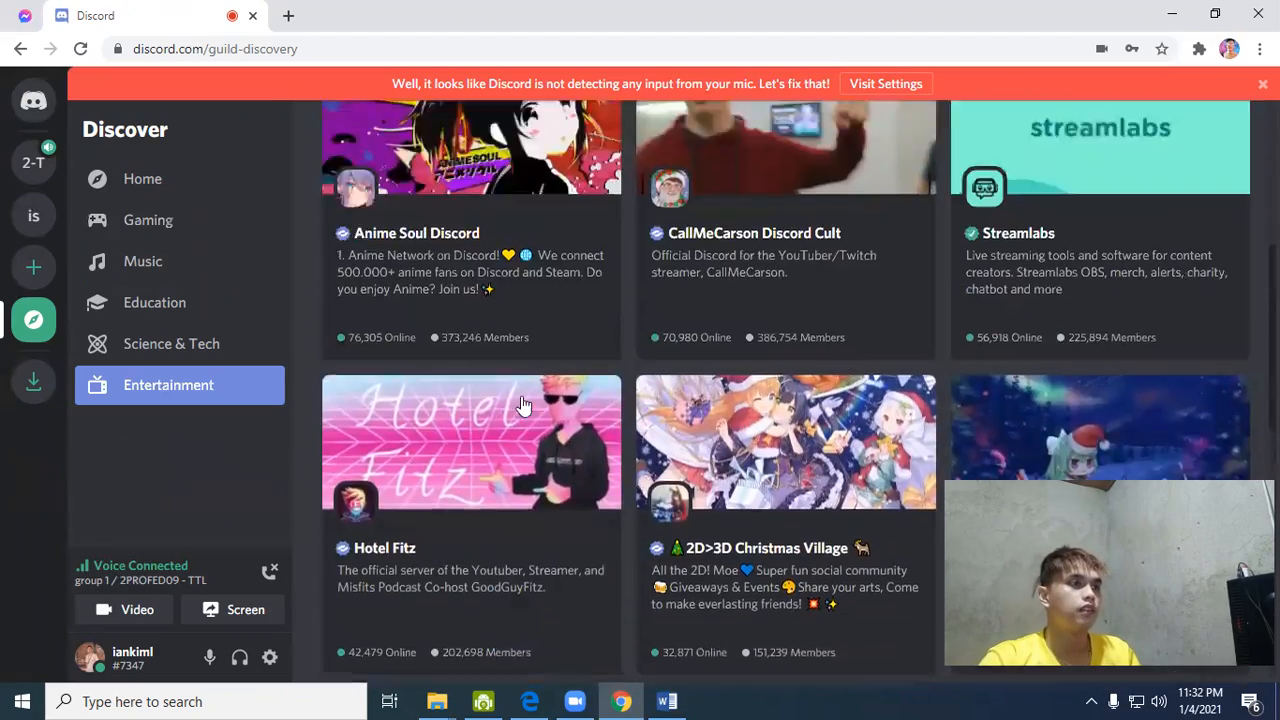
scroll("up", 3)
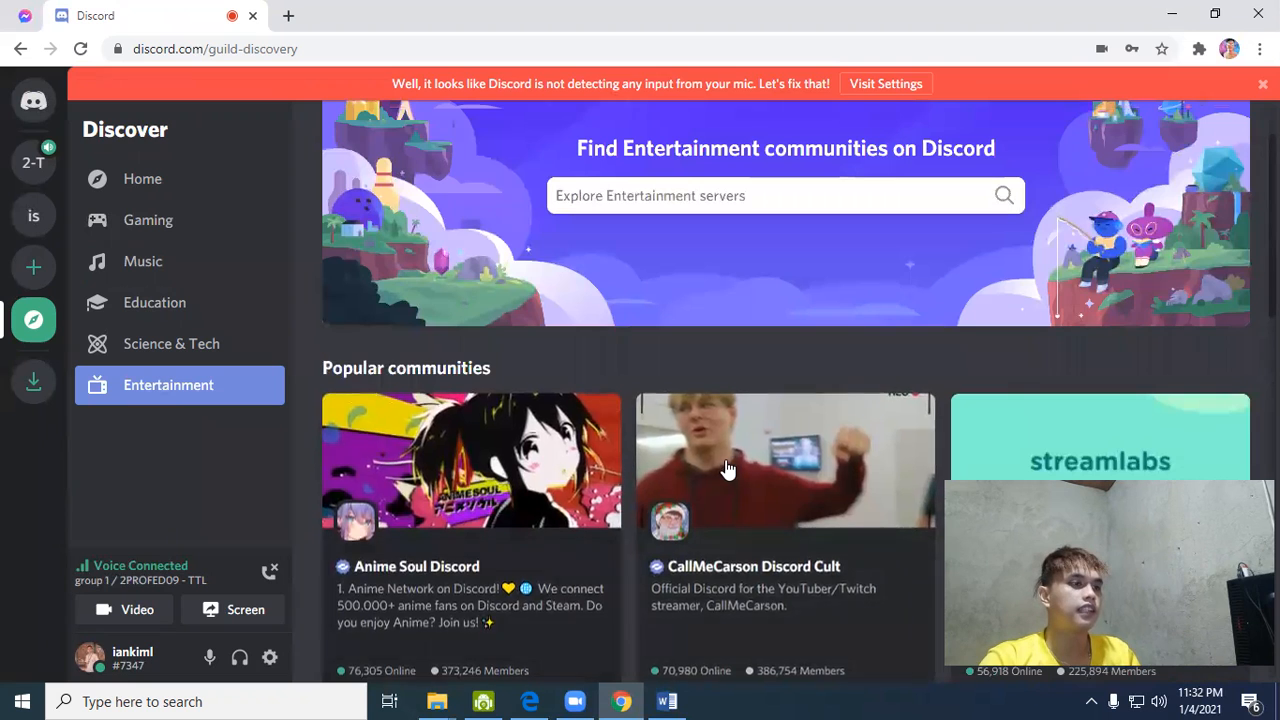
Pass through Science & Tech, Music and discovery home, then return to the 2PROFED09 - TTL group 1 call.
left_click(172, 344)
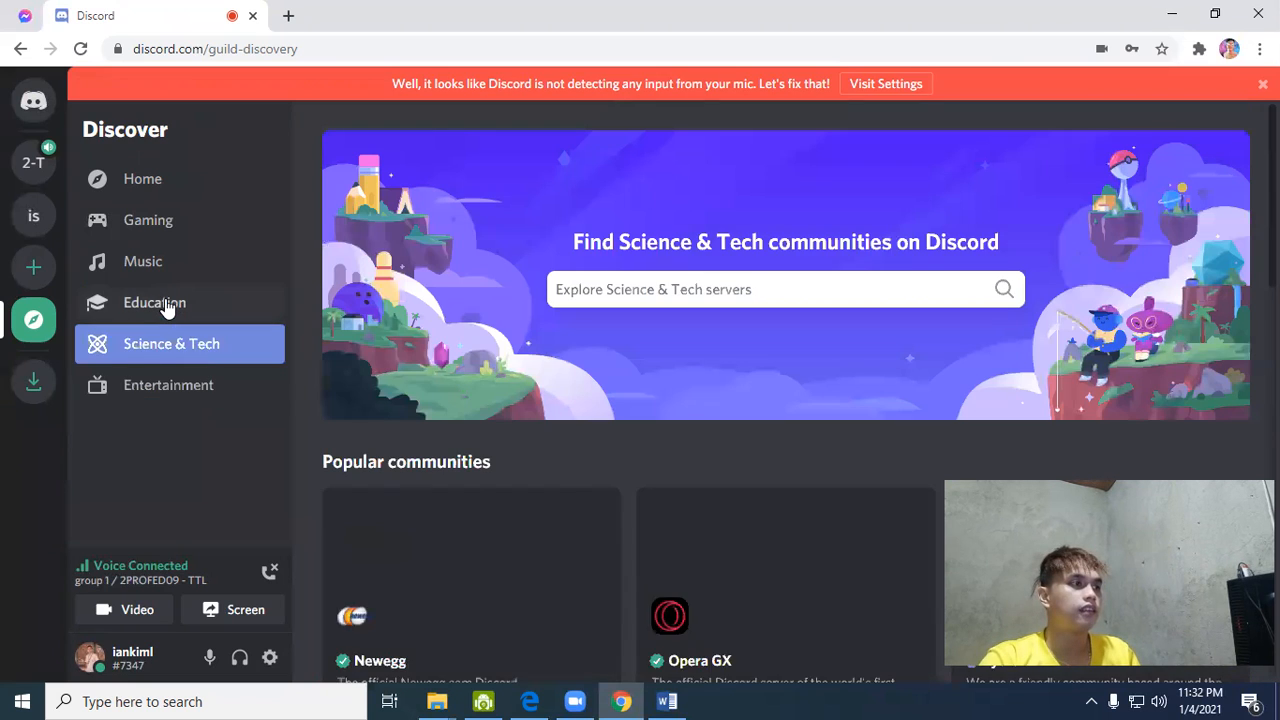
left_click(144, 260)
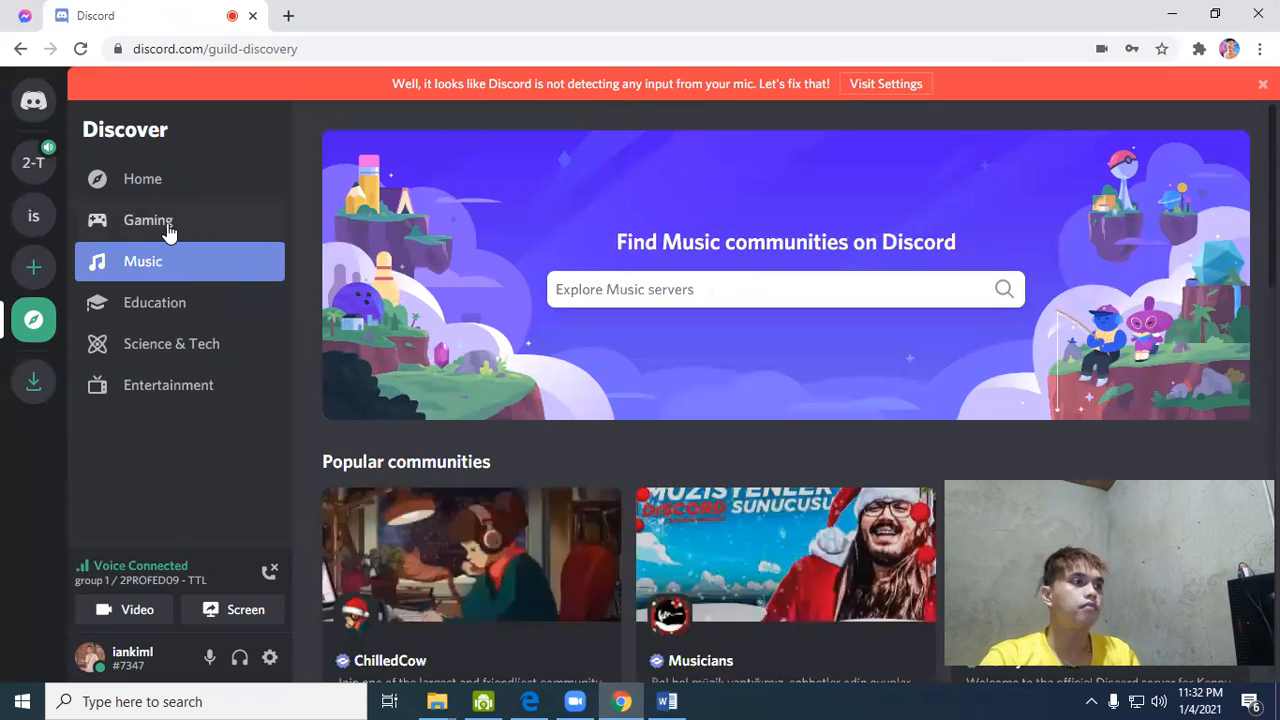
left_click(142, 178)
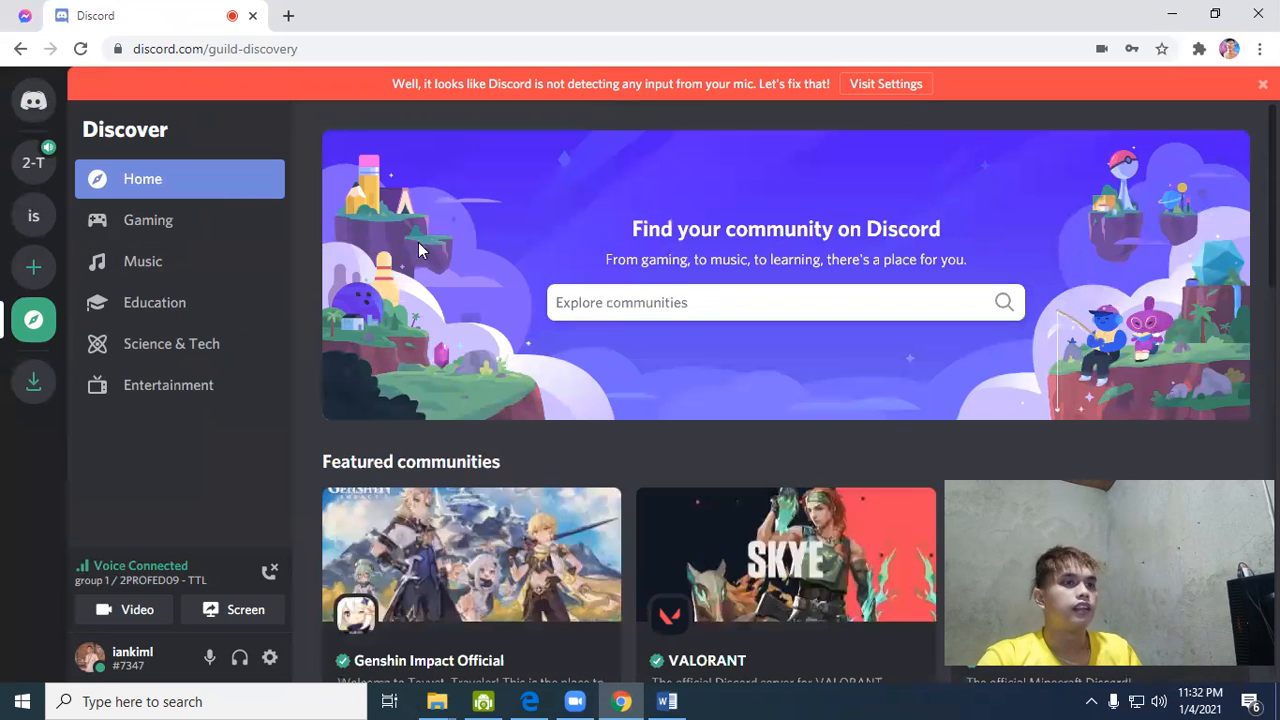
mouse_move(456, 304)
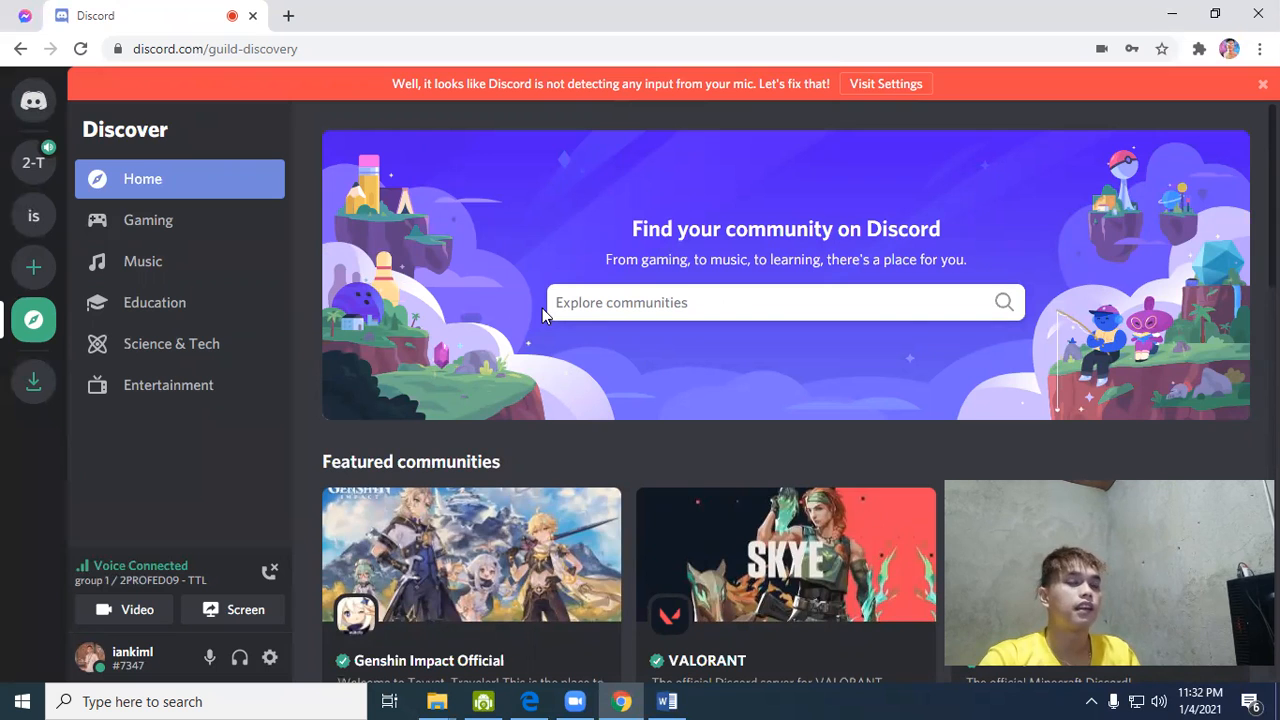
mouse_move(32, 162)
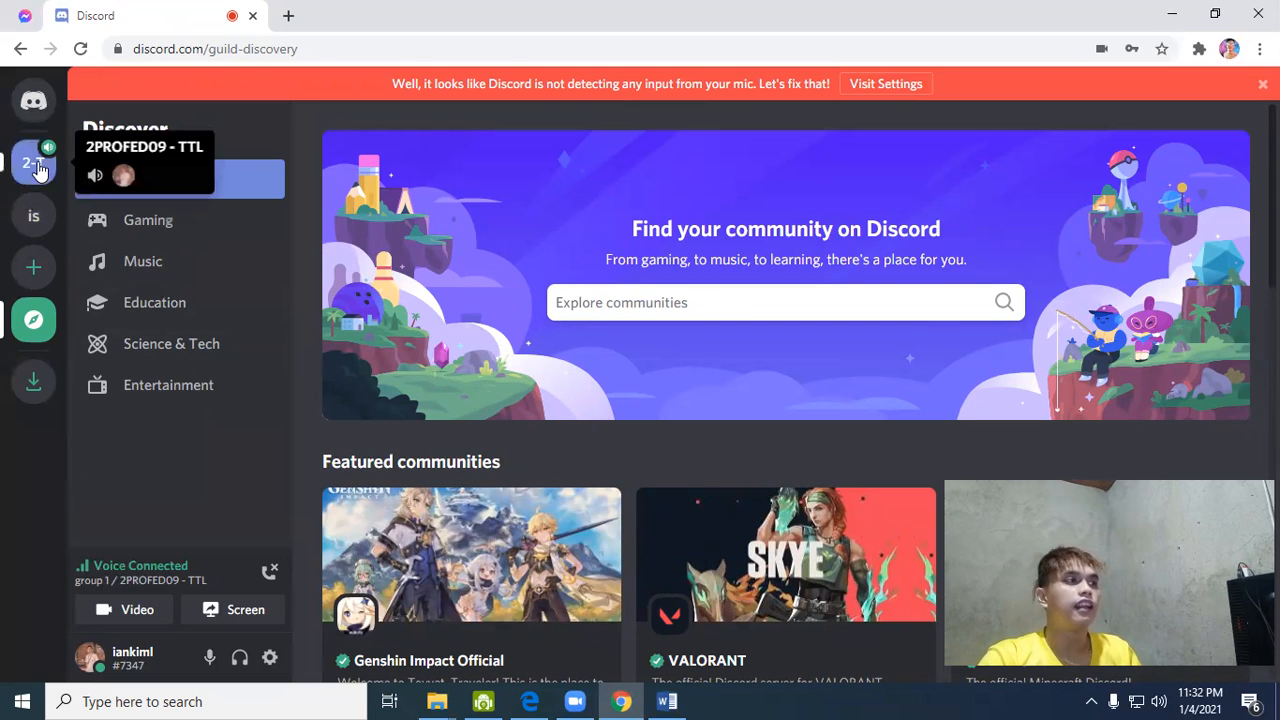
left_click(32, 162)
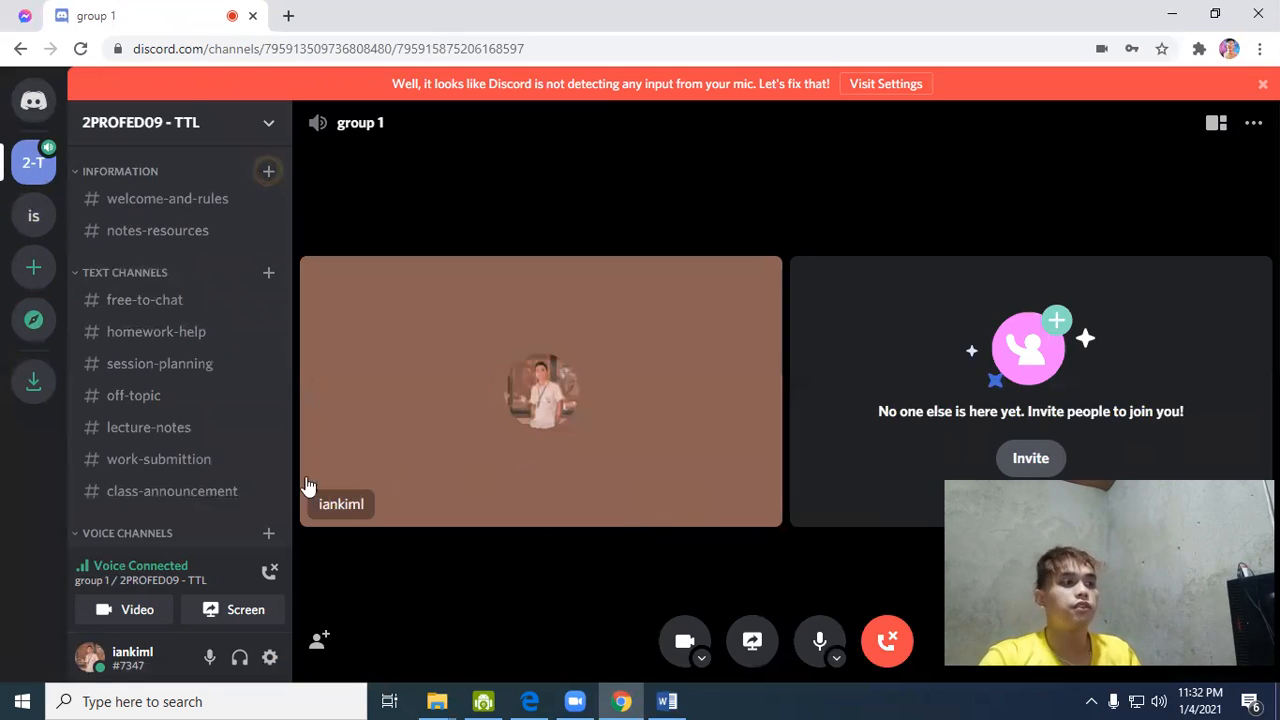